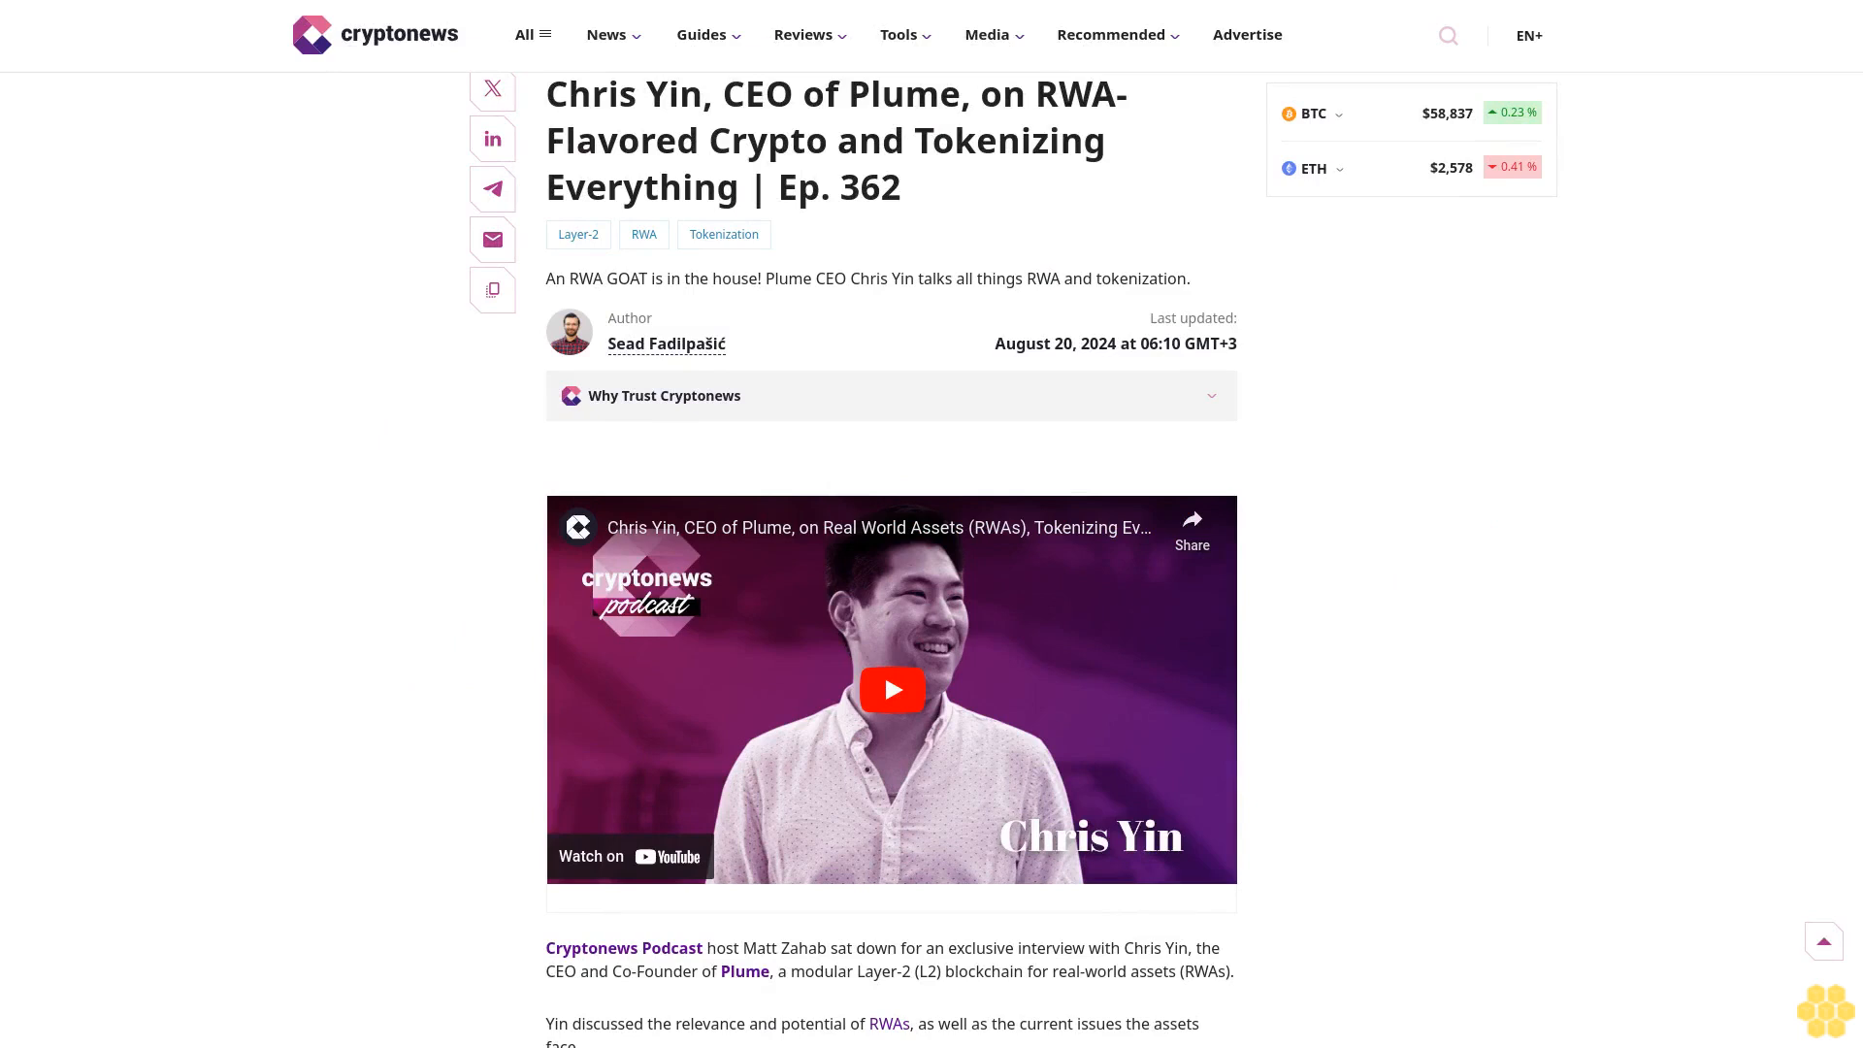
scroll(down, 3)
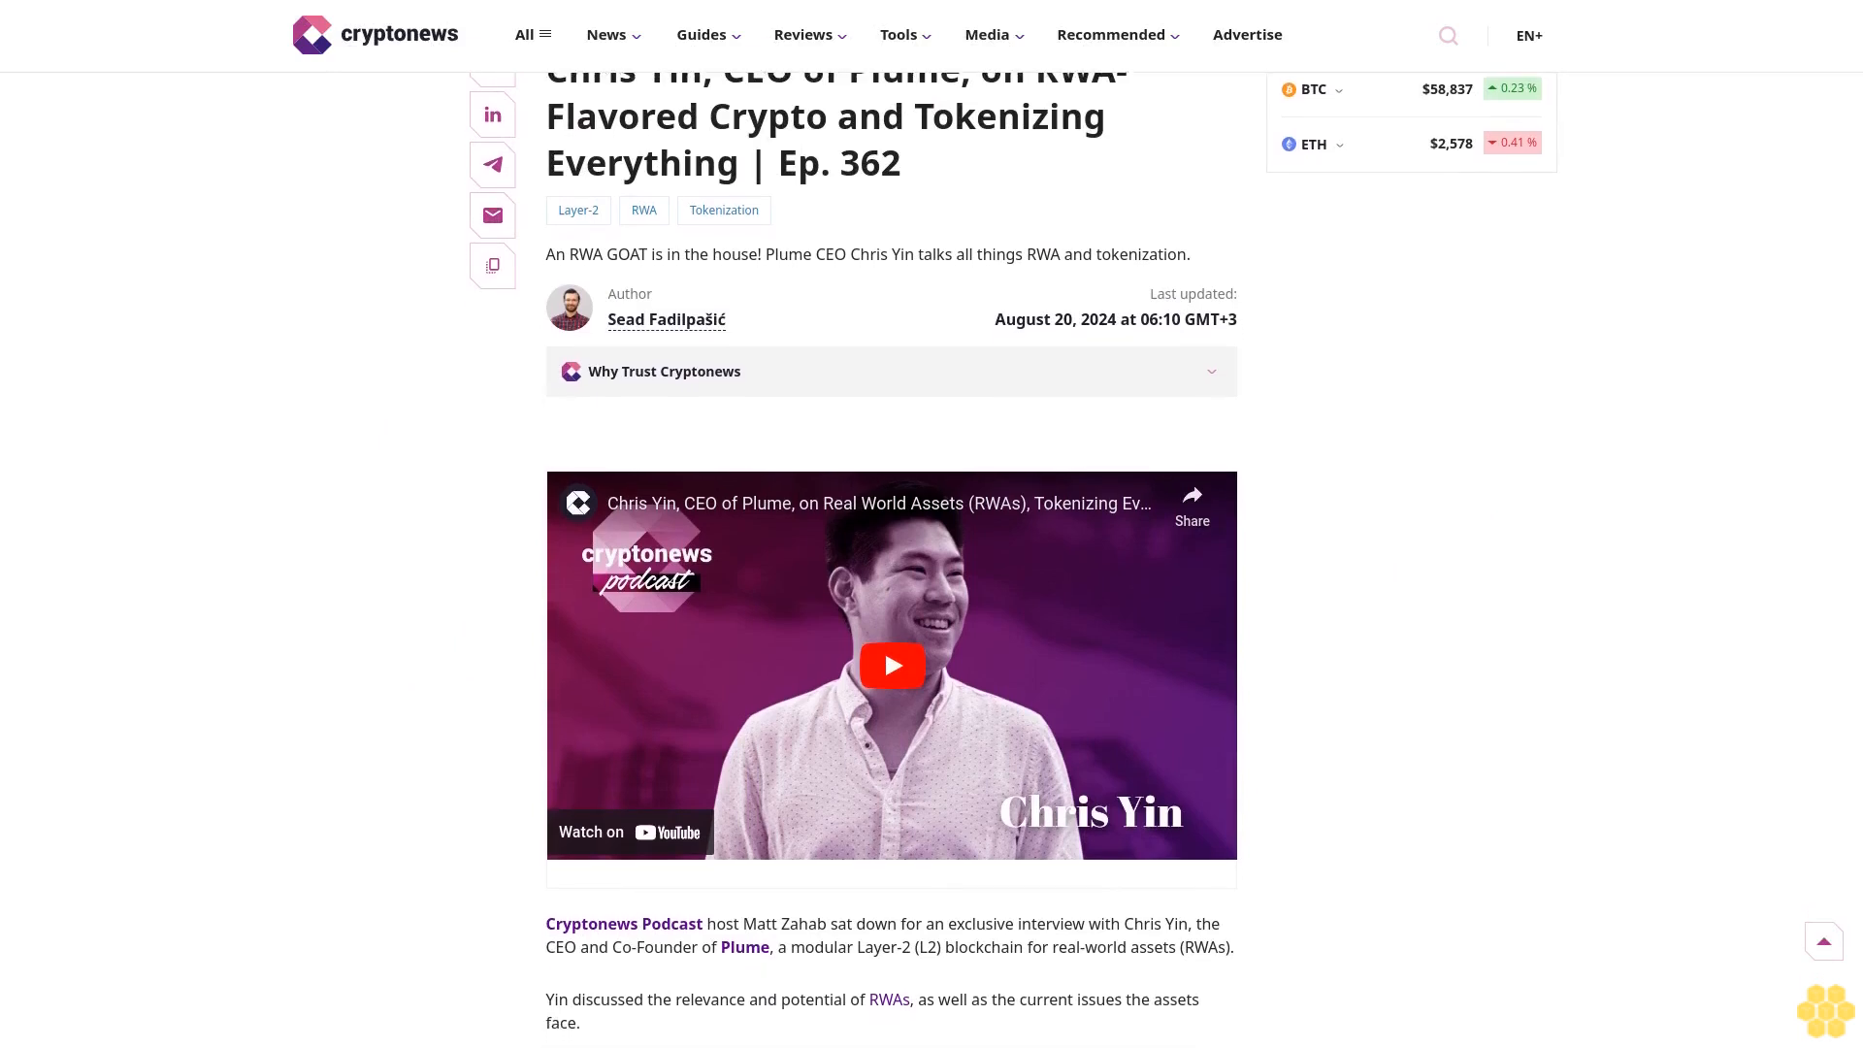
scroll(down, 3)
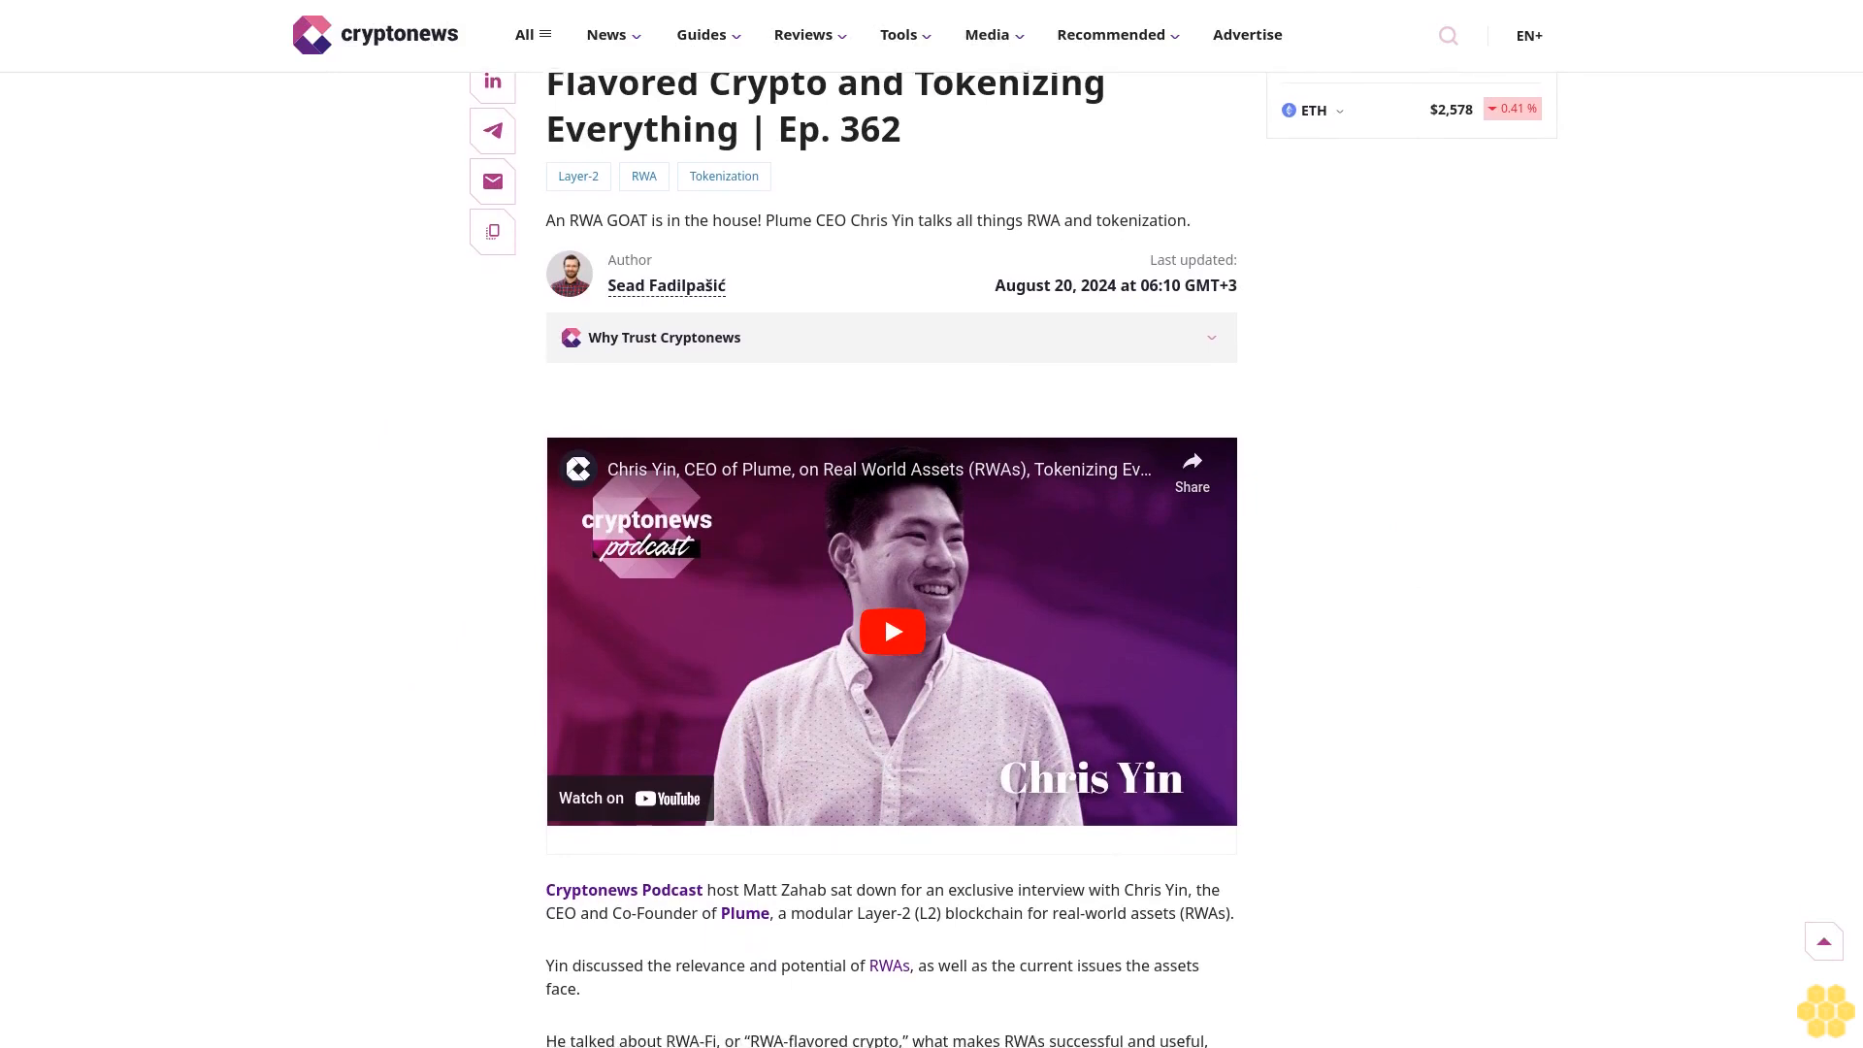
scroll(down, 3)
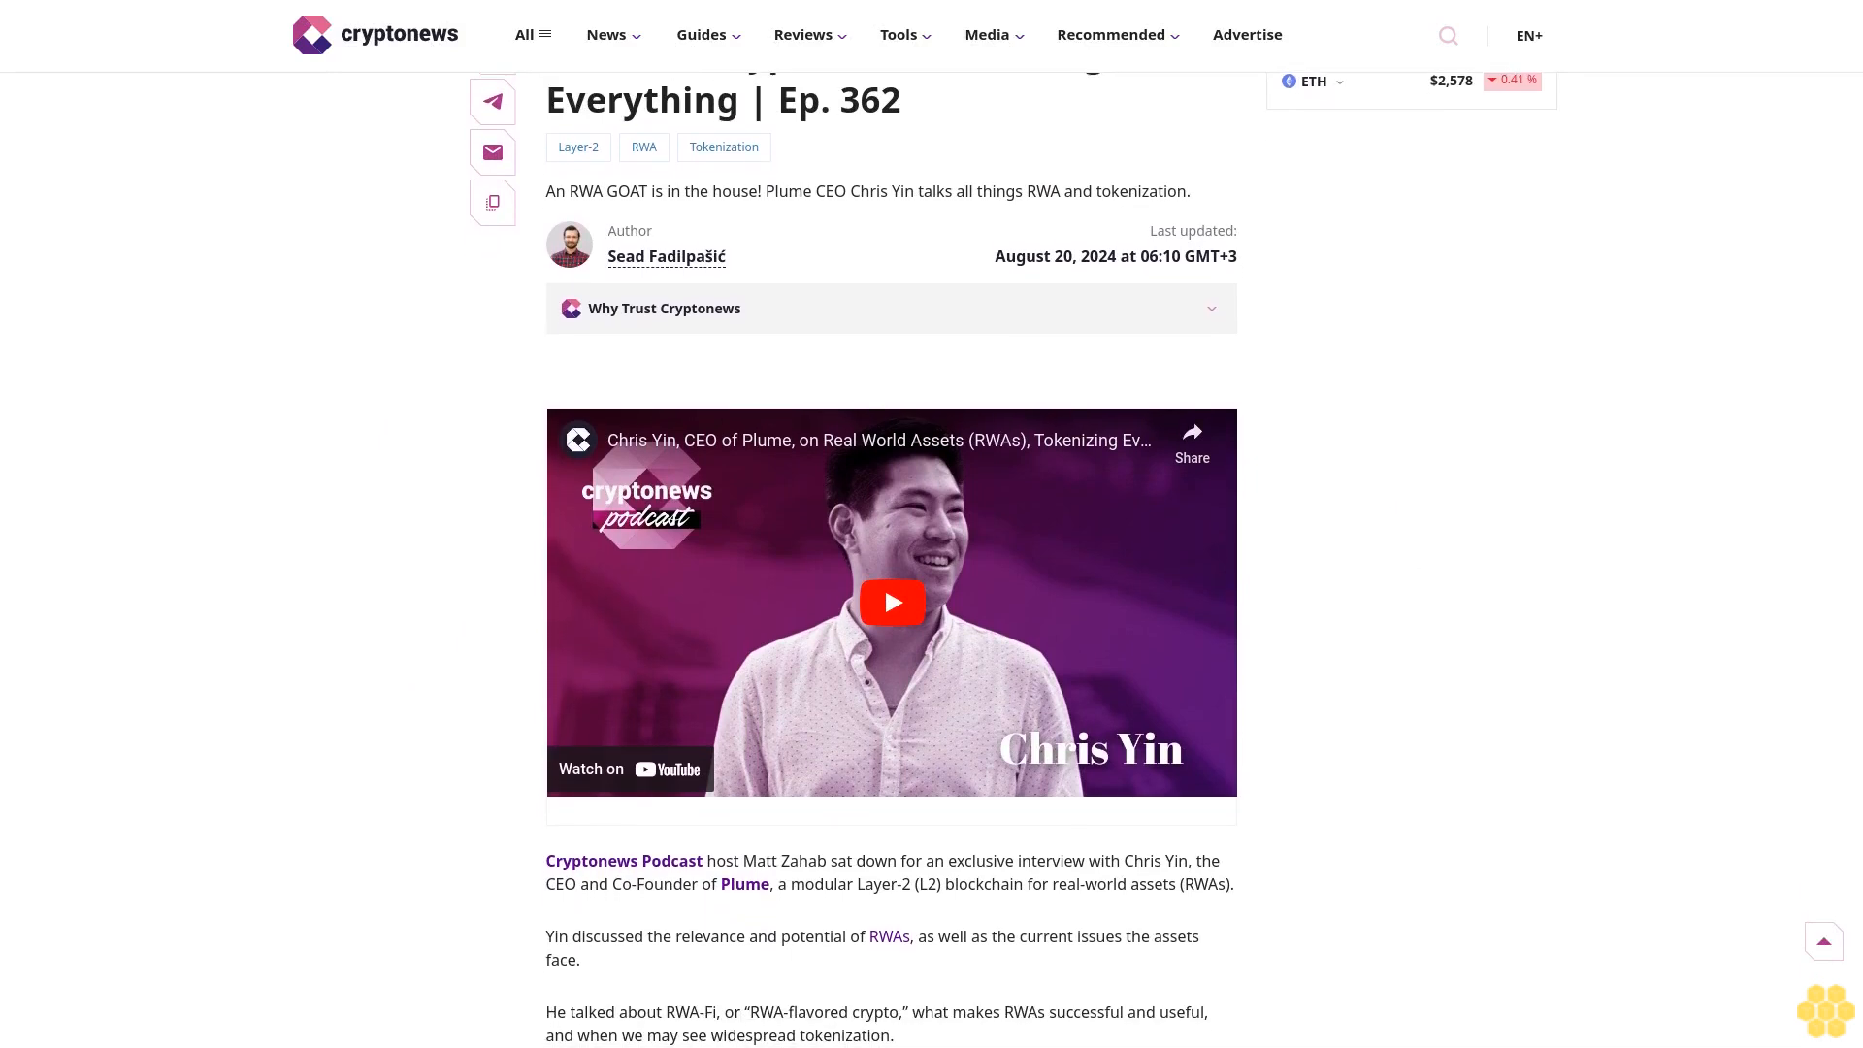
scroll(down, 3)
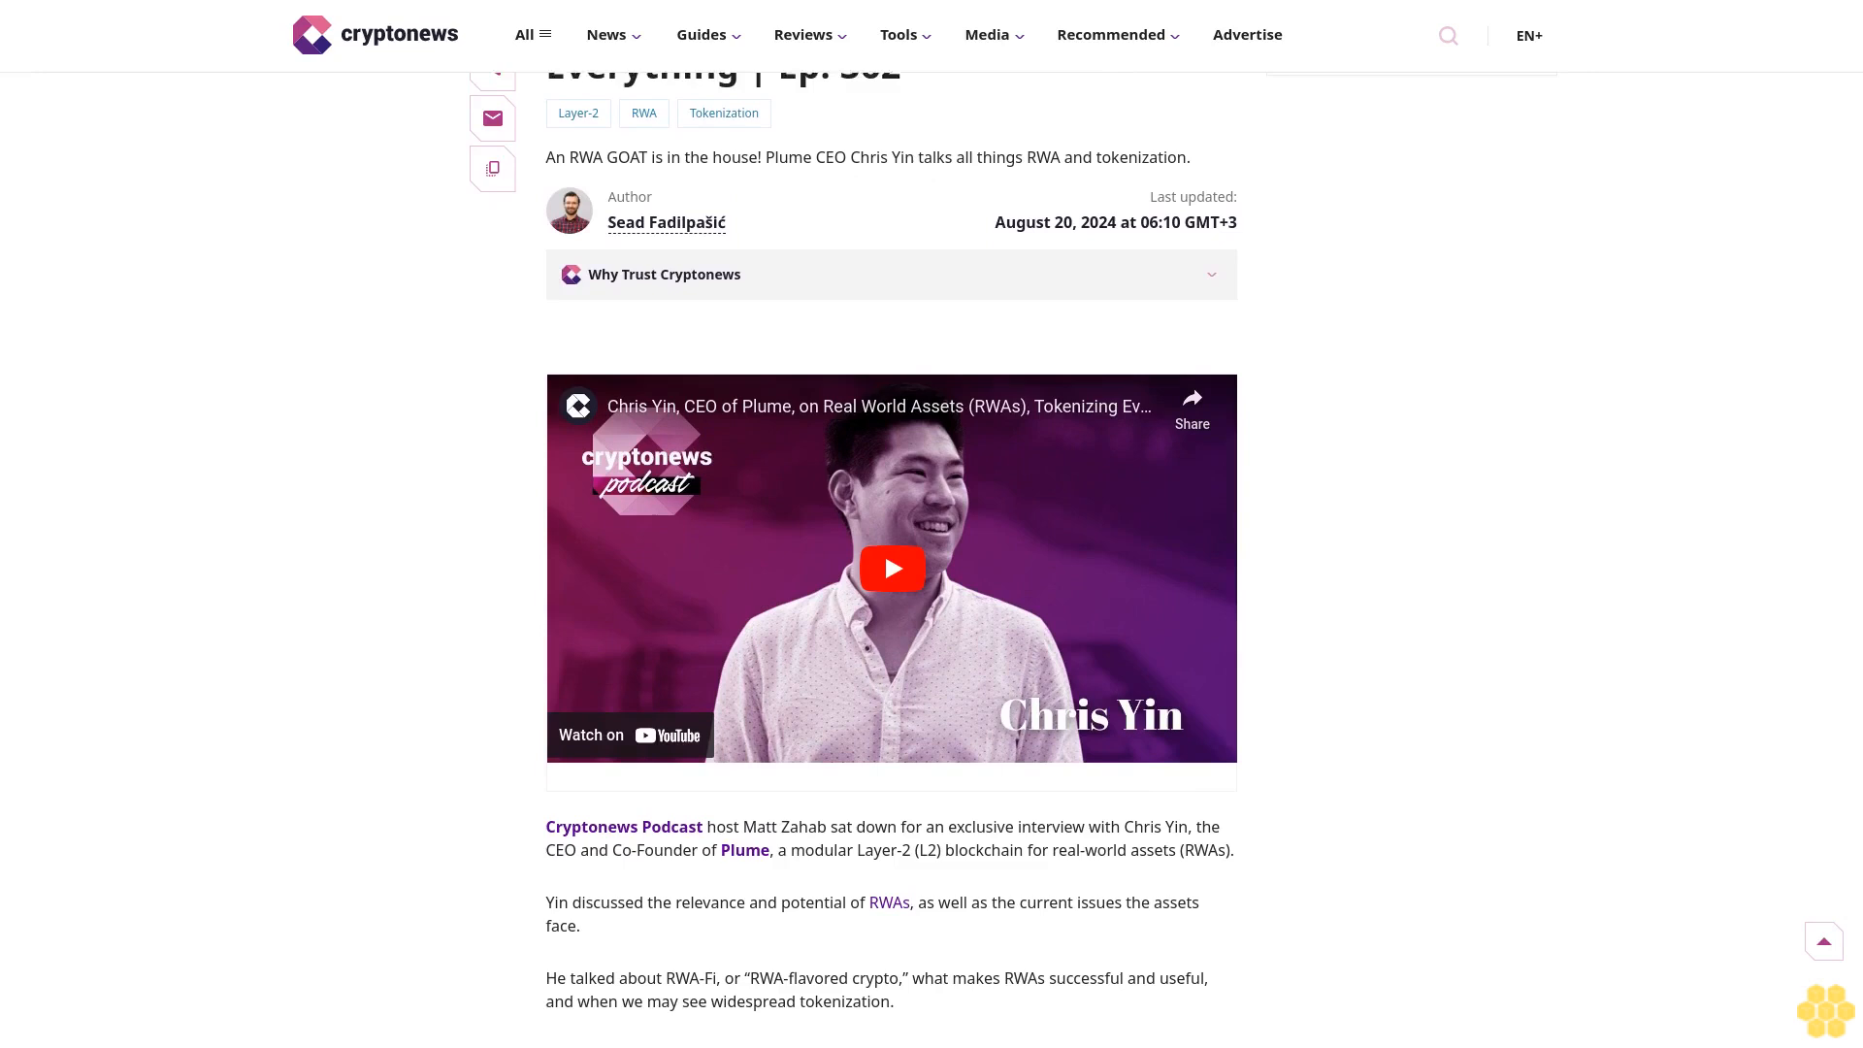
scroll(down, 3)
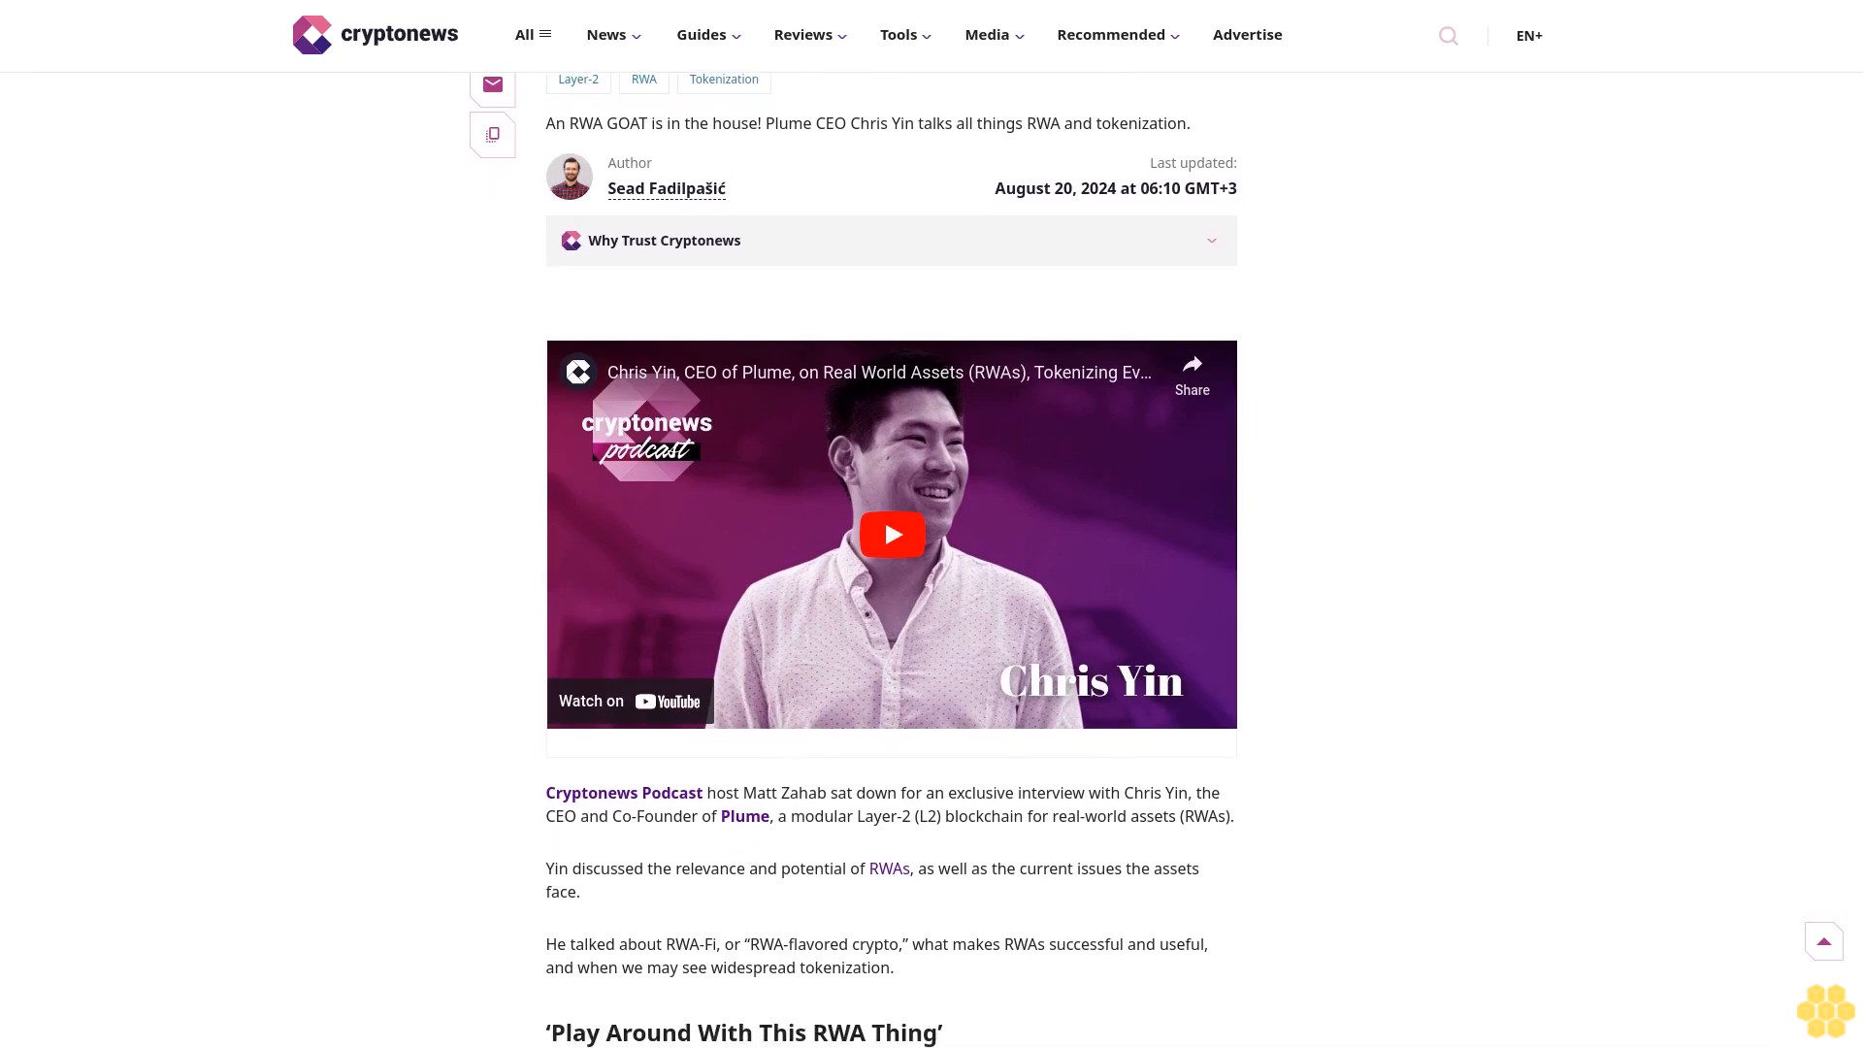
scroll(down, 3)
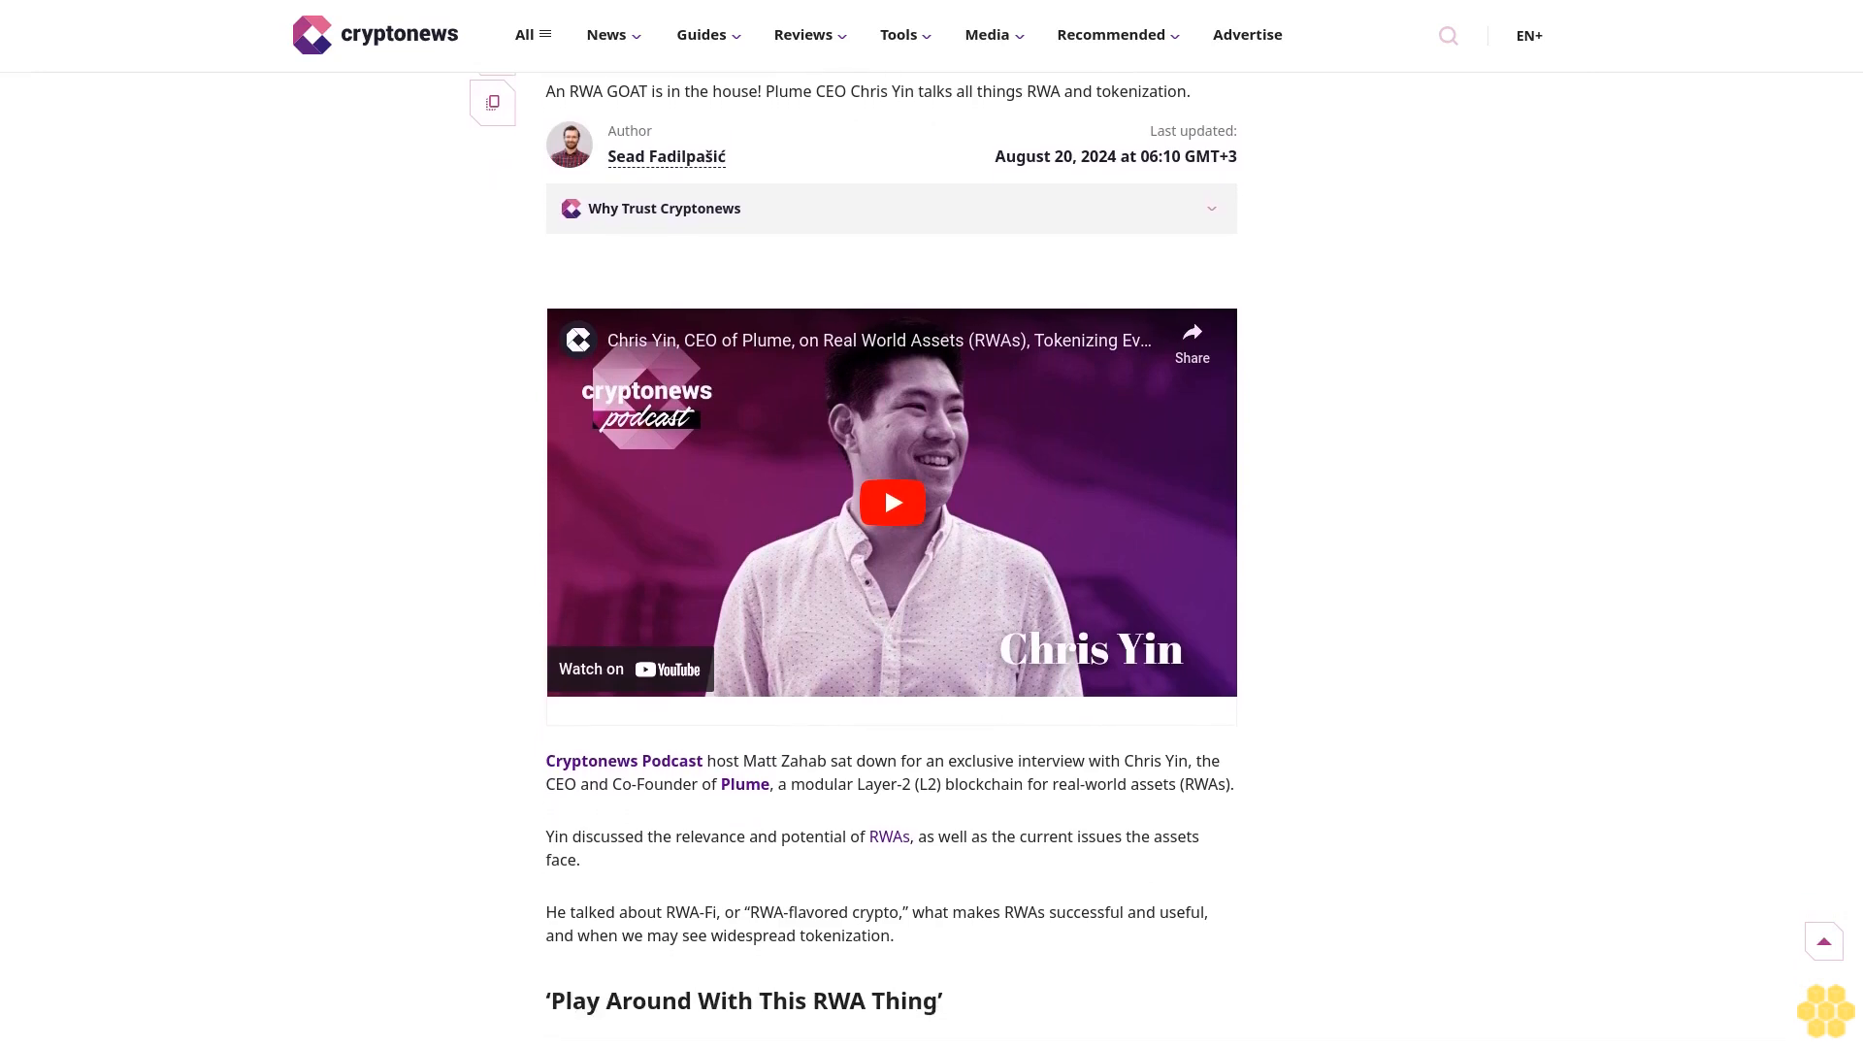
scroll(down, 3)
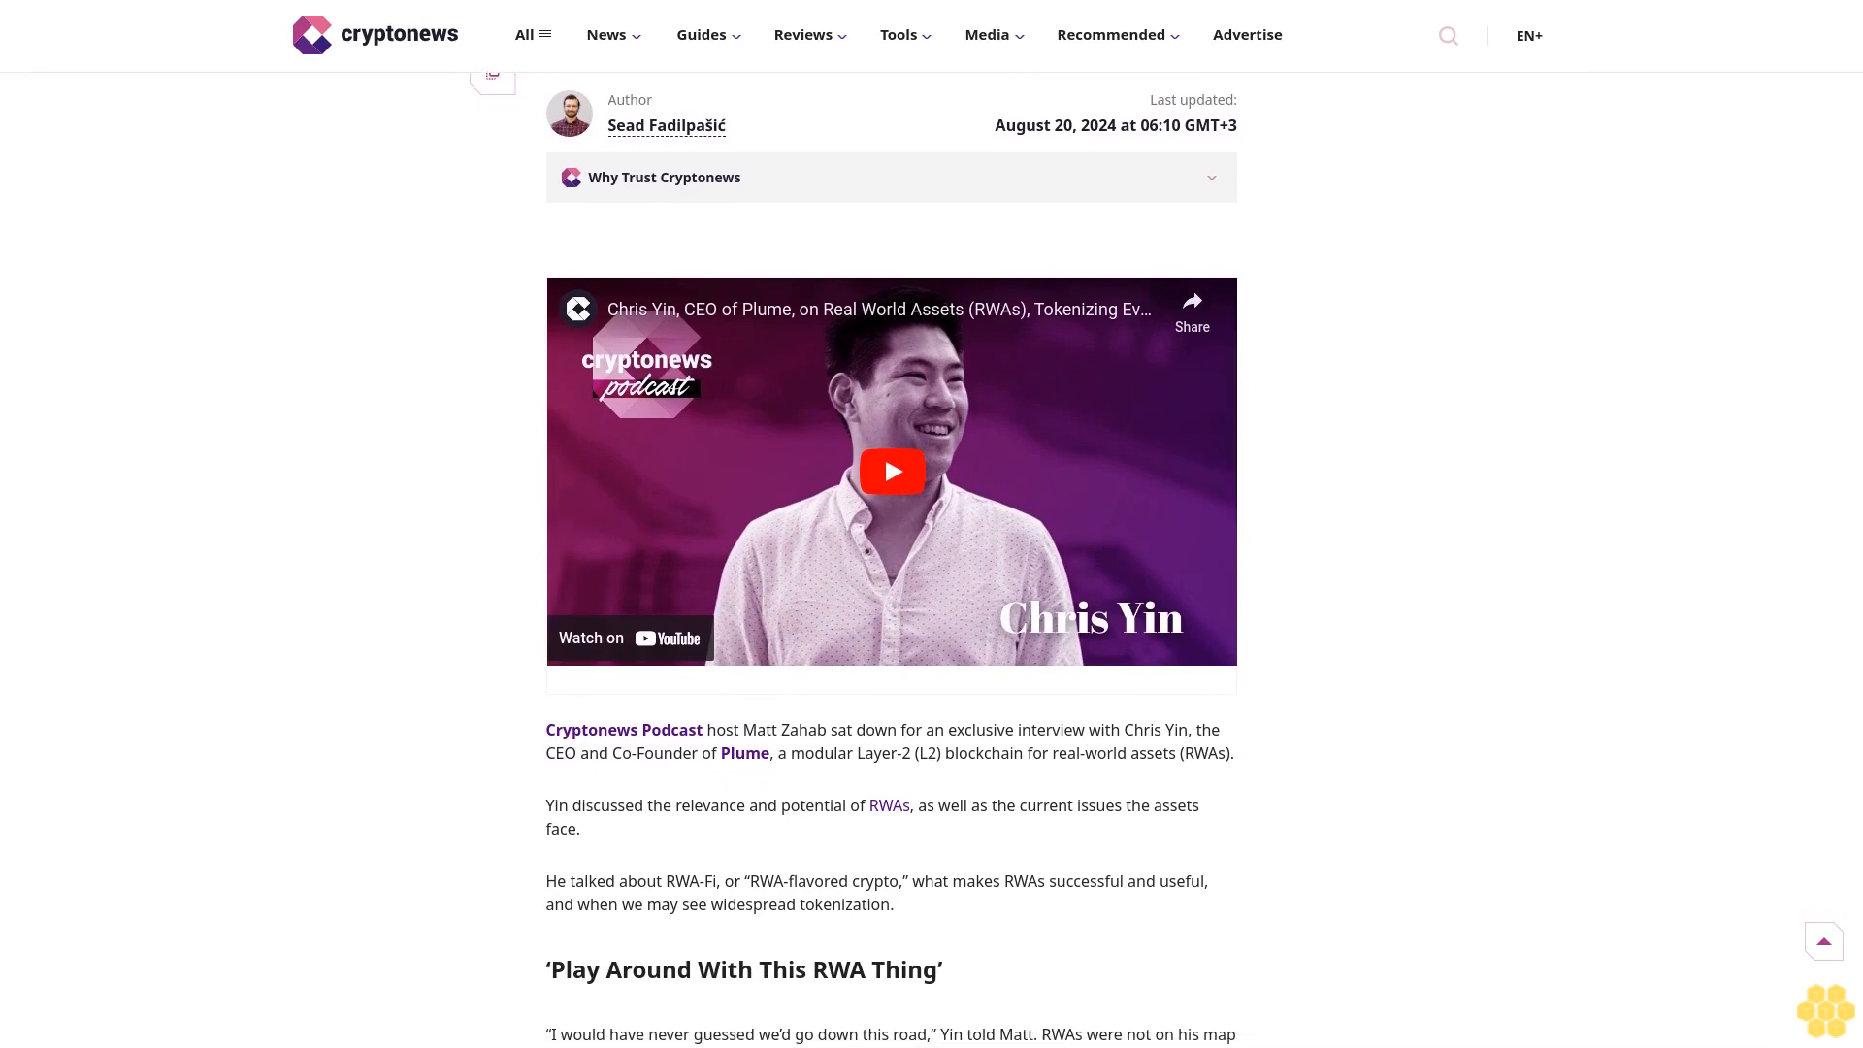
scroll(down, 3)
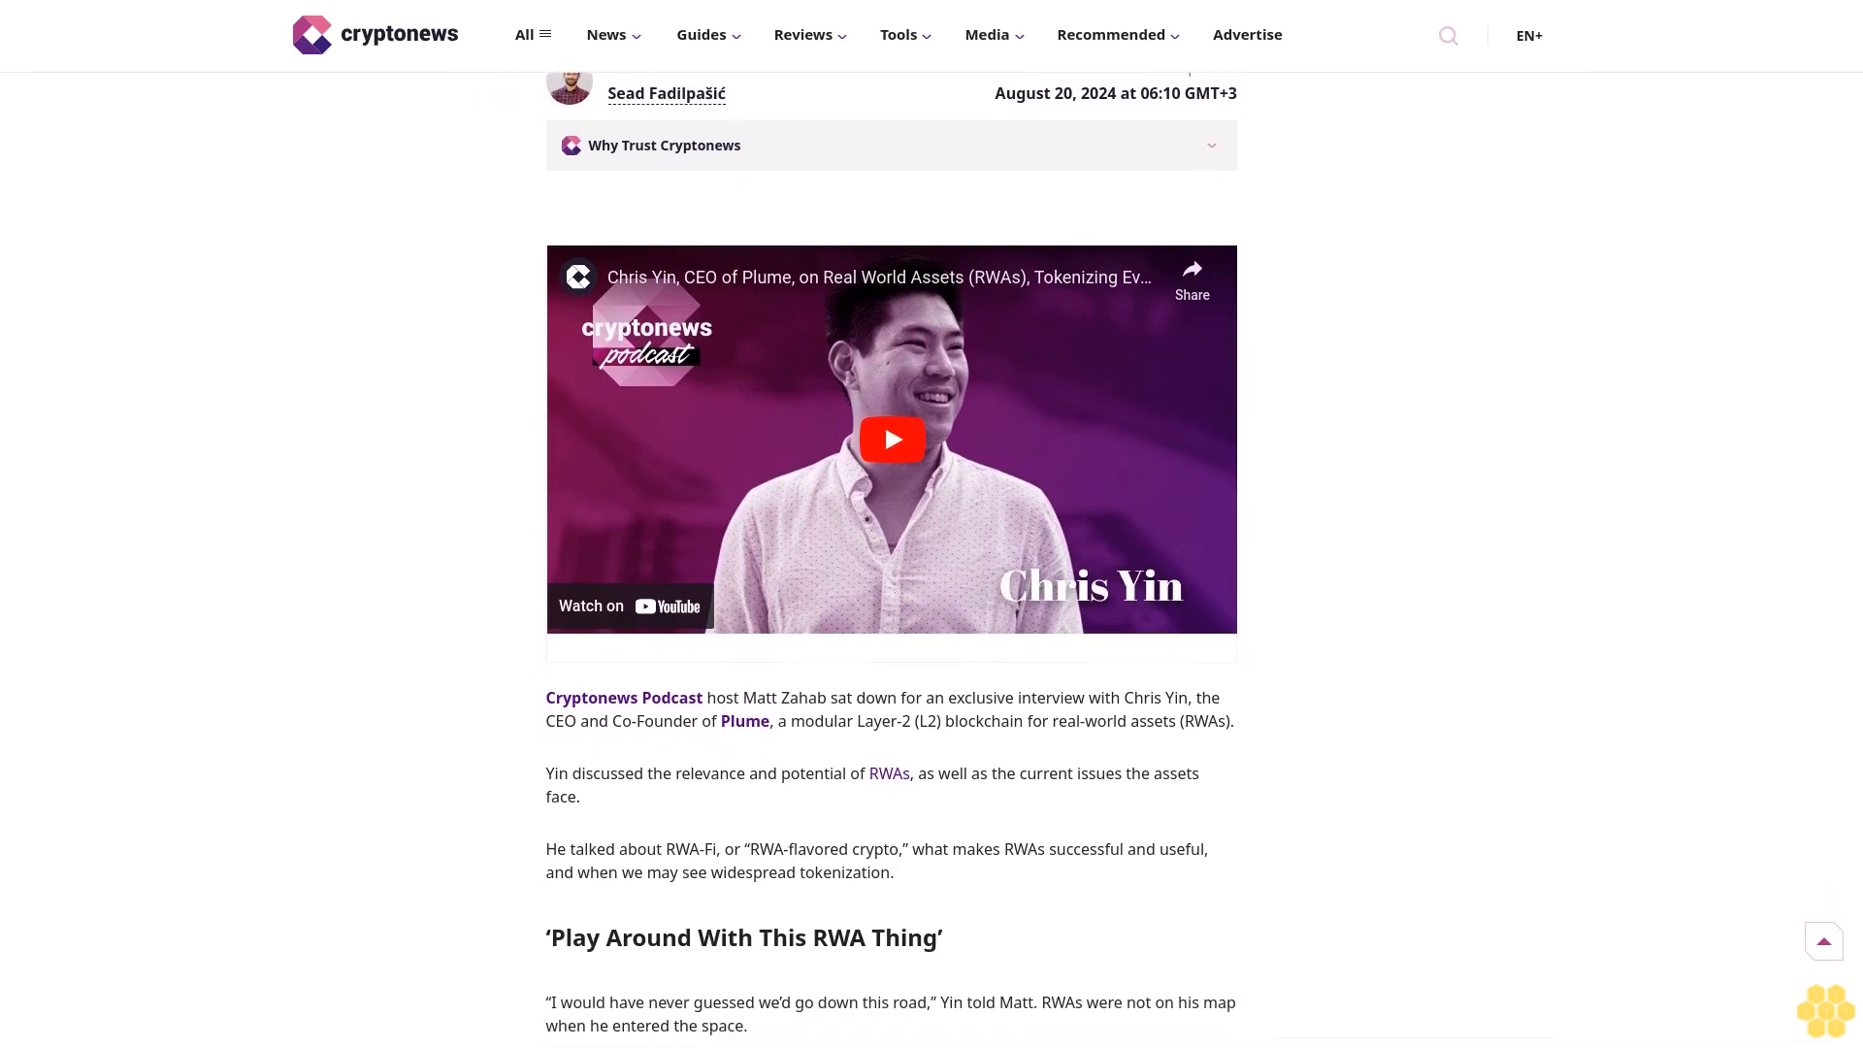
scroll(down, 3)
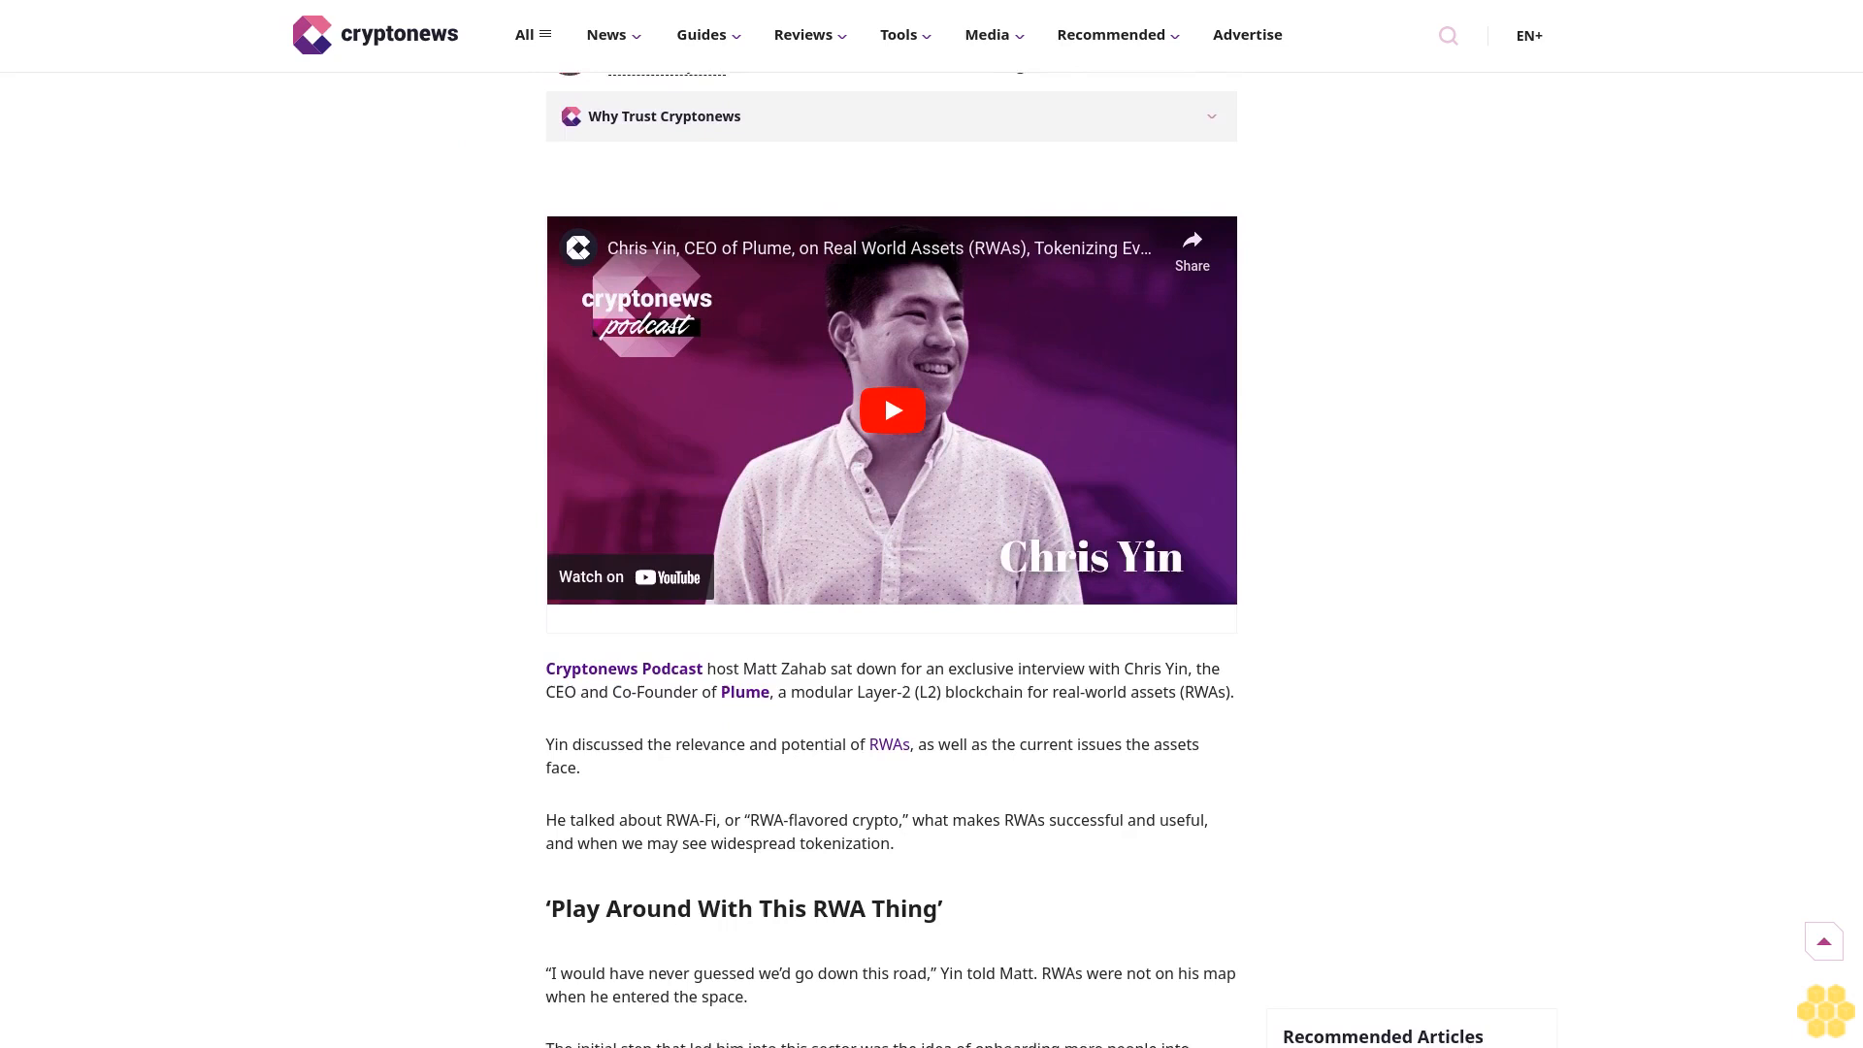
scroll(down, 3)
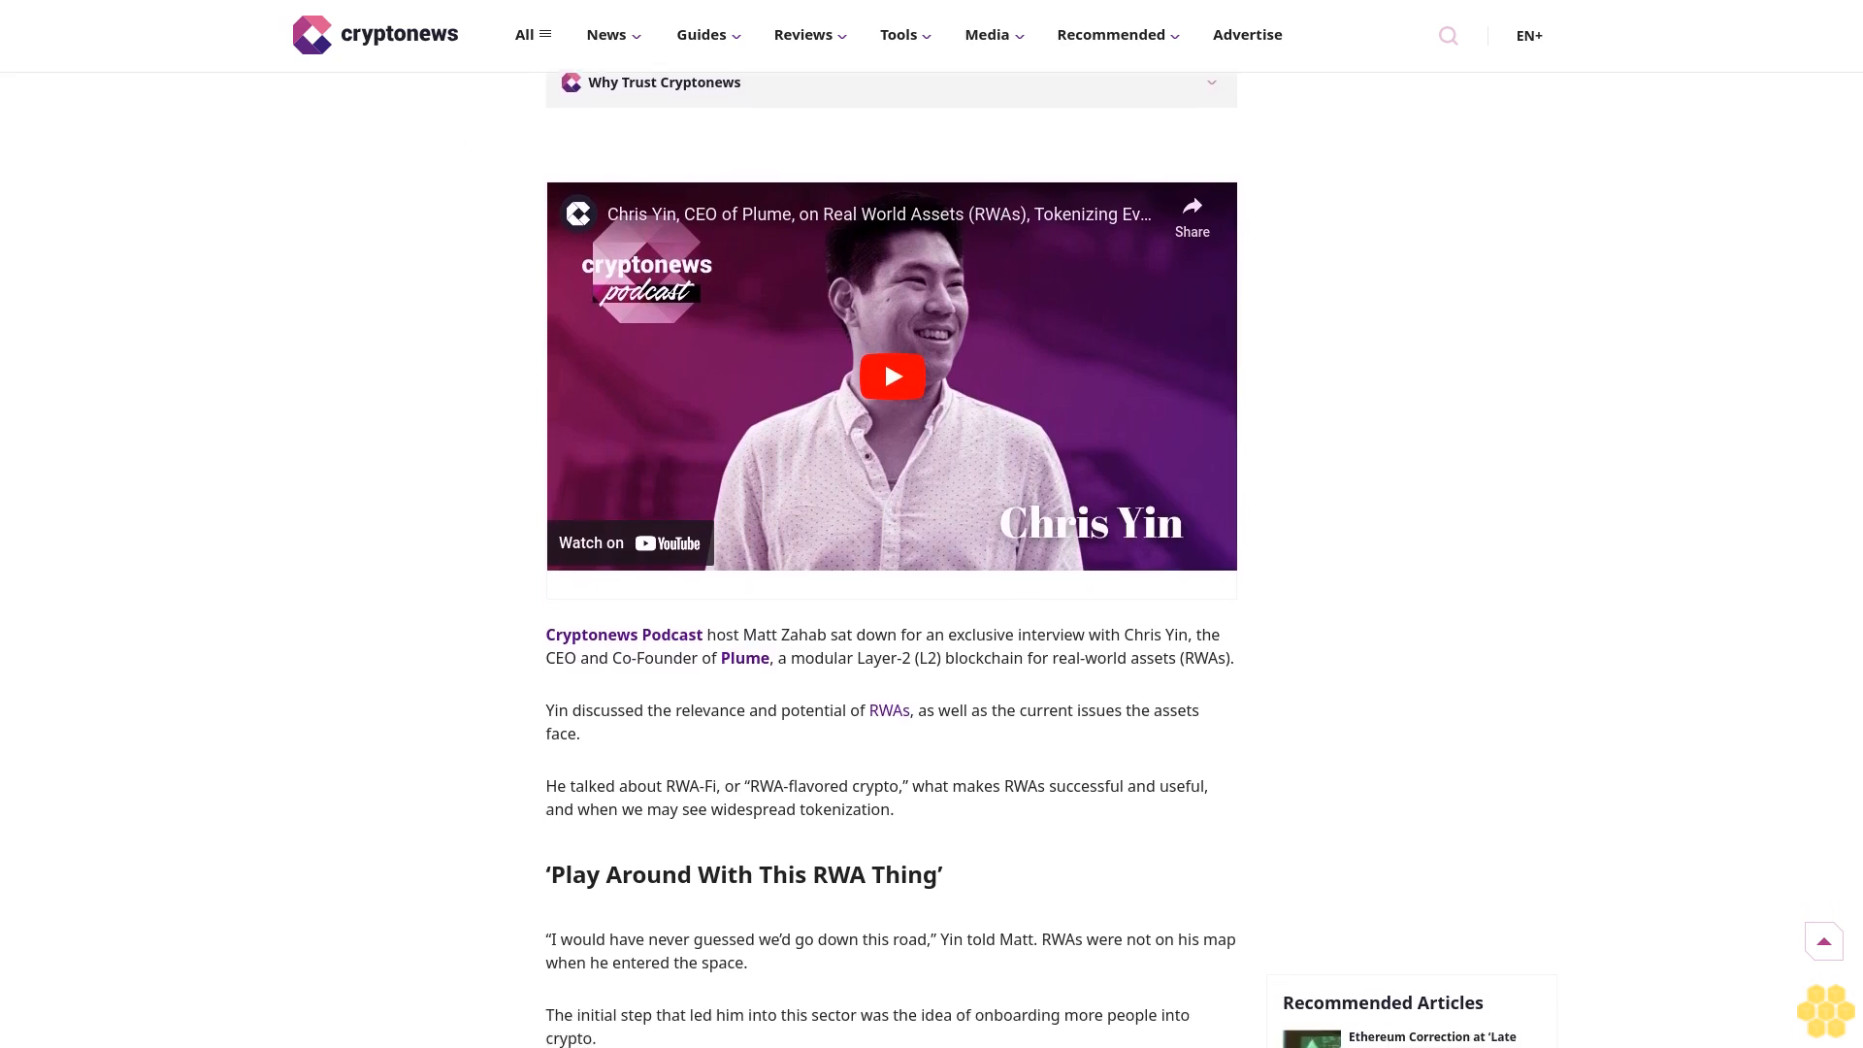
scroll(down, 3)
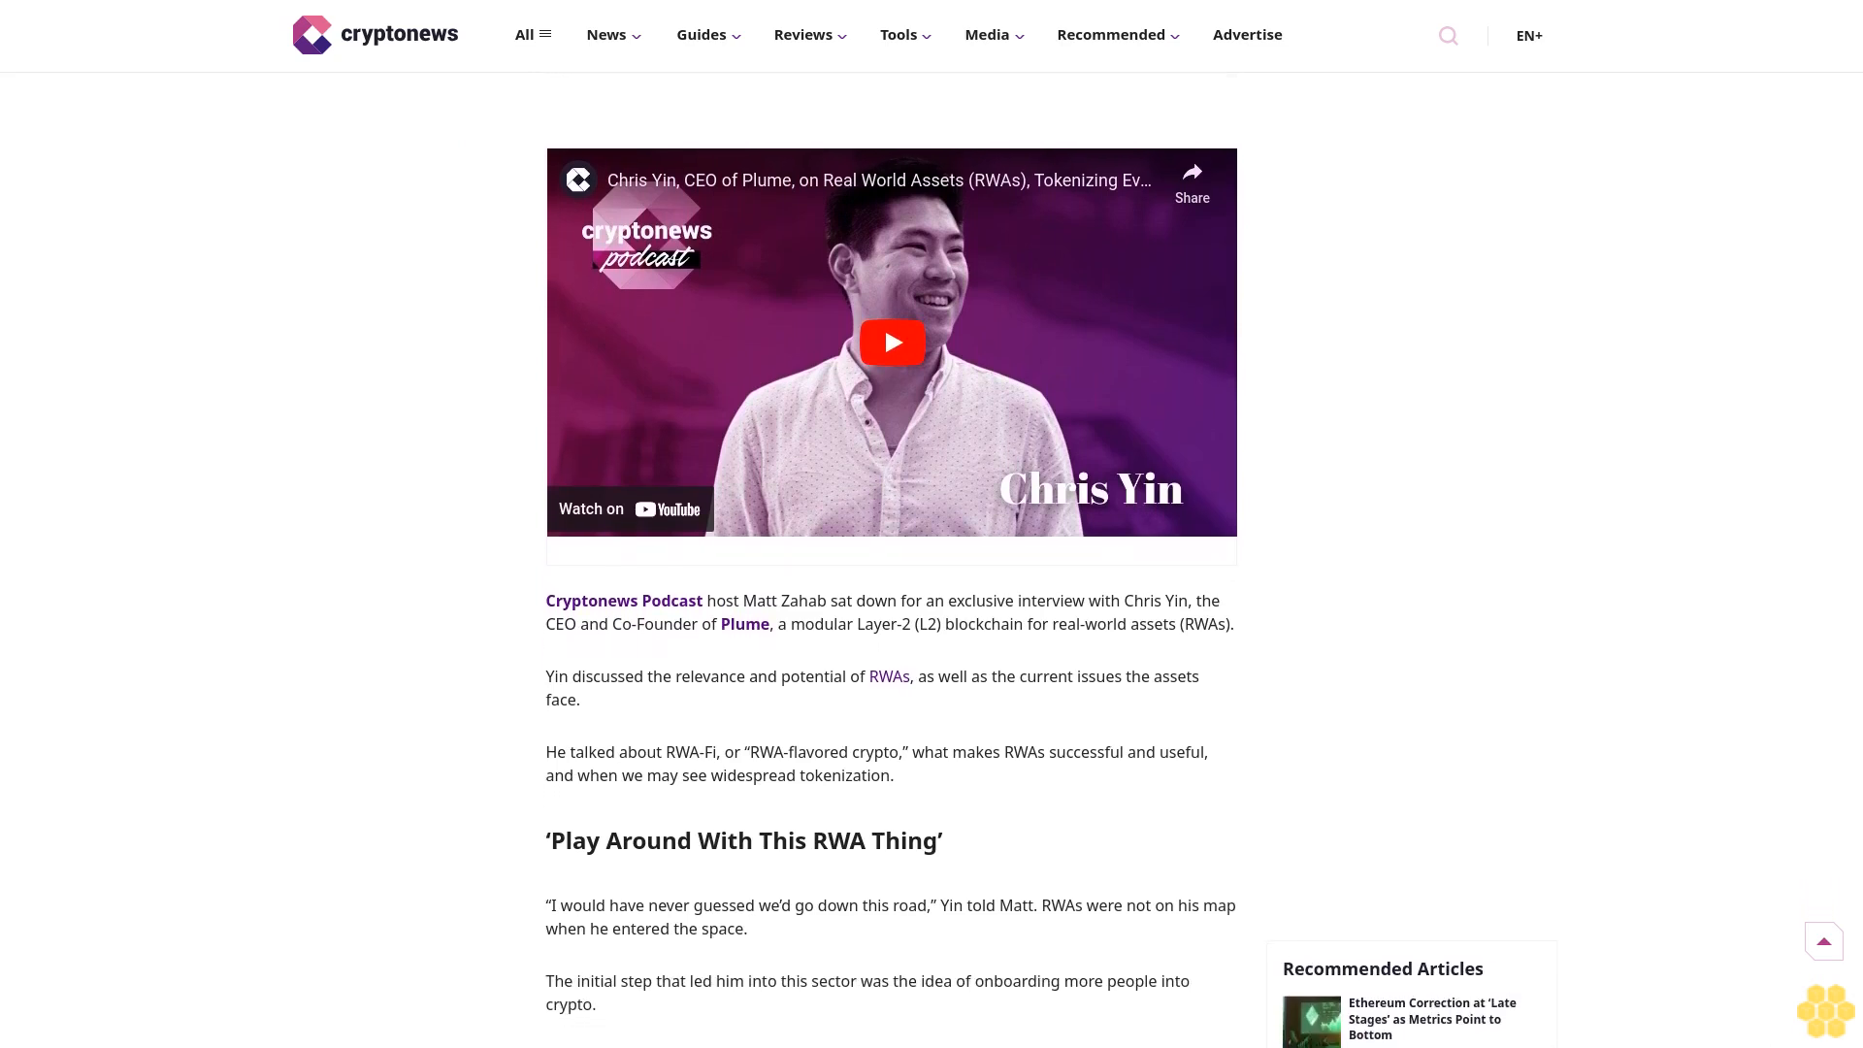
scroll(down, 3)
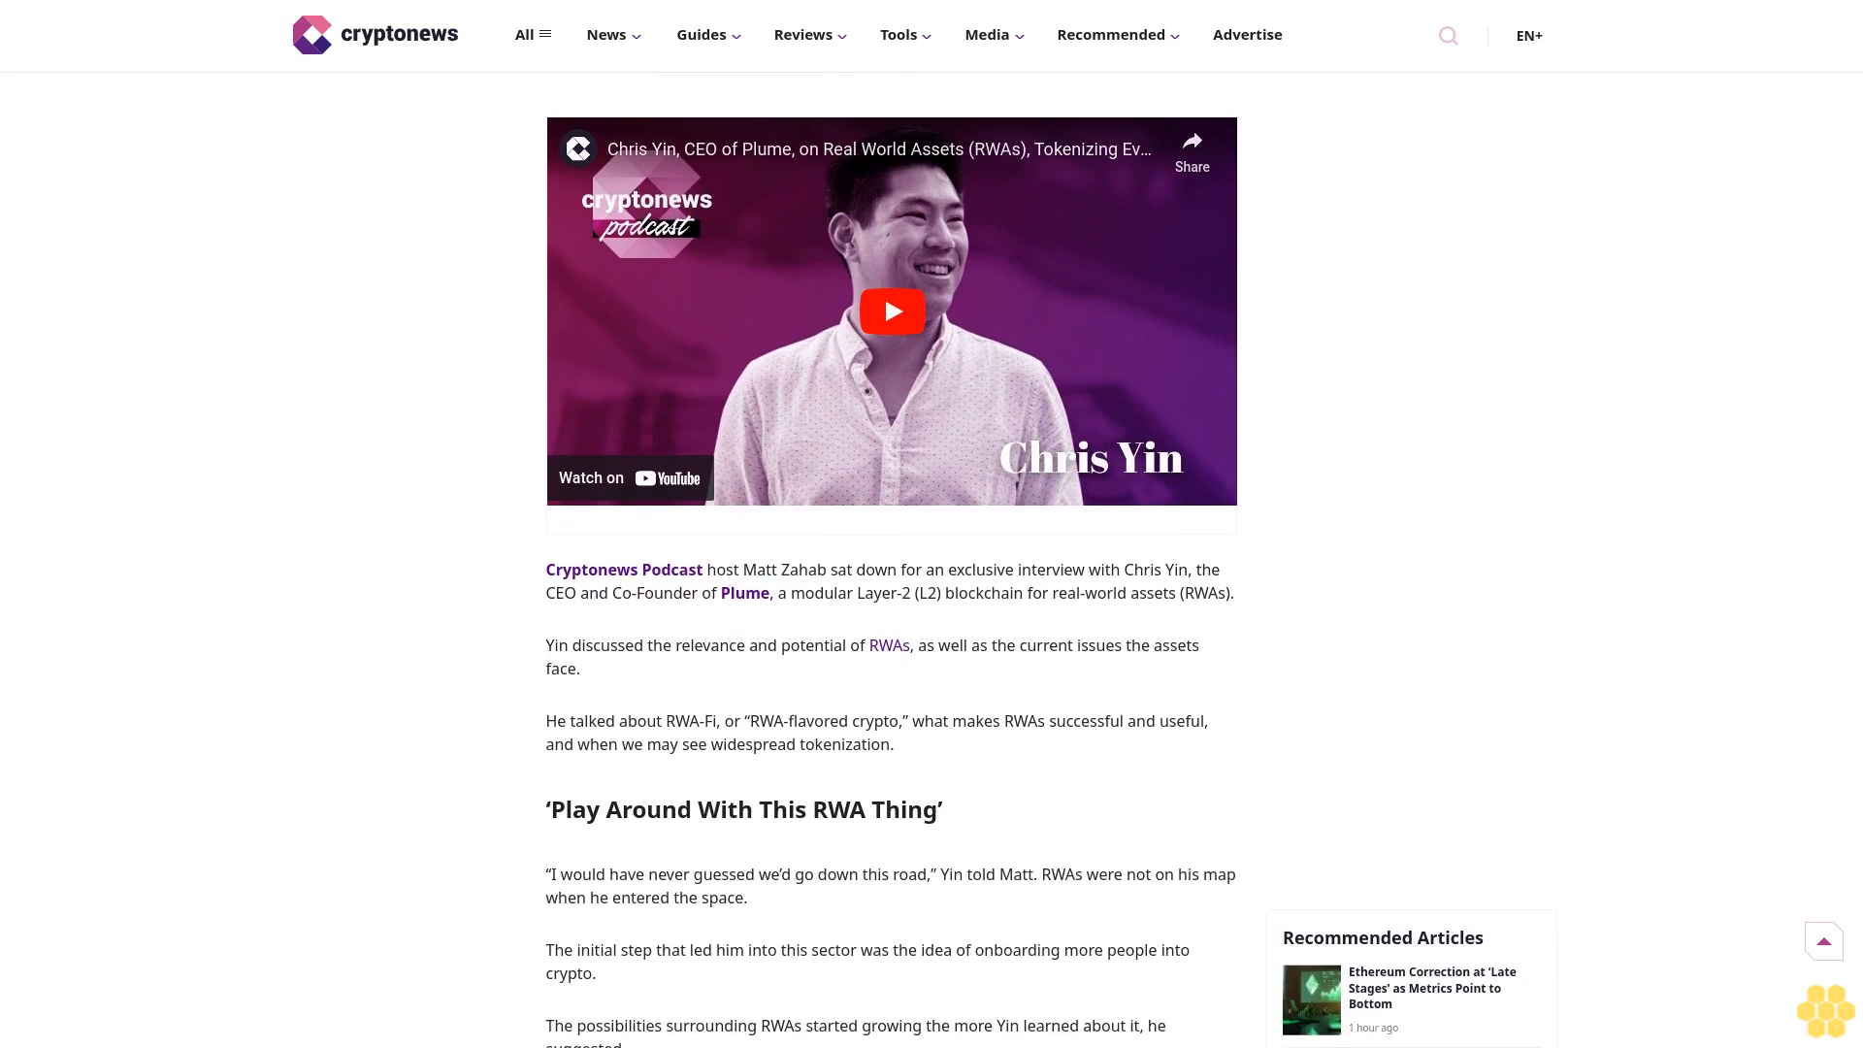
scroll(down, 3)
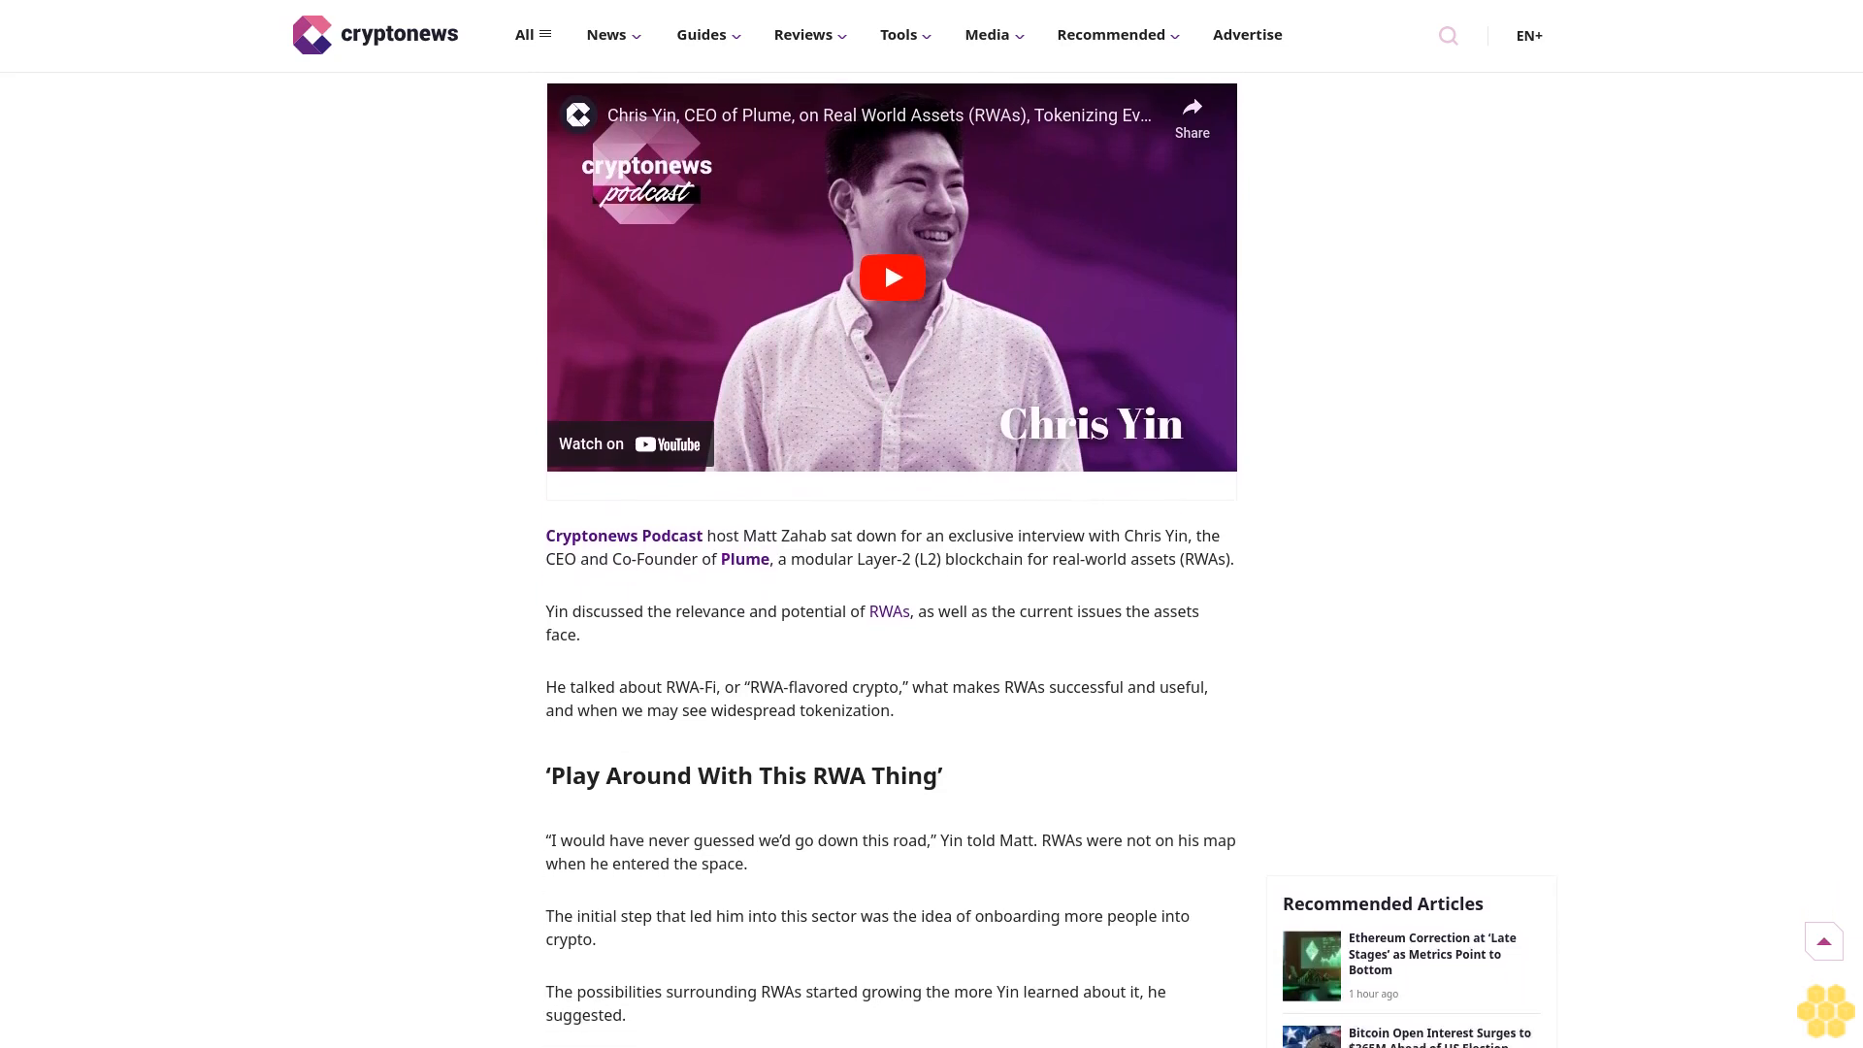
scroll(down, 3)
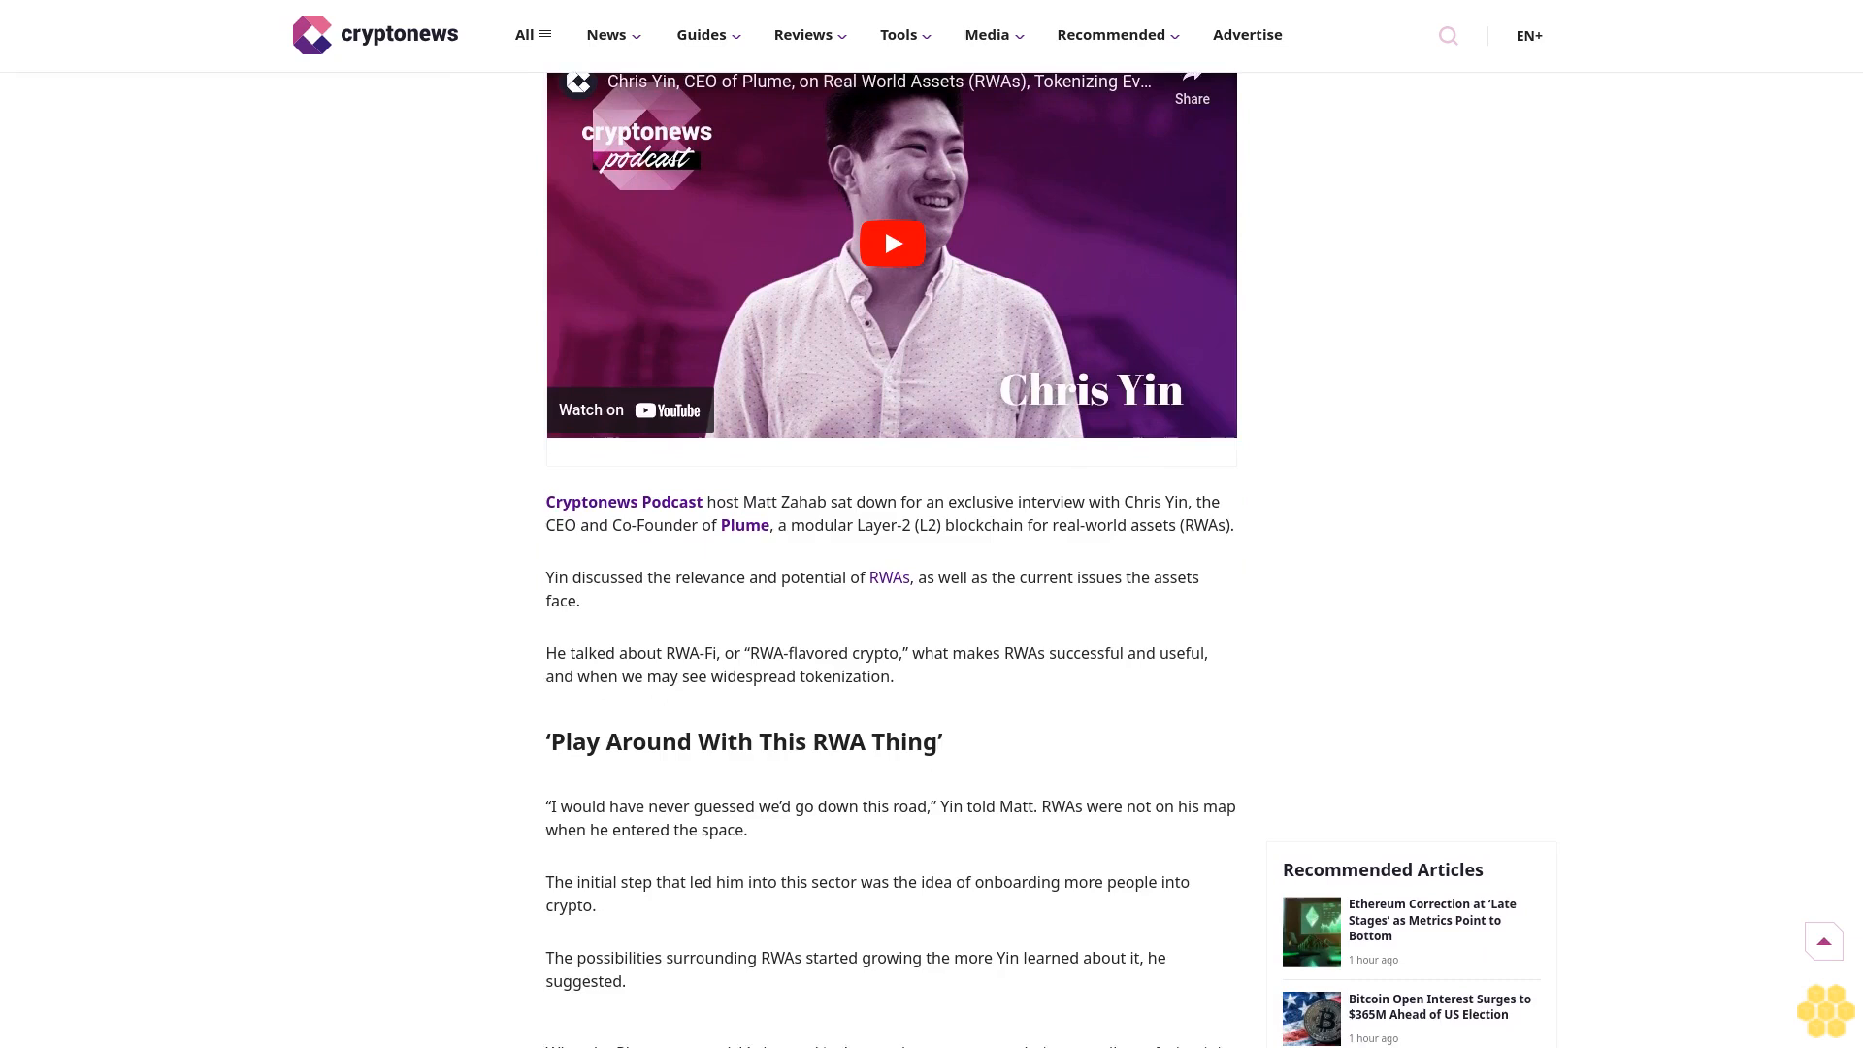
scroll(down, 3)
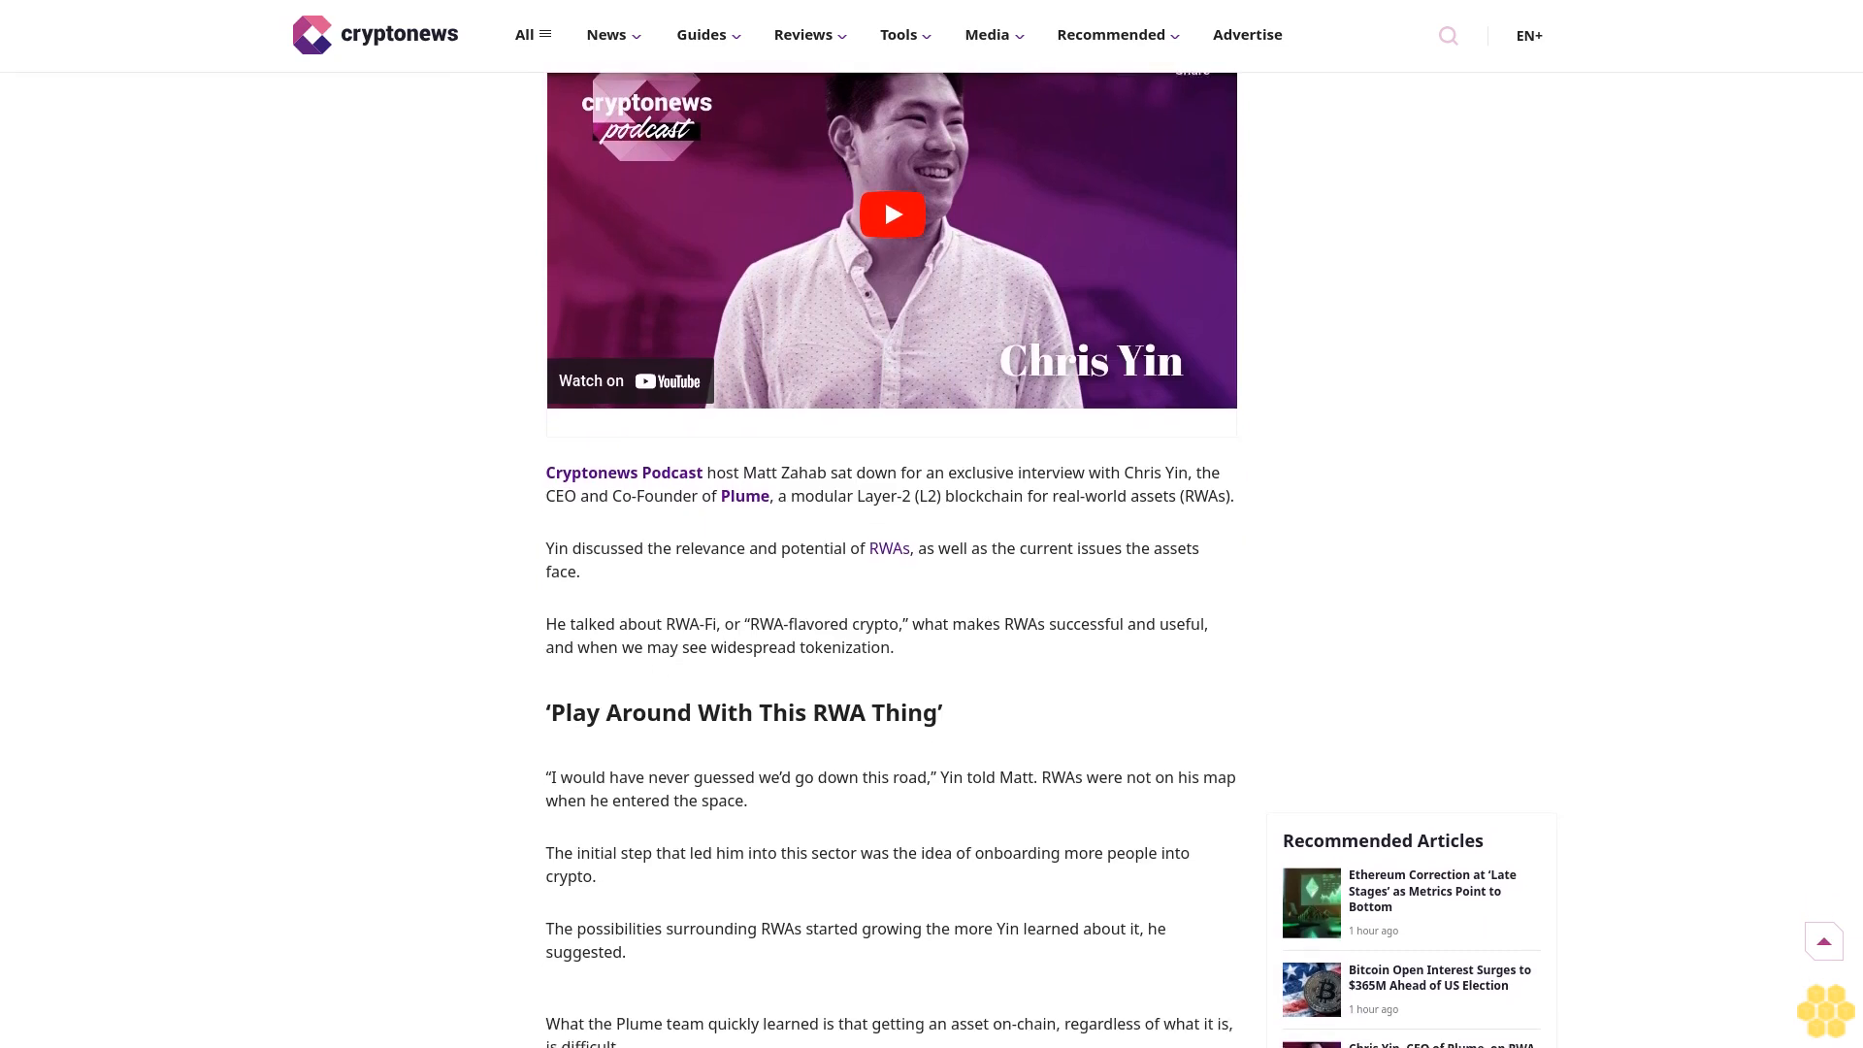
scroll(down, 3)
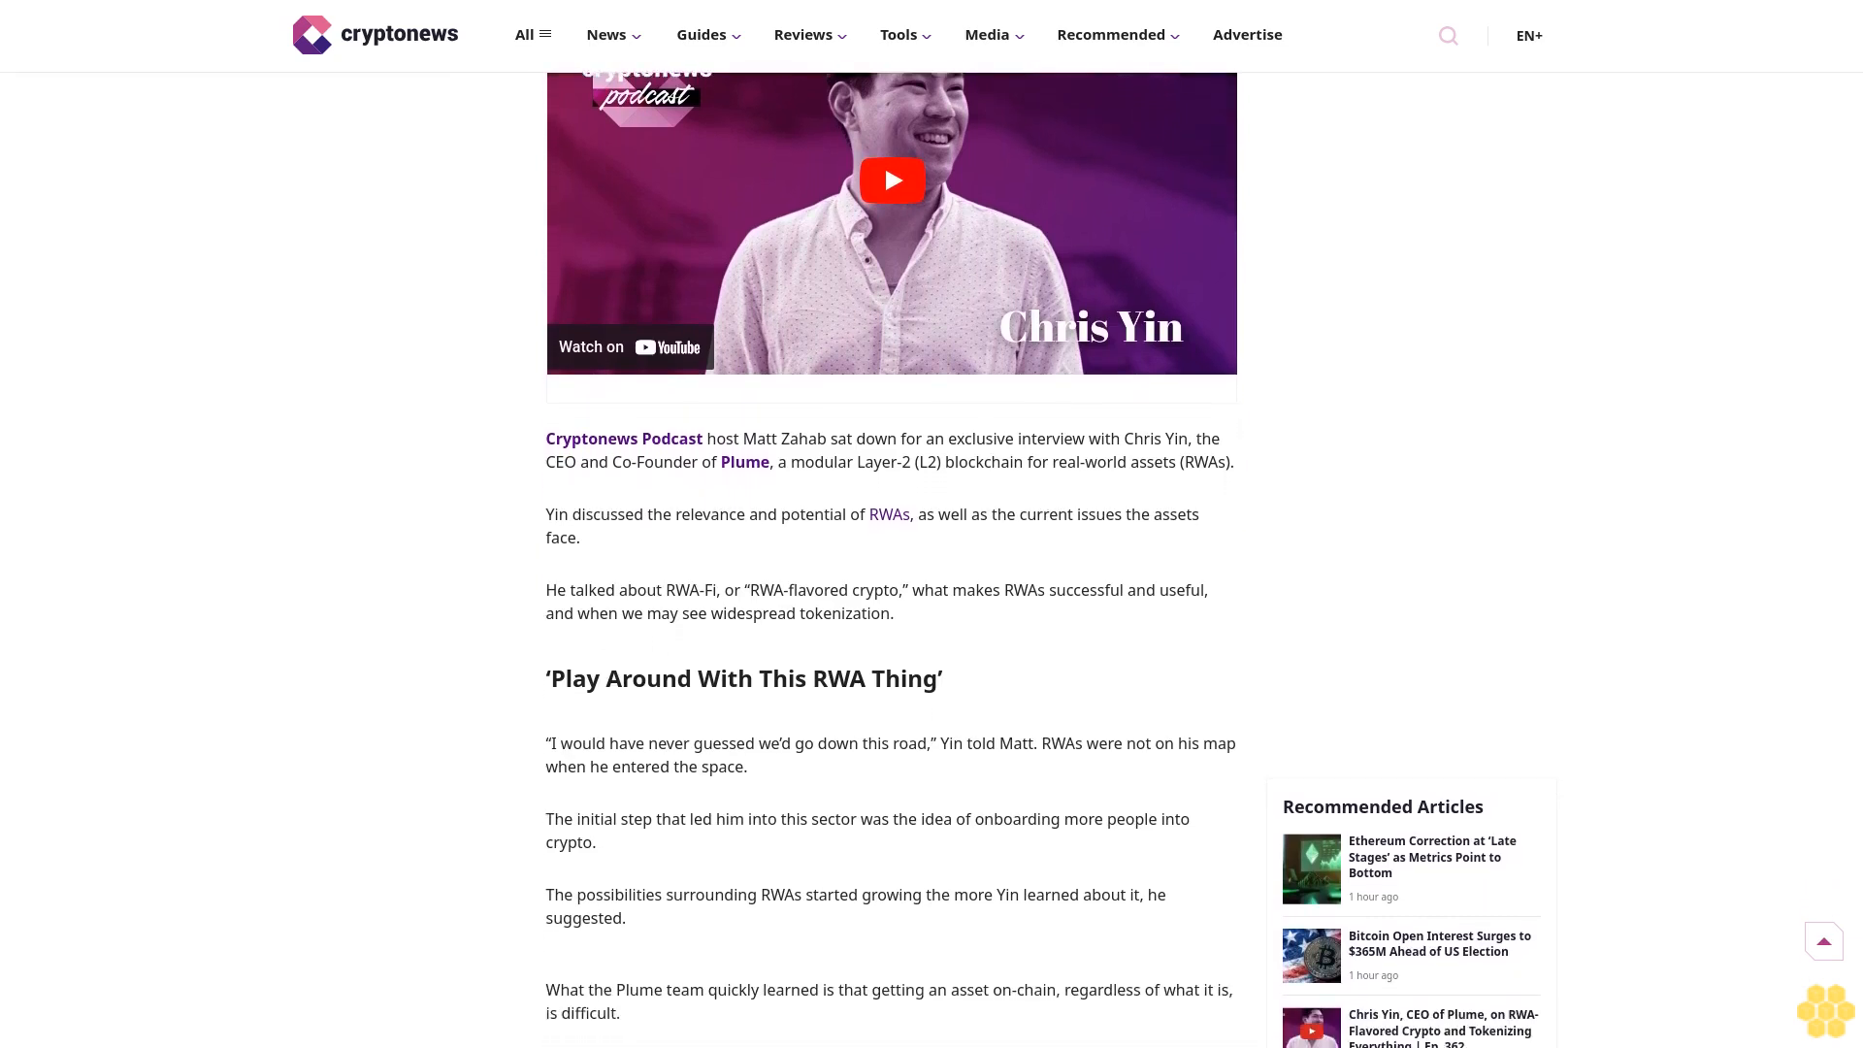
scroll(down, 3)
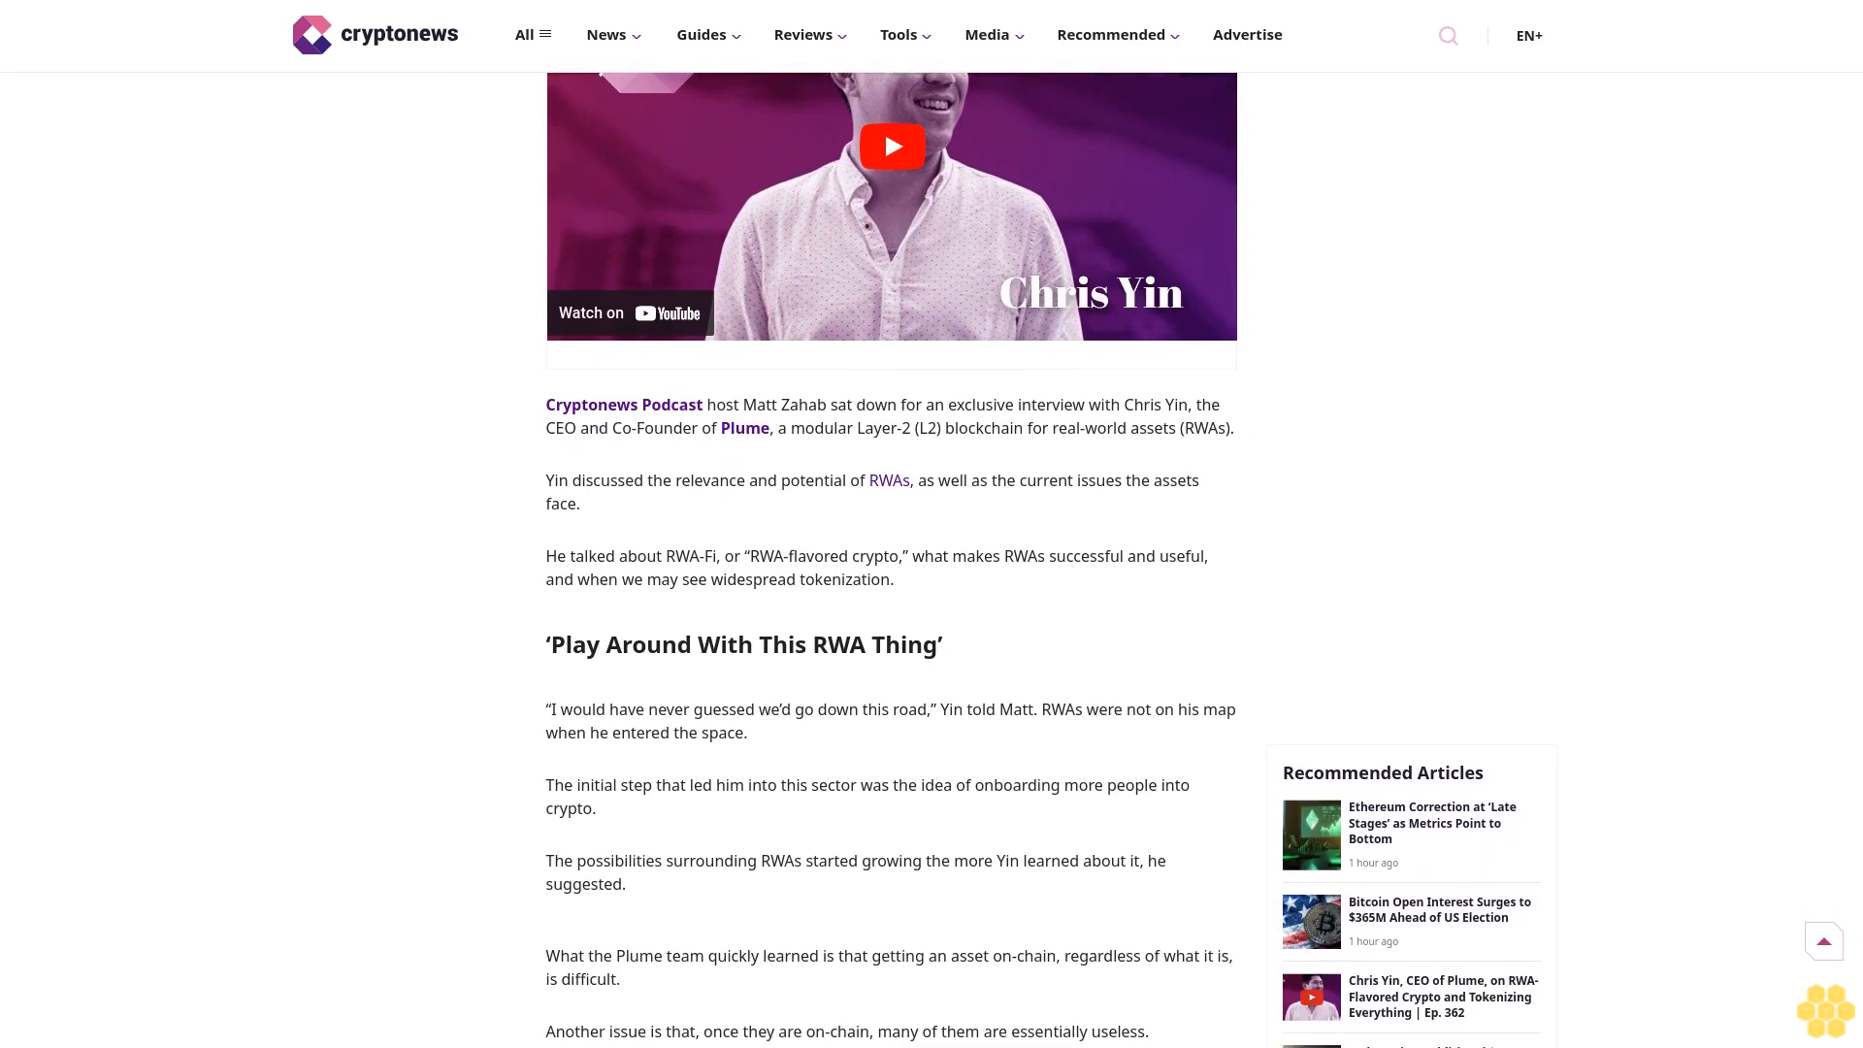
scroll(down, 3)
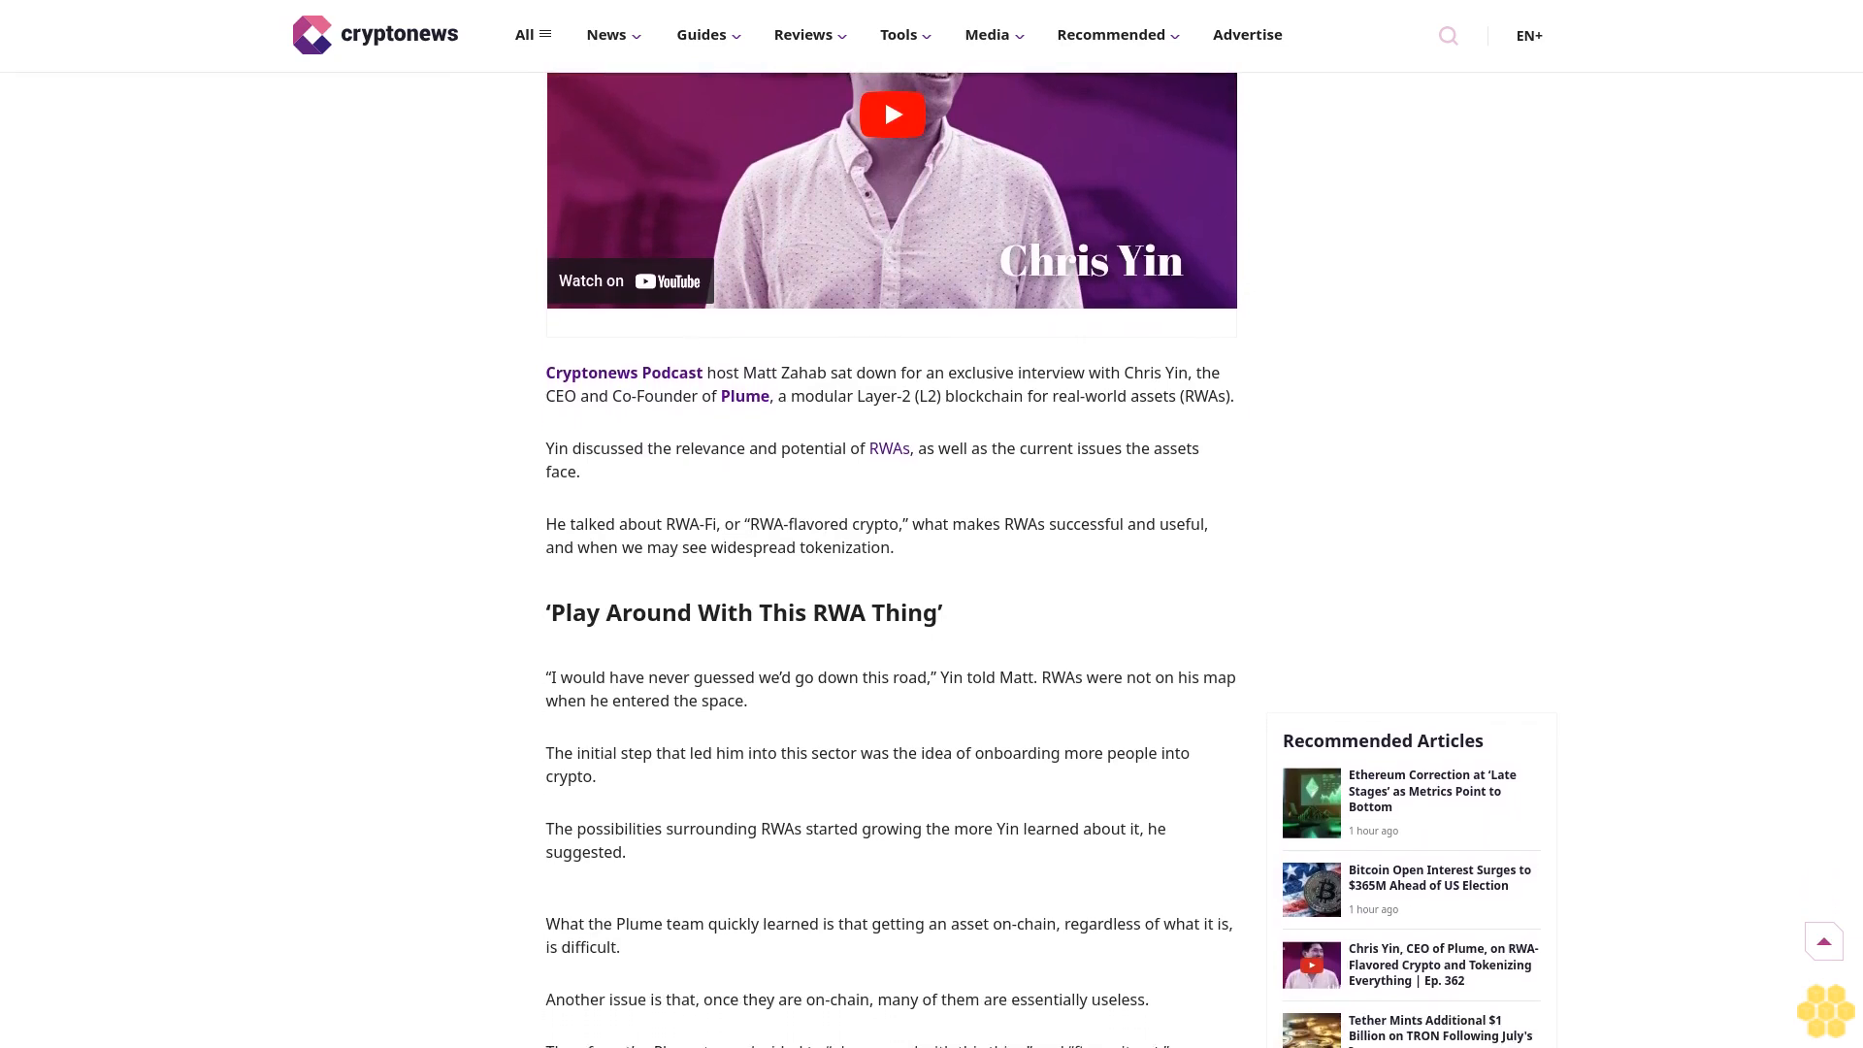
scroll(down, 3)
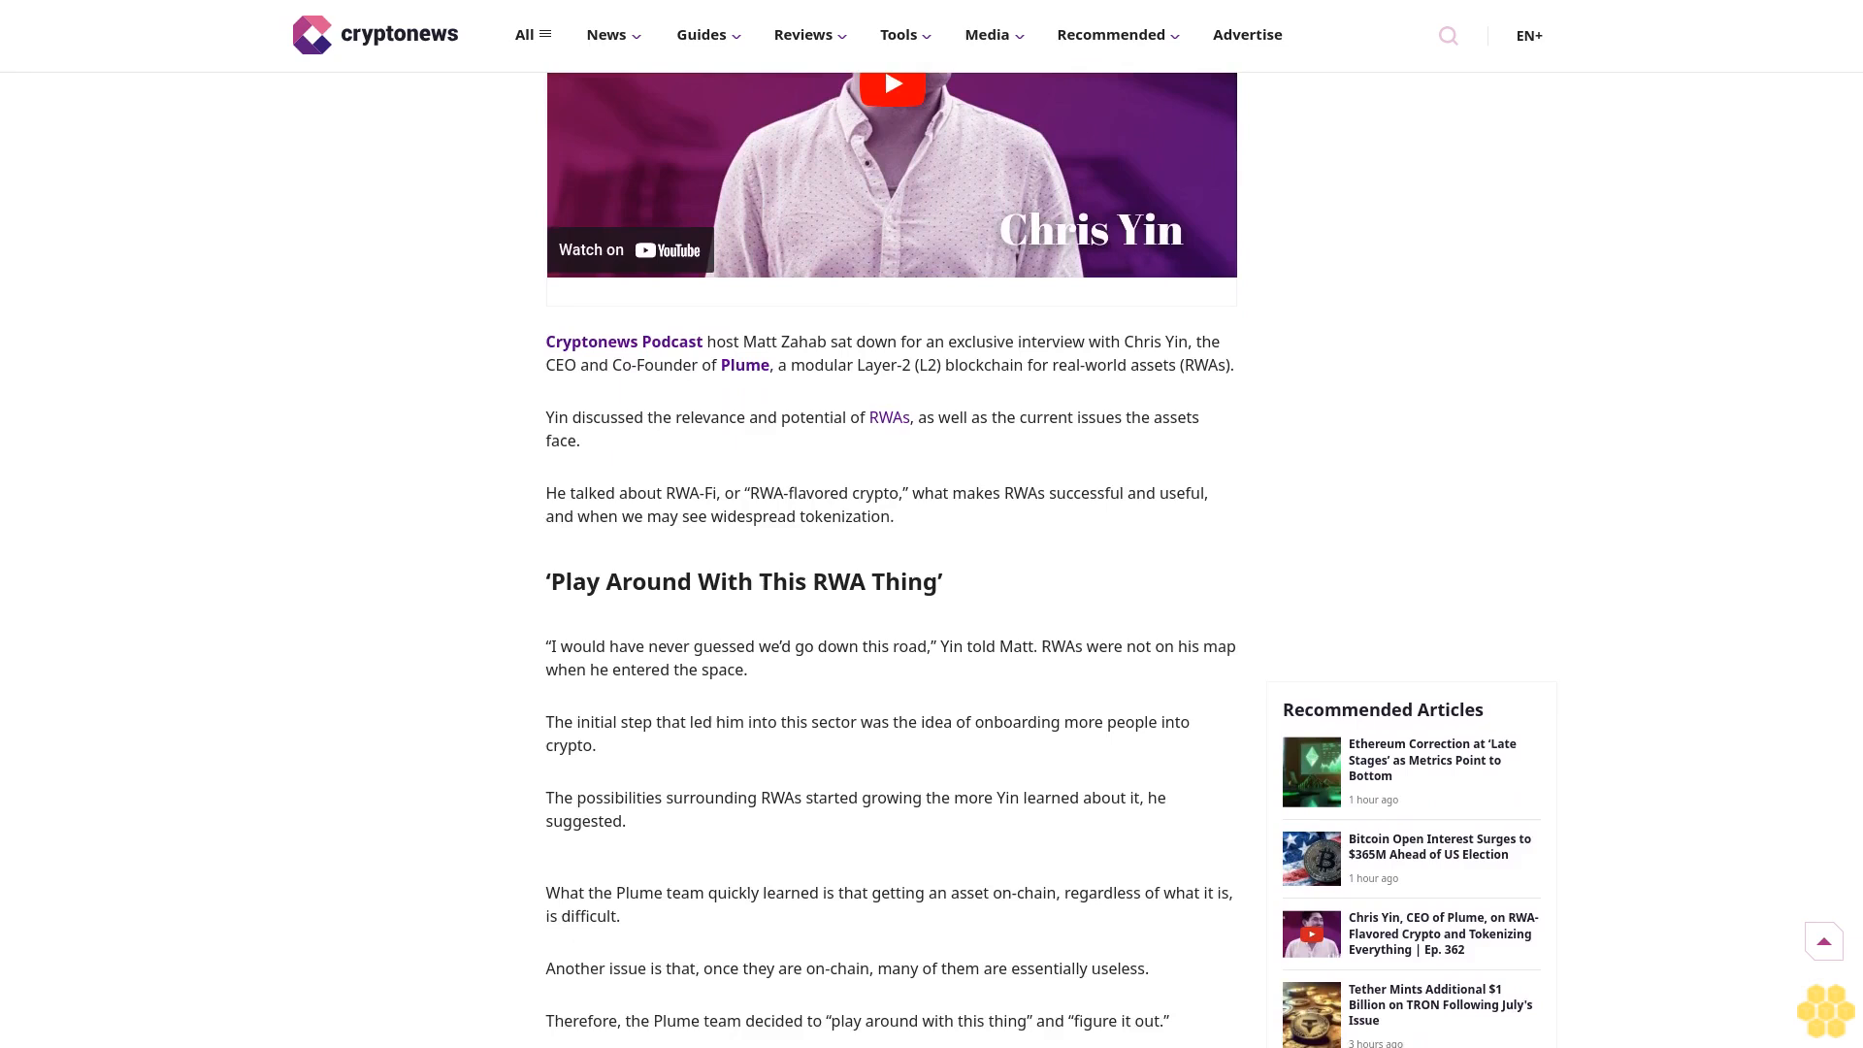
scroll(down, 3)
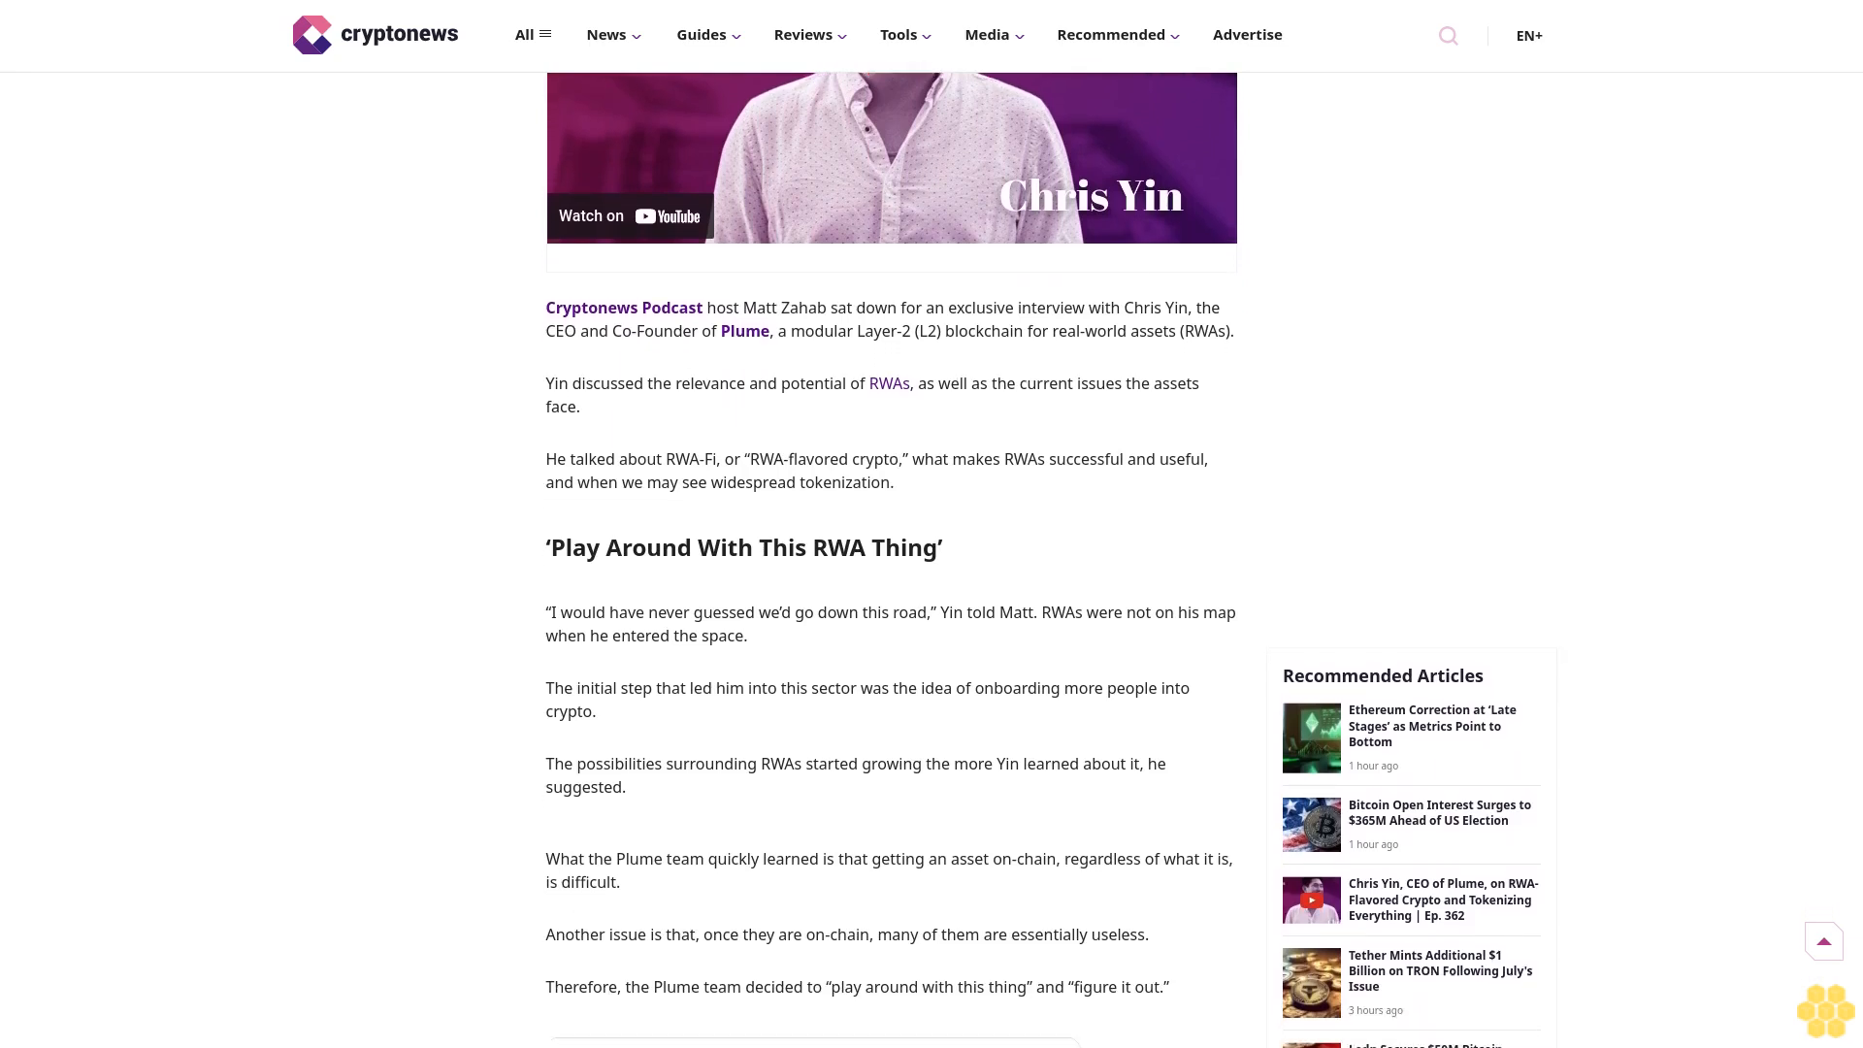
scroll(down, 3)
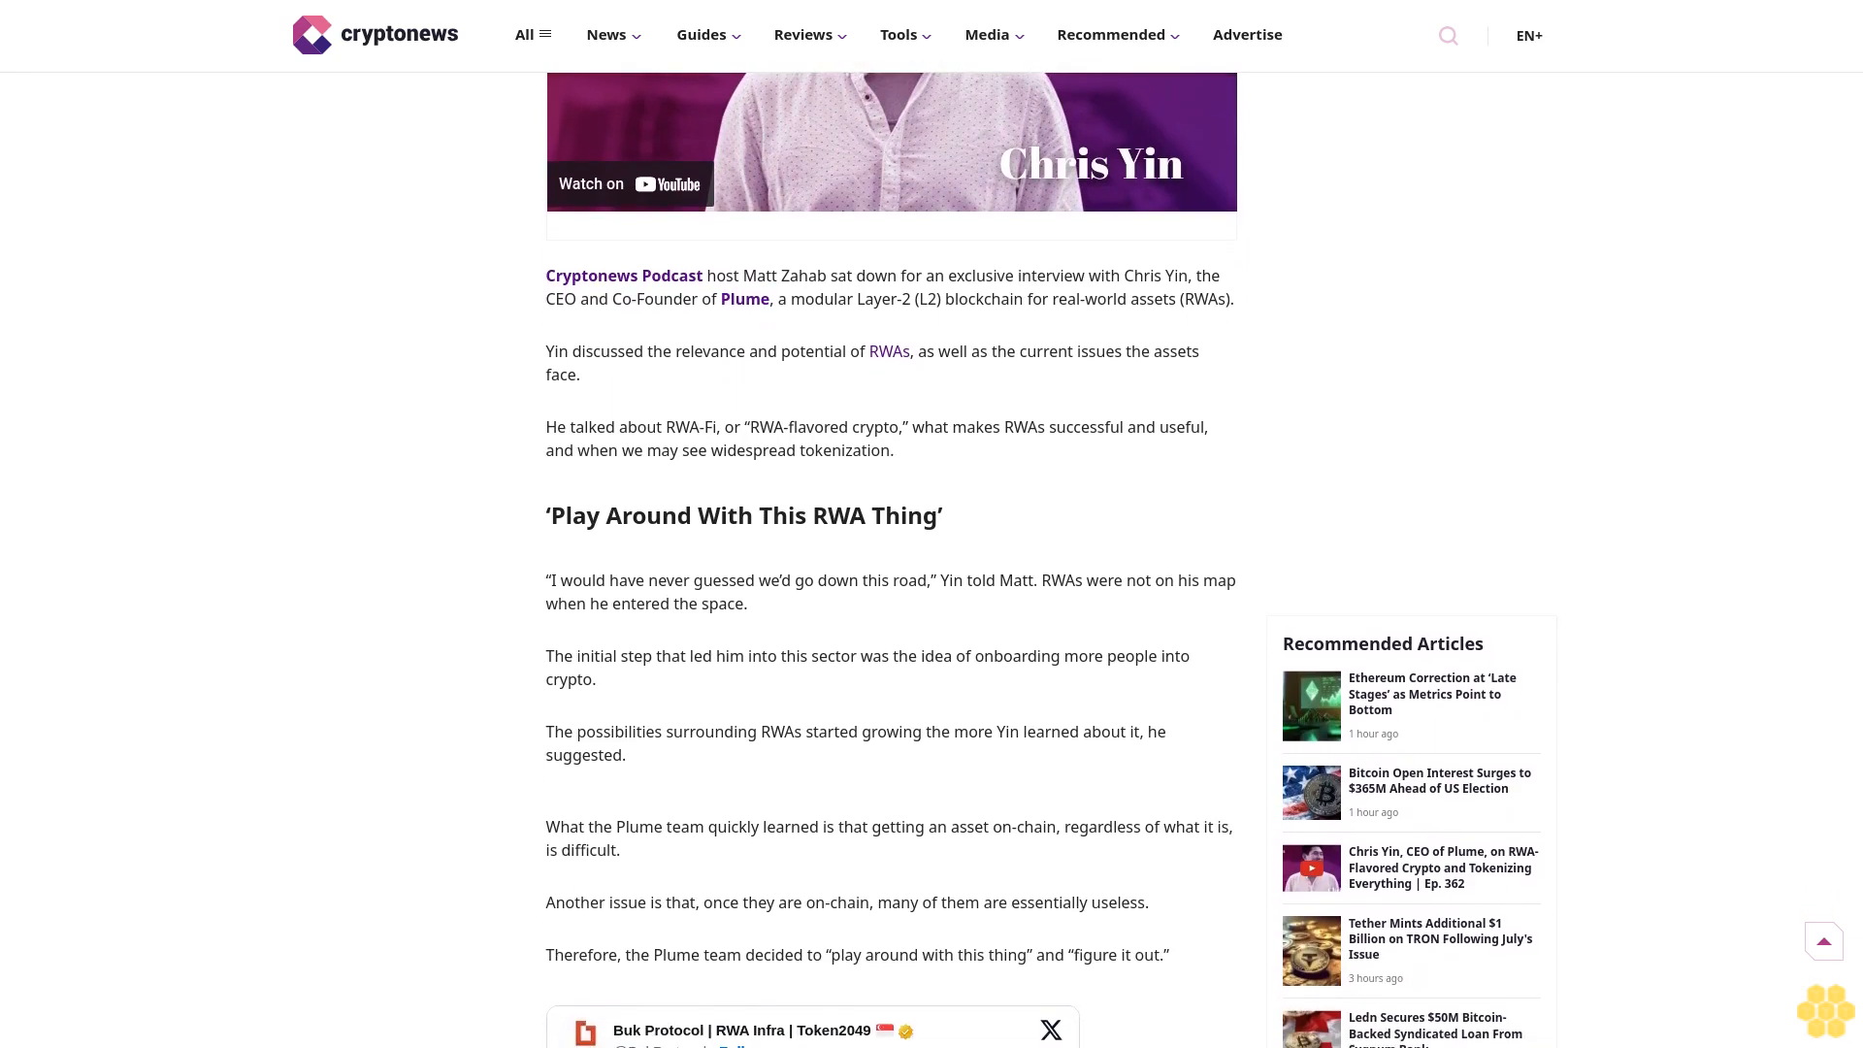
scroll(down, 3)
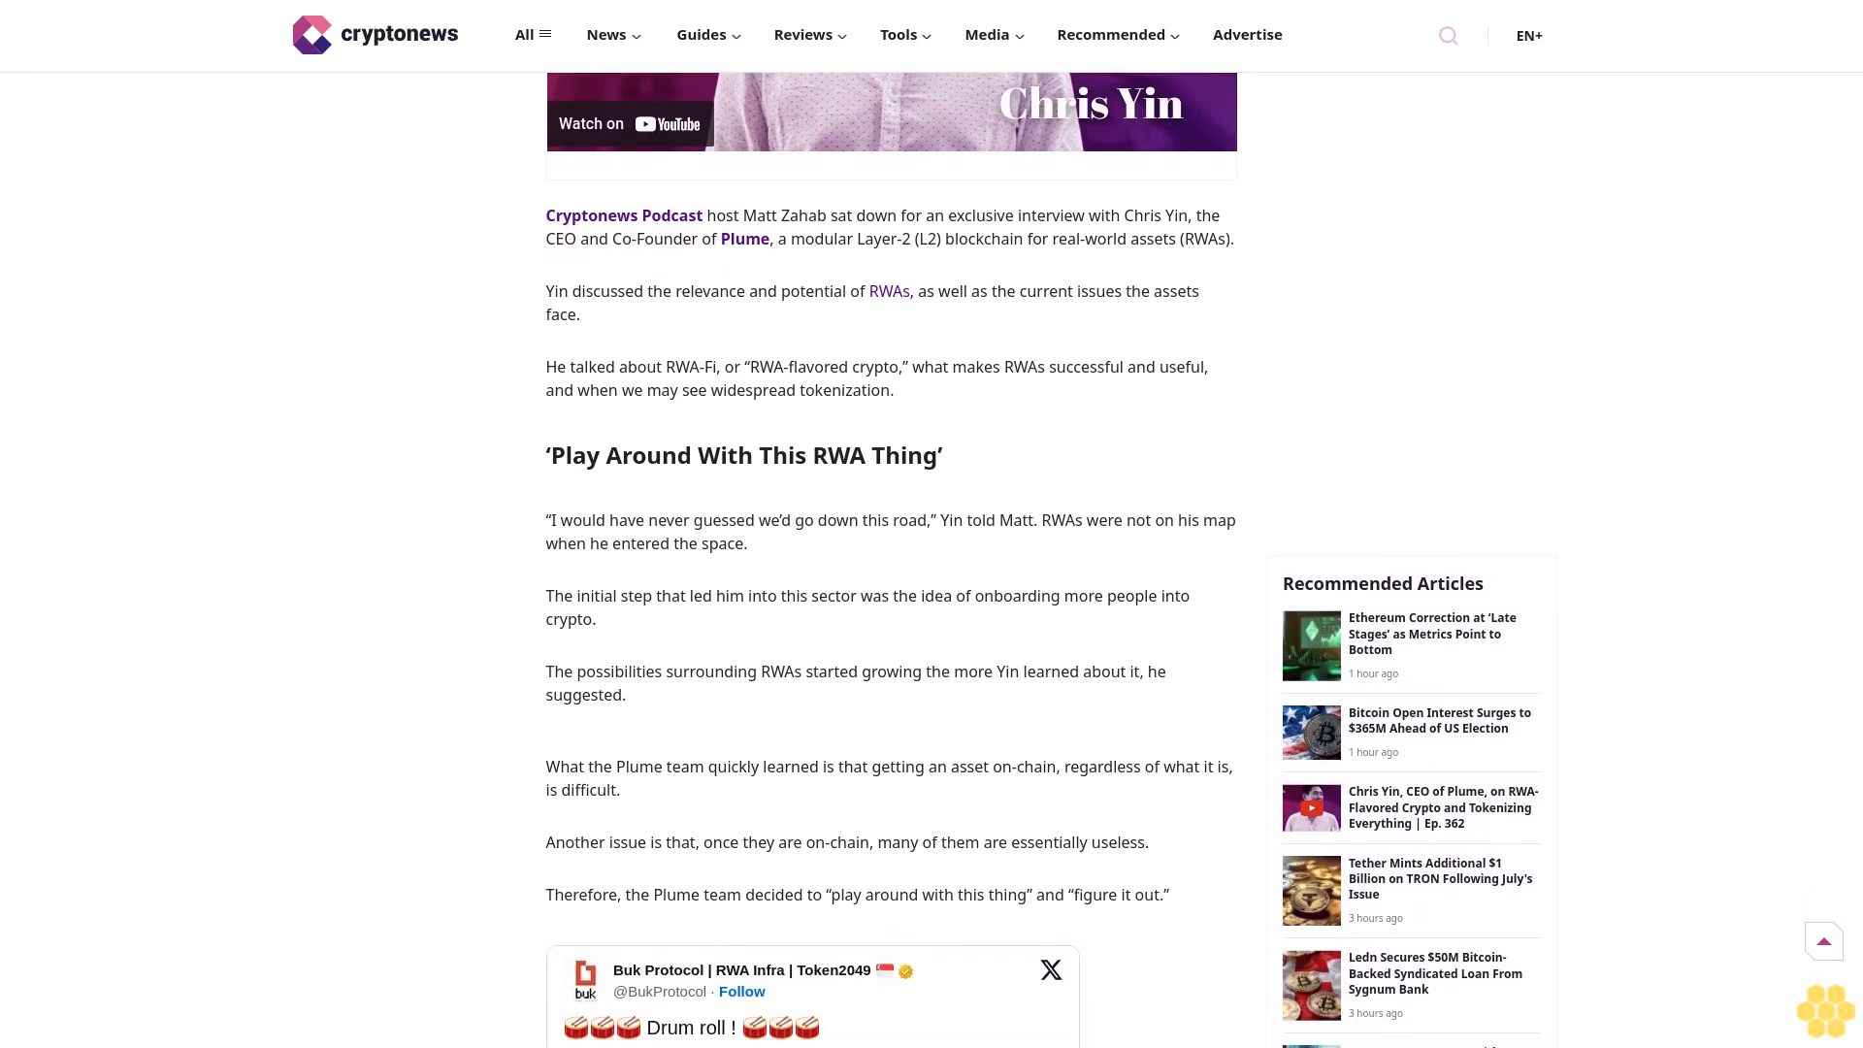
scroll(down, 3)
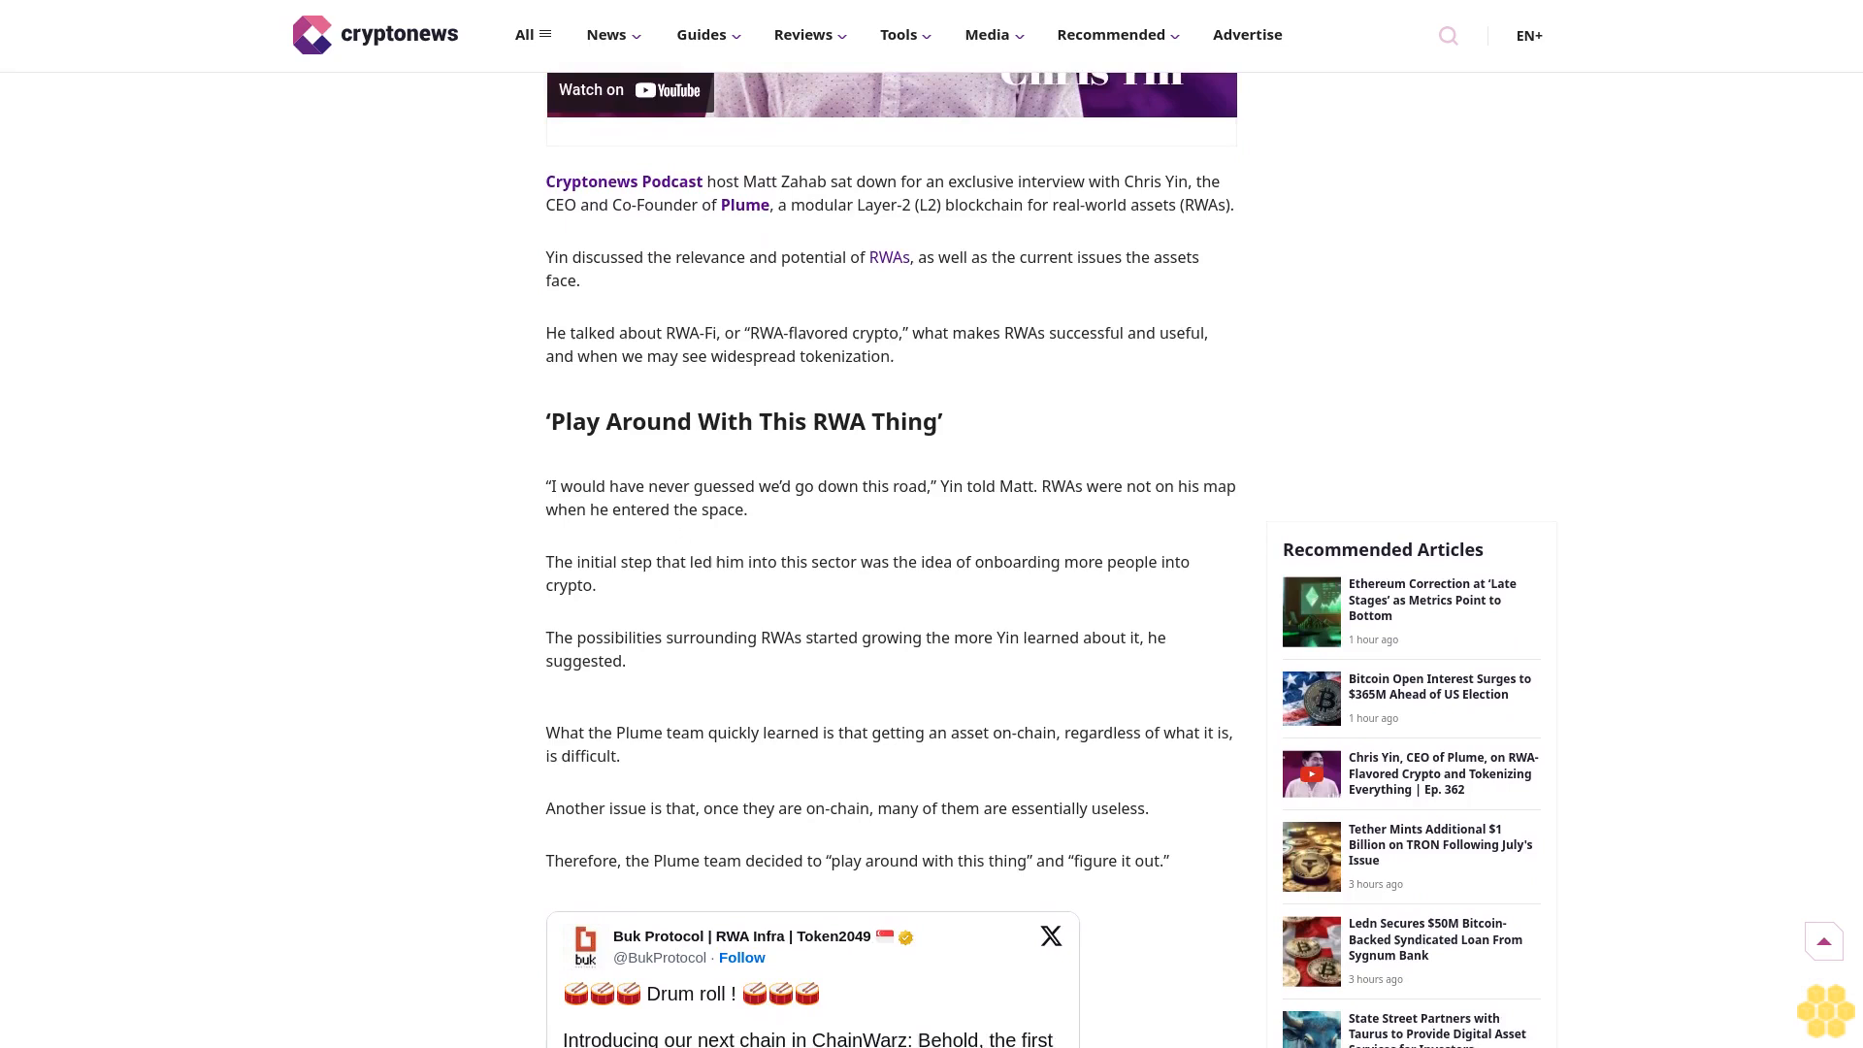
scroll(down, 3)
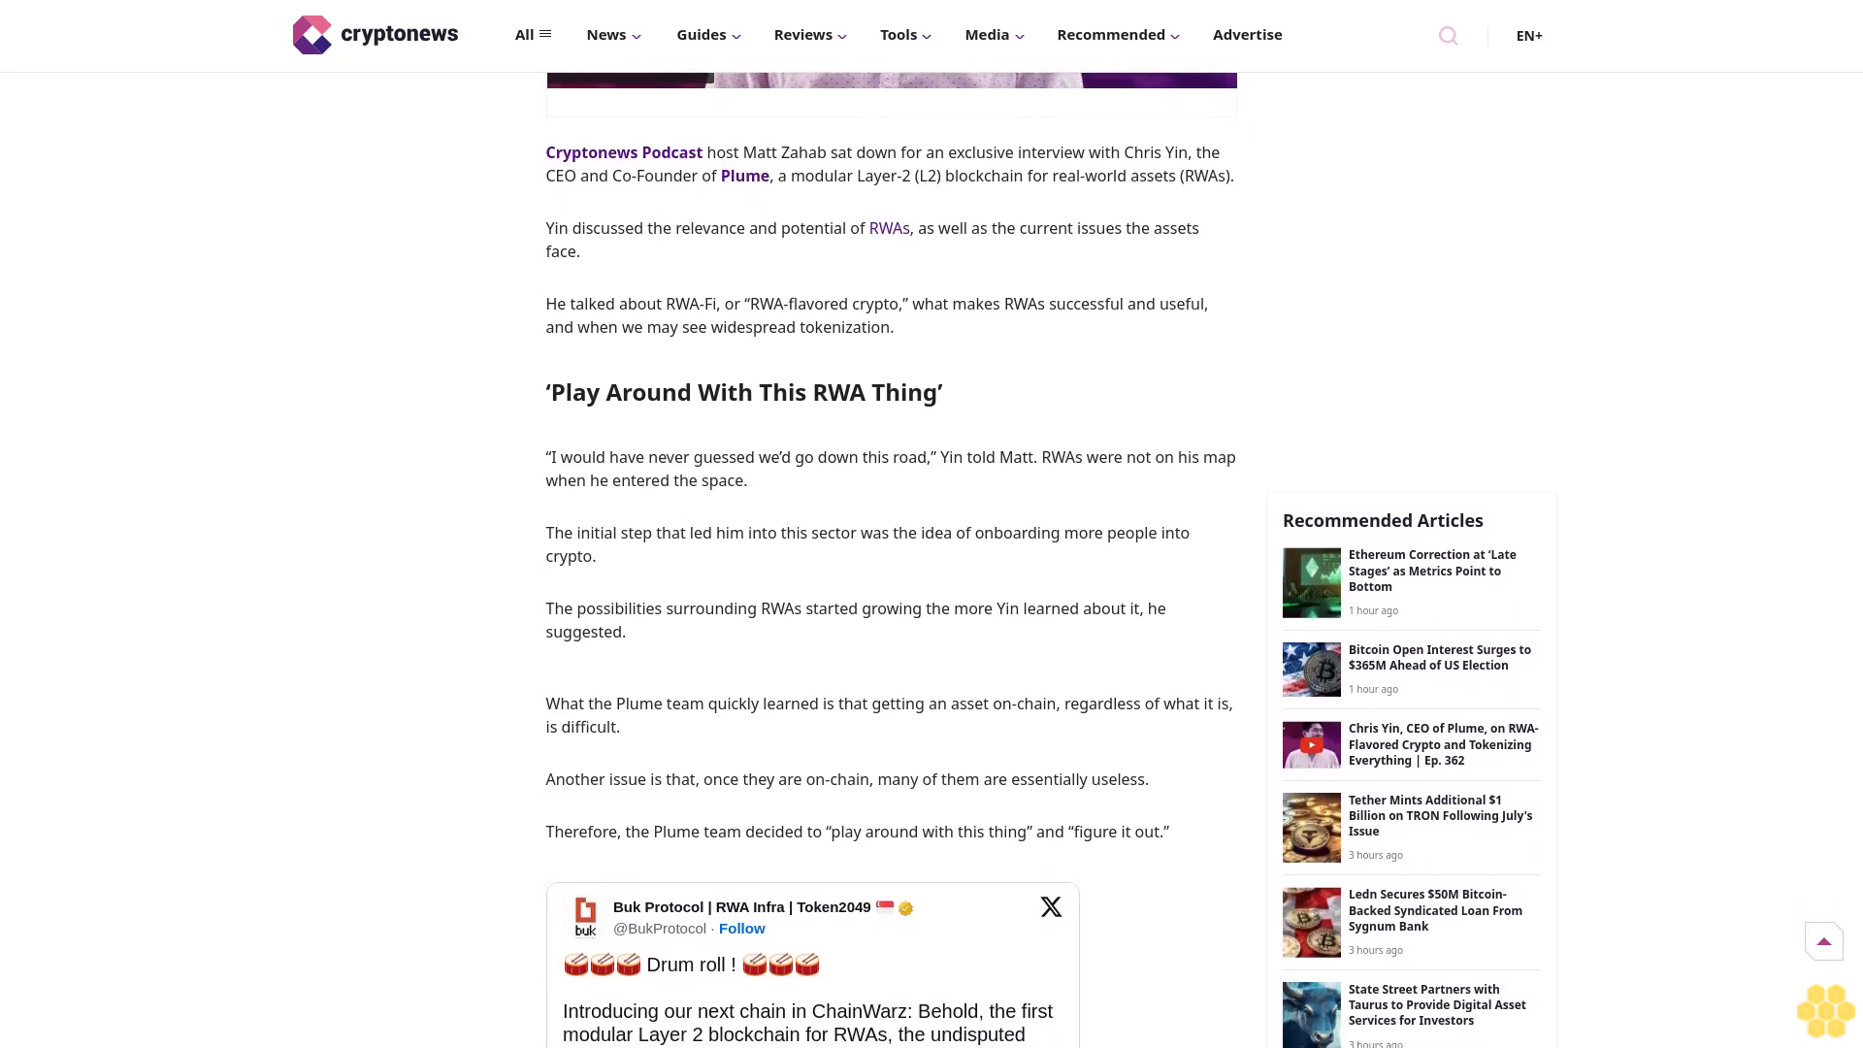
scroll(down, 3)
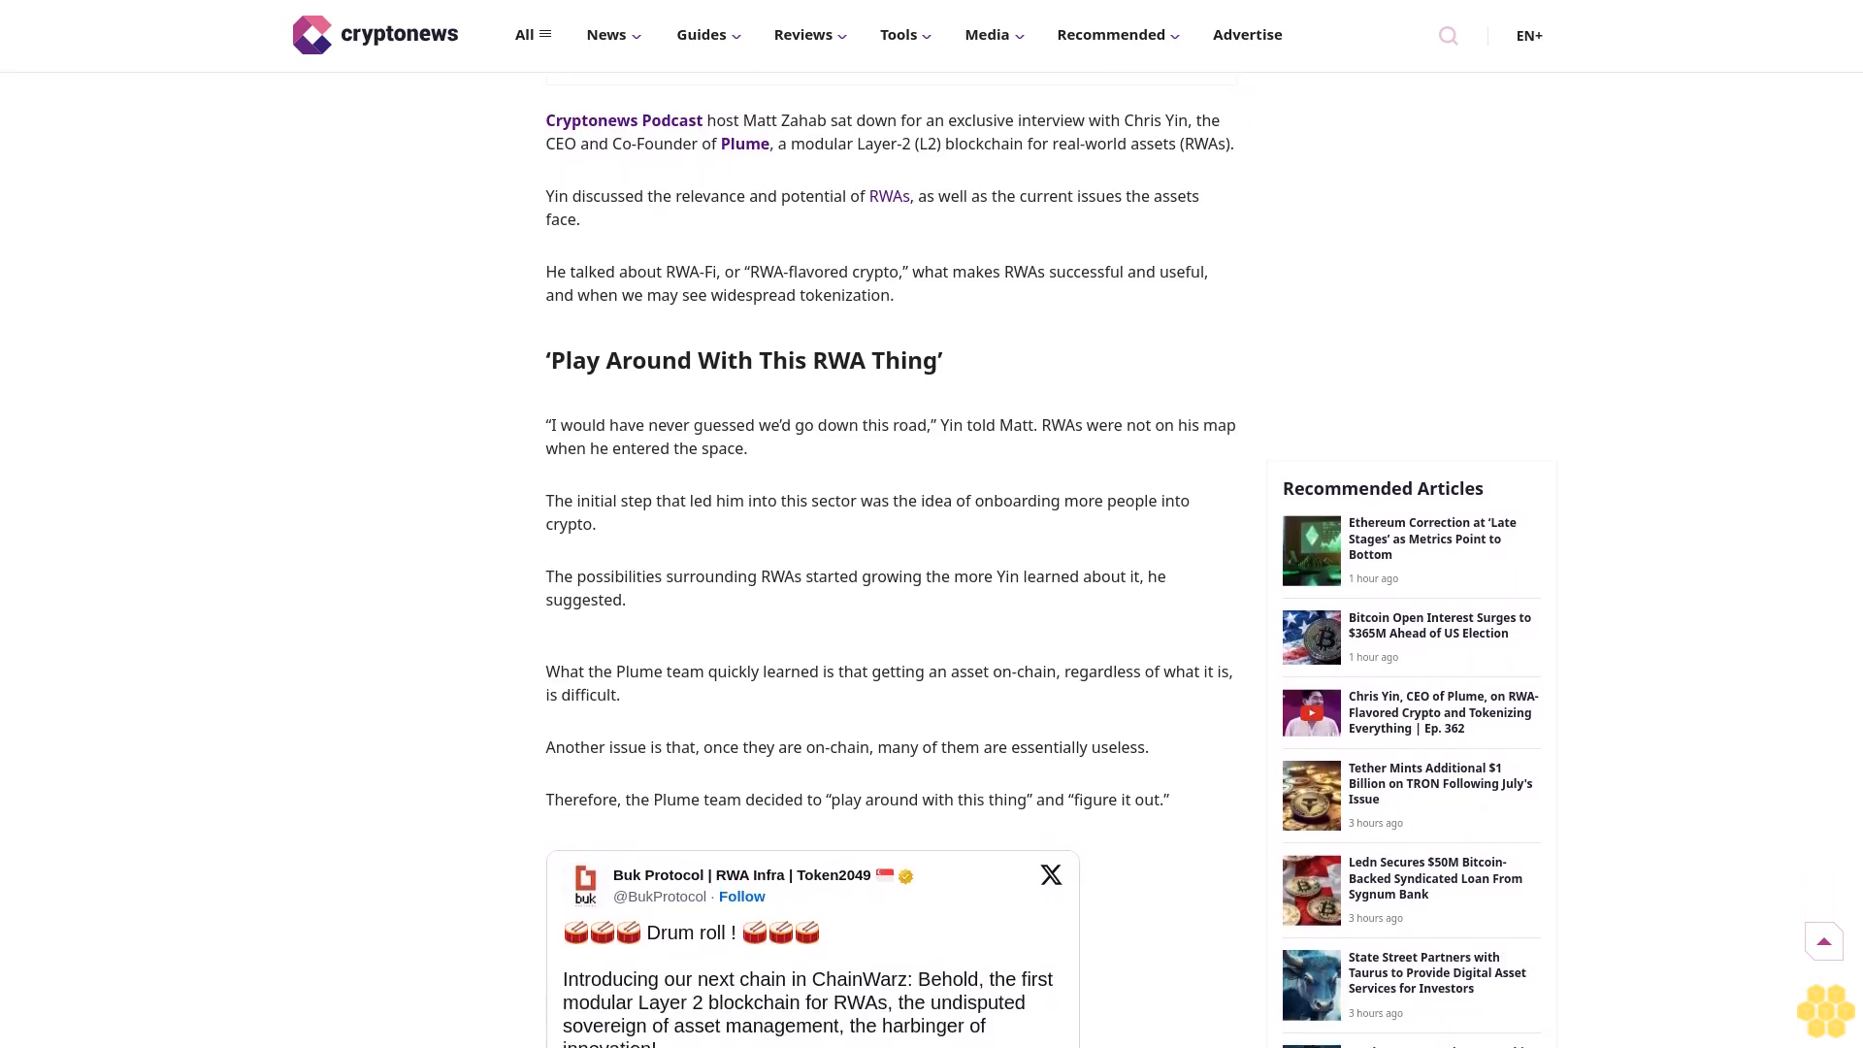
scroll(down, 3)
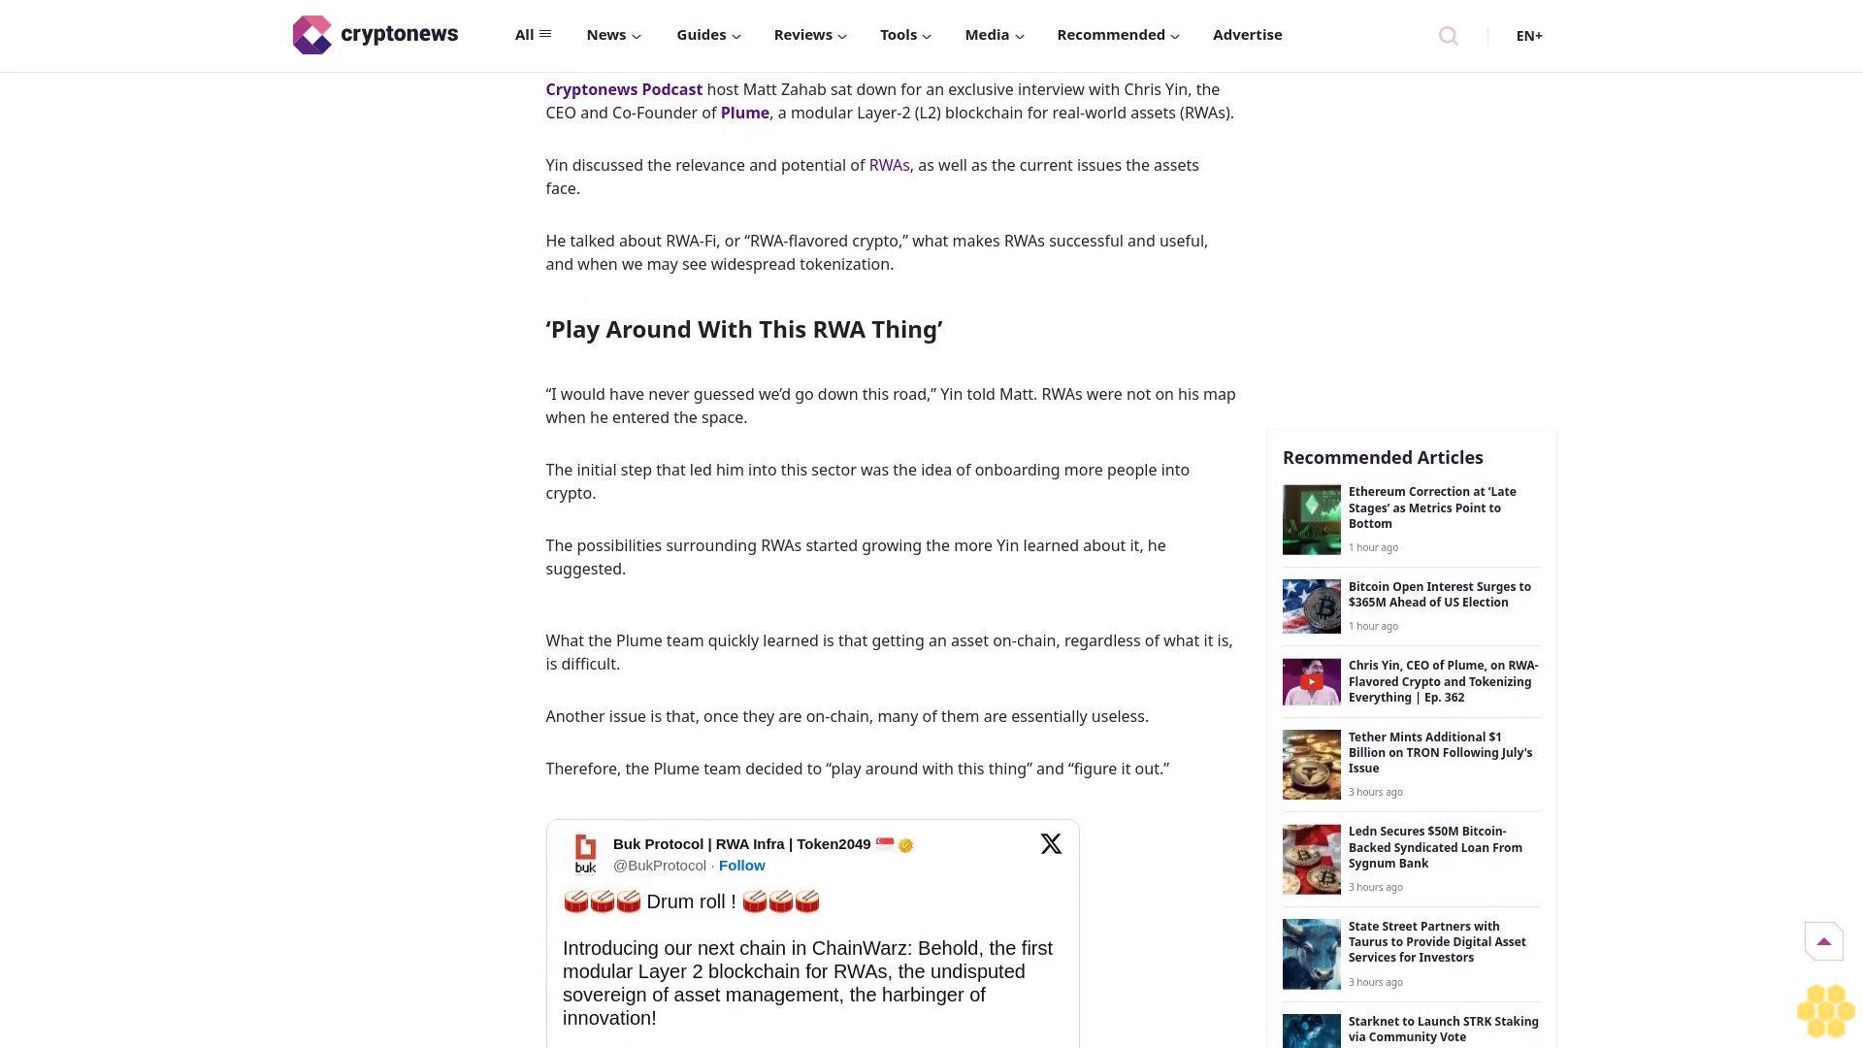
scroll(down, 3)
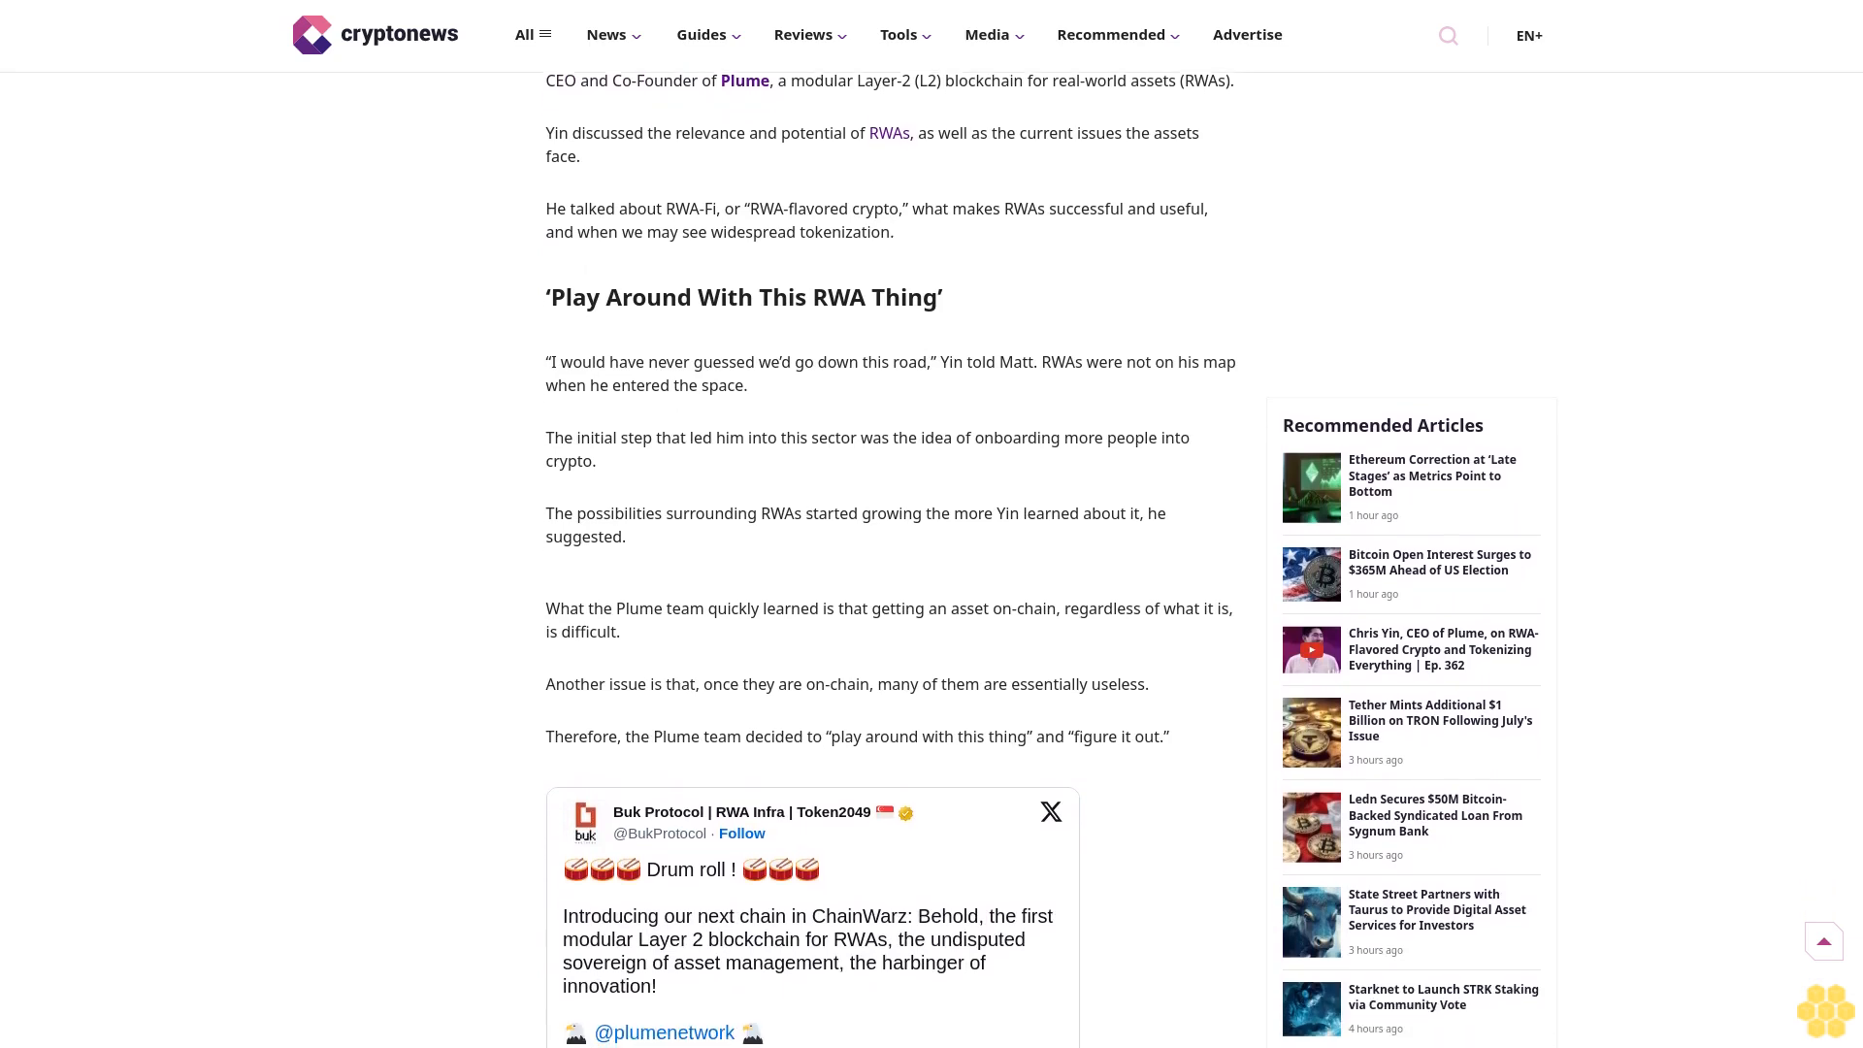
scroll(down, 3)
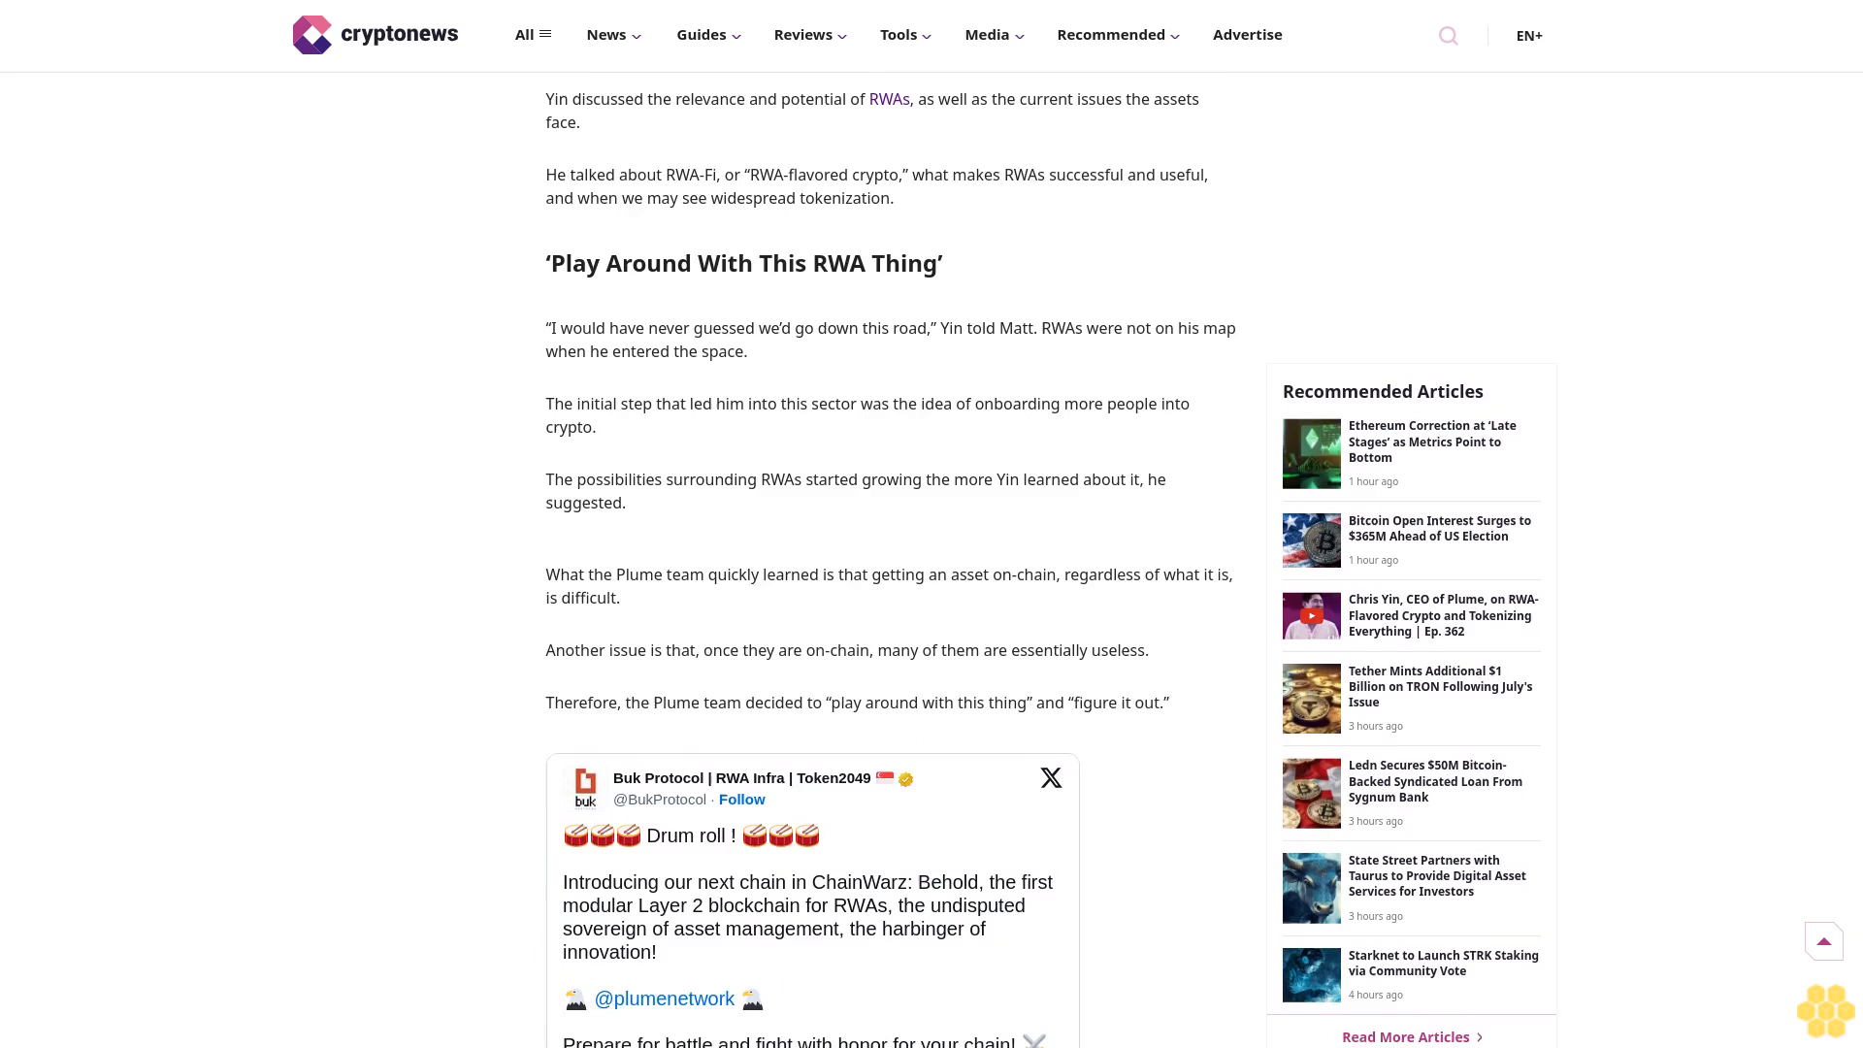
scroll(down, 3)
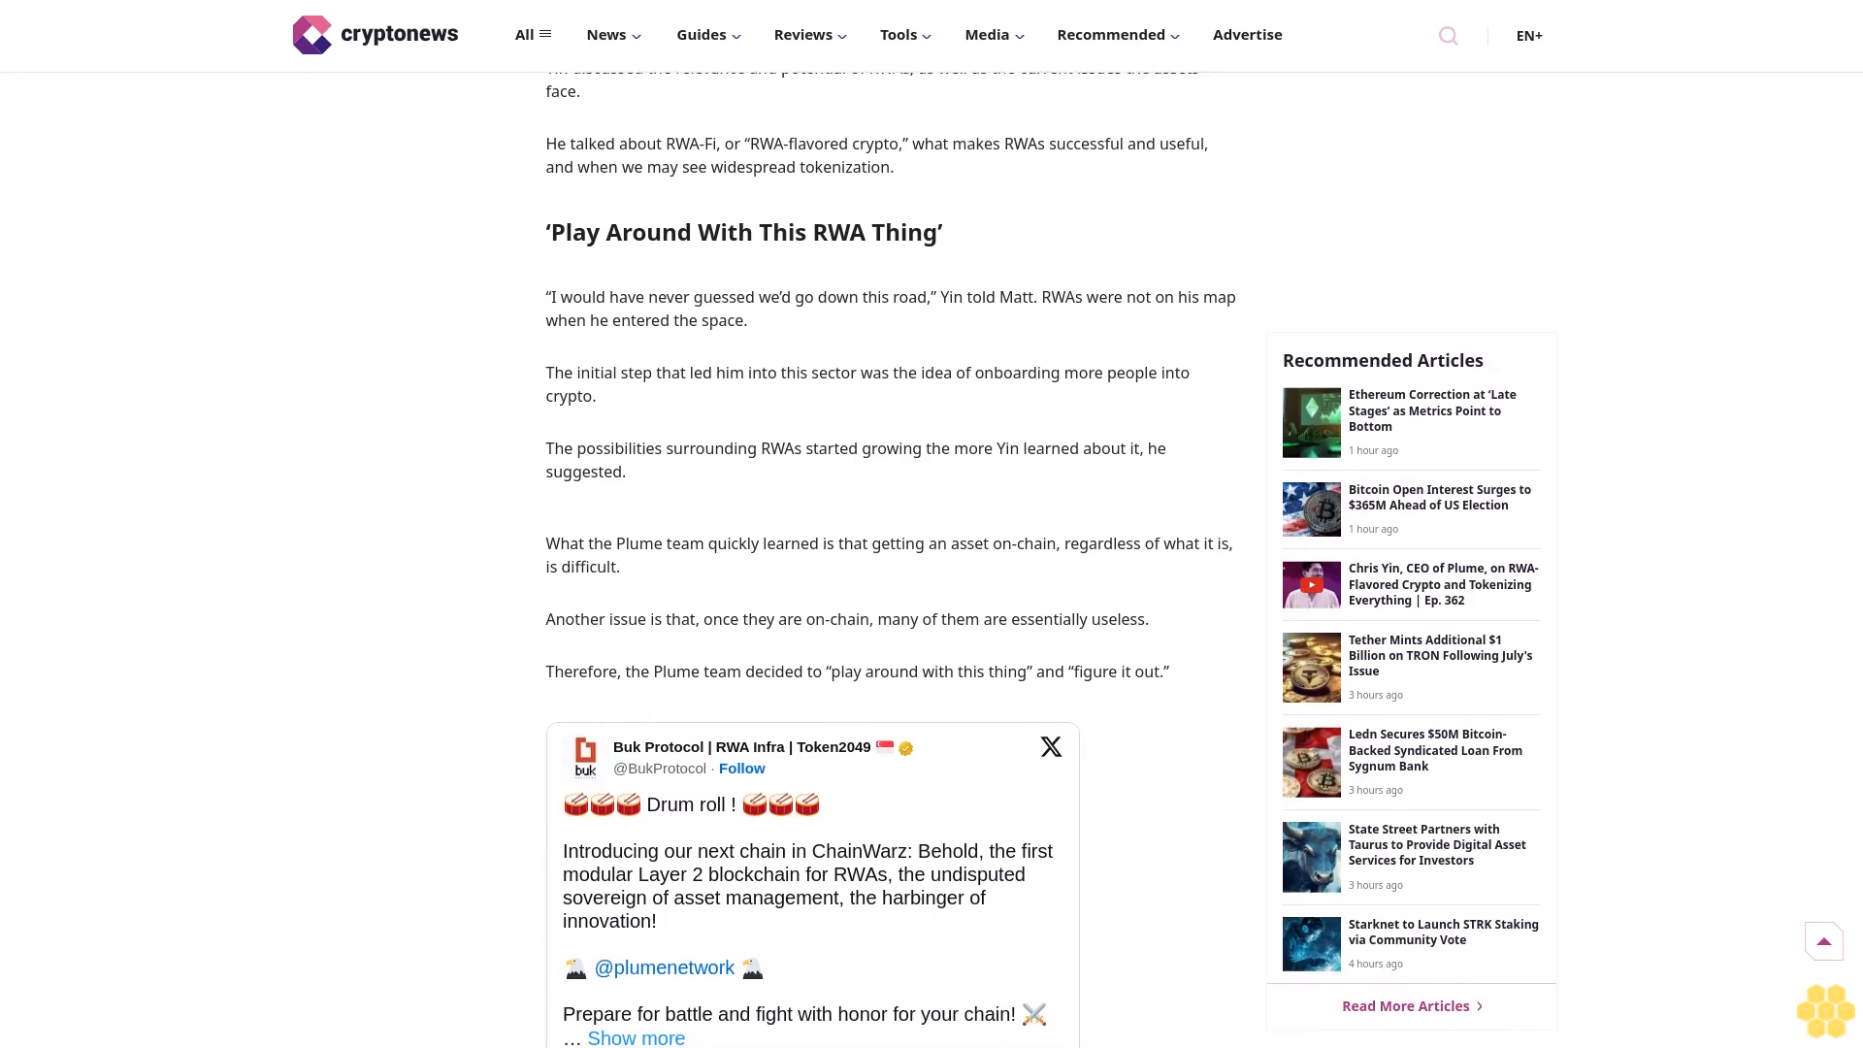
scroll(down, 3)
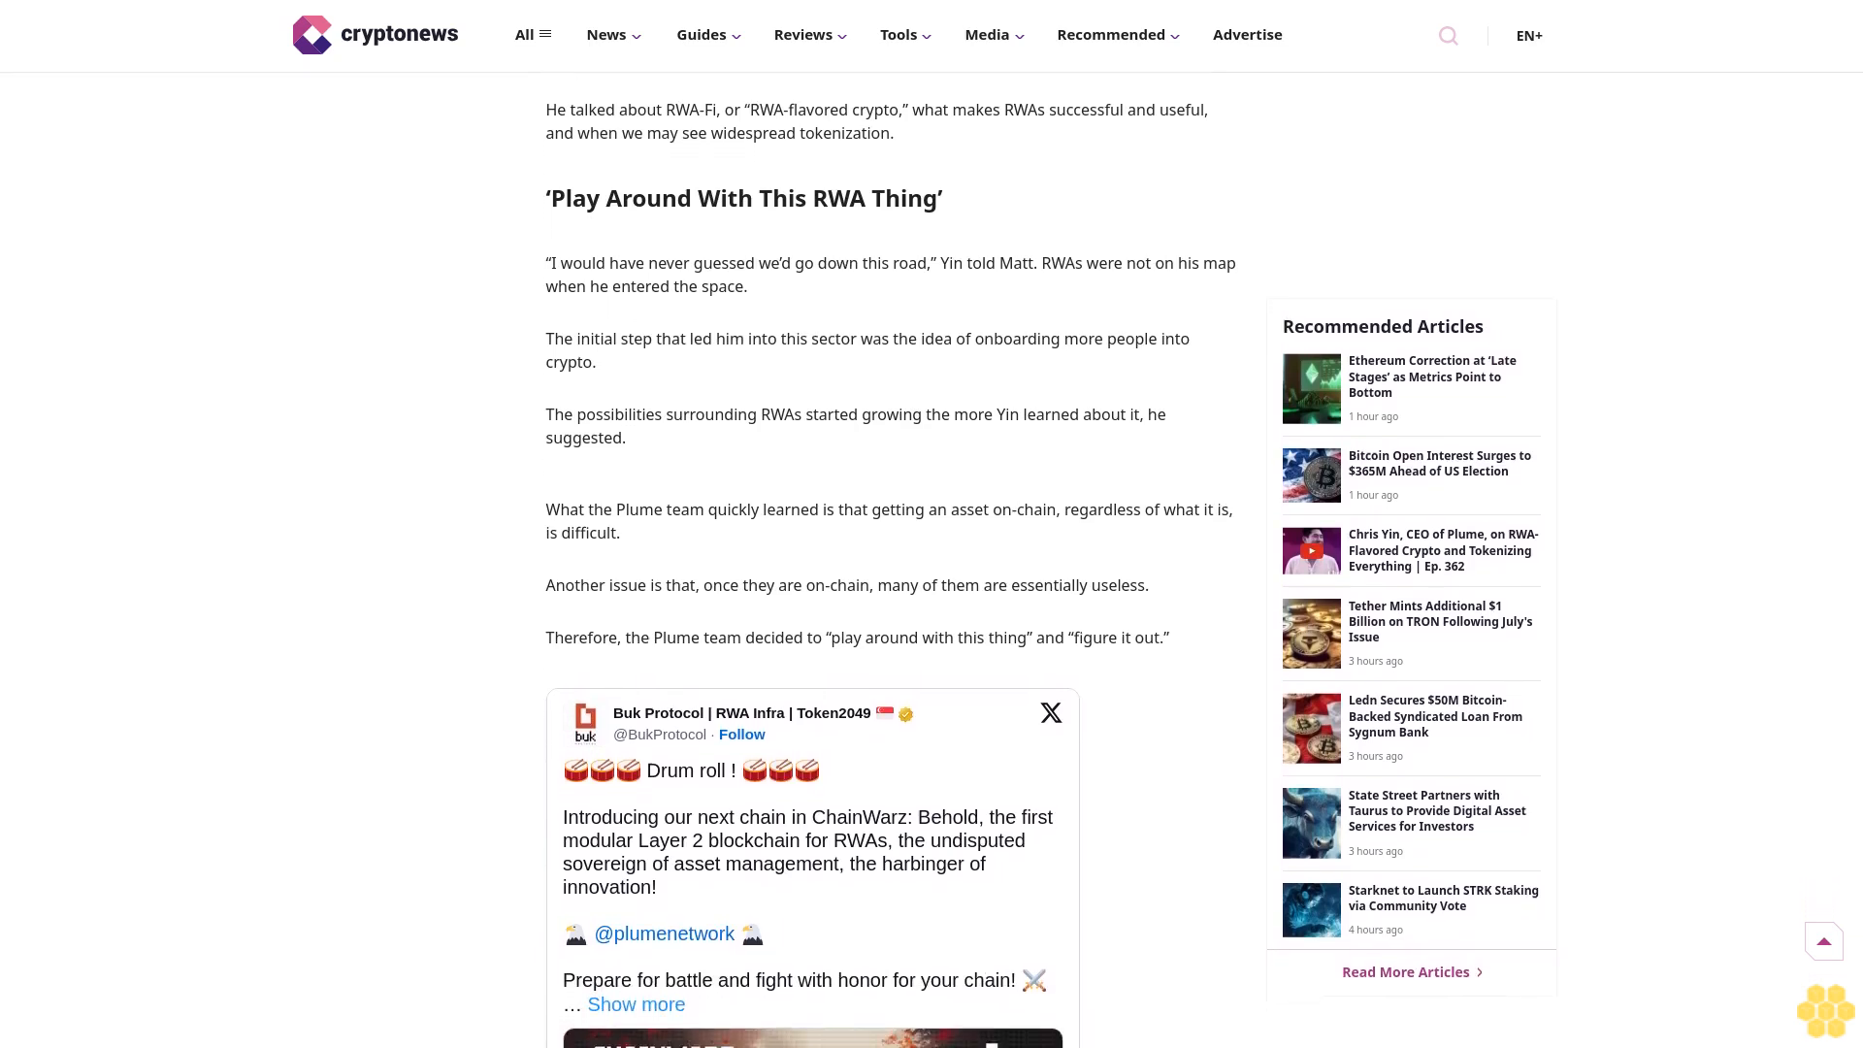
scroll(down, 3)
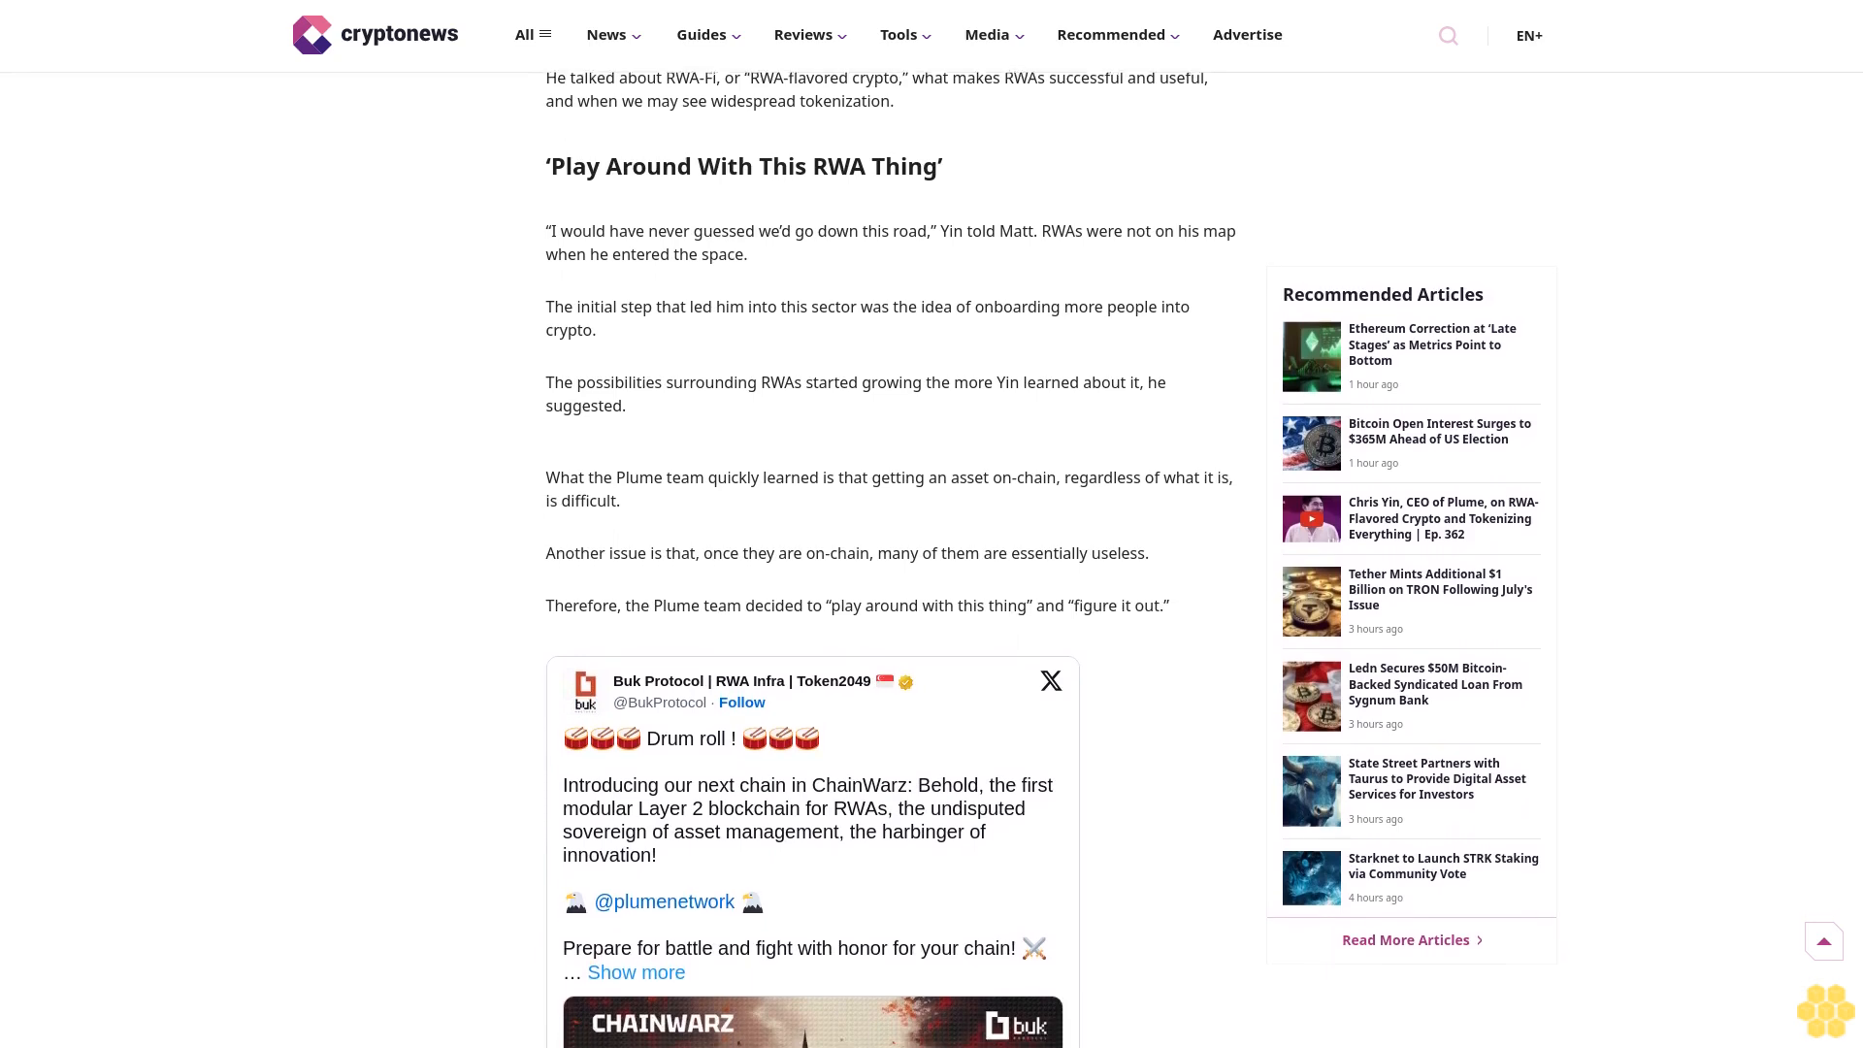
scroll(down, 3)
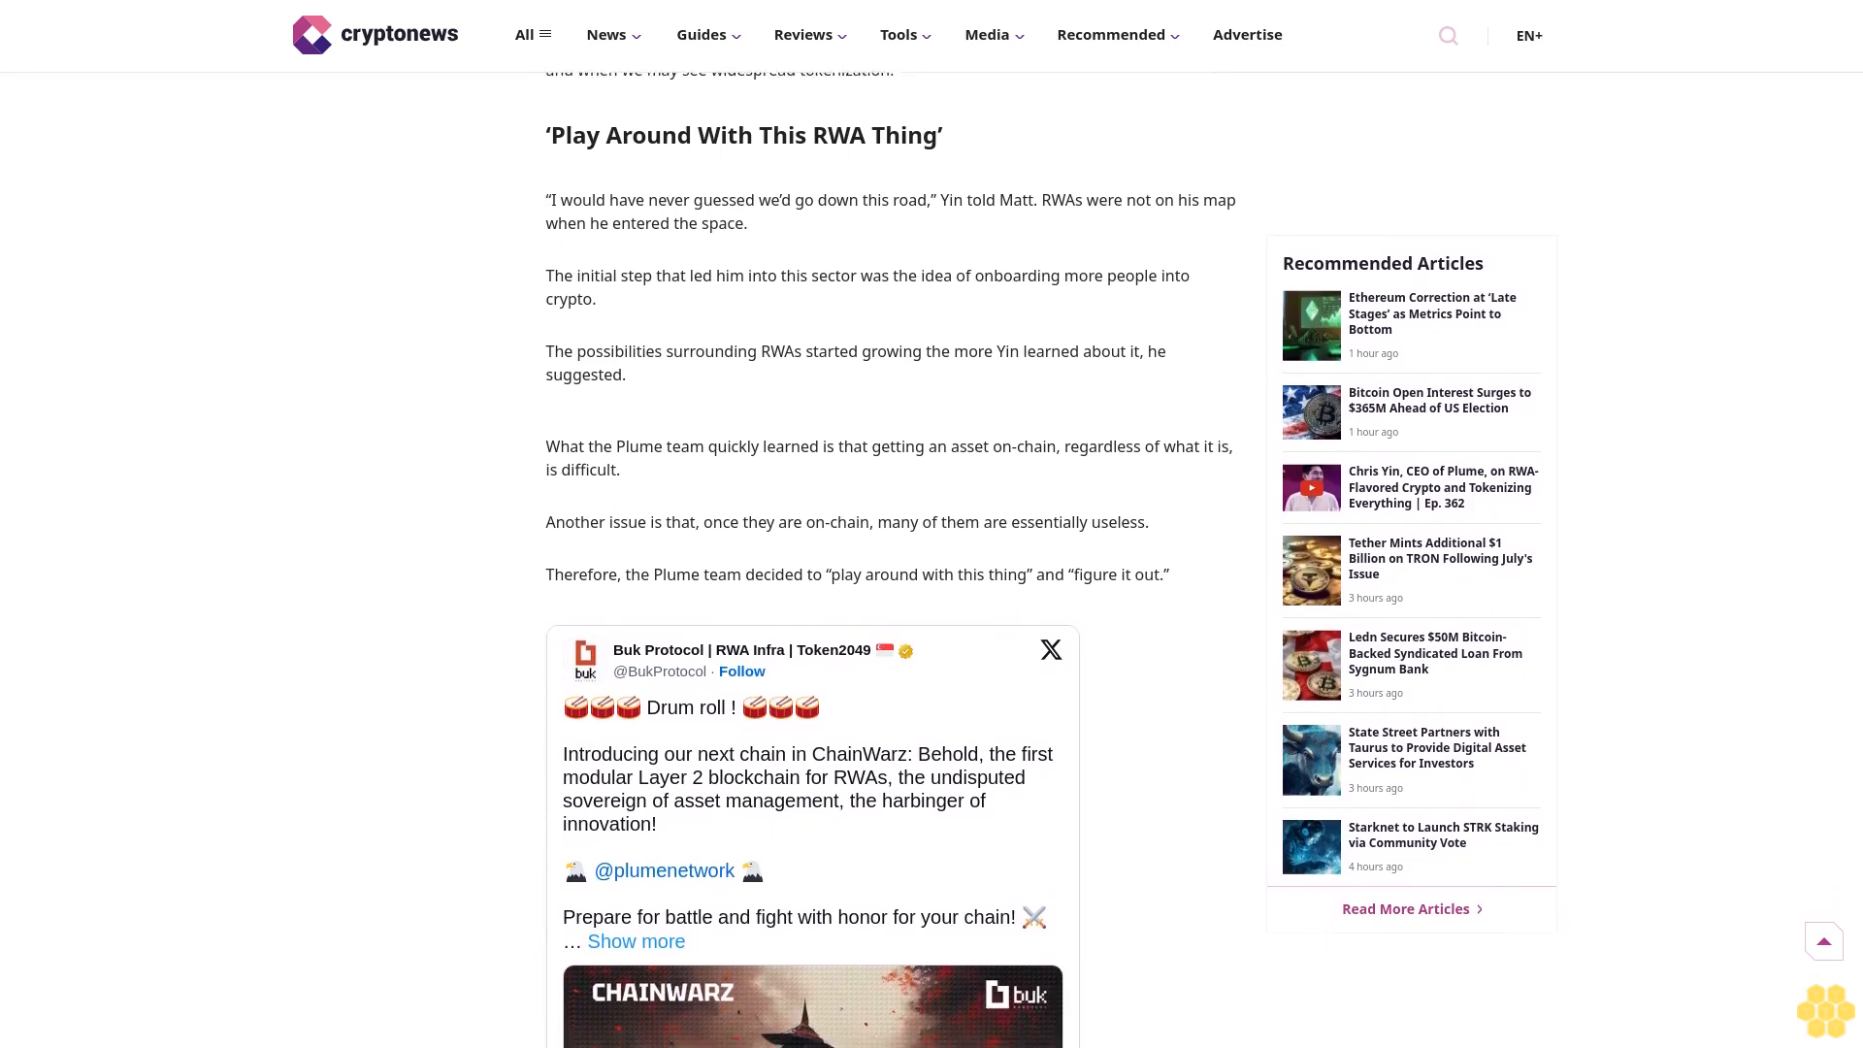
scroll(down, 3)
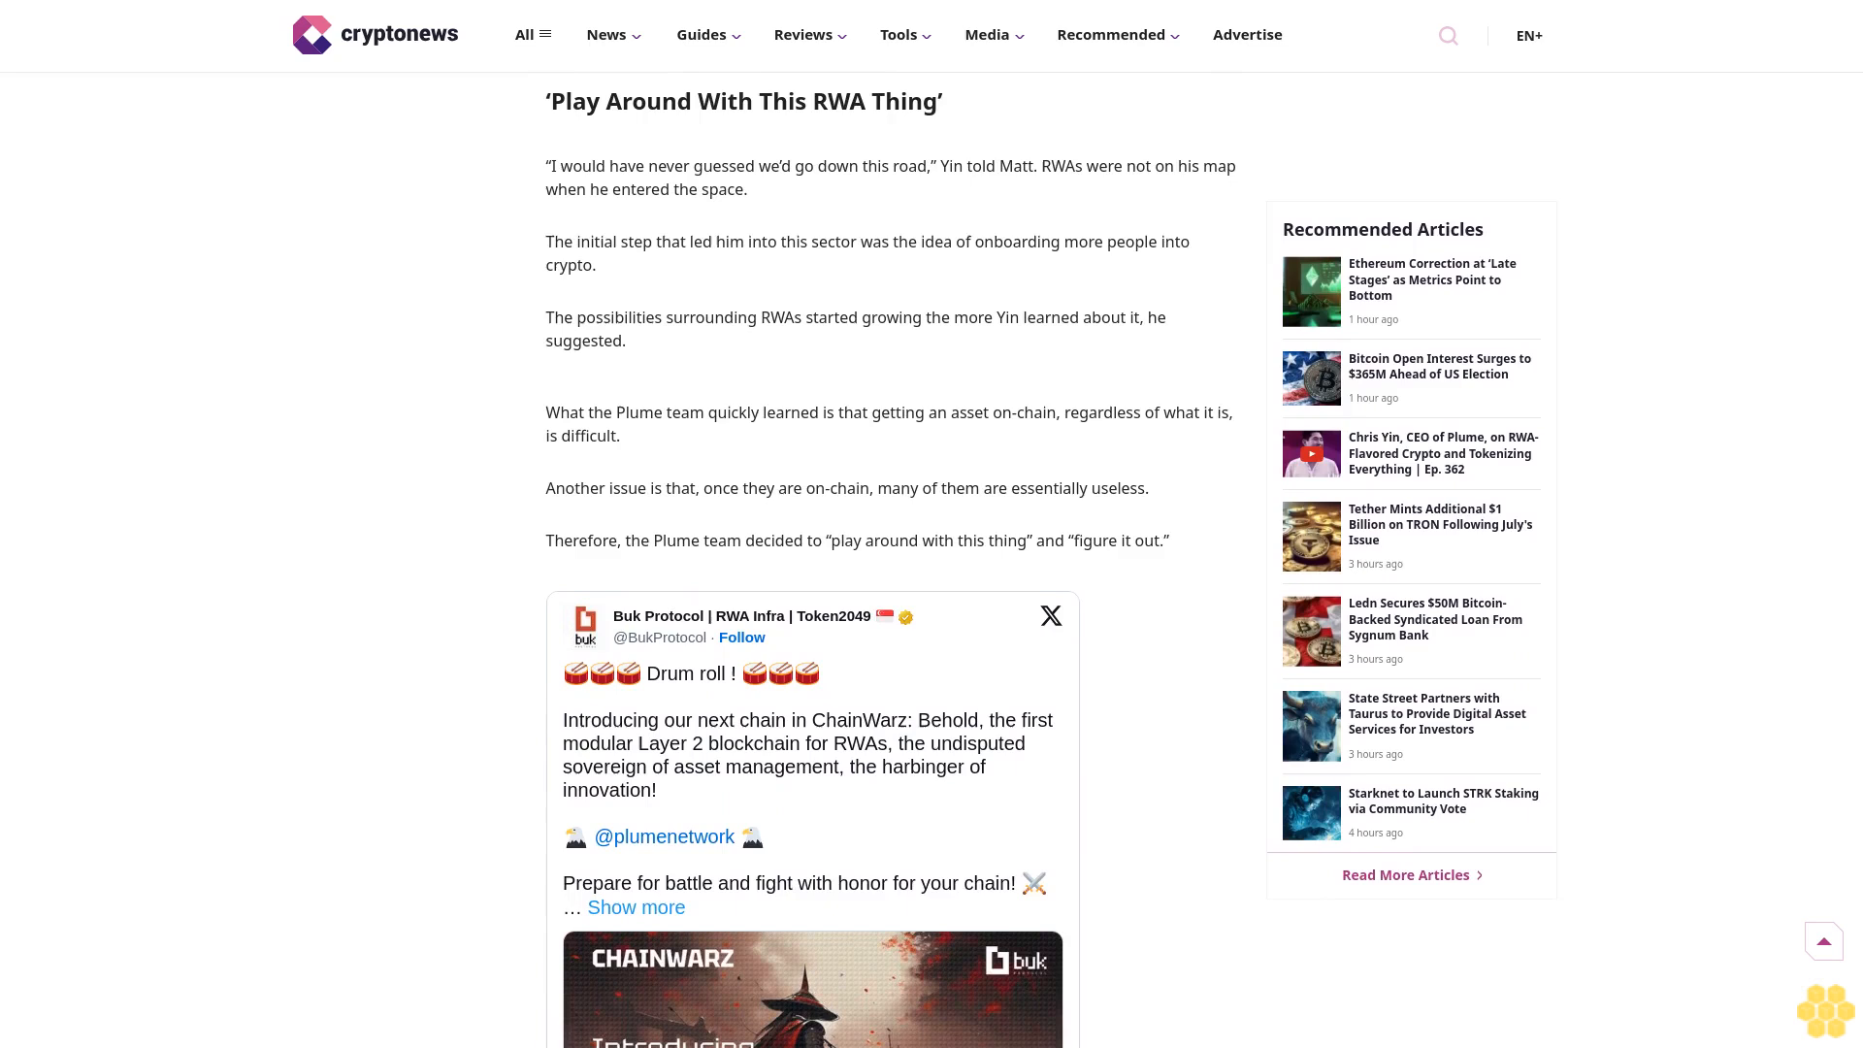
scroll(down, 3)
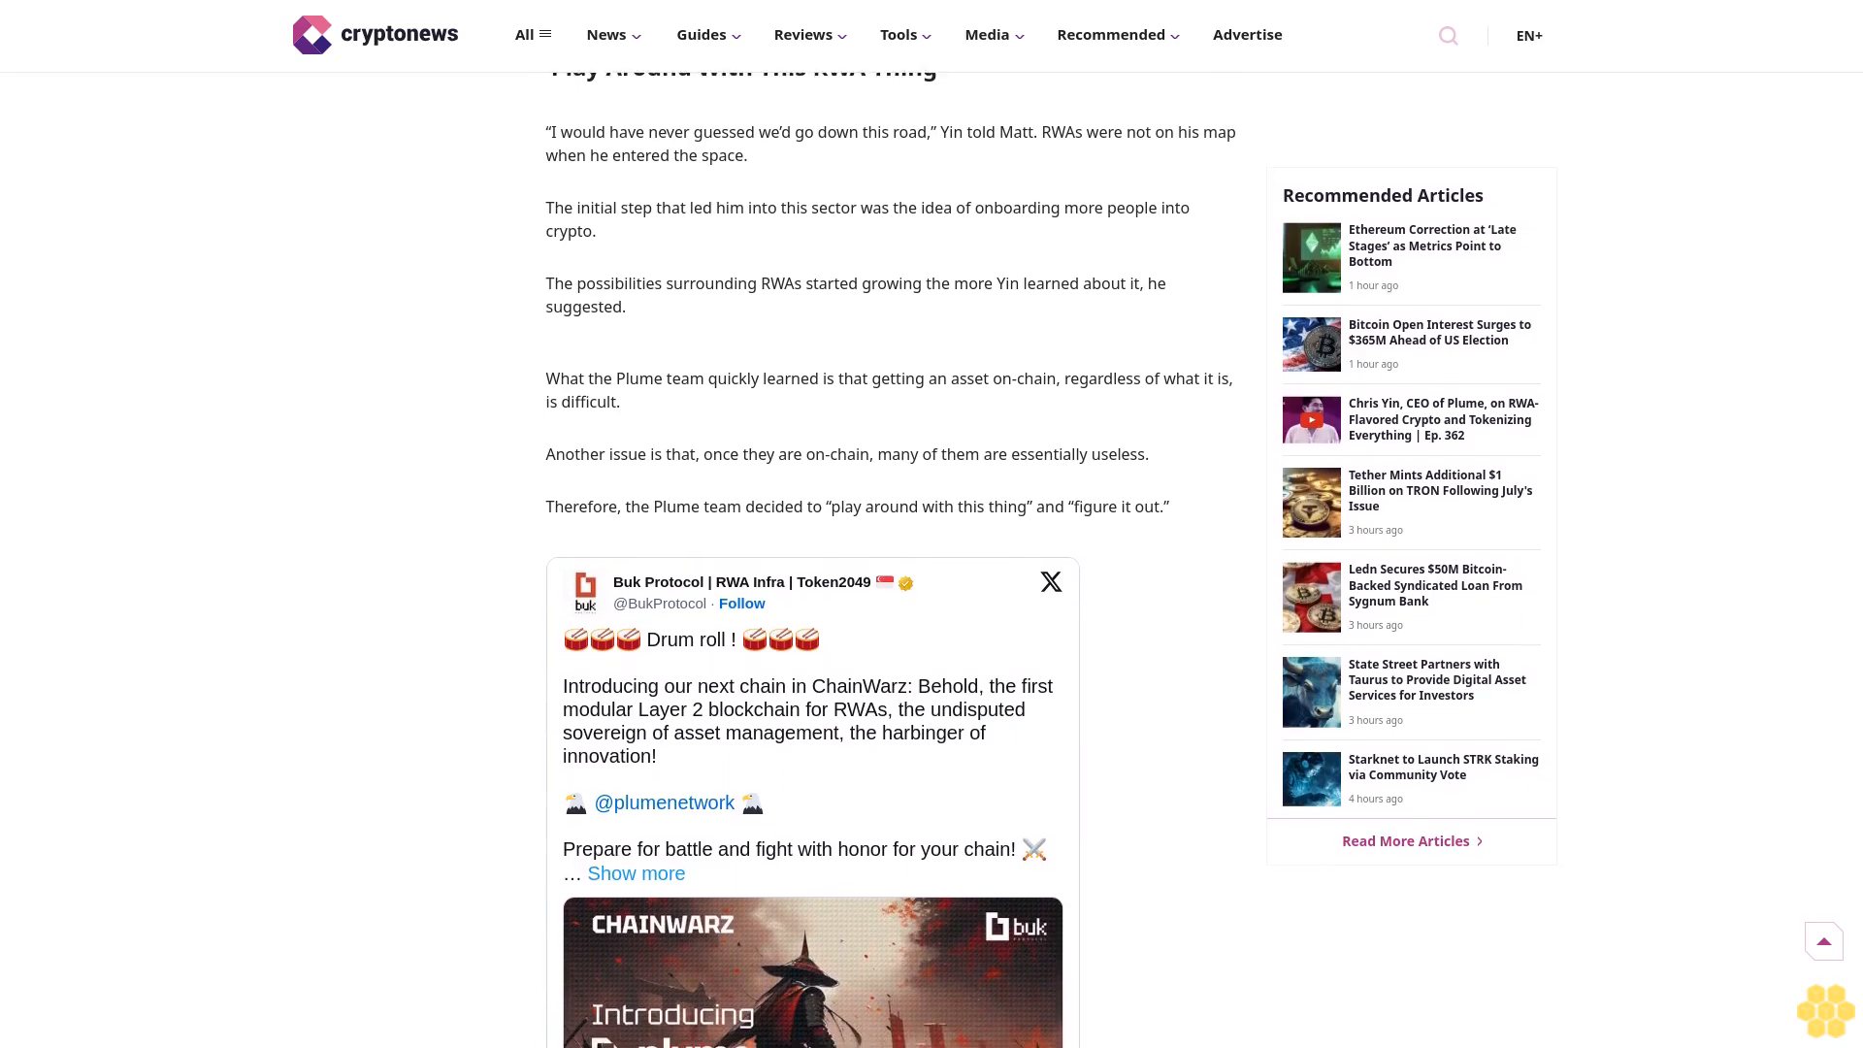
scroll(down, 3)
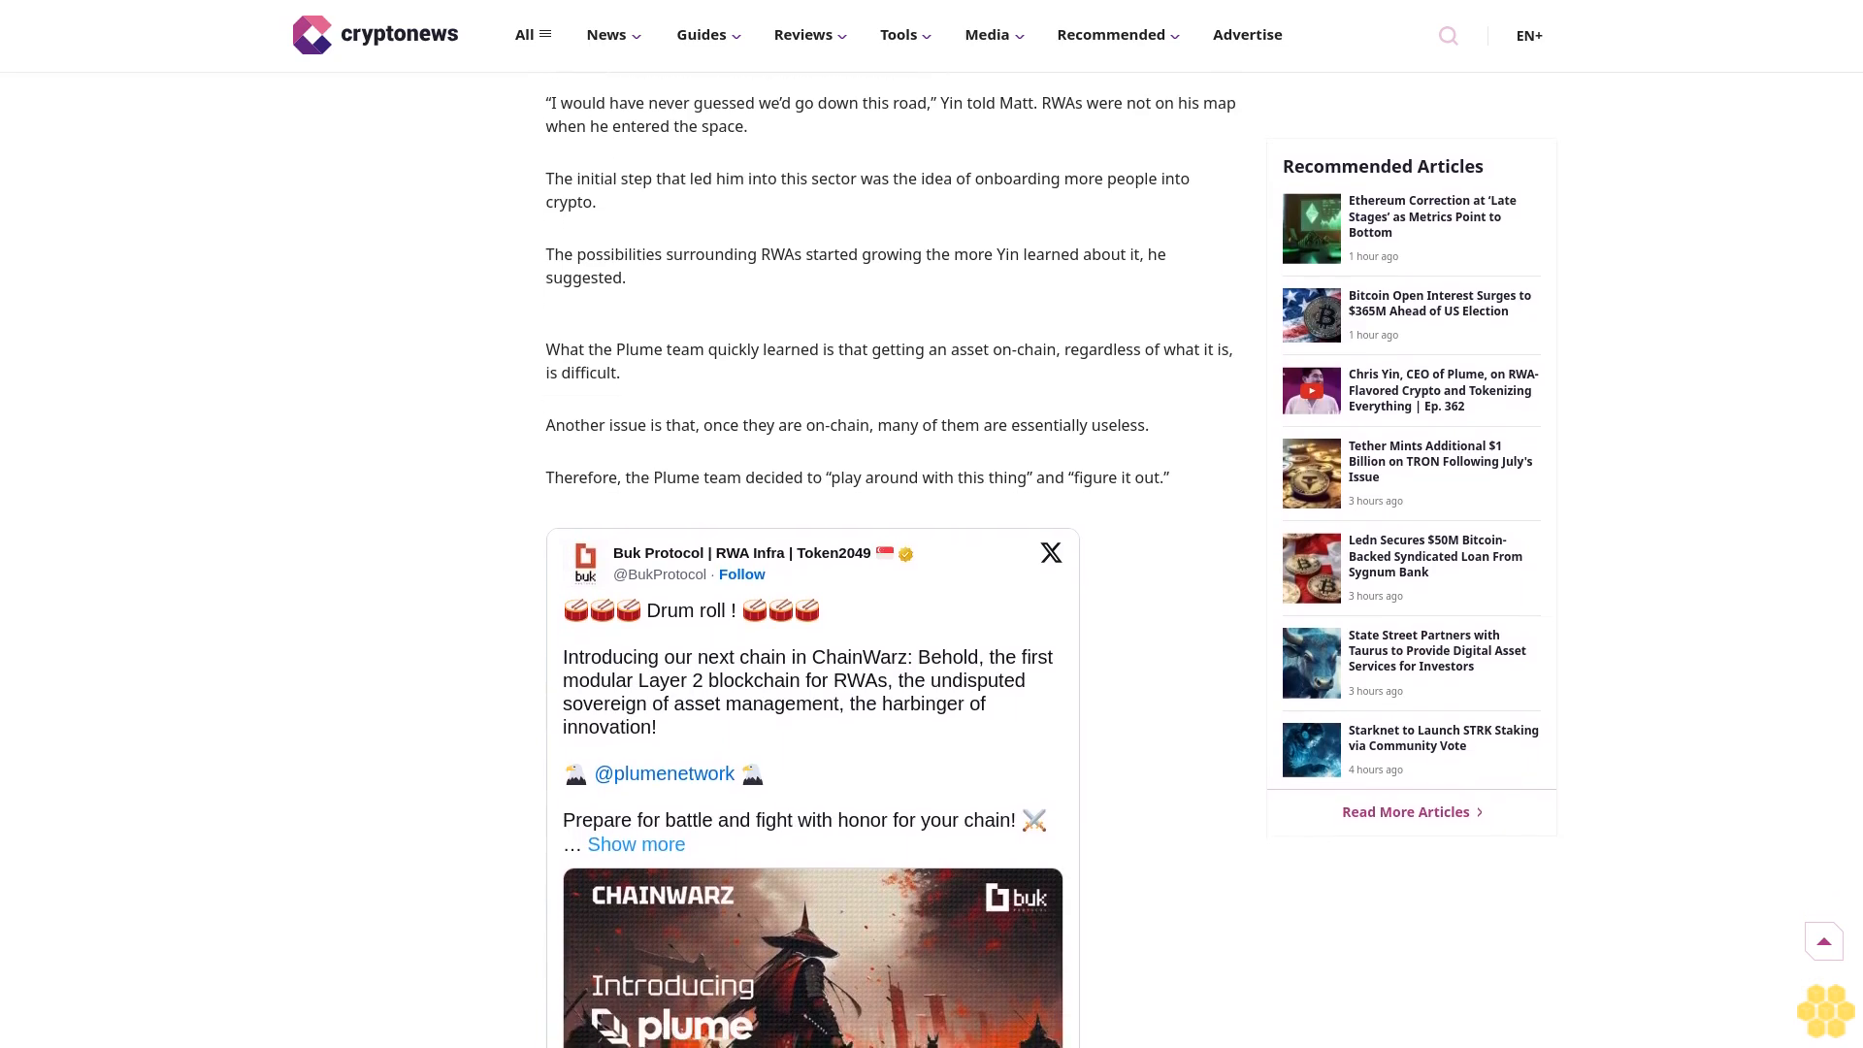
scroll(down, 3)
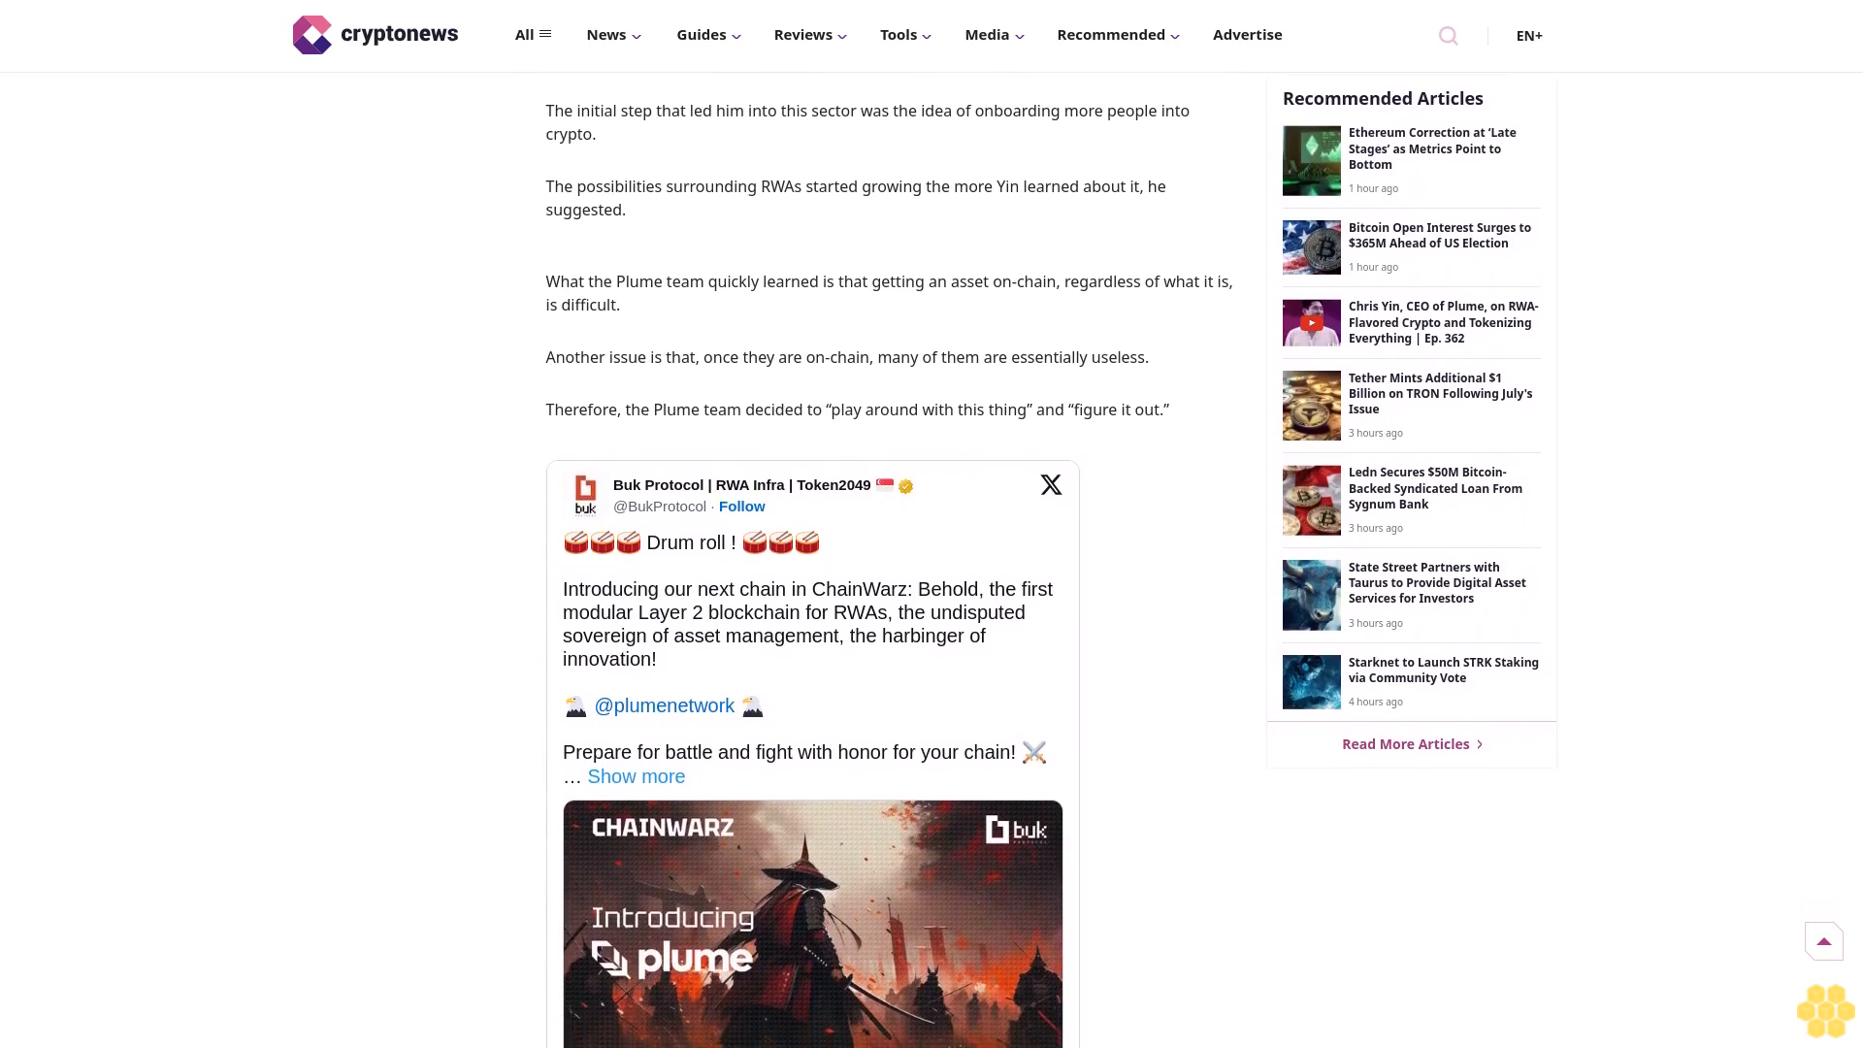
scroll(down, 3)
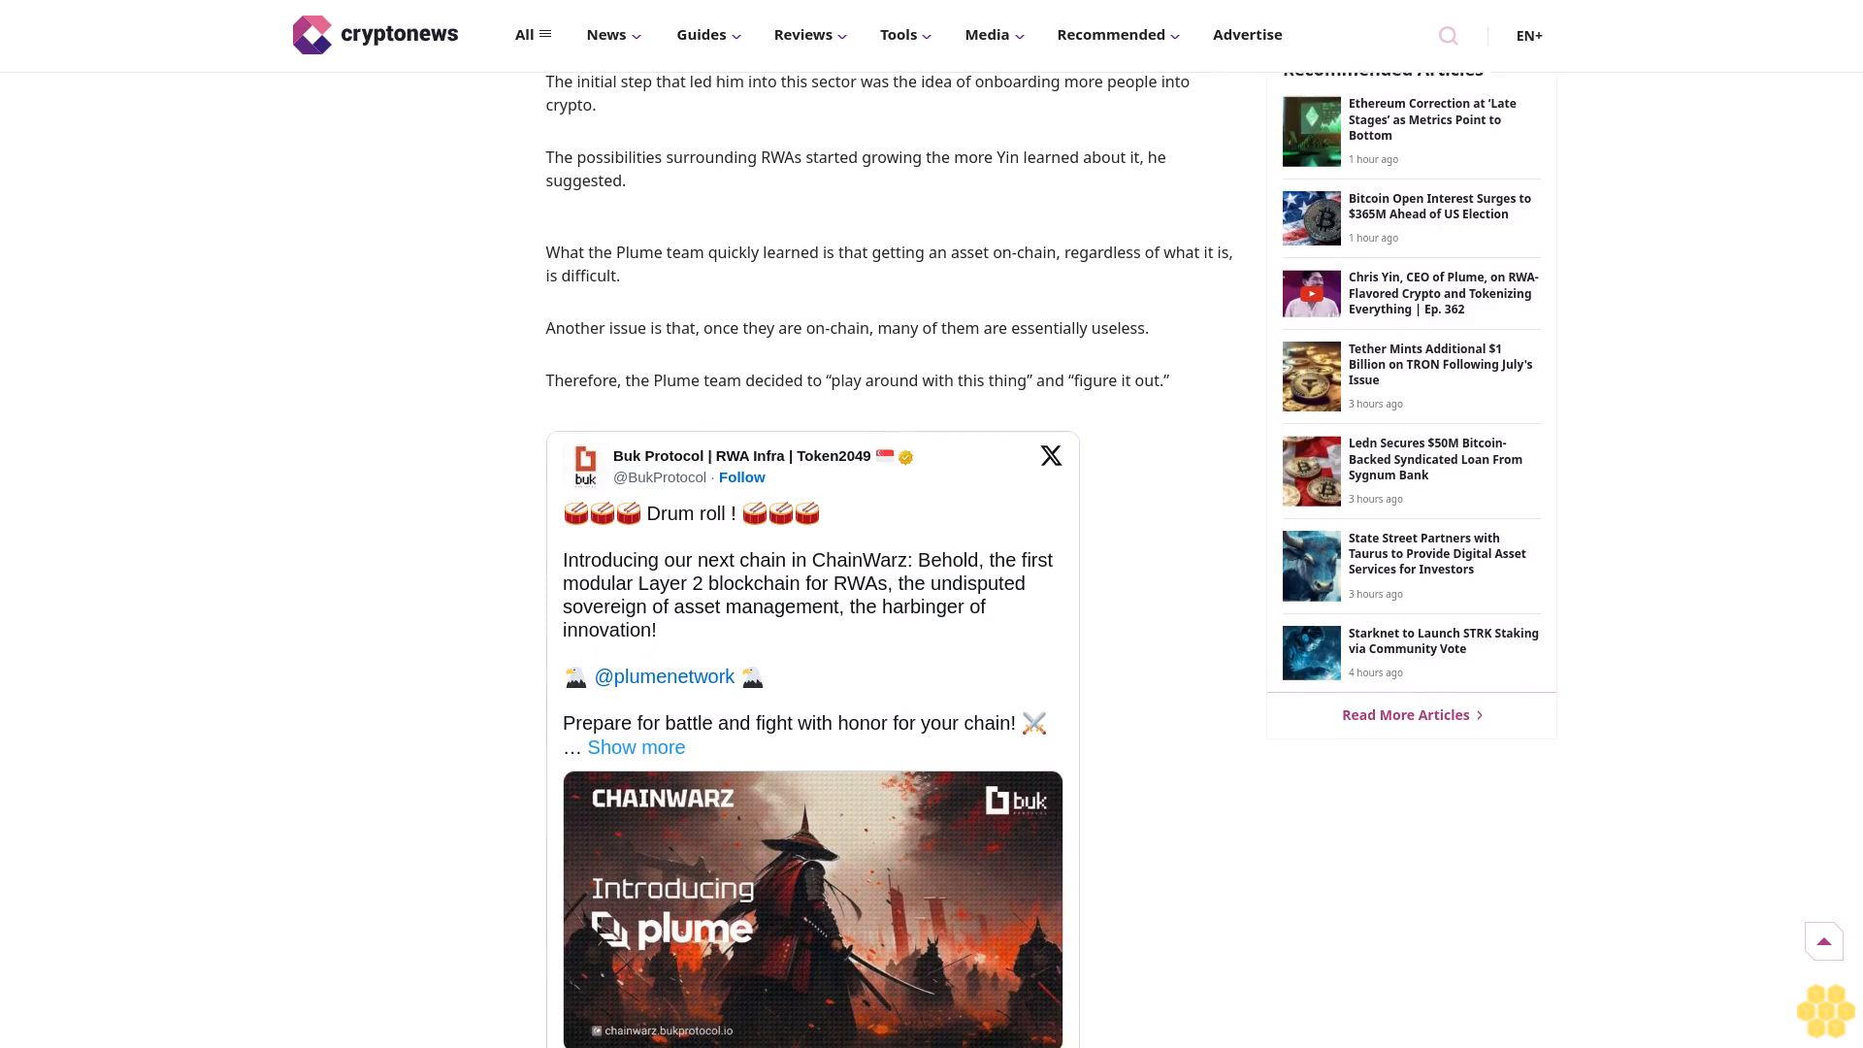
scroll(down, 3)
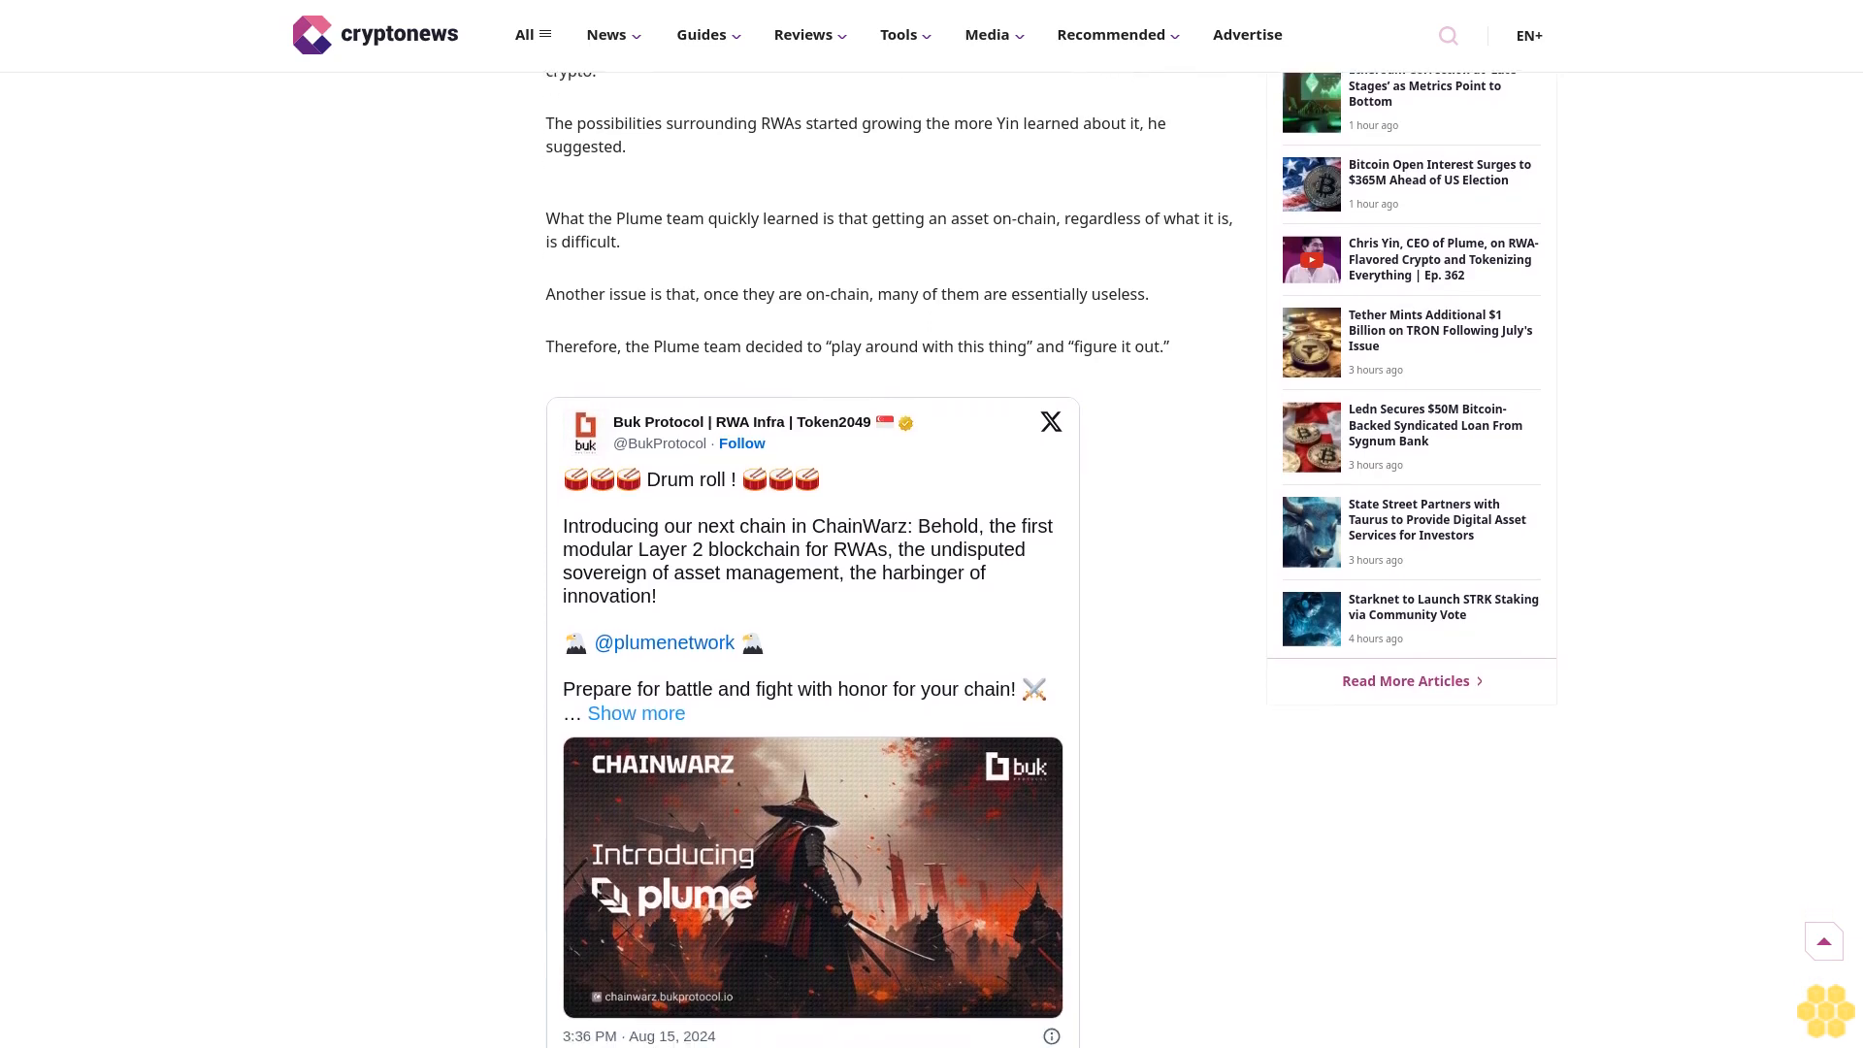
scroll(down, 3)
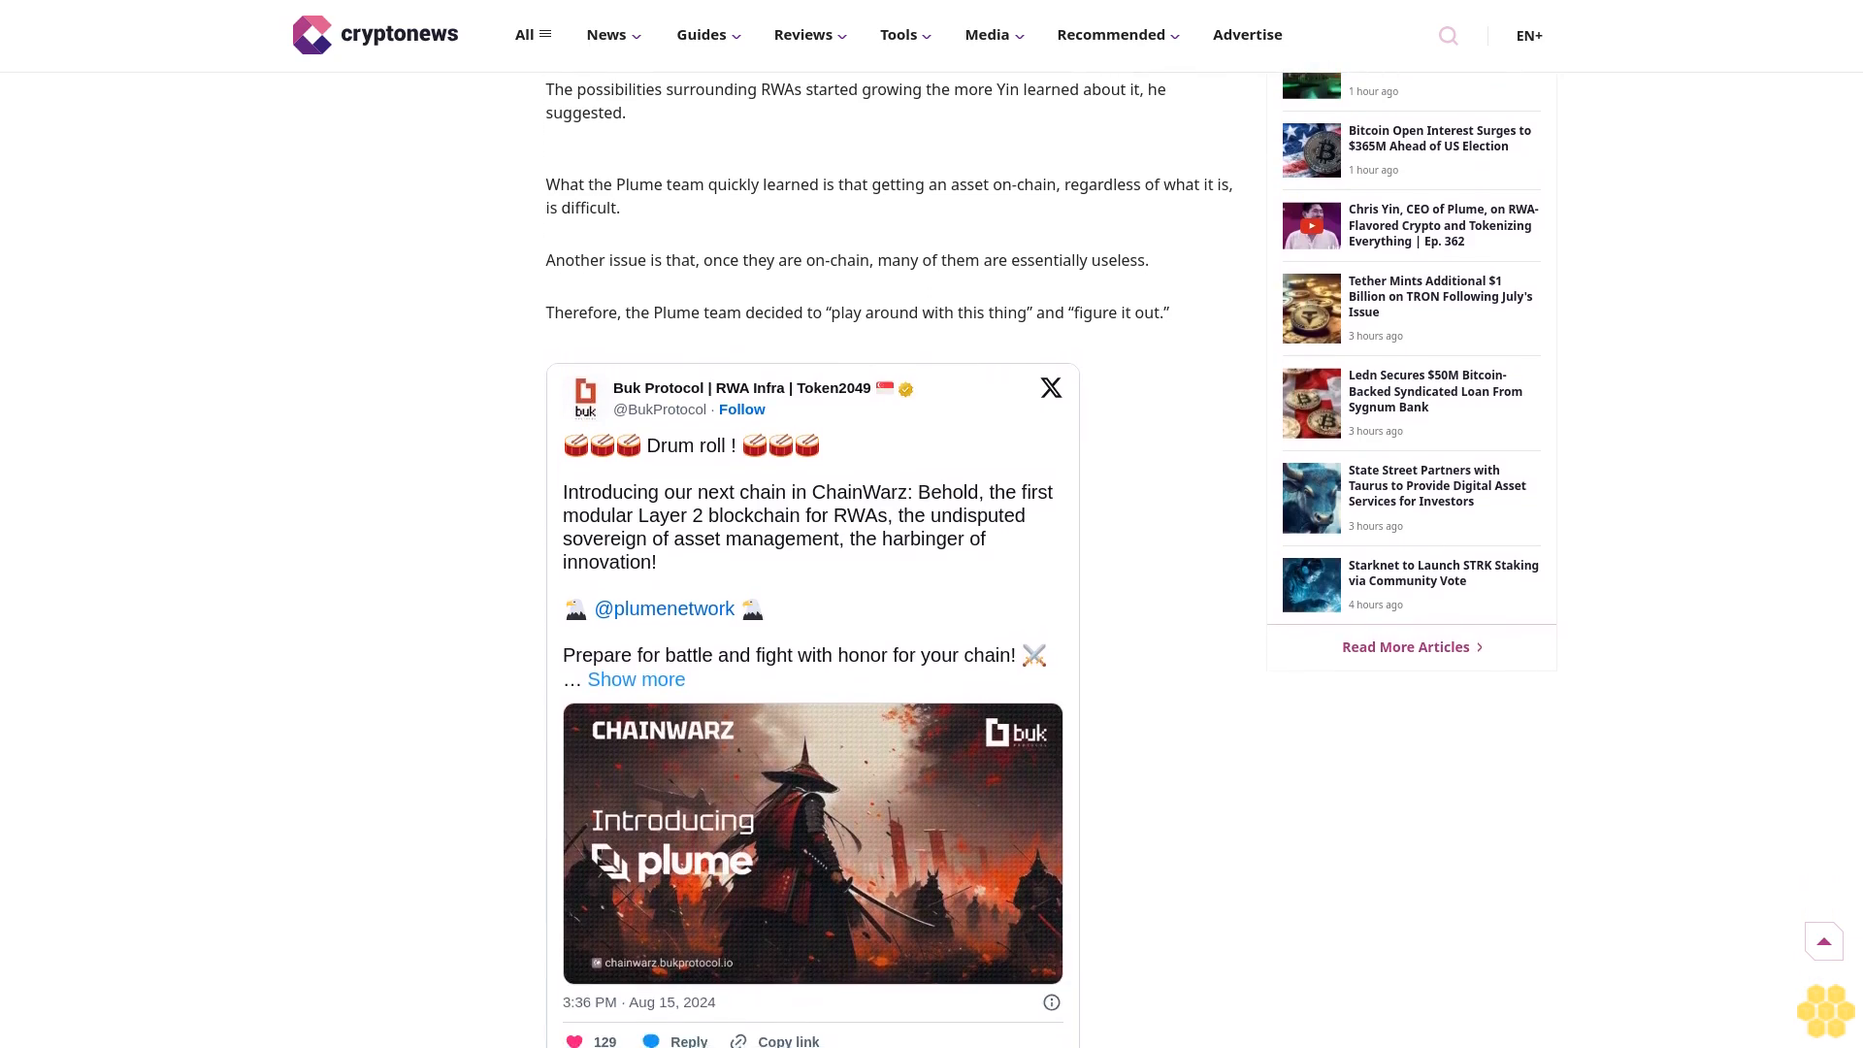
scroll(down, 3)
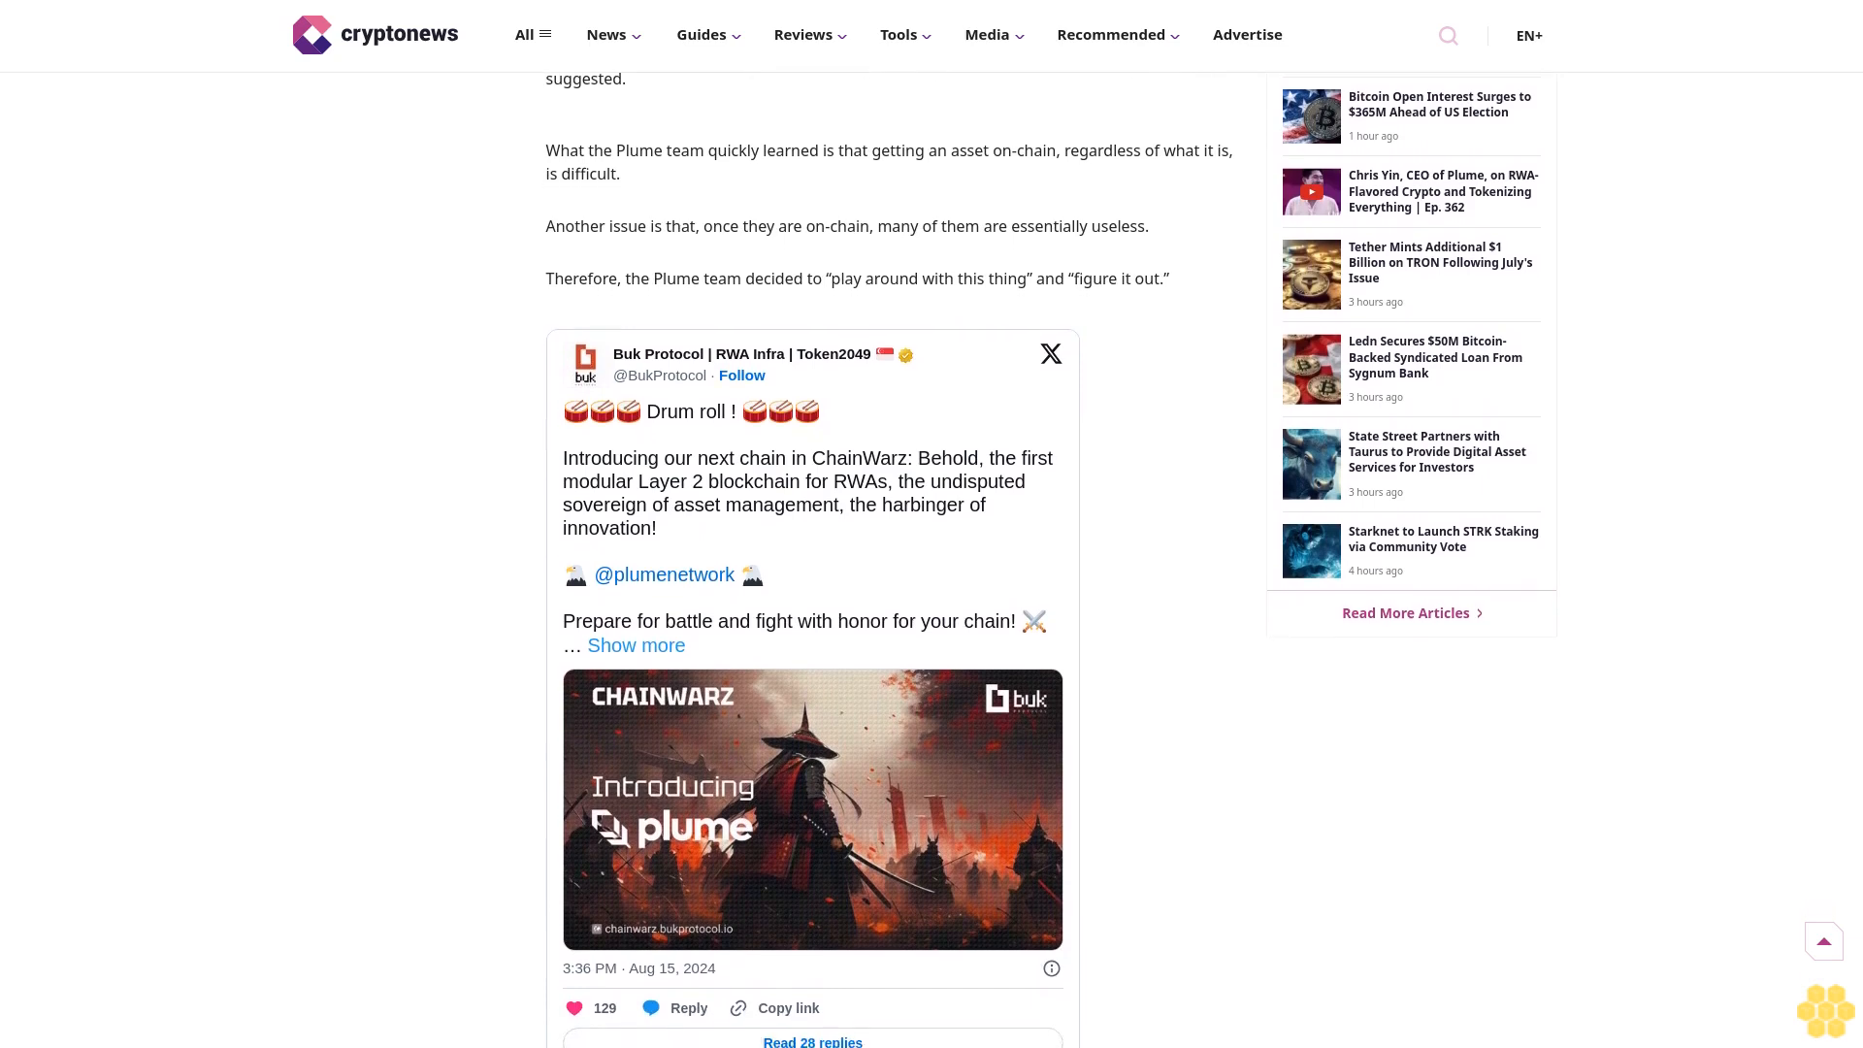
scroll(down, 3)
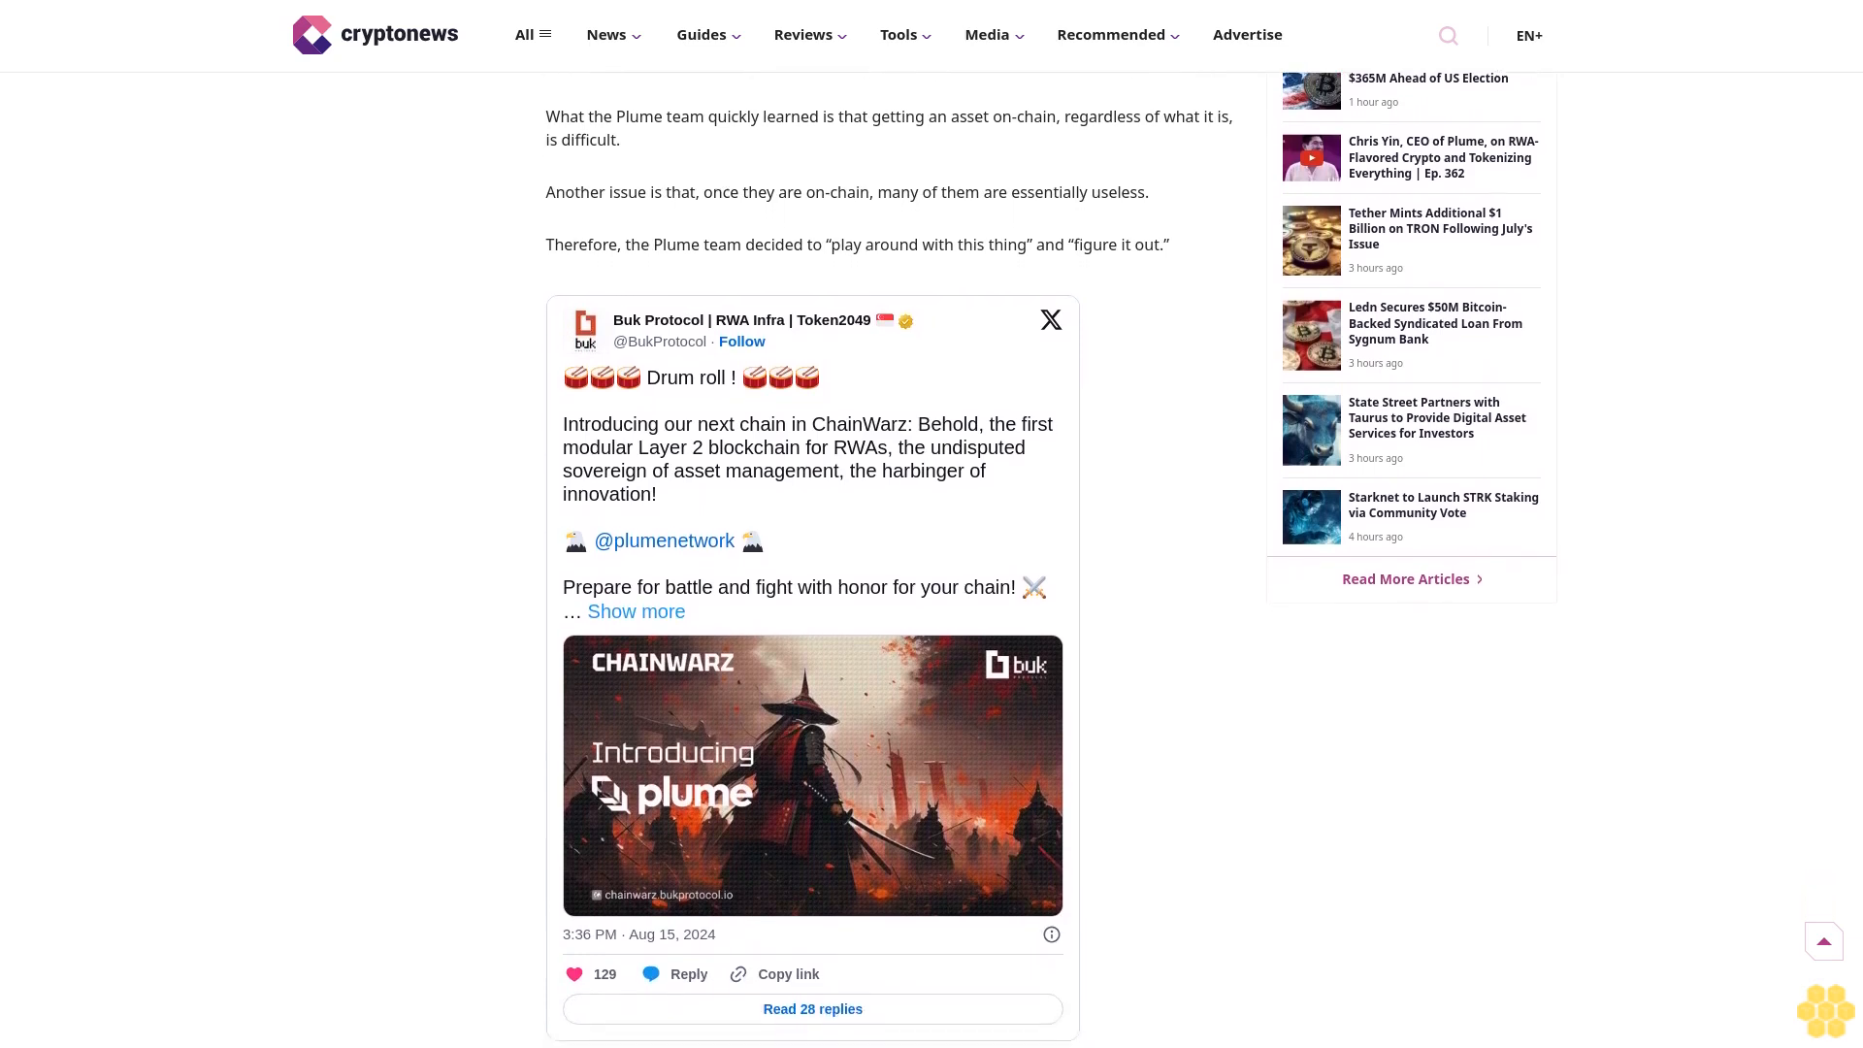
scroll(down, 3)
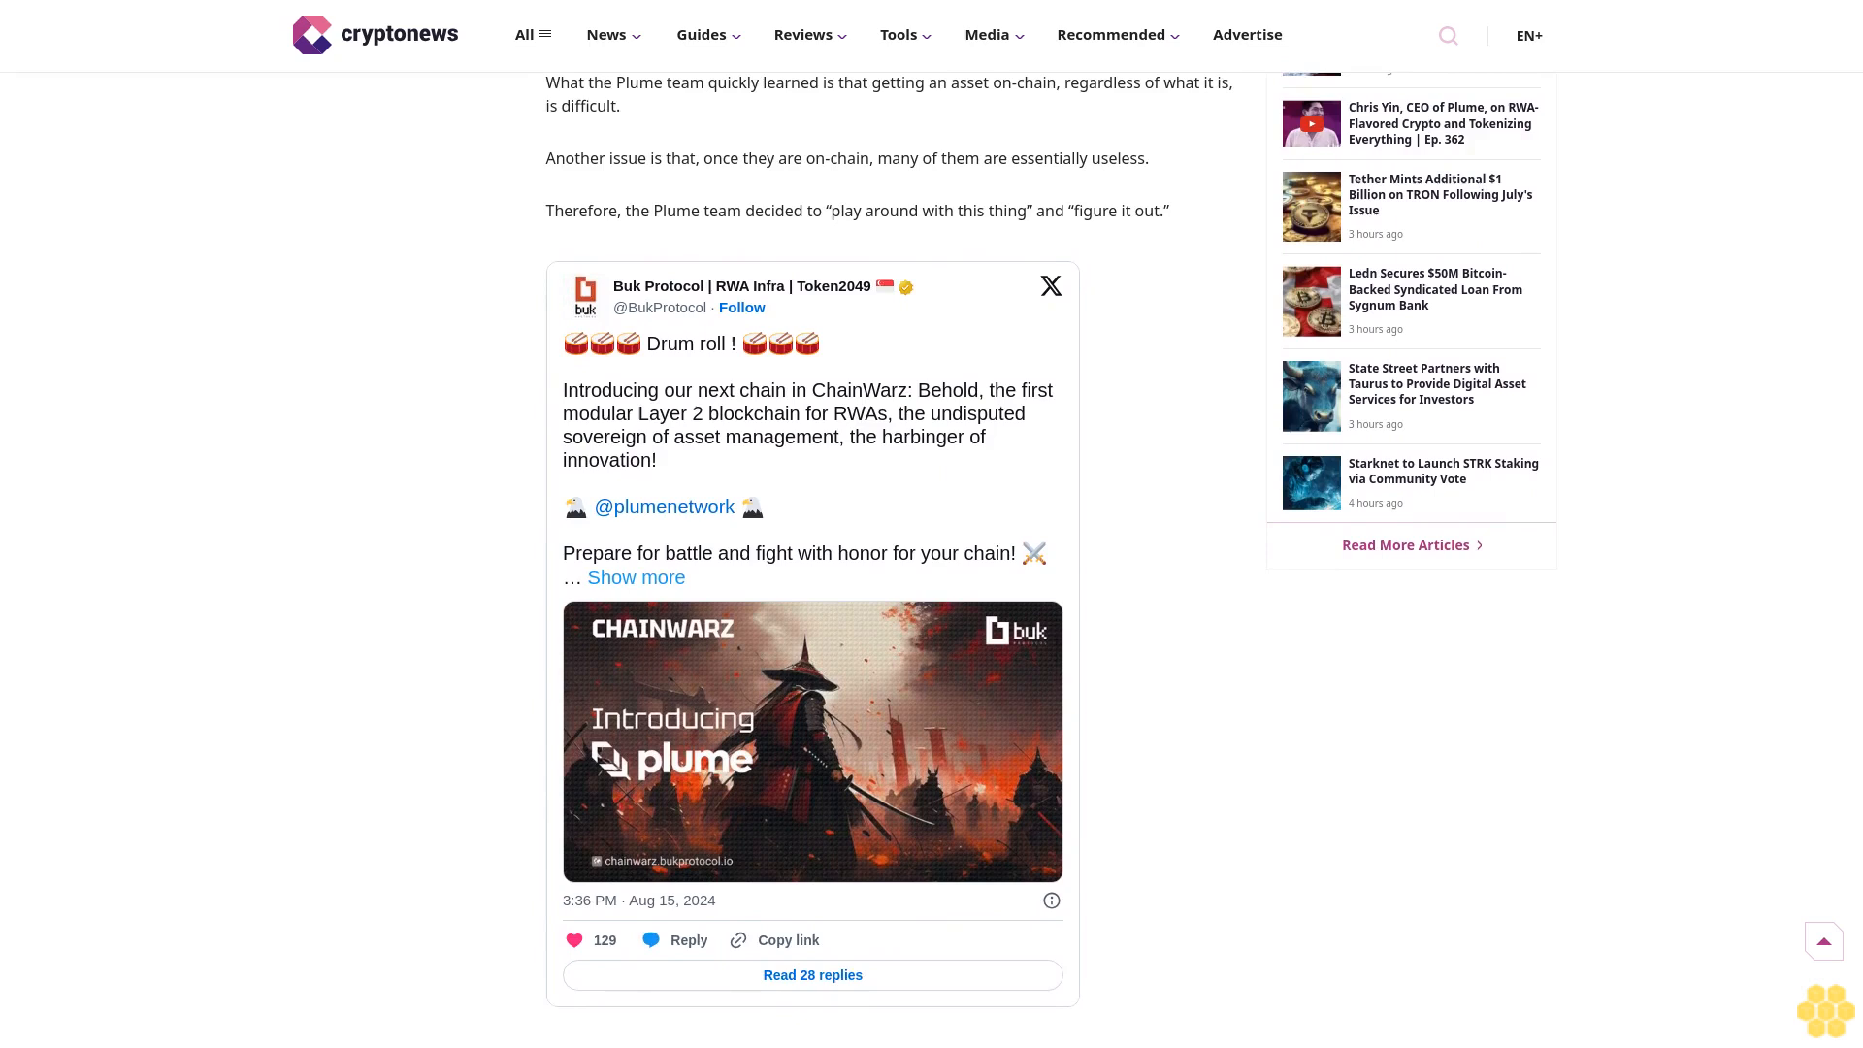
scroll(down, 3)
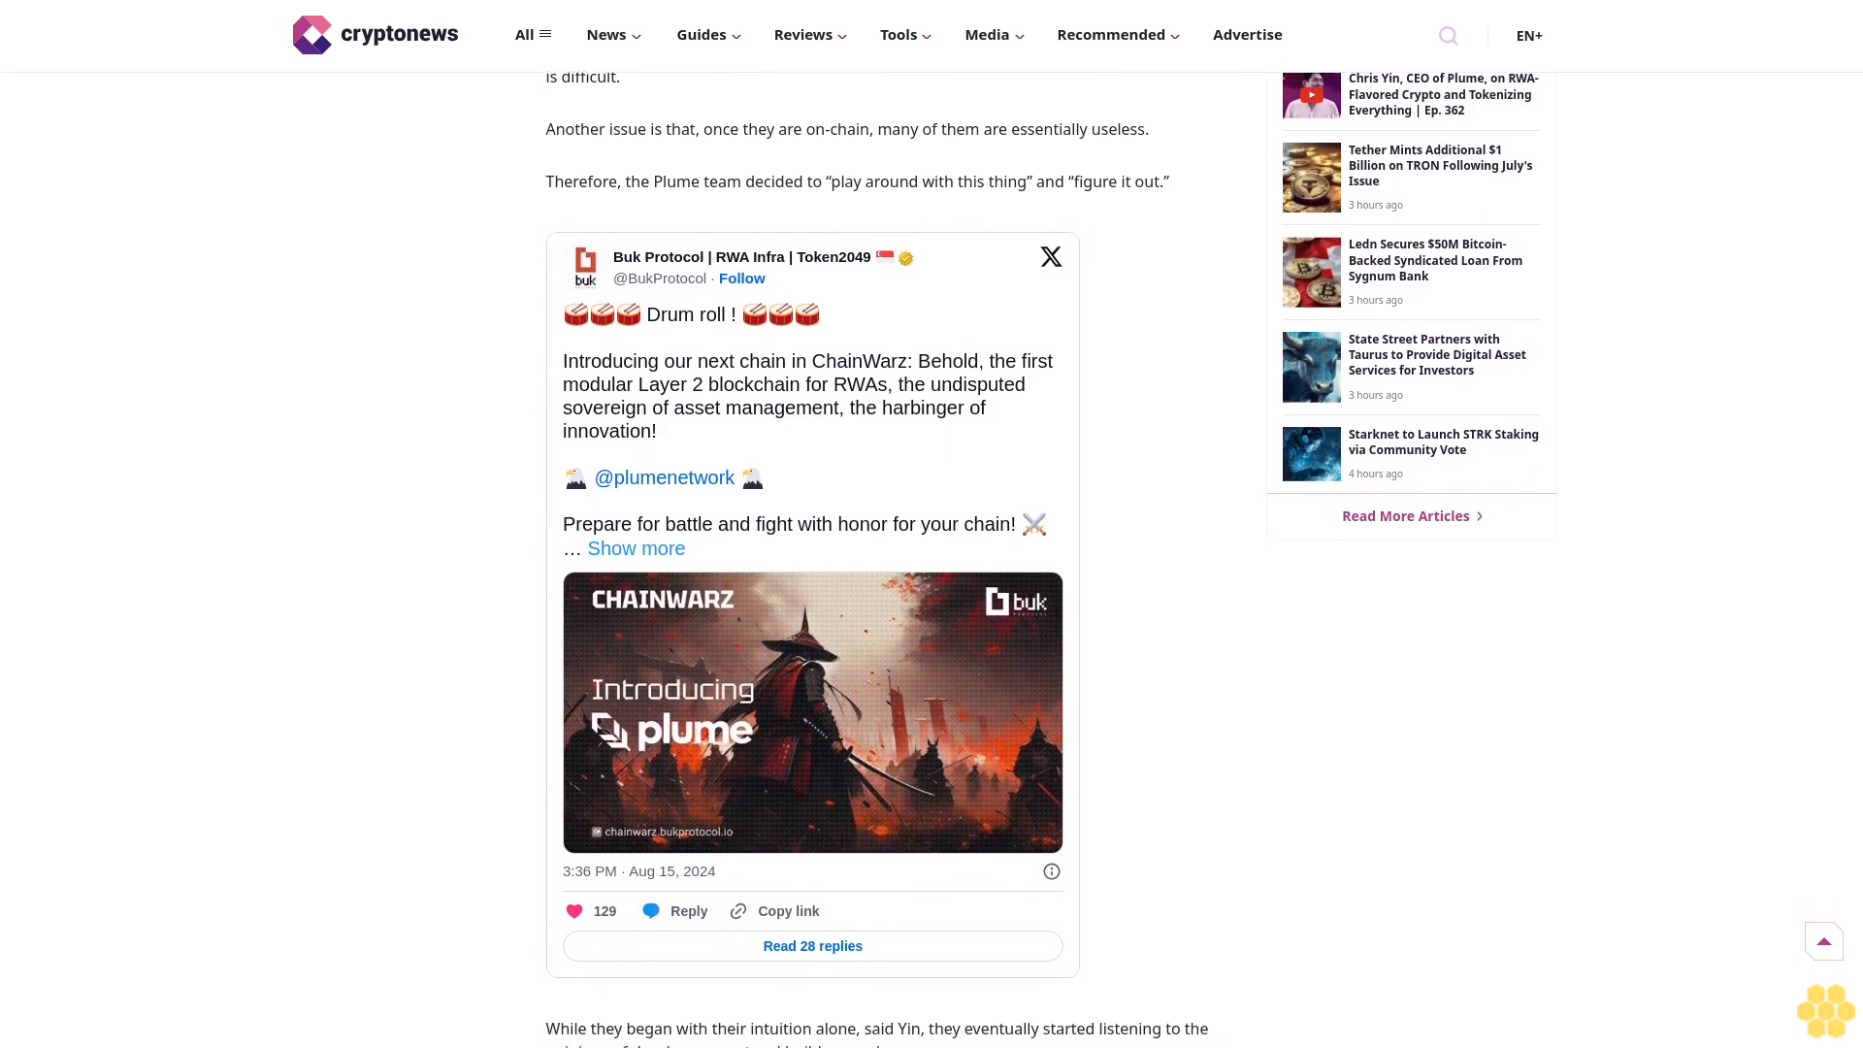
scroll(down, 3)
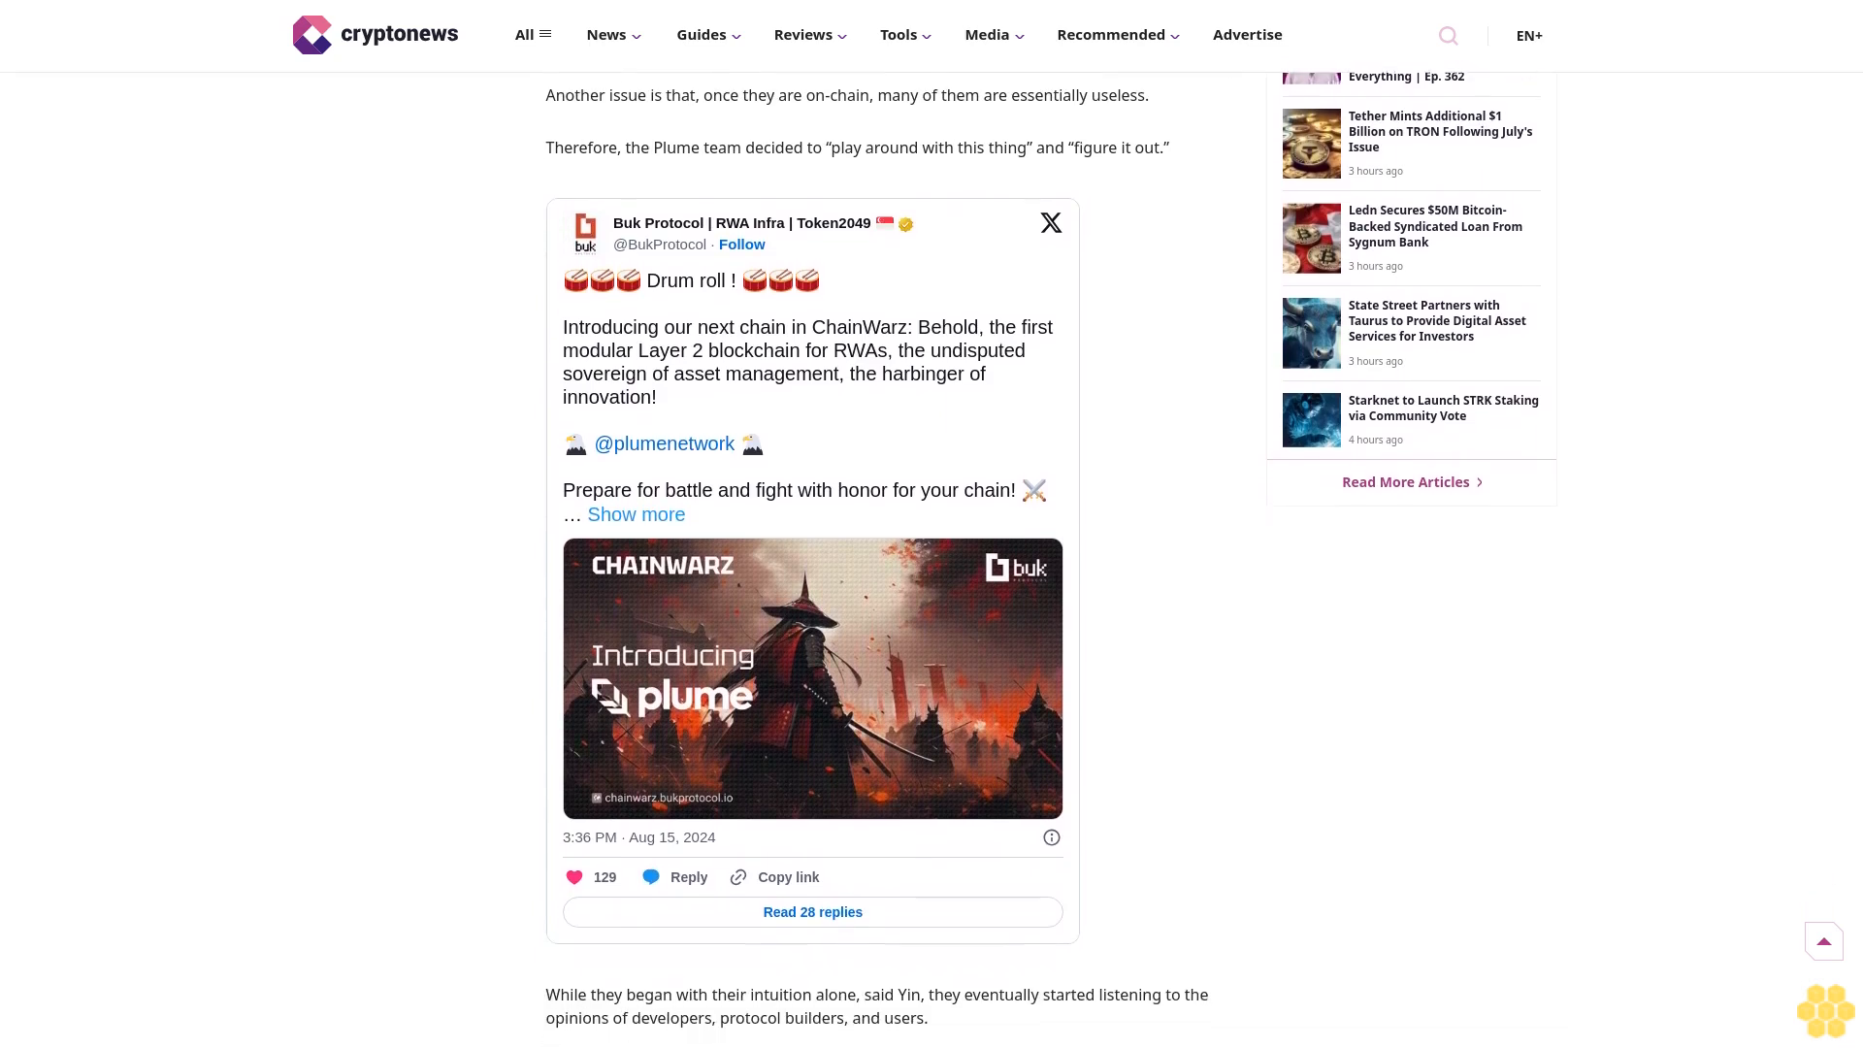
scroll(down, 3)
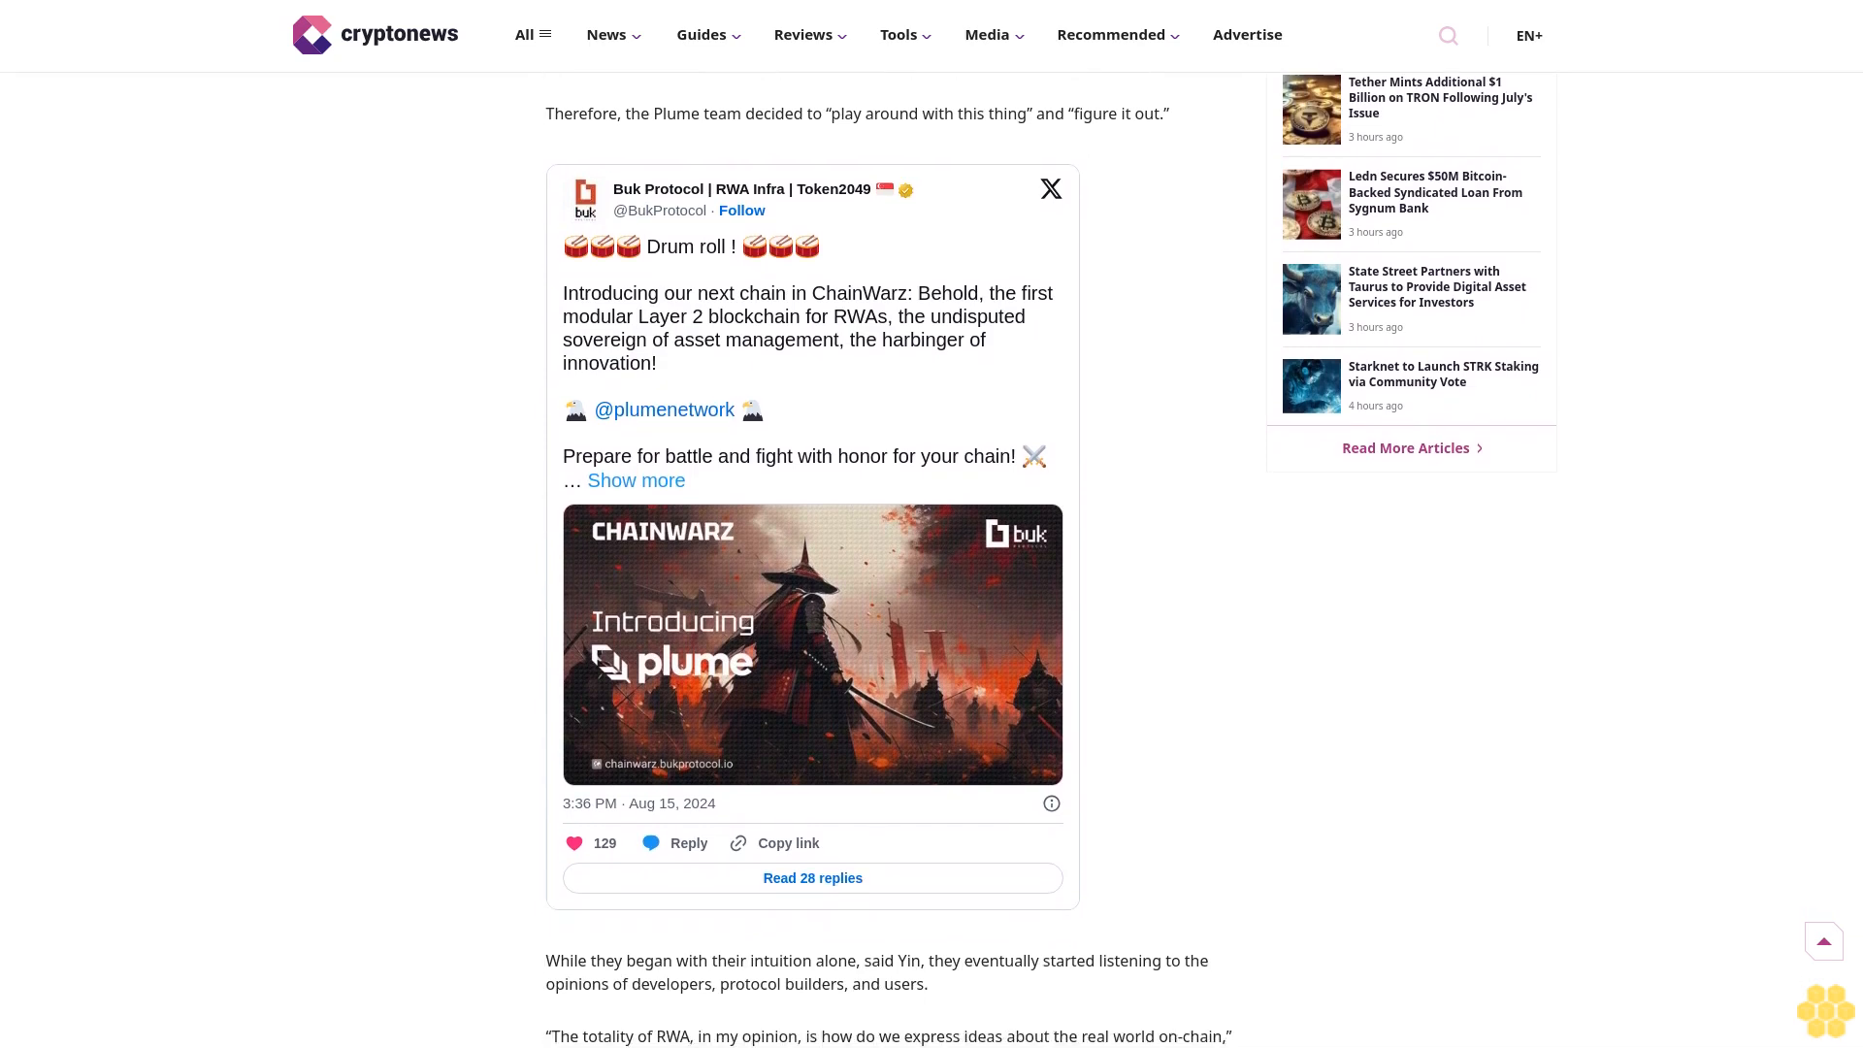
scroll(down, 3)
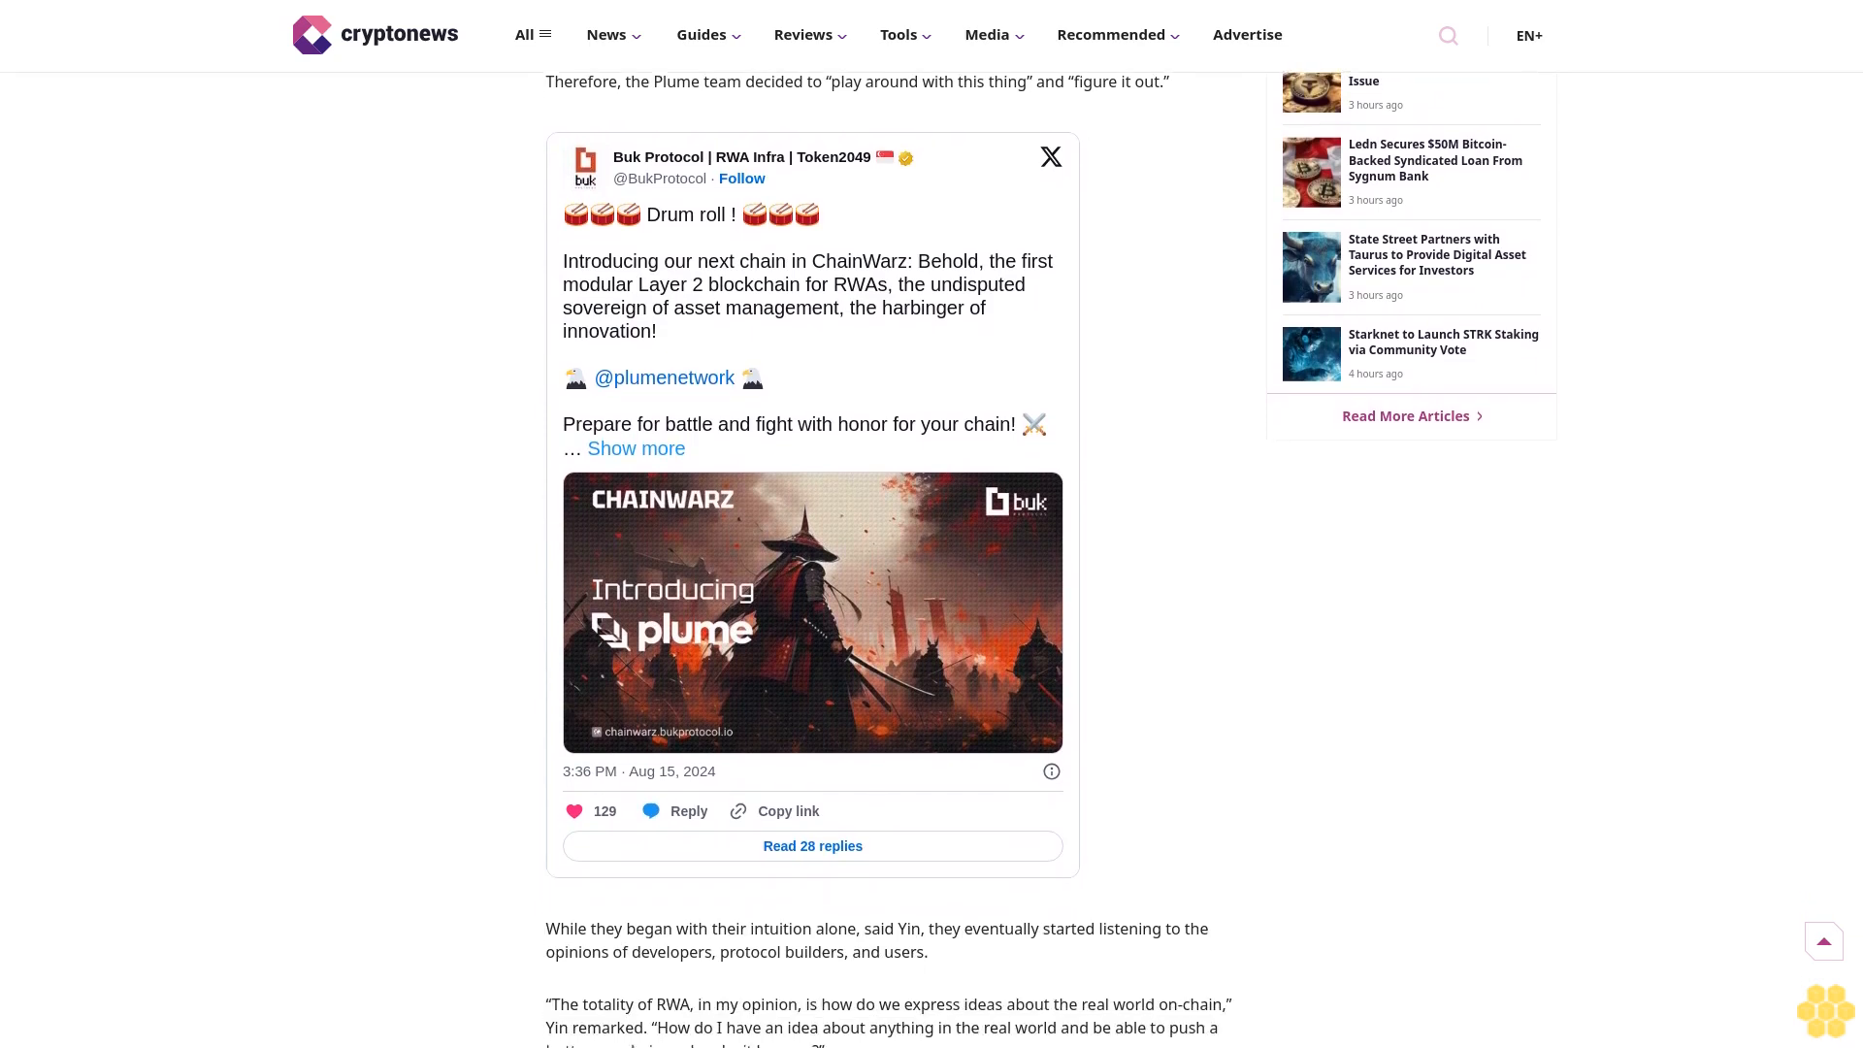
scroll(down, 3)
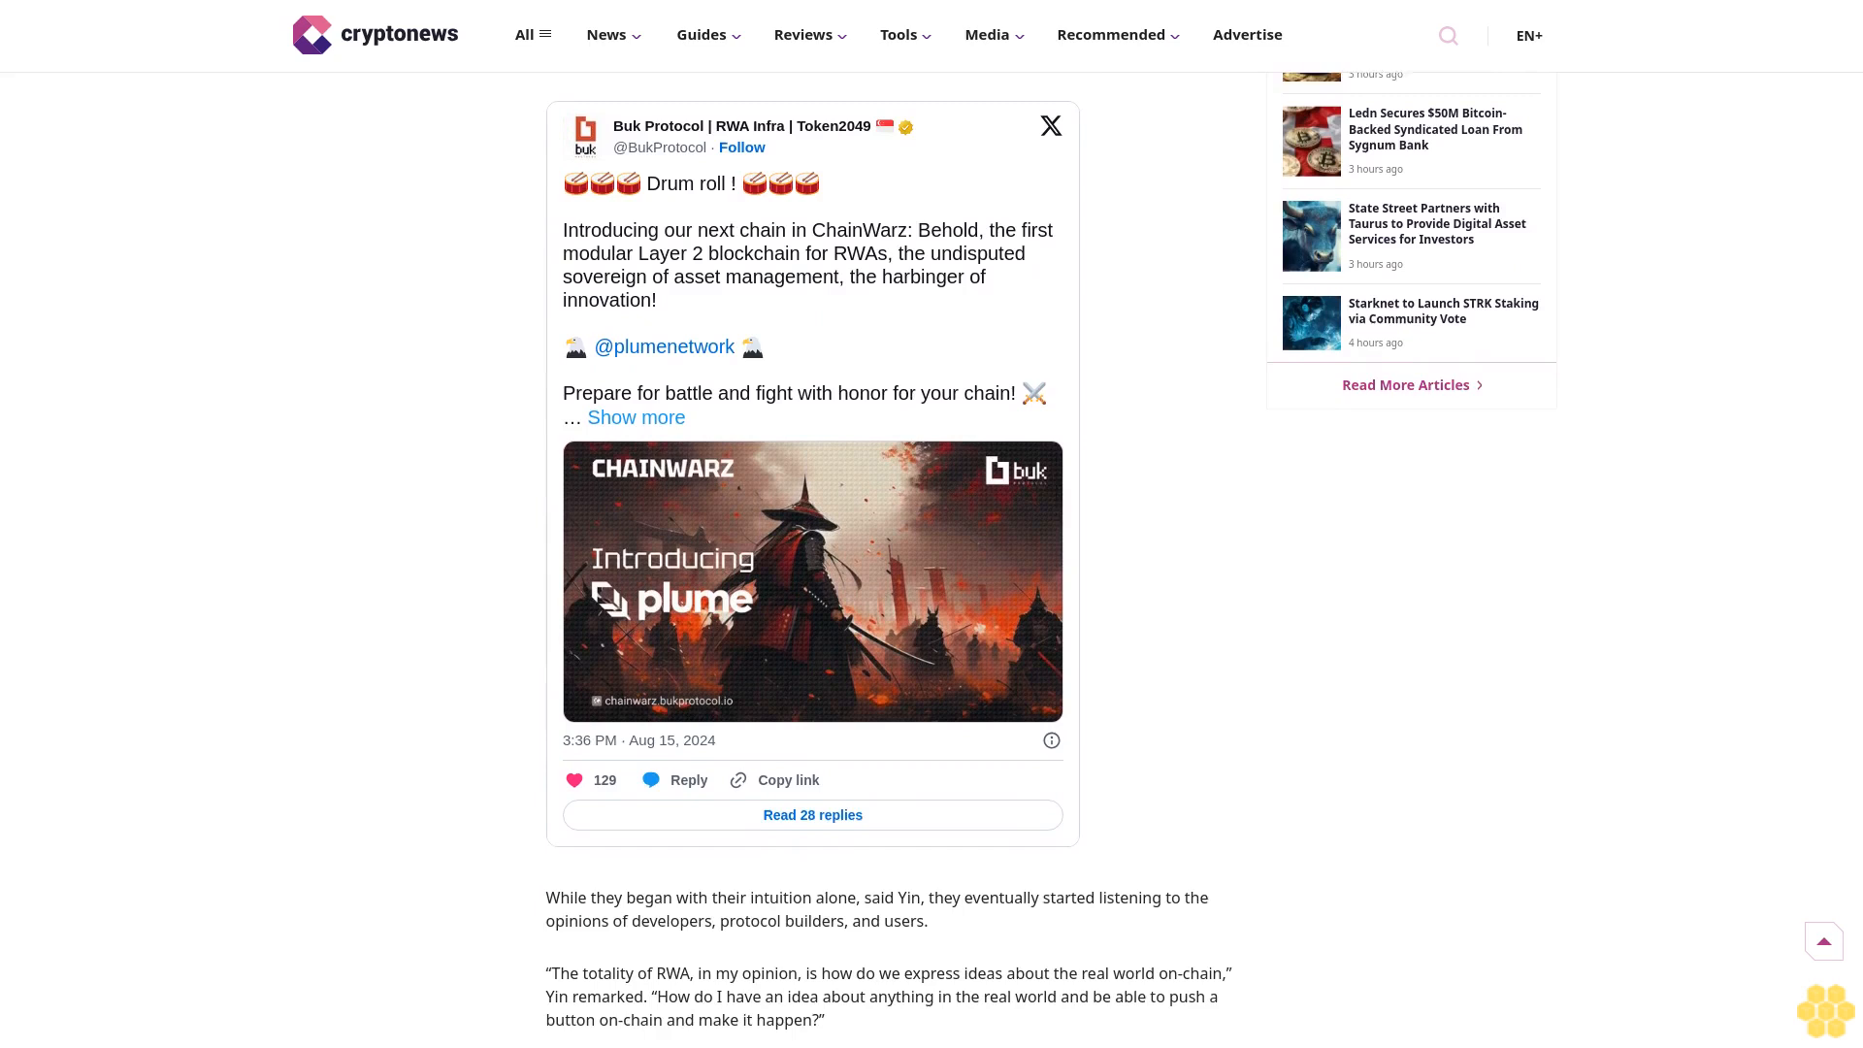
scroll(down, 3)
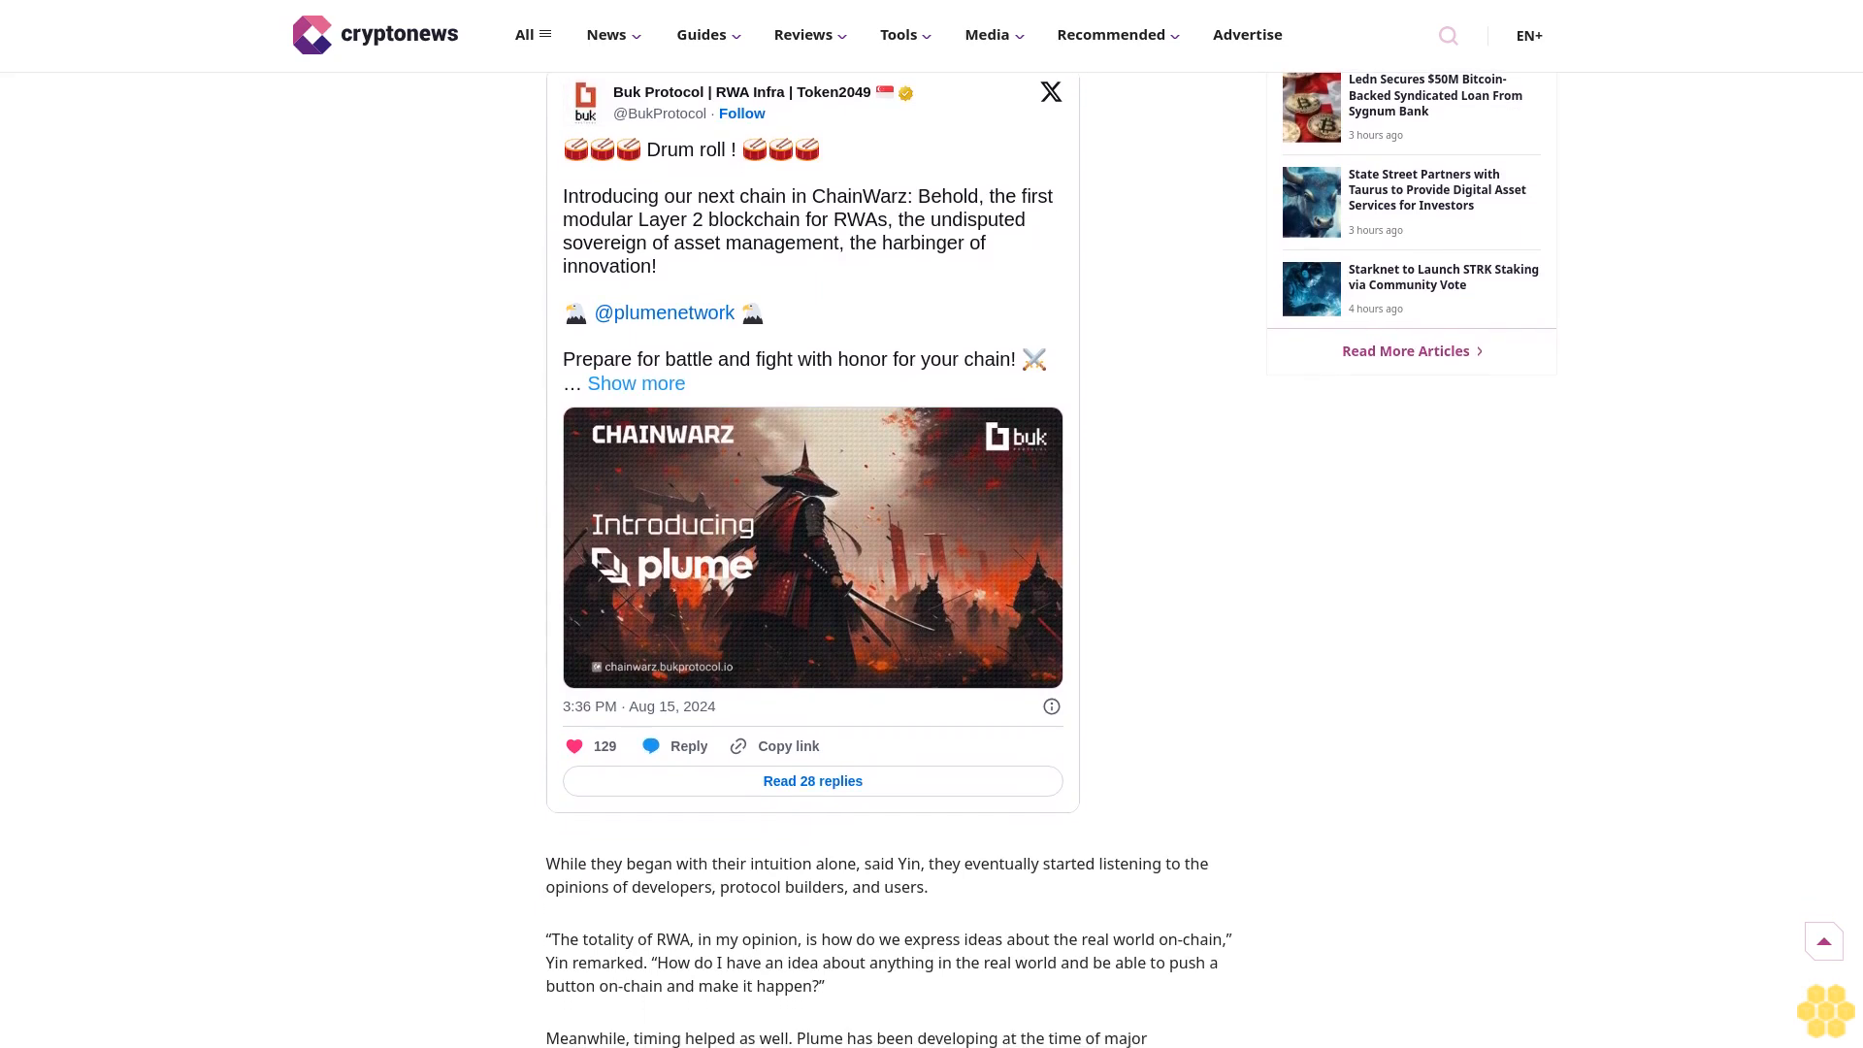
scroll(down, 3)
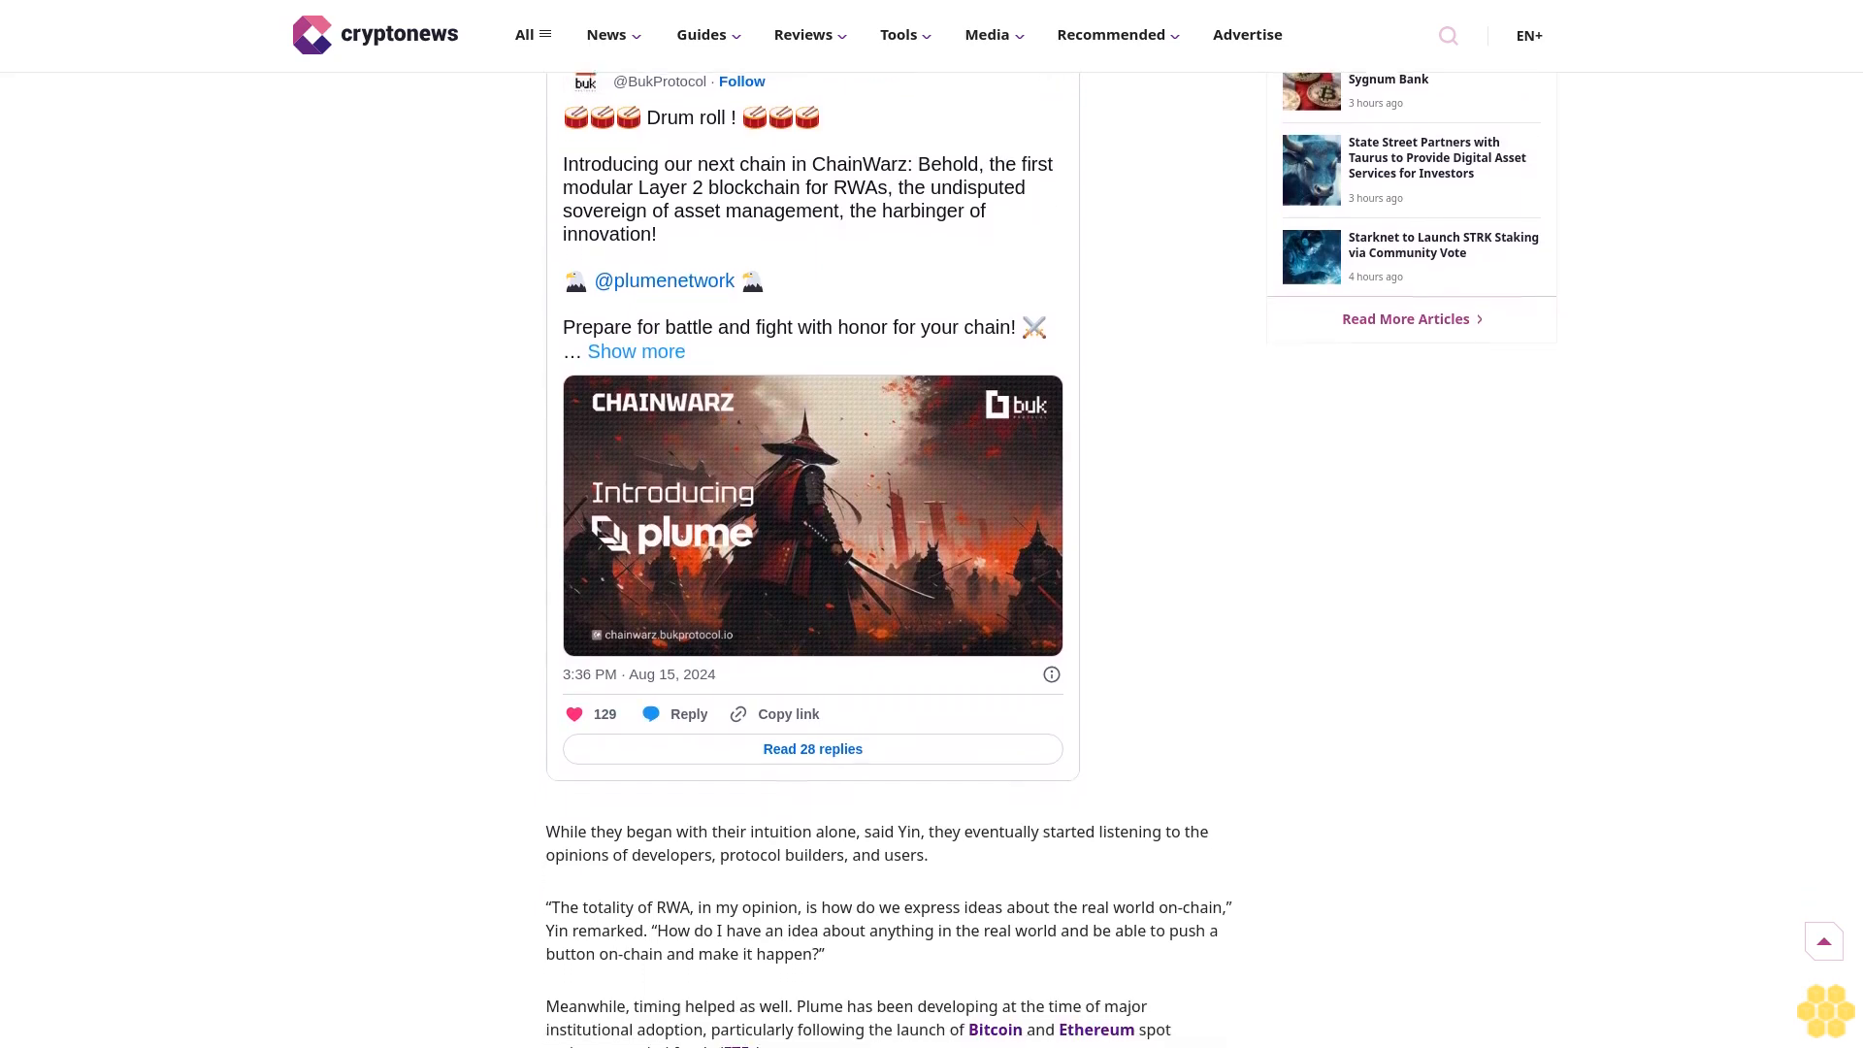
scroll(down, 3)
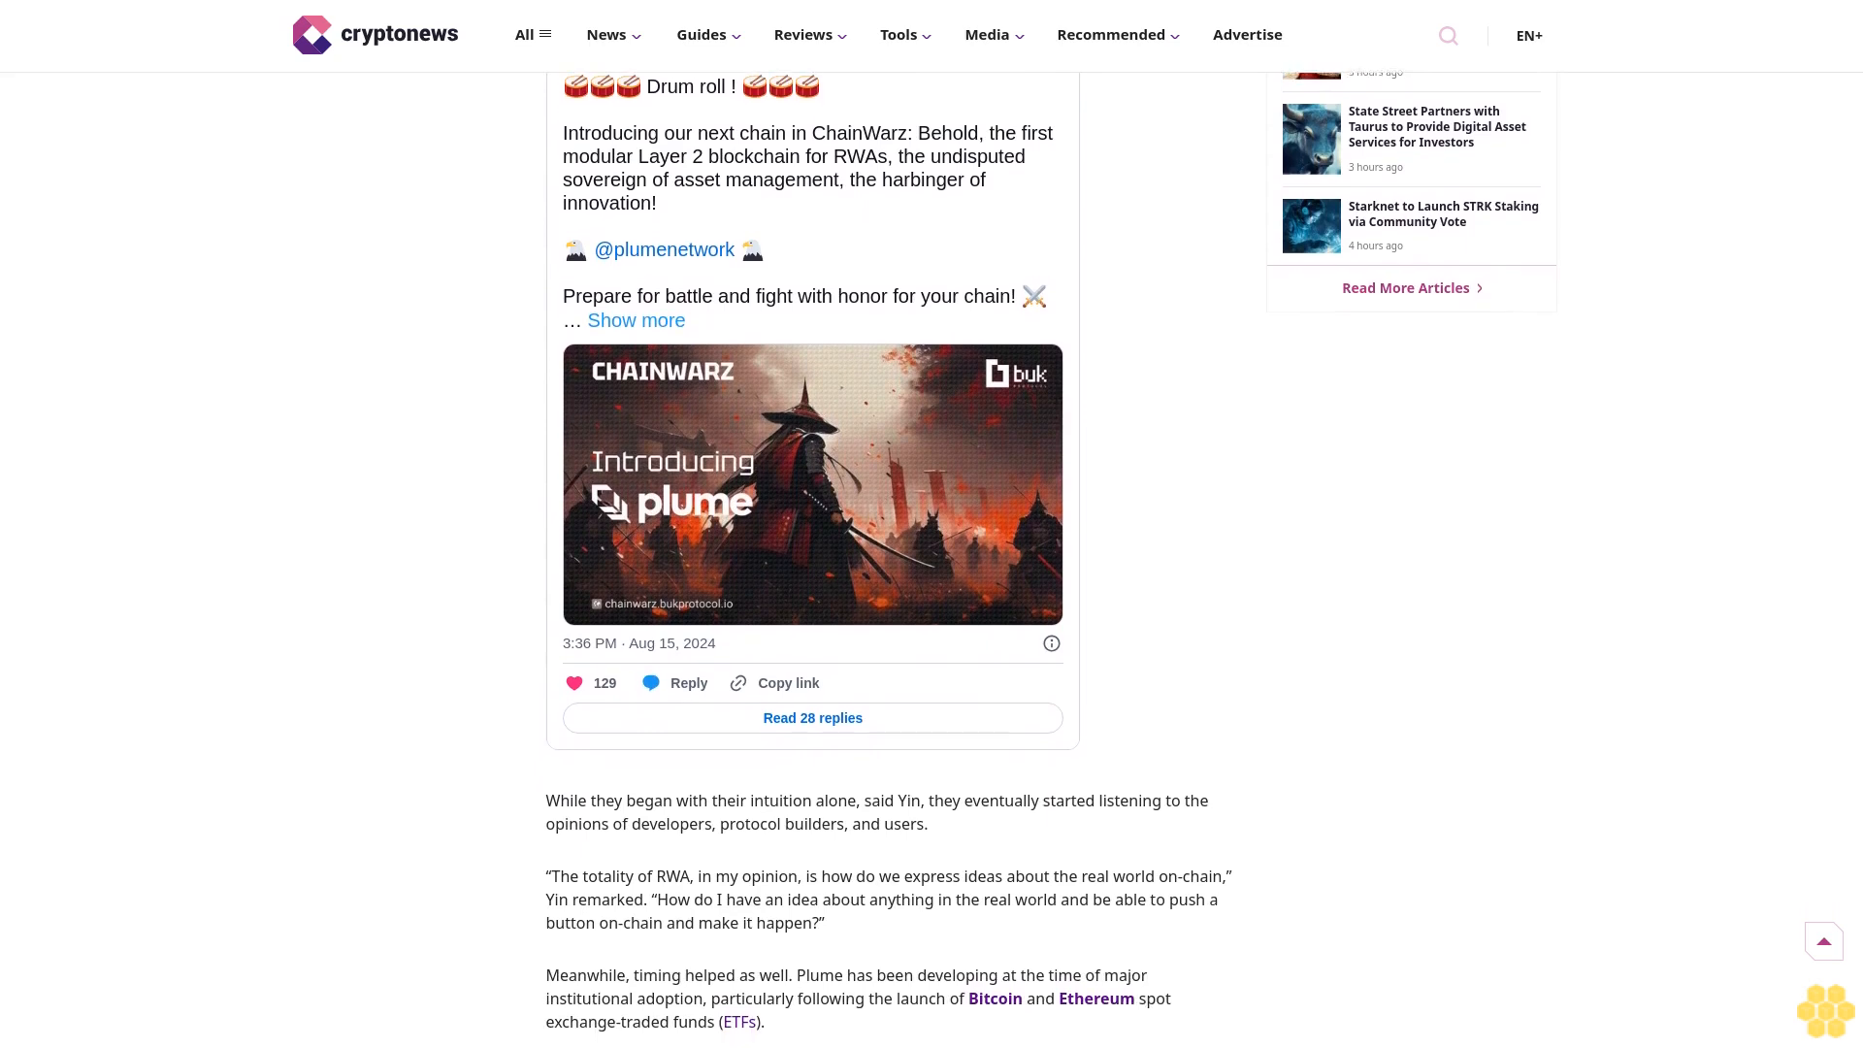
scroll(down, 3)
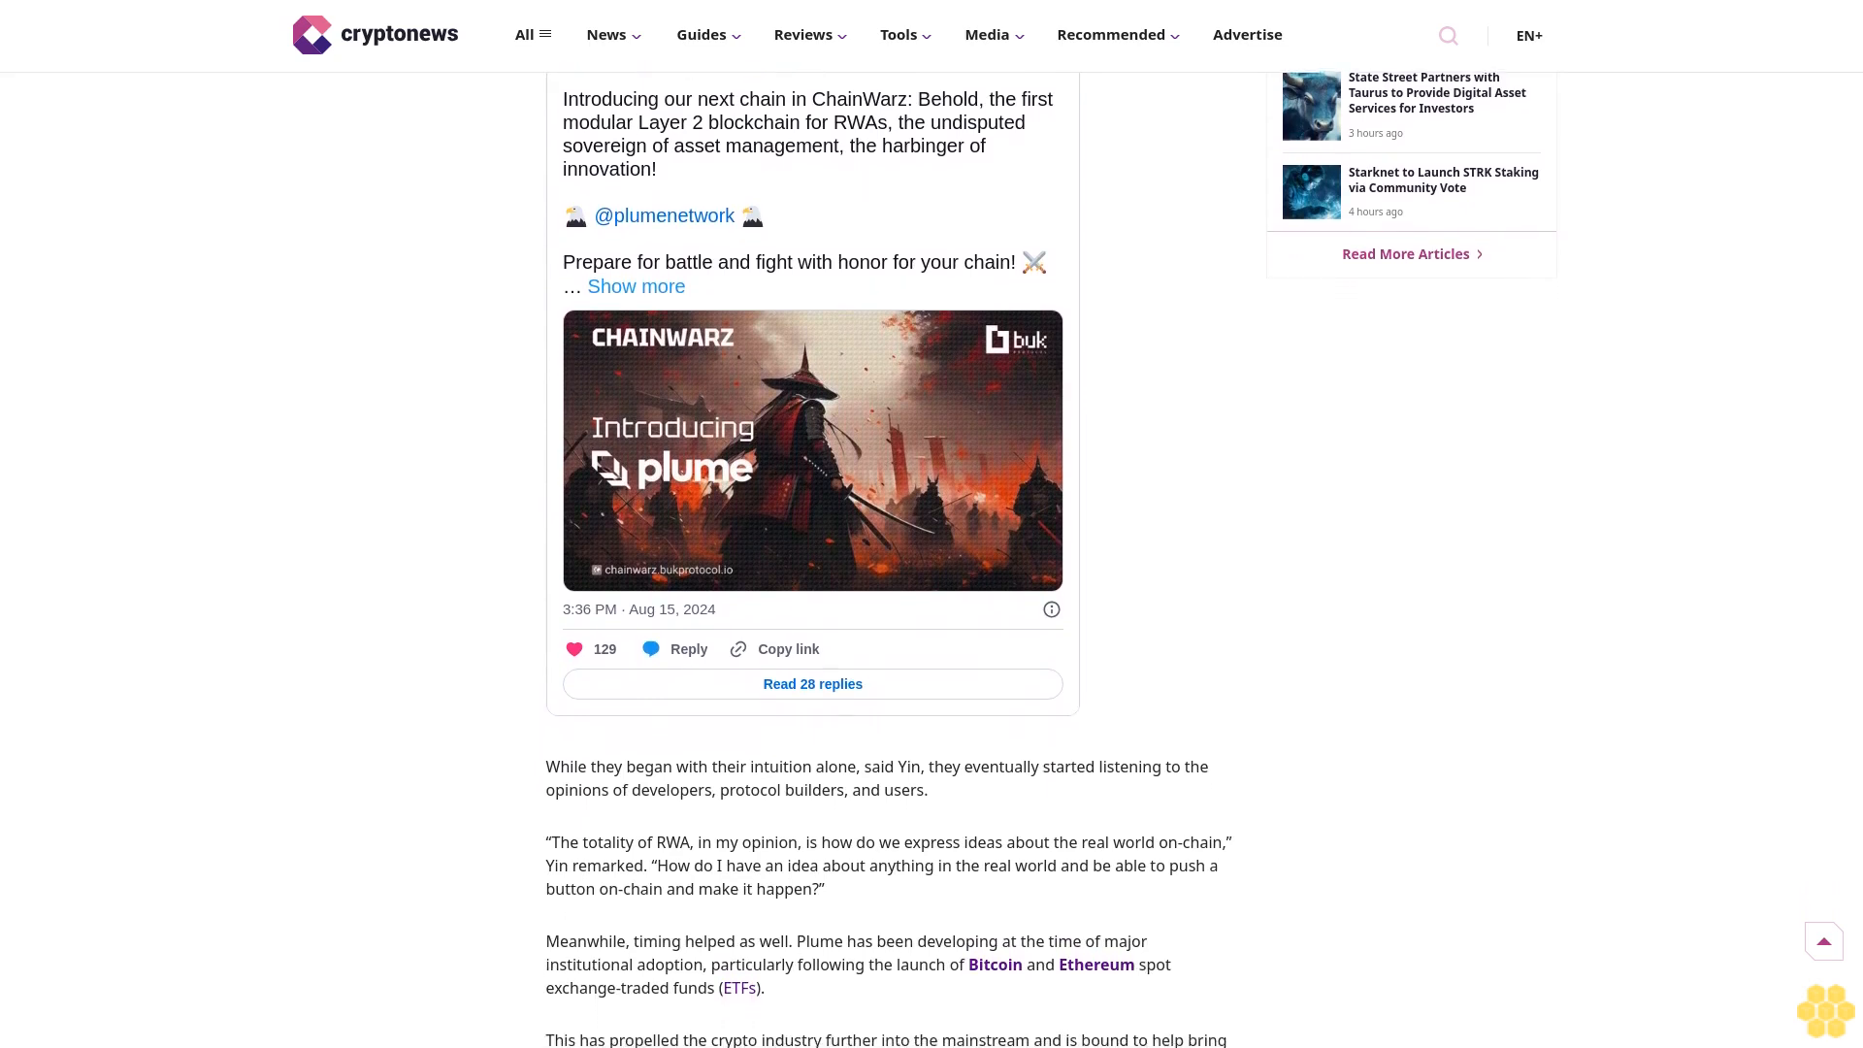
scroll(down, 3)
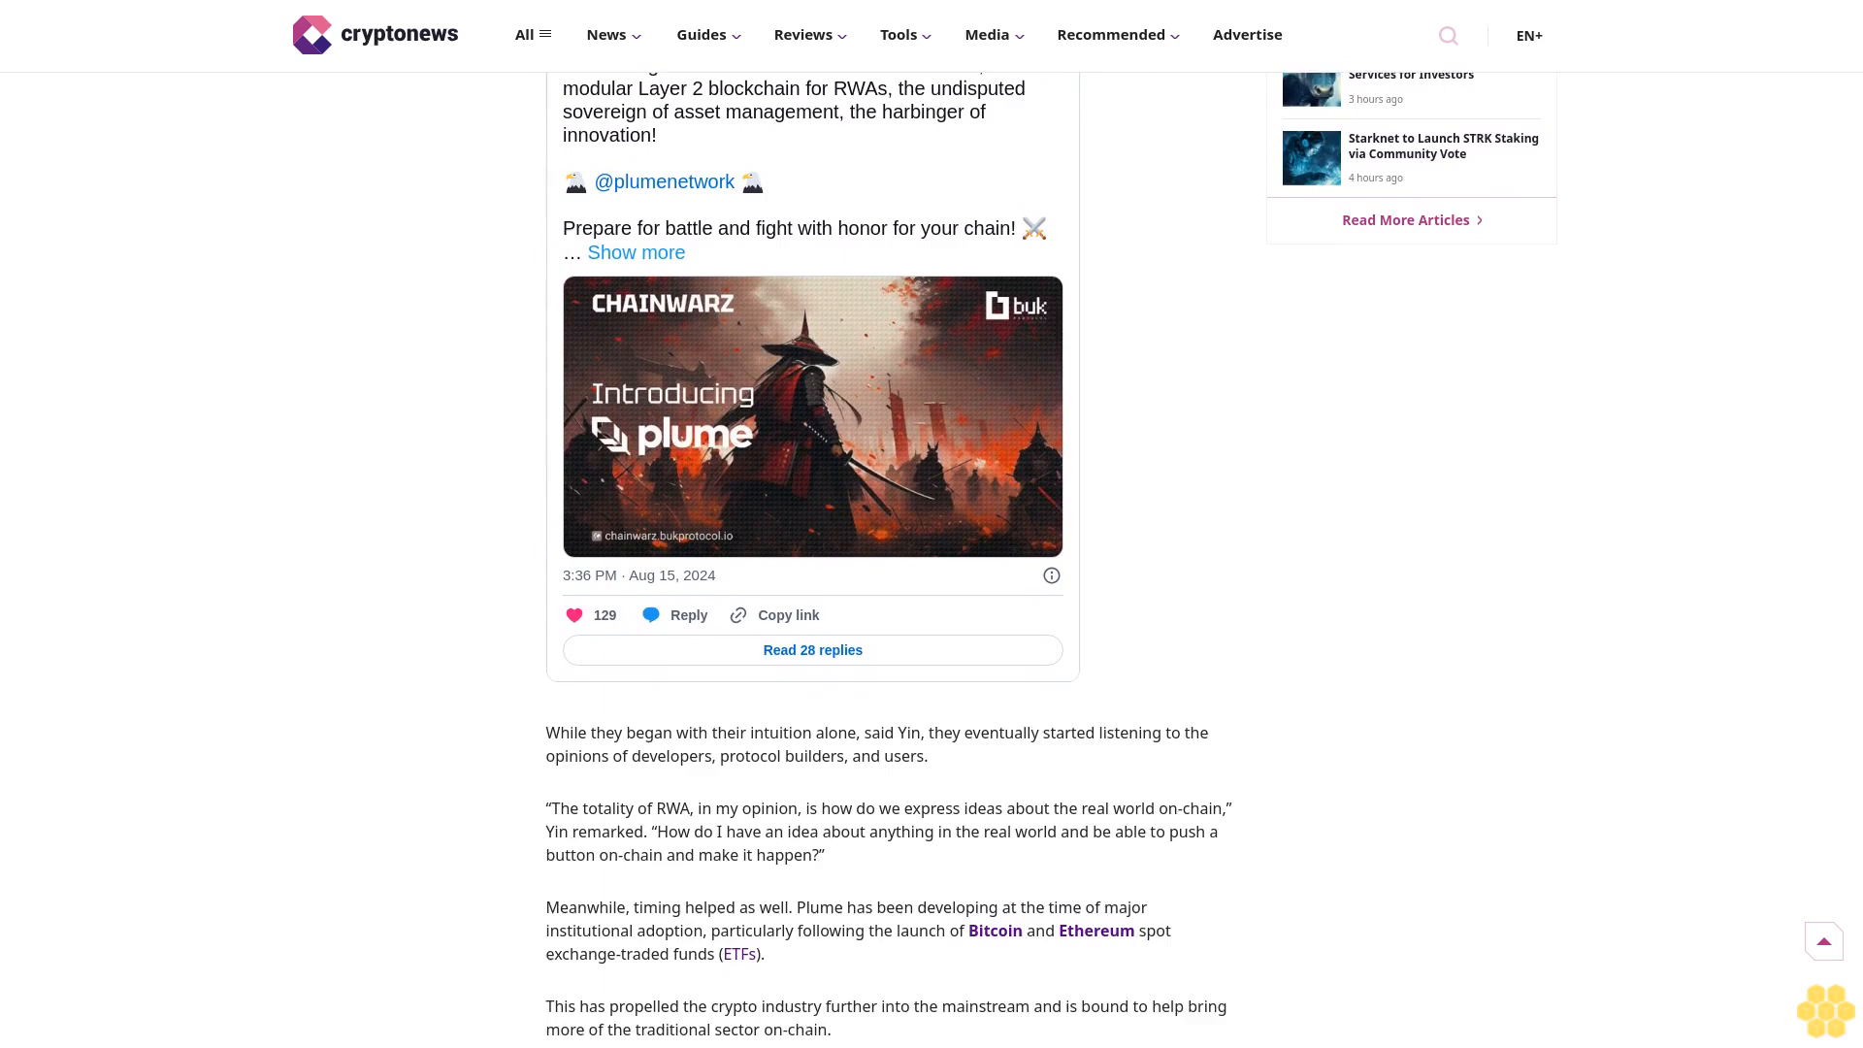
scroll(down, 3)
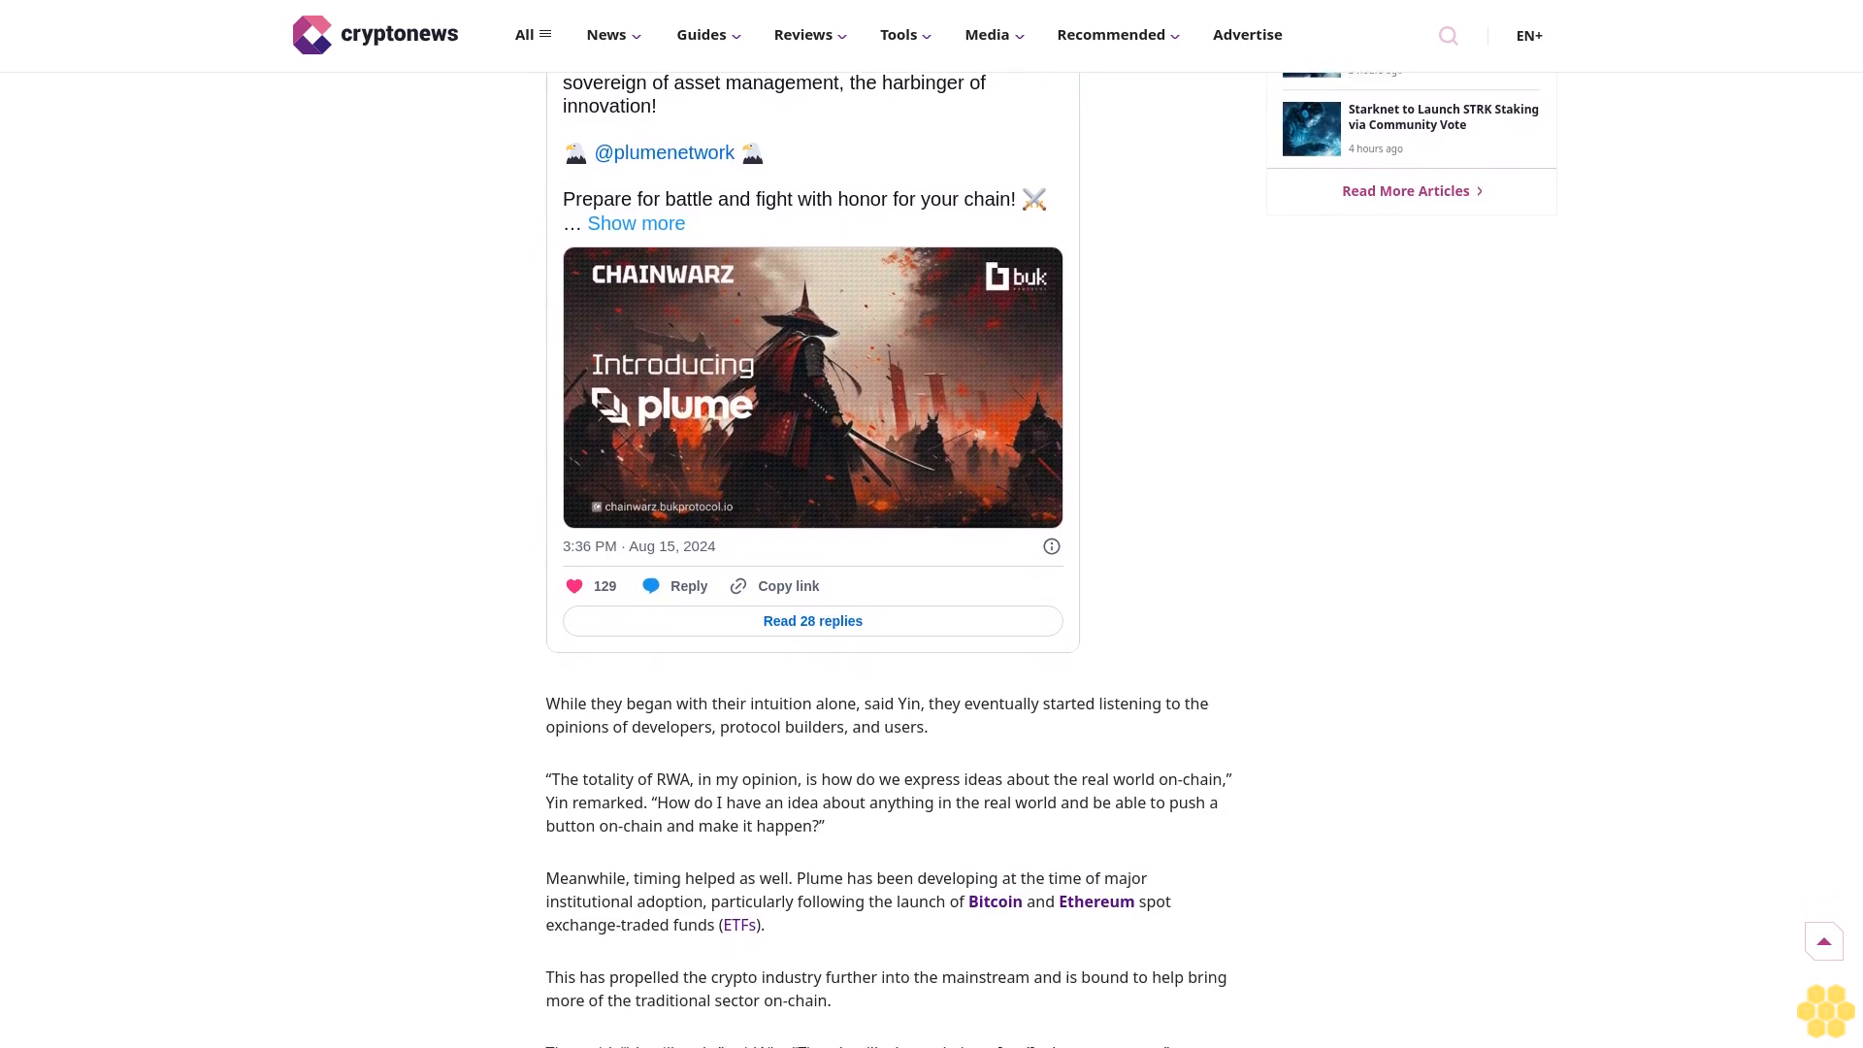
scroll(down, 3)
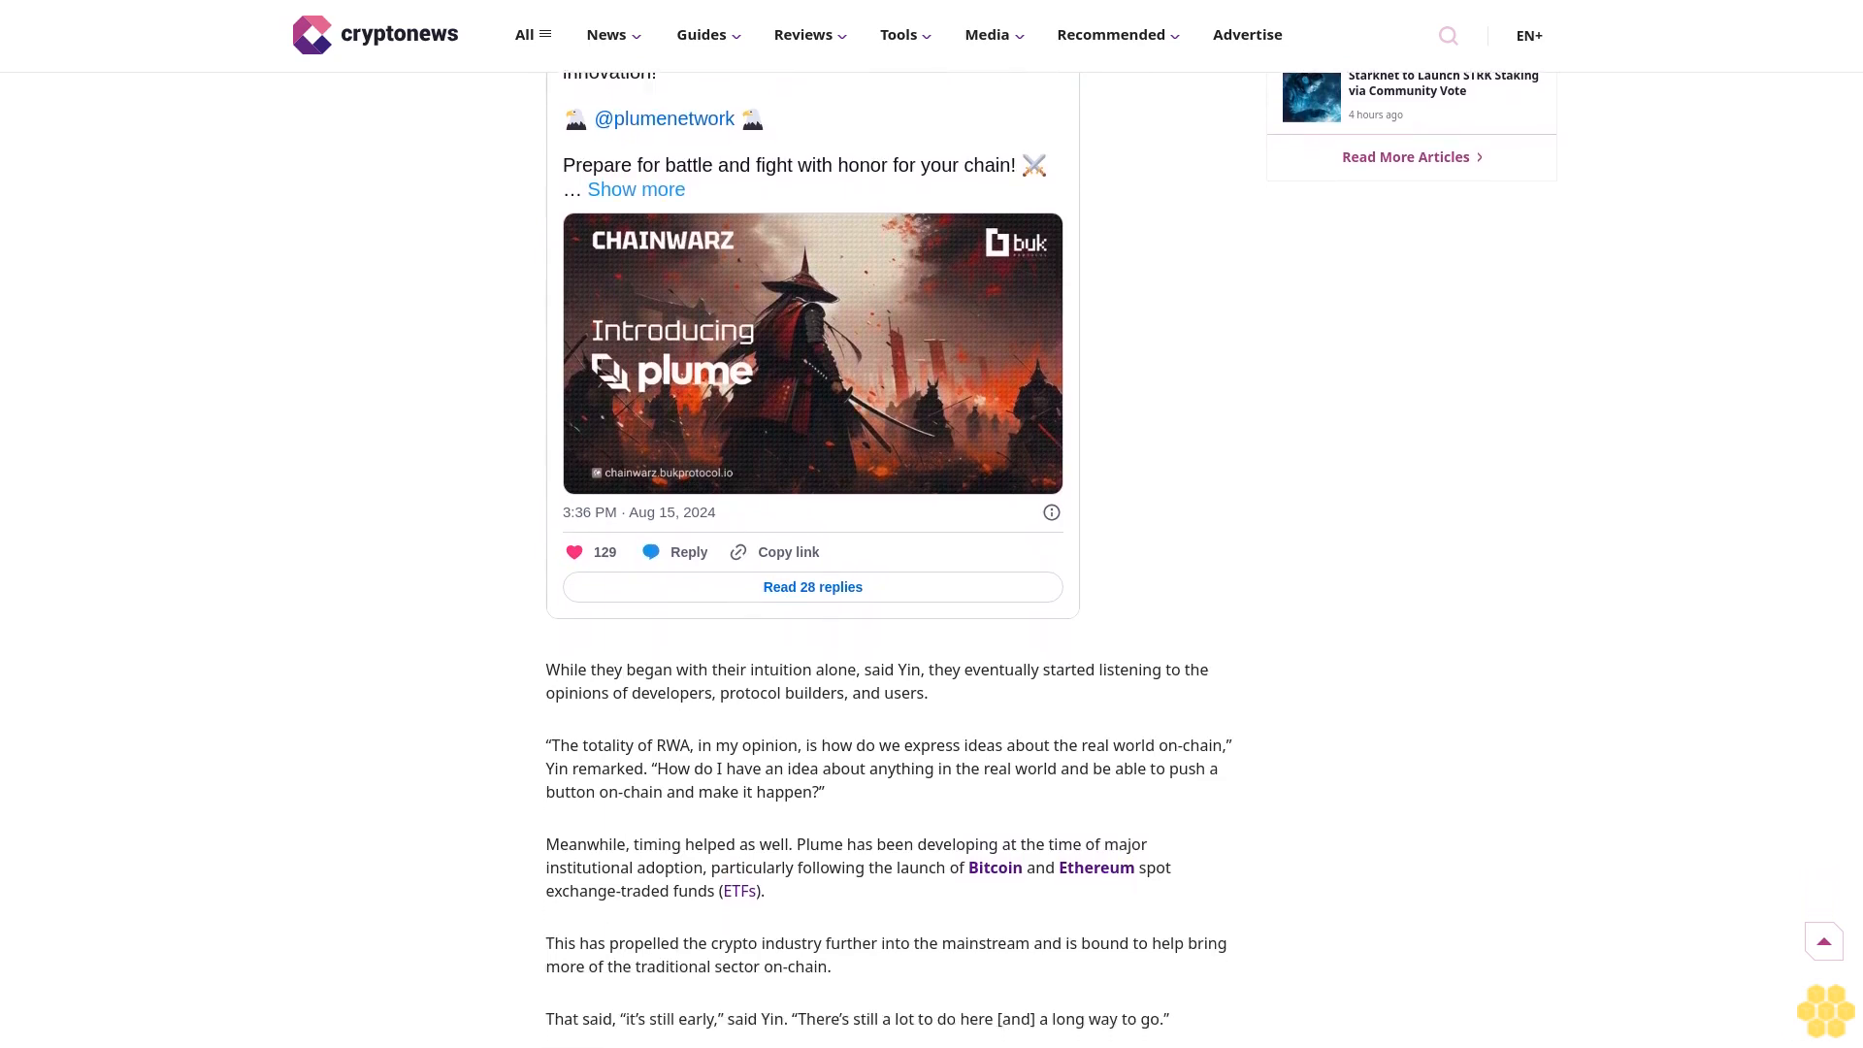
scroll(down, 3)
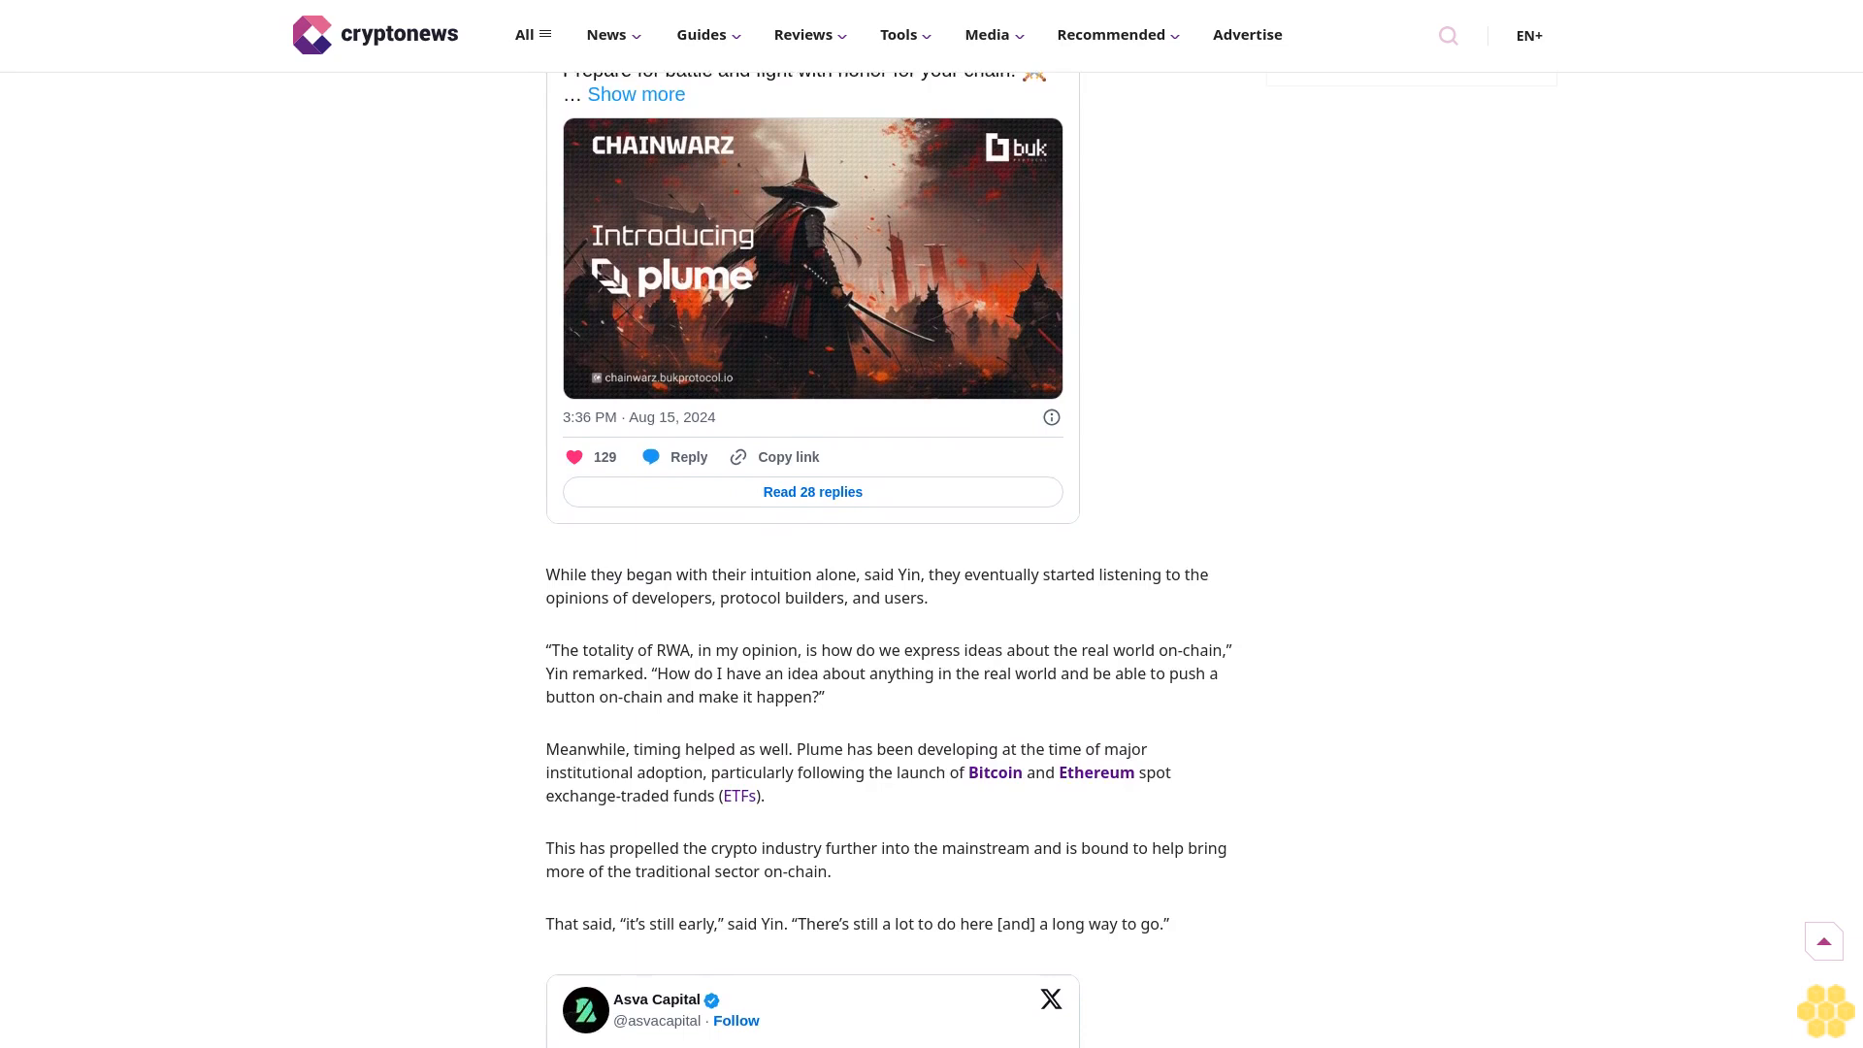
scroll(down, 3)
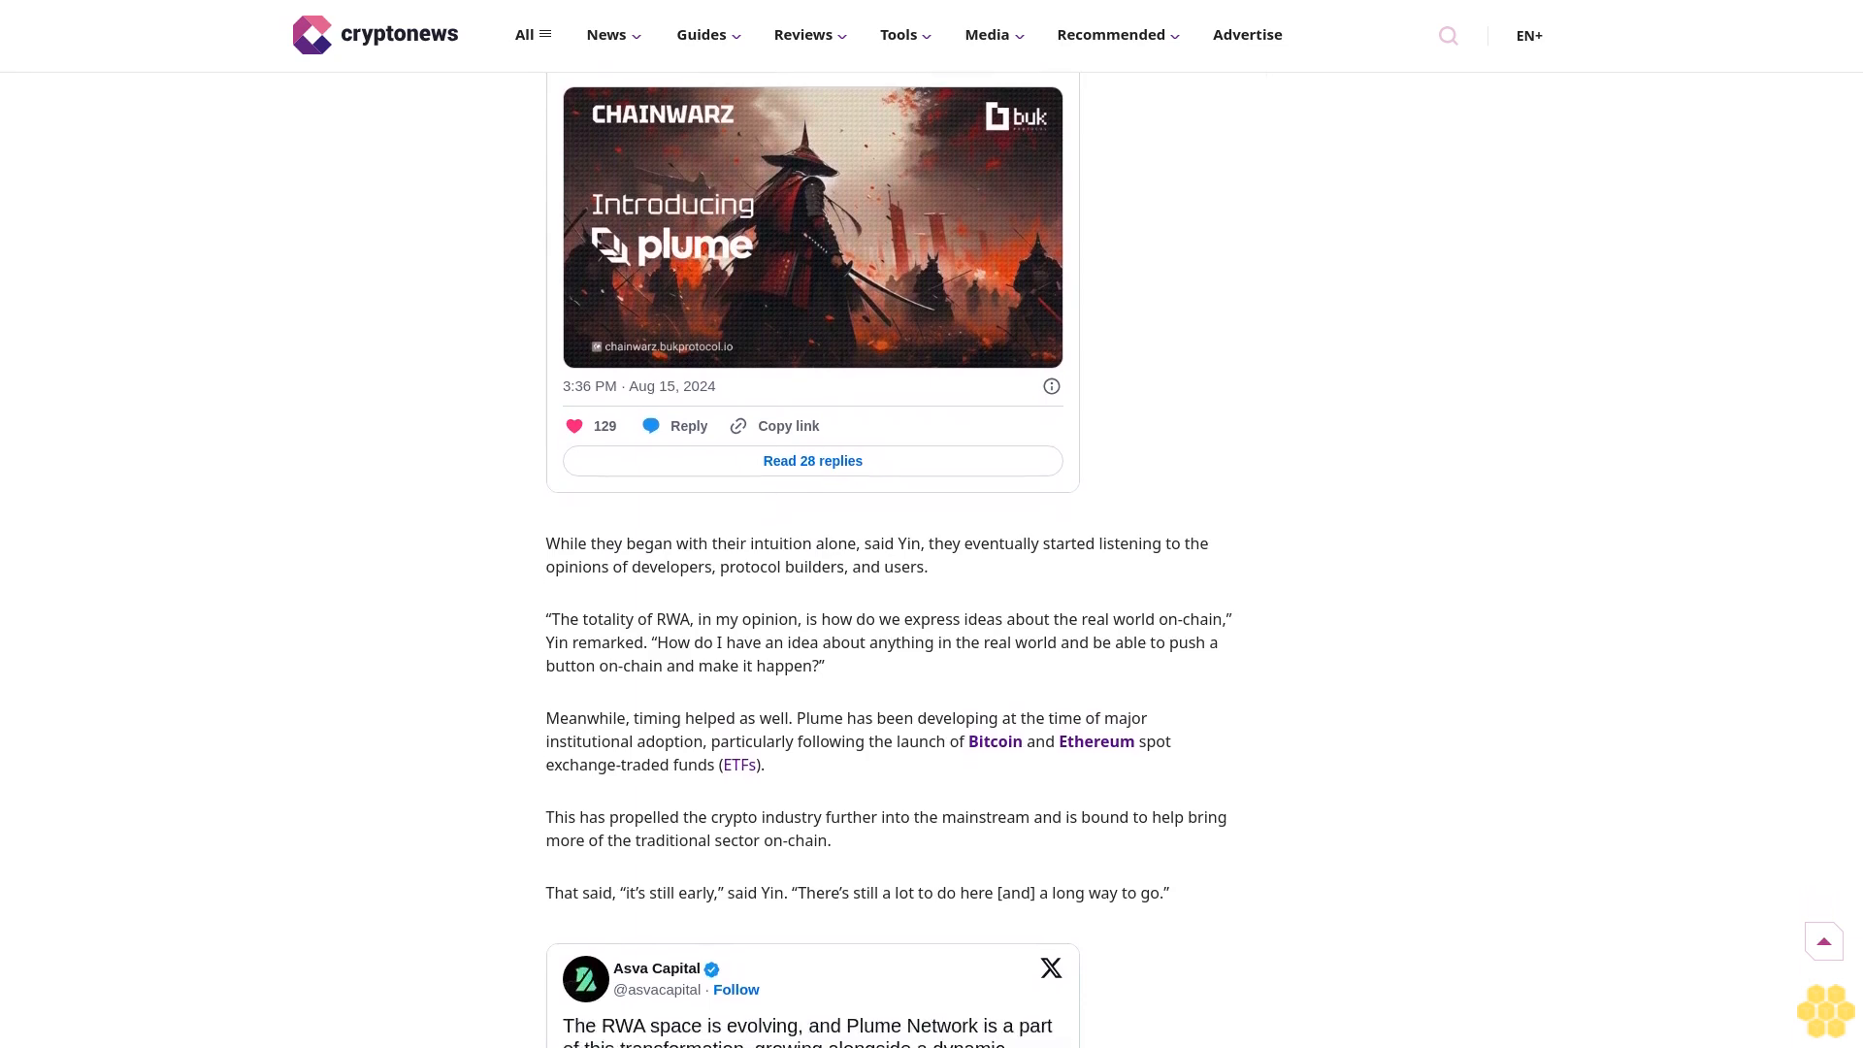
scroll(down, 3)
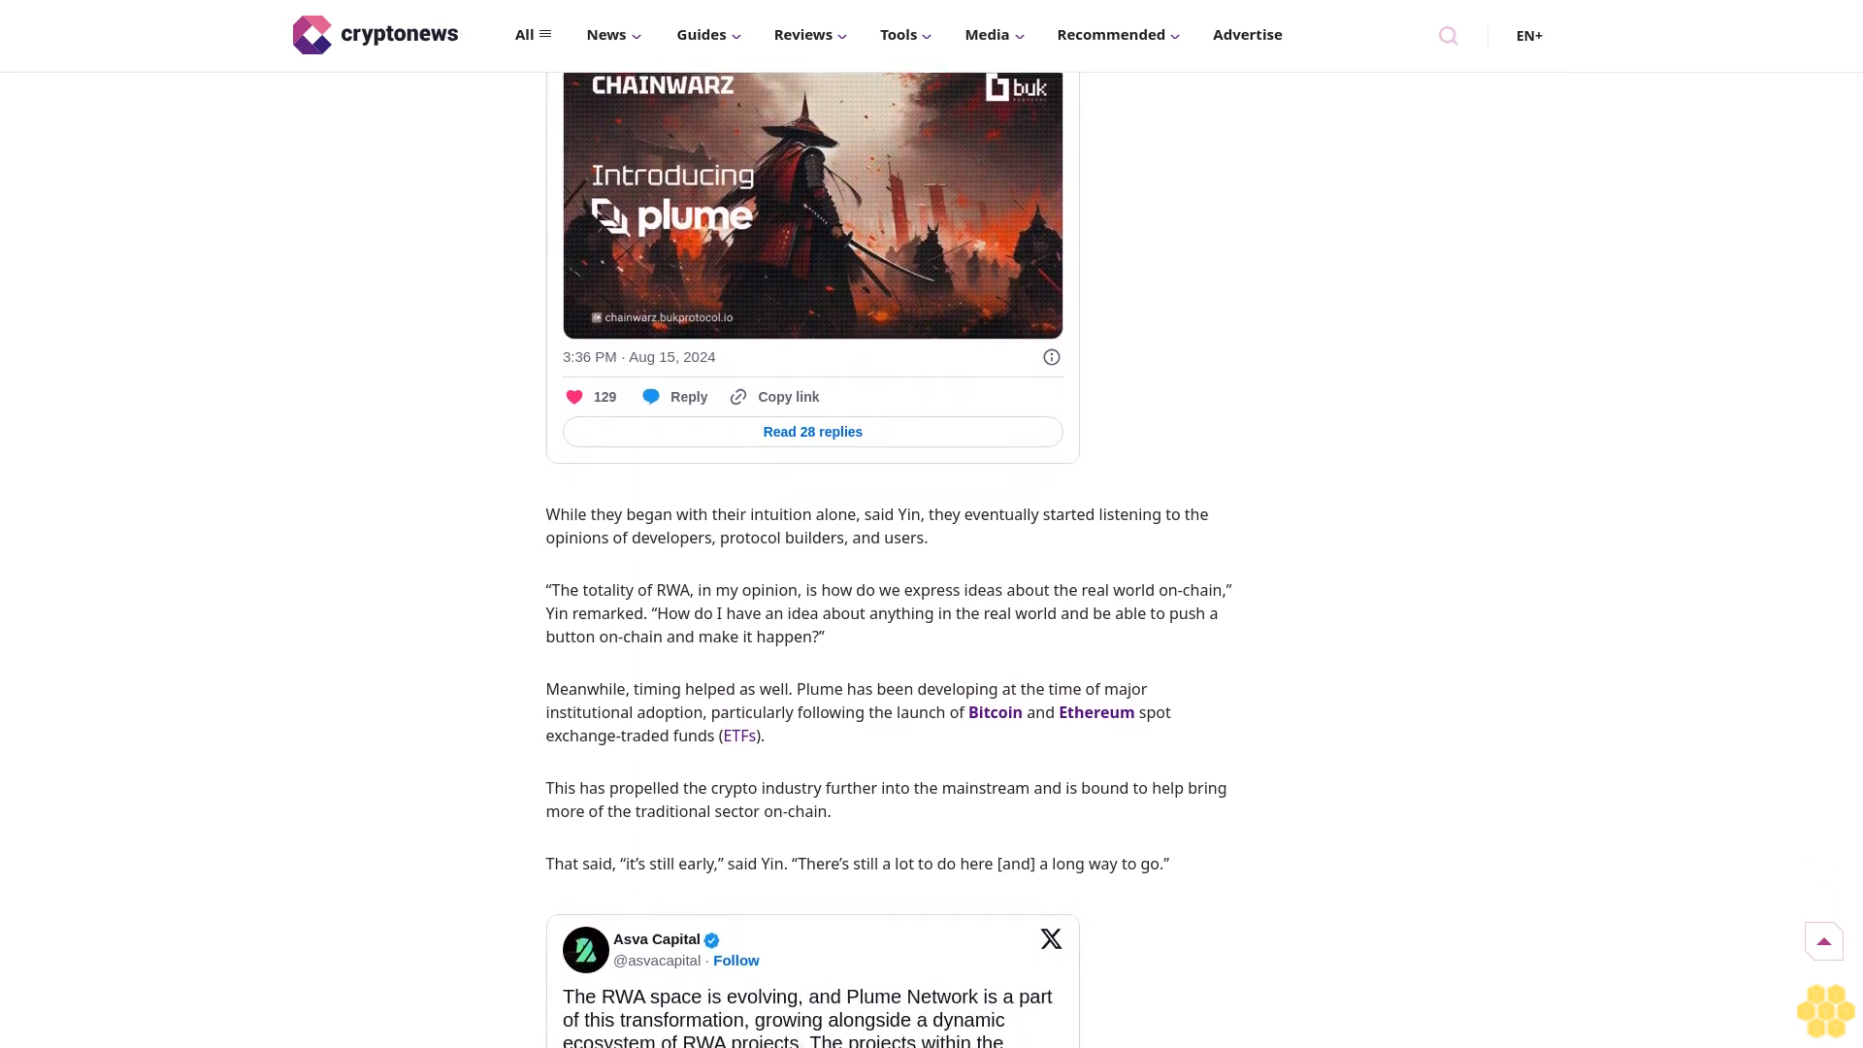
scroll(down, 3)
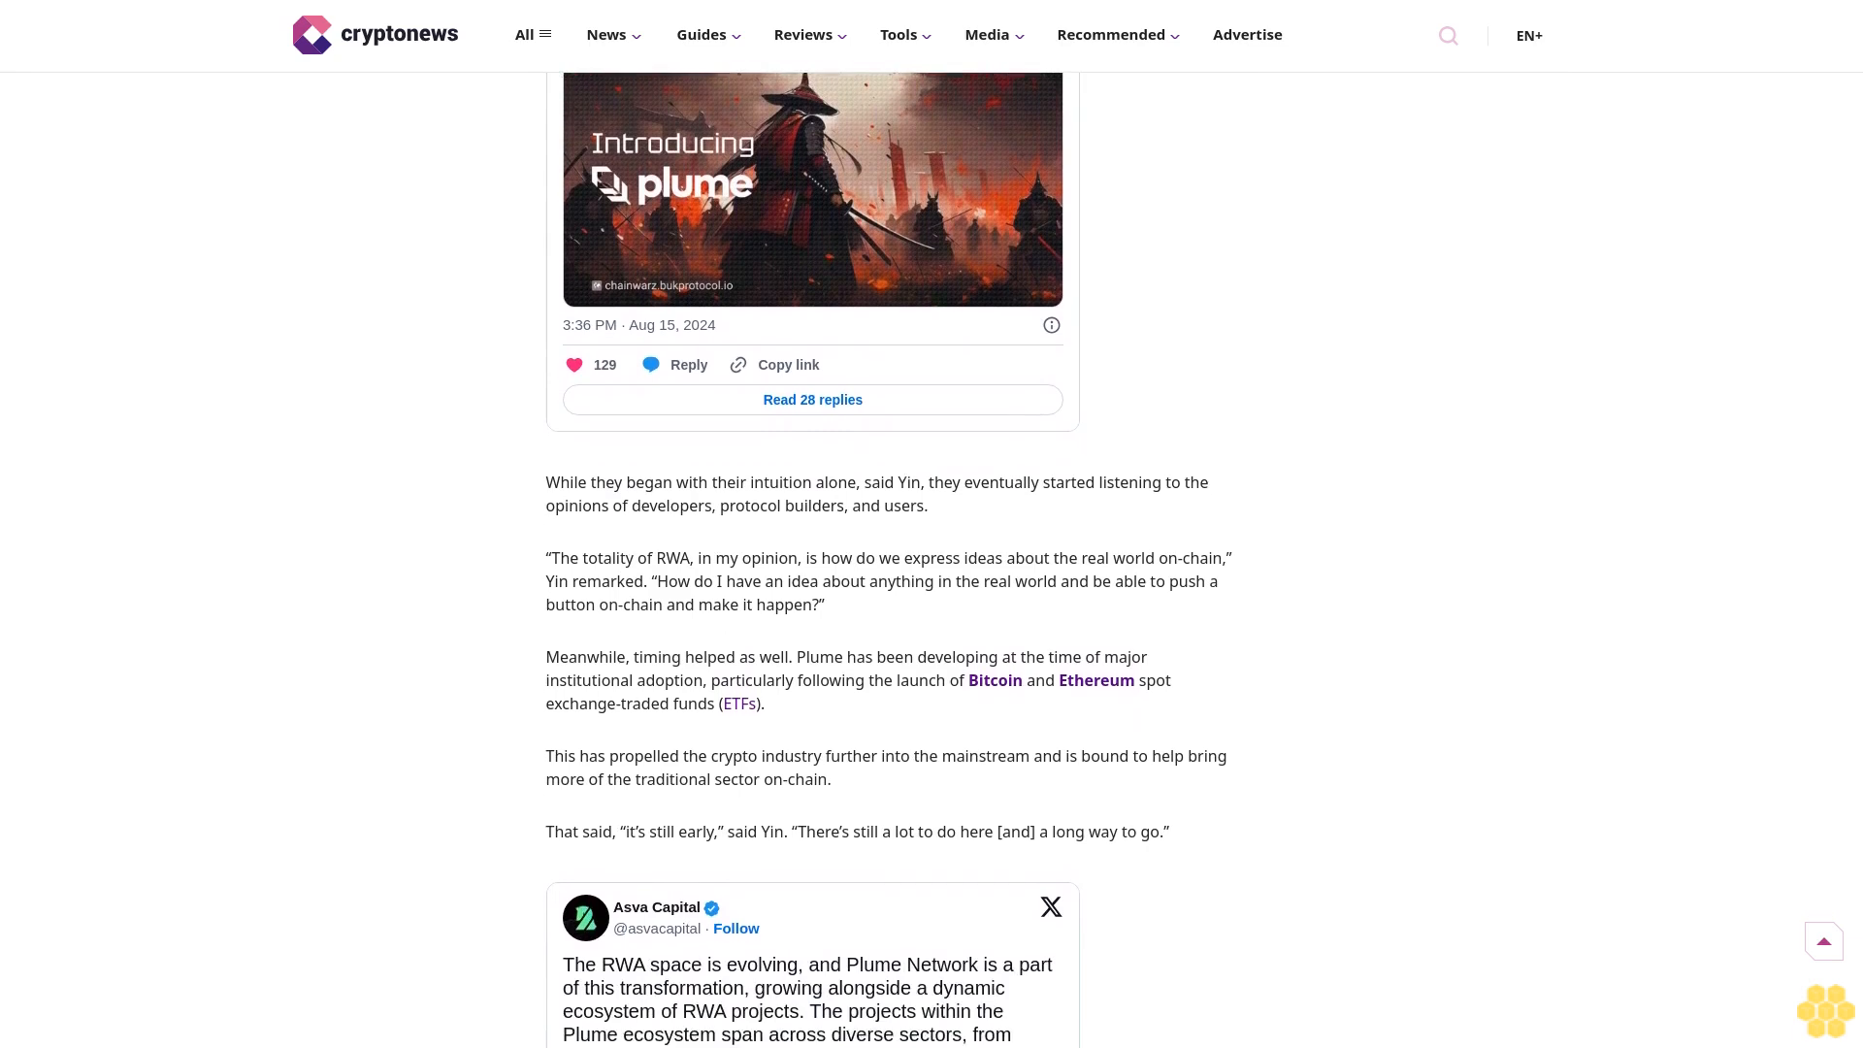
scroll(down, 3)
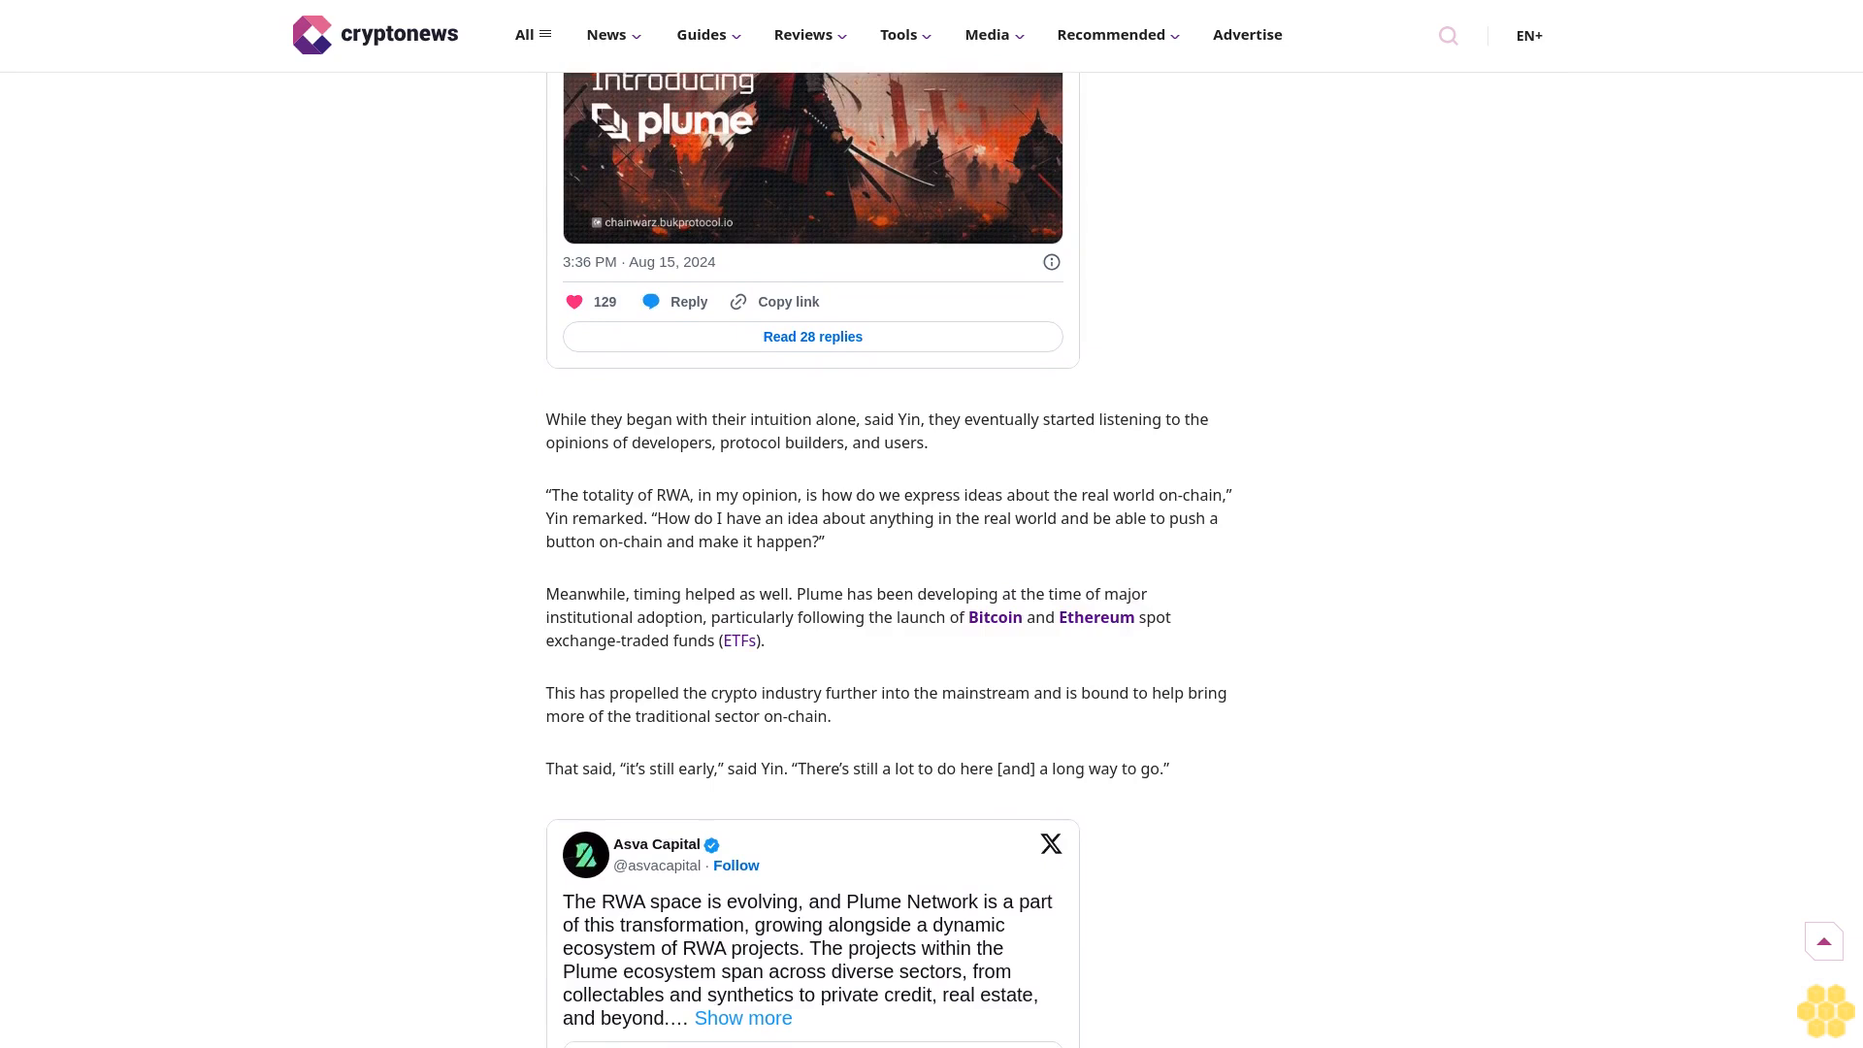
scroll(down, 3)
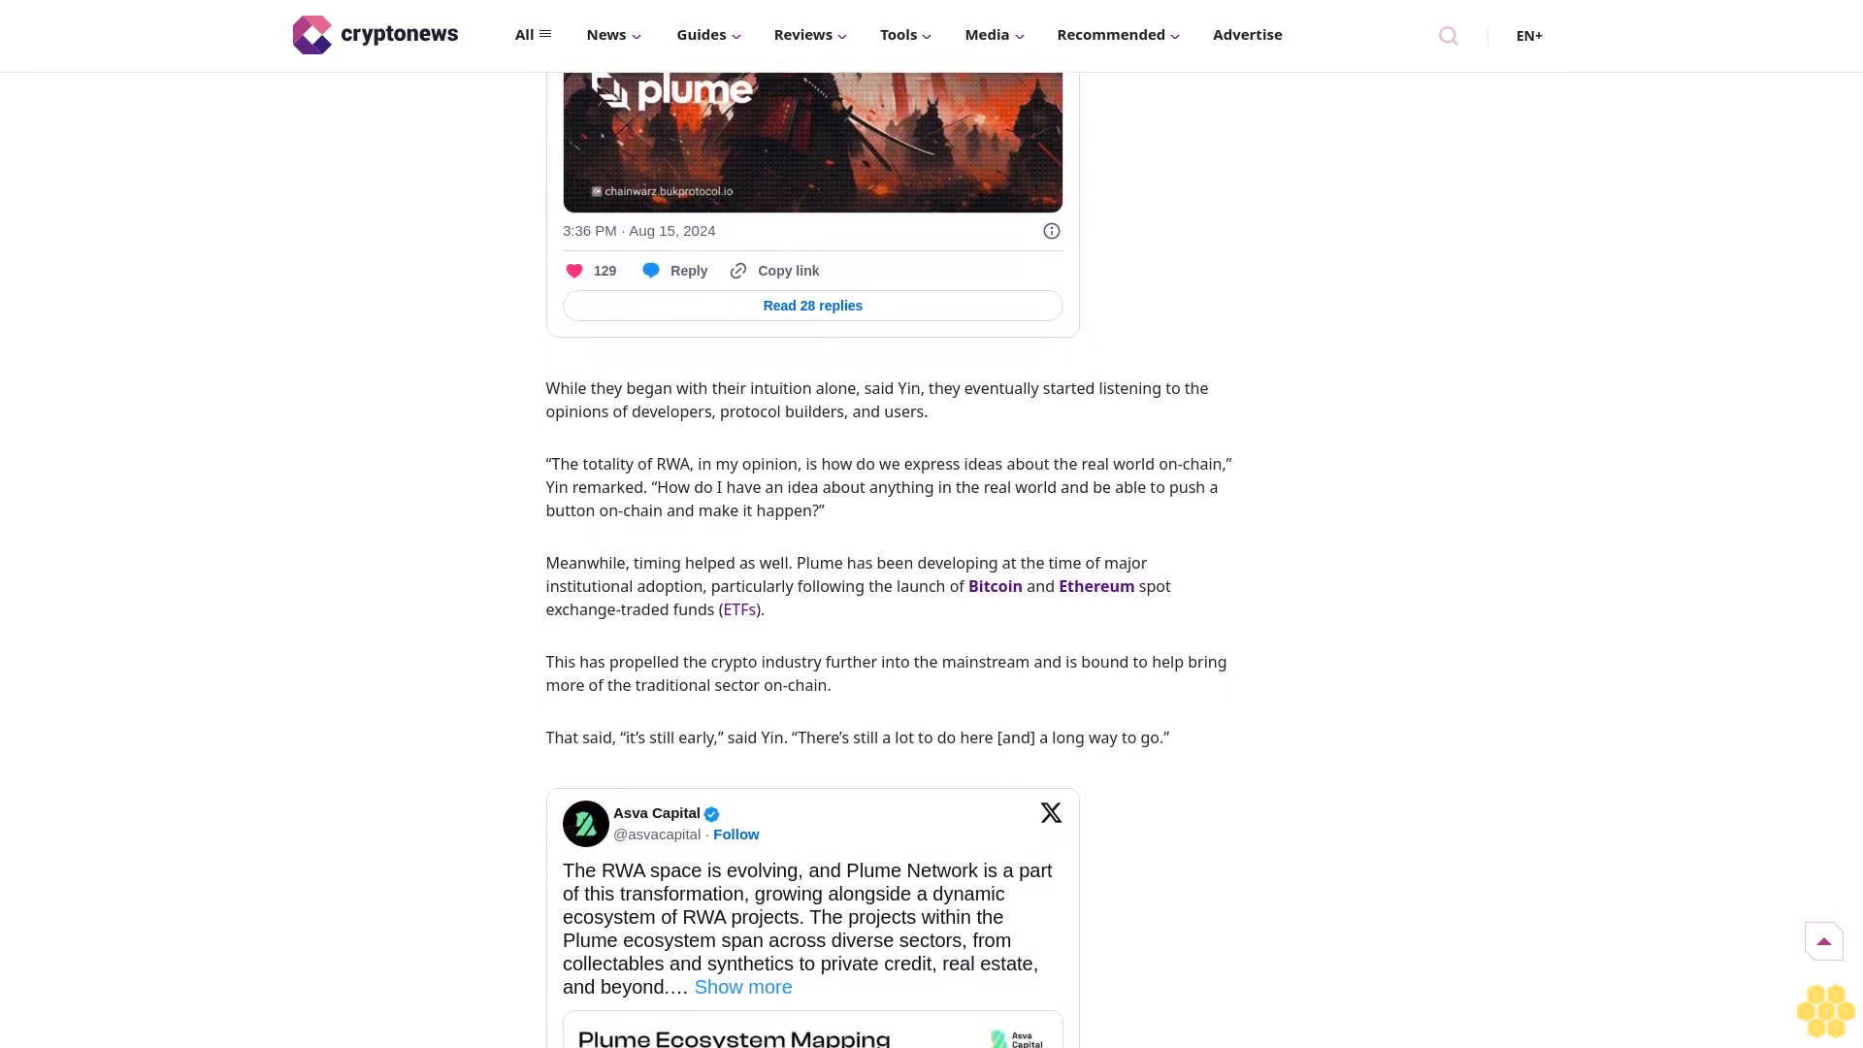
scroll(down, 3)
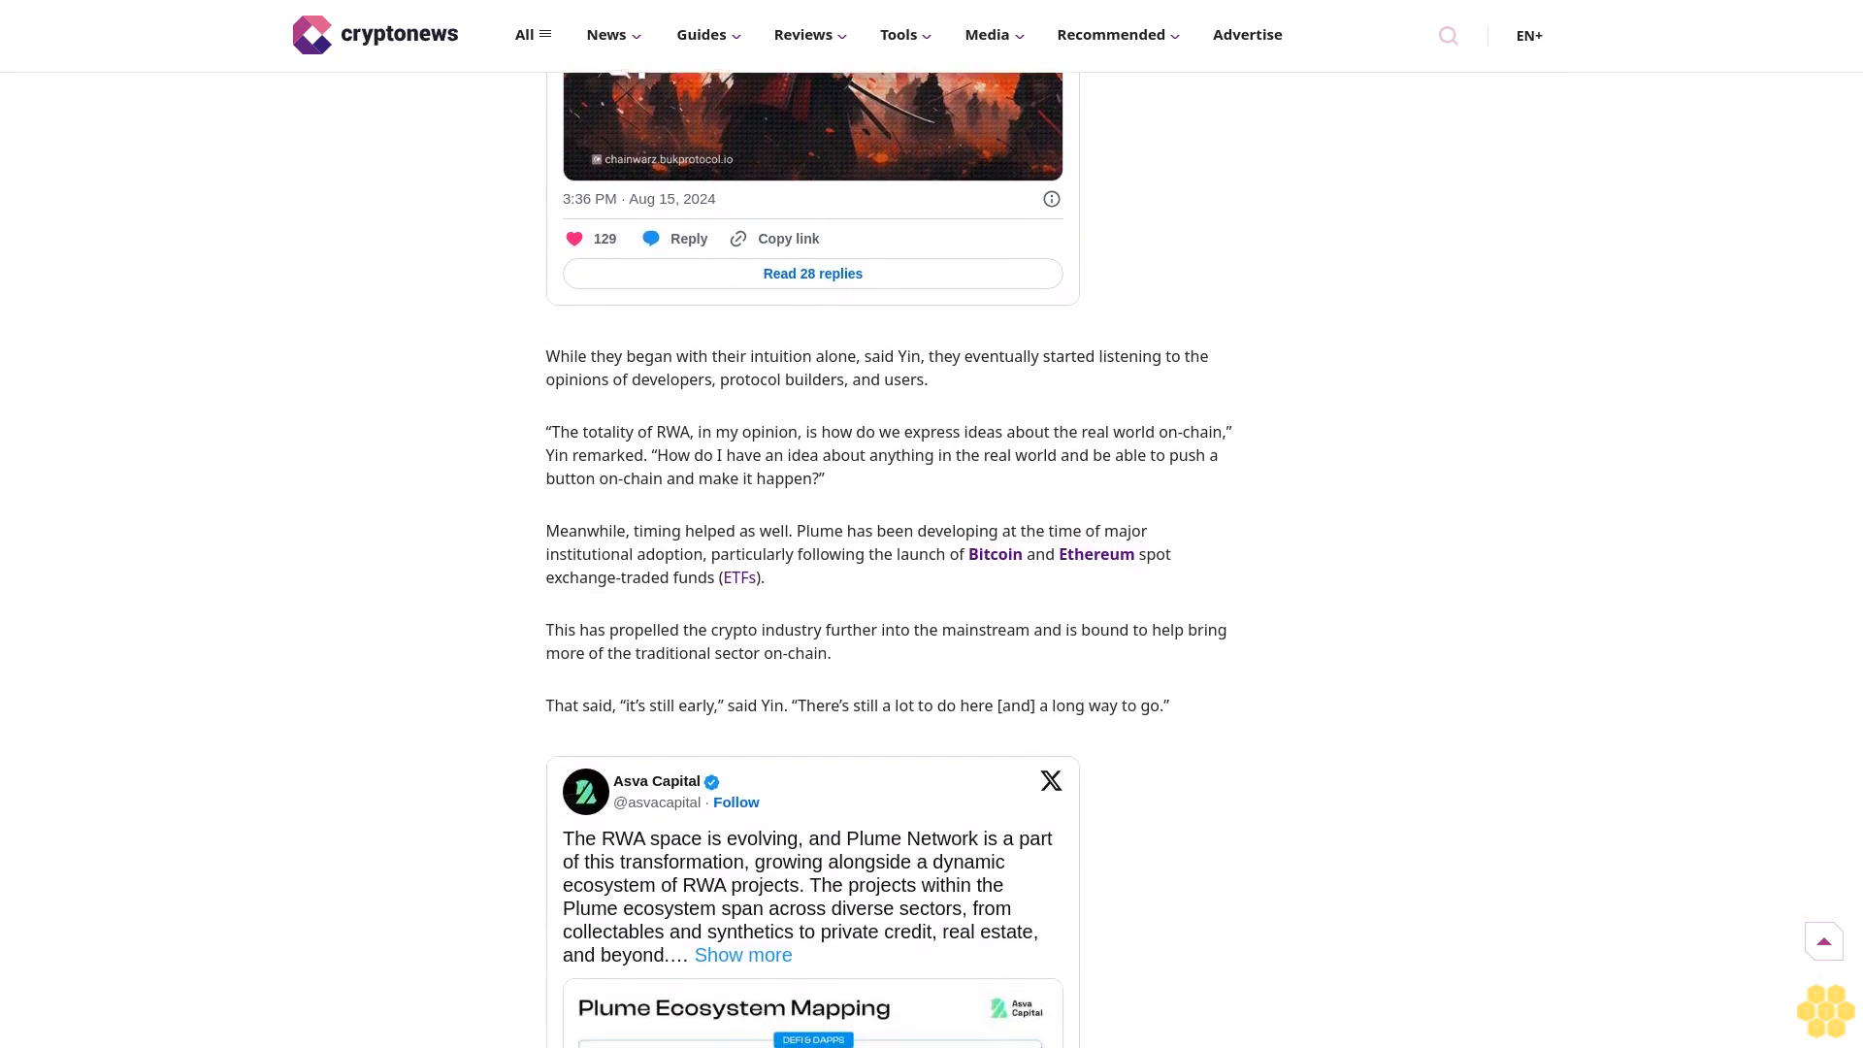
scroll(down, 3)
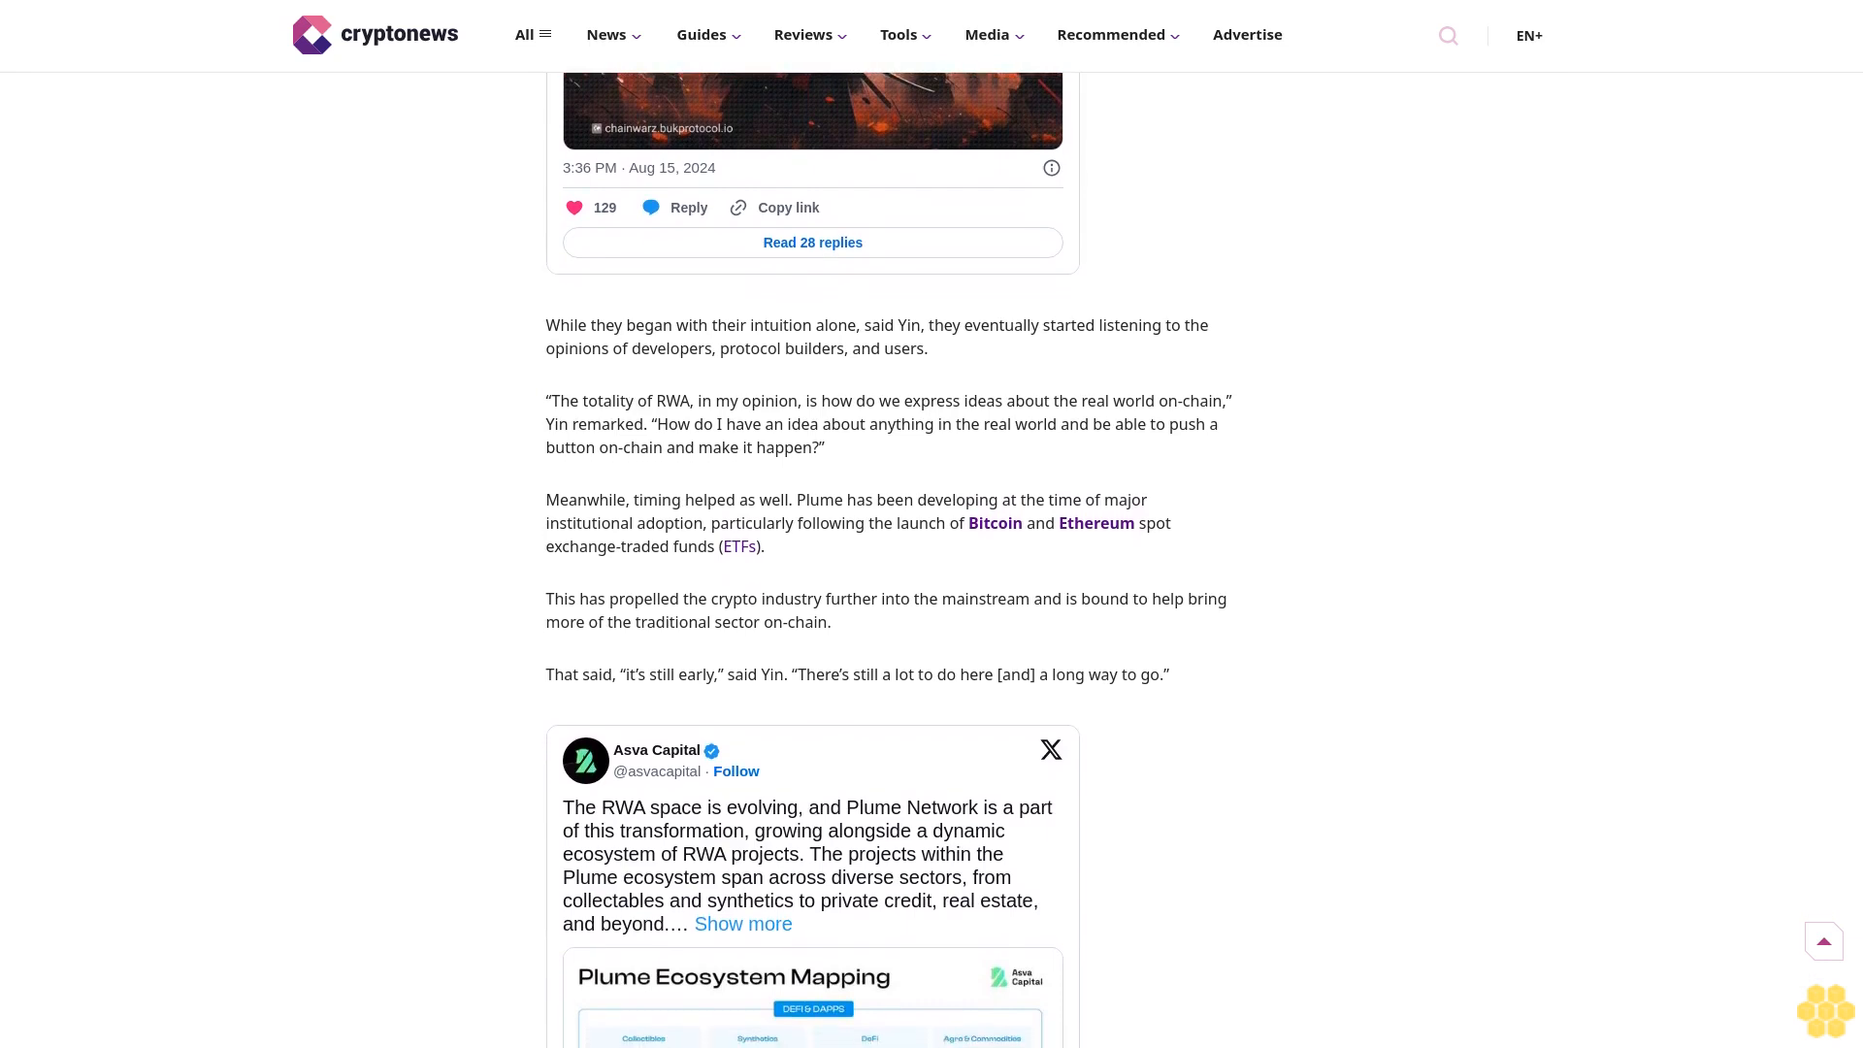
scroll(down, 3)
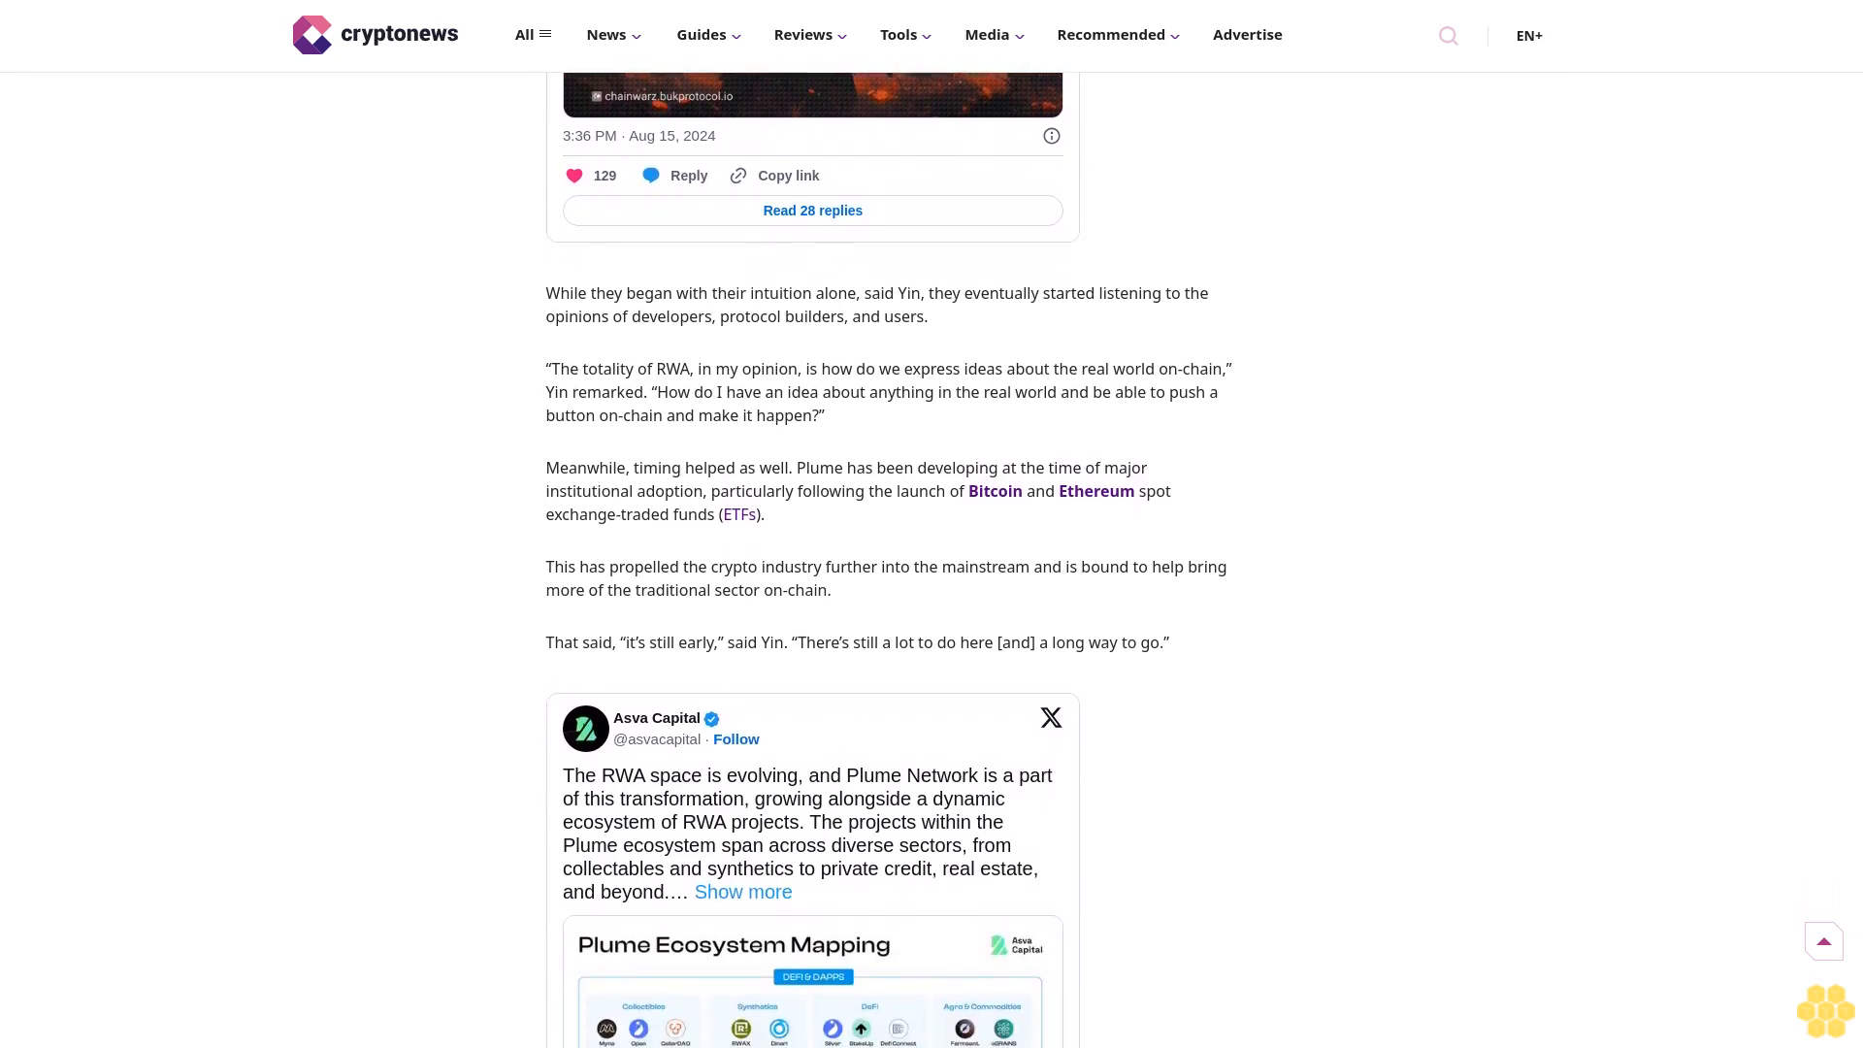
scroll(down, 3)
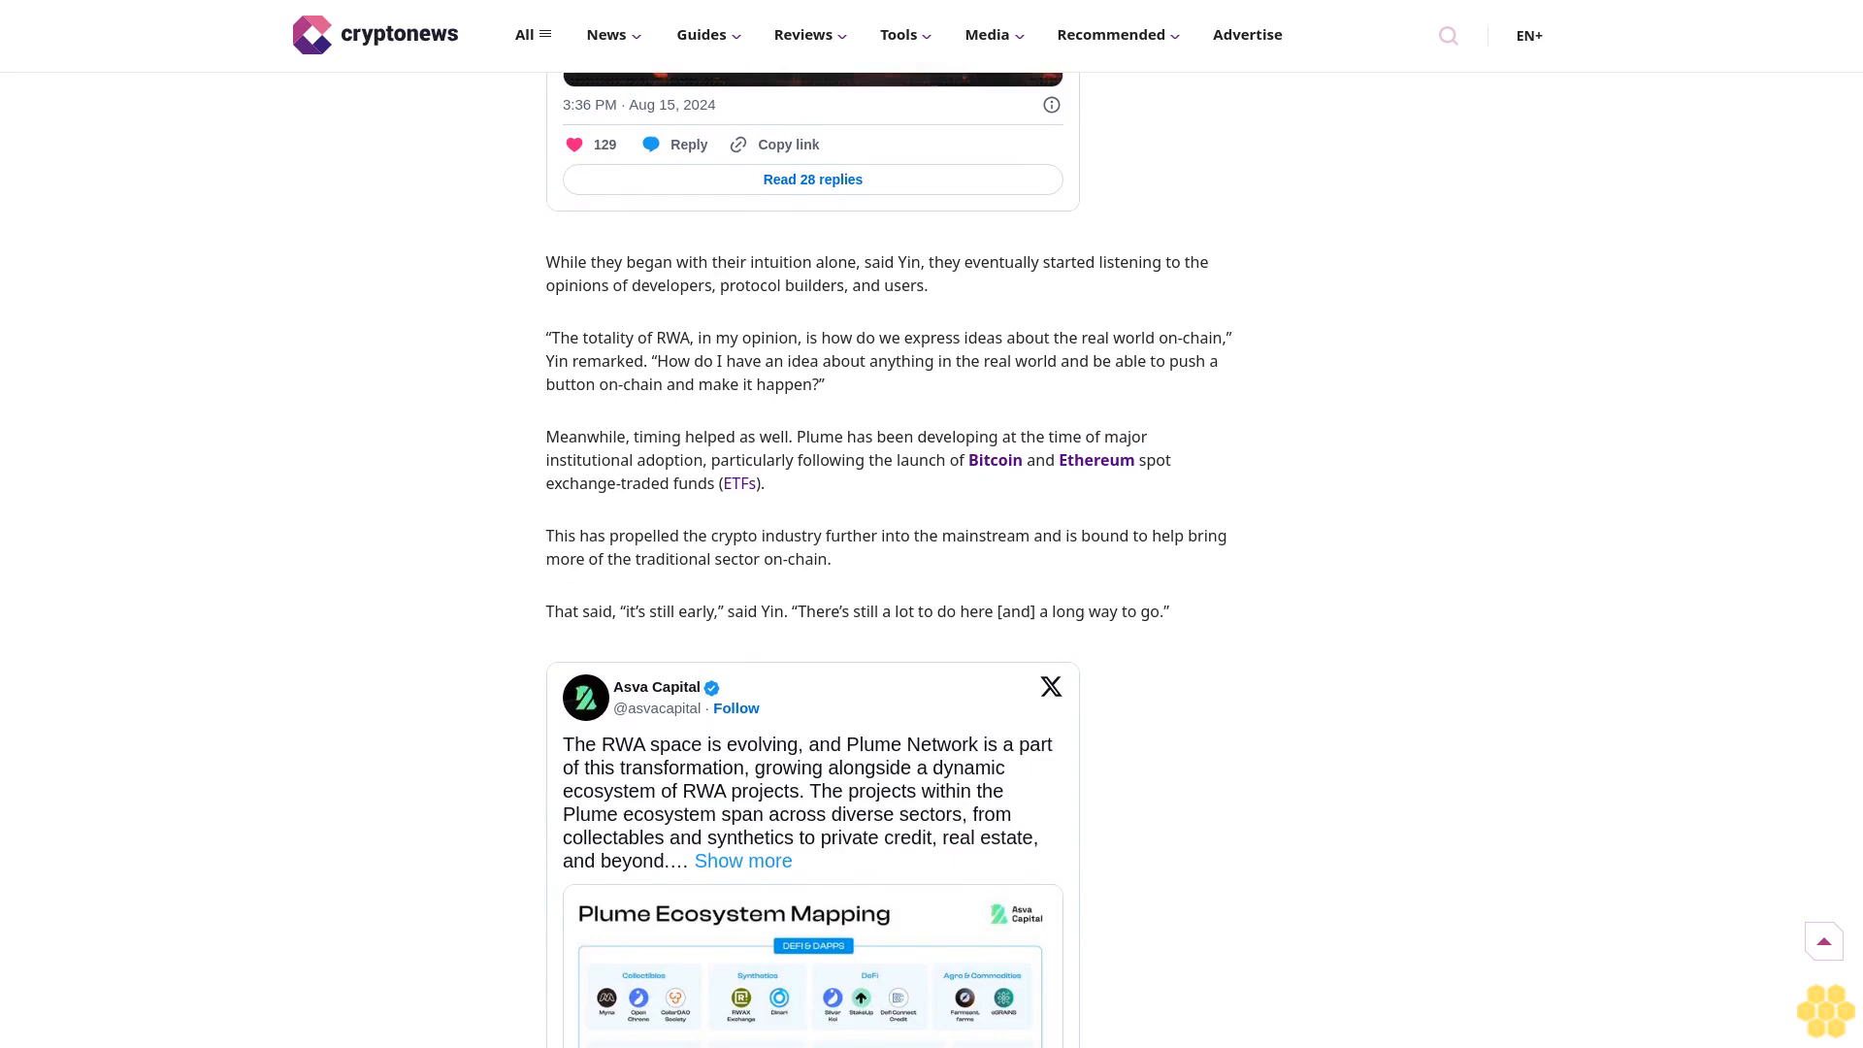
scroll(down, 3)
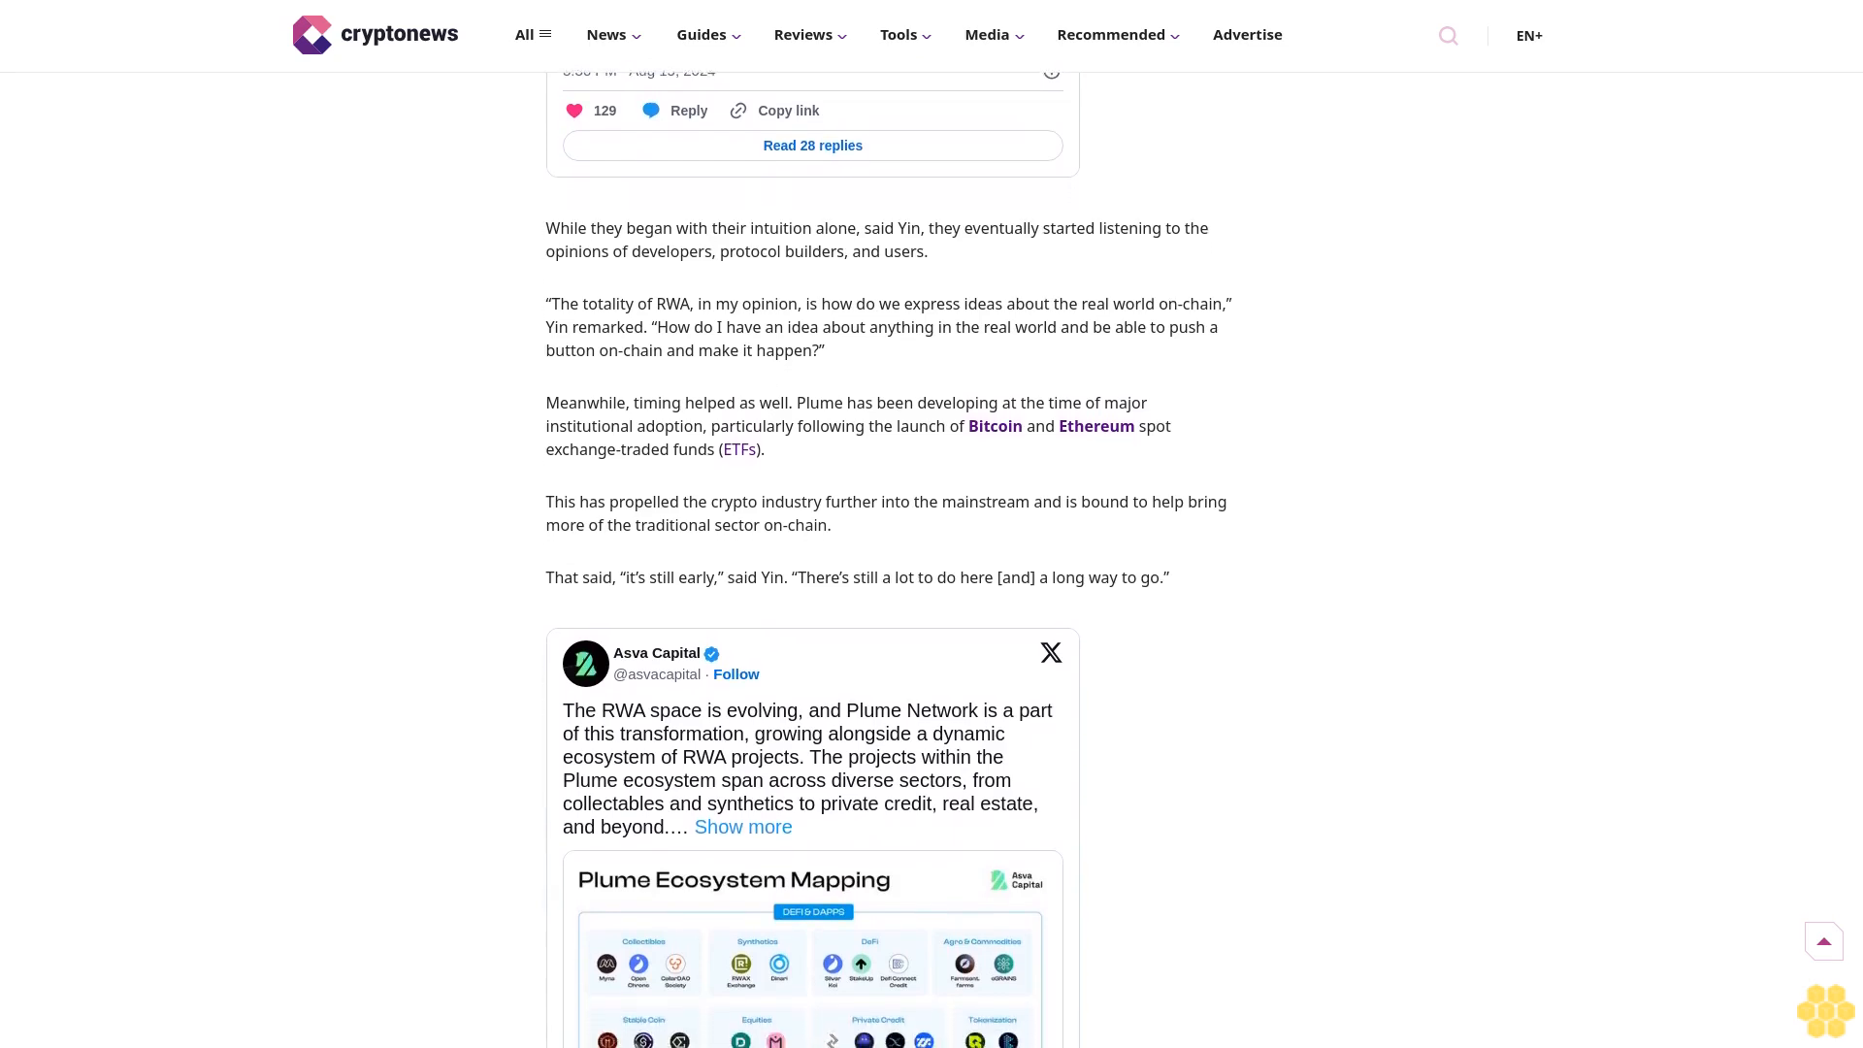
scroll(down, 3)
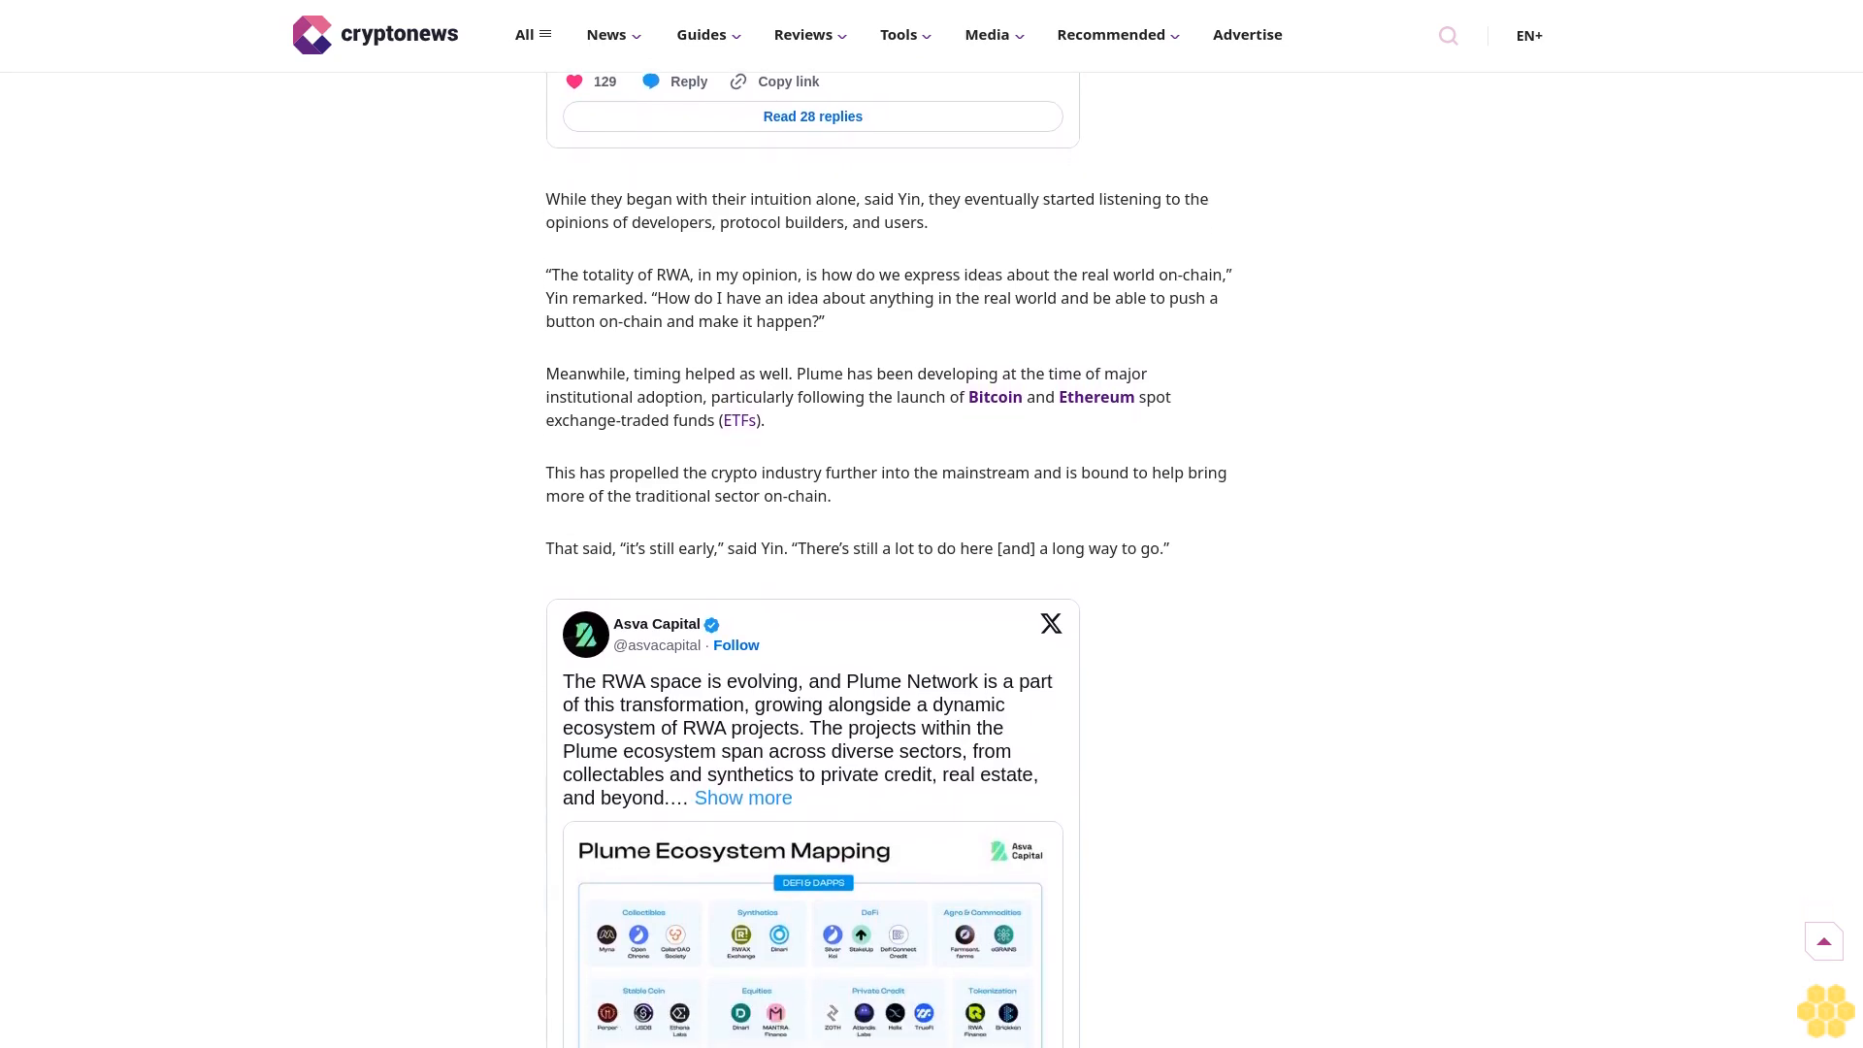
scroll(down, 3)
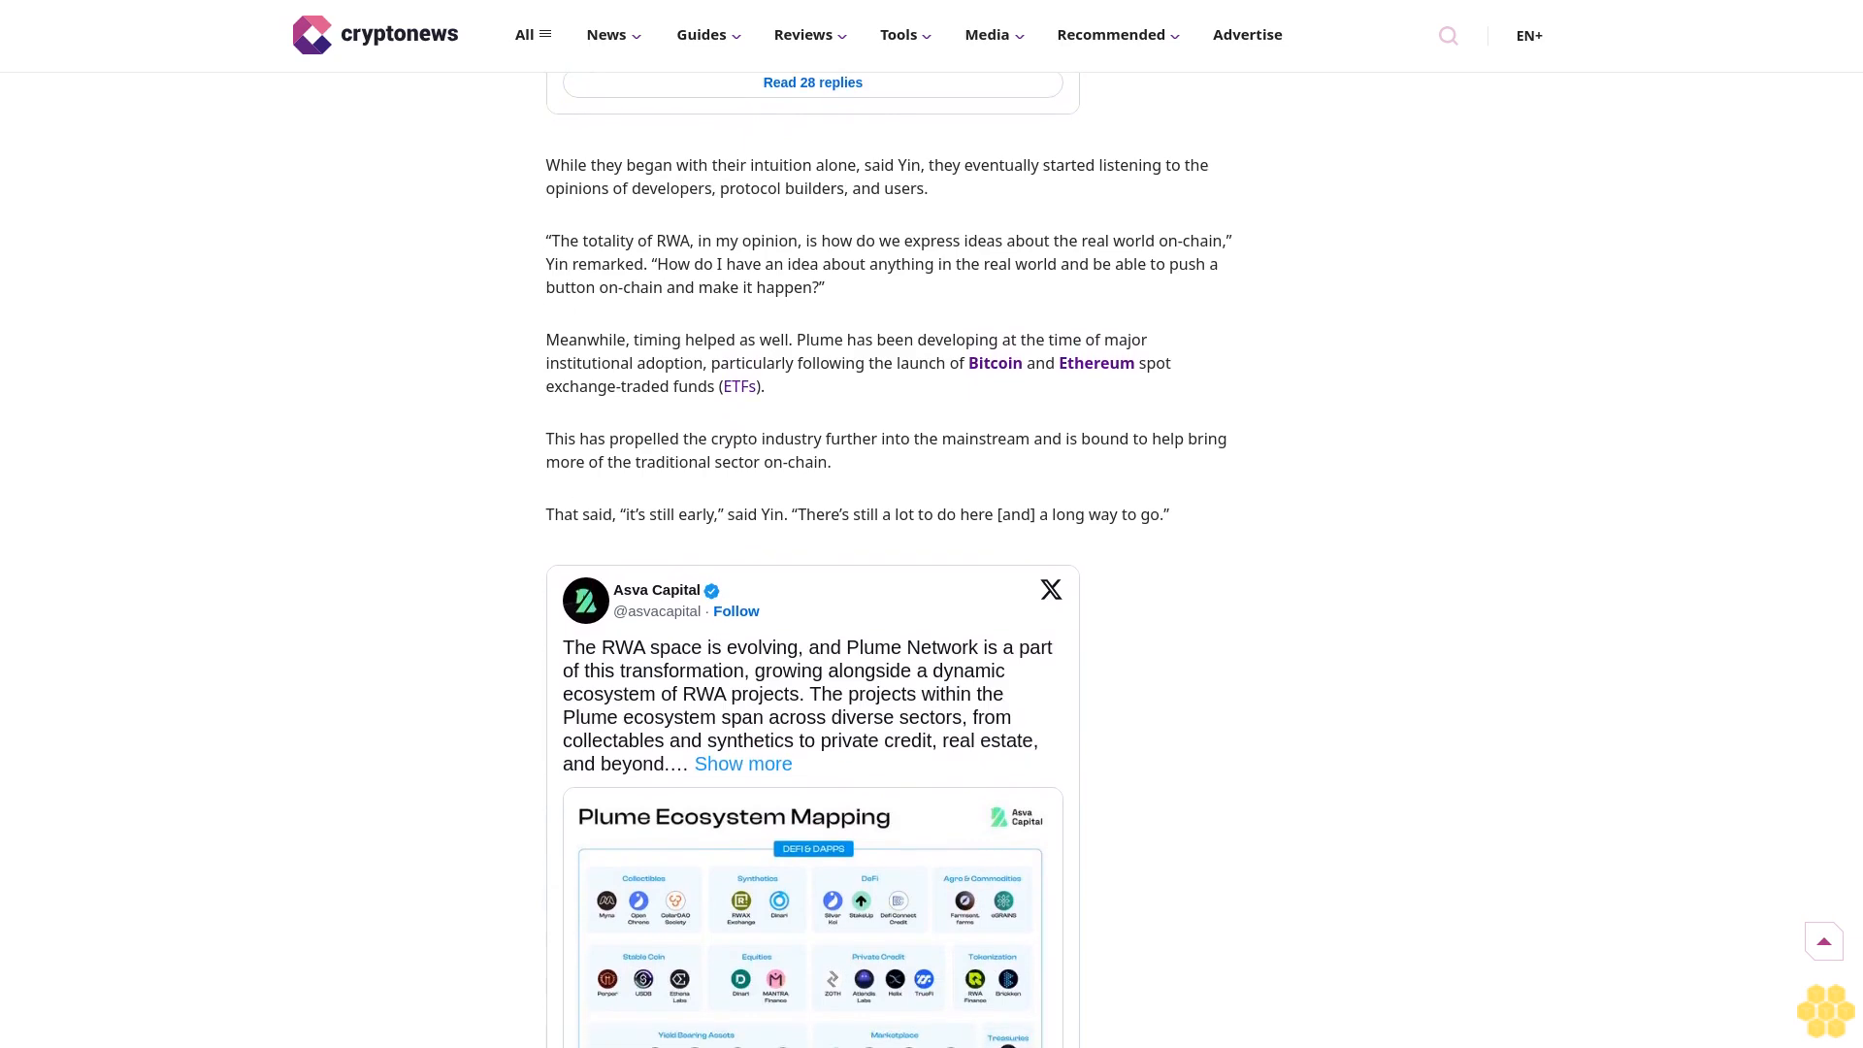
scroll(down, 3)
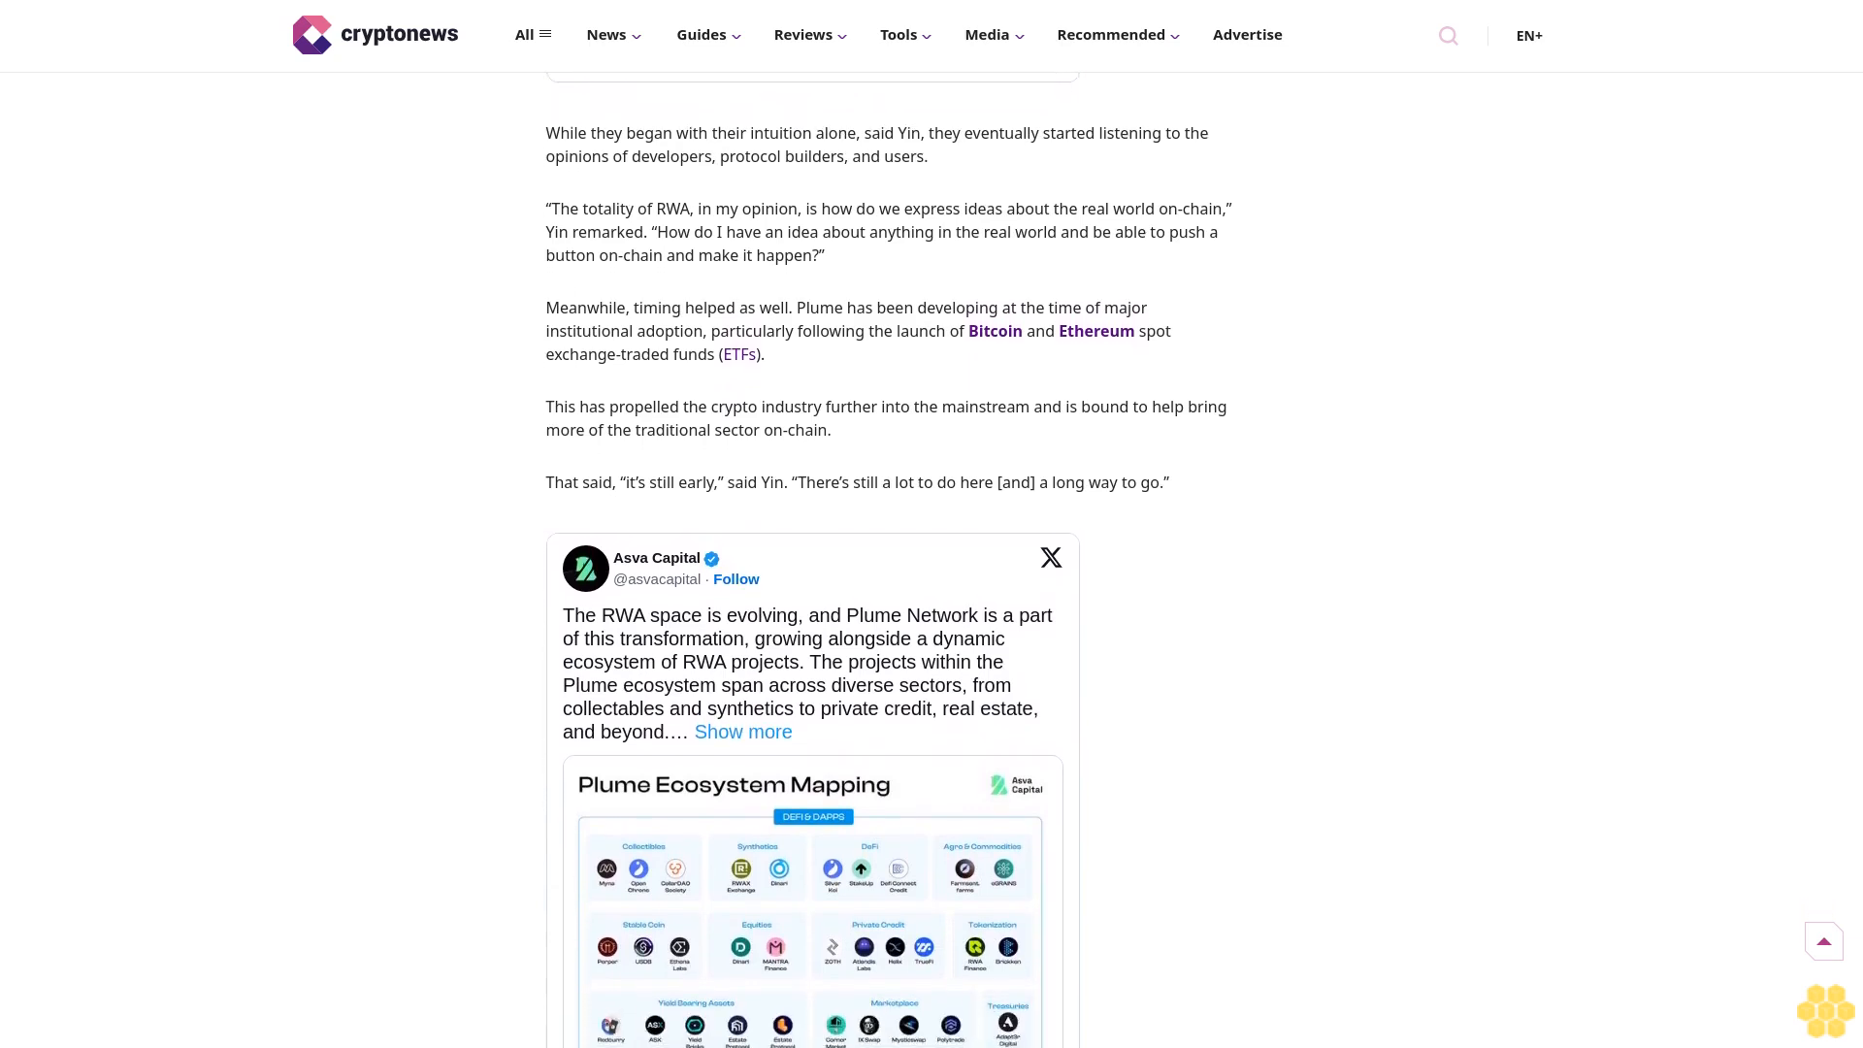
scroll(down, 3)
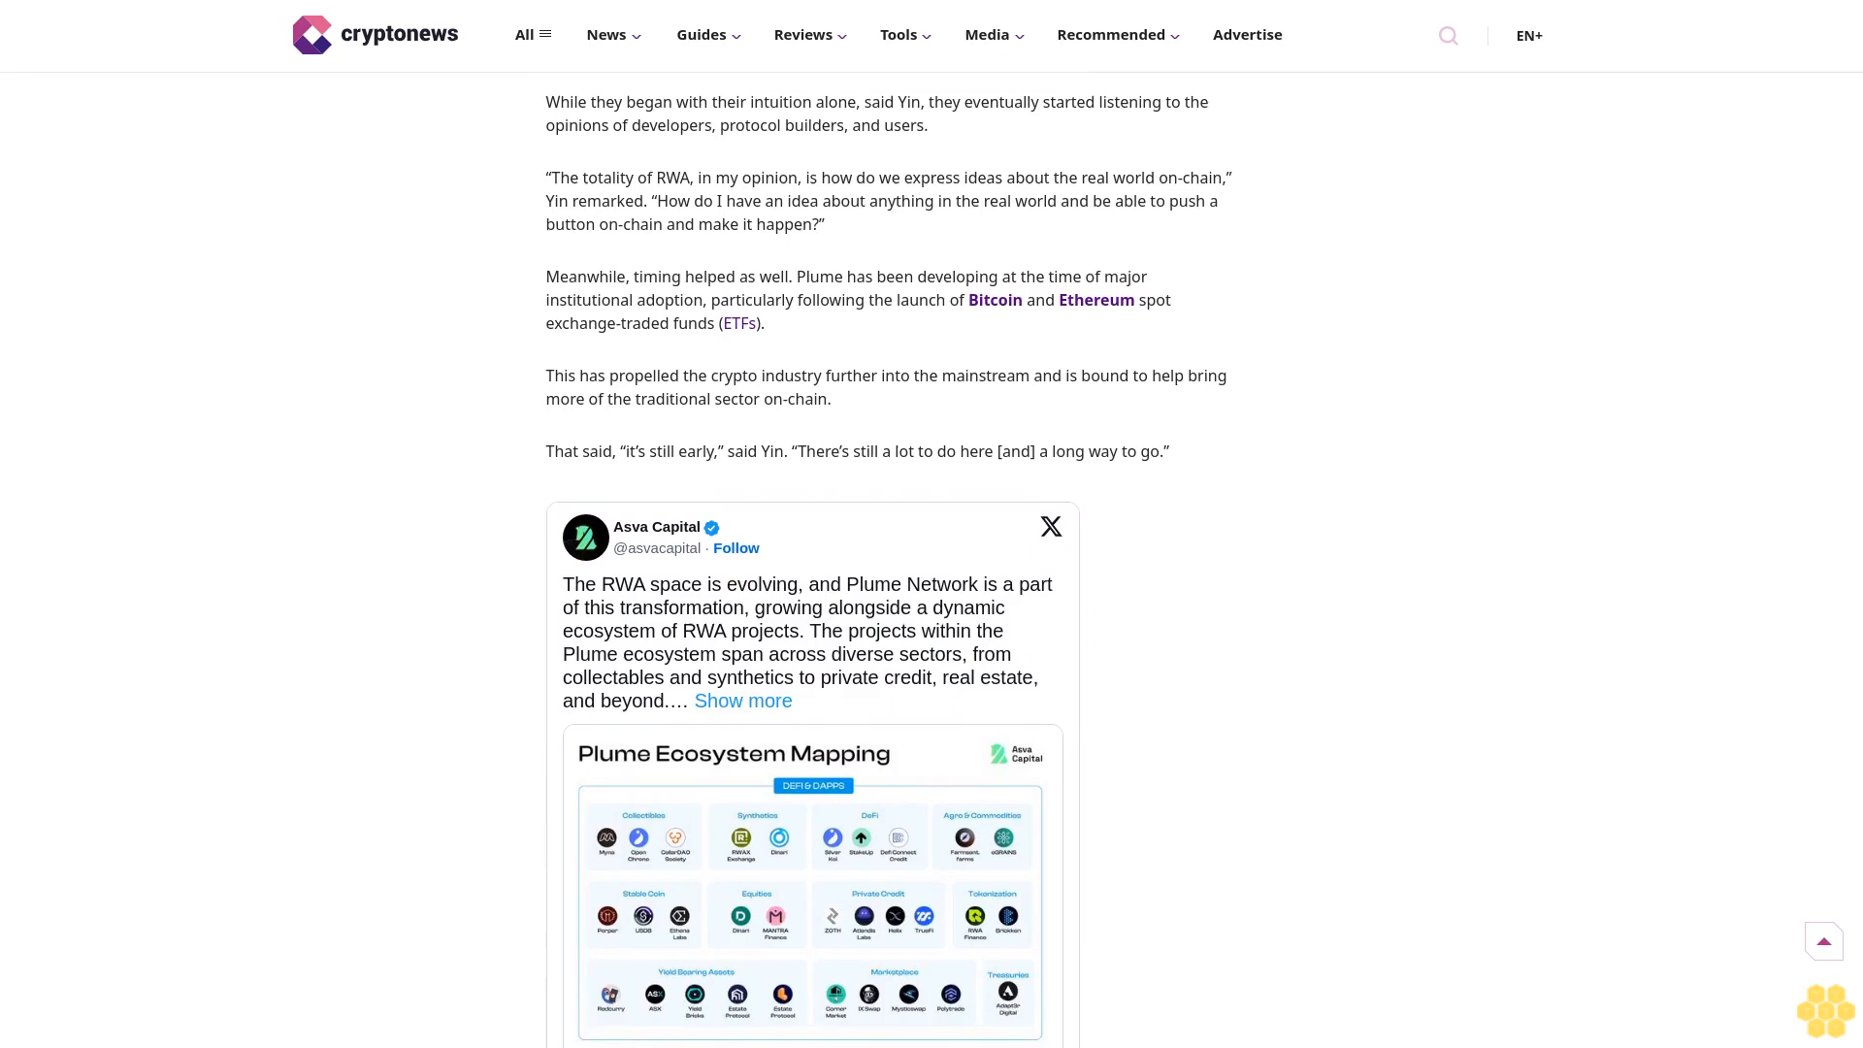
scroll(down, 3)
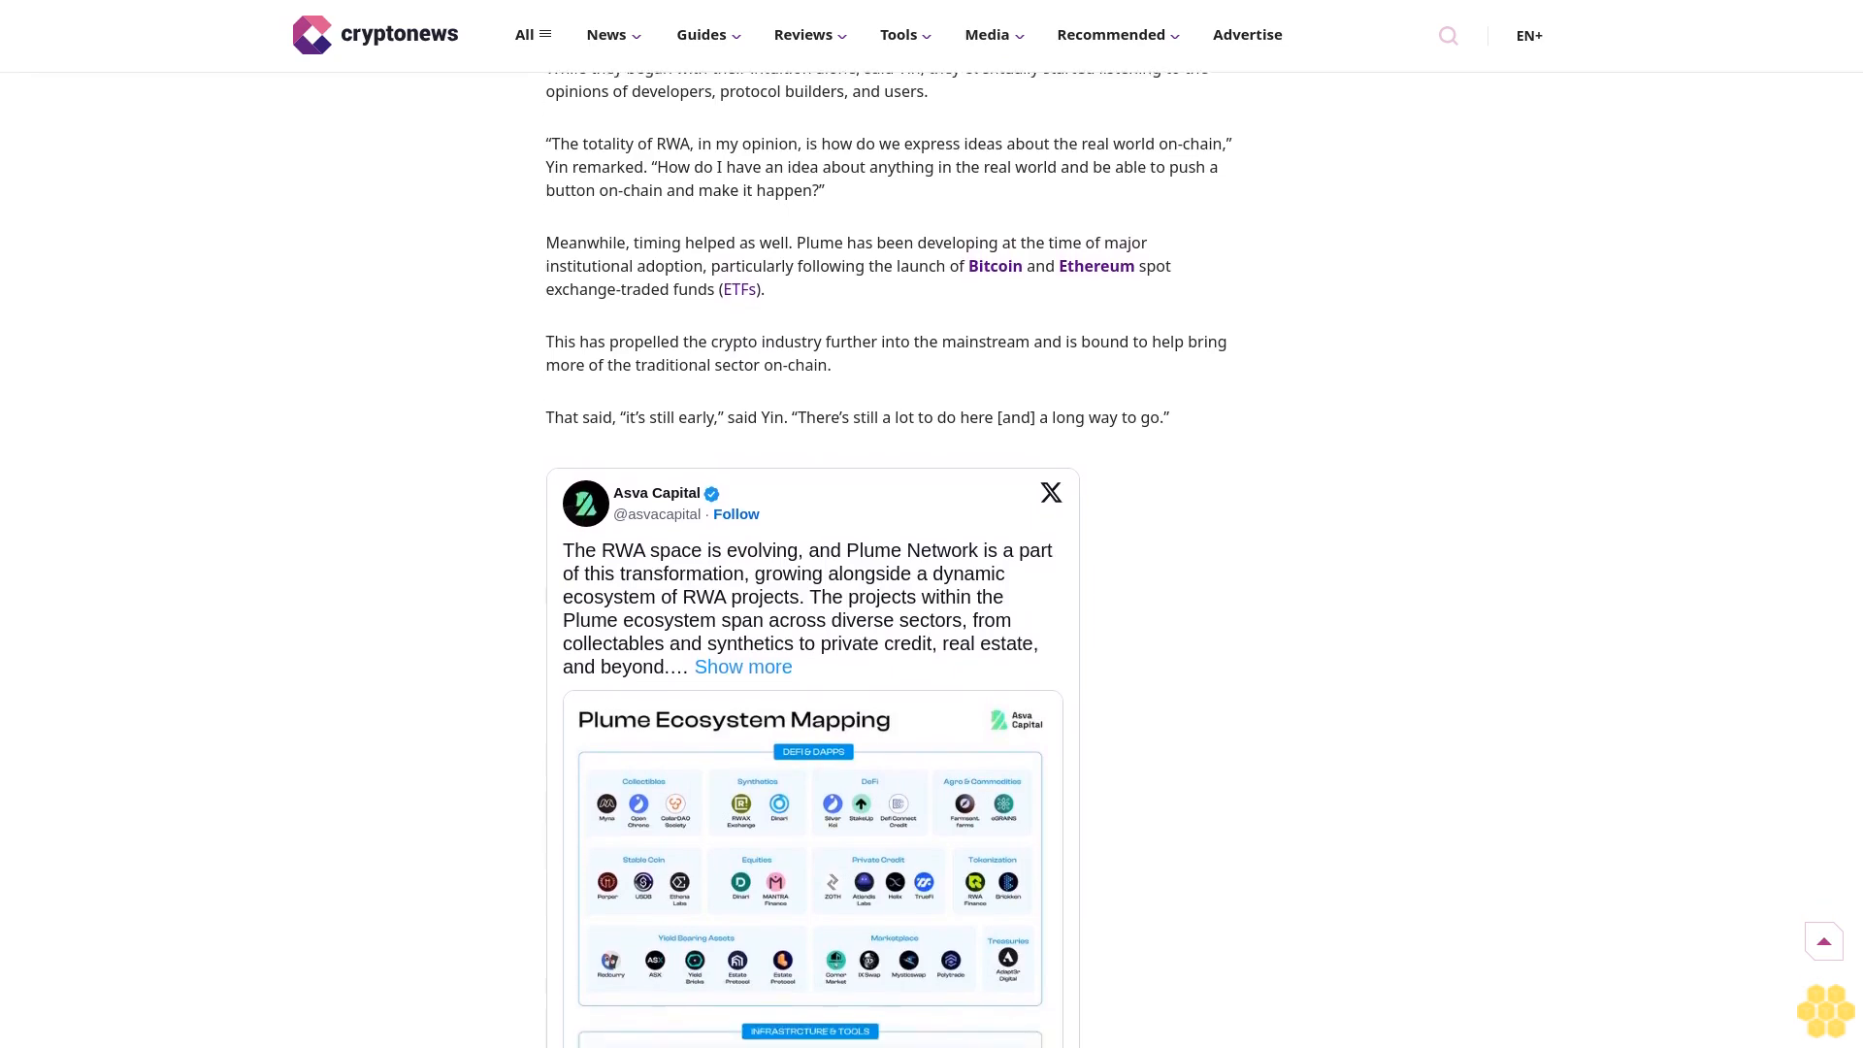
scroll(down, 3)
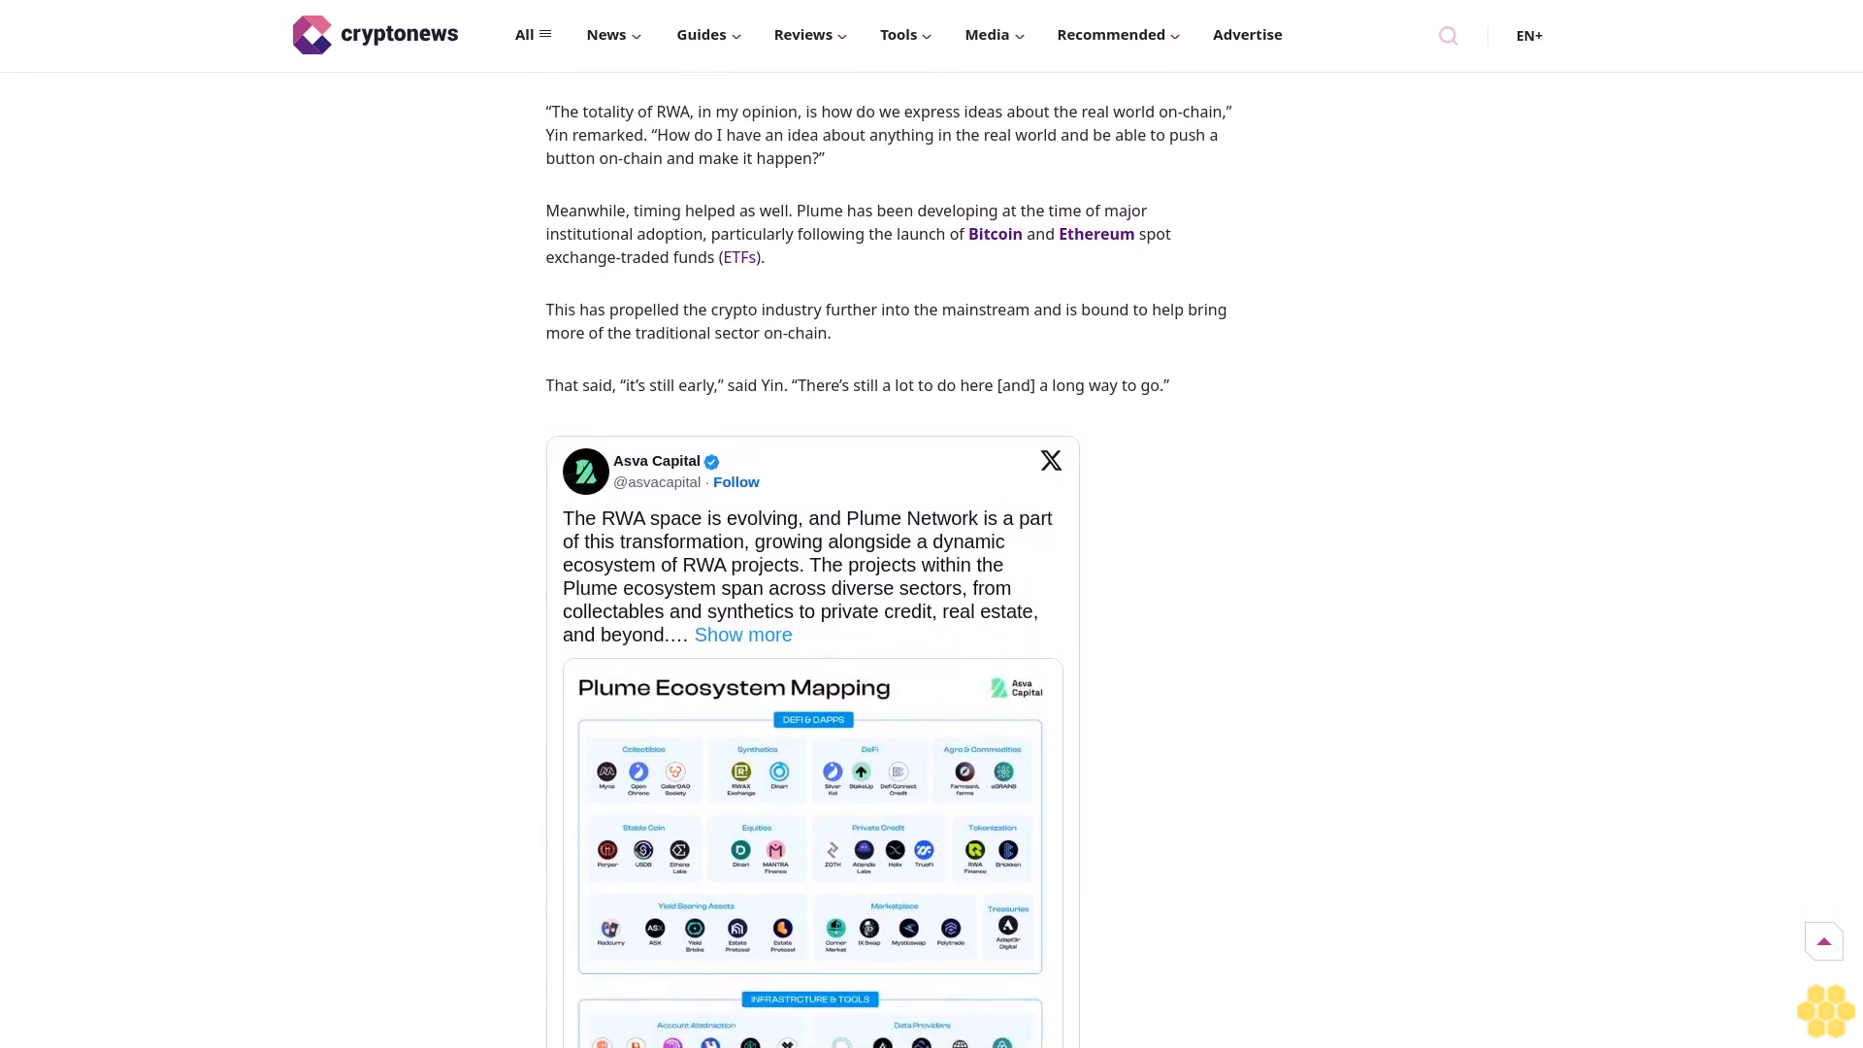
scroll(down, 3)
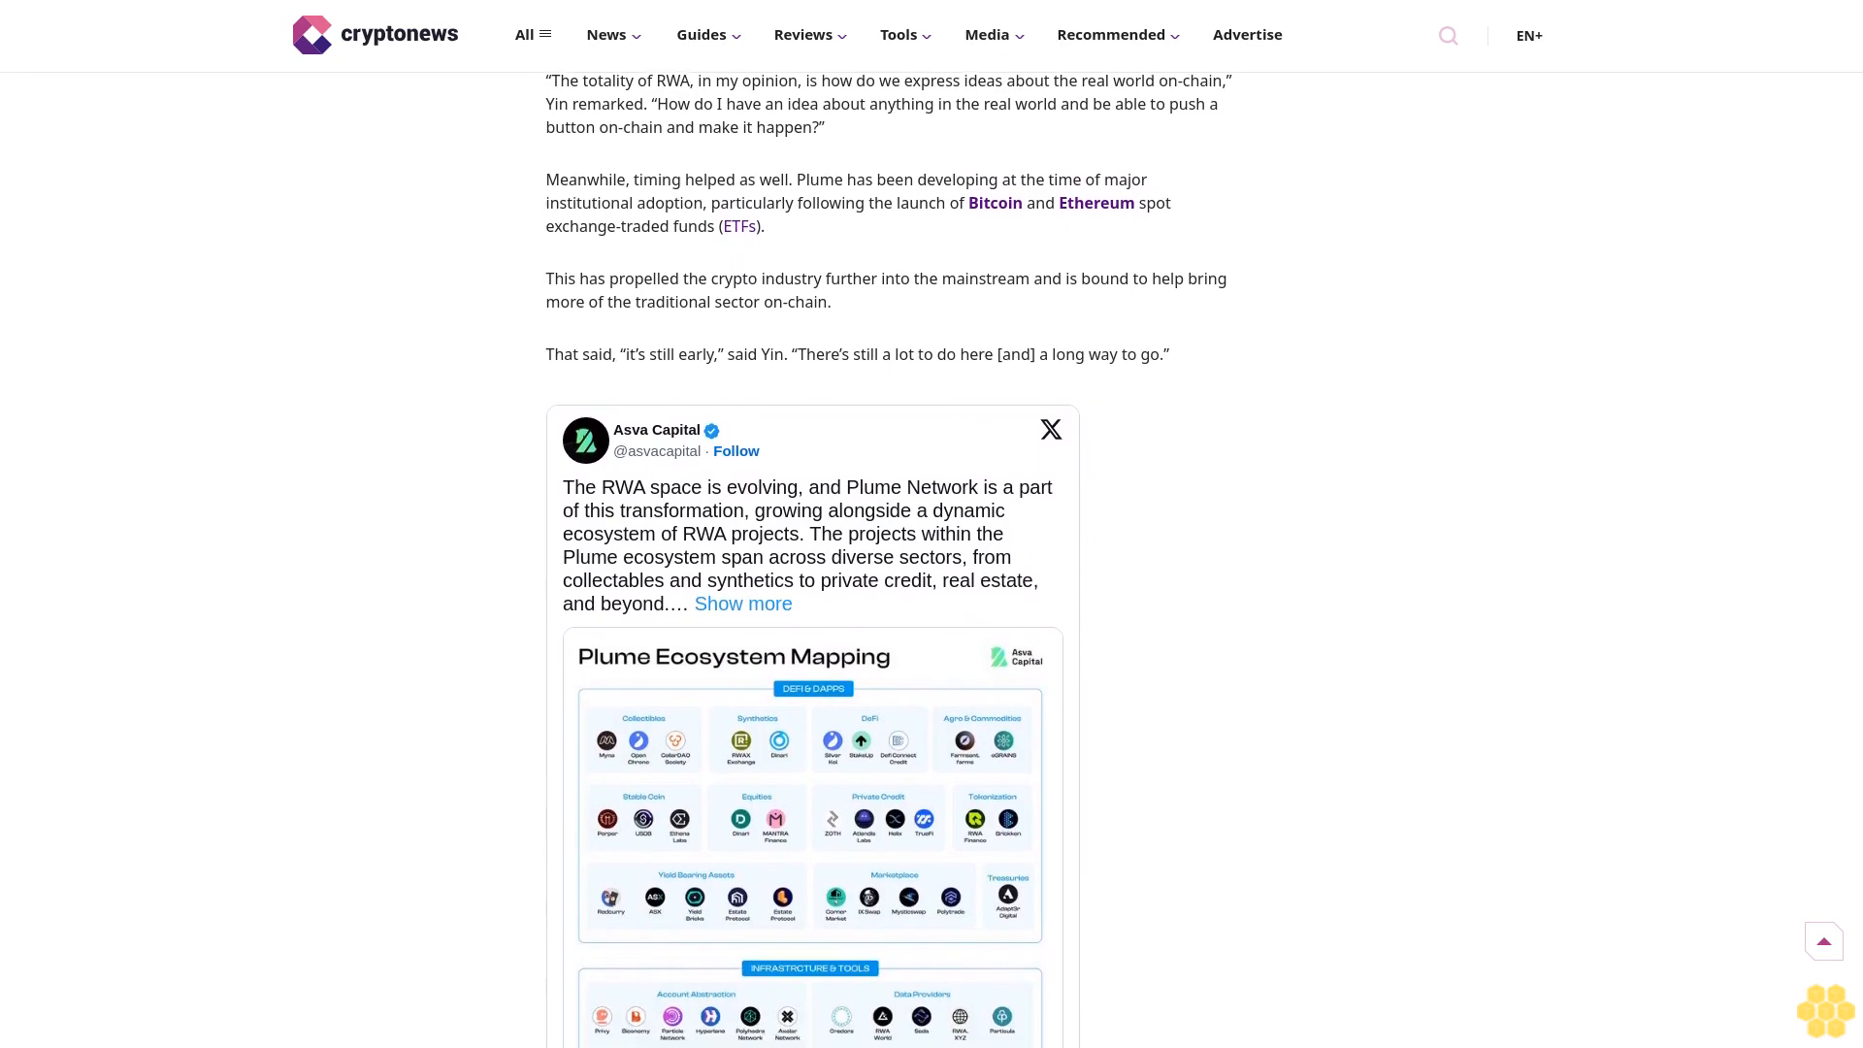
scroll(down, 3)
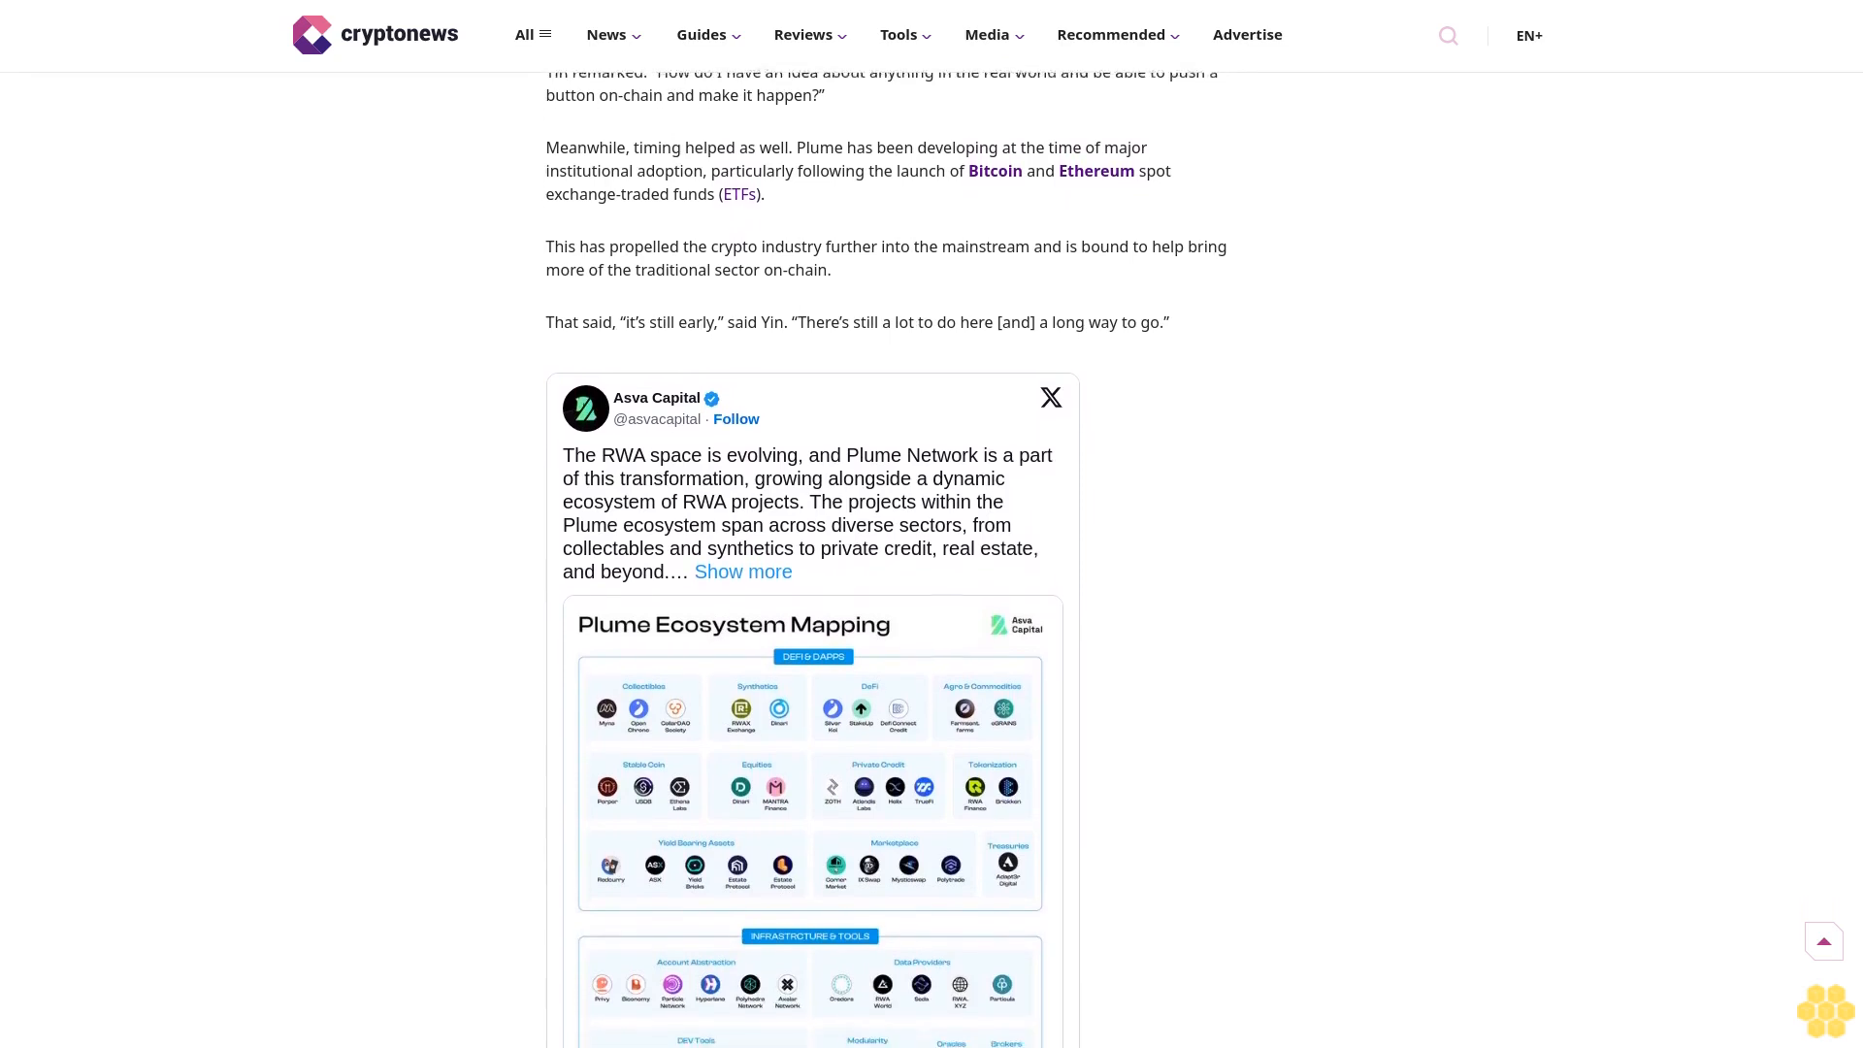
scroll(down, 3)
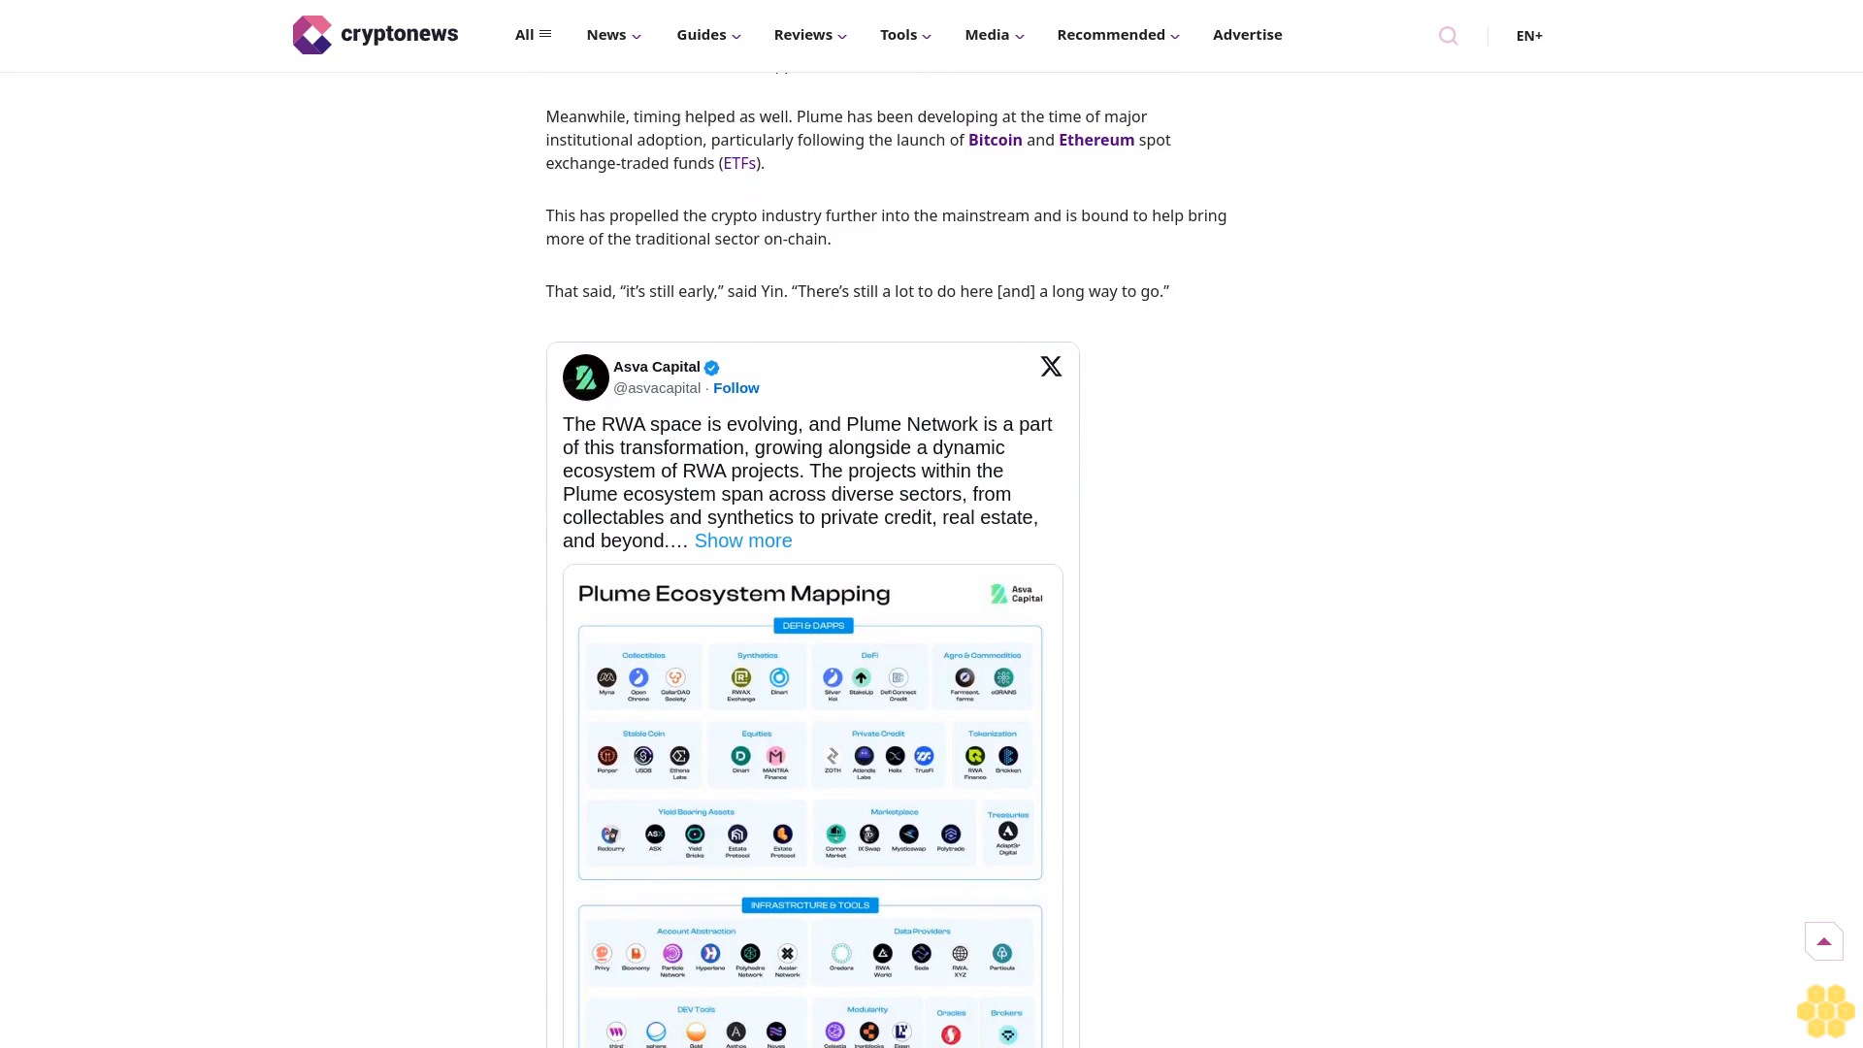
scroll(down, 3)
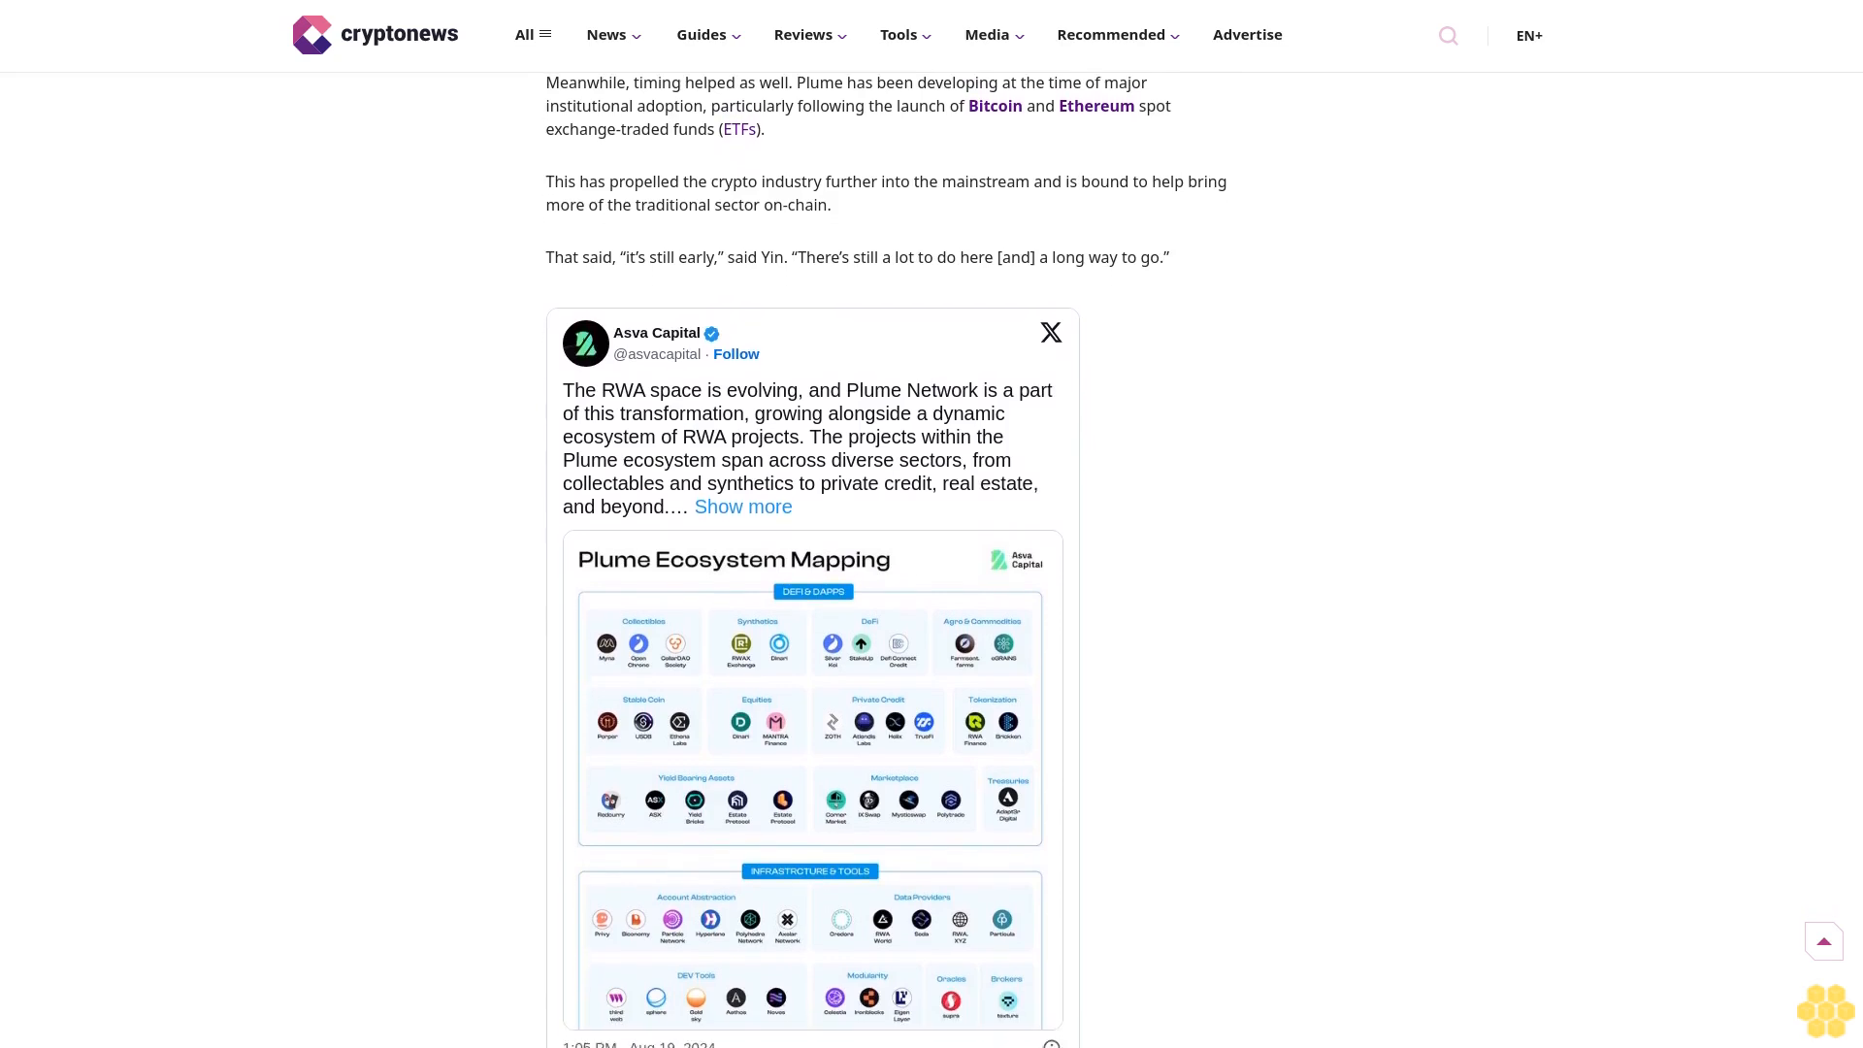
scroll(down, 3)
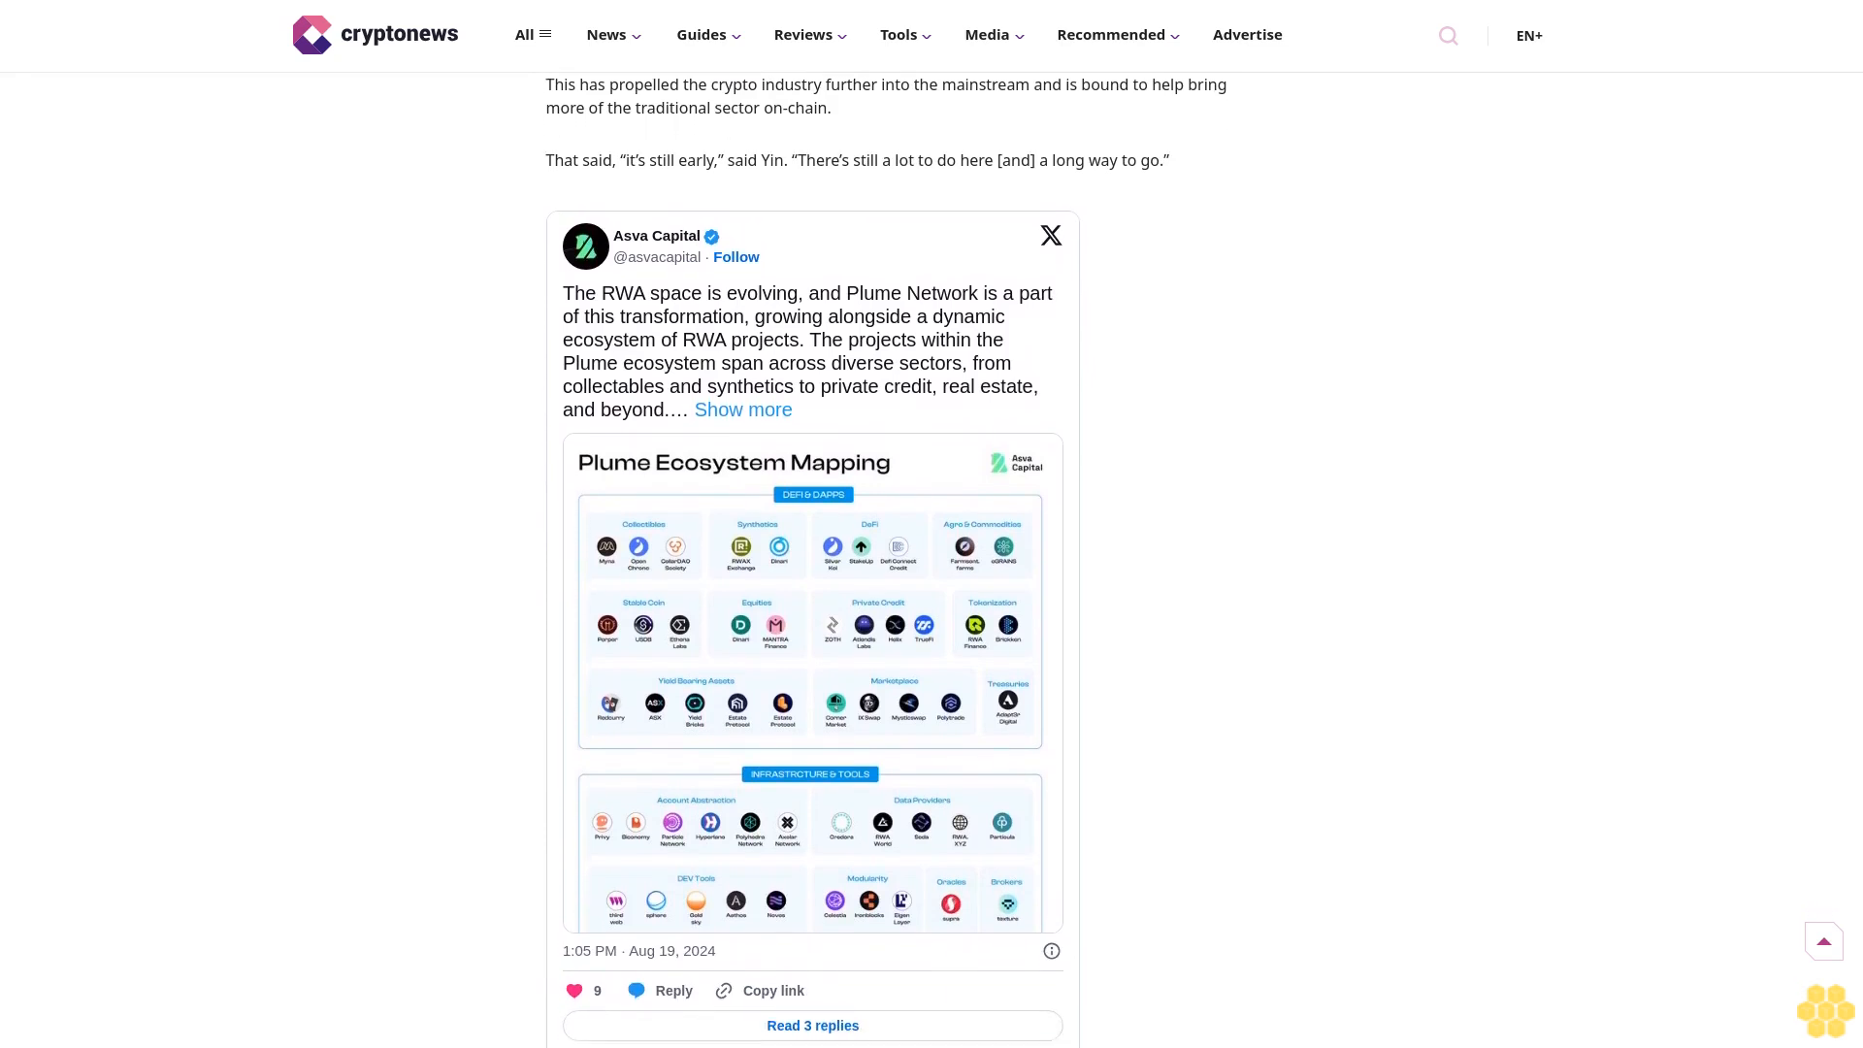
scroll(down, 3)
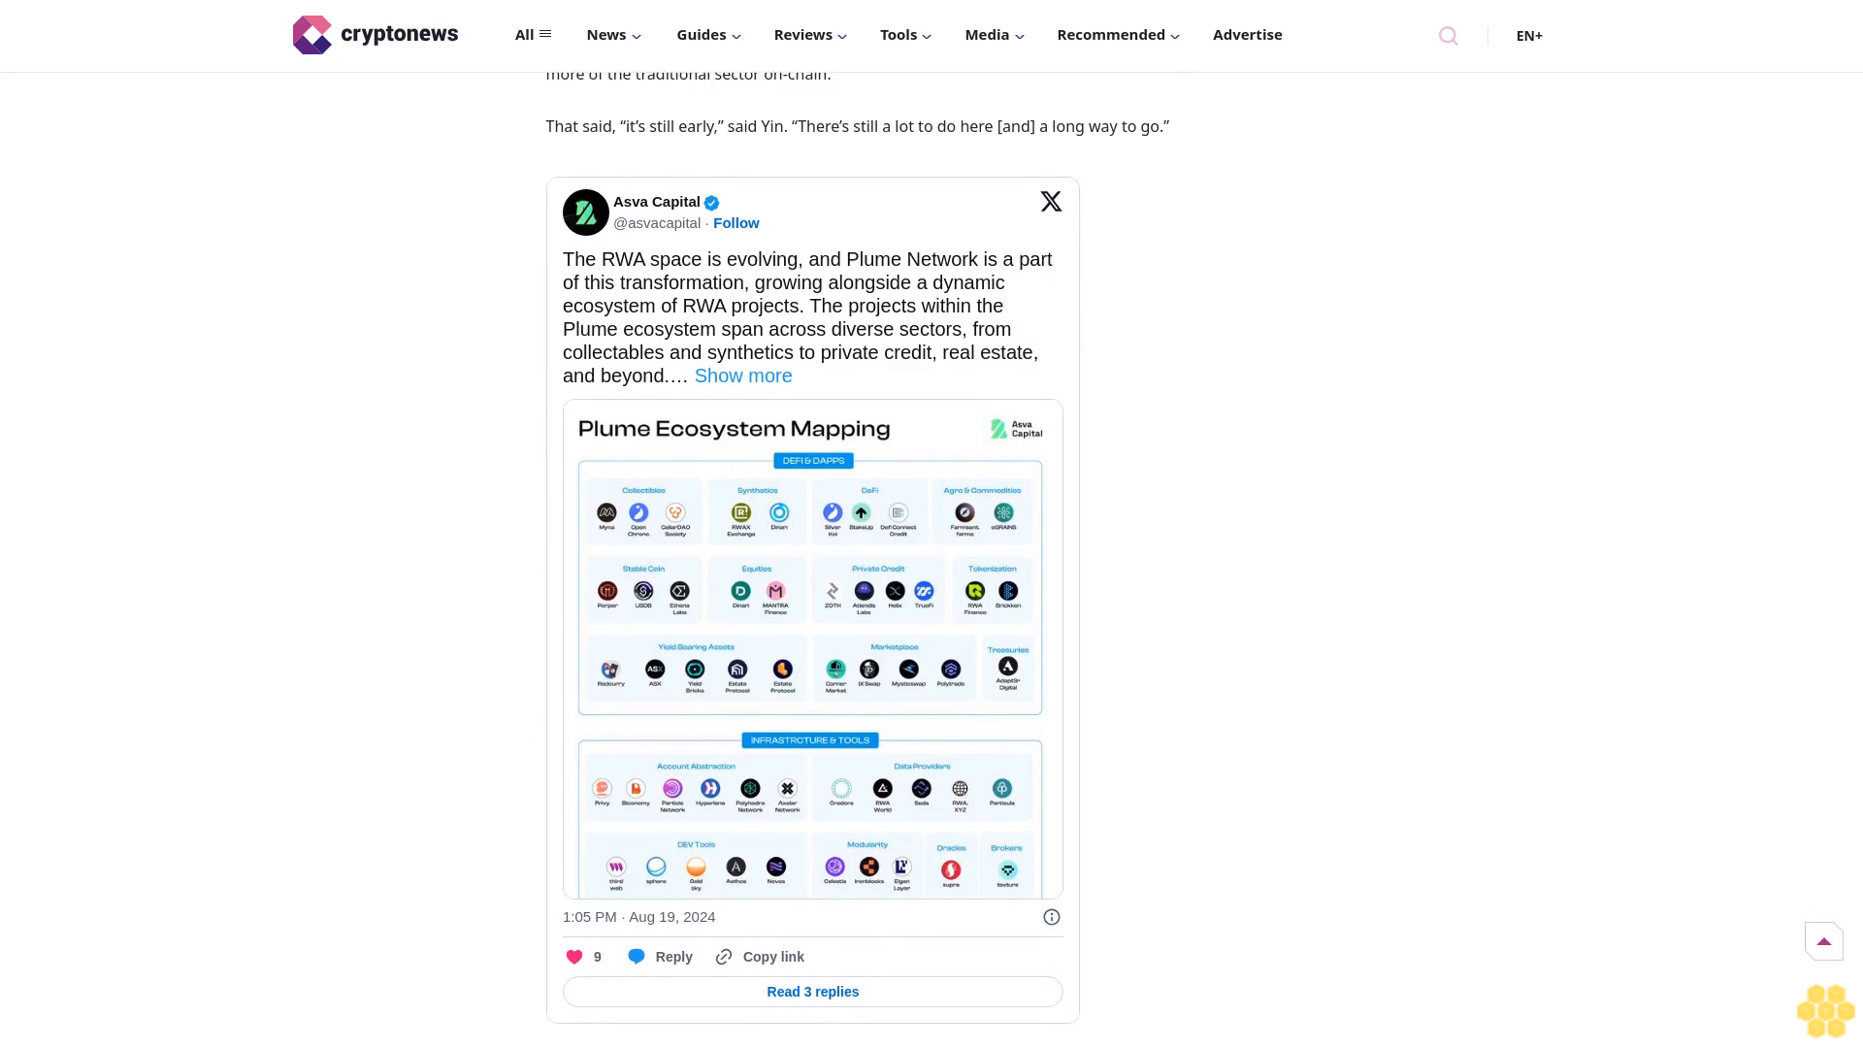
scroll(down, 3)
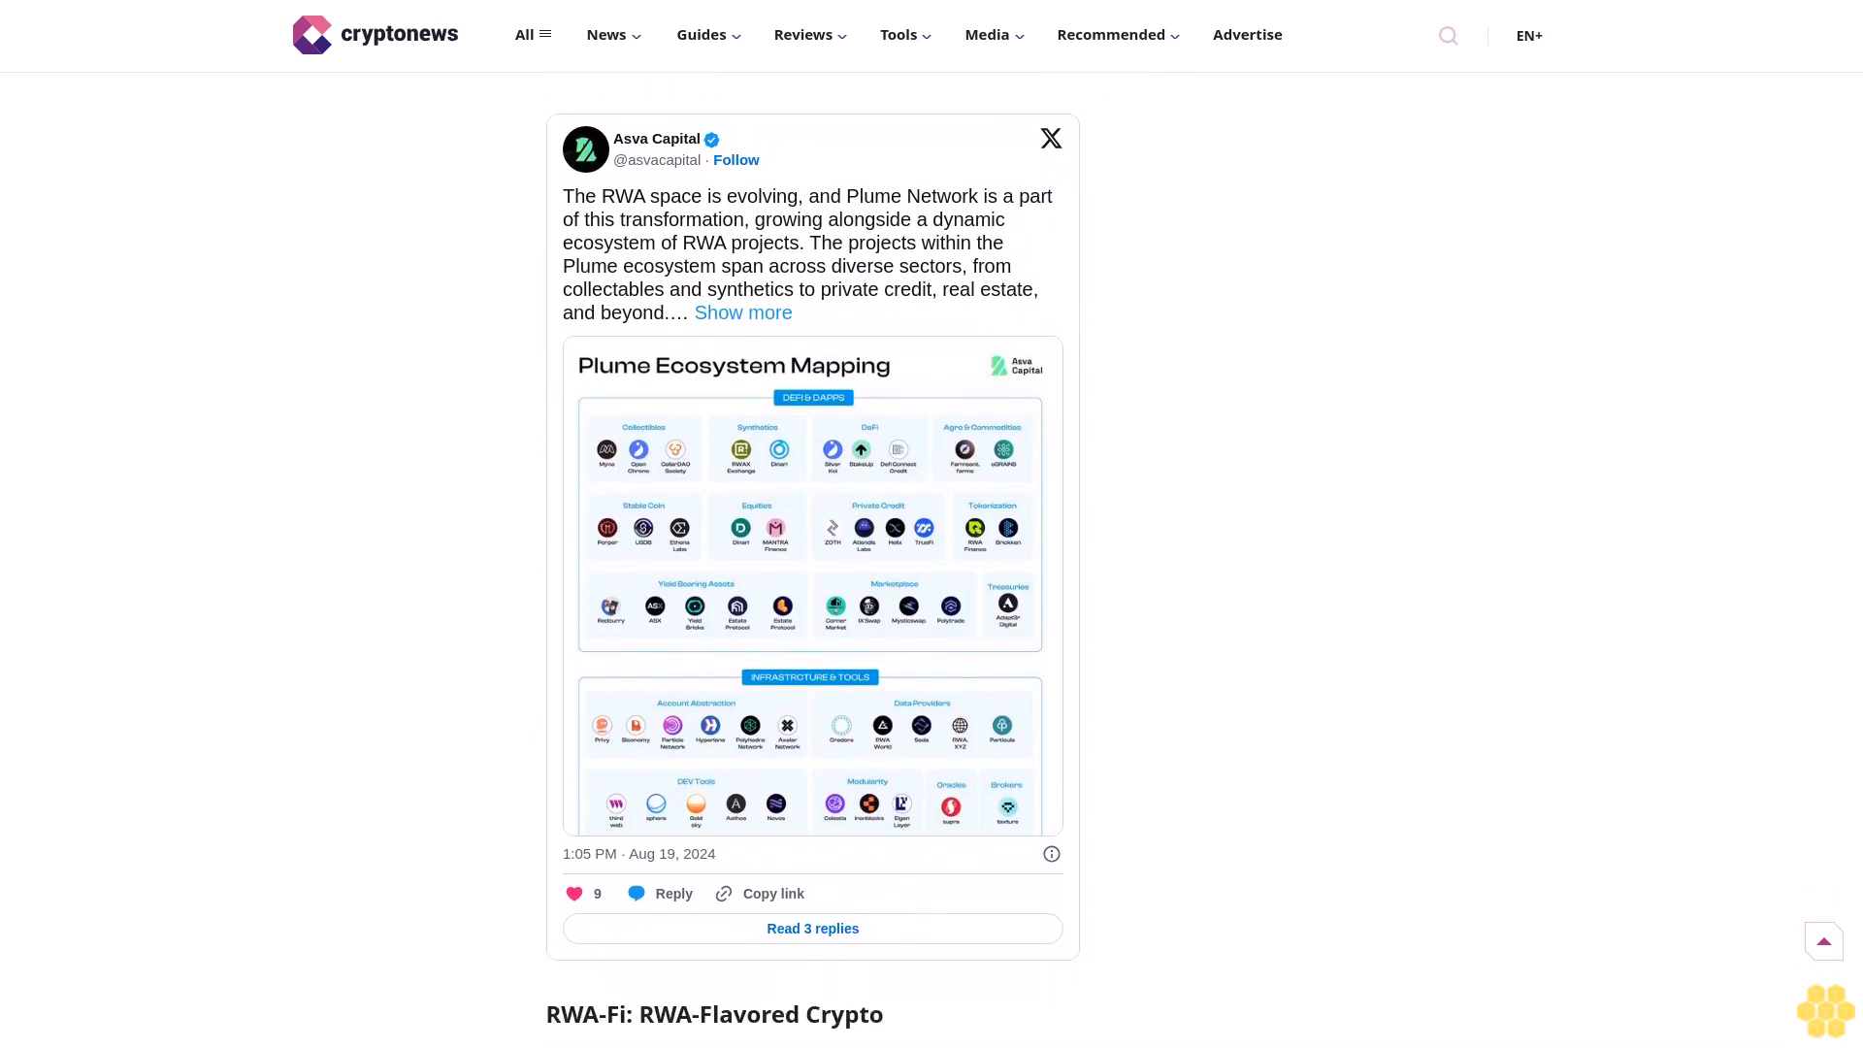
scroll(down, 3)
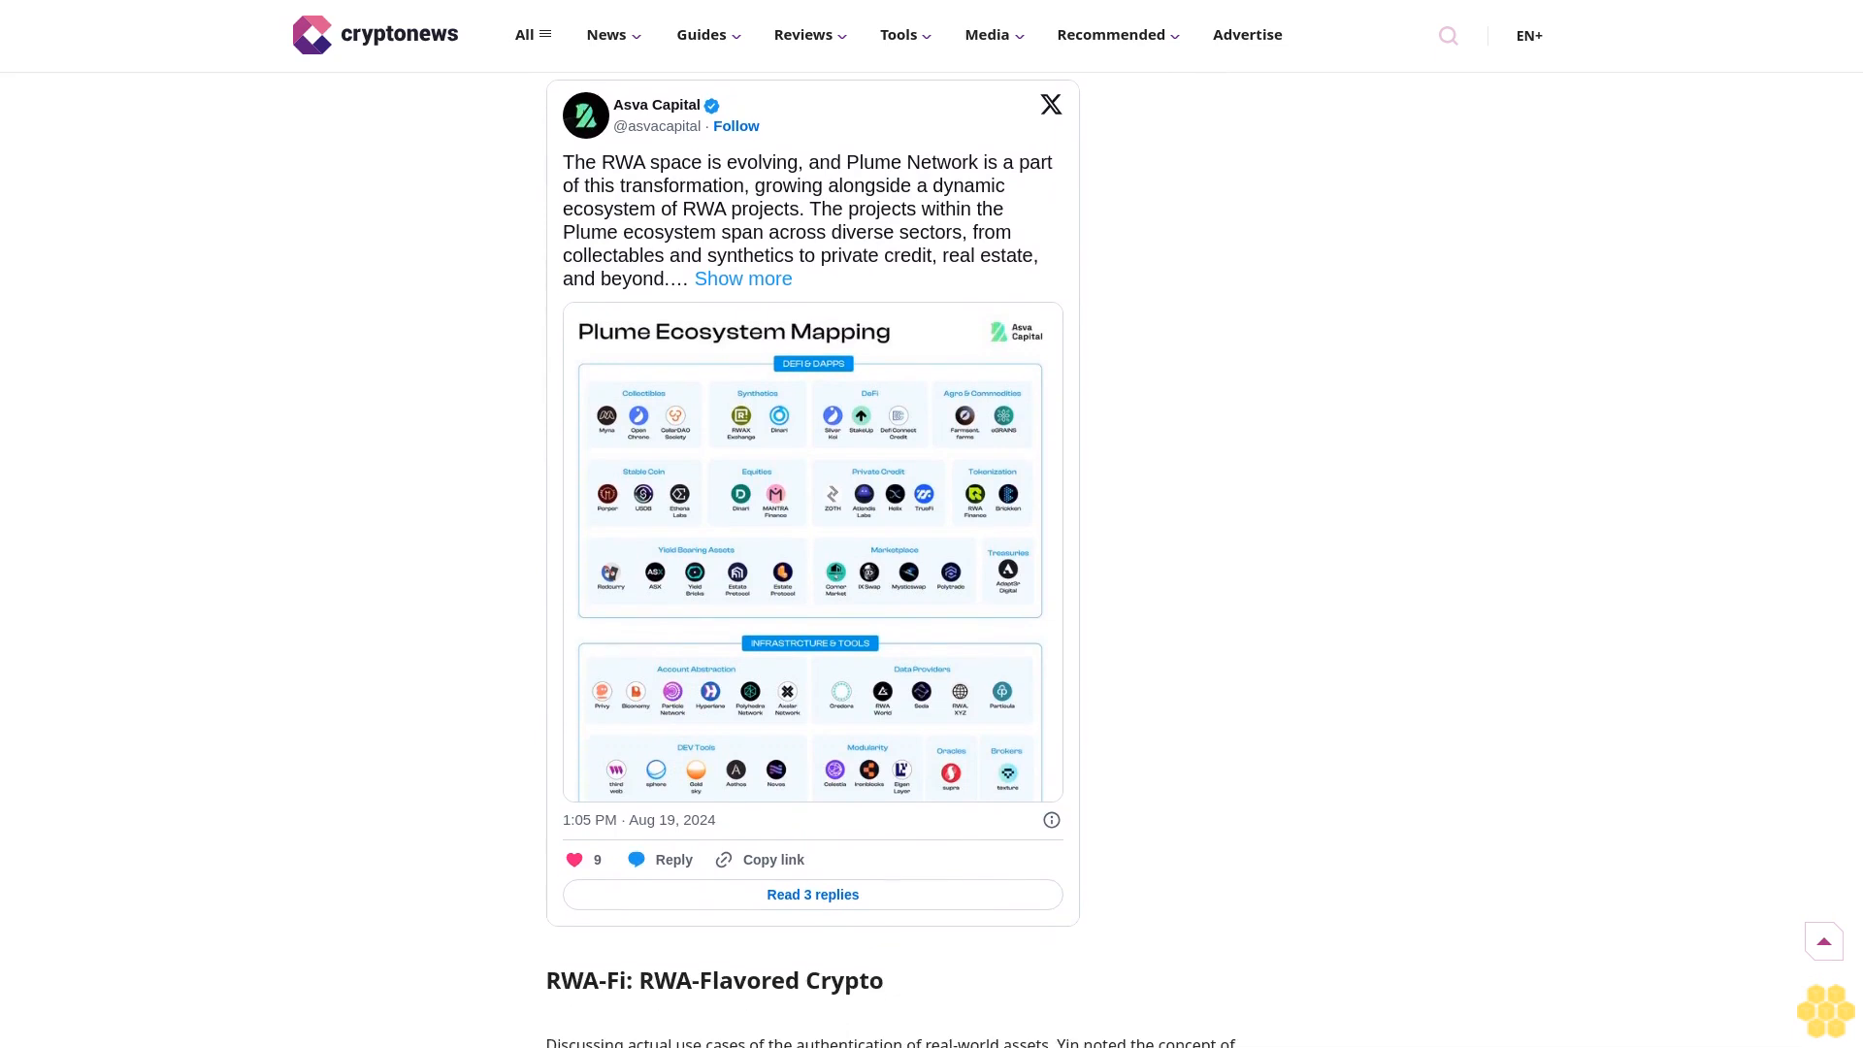
scroll(down, 3)
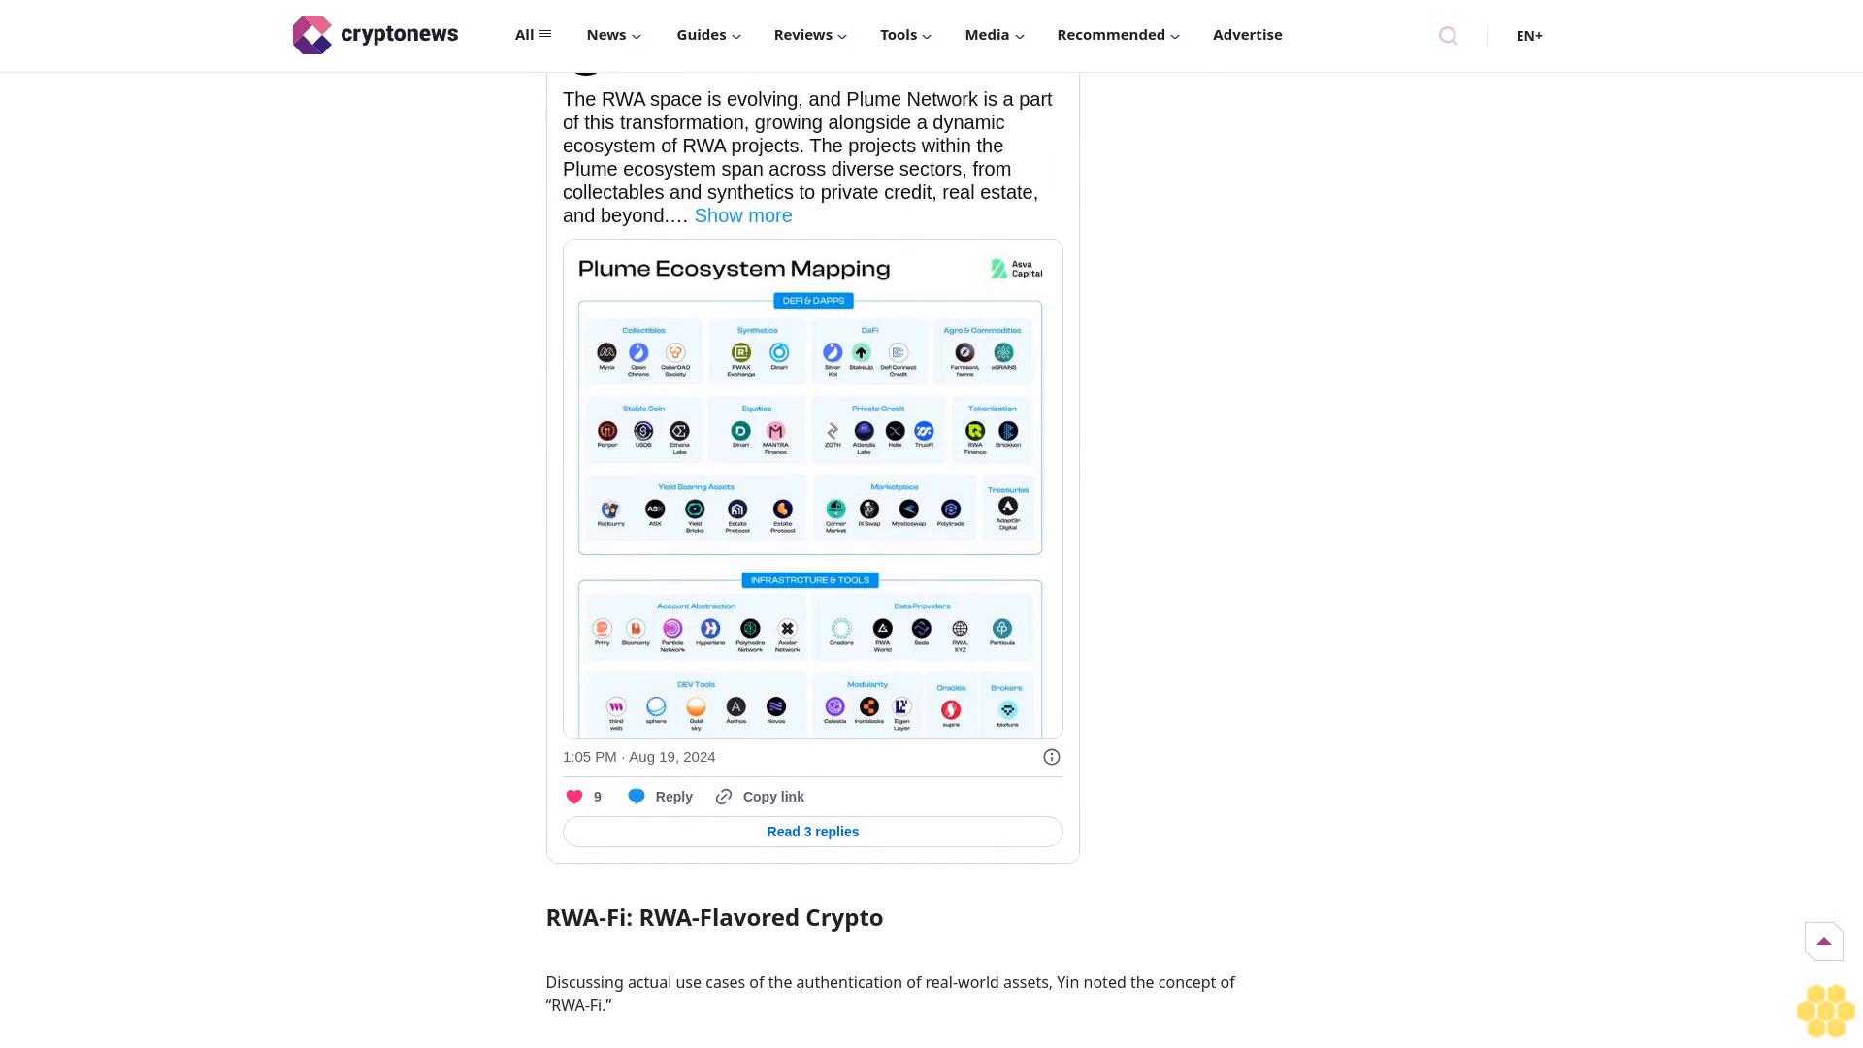
scroll(down, 3)
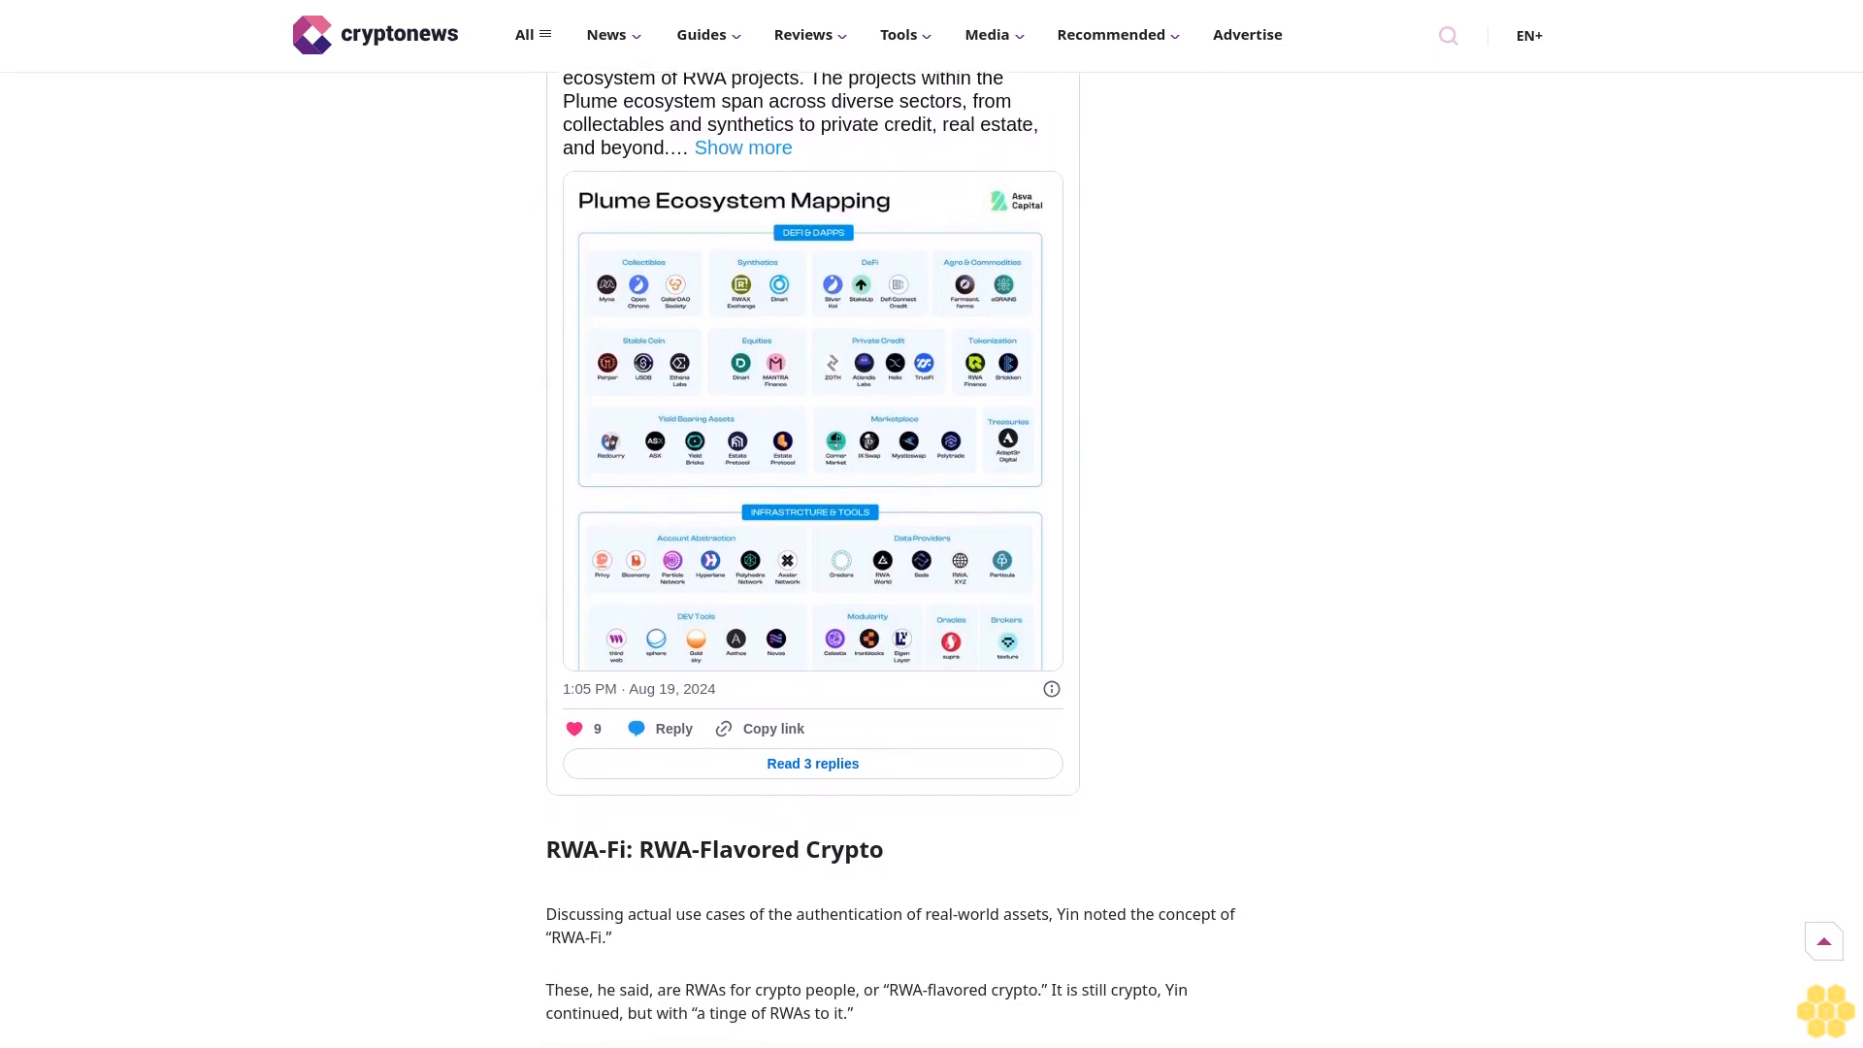
scroll(down, 3)
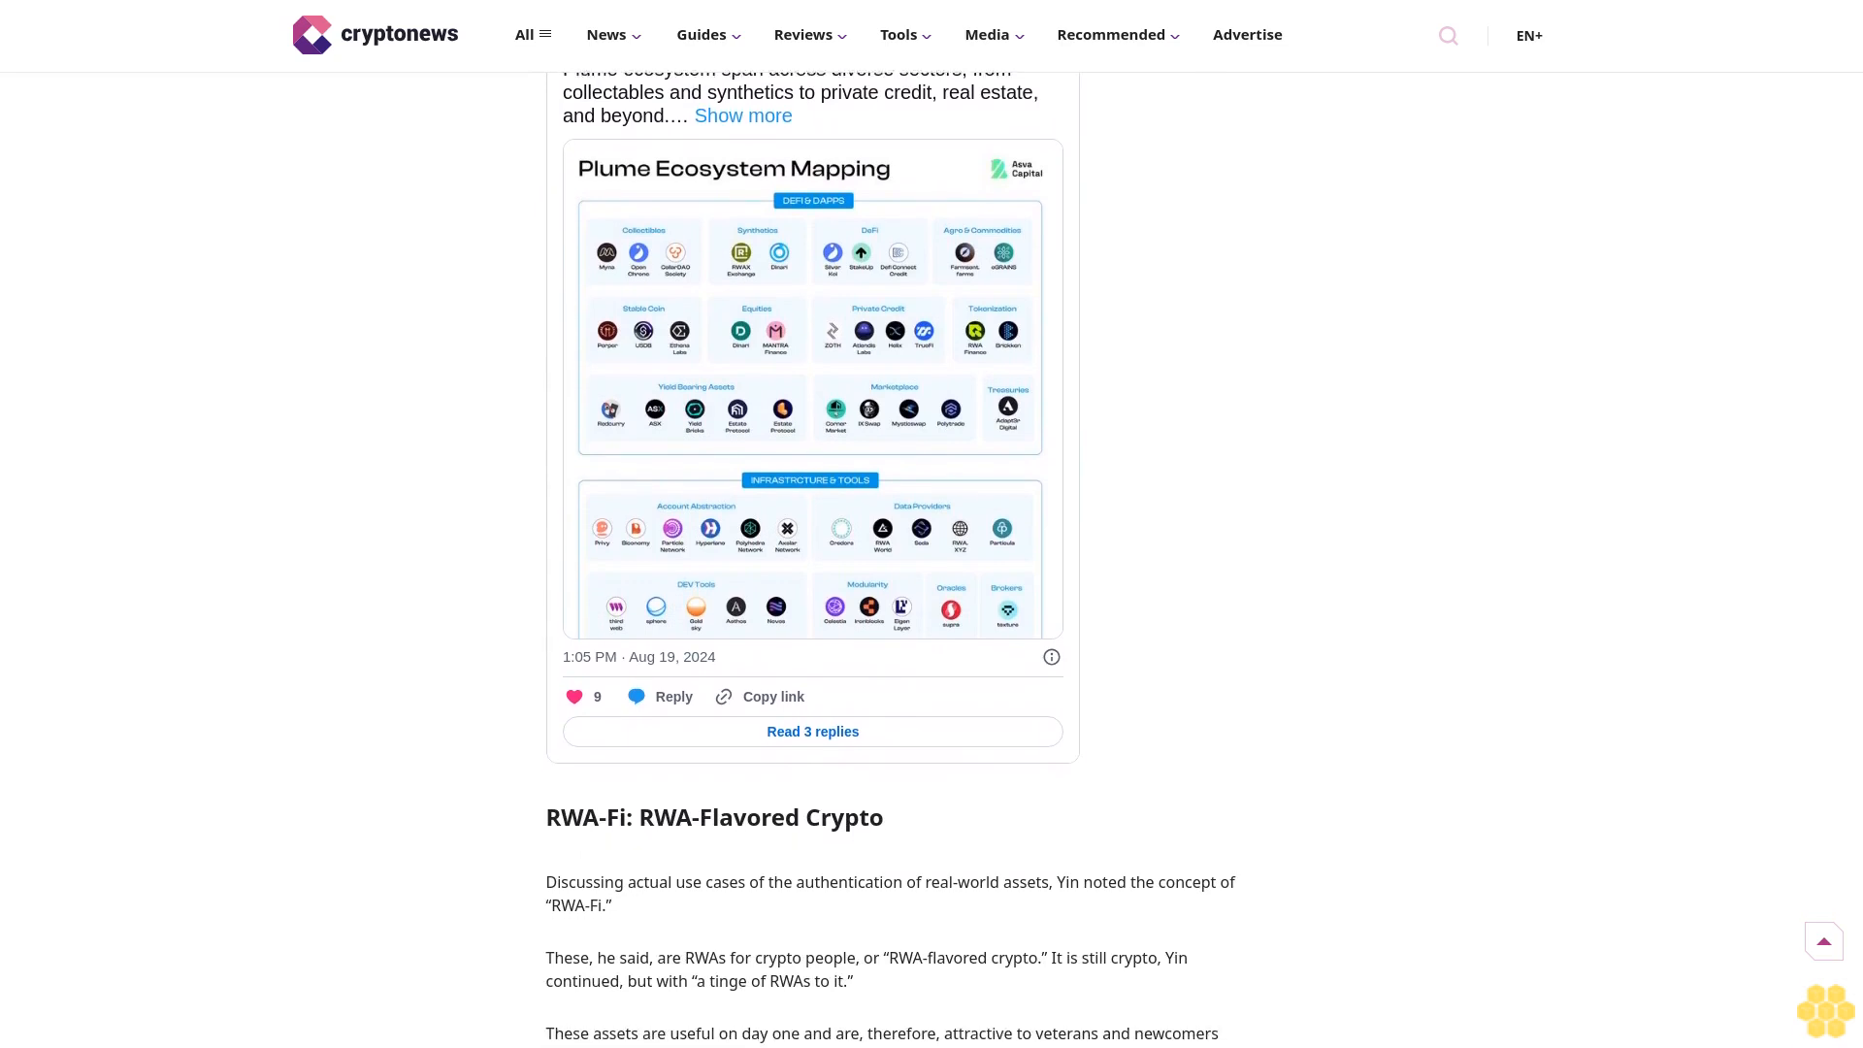
scroll(down, 3)
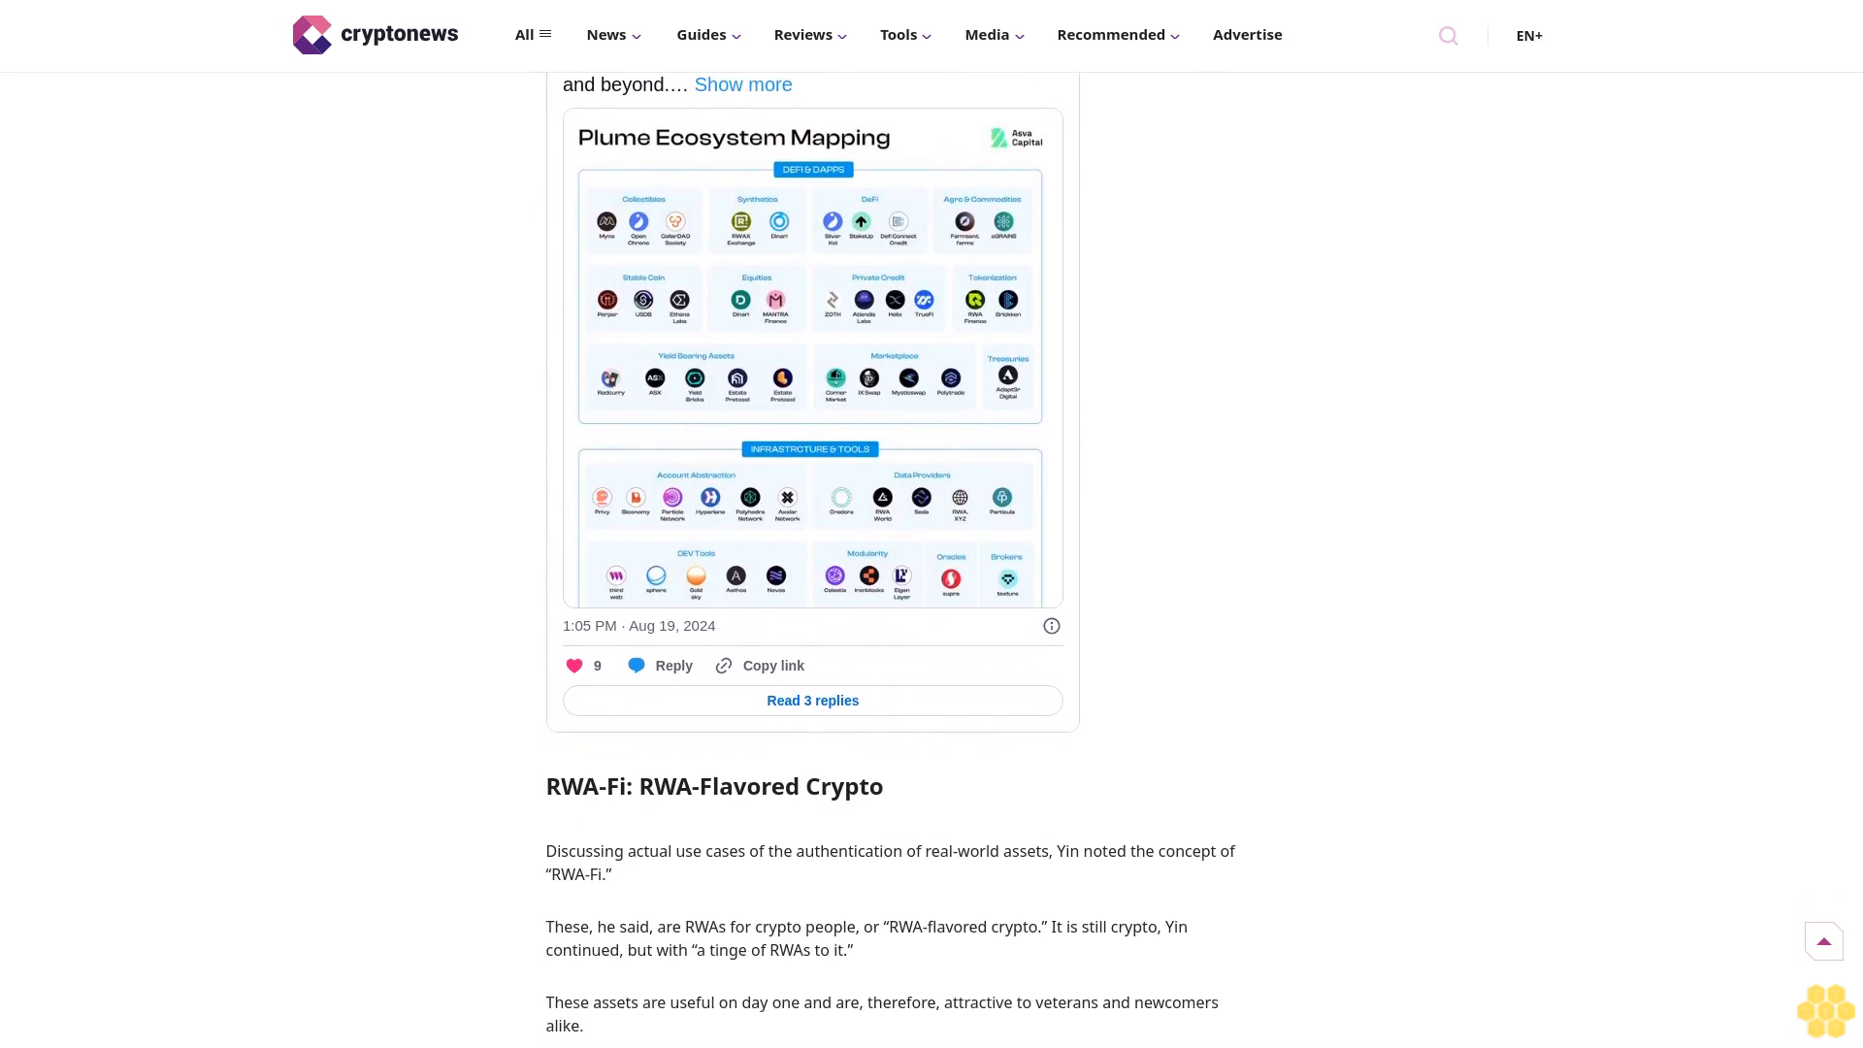
scroll(down, 3)
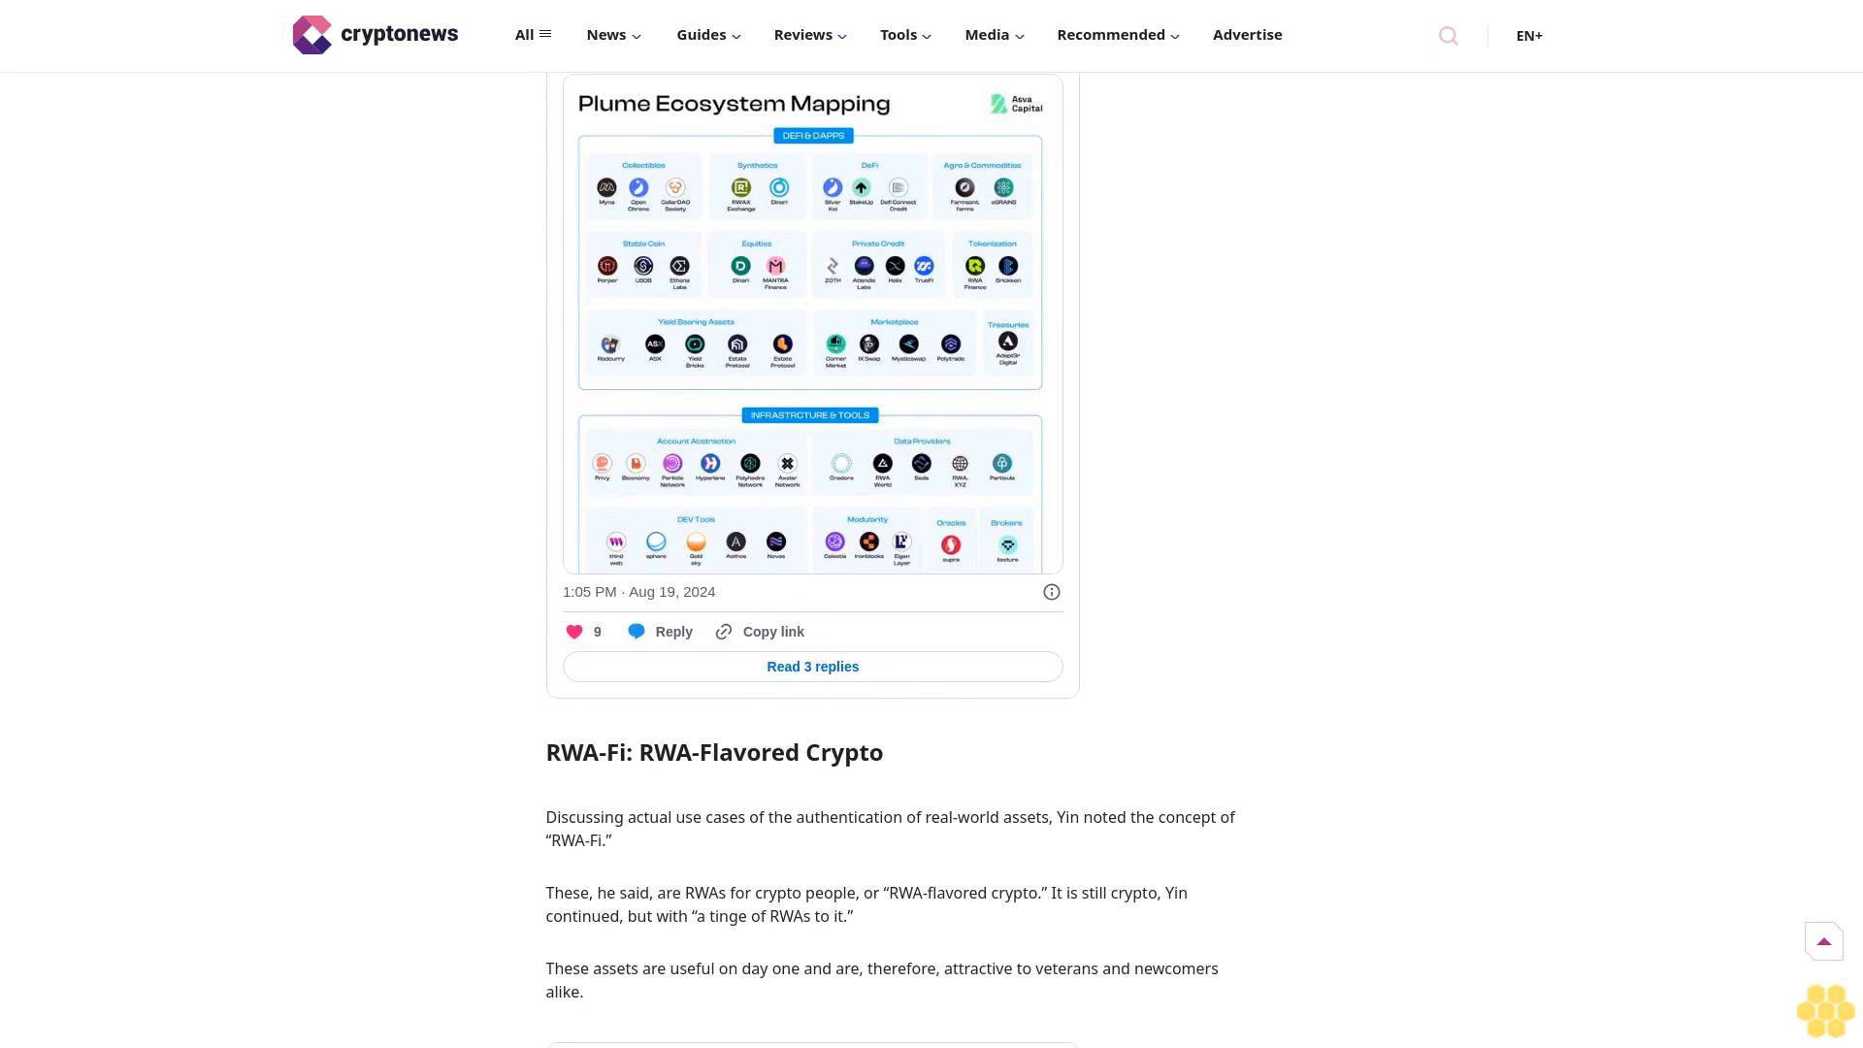
scroll(down, 3)
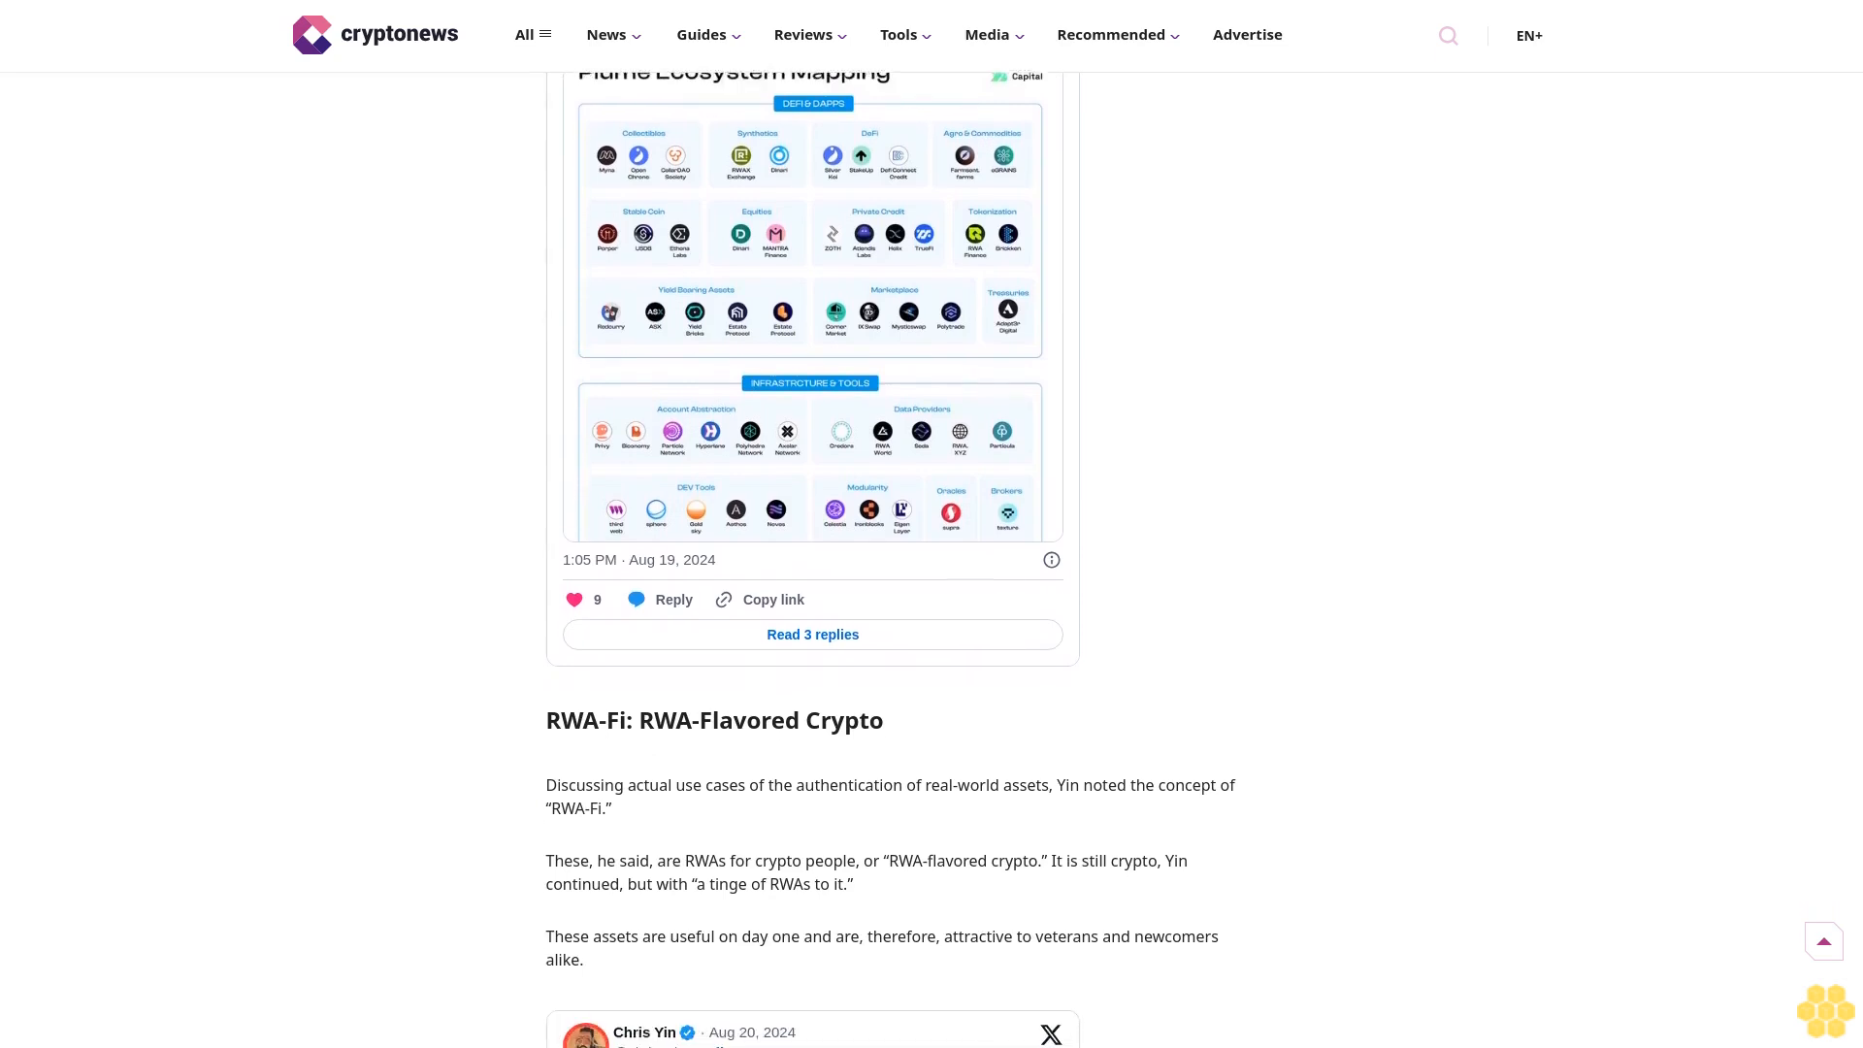
scroll(down, 3)
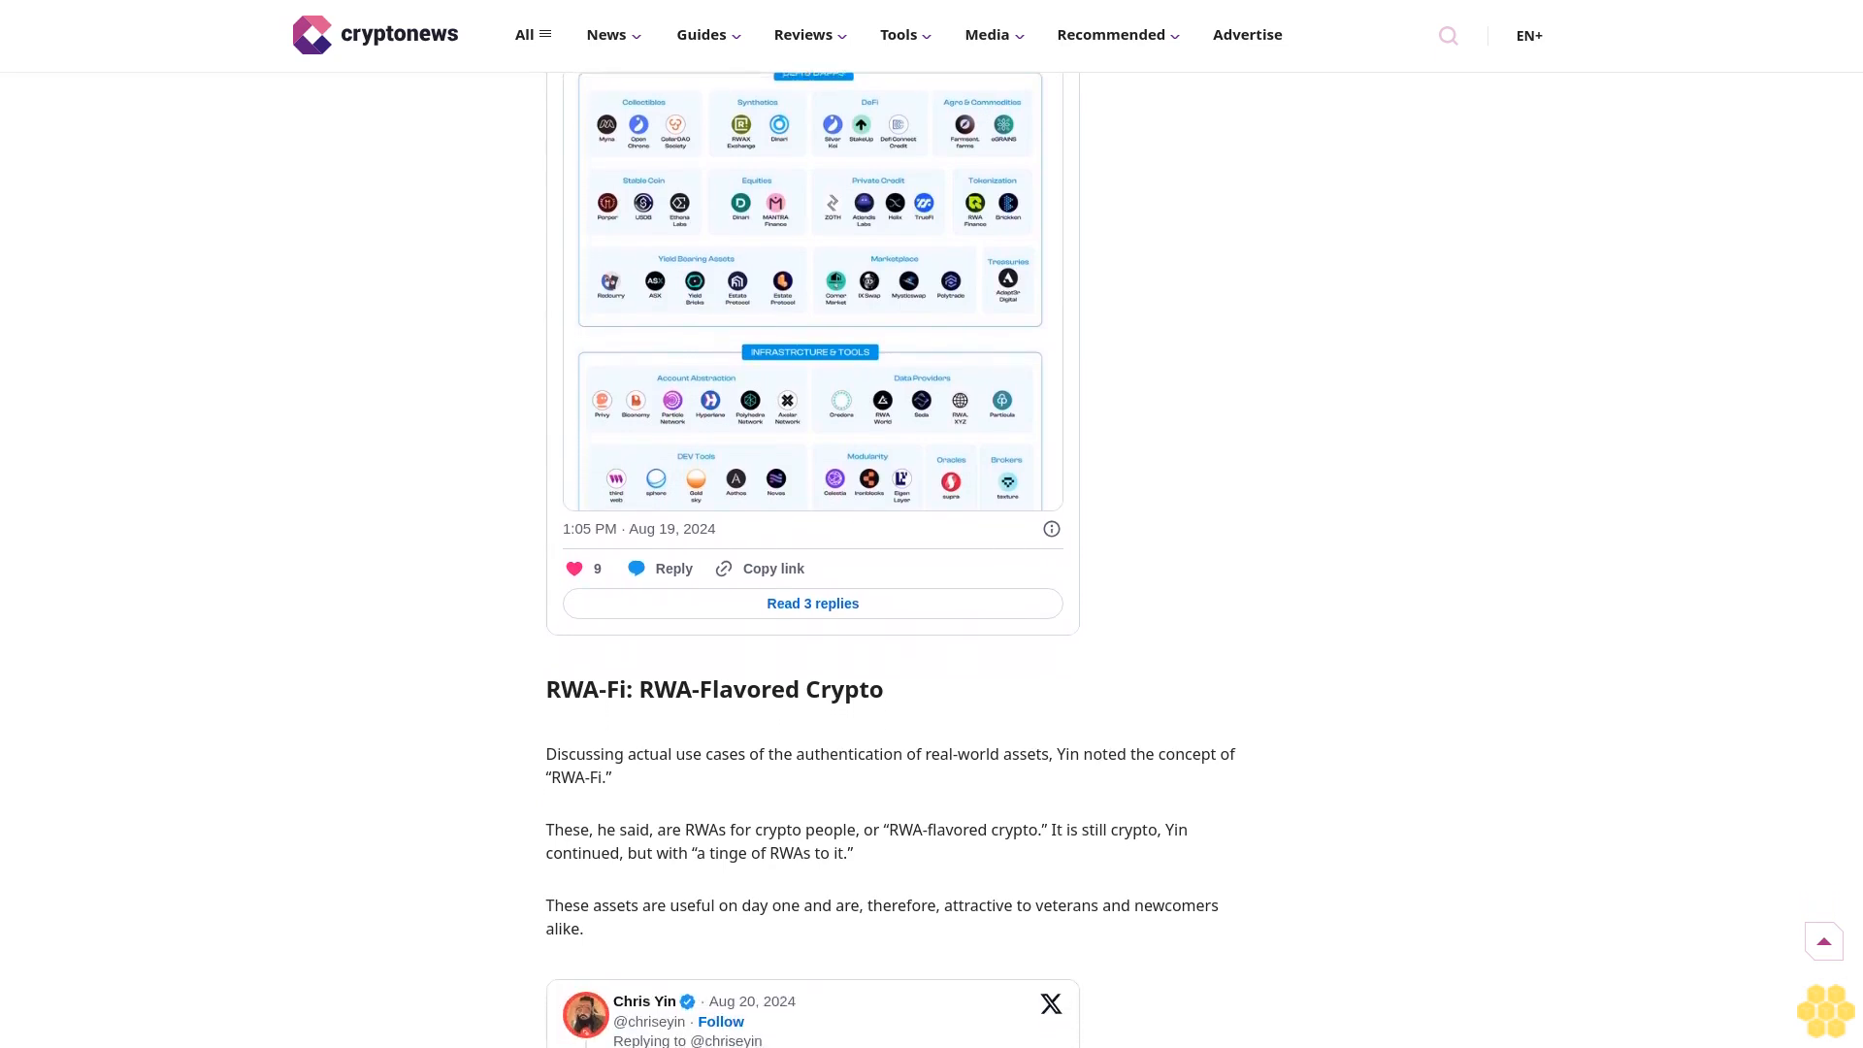
scroll(down, 3)
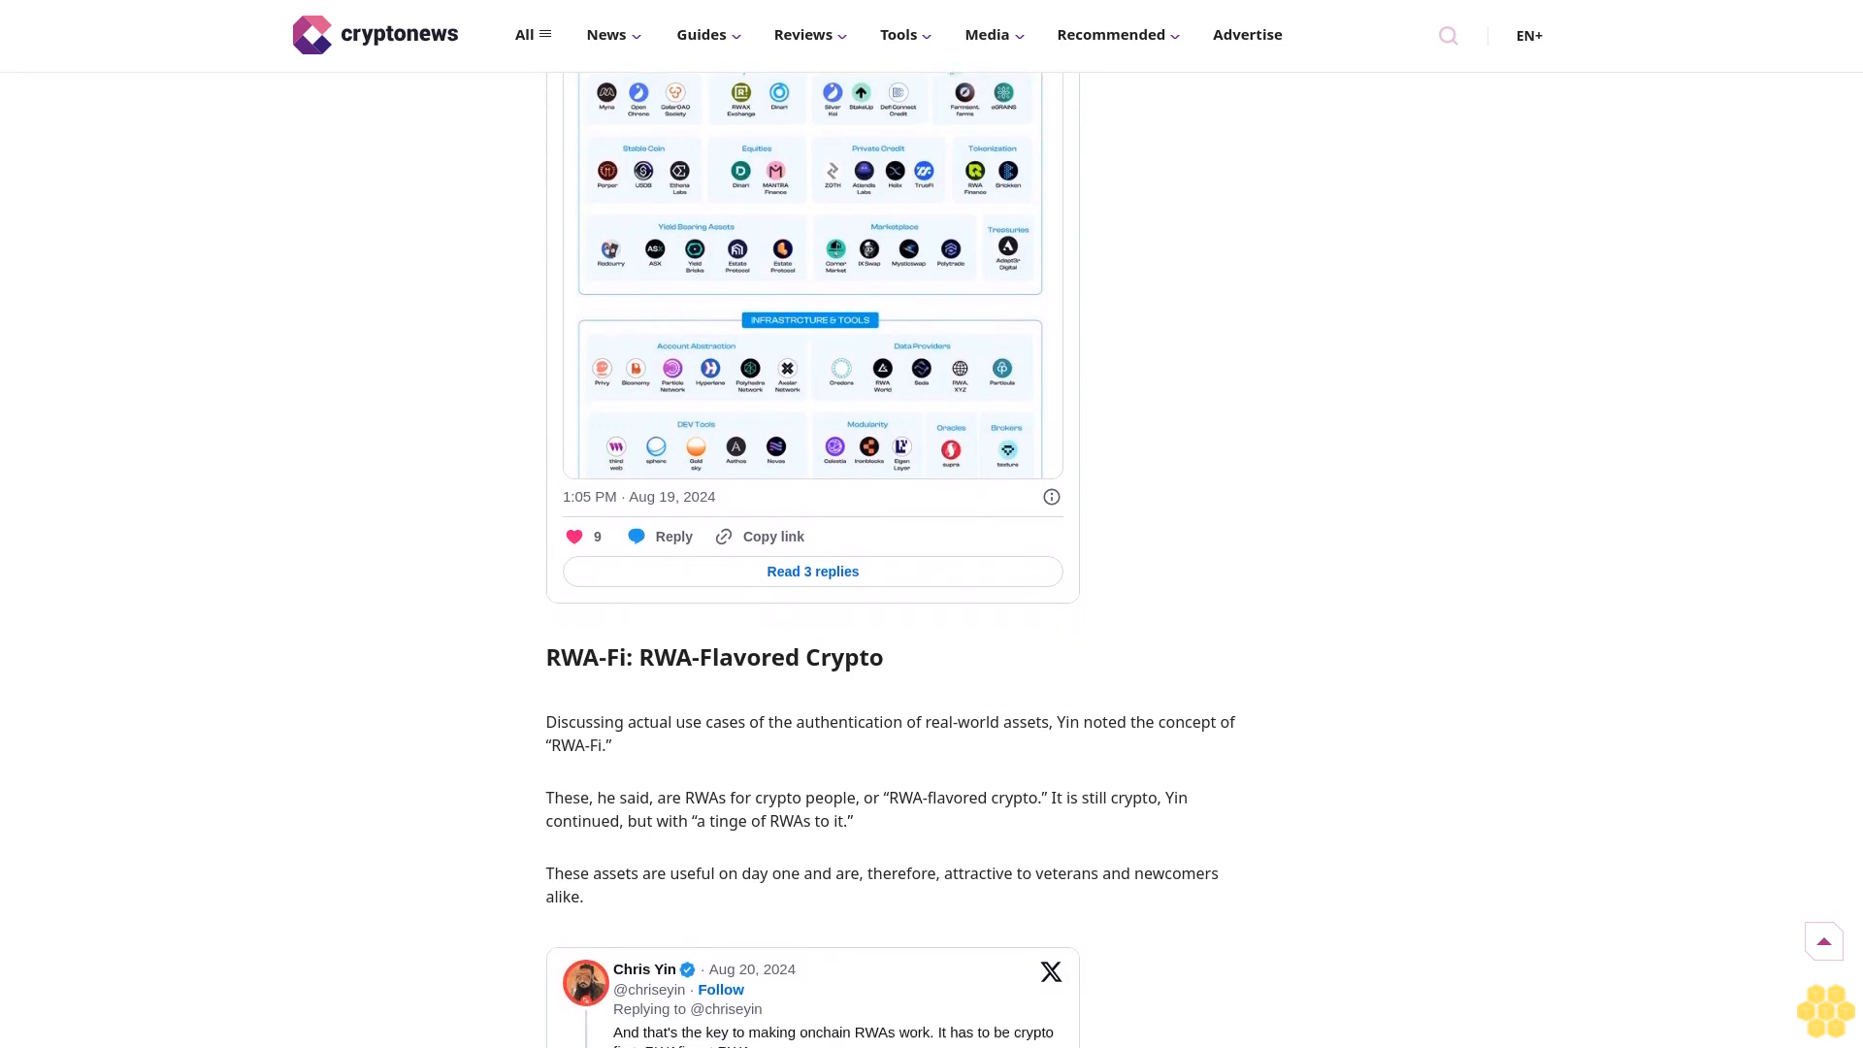
scroll(down, 3)
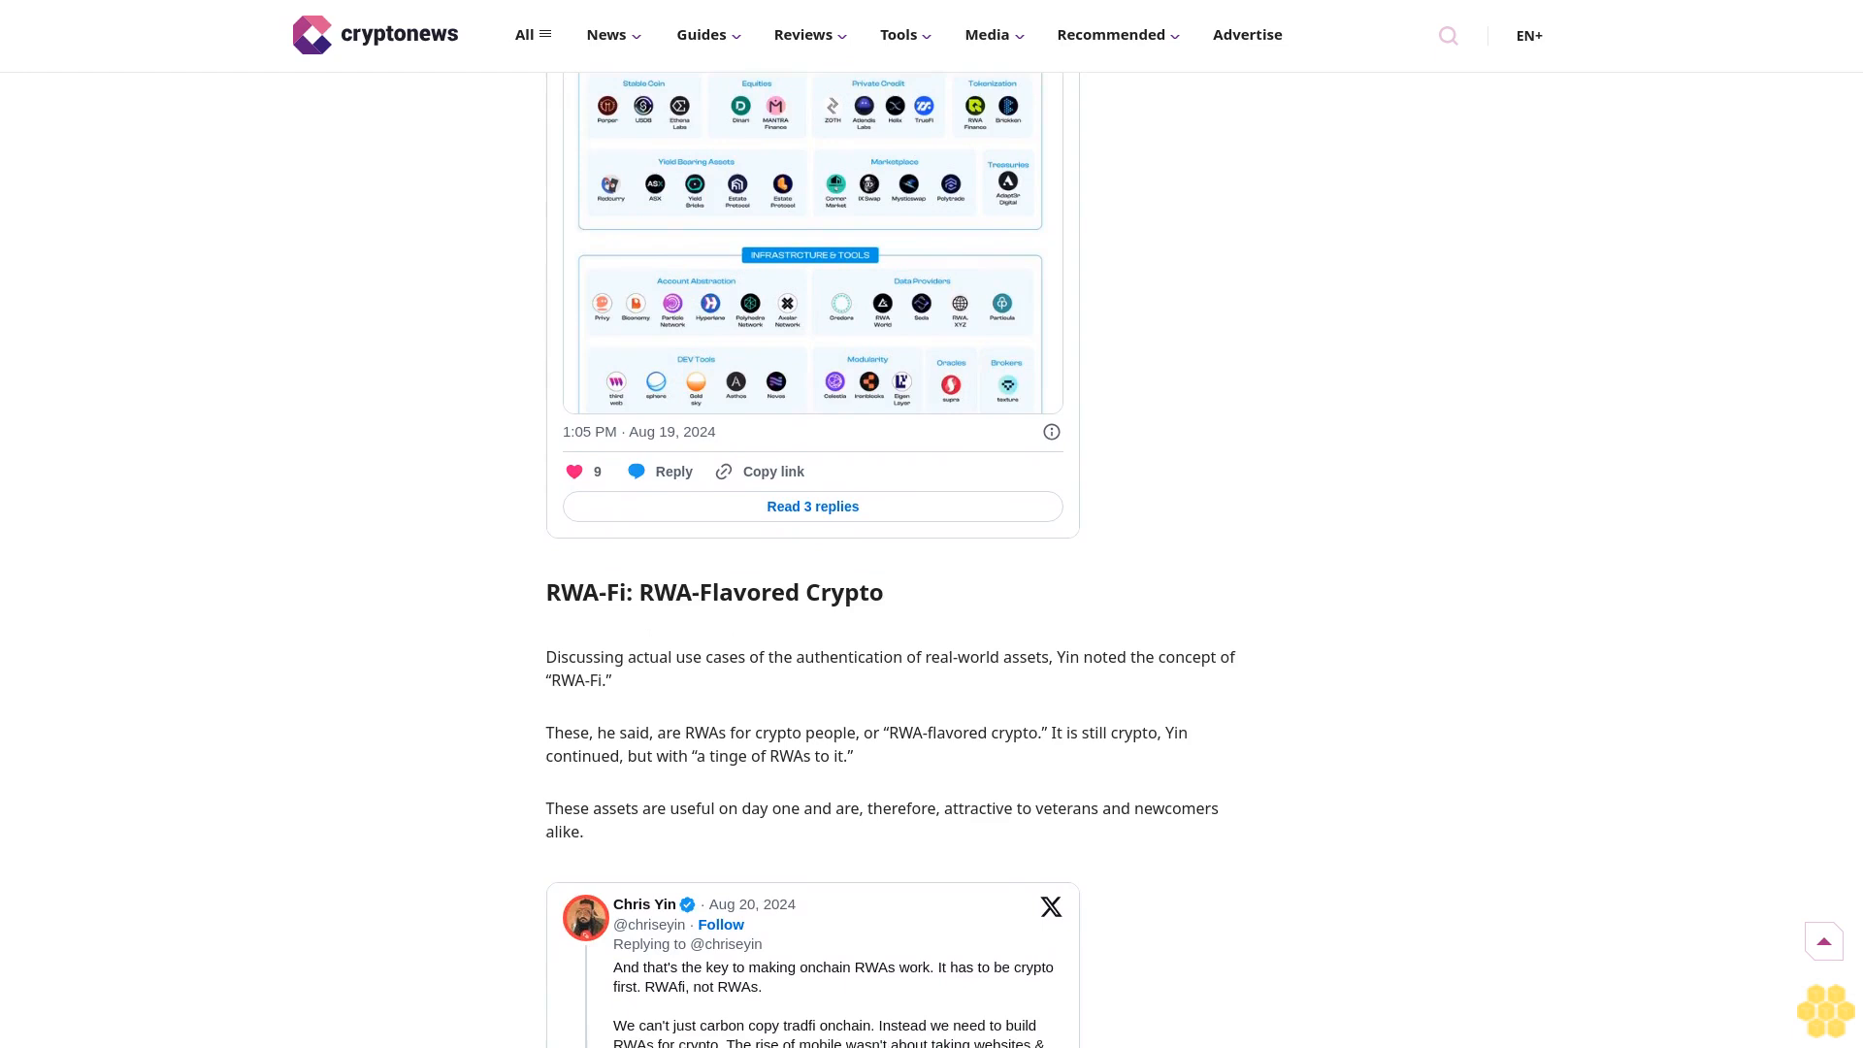
scroll(down, 3)
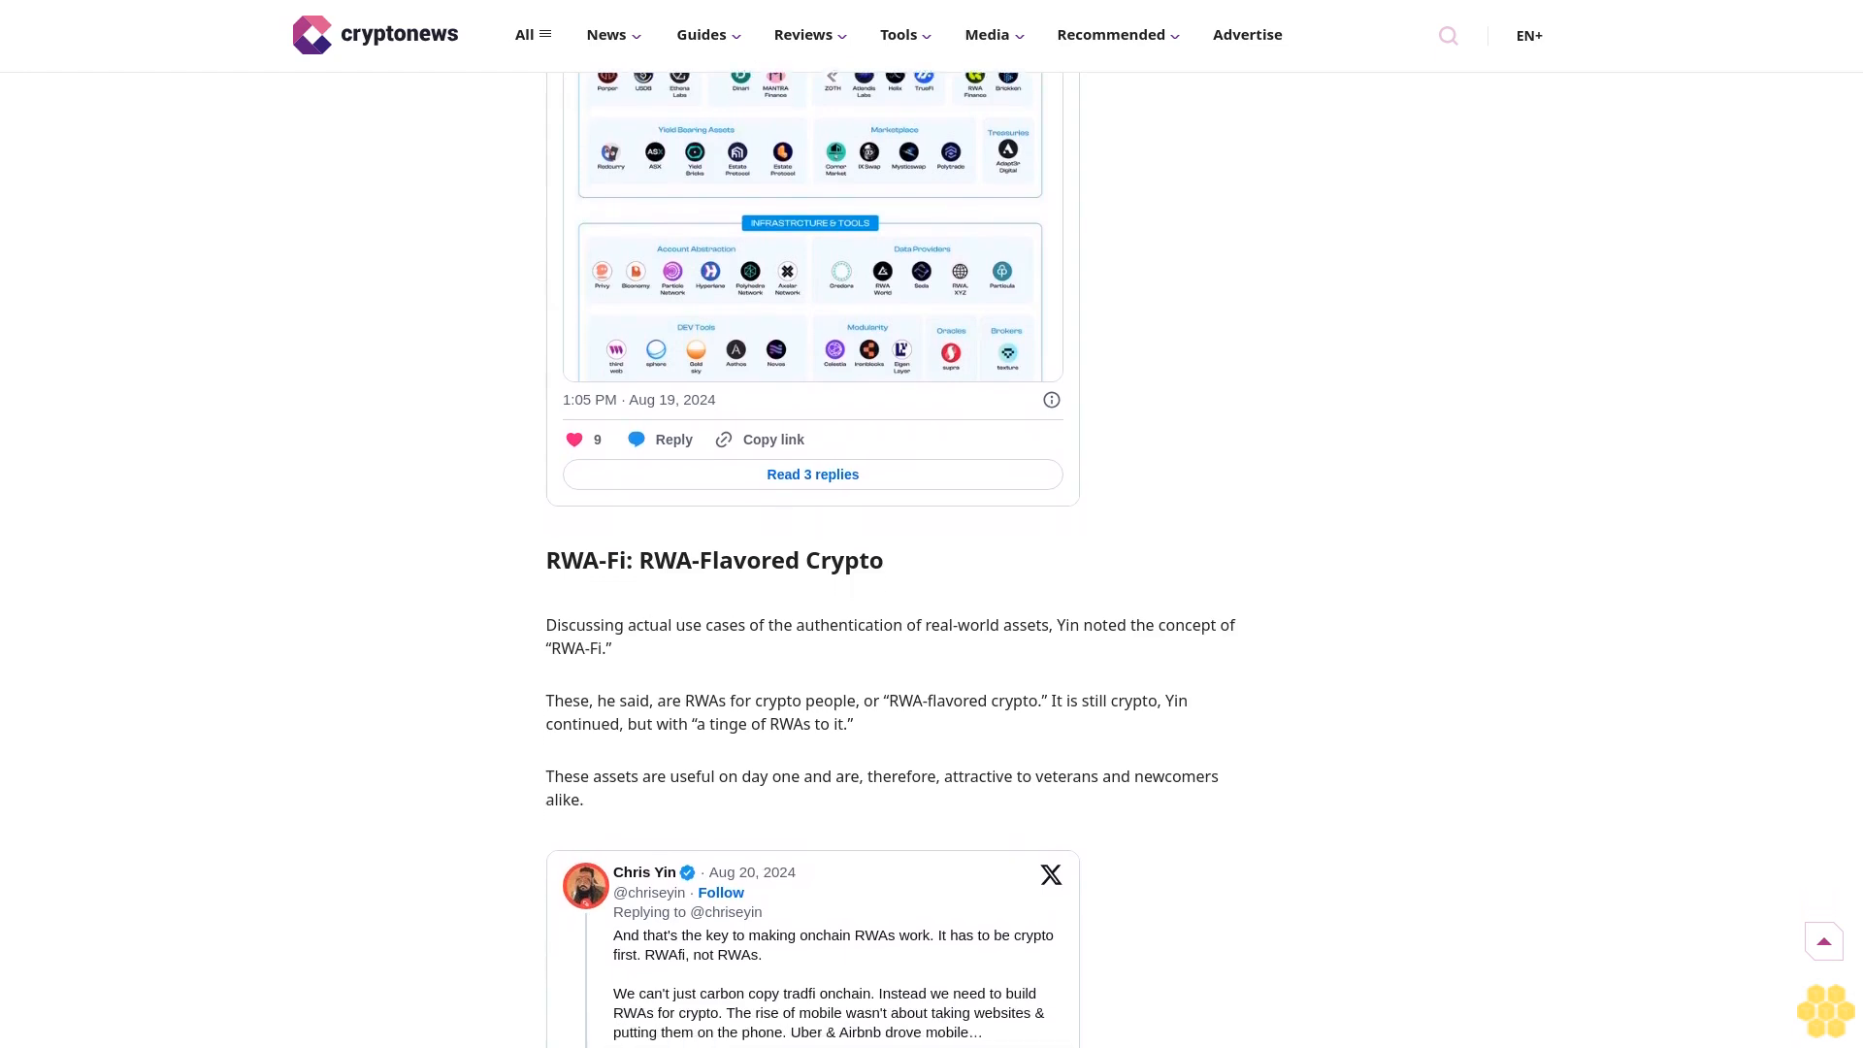
scroll(down, 3)
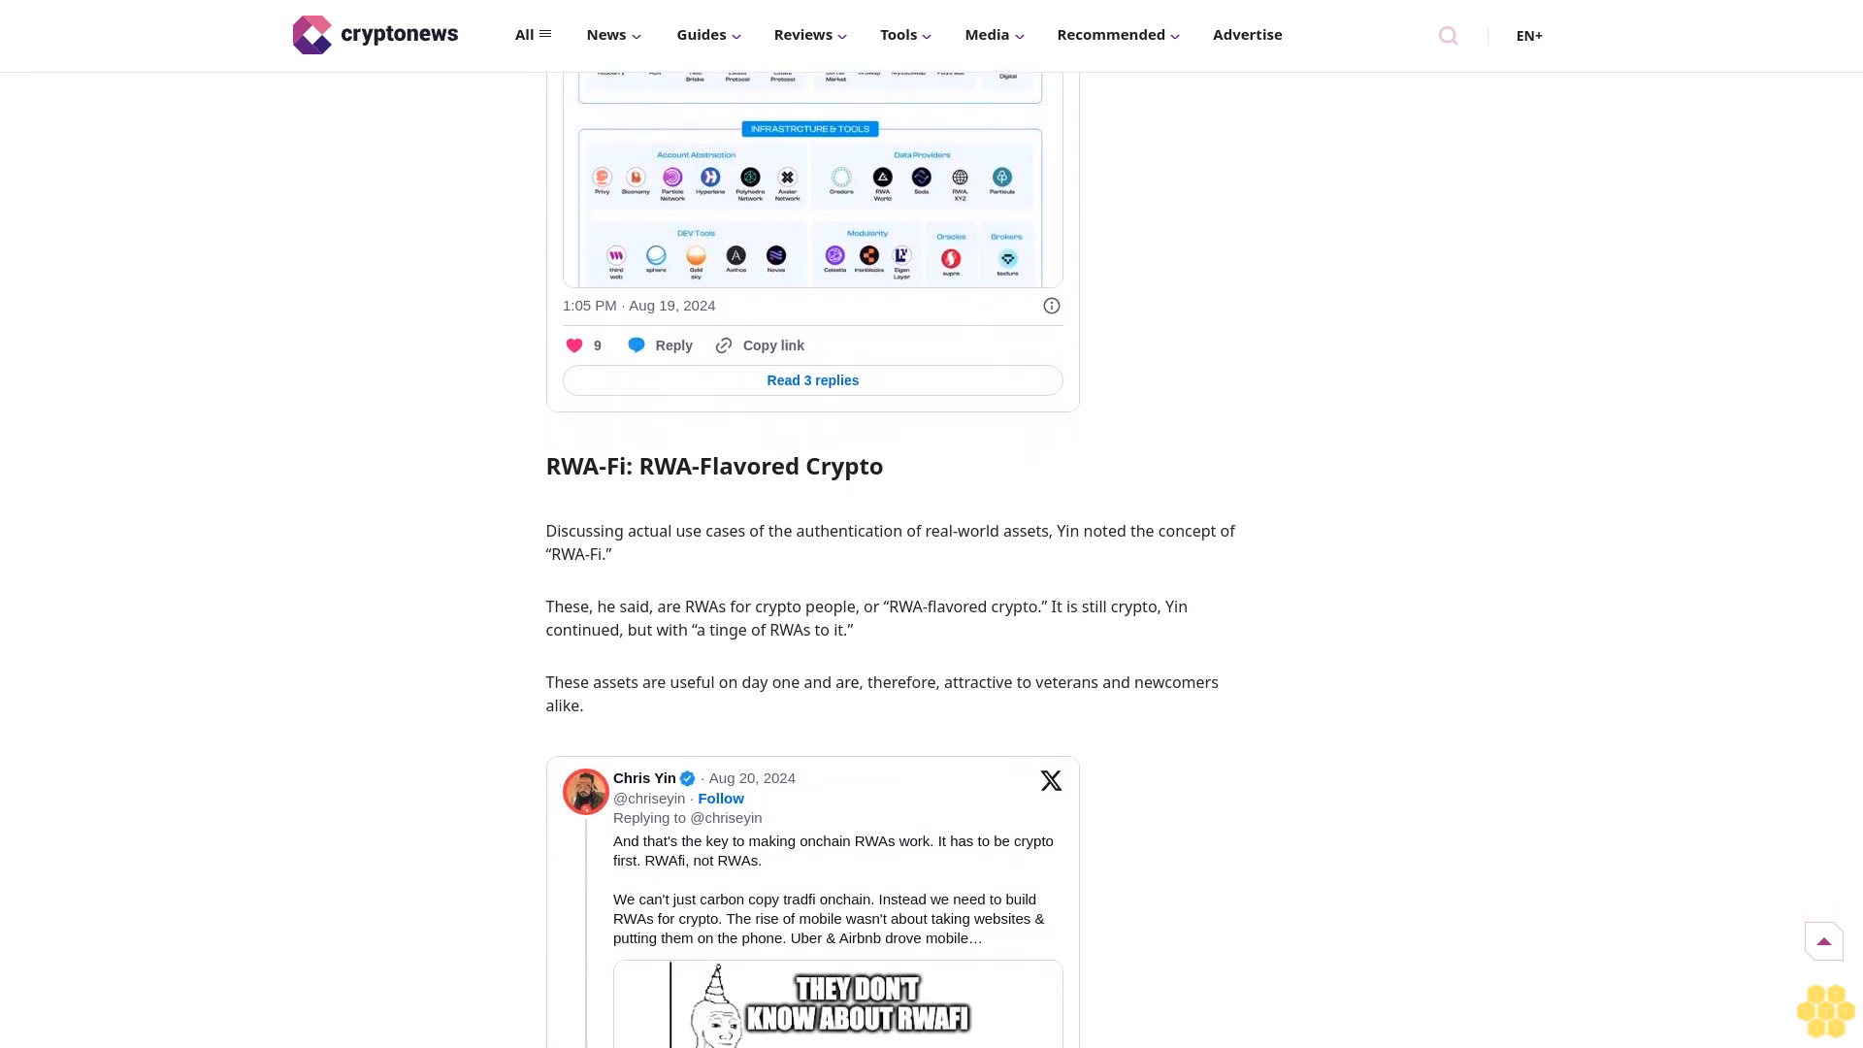
scroll(down, 3)
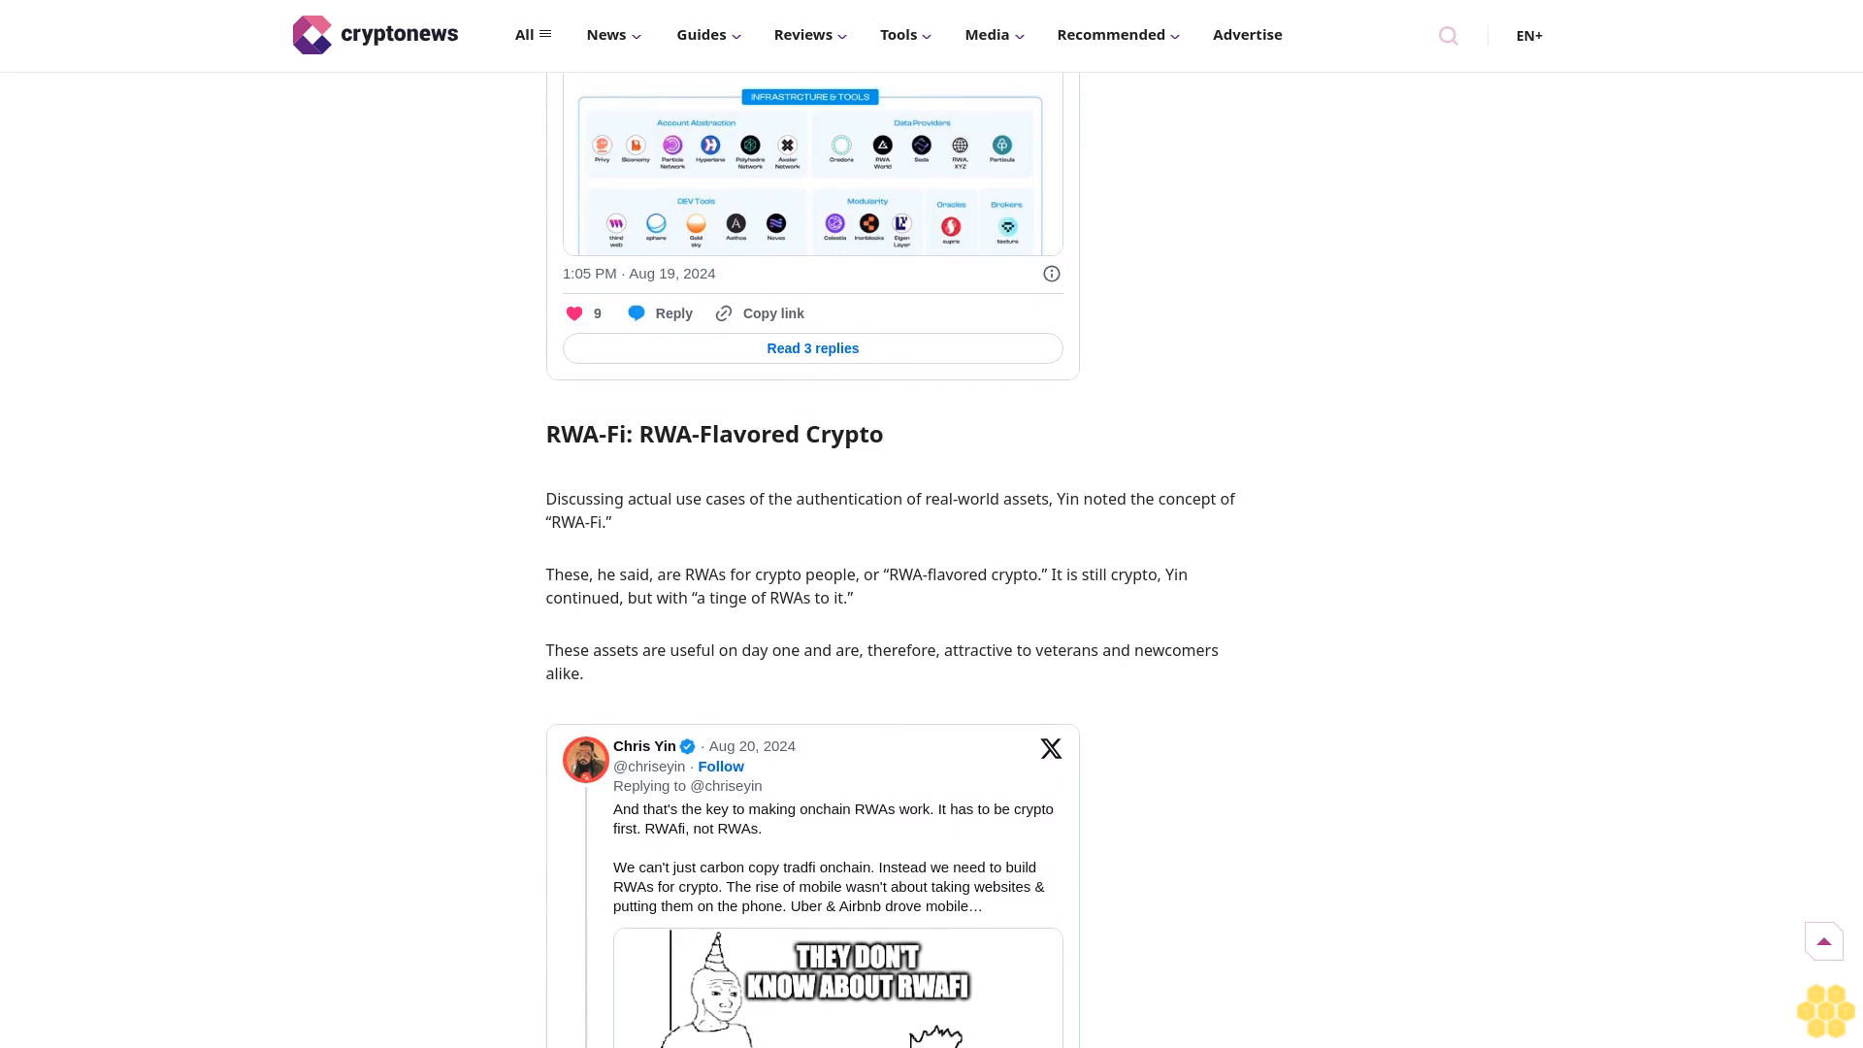
scroll(down, 3)
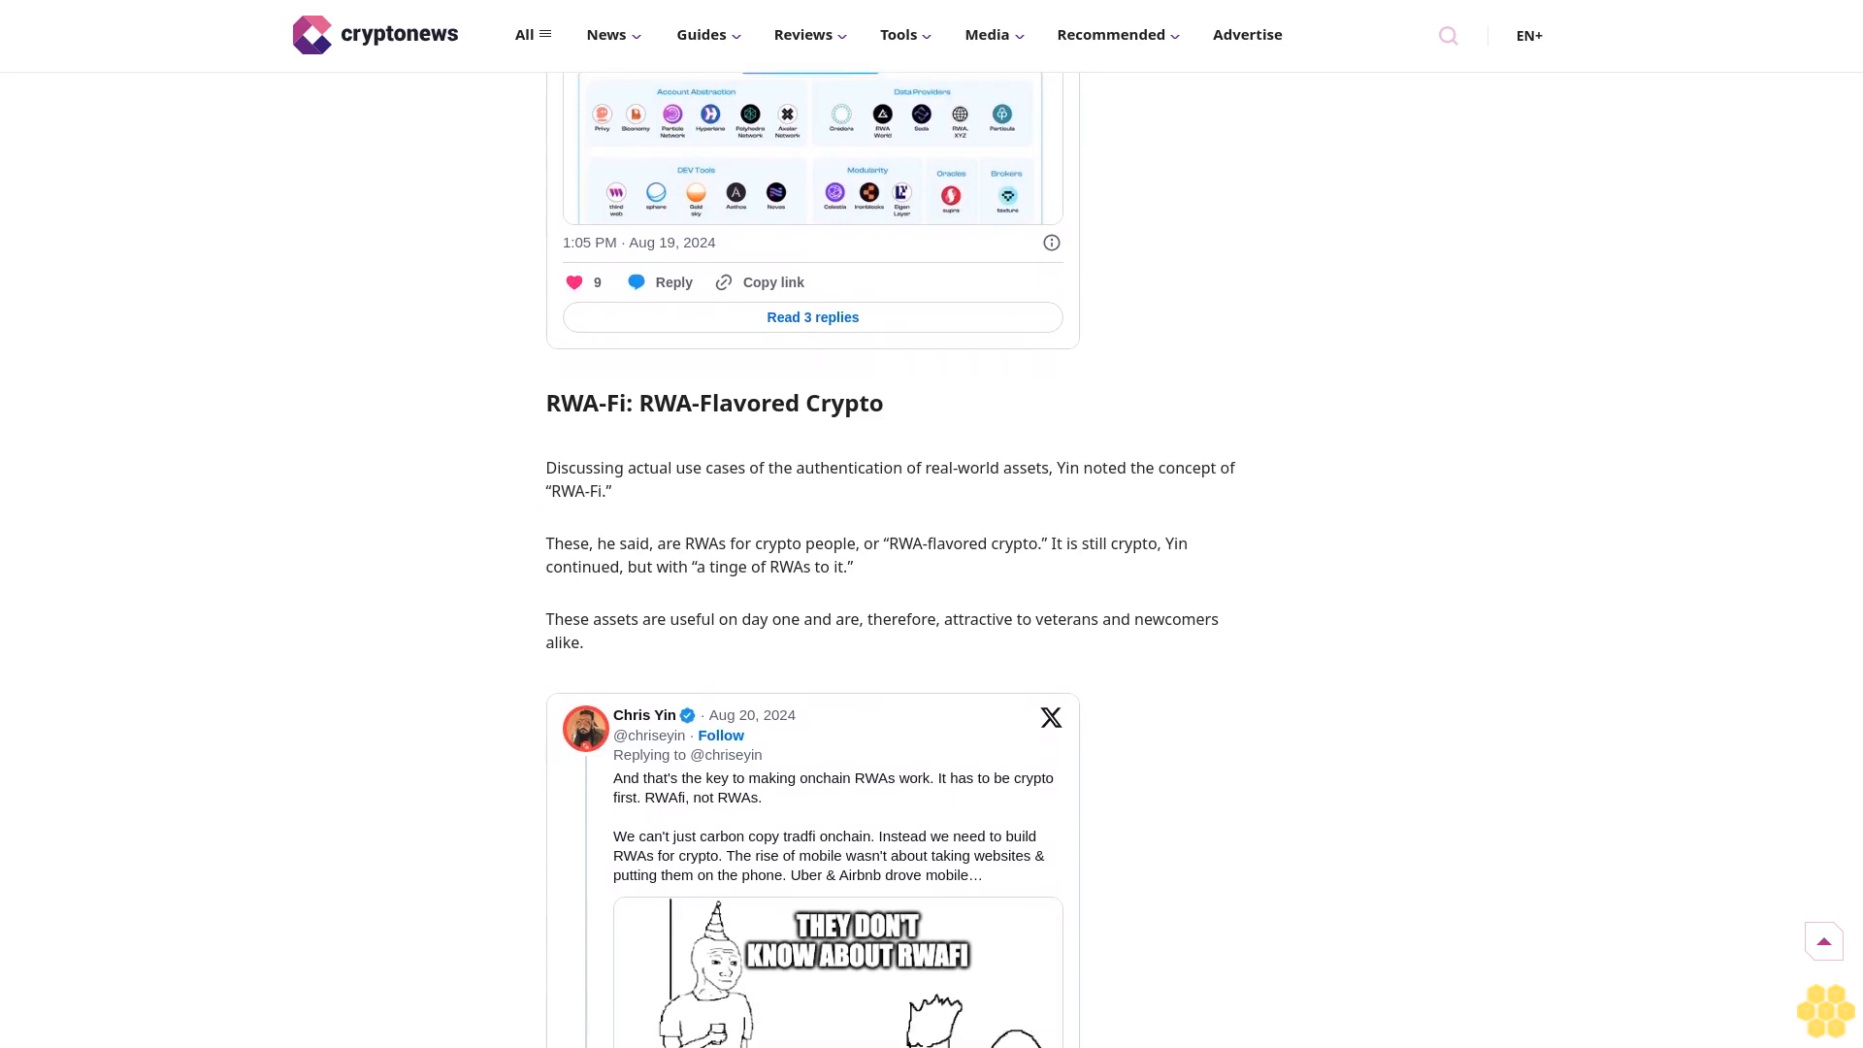
scroll(down, 3)
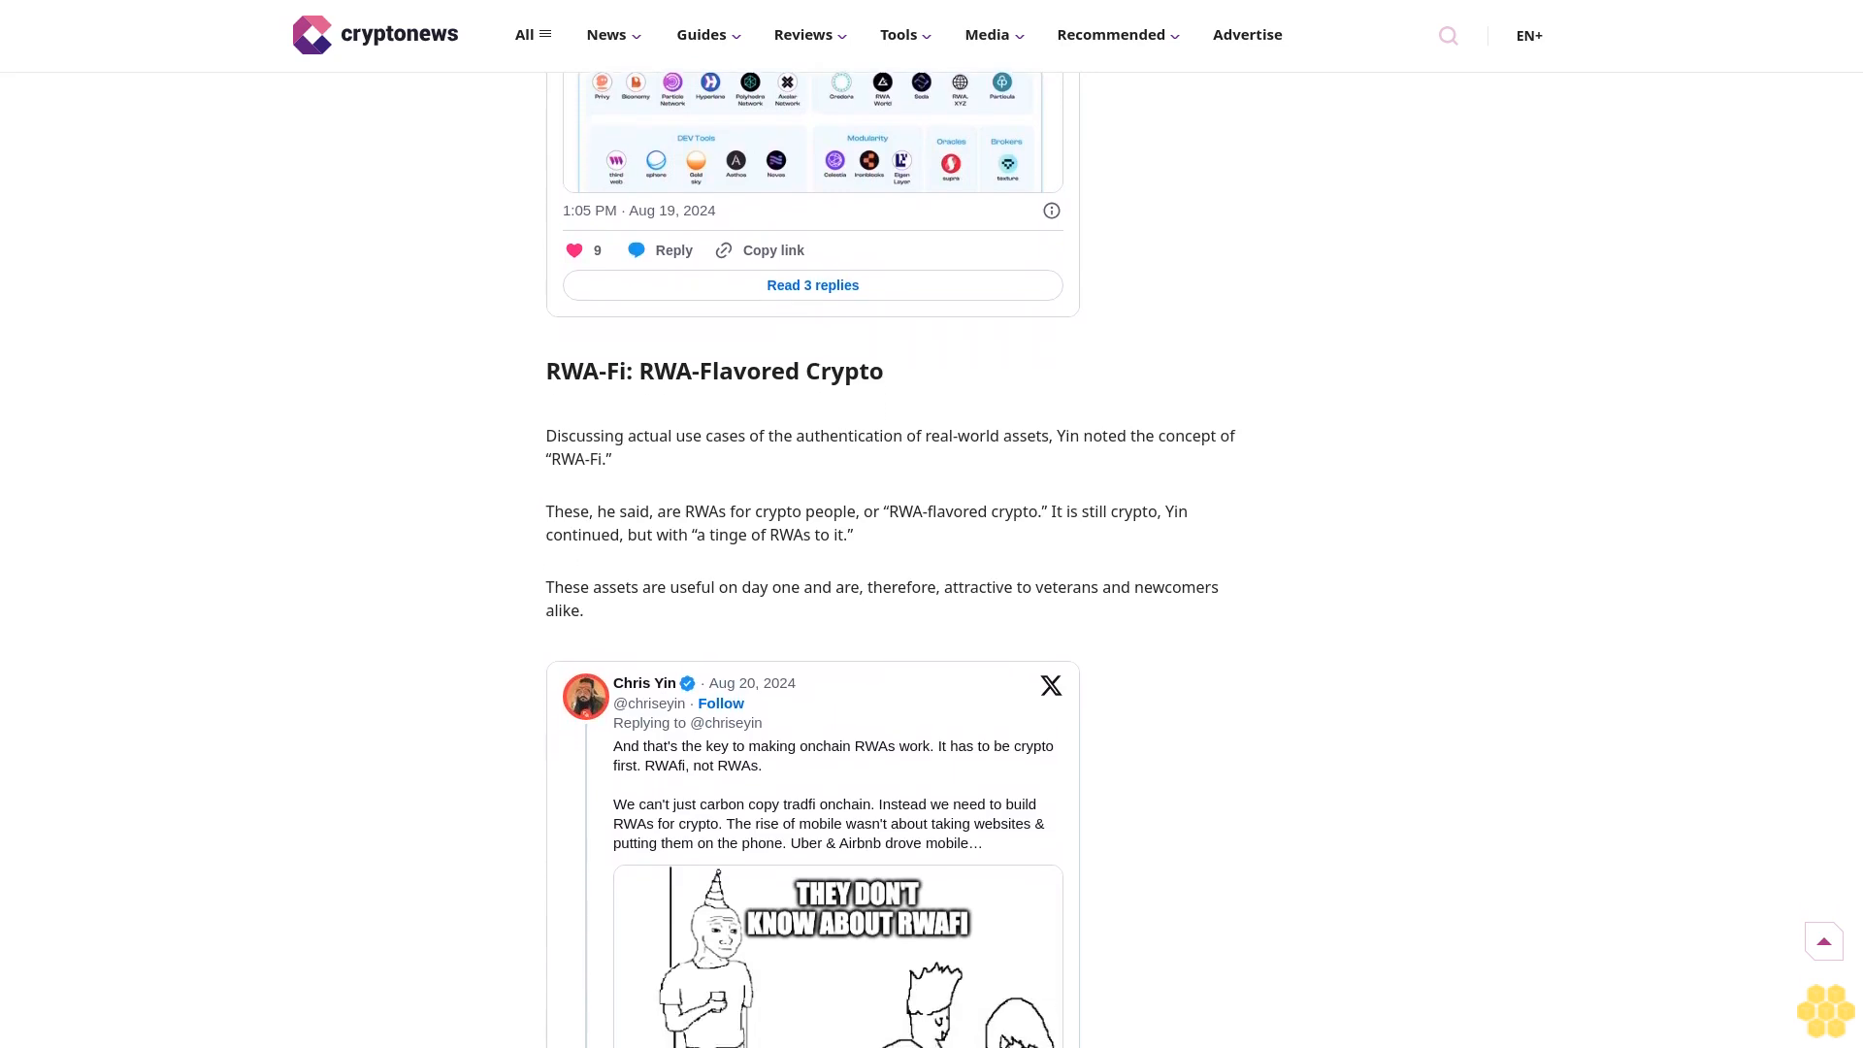
scroll(down, 3)
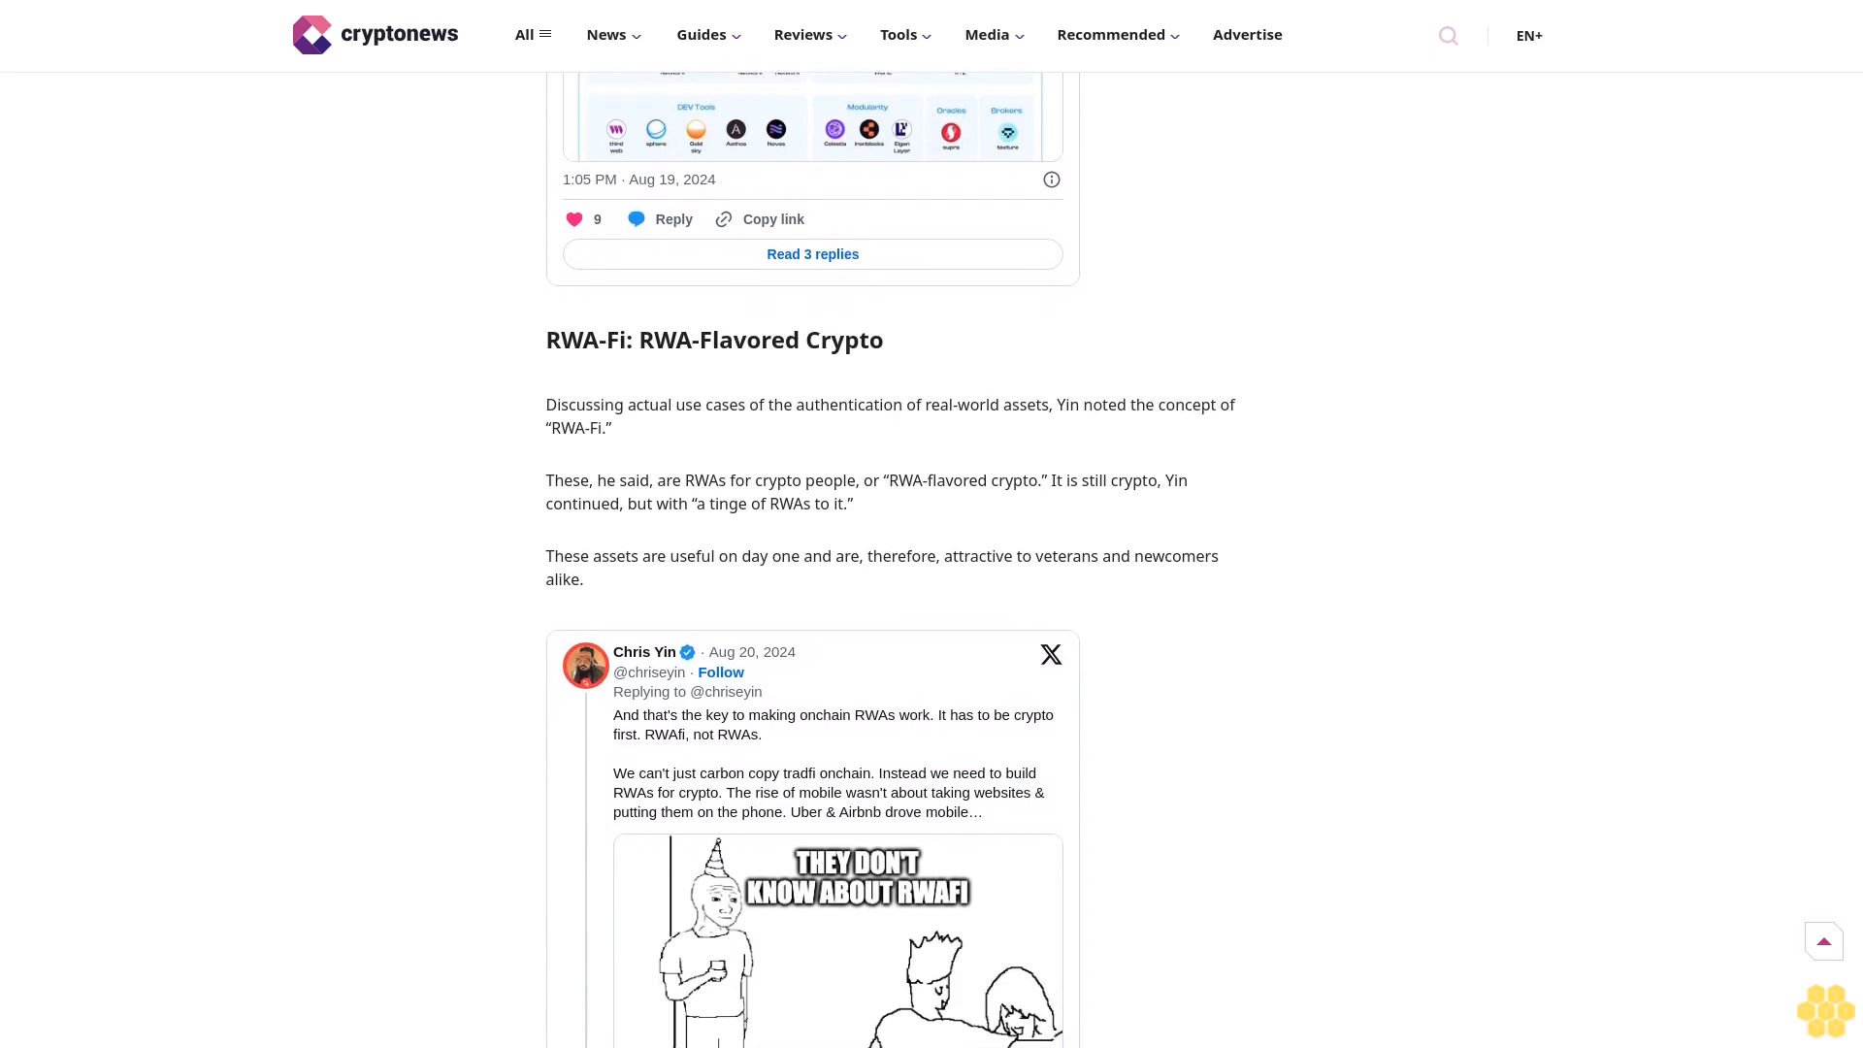
scroll(down, 3)
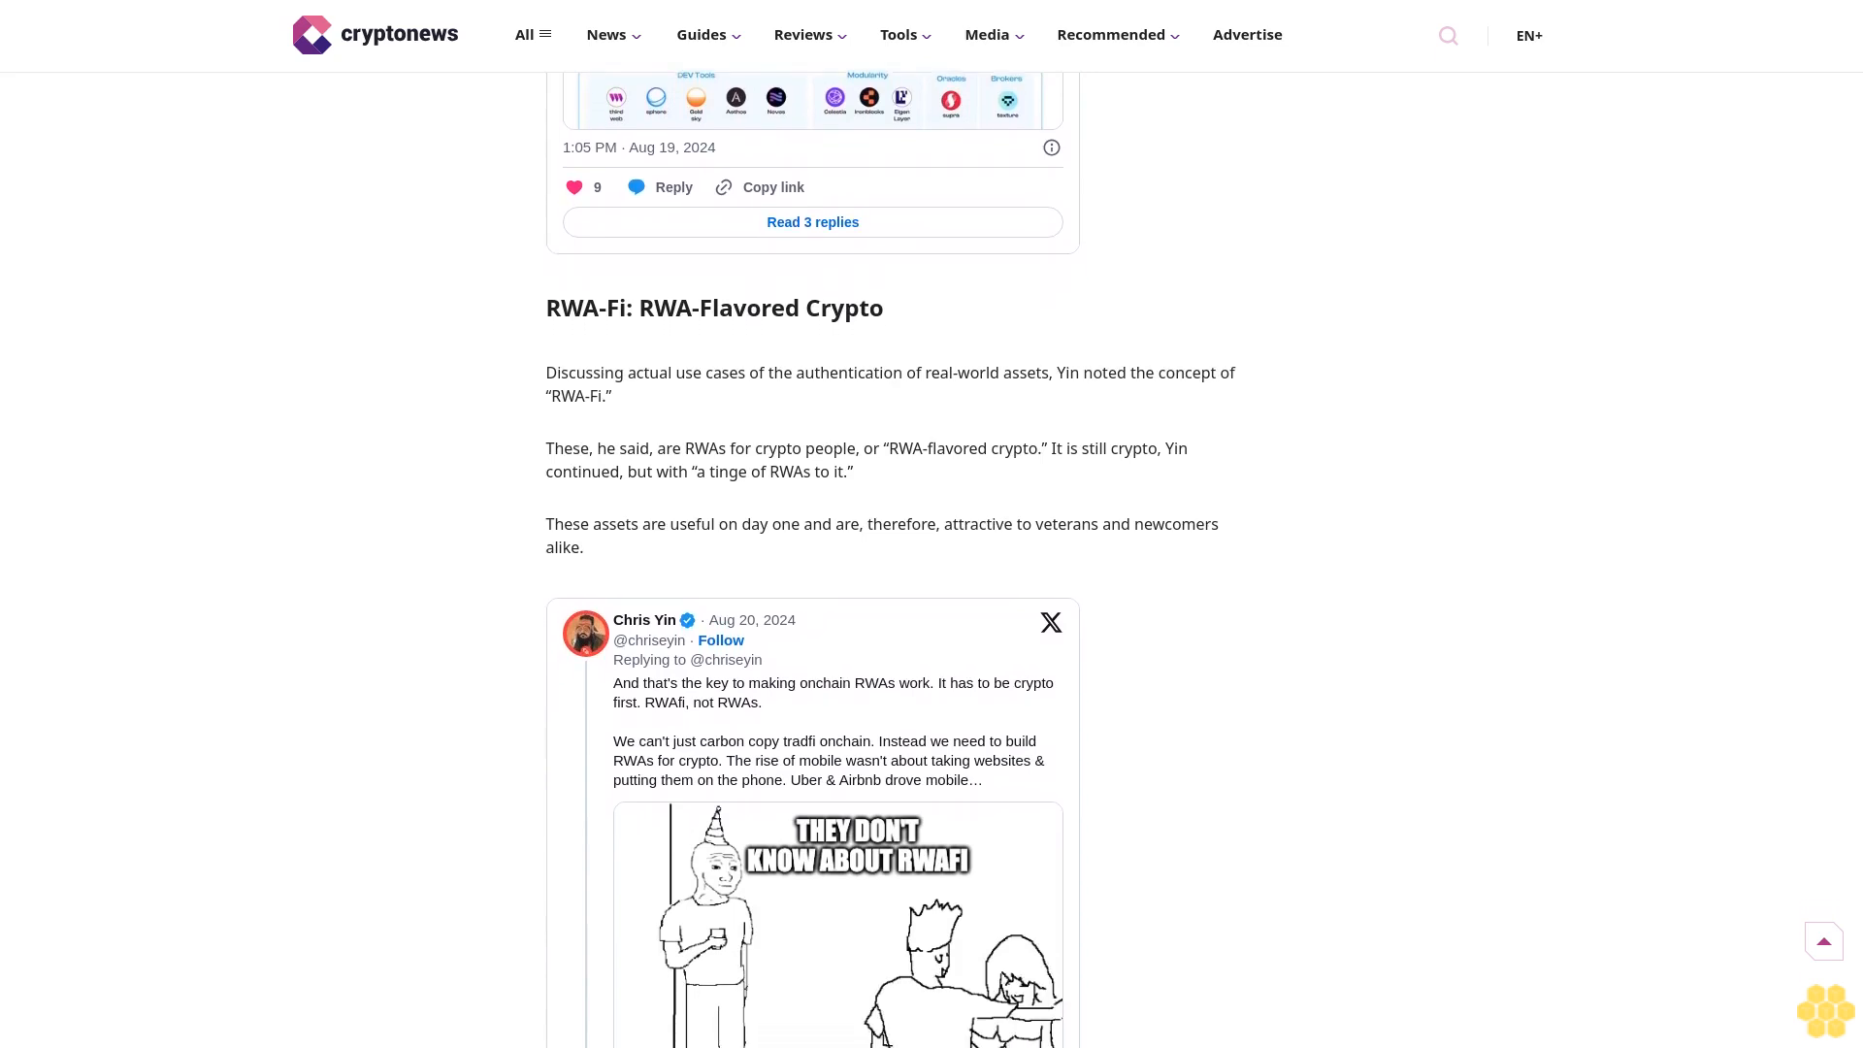
scroll(down, 3)
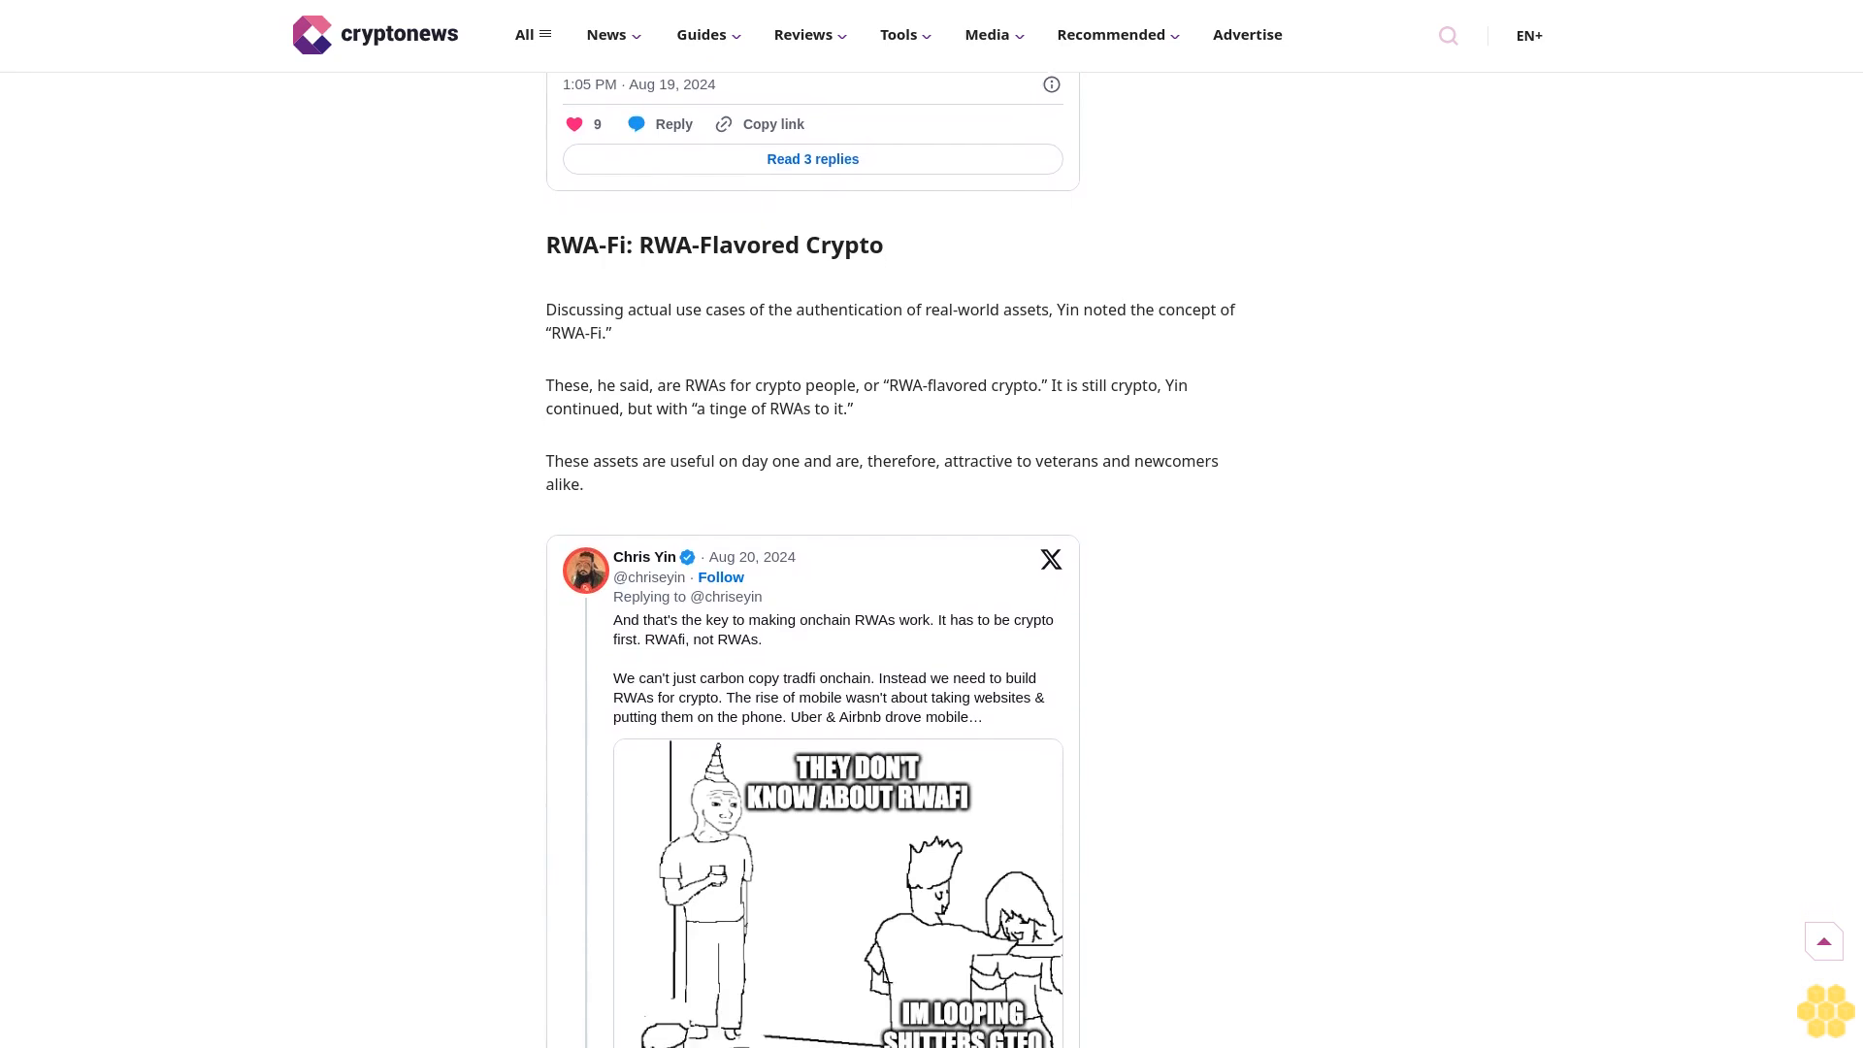
scroll(down, 3)
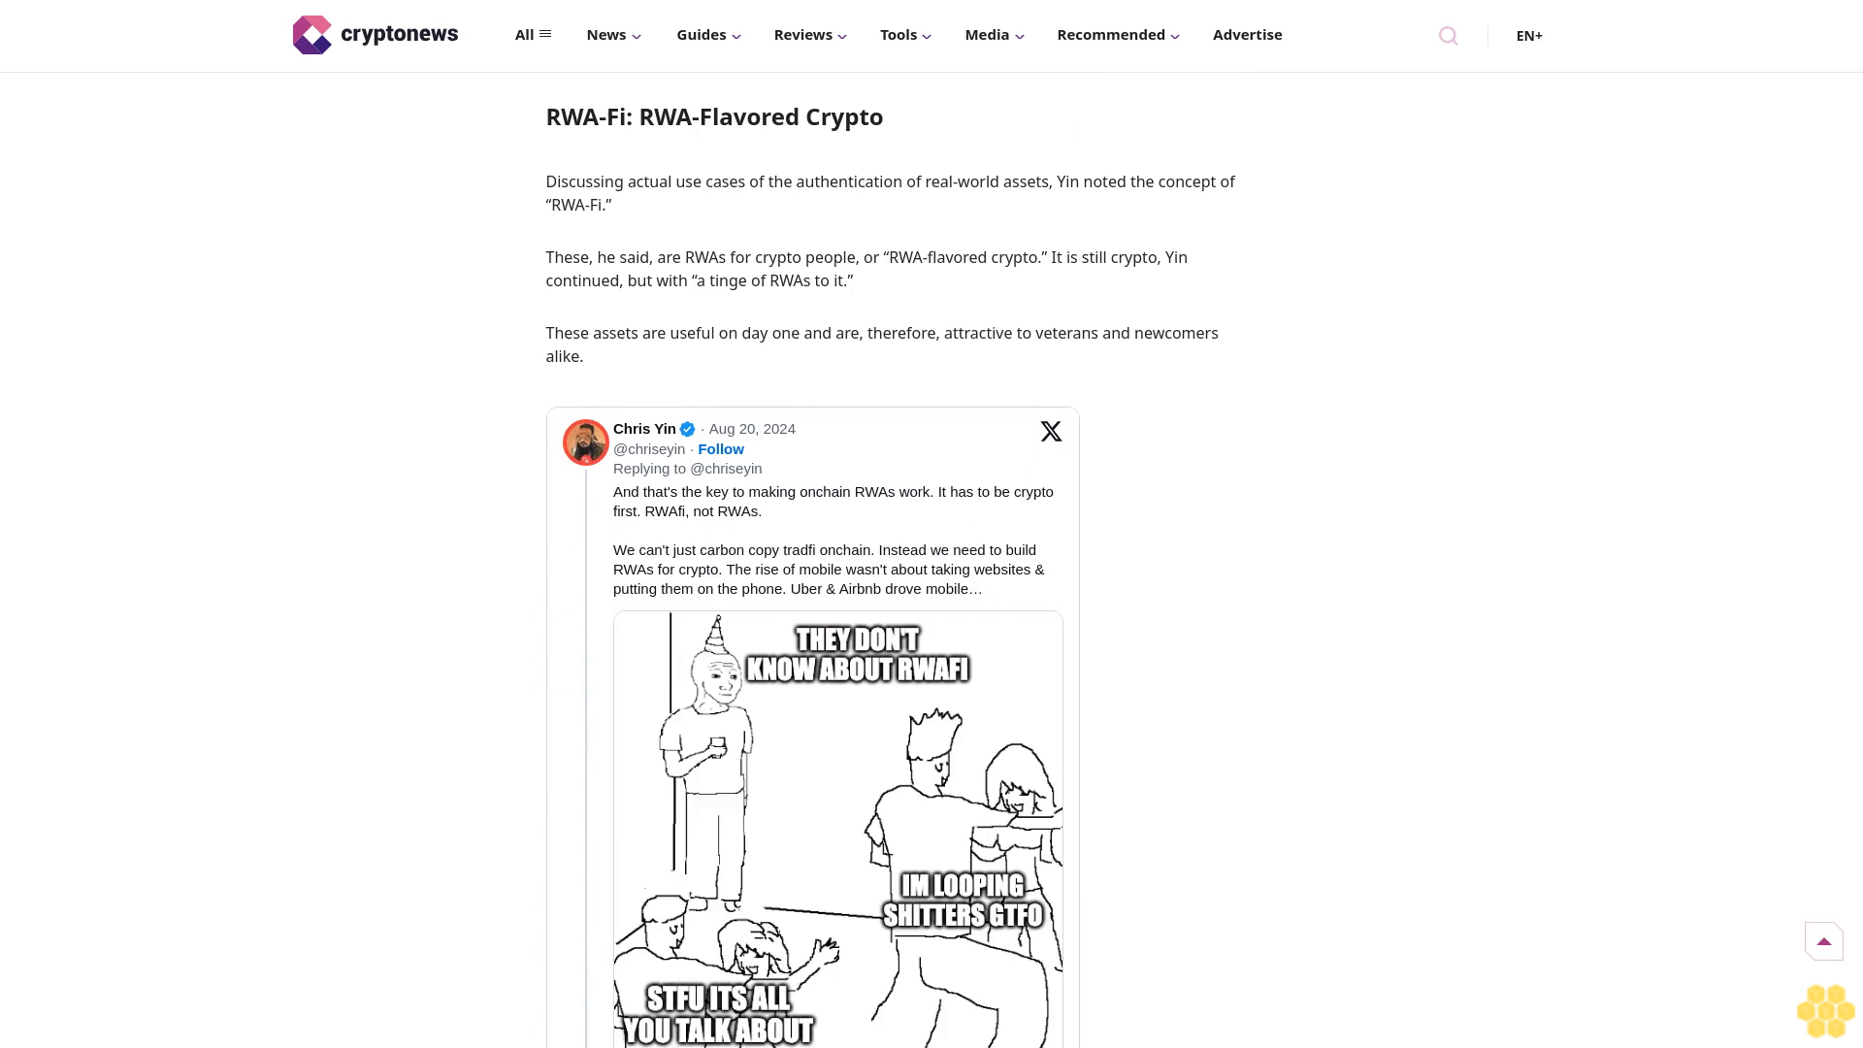
scroll(down, 3)
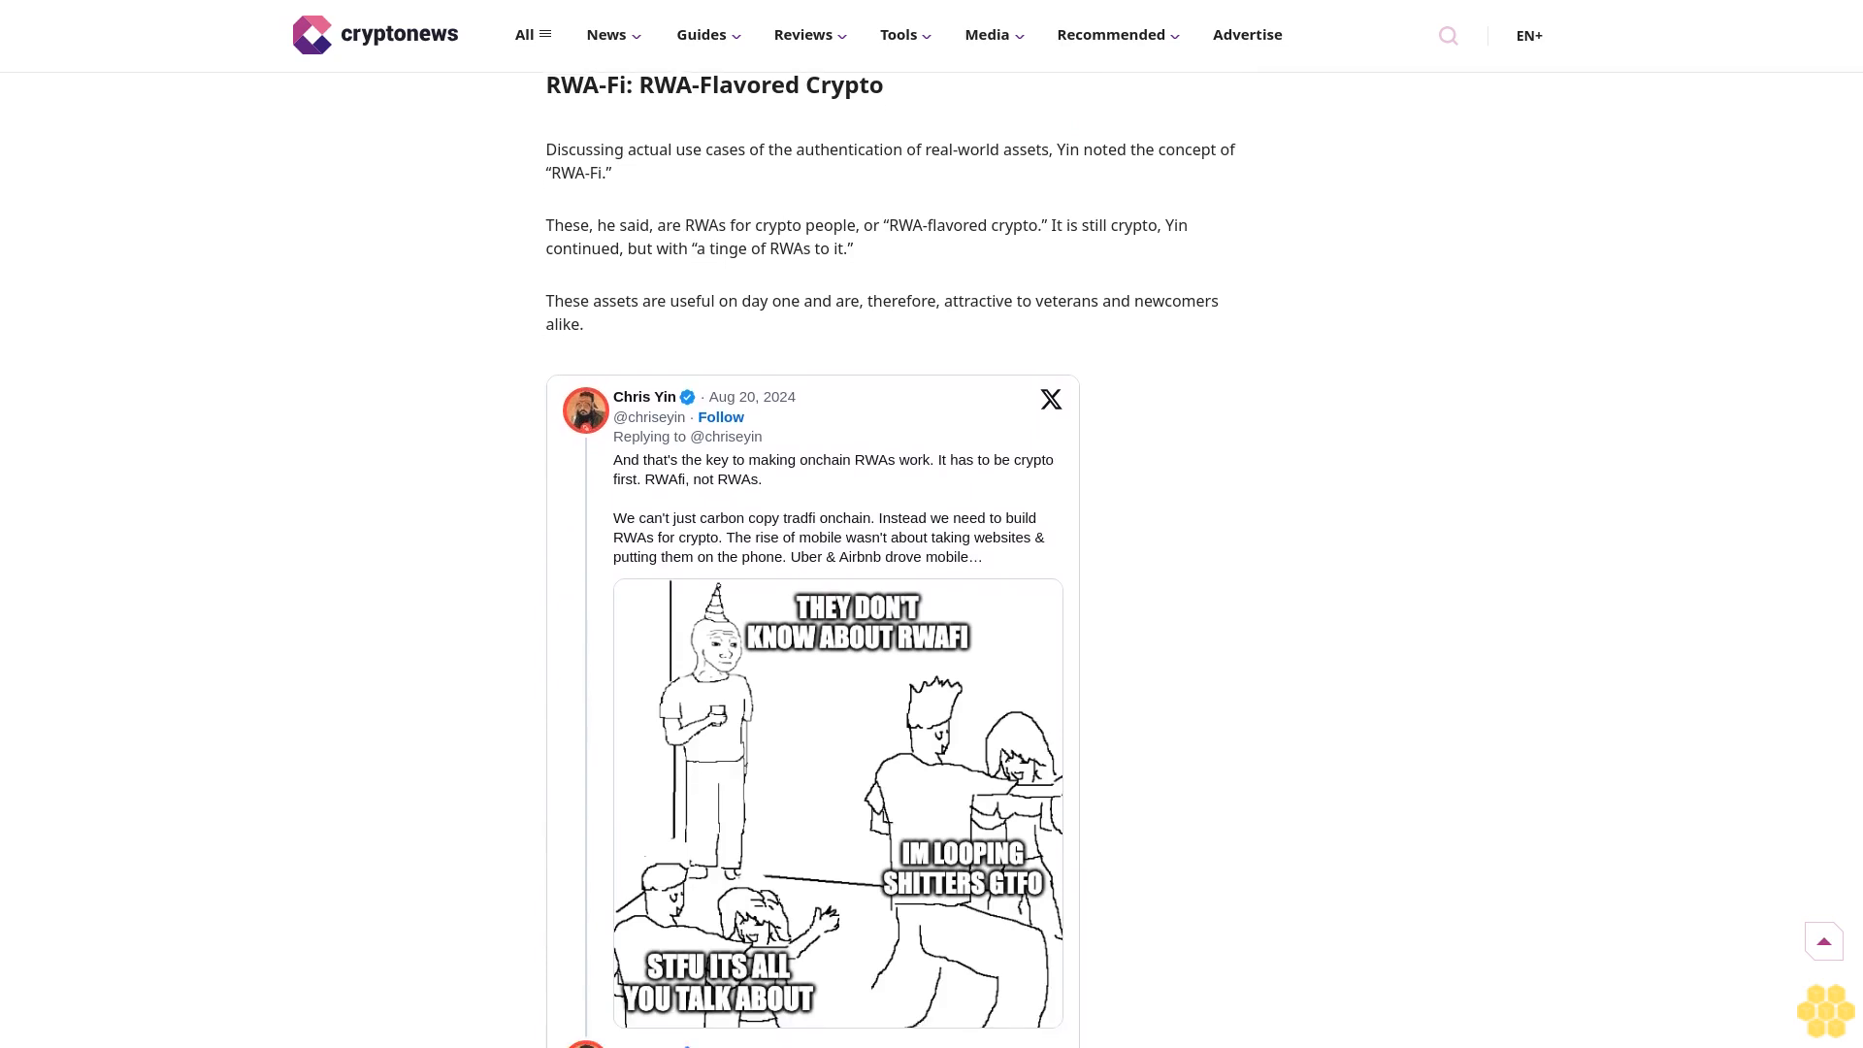
scroll(down, 3)
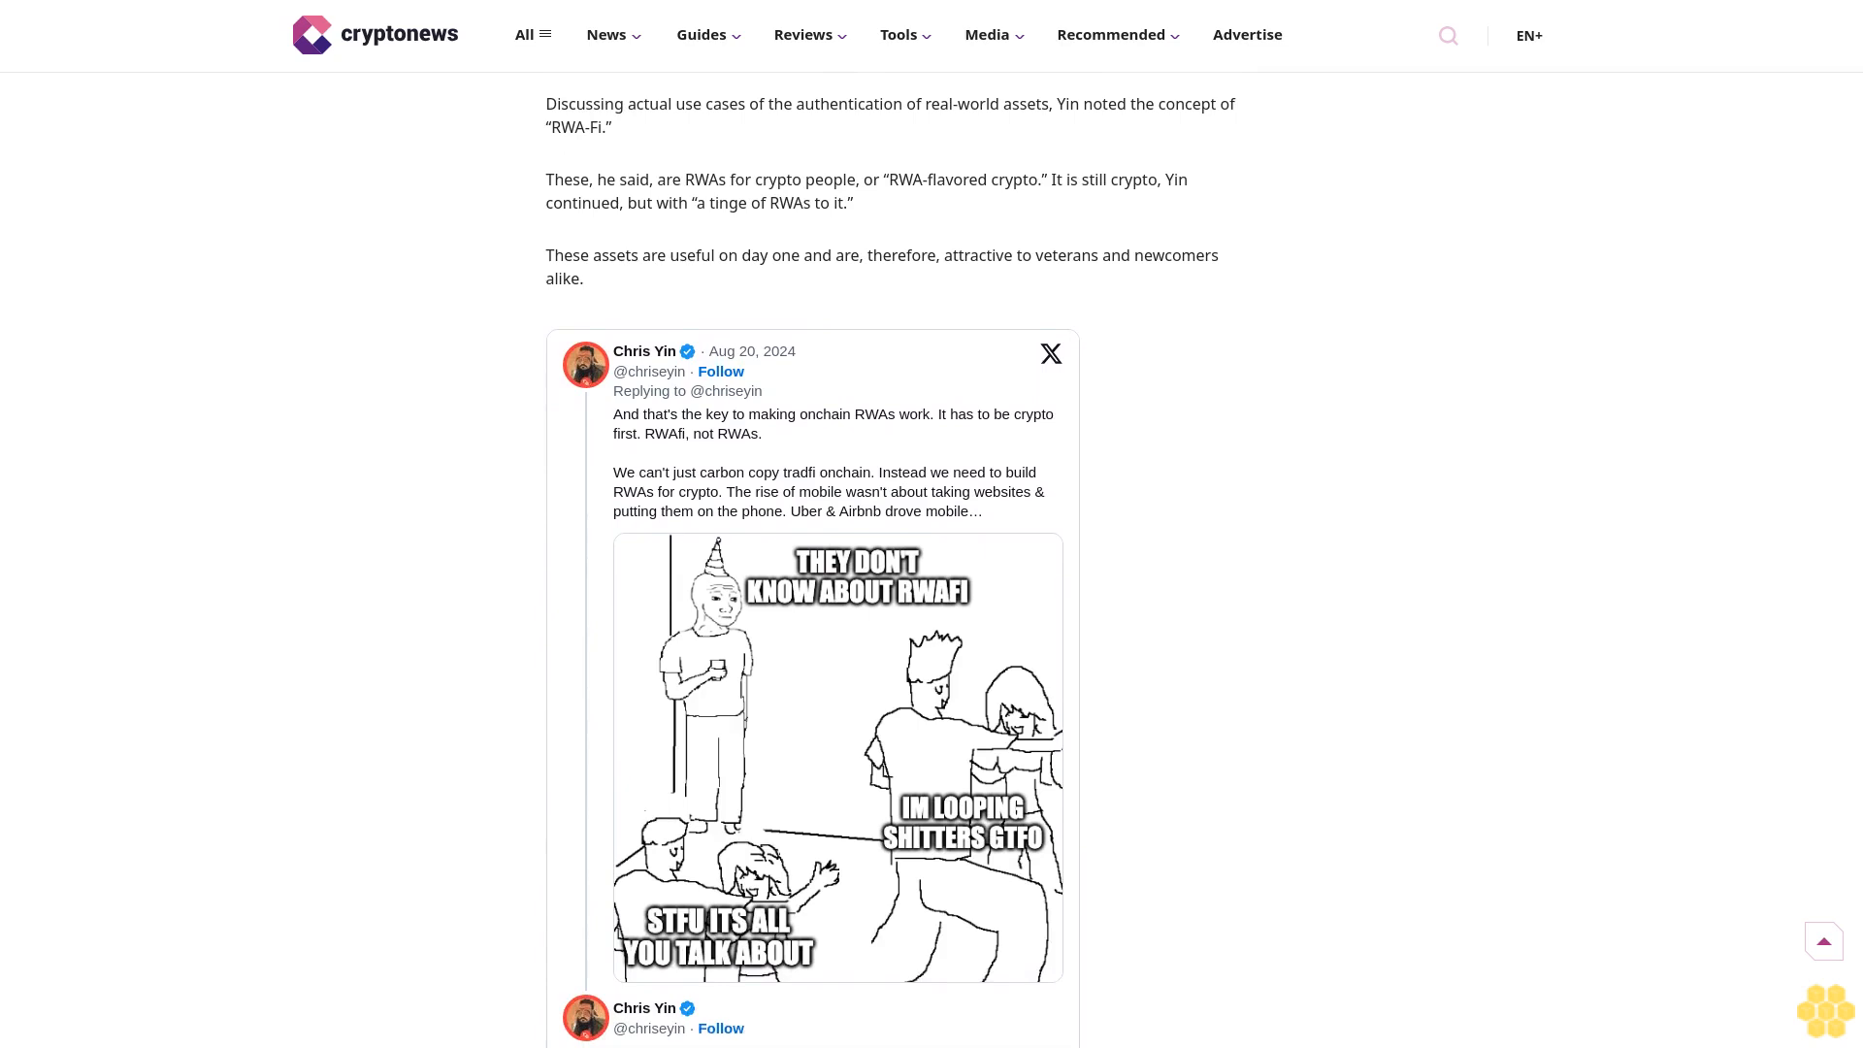
scroll(down, 3)
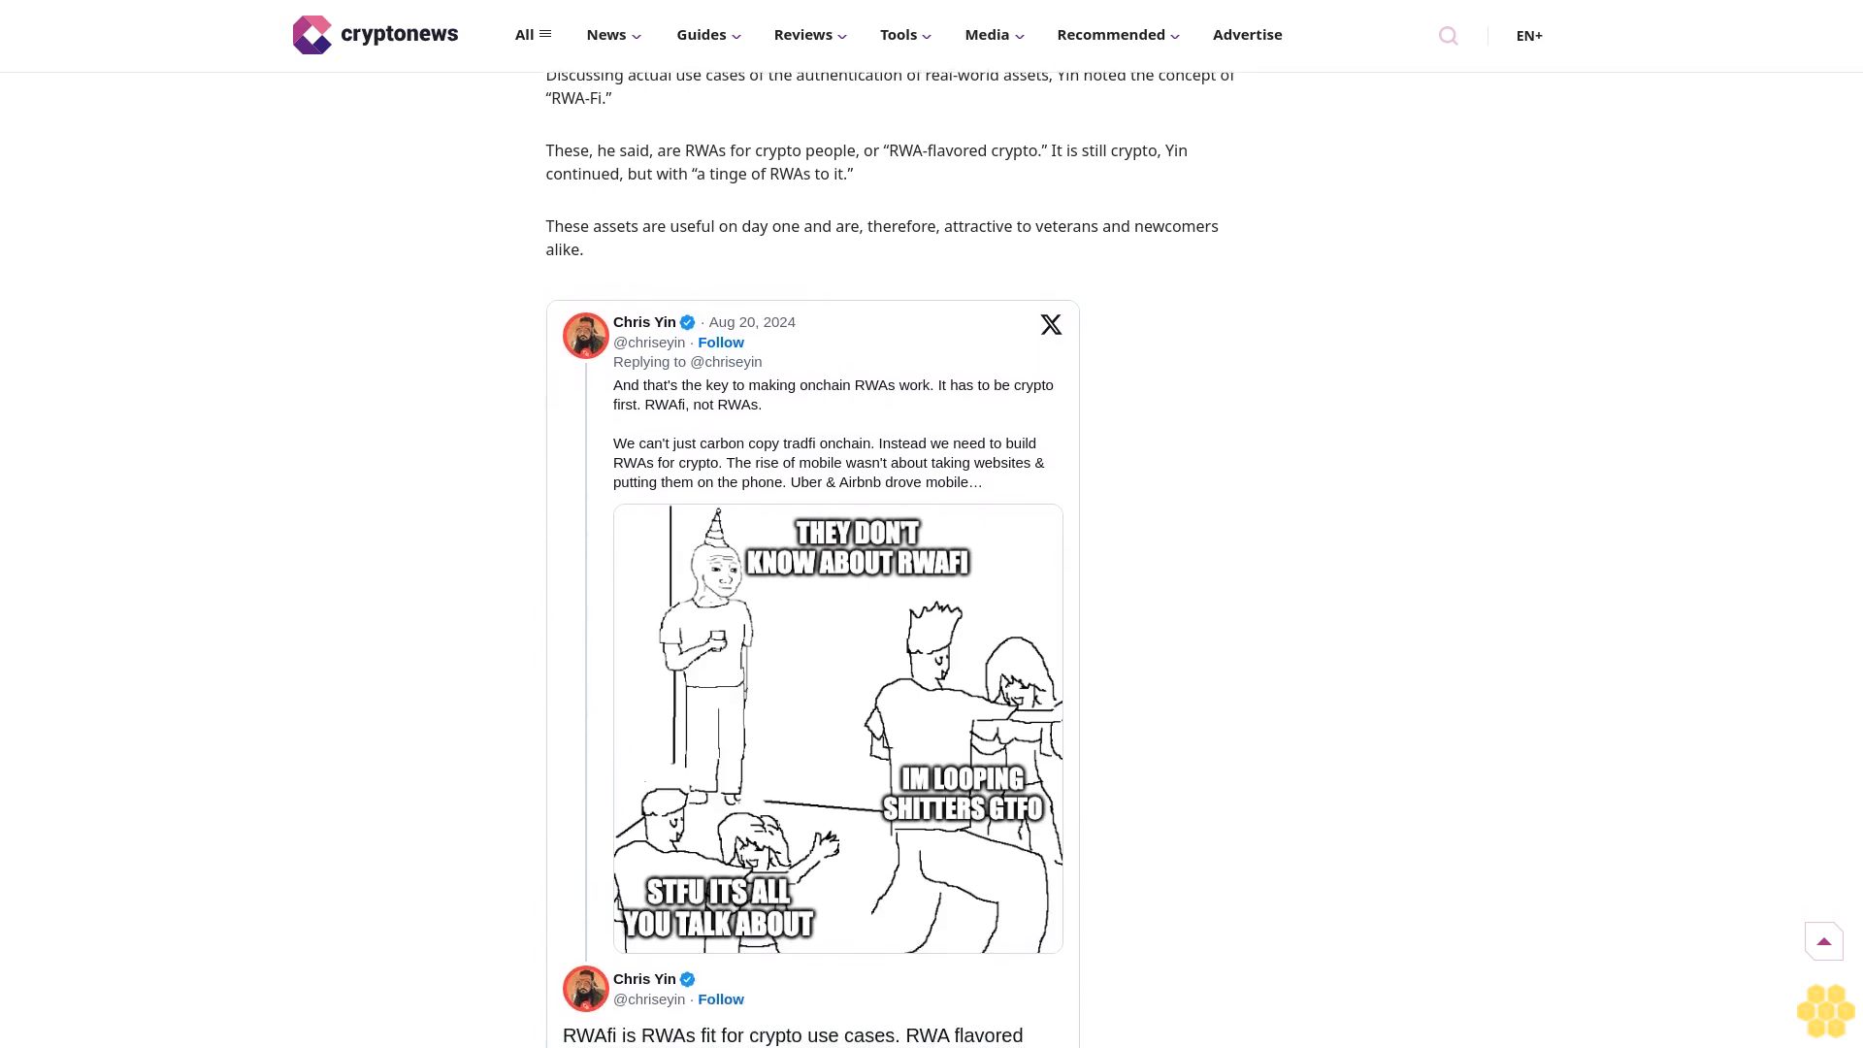
scroll(down, 3)
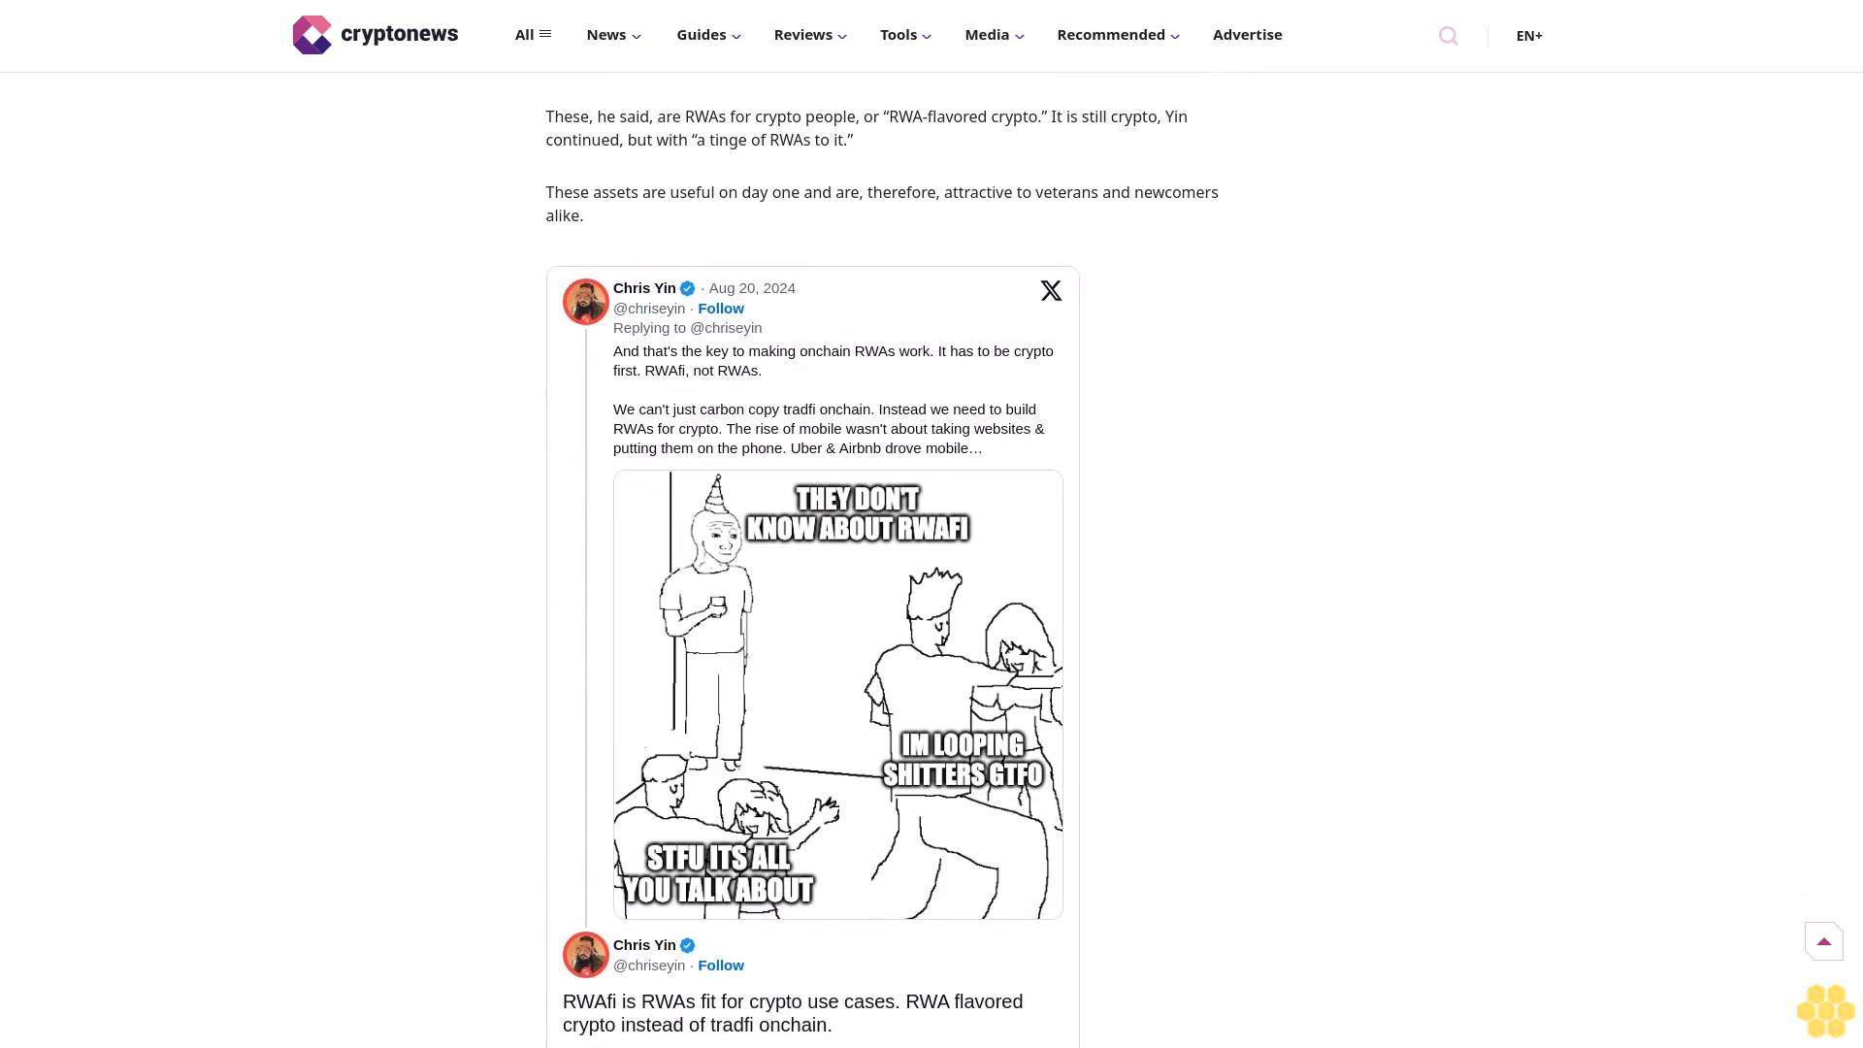
scroll(down, 3)
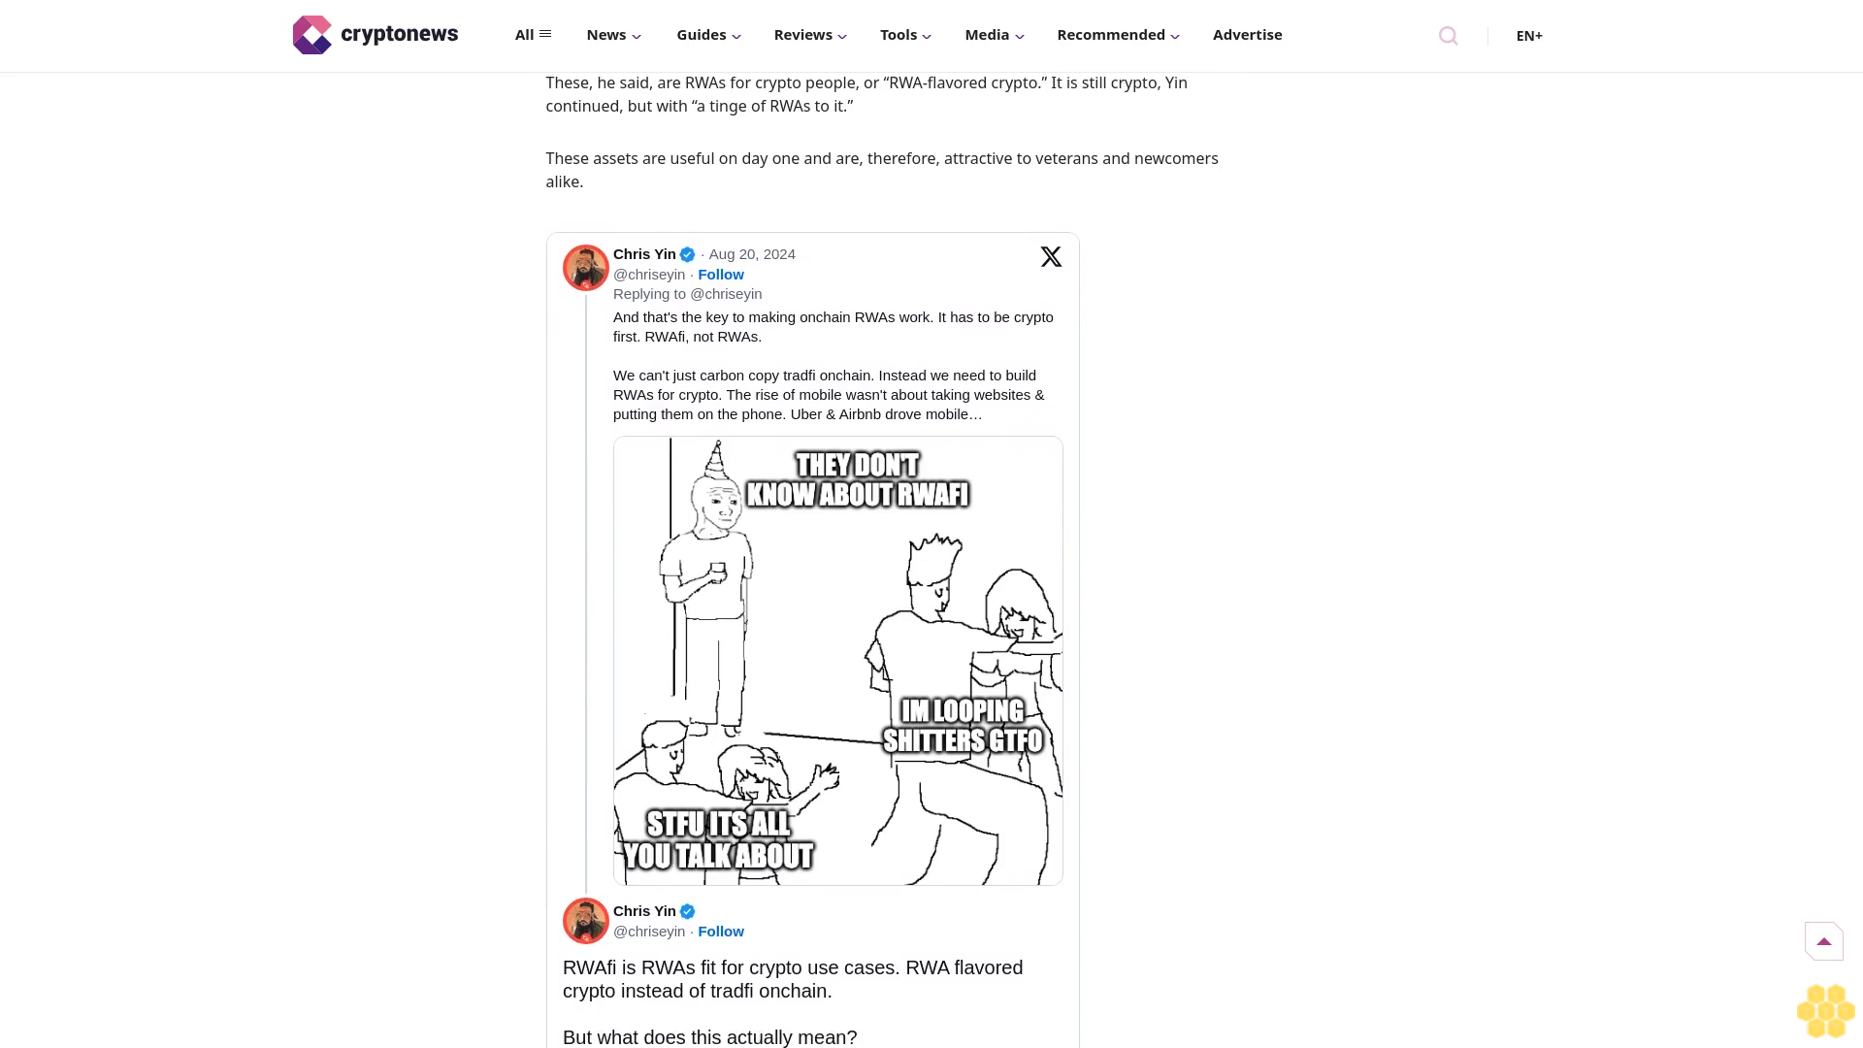
scroll(down, 3)
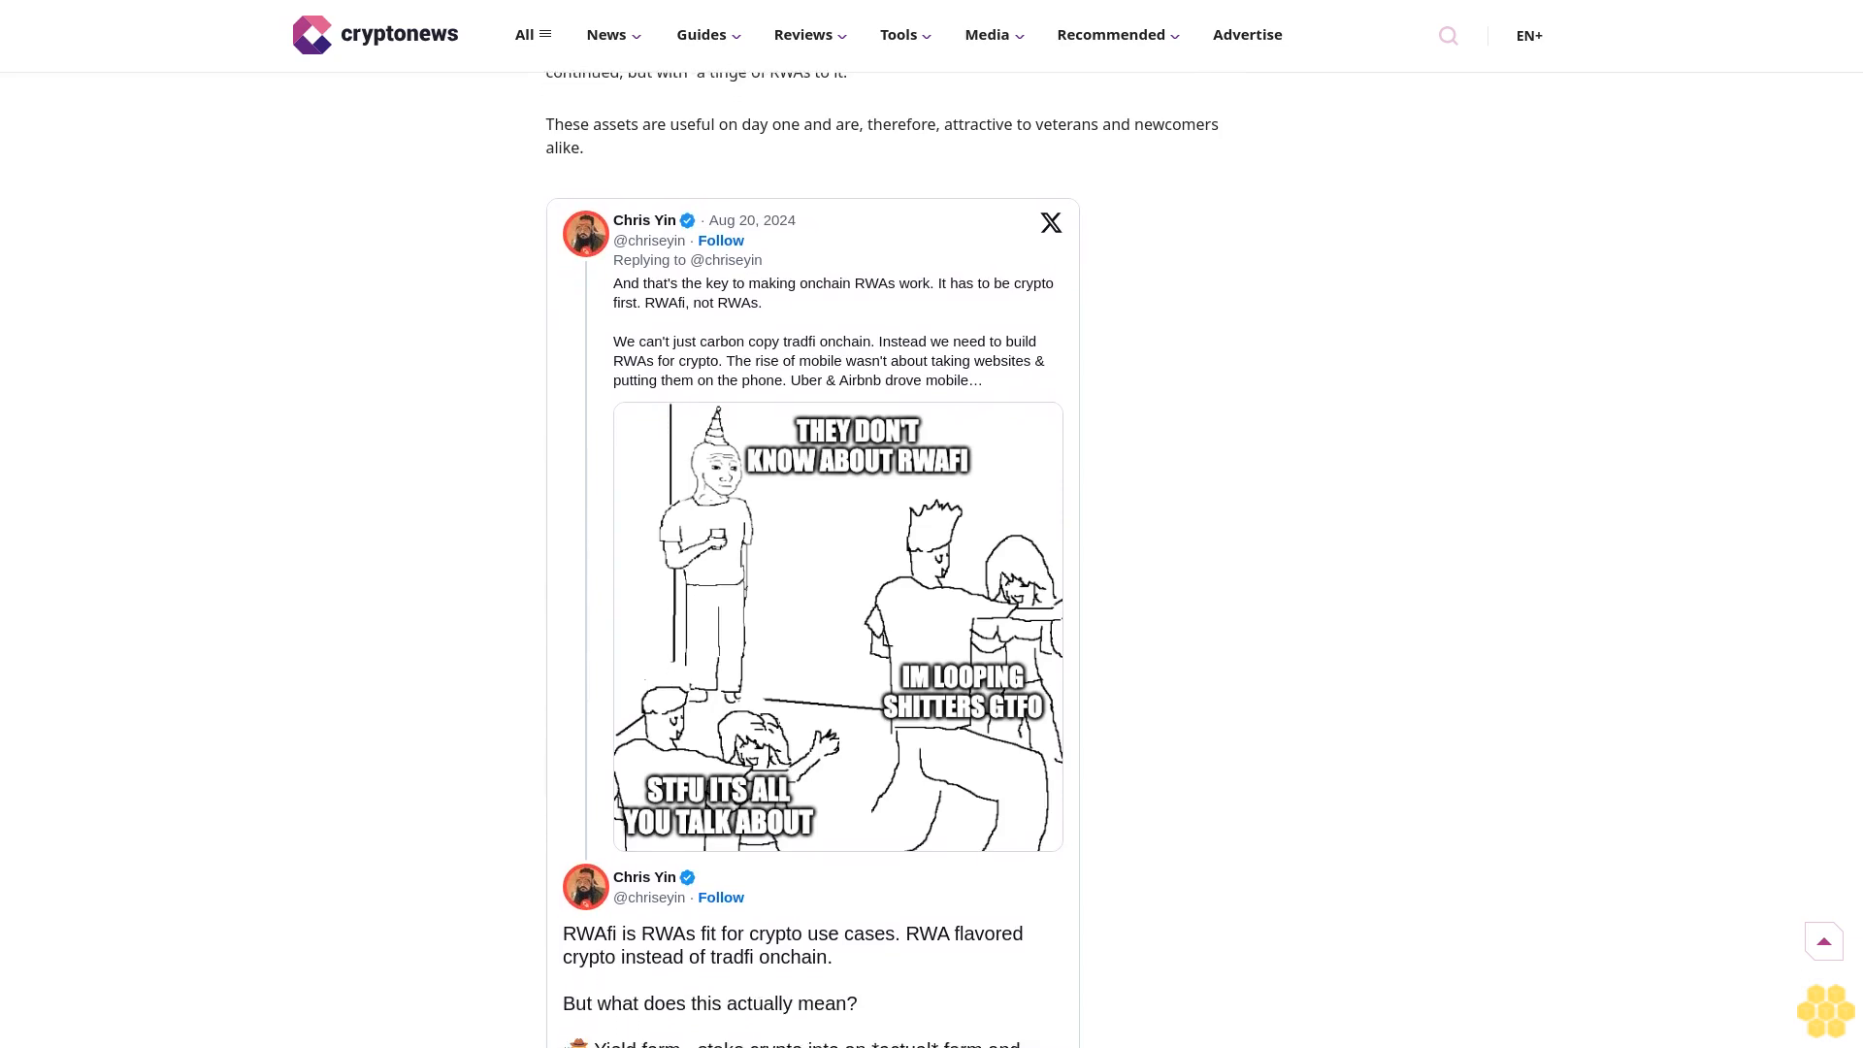
scroll(down, 3)
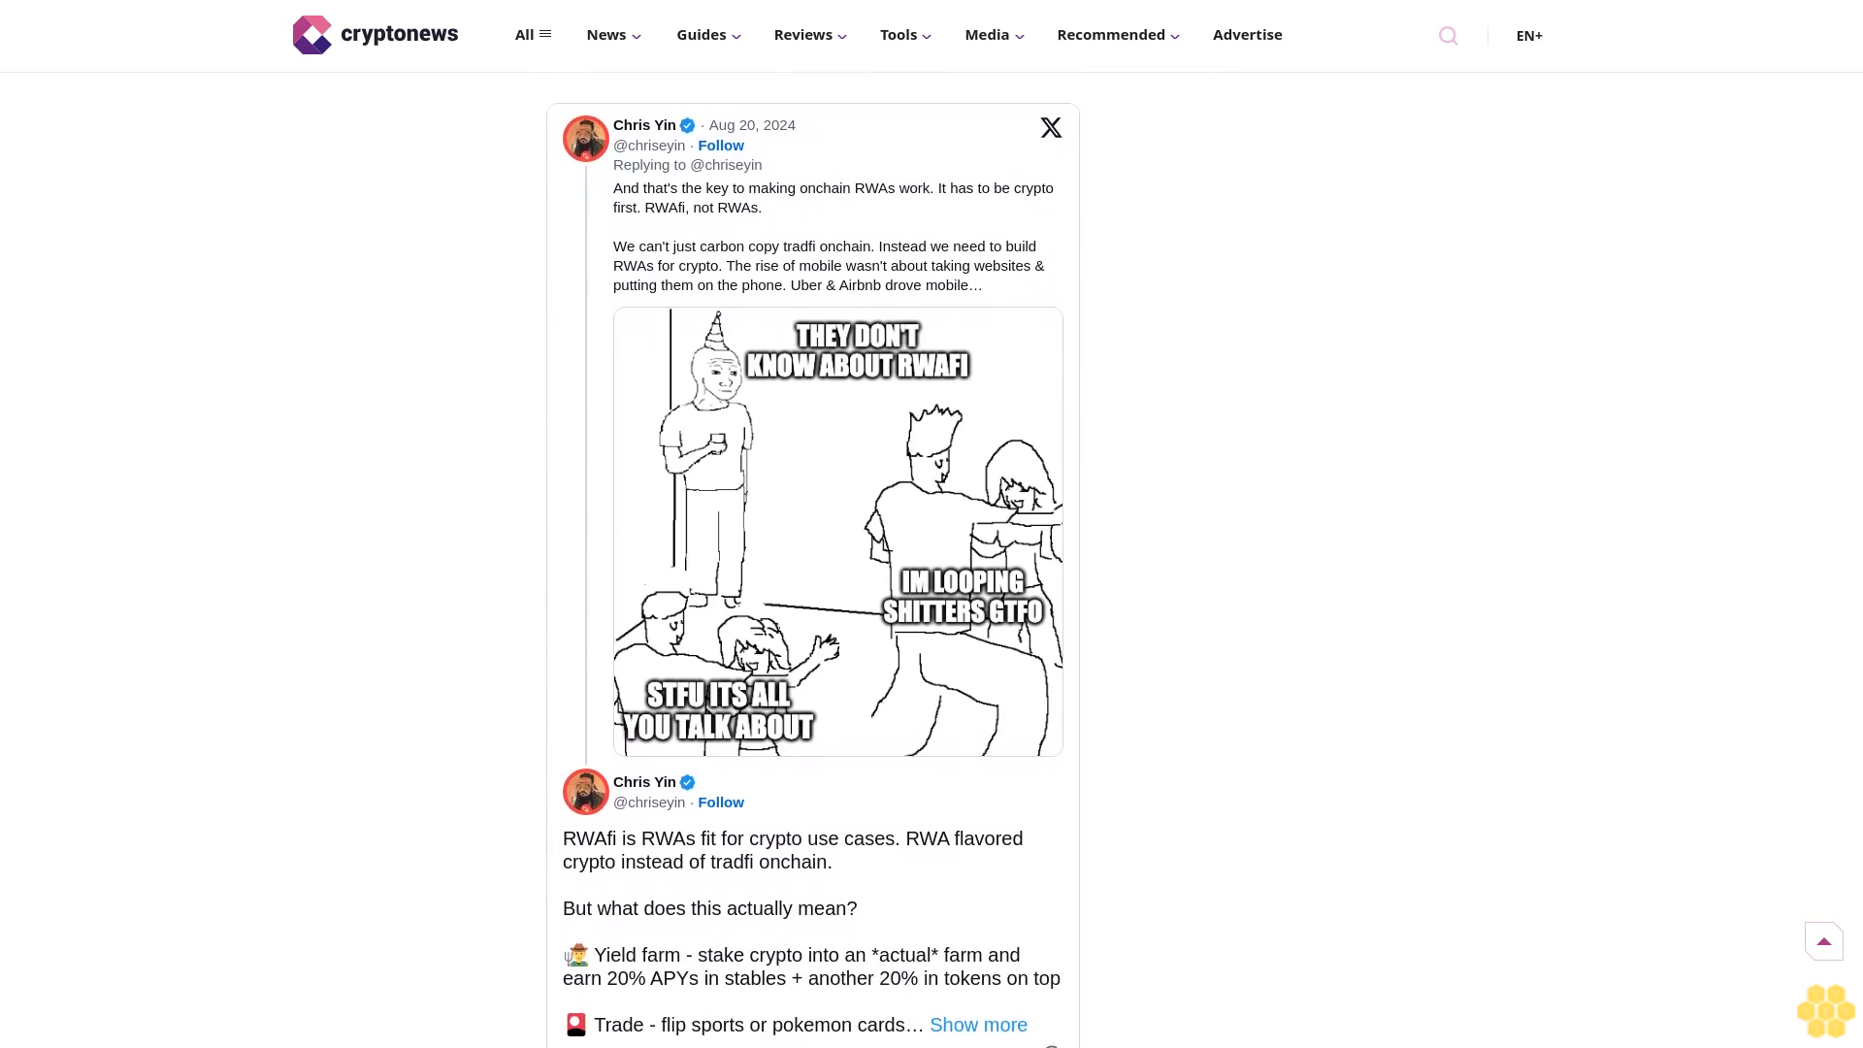
scroll(down, 3)
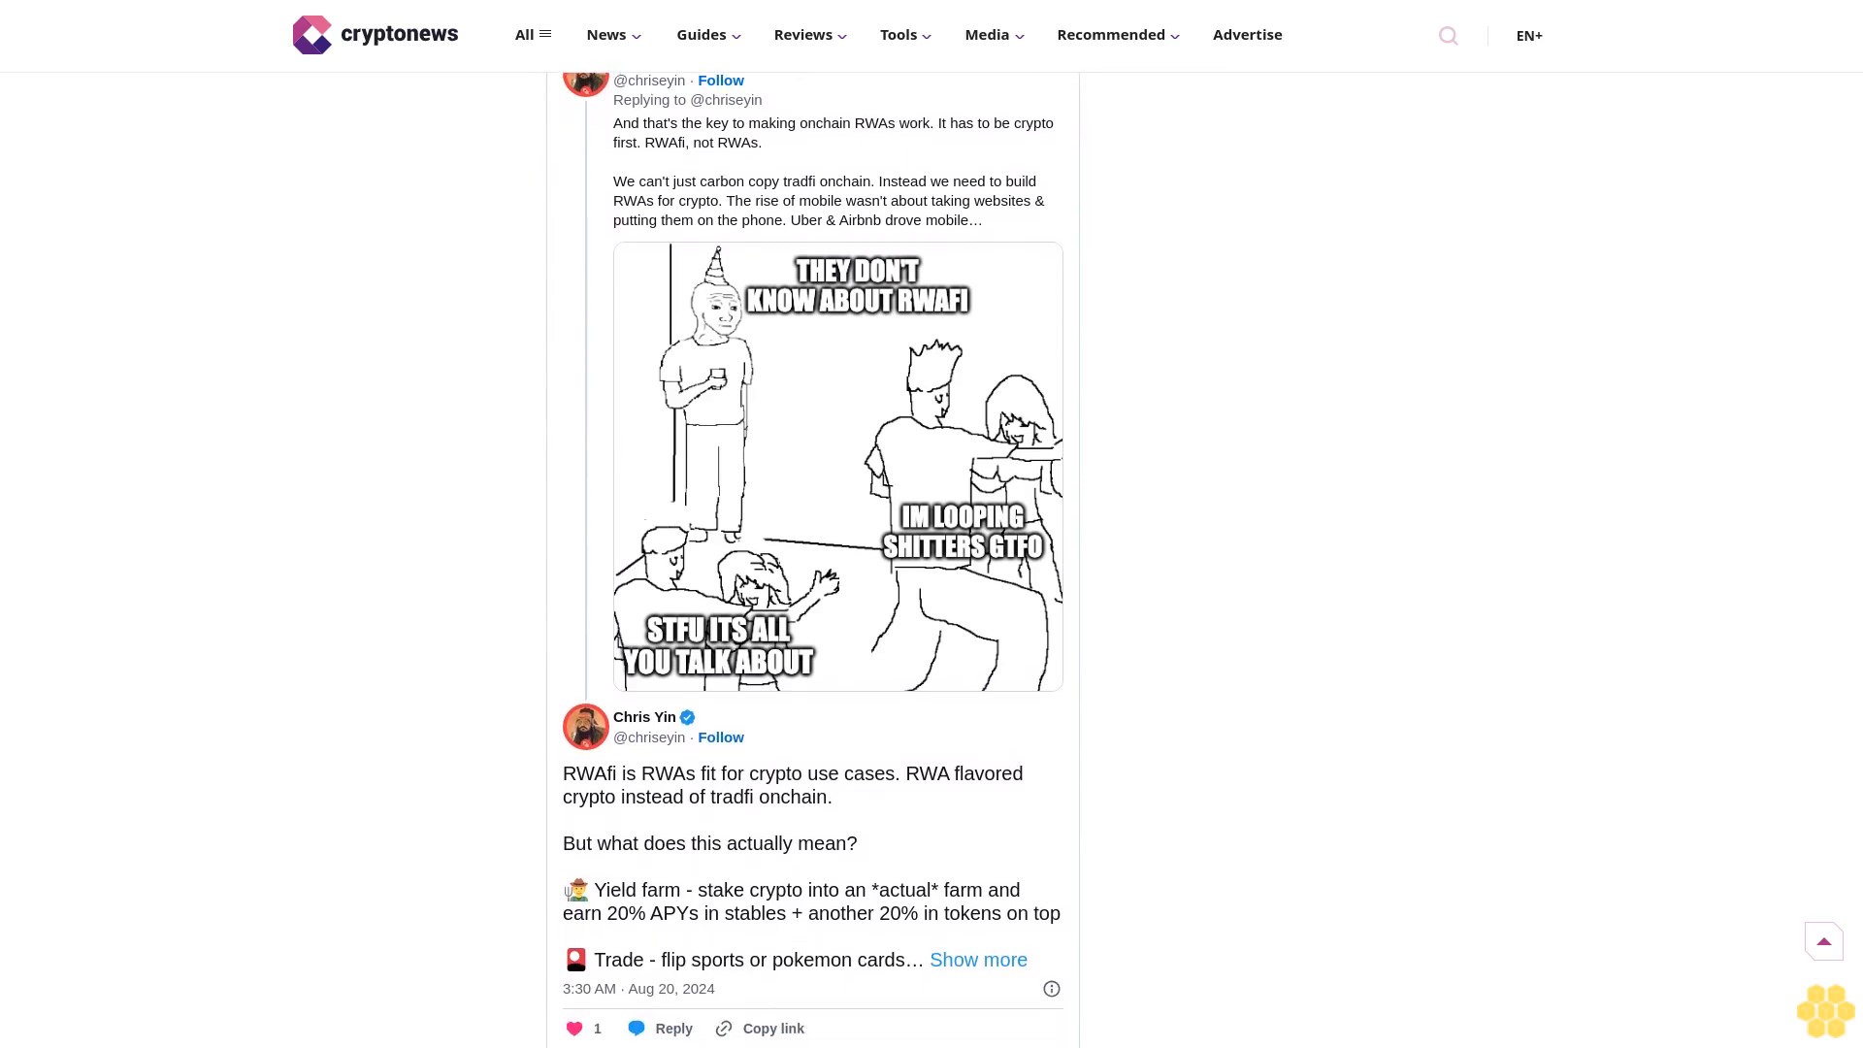
scroll(down, 3)
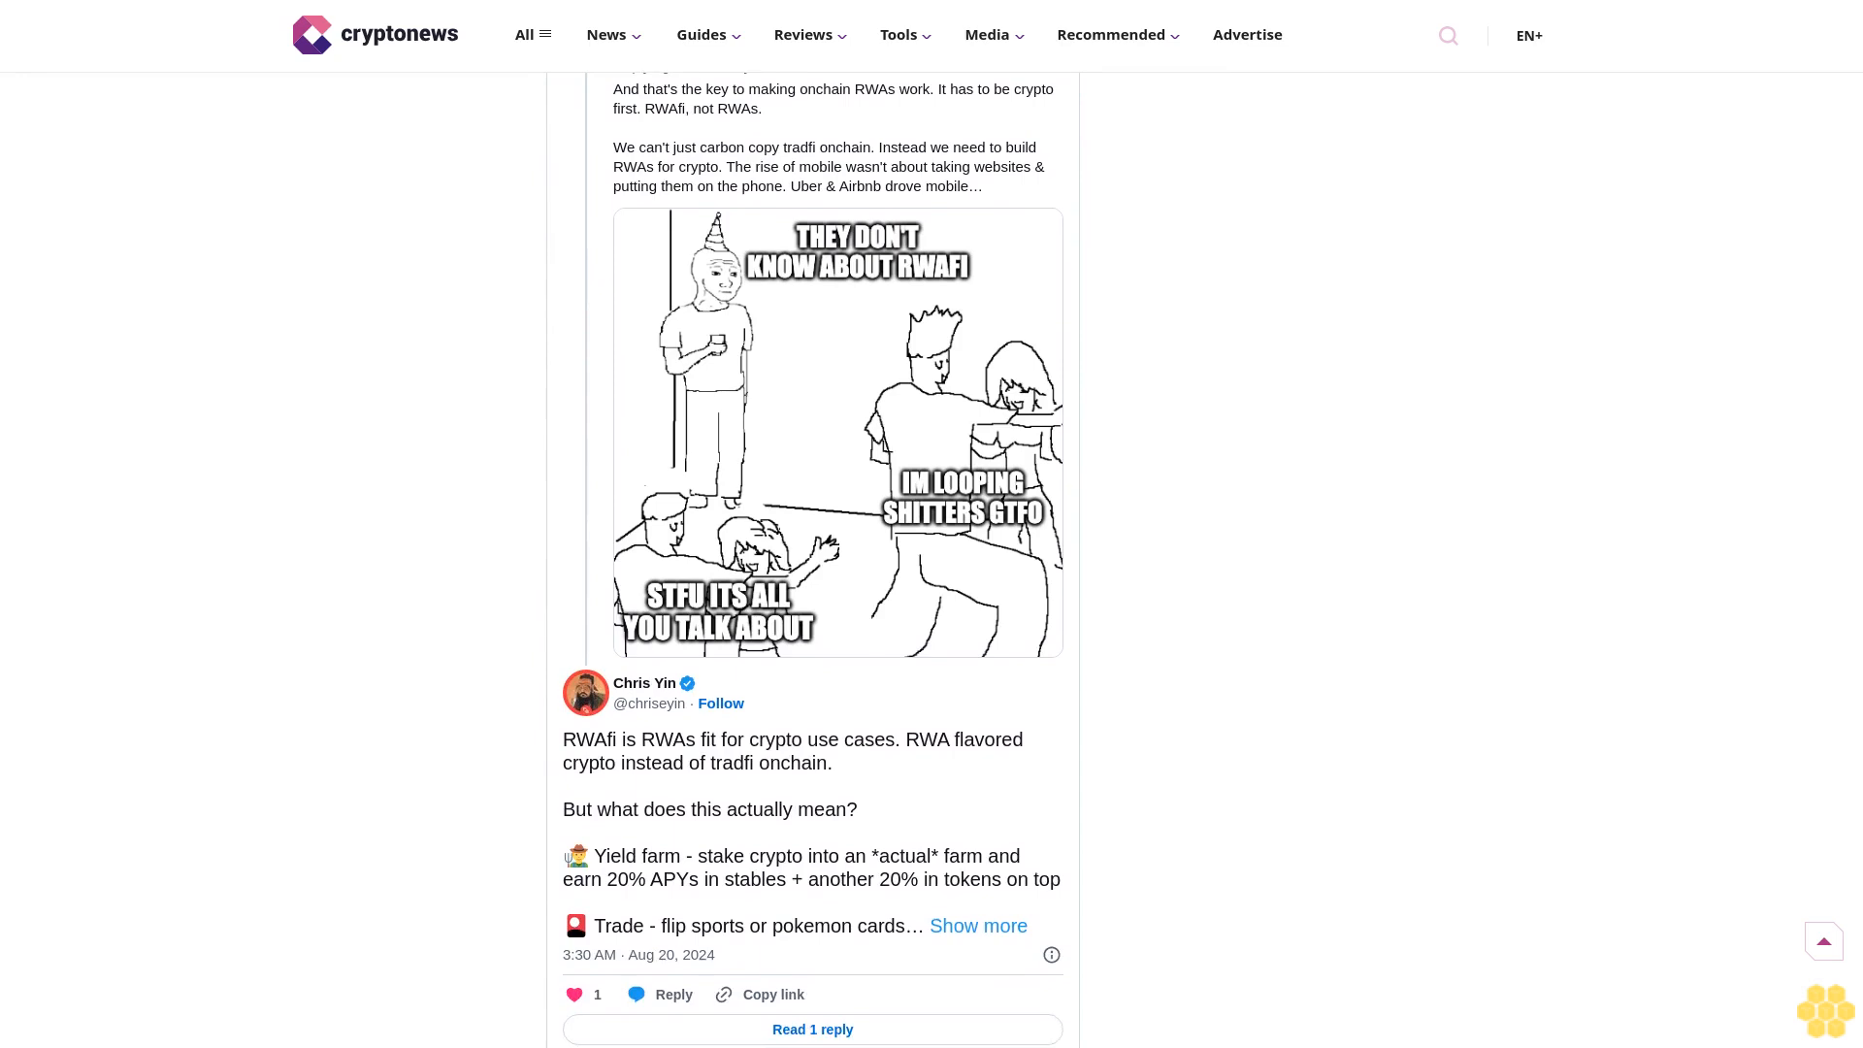
scroll(down, 3)
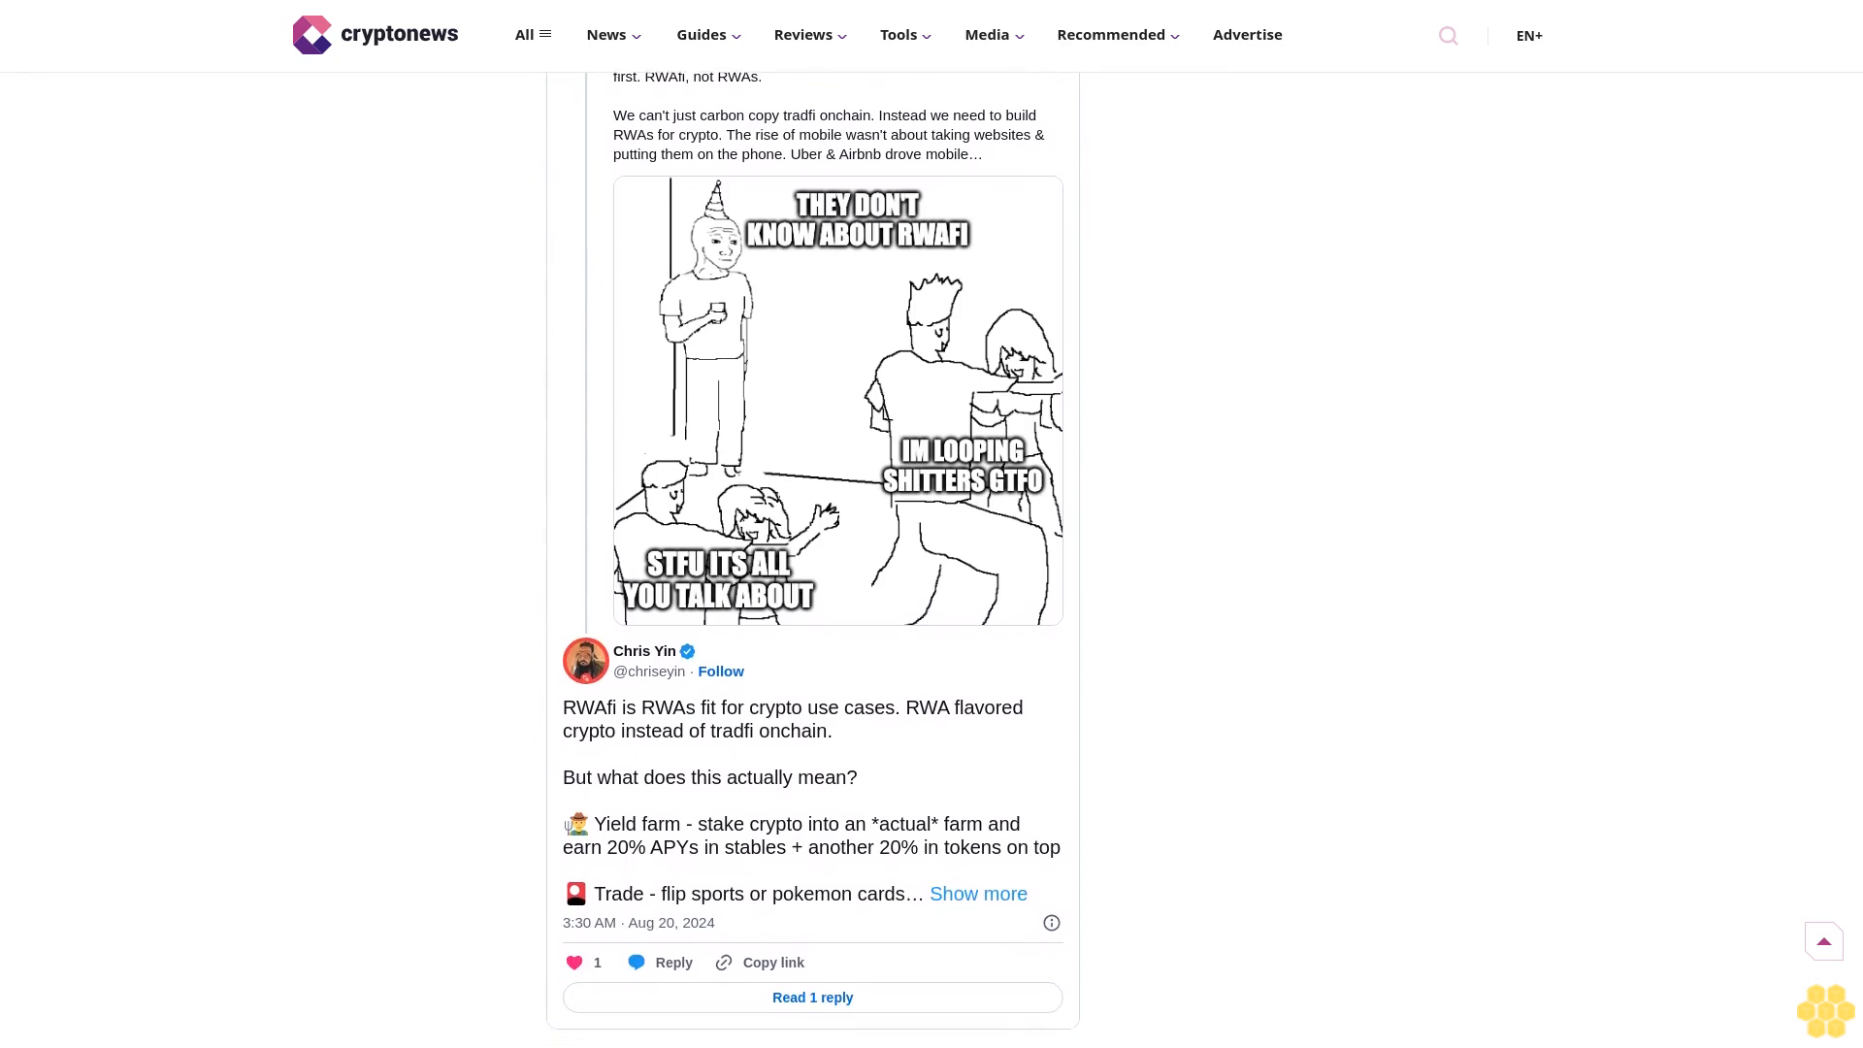
scroll(down, 3)
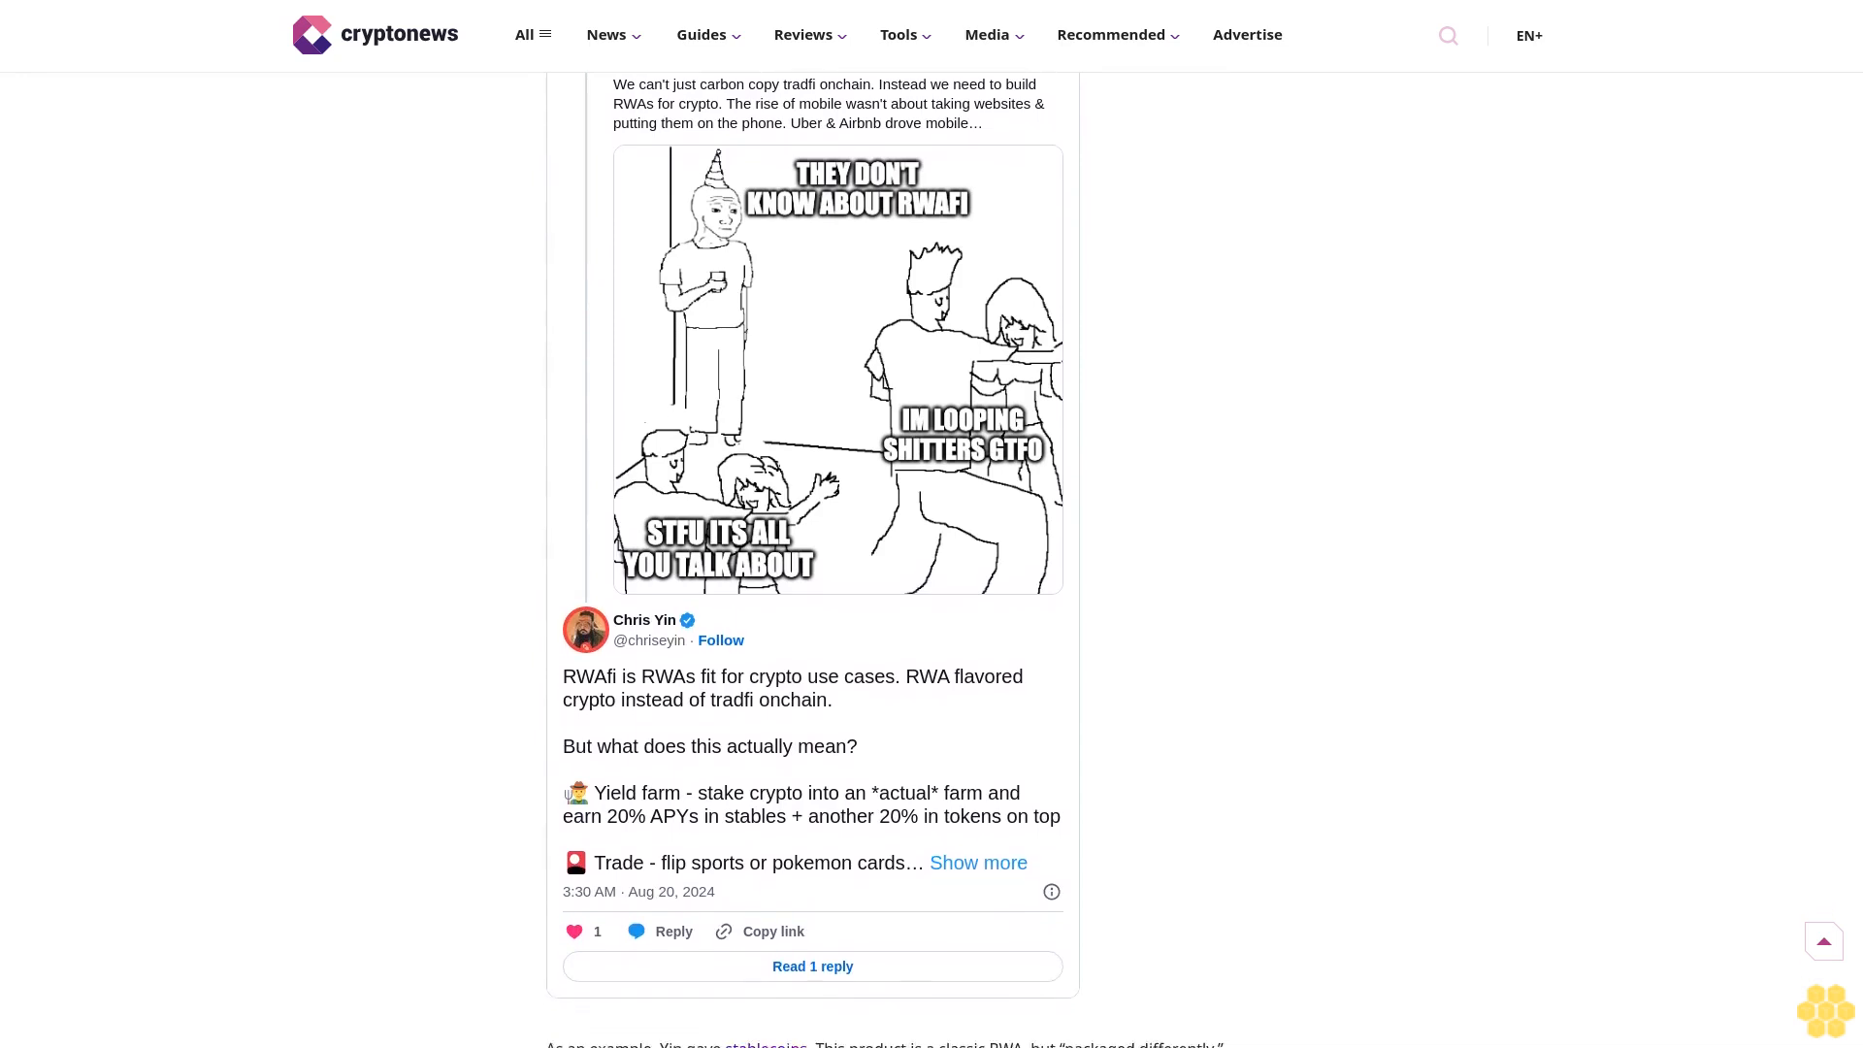
scroll(down, 3)
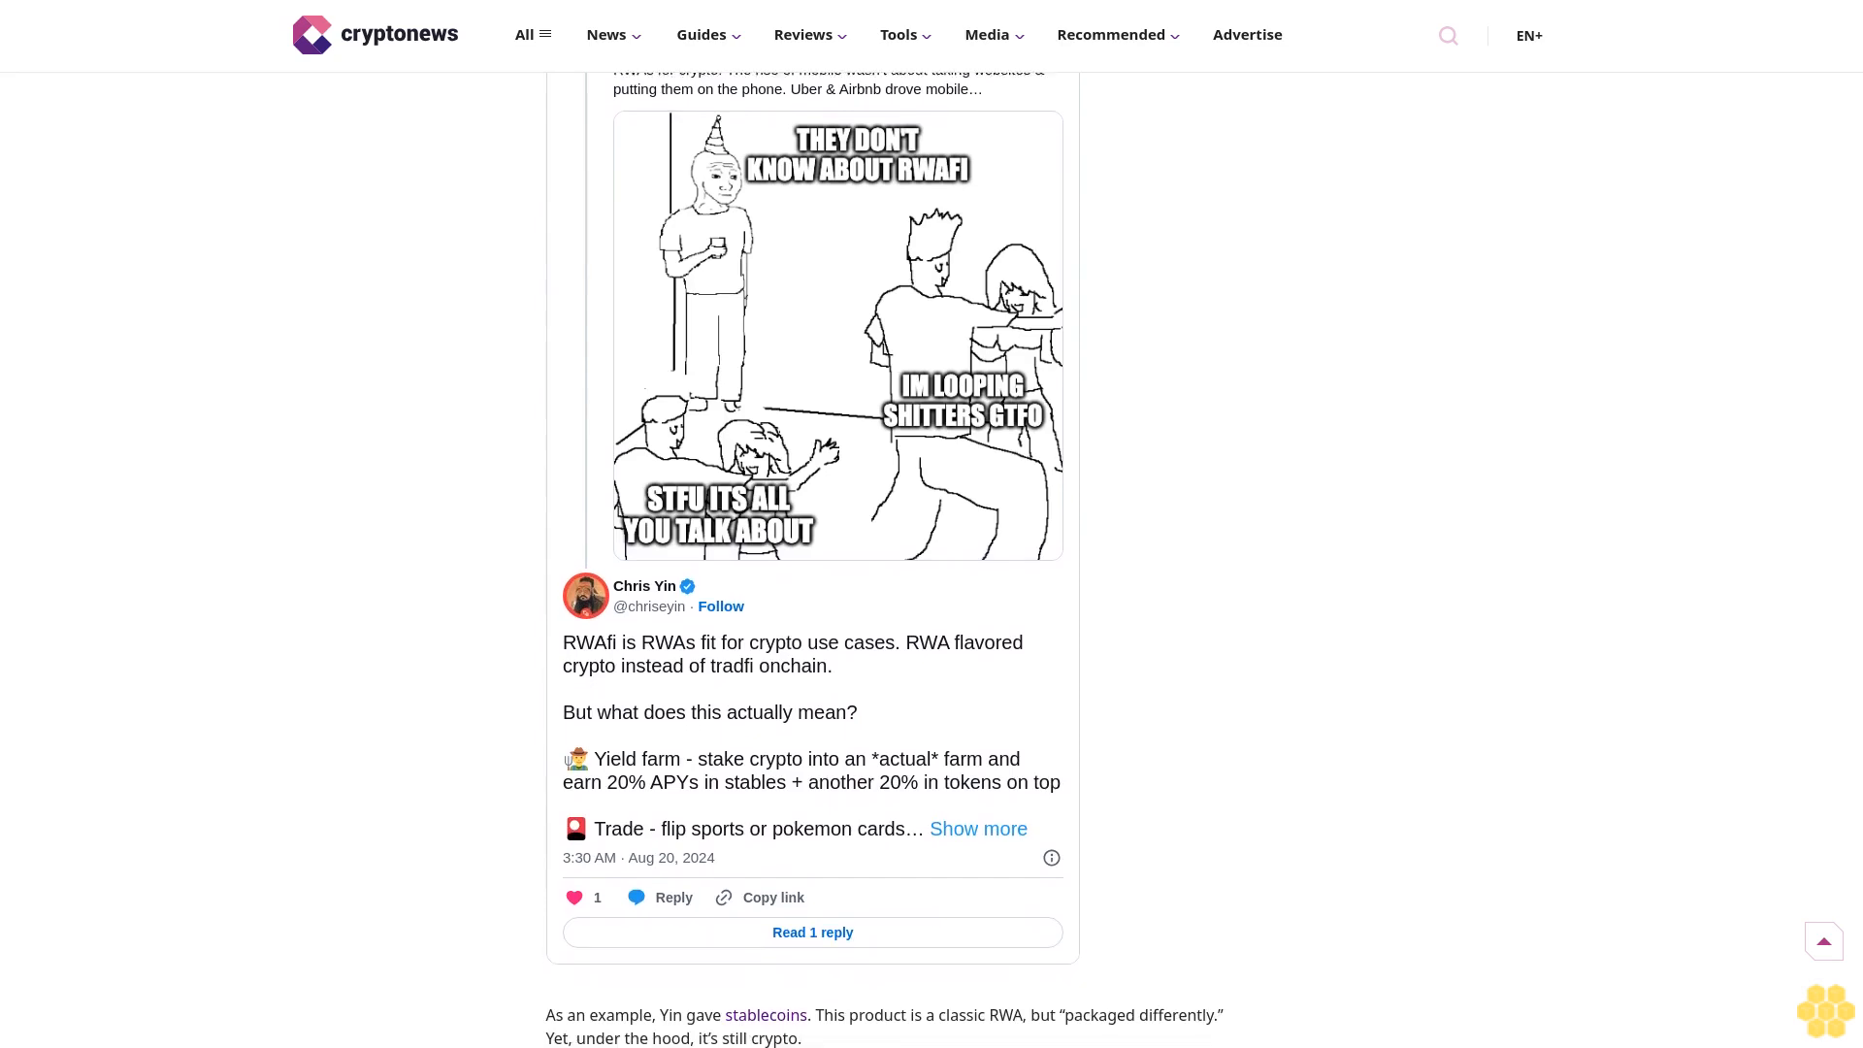
scroll(down, 3)
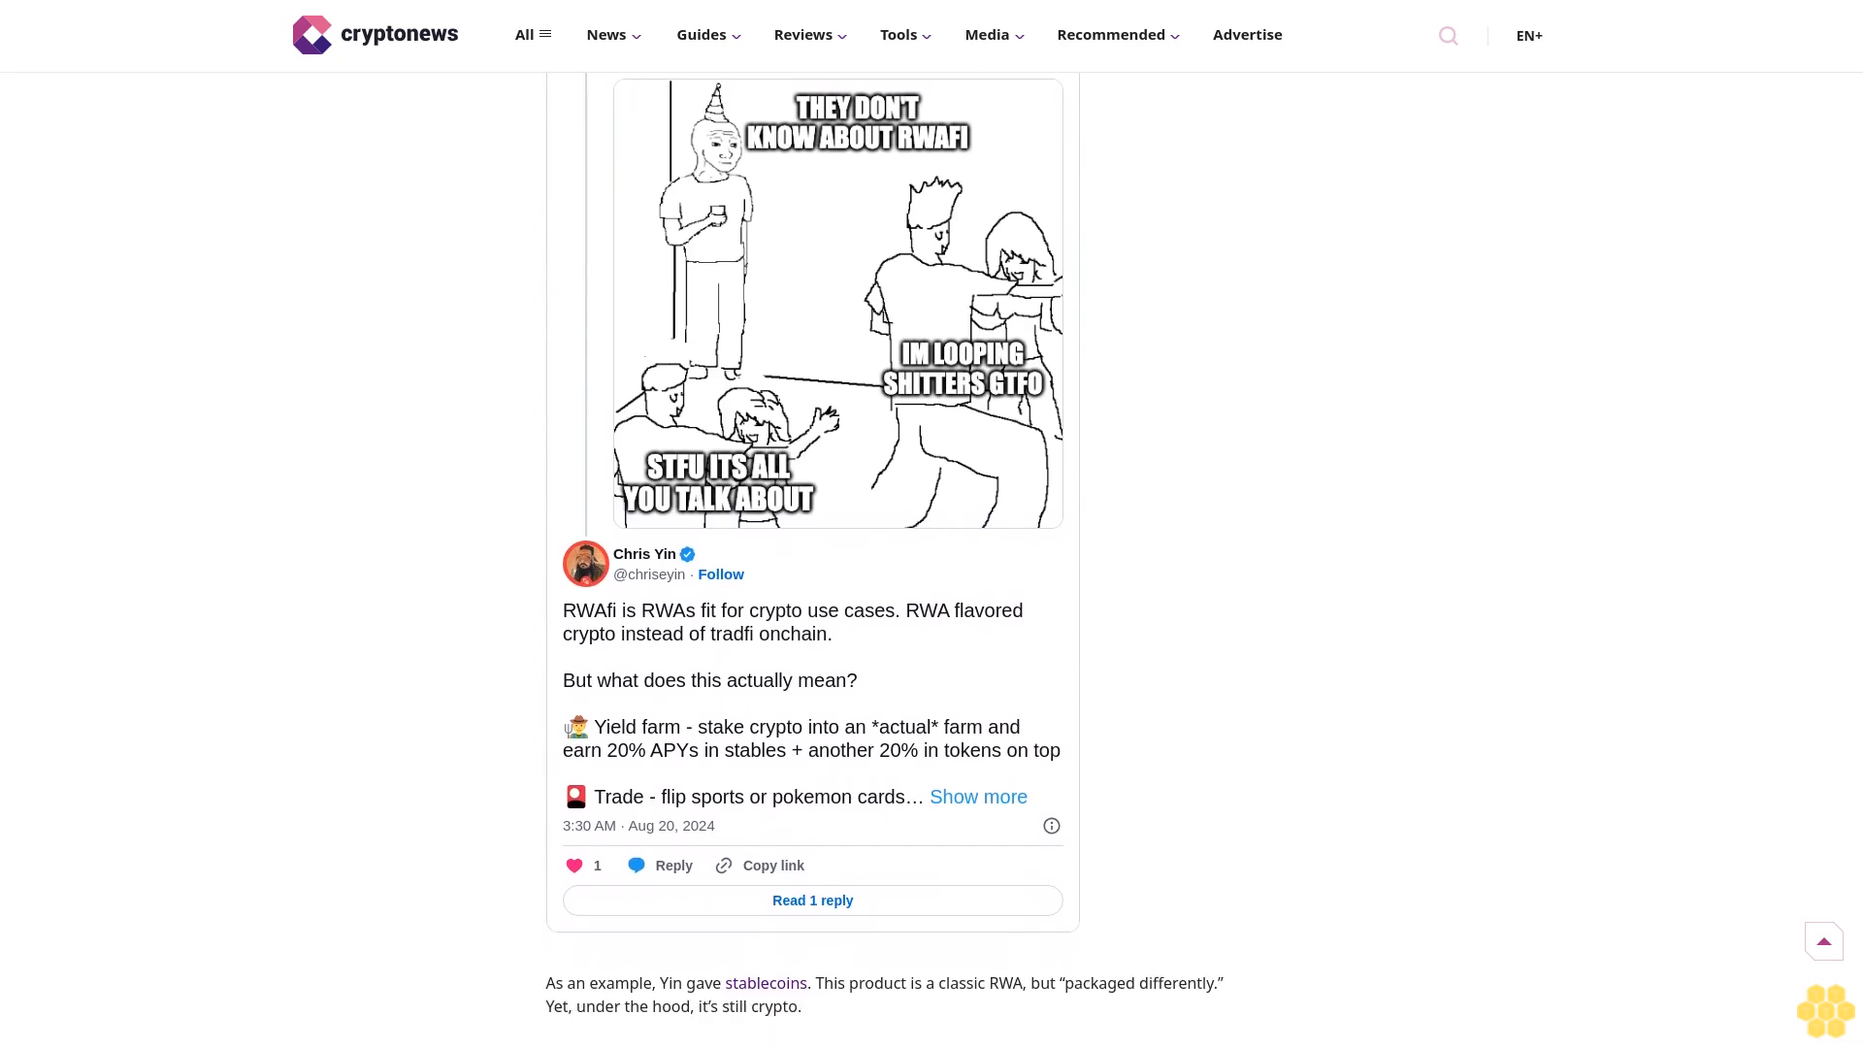
scroll(down, 3)
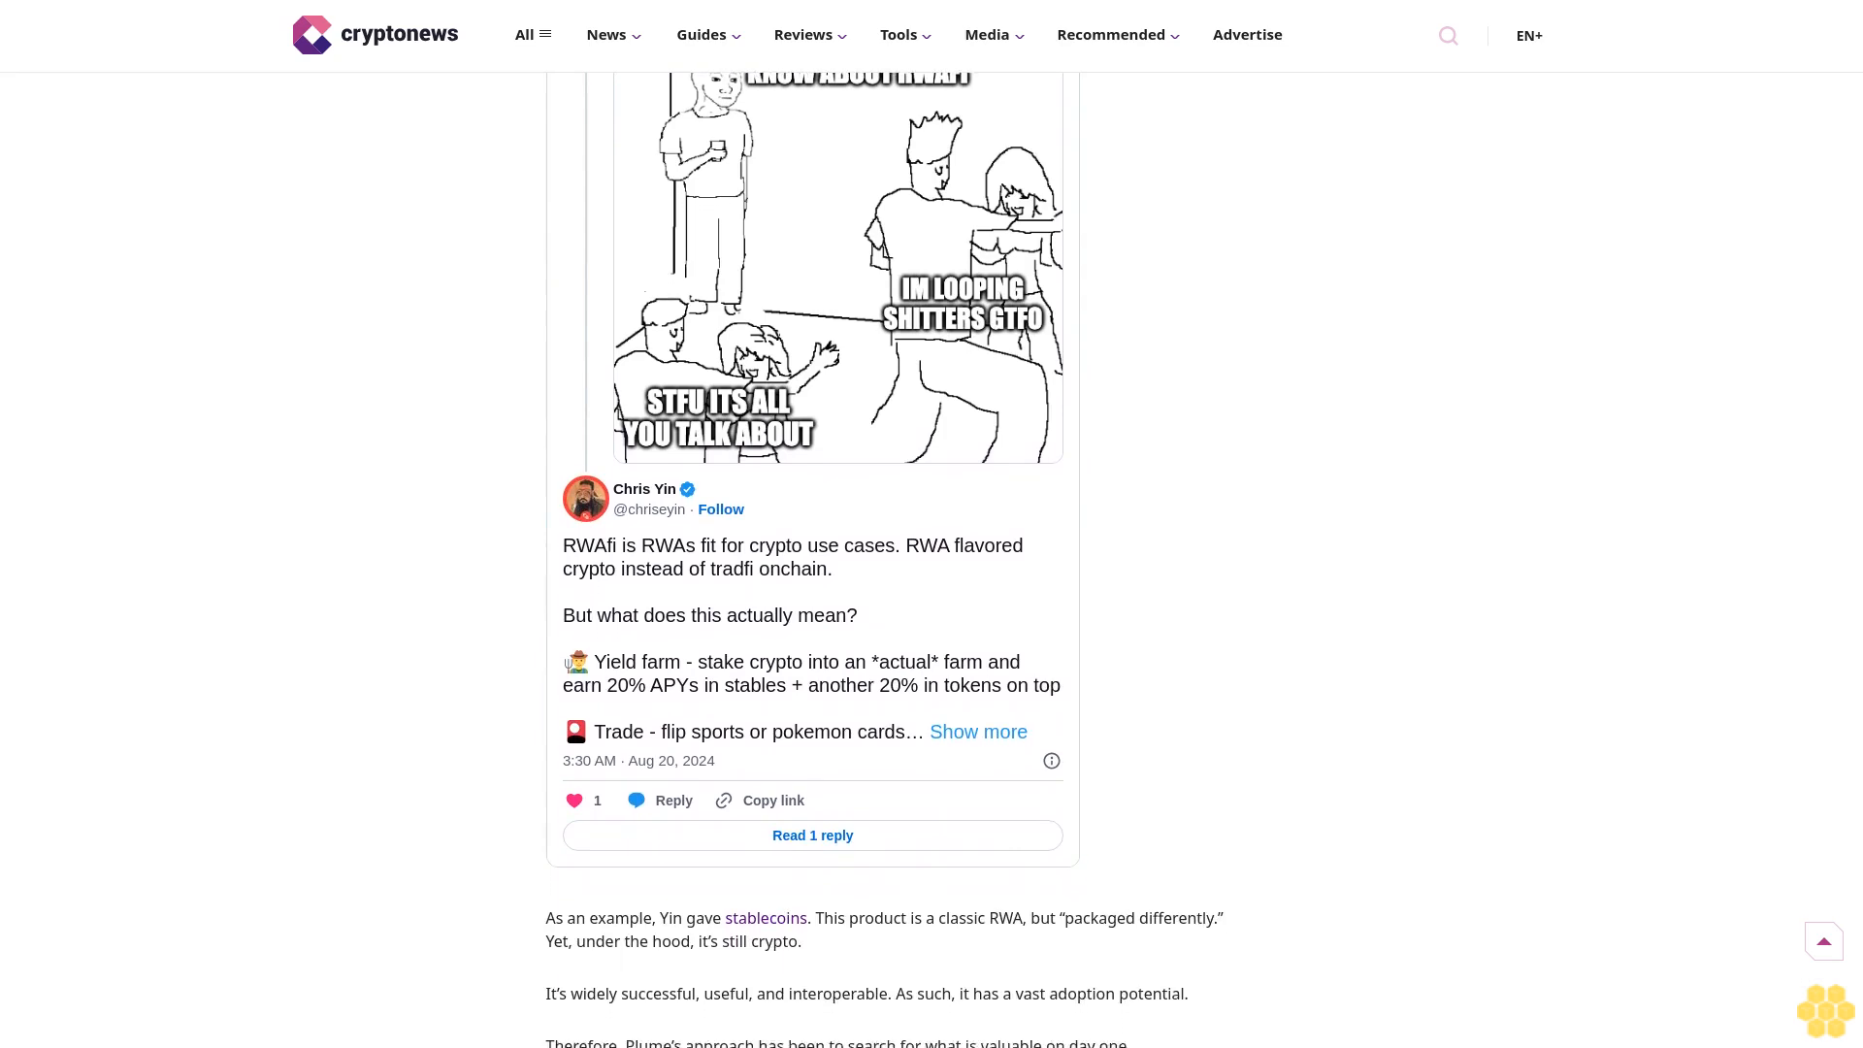
scroll(down, 3)
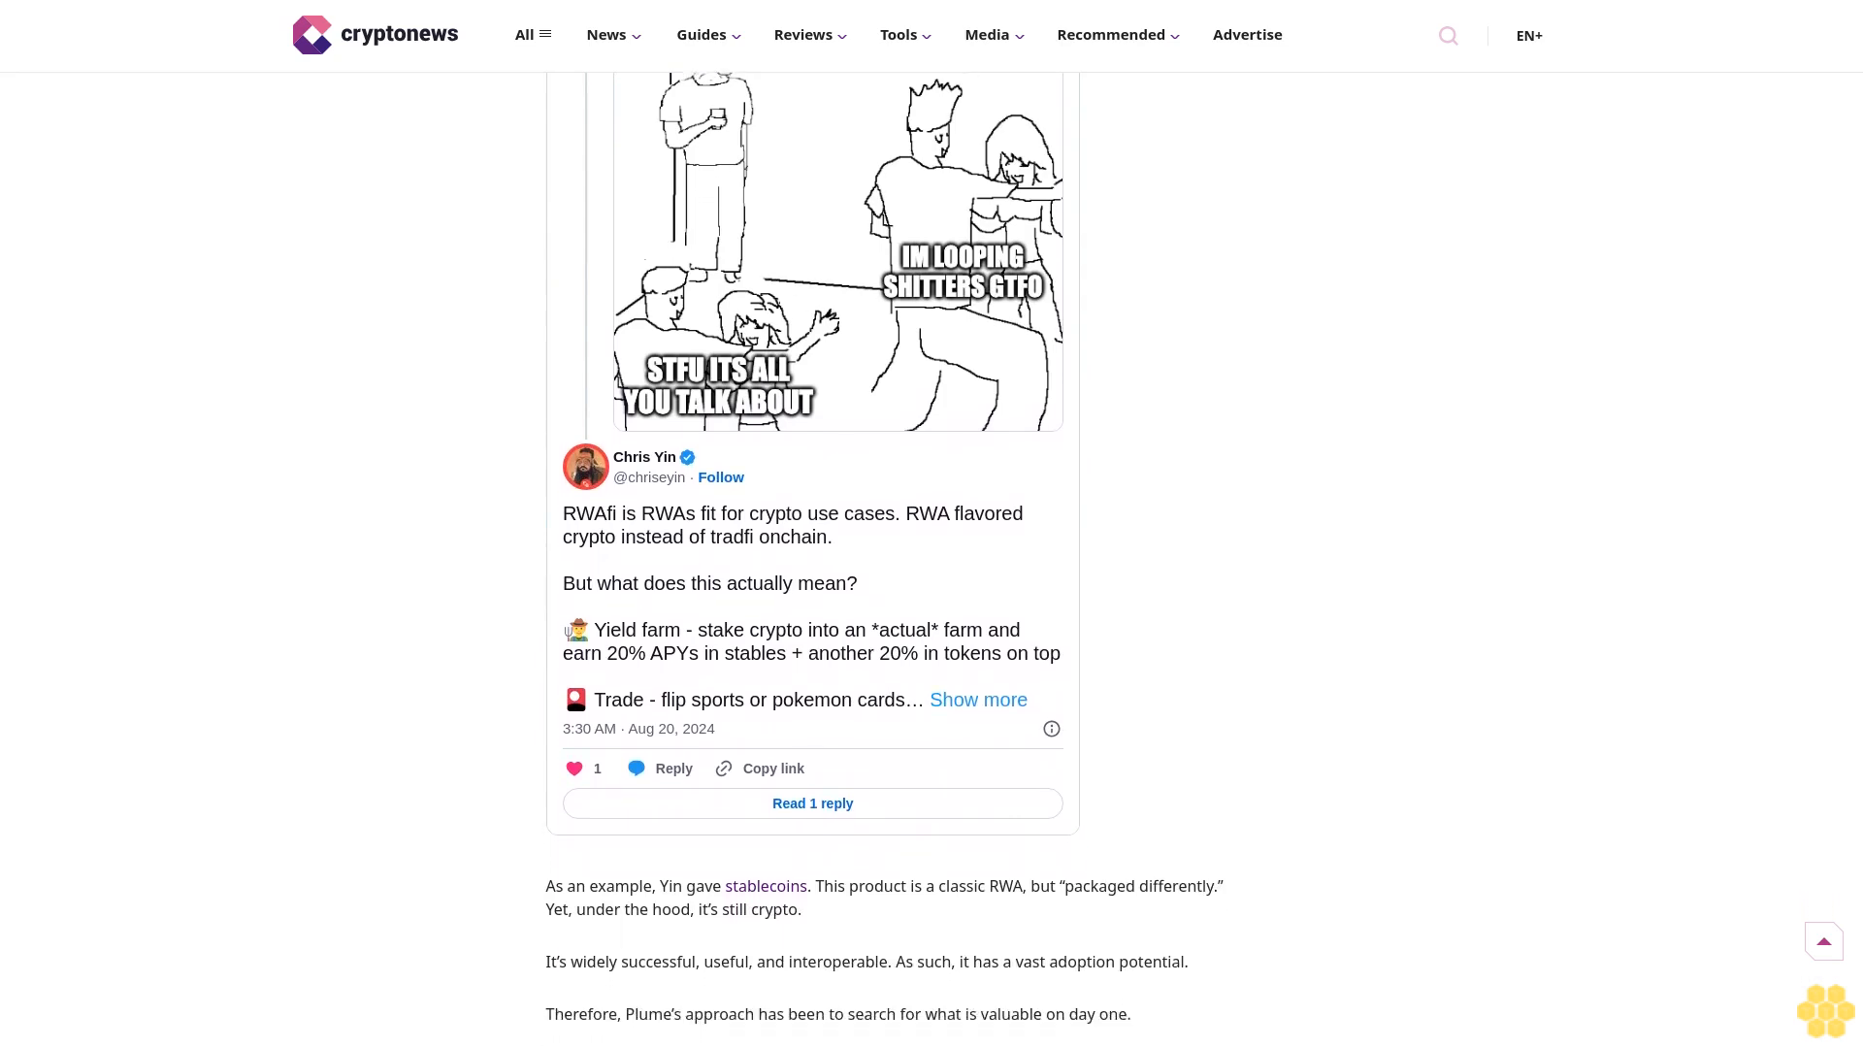
scroll(down, 3)
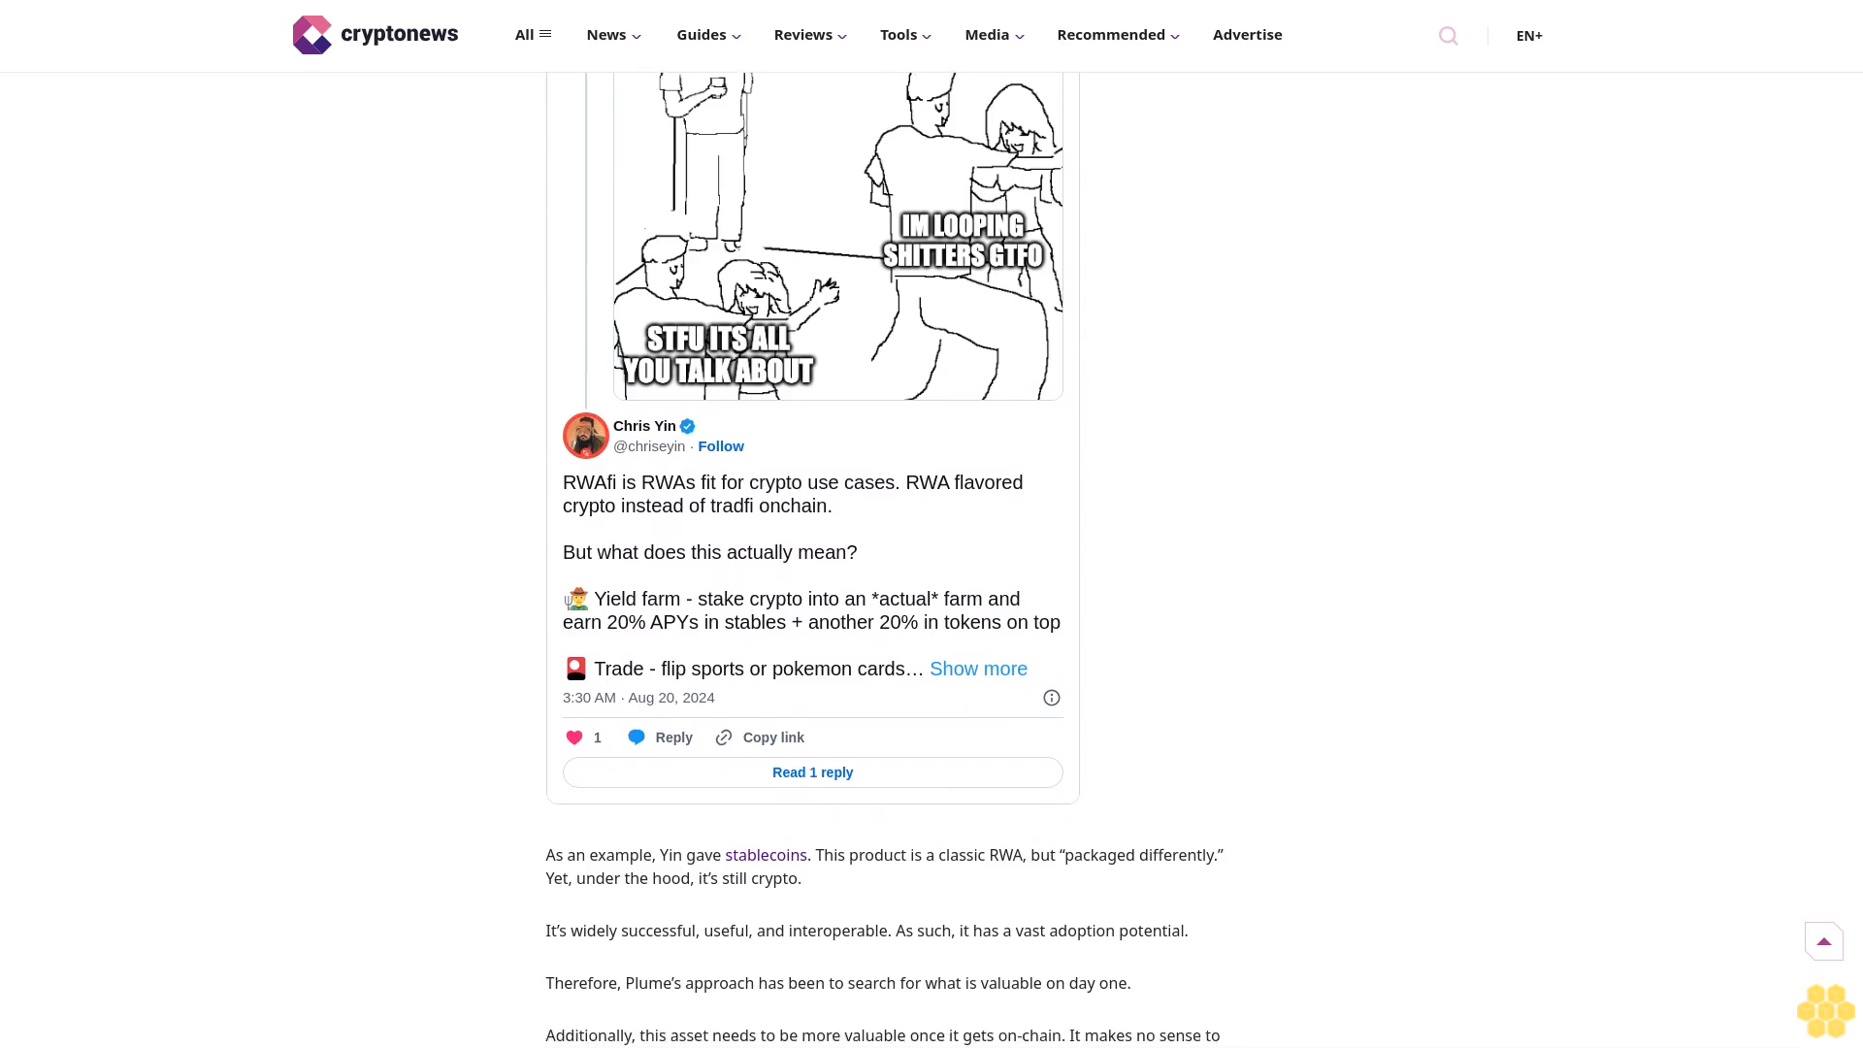
scroll(down, 3)
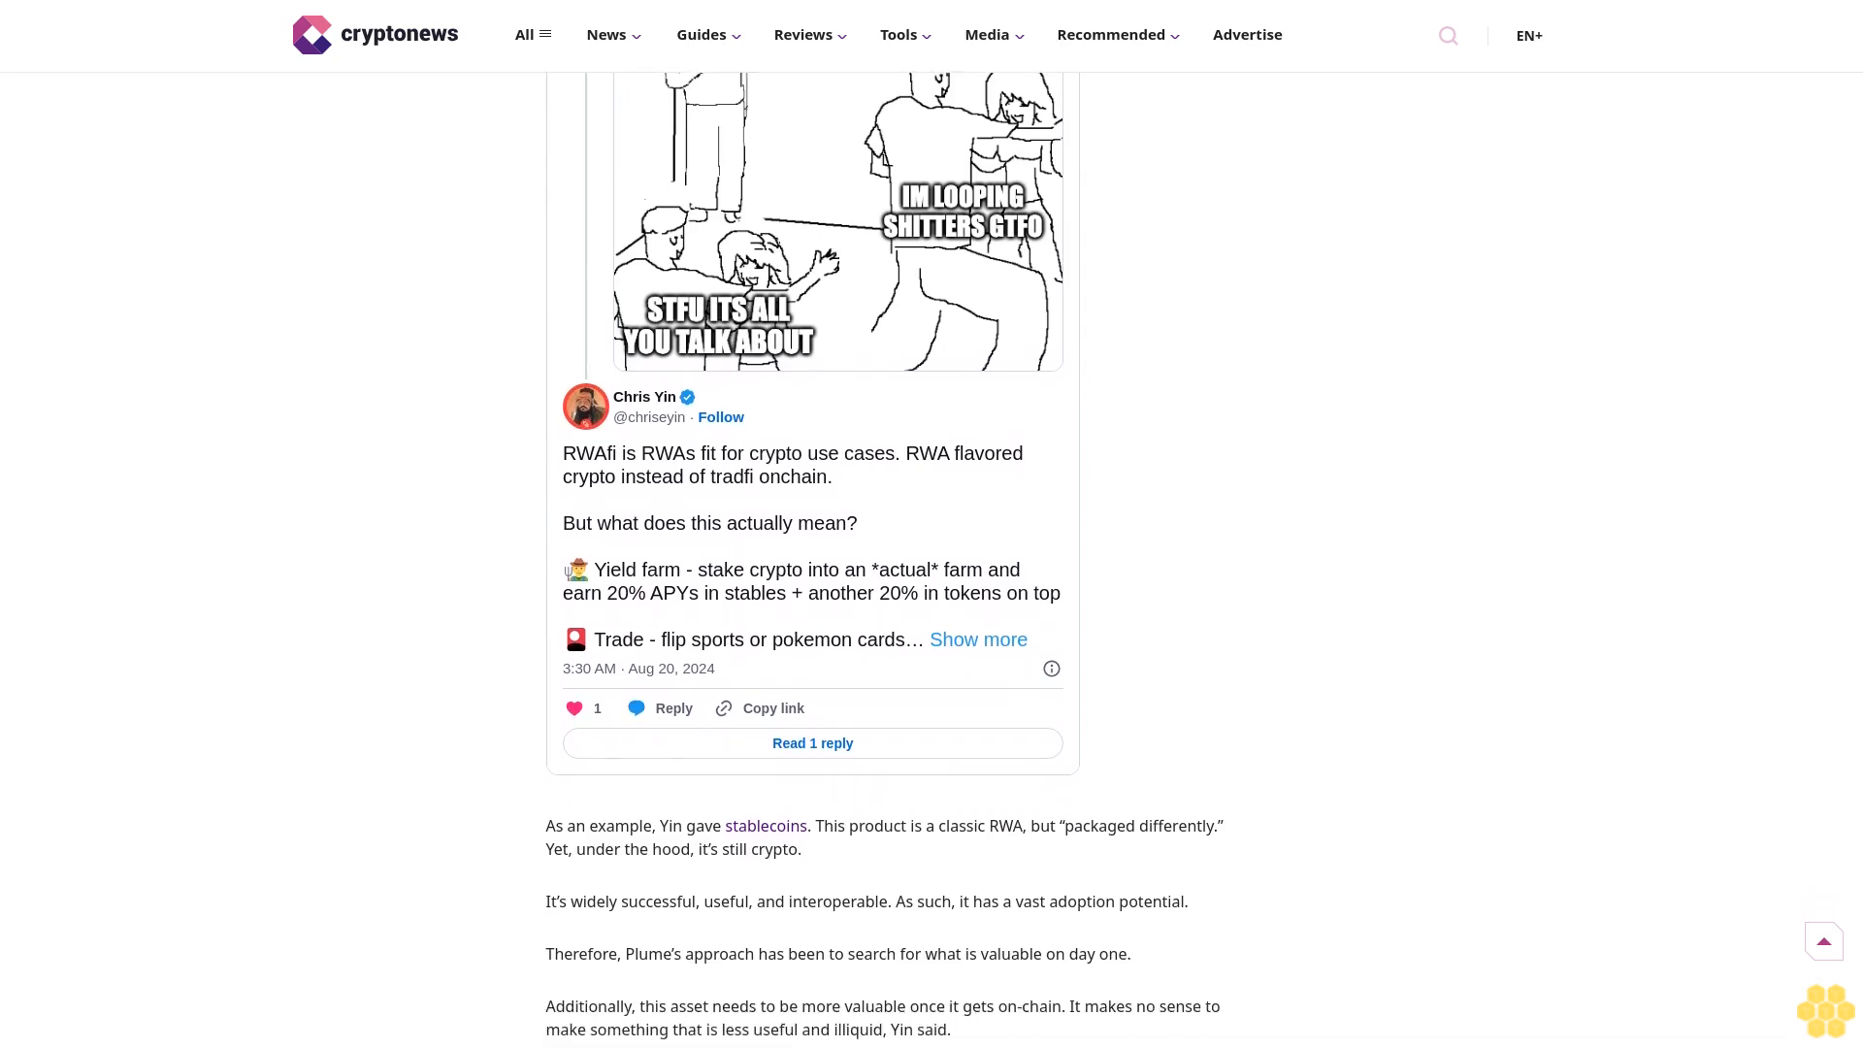
scroll(down, 3)
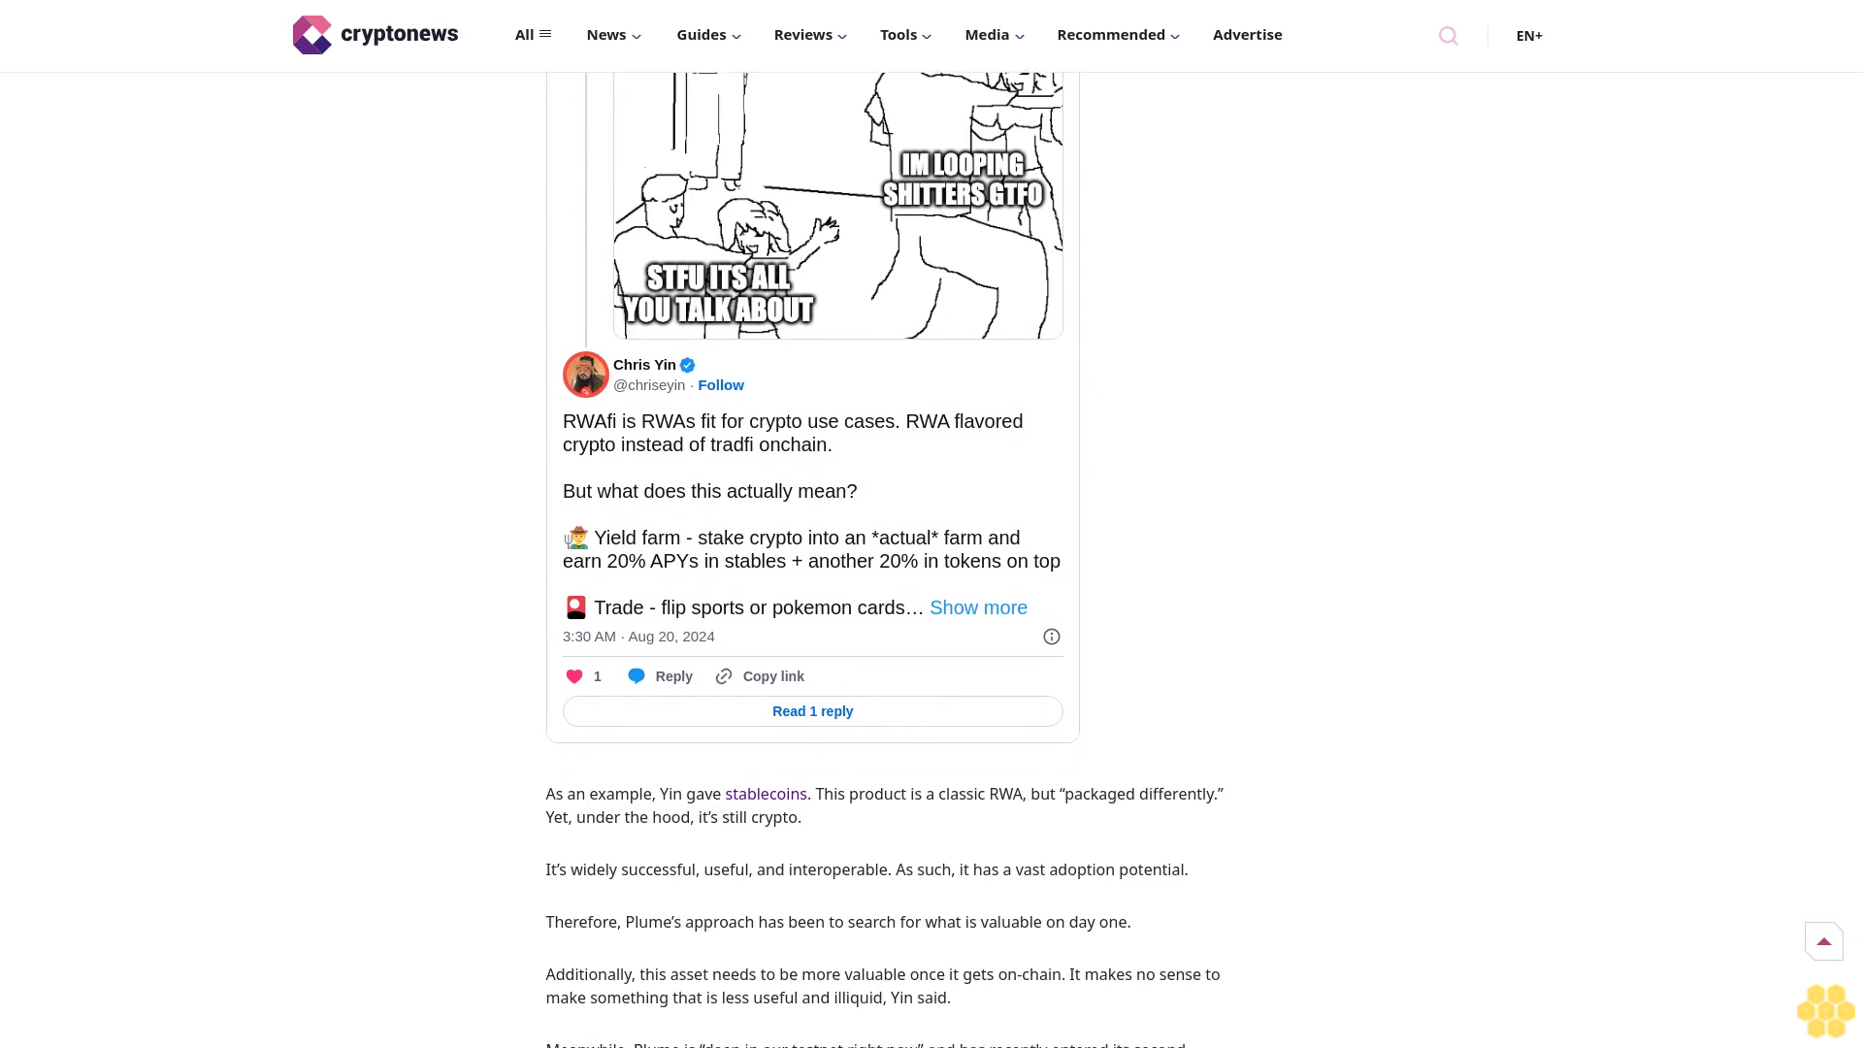
scroll(down, 3)
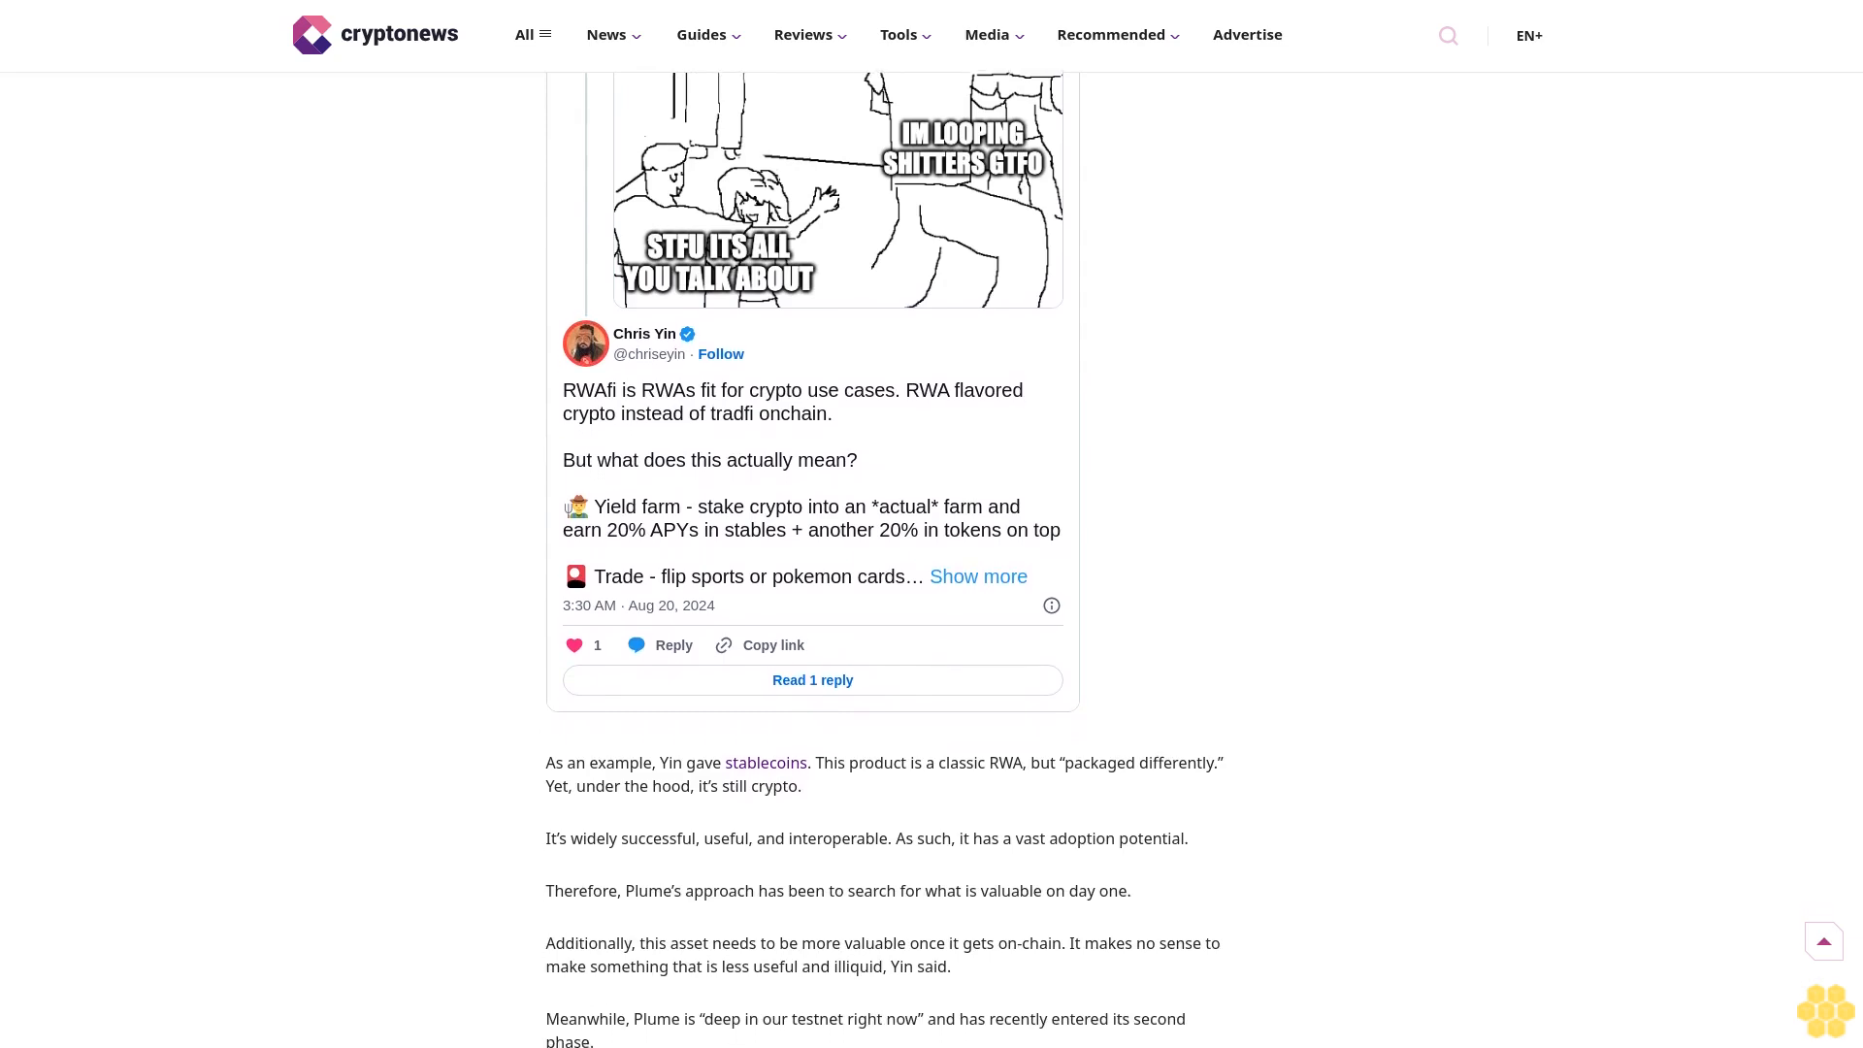
scroll(down, 3)
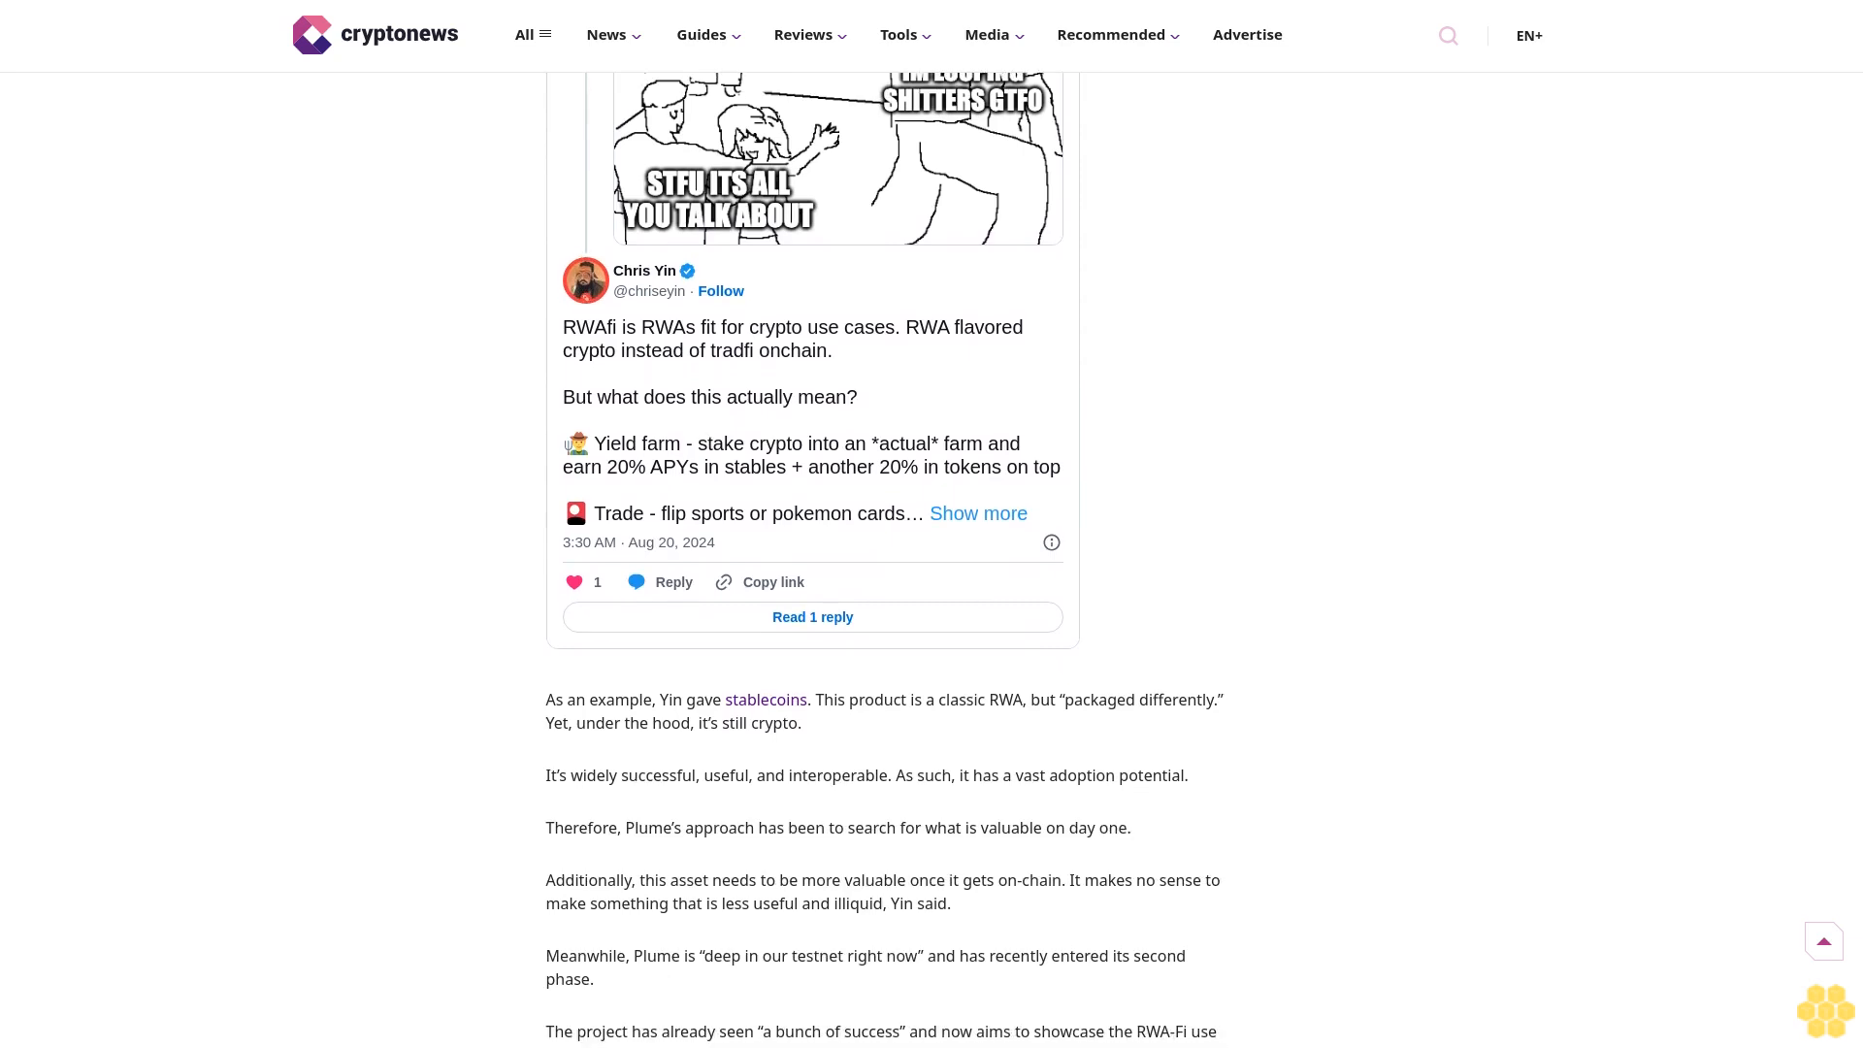
scroll(down, 3)
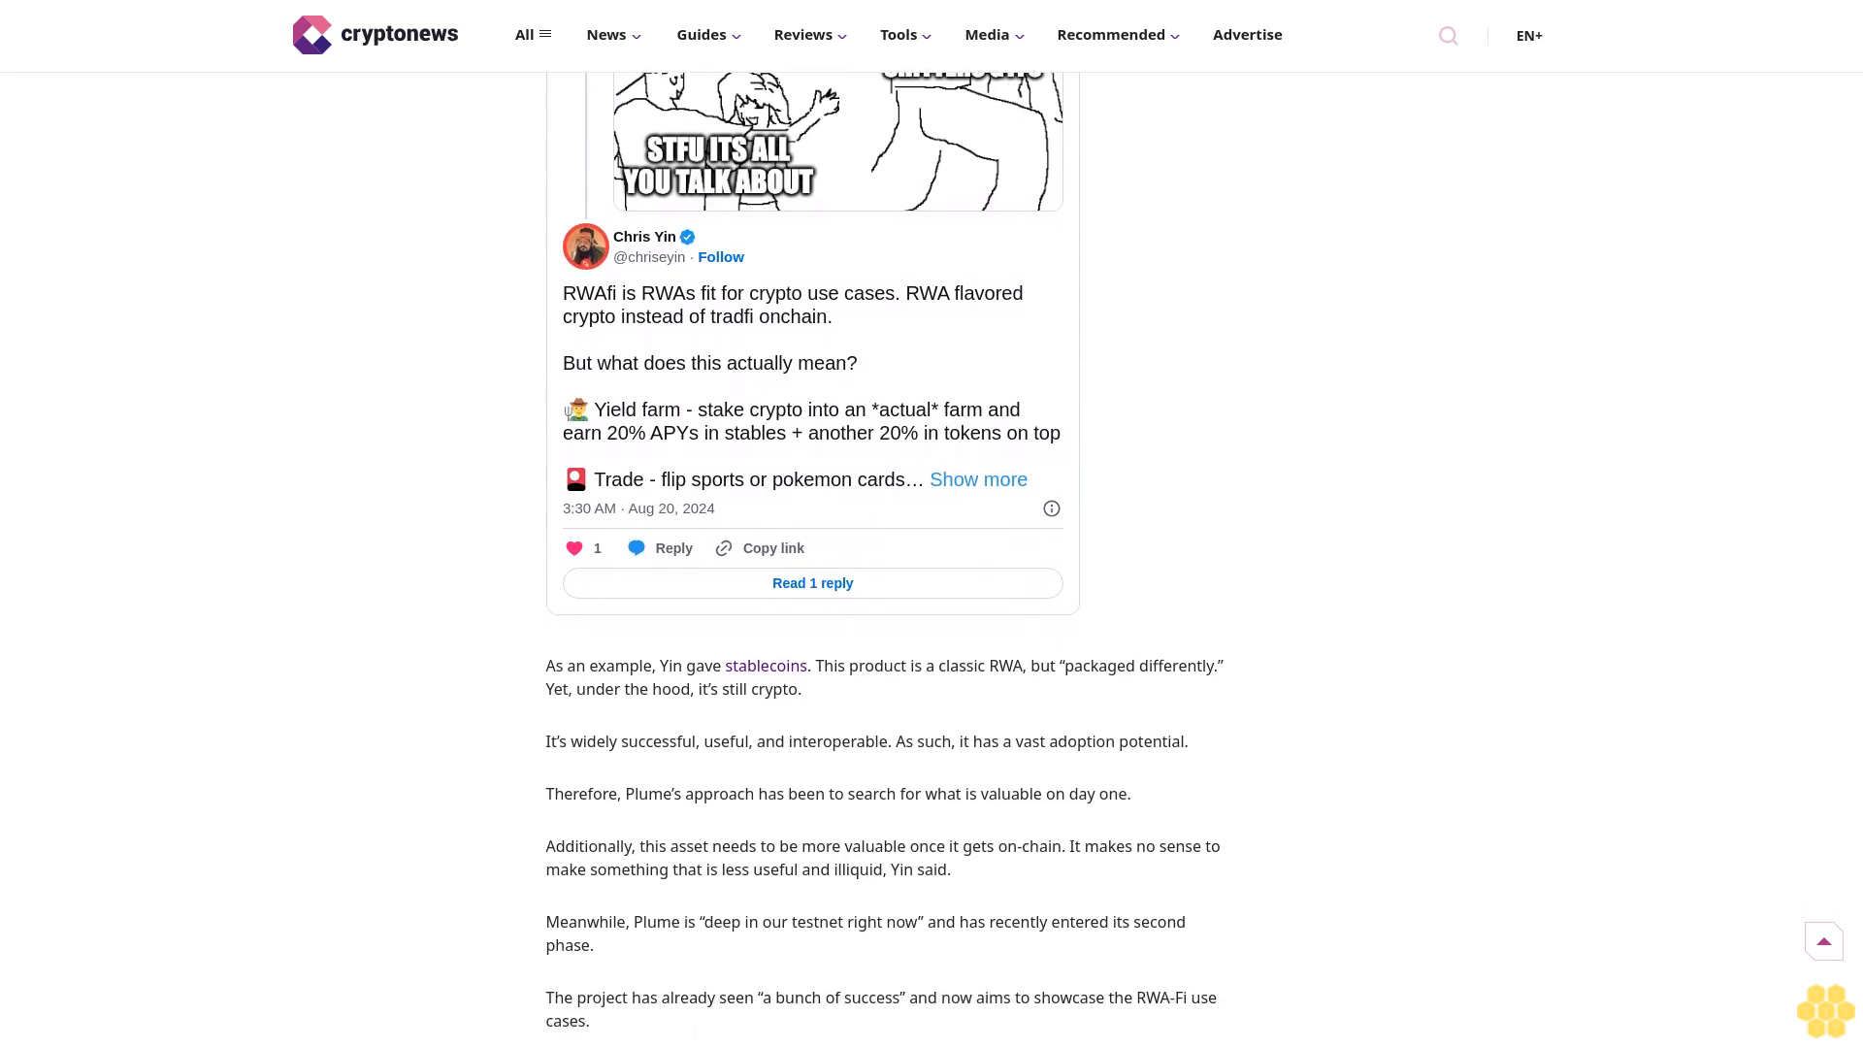
scroll(down, 3)
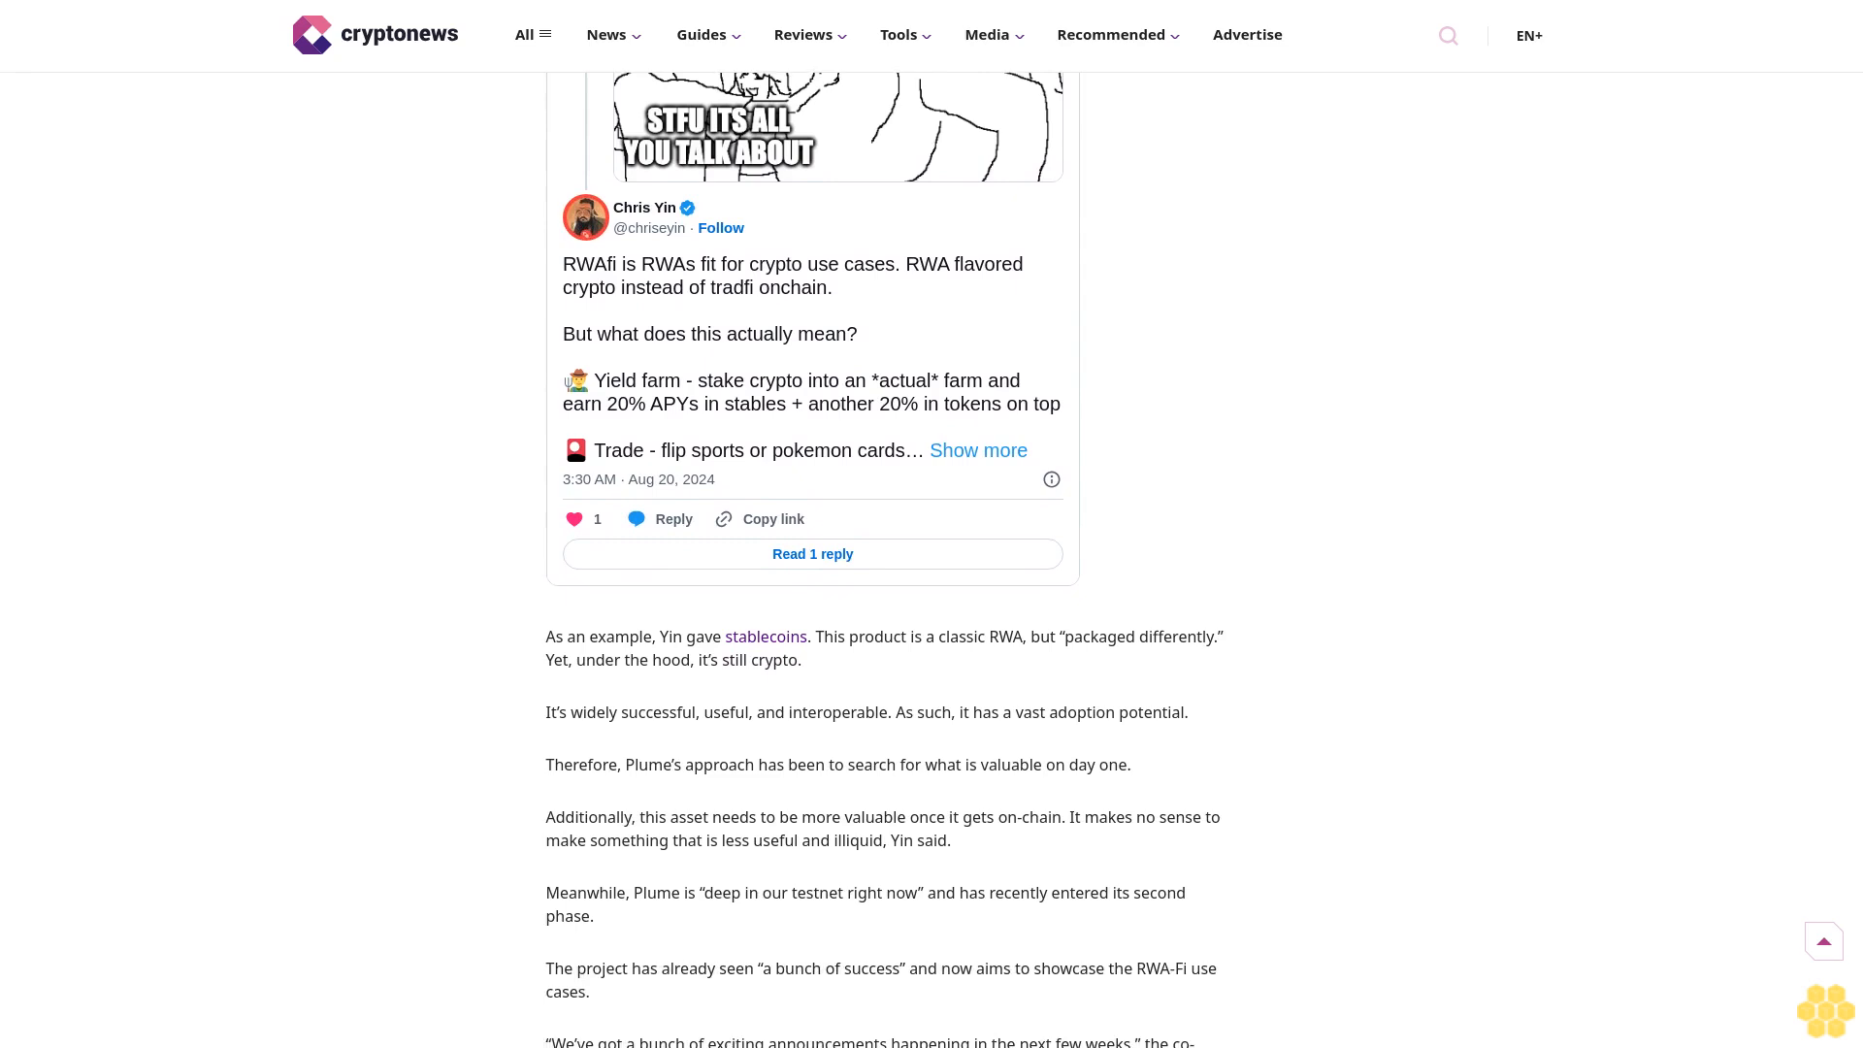
scroll(down, 3)
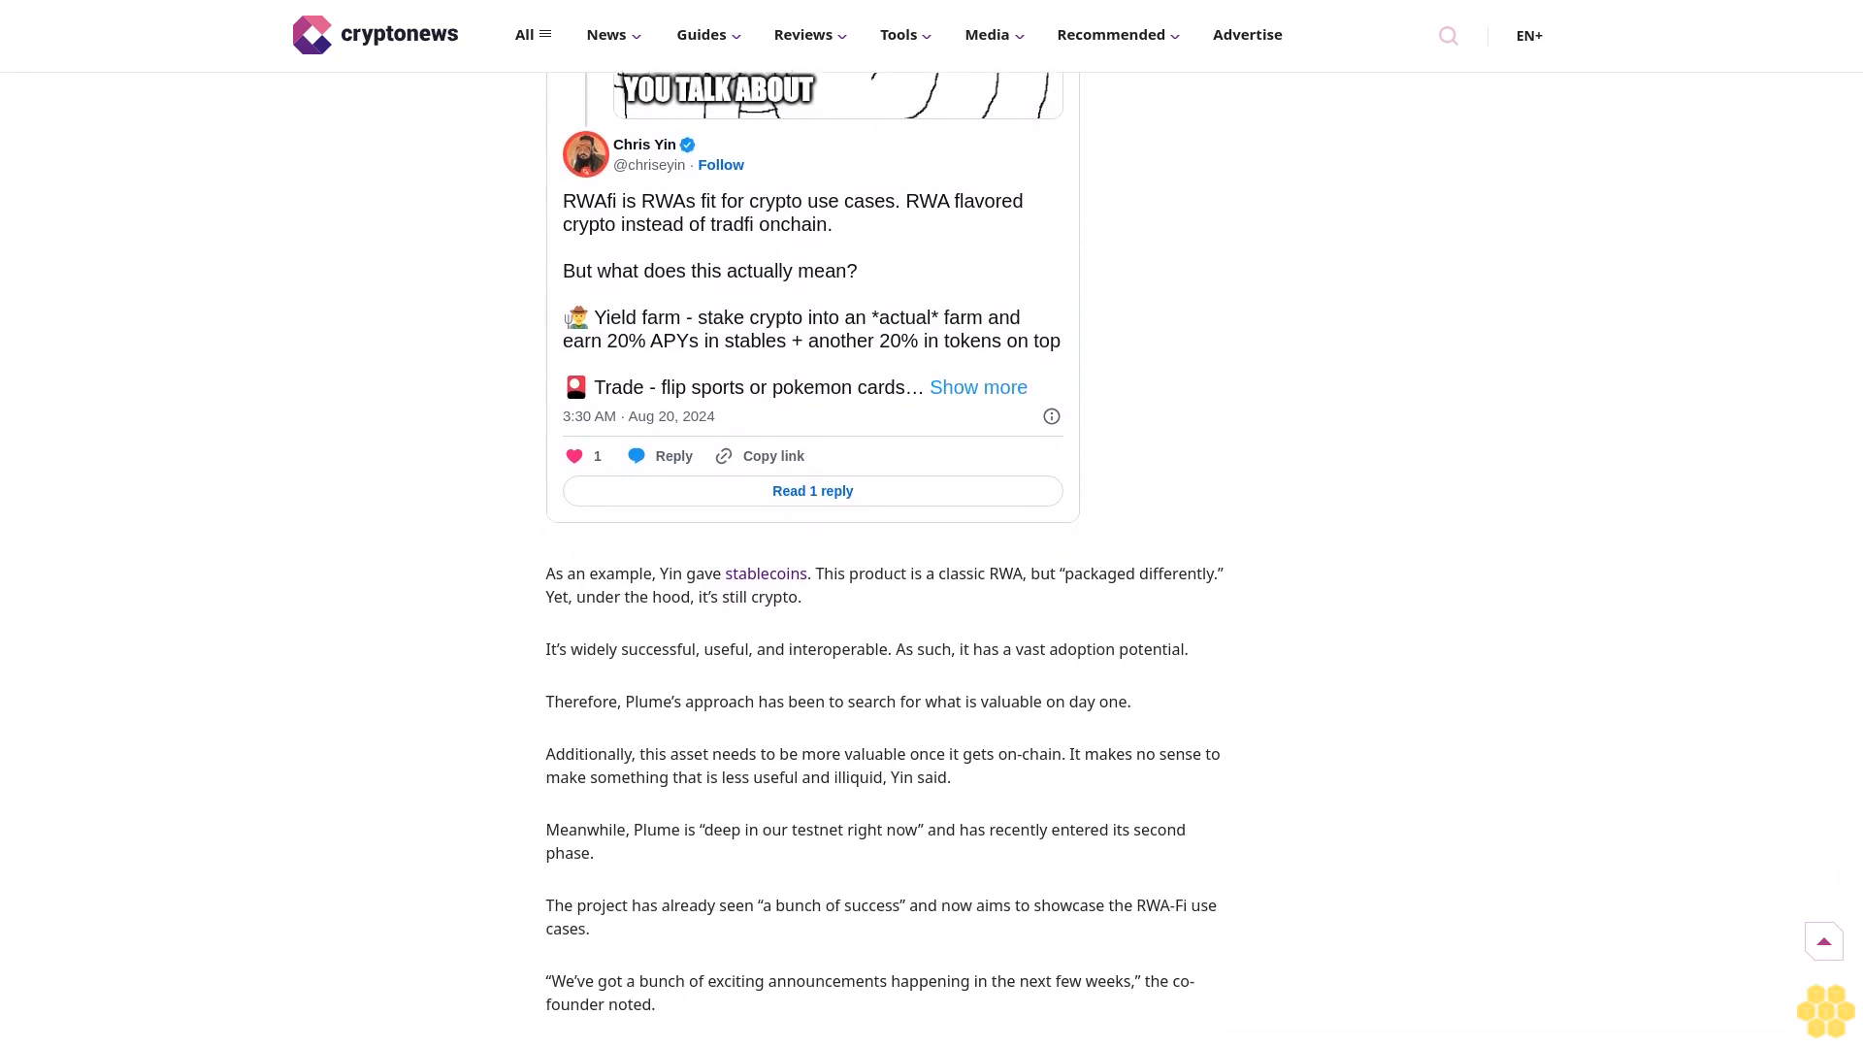
scroll(down, 3)
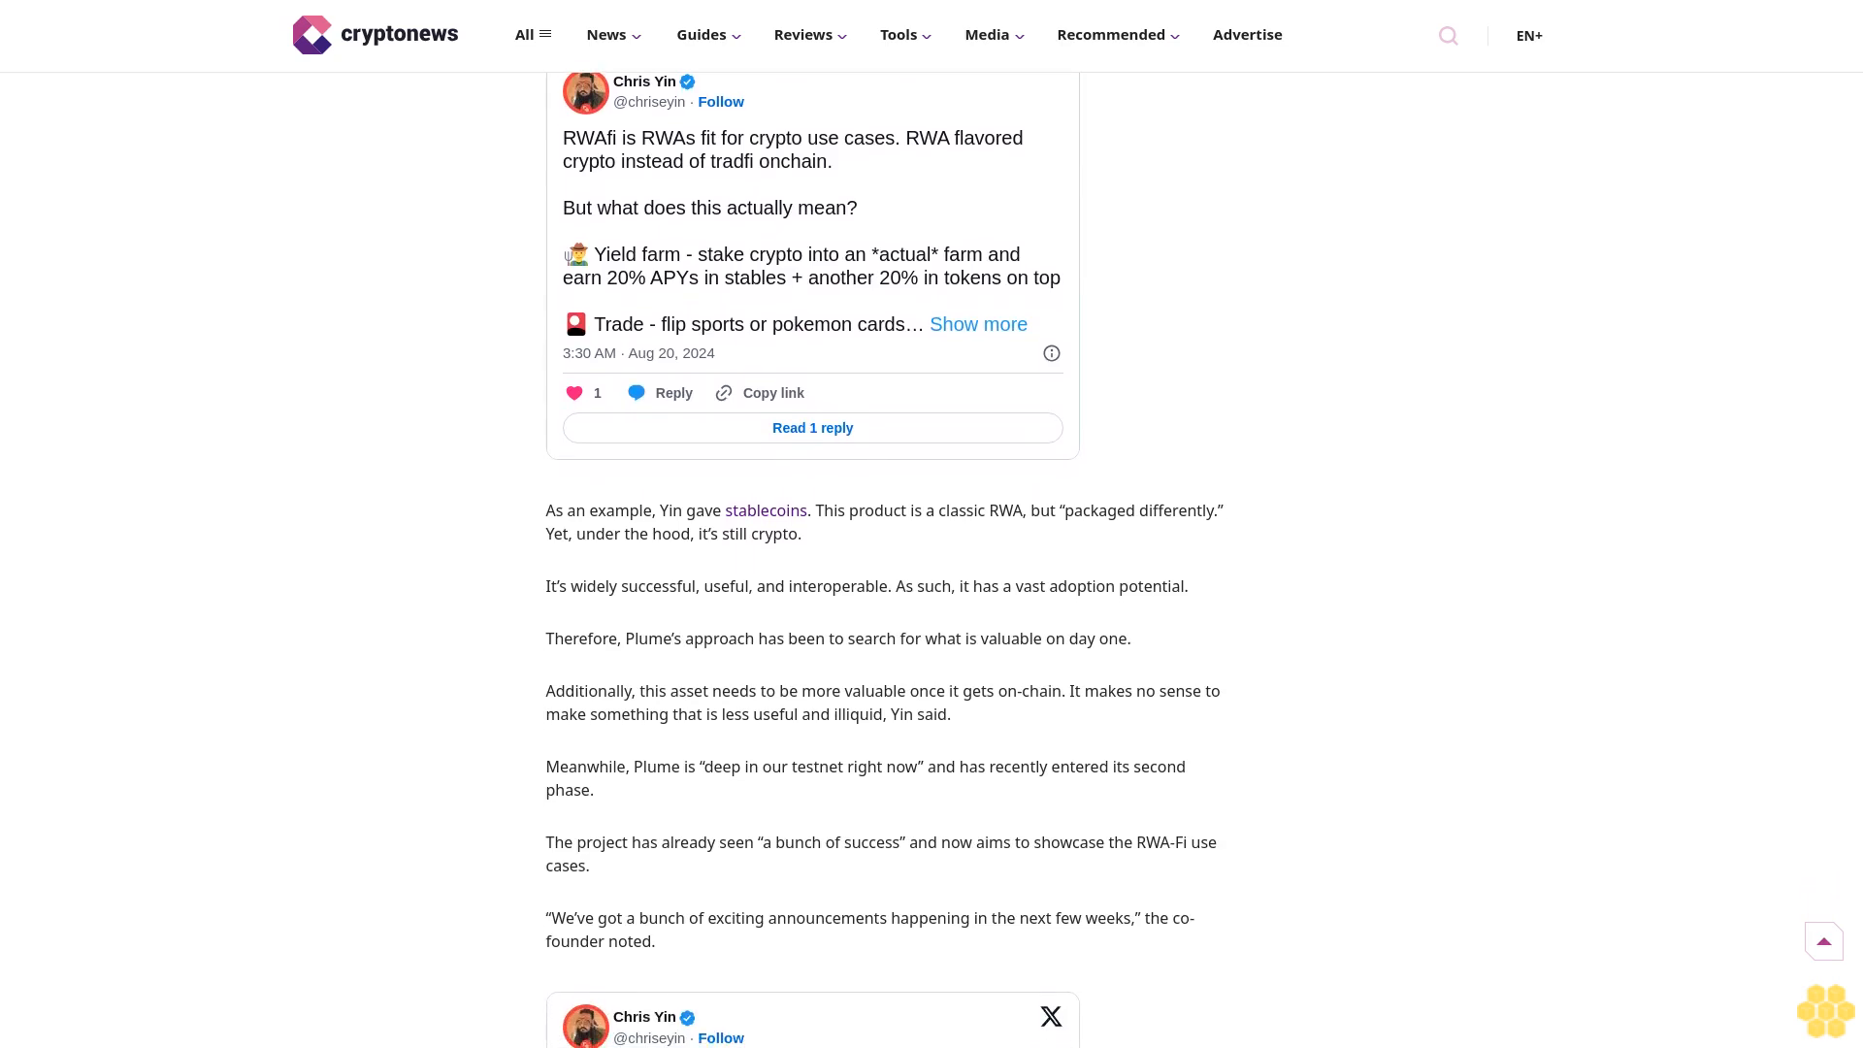
scroll(down, 3)
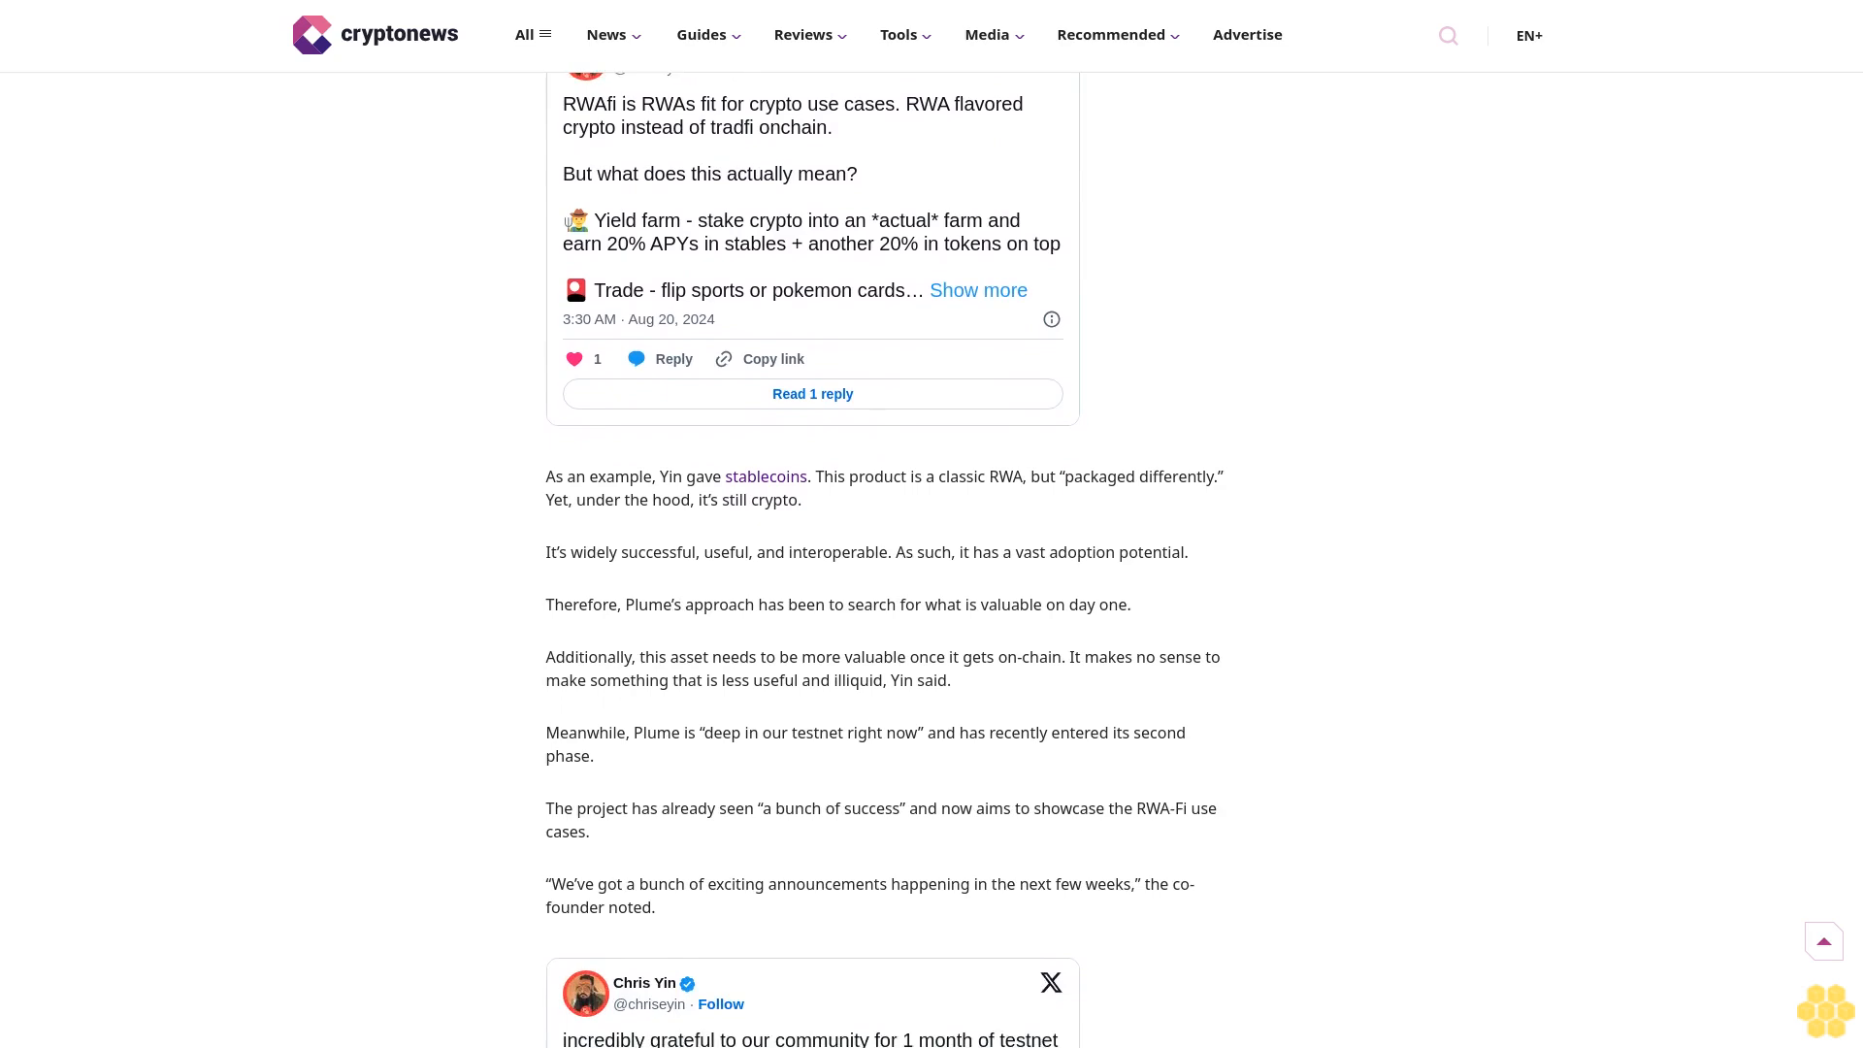
scroll(down, 3)
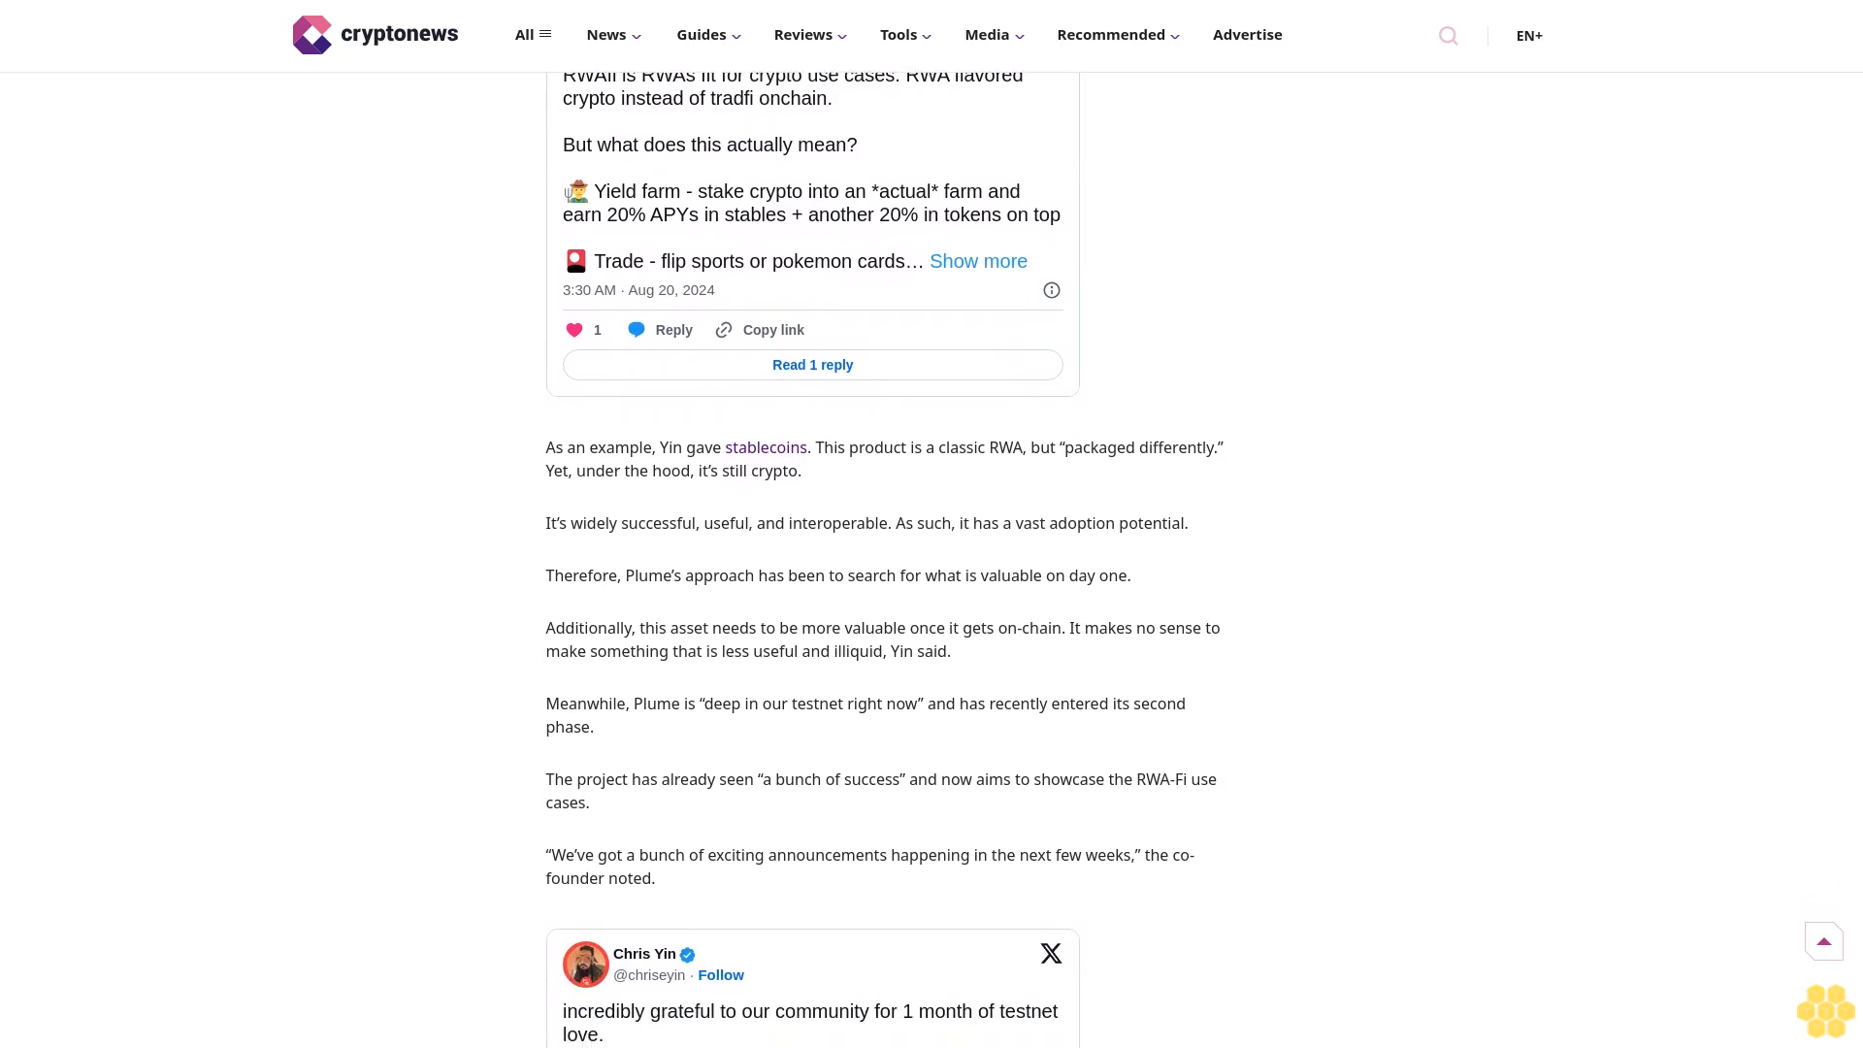
scroll(down, 3)
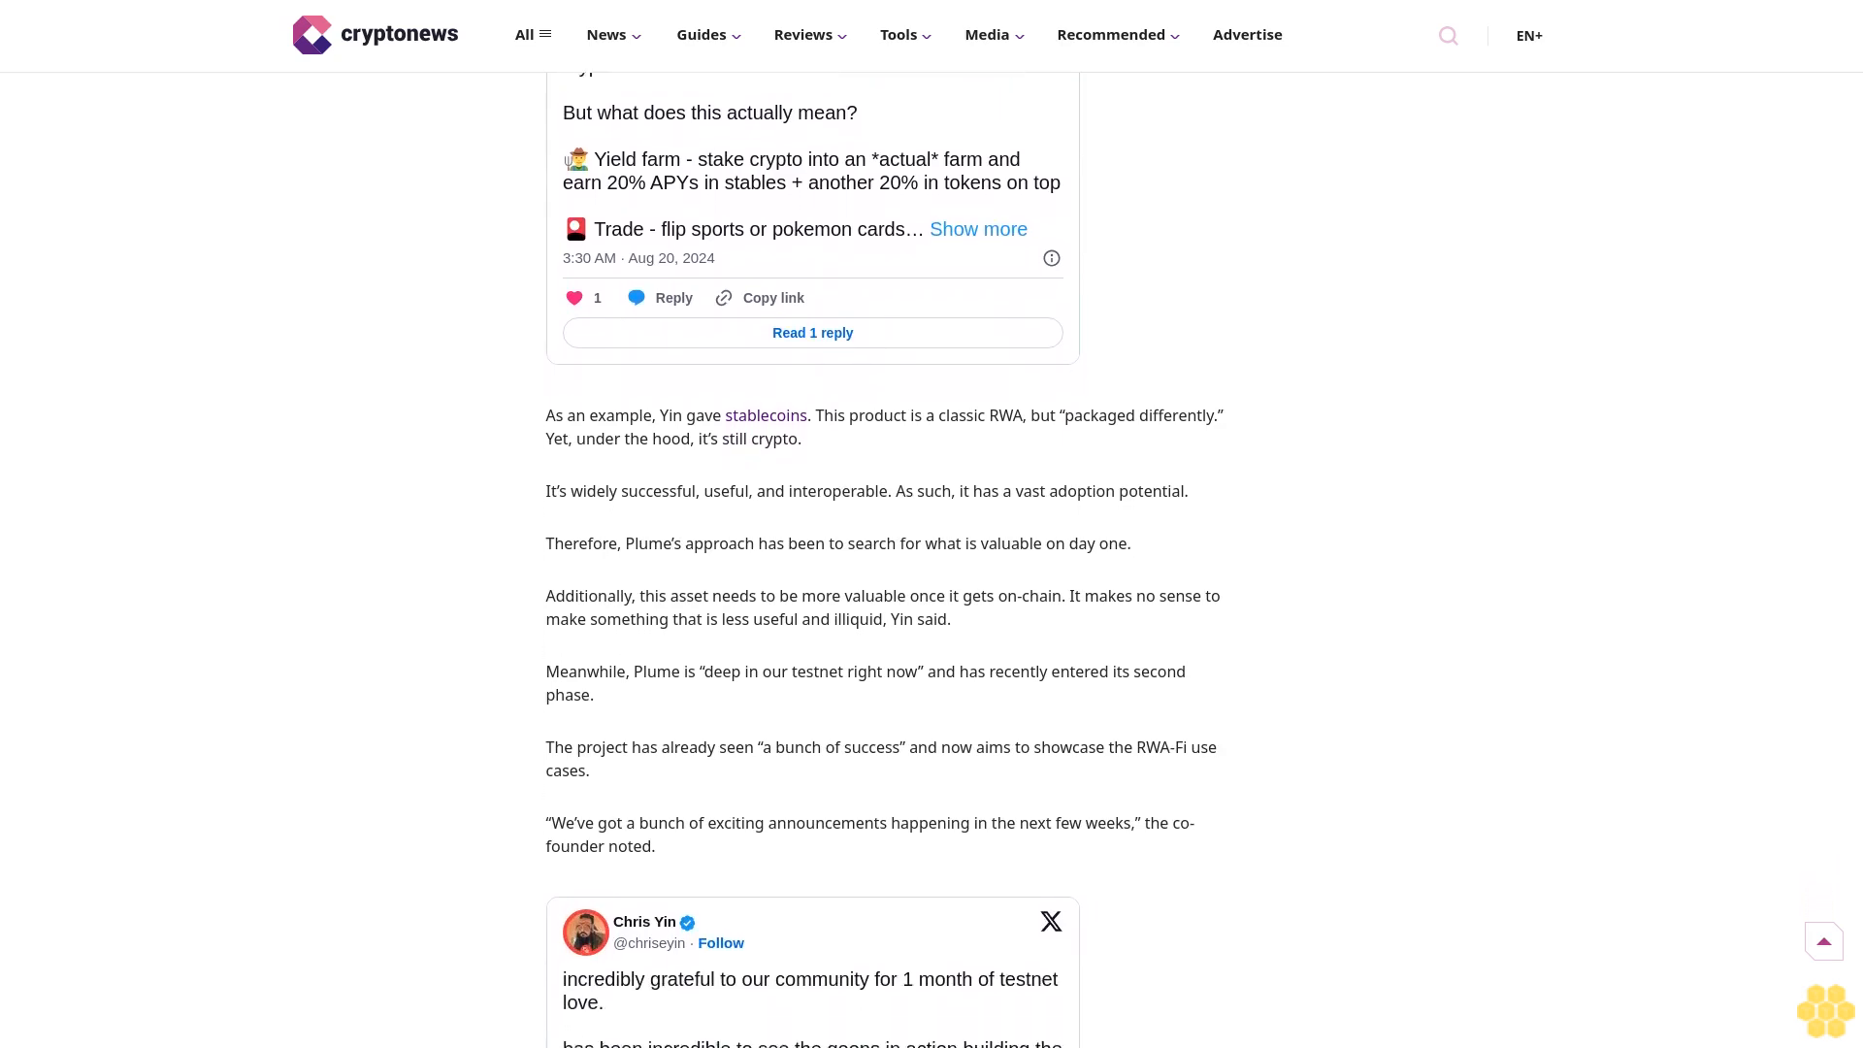
scroll(down, 3)
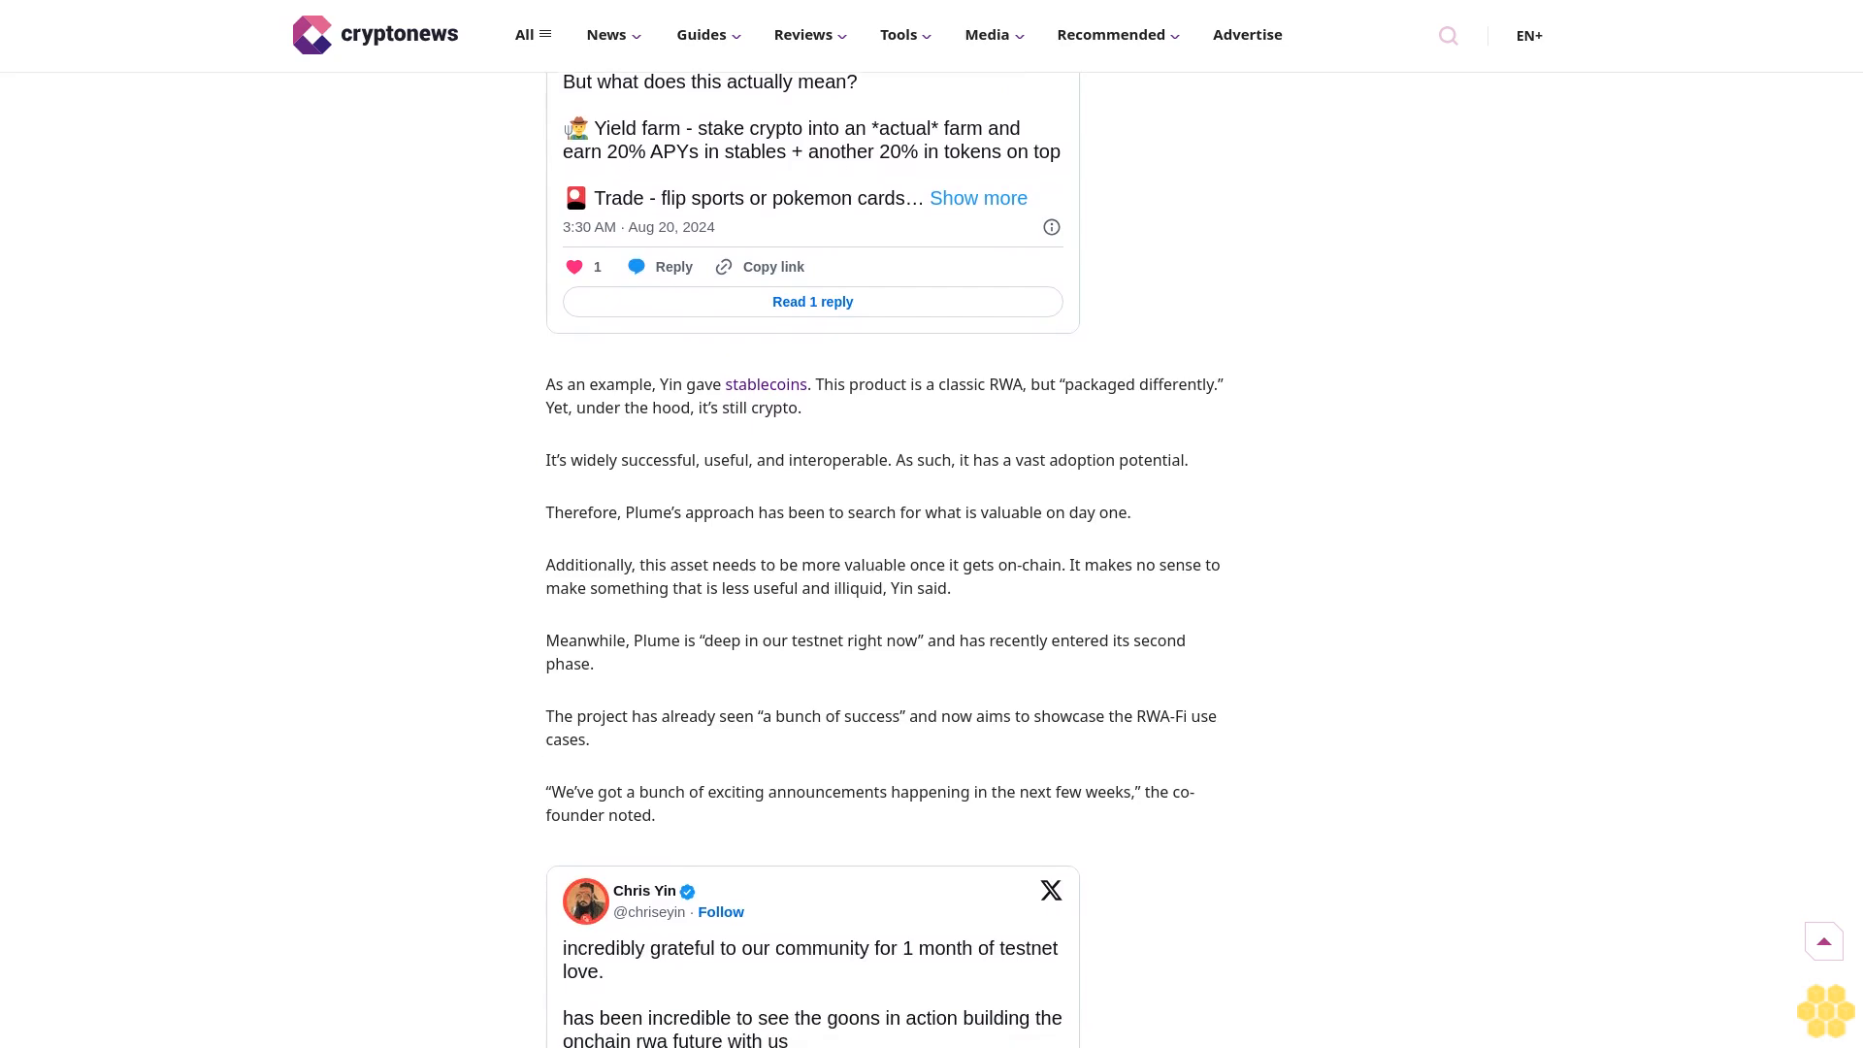
scroll(down, 3)
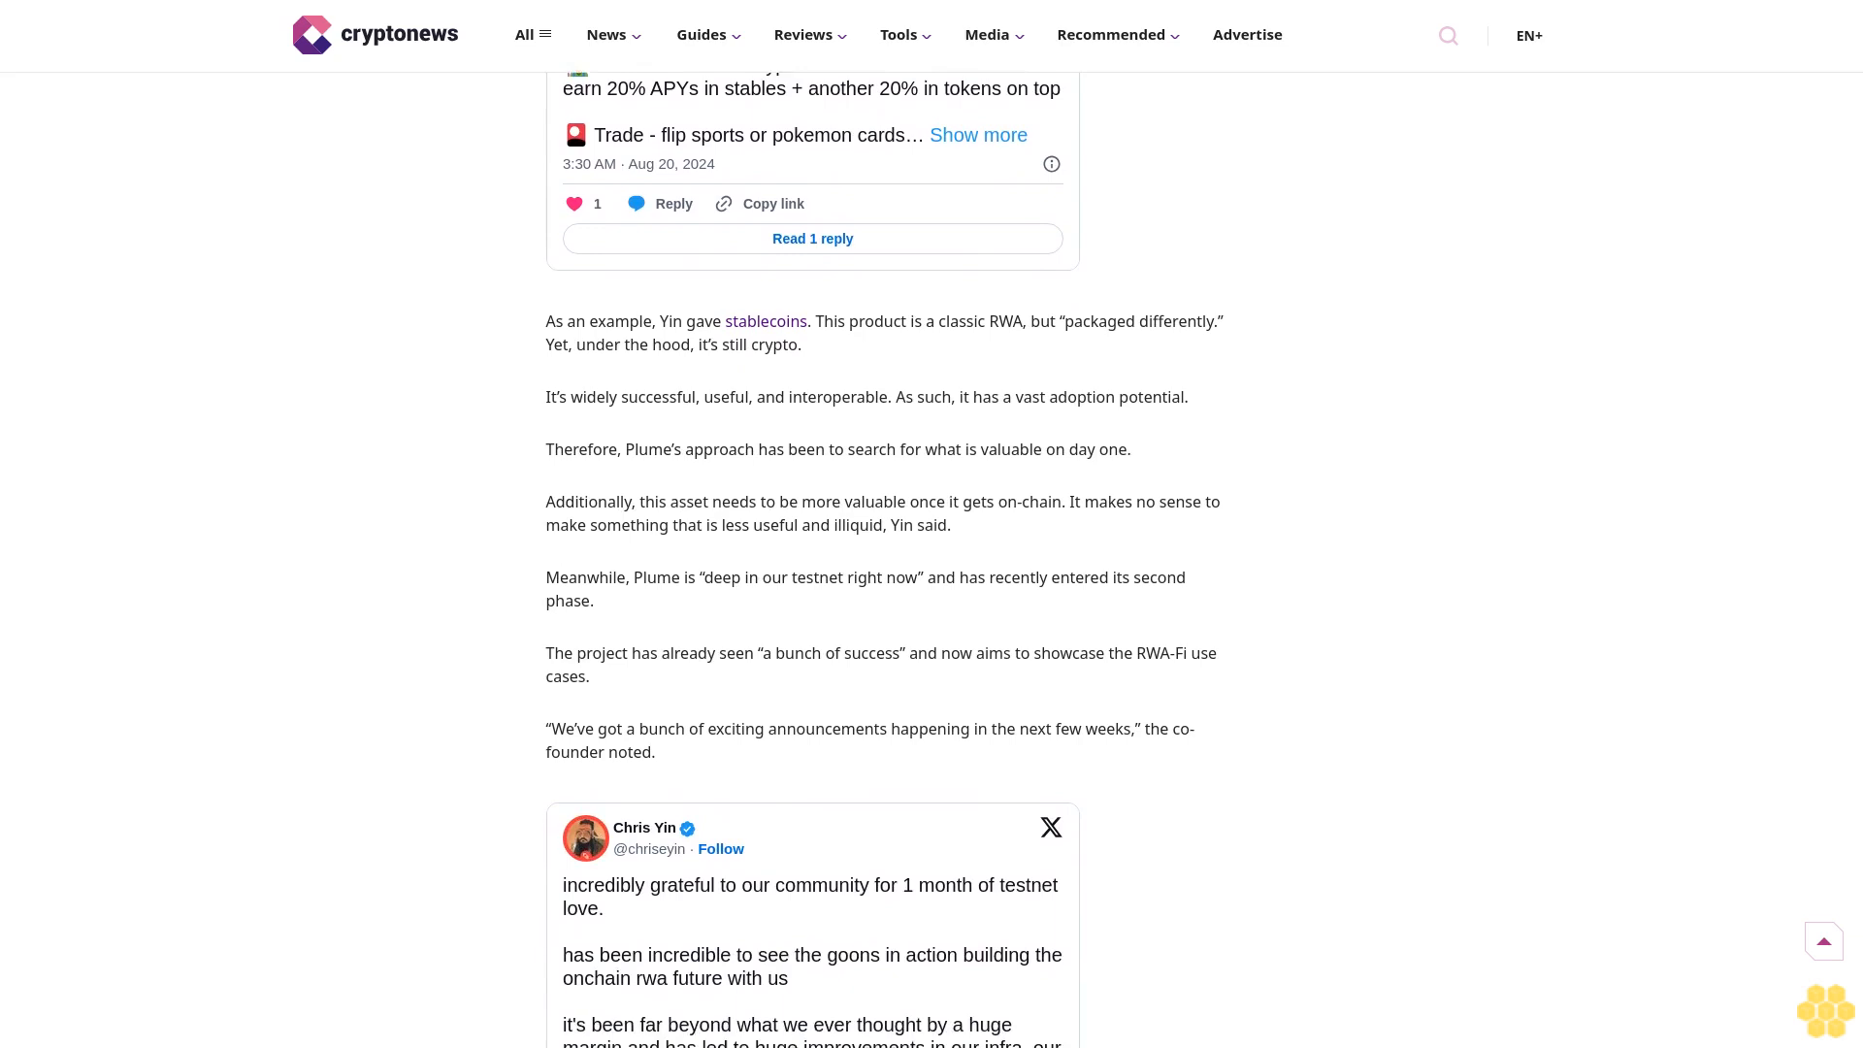
scroll(down, 3)
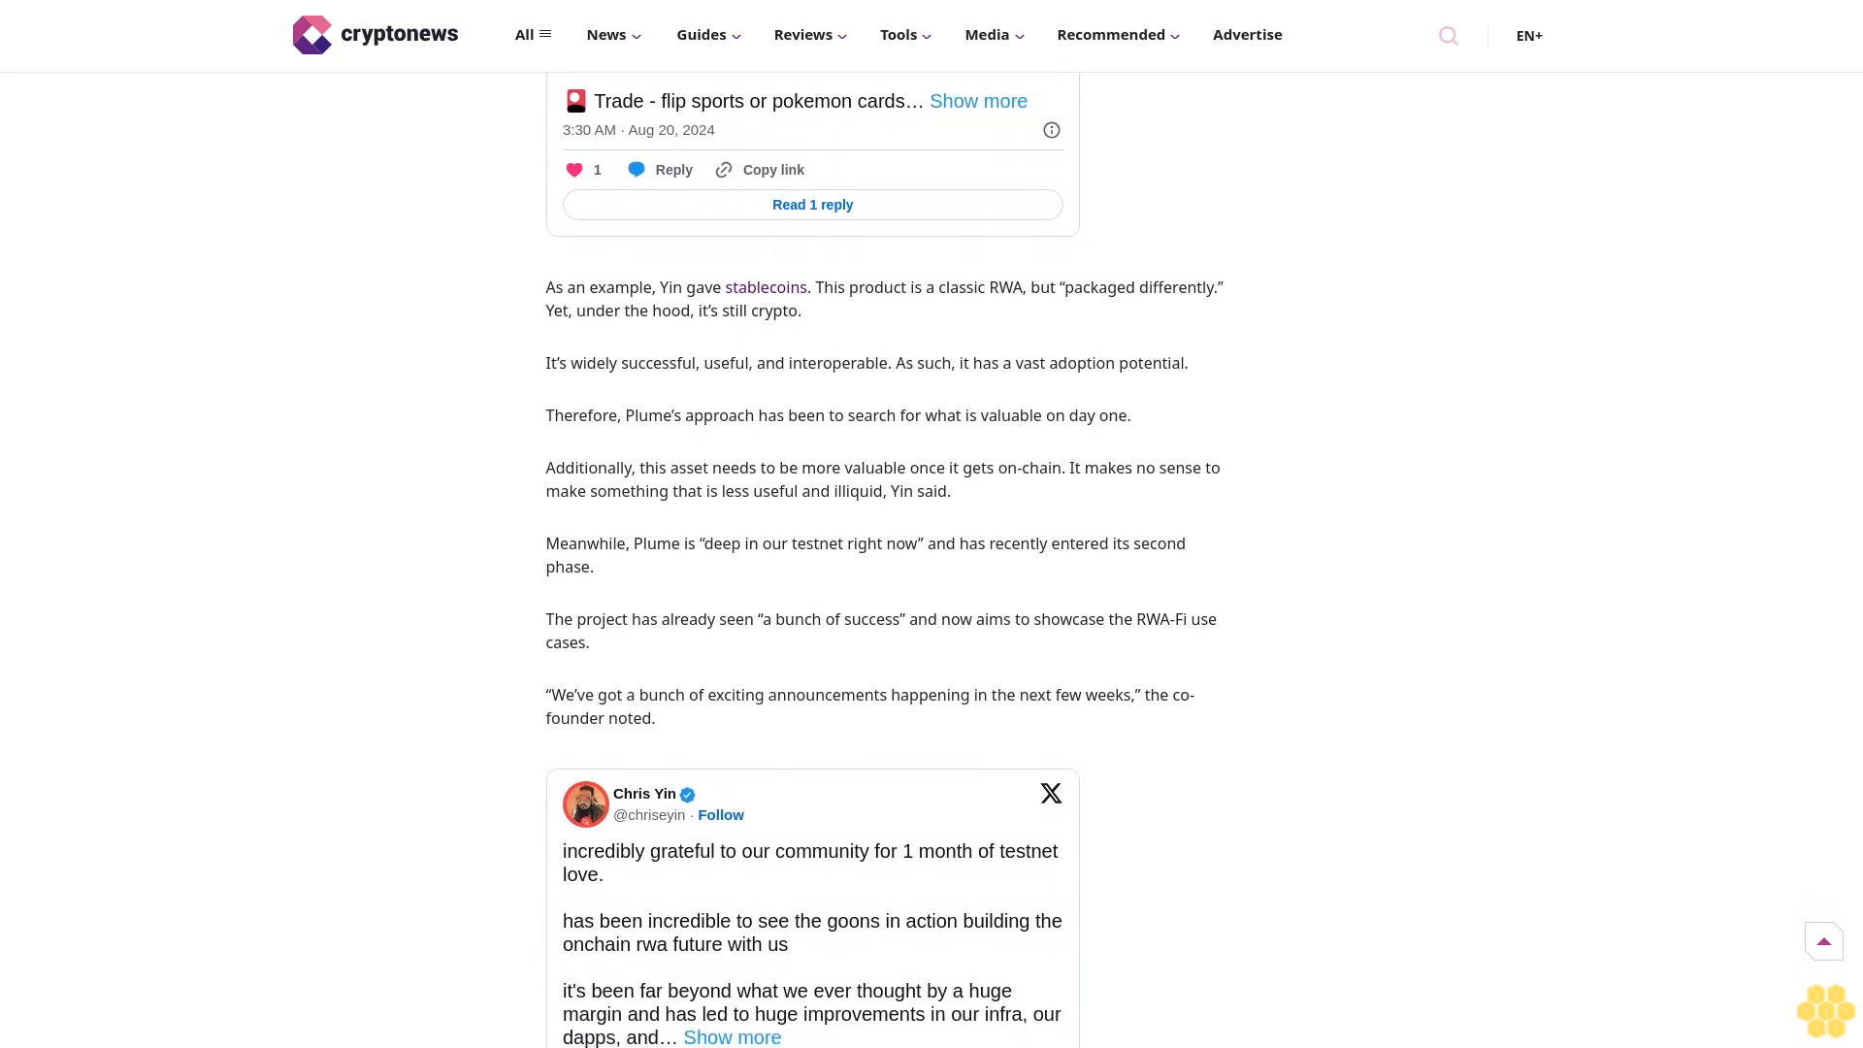
scroll(down, 3)
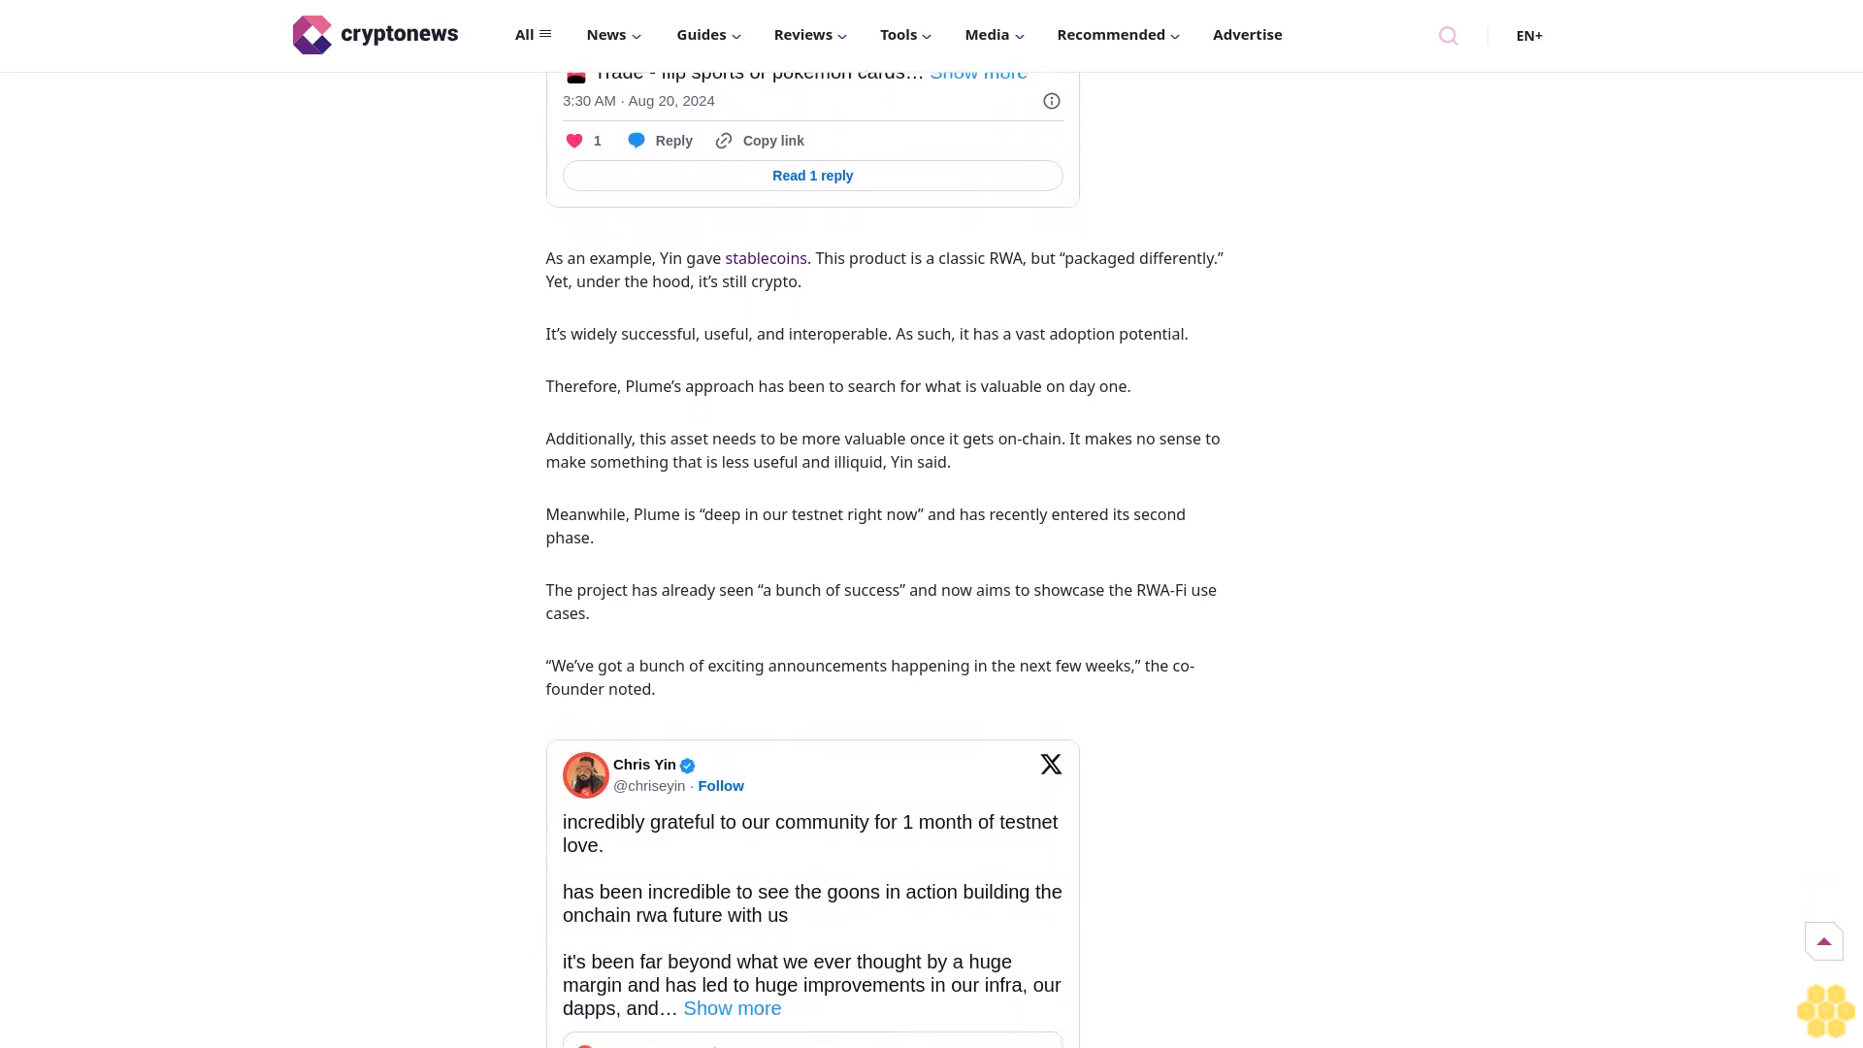
scroll(down, 3)
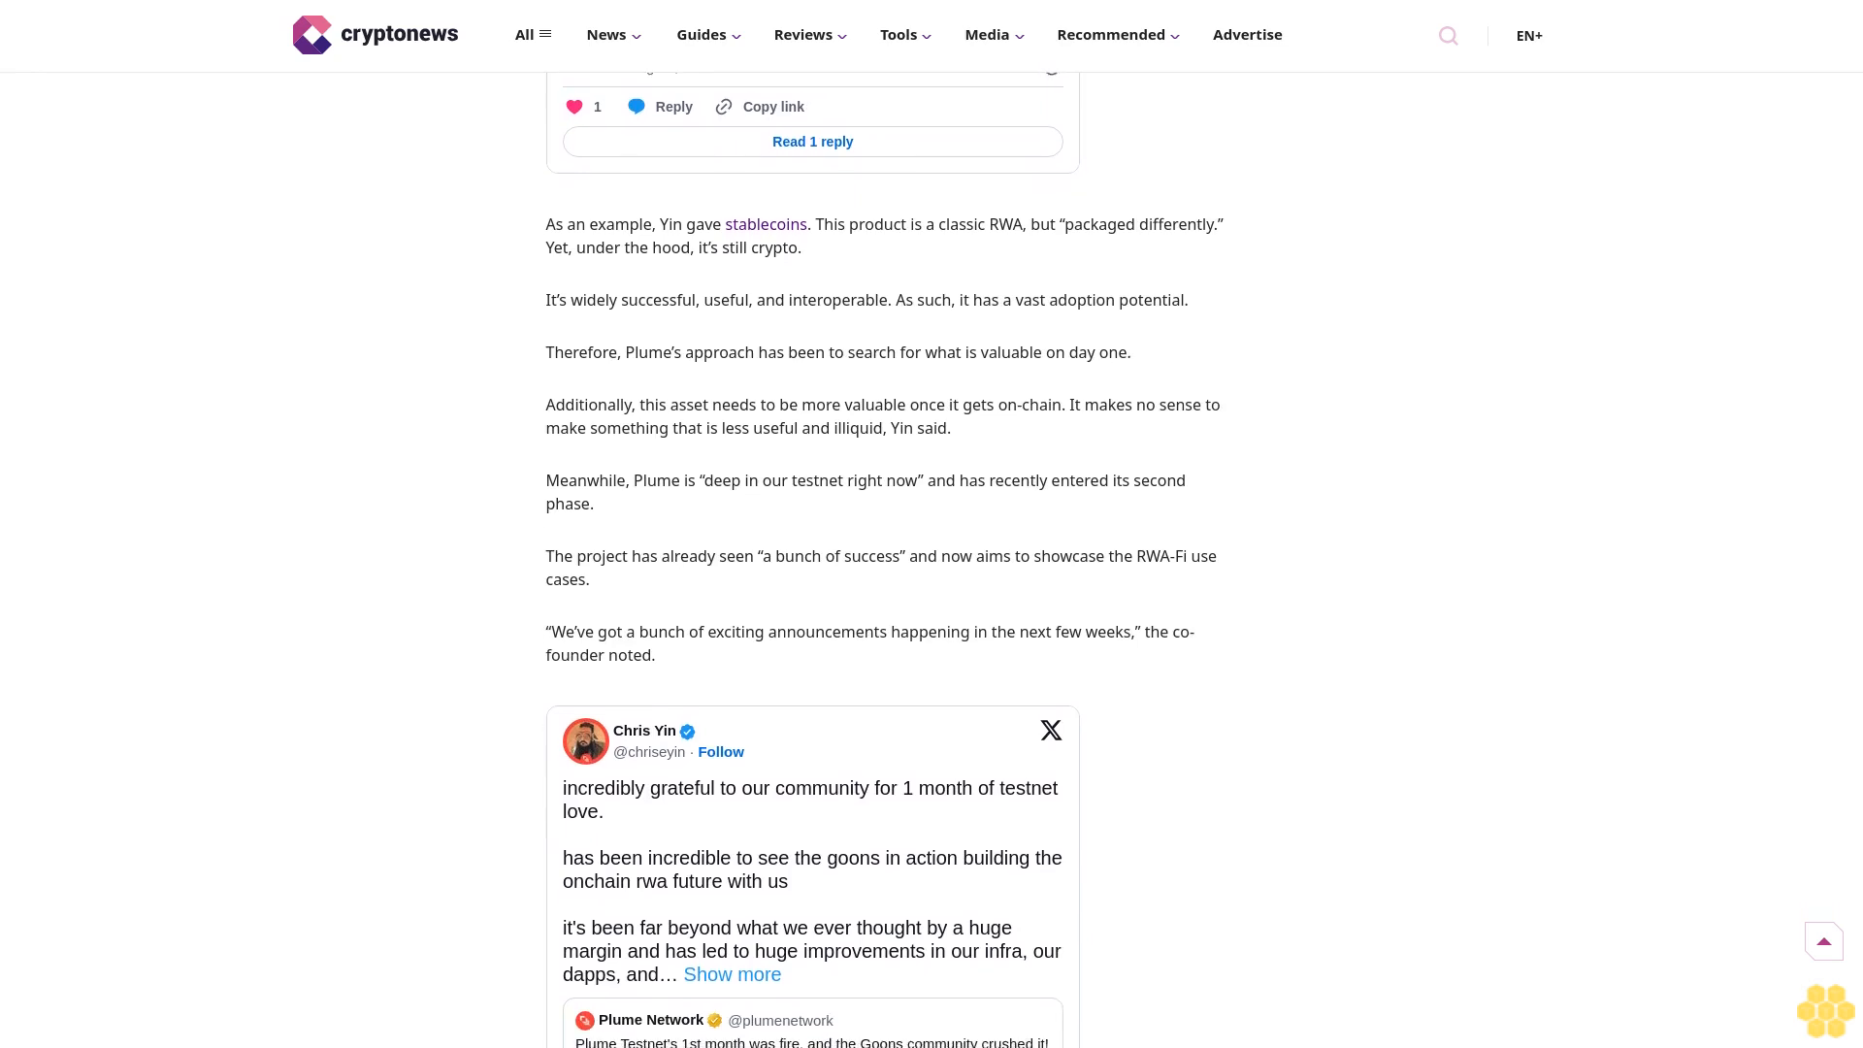
scroll(down, 3)
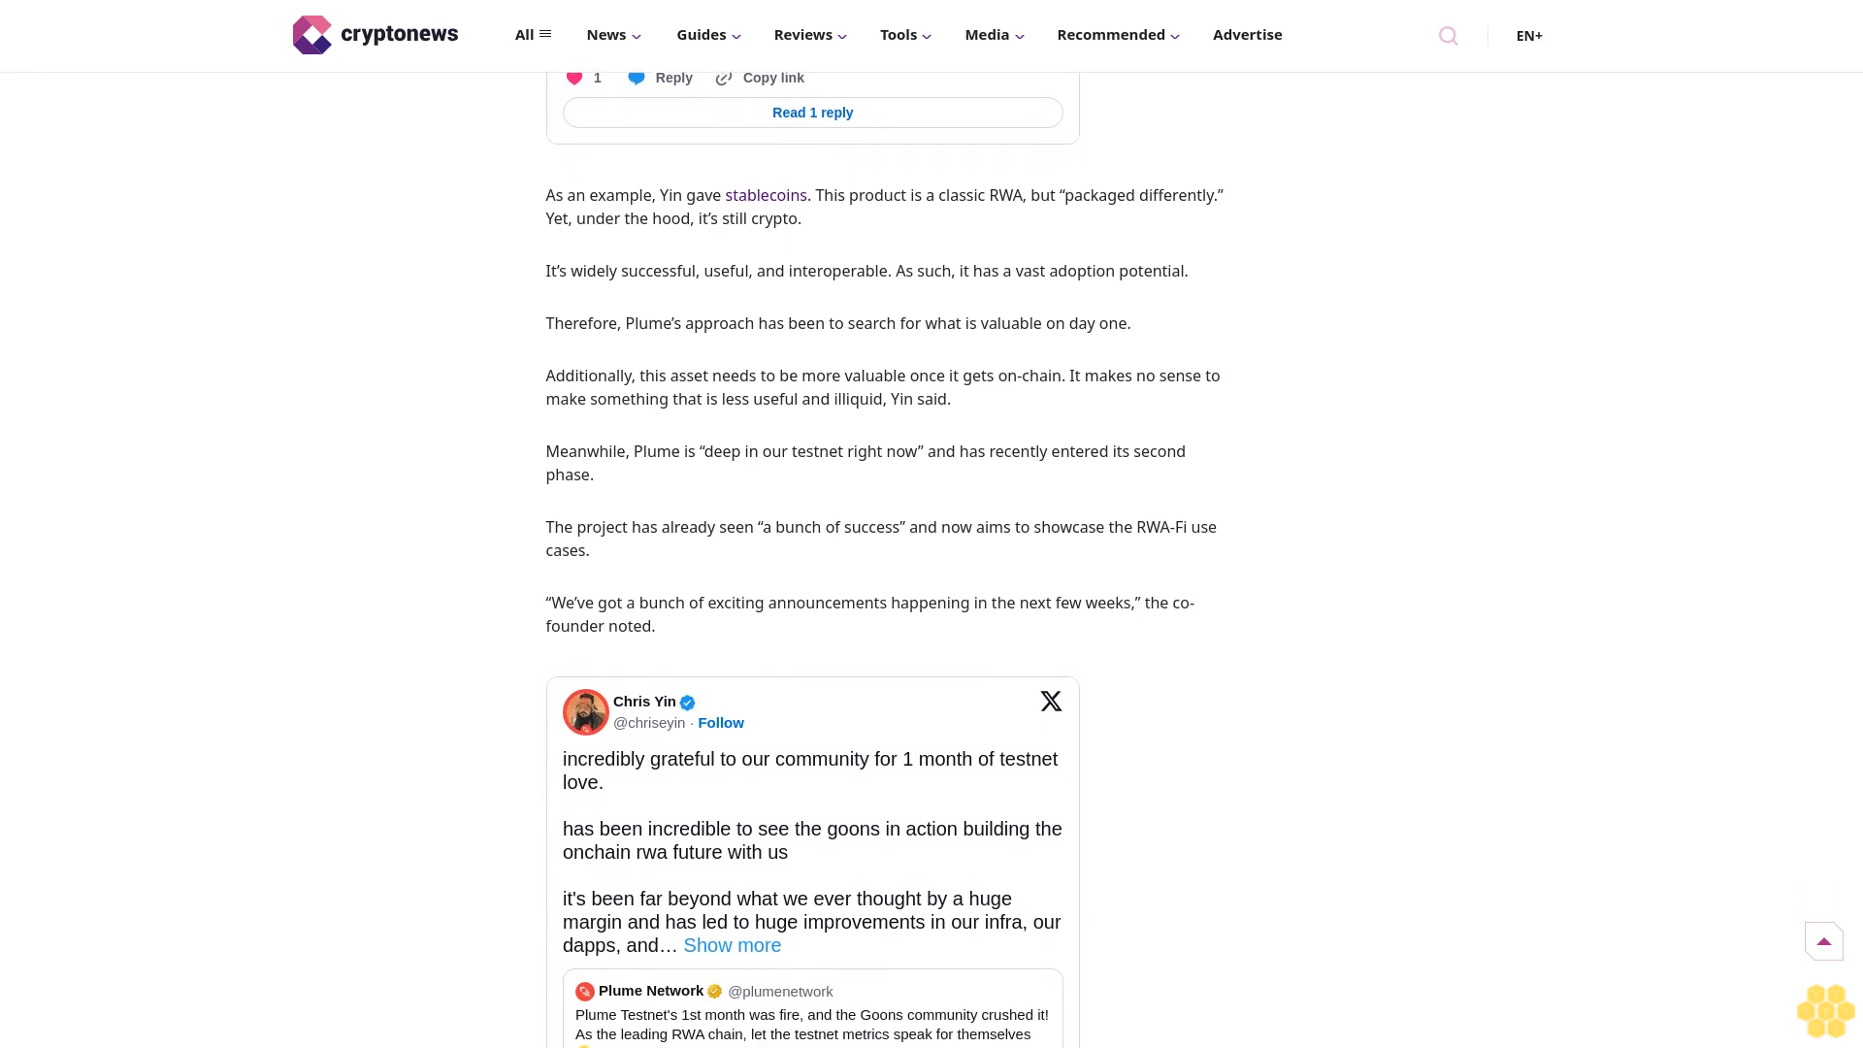
scroll(down, 3)
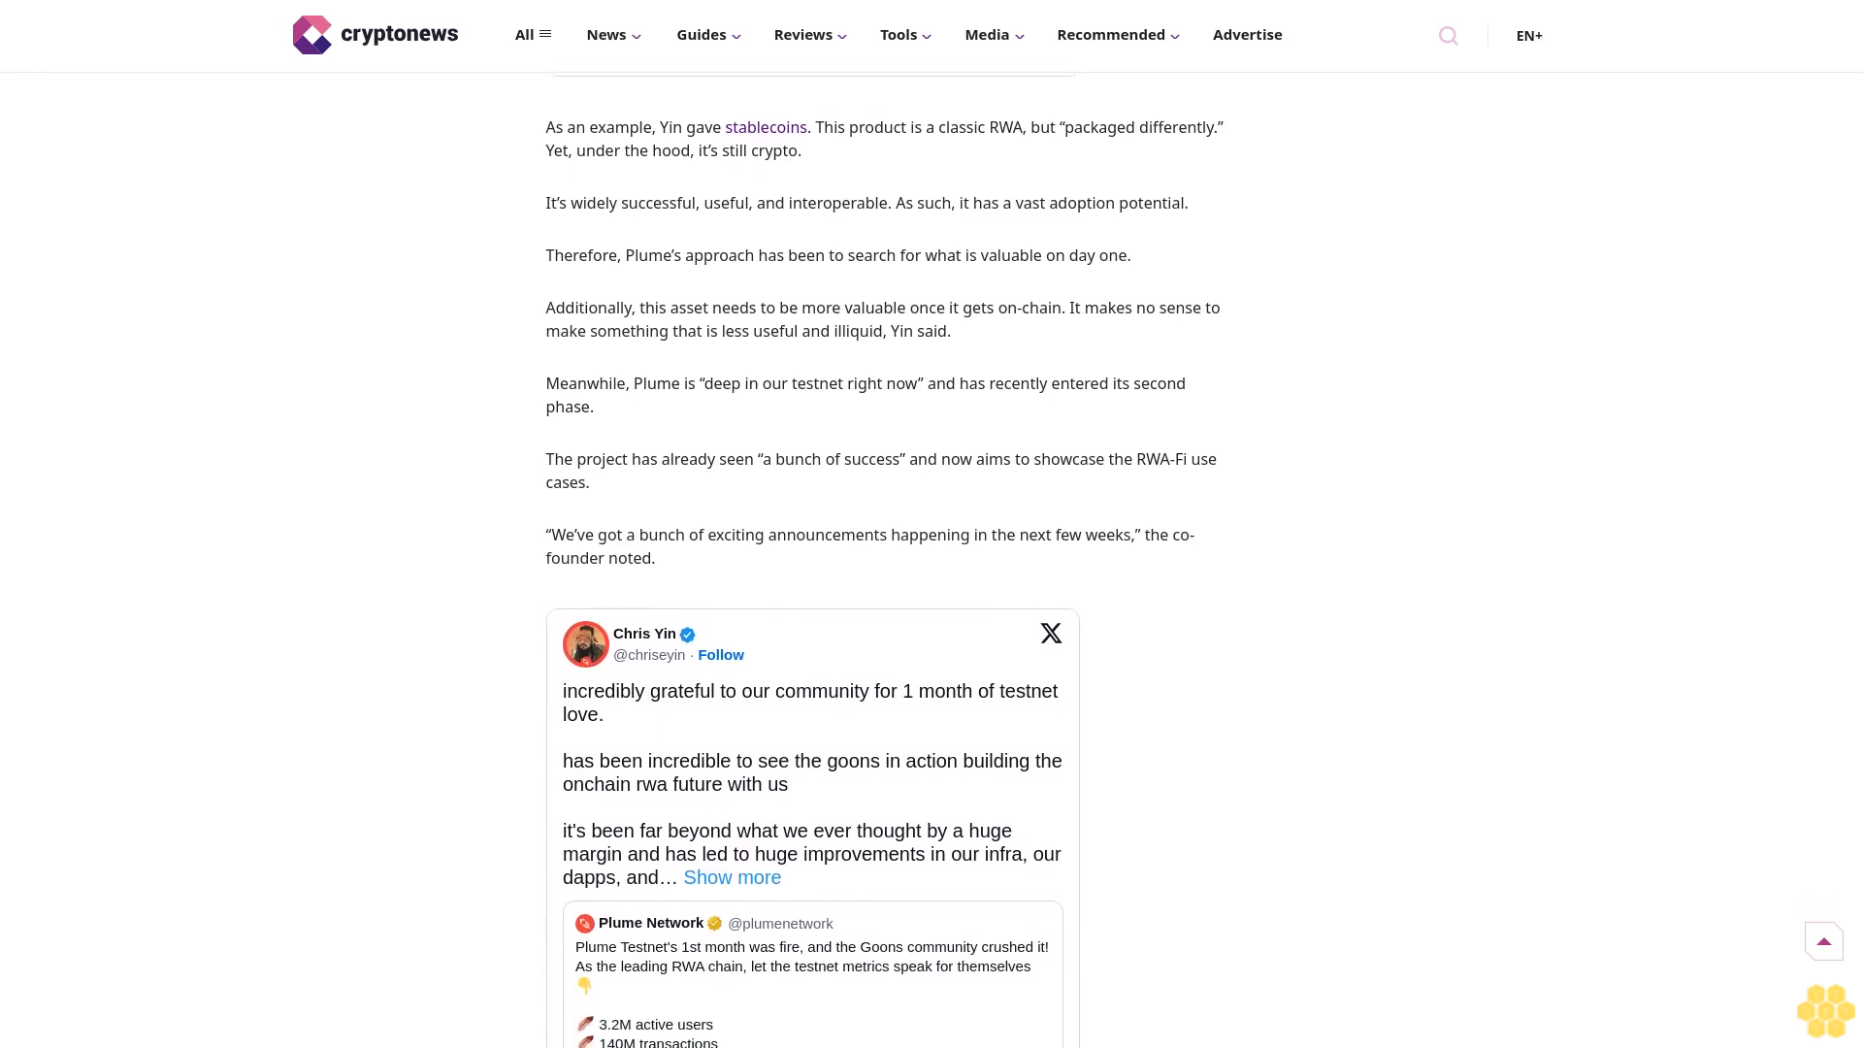
scroll(down, 3)
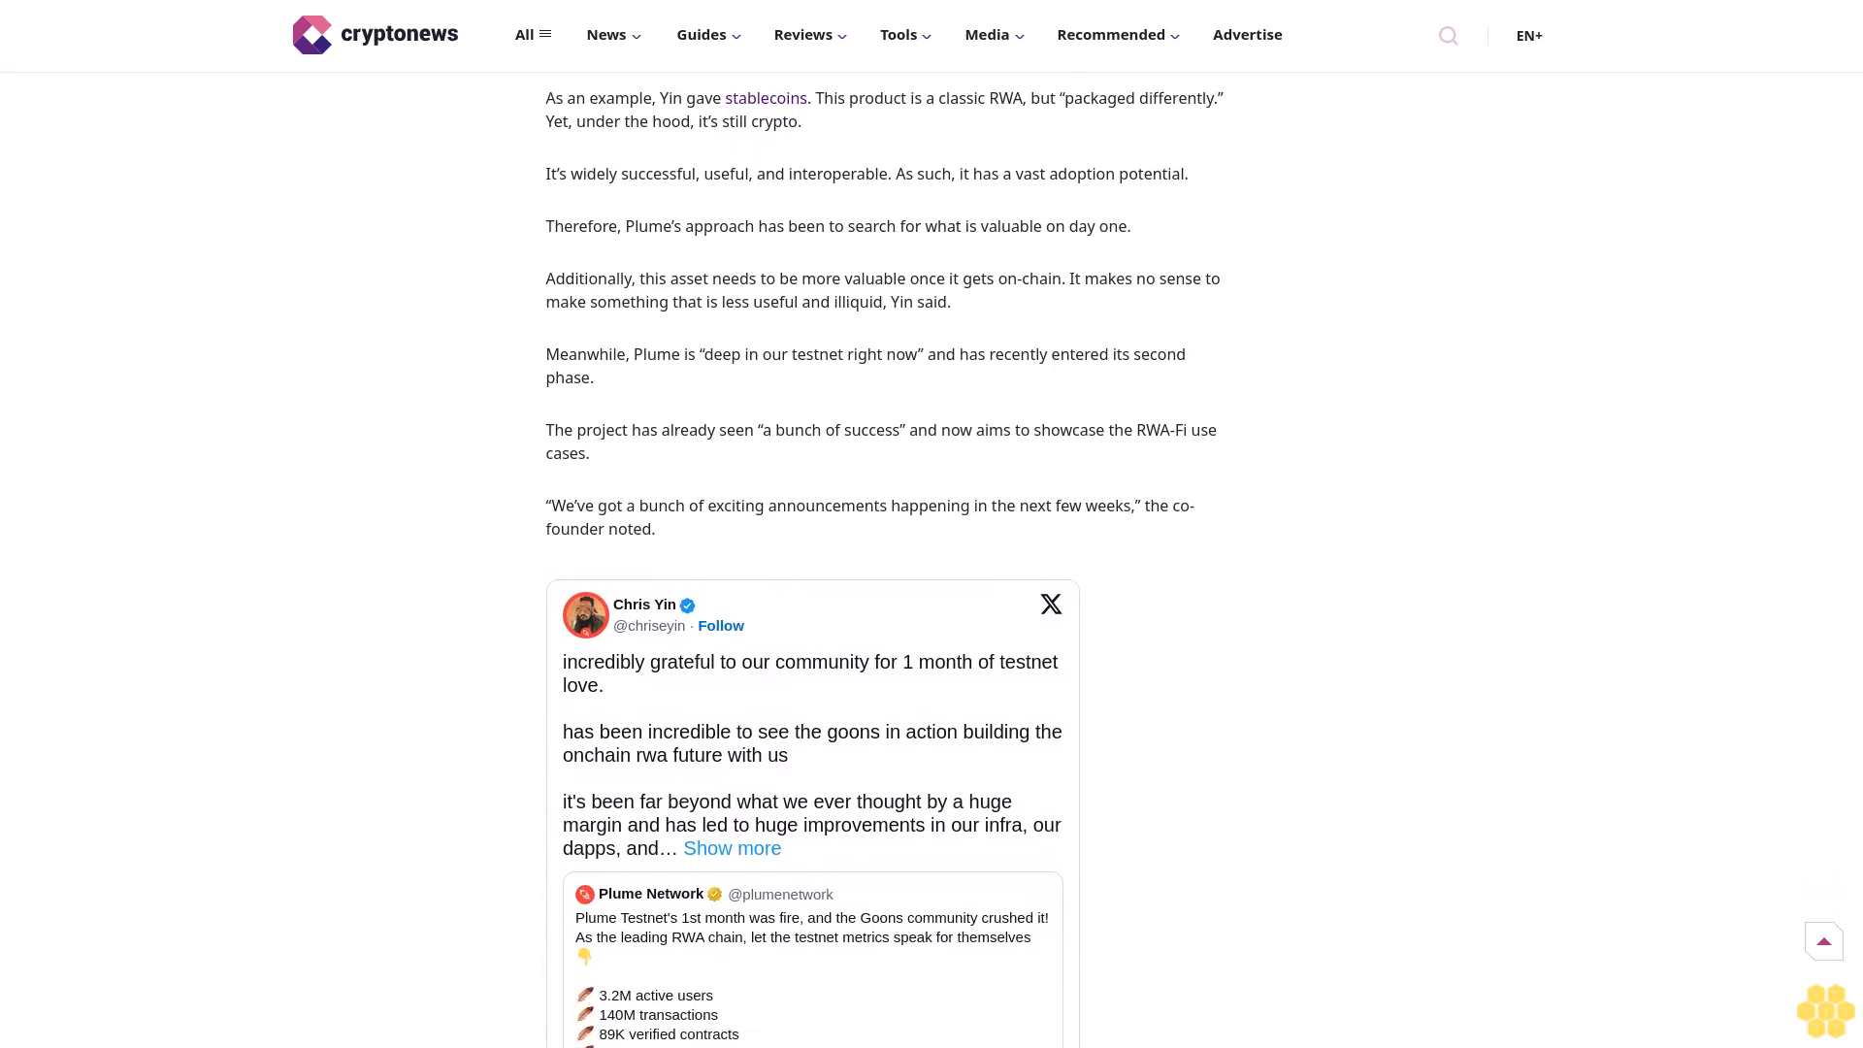
scroll(down, 3)
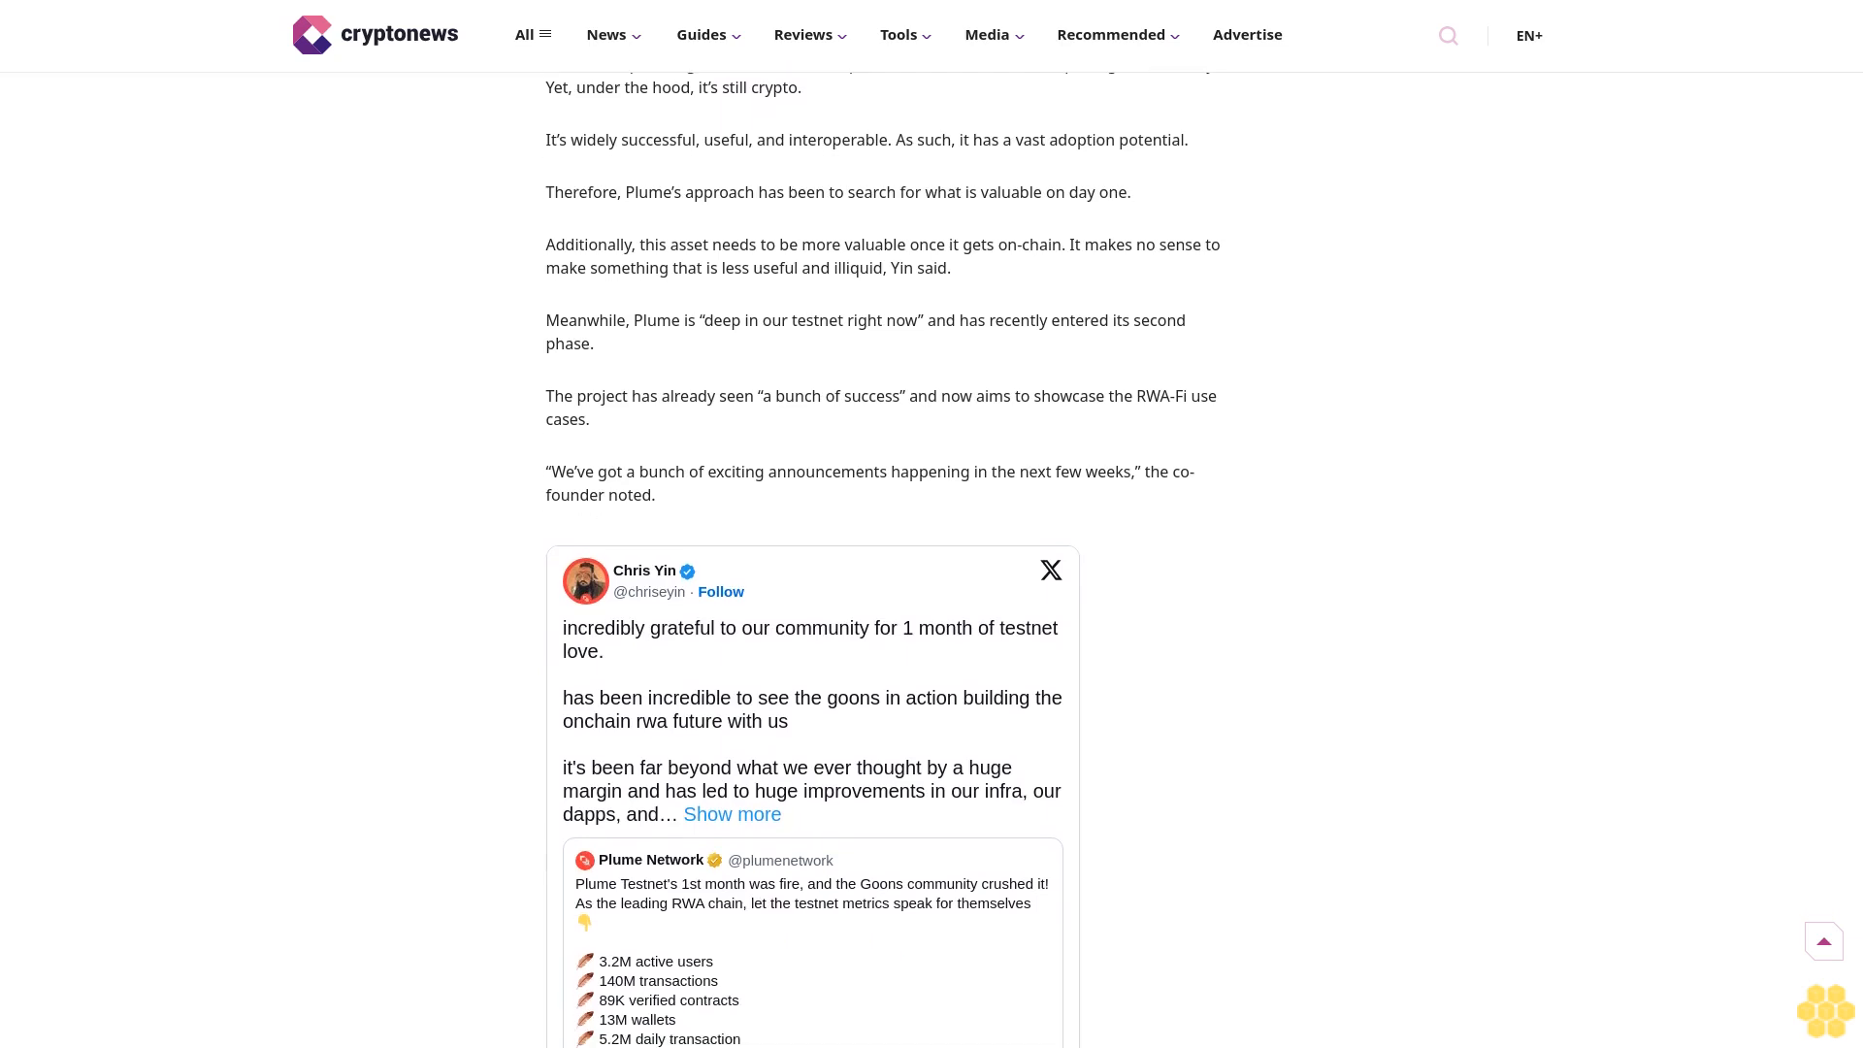
scroll(down, 3)
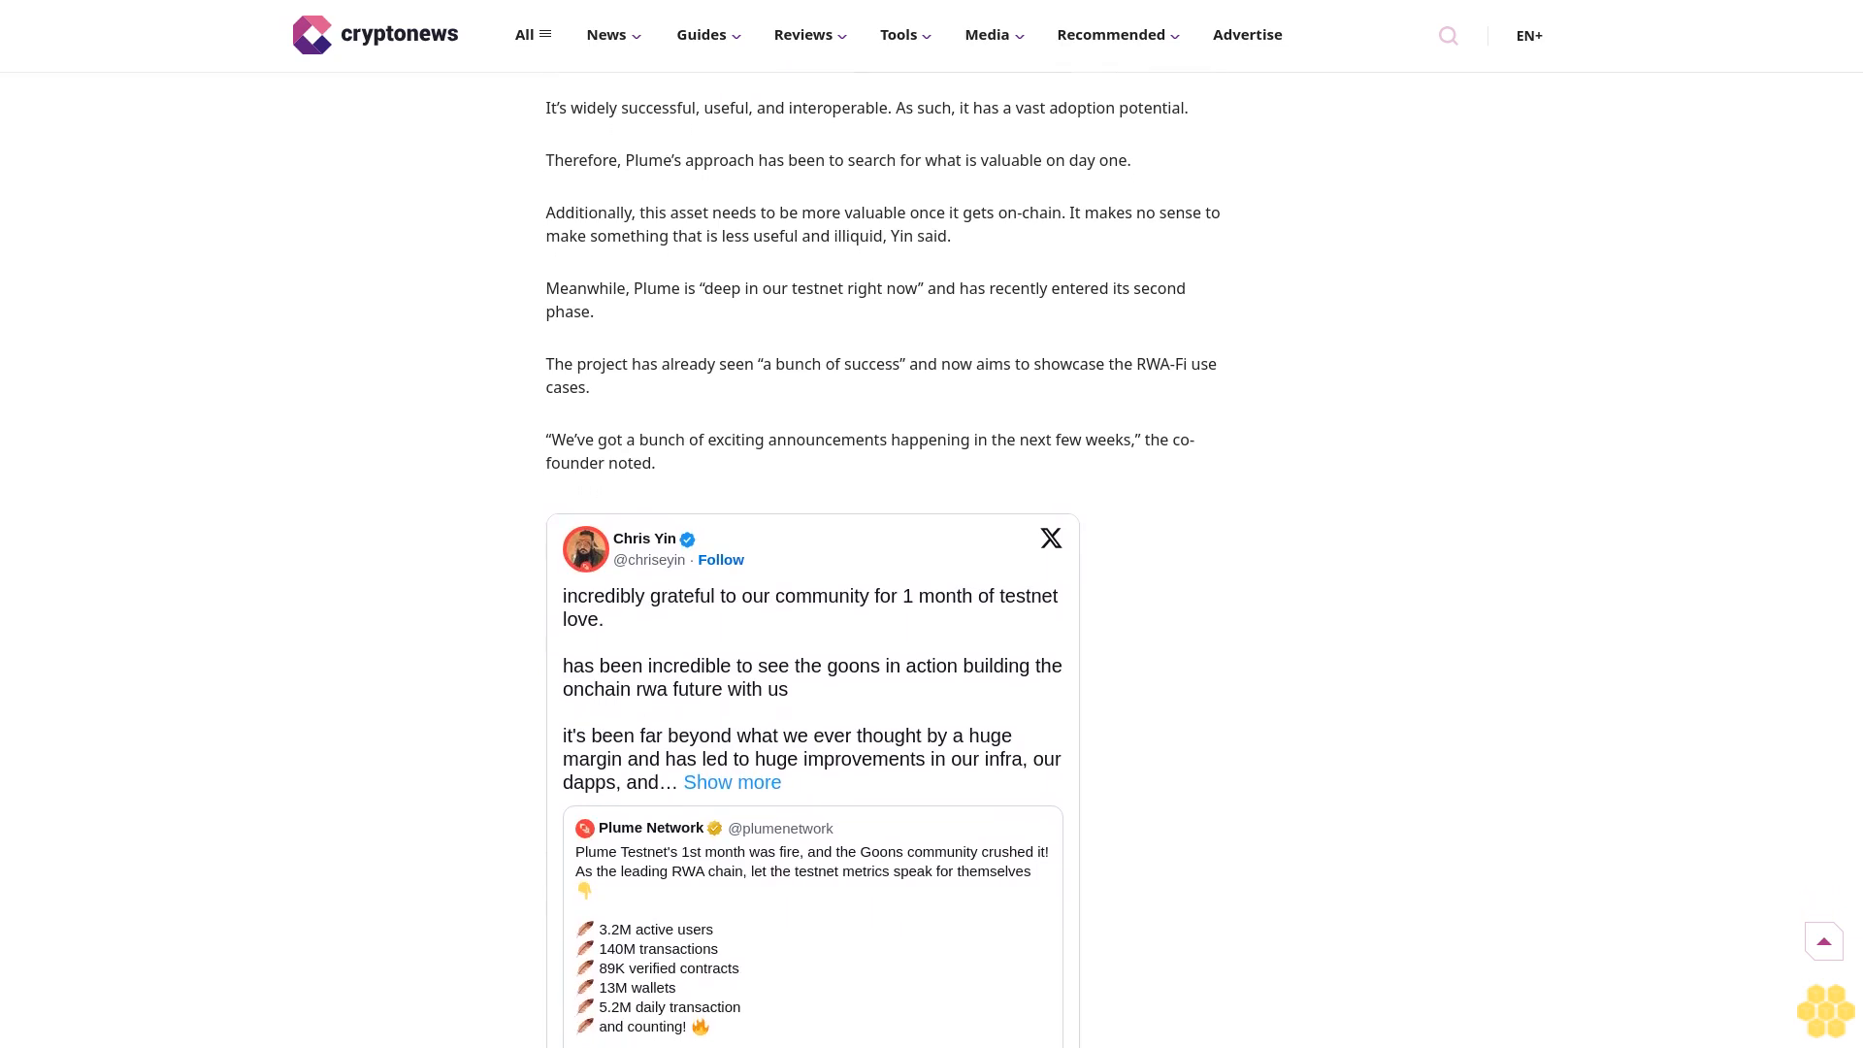
scroll(down, 3)
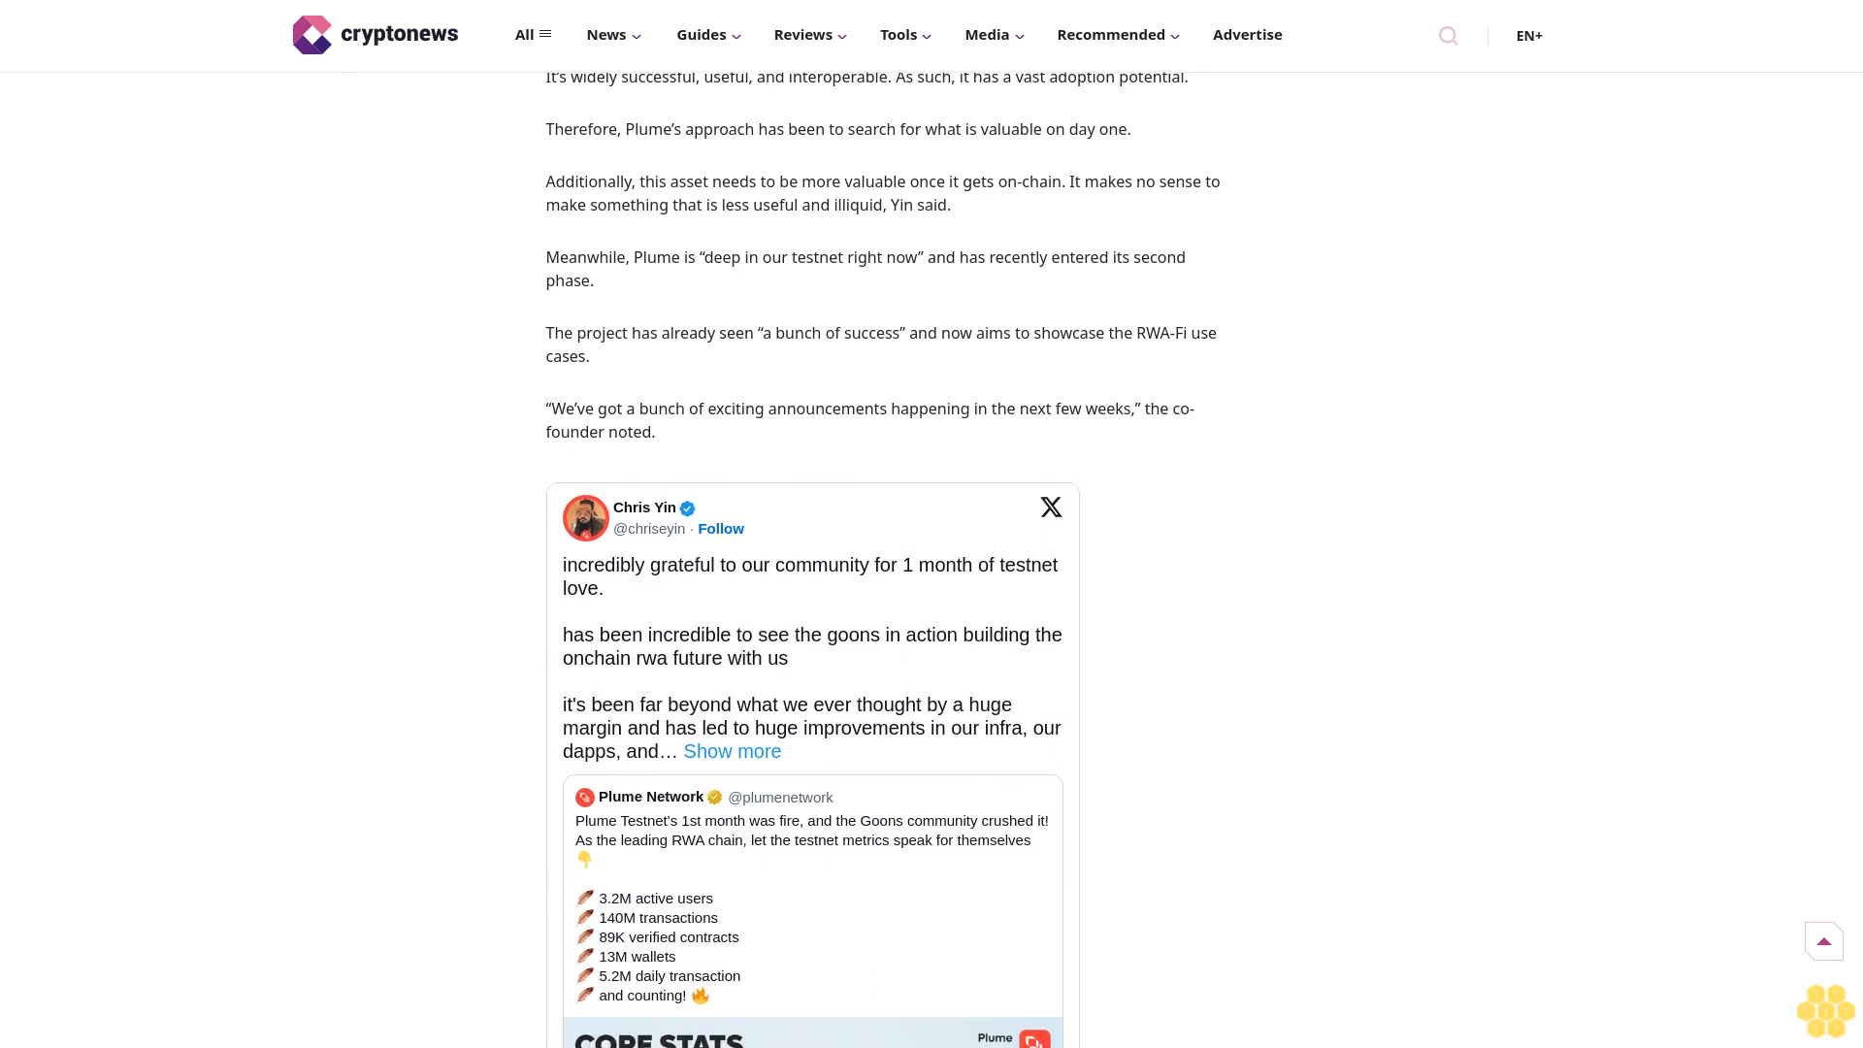
scroll(down, 3)
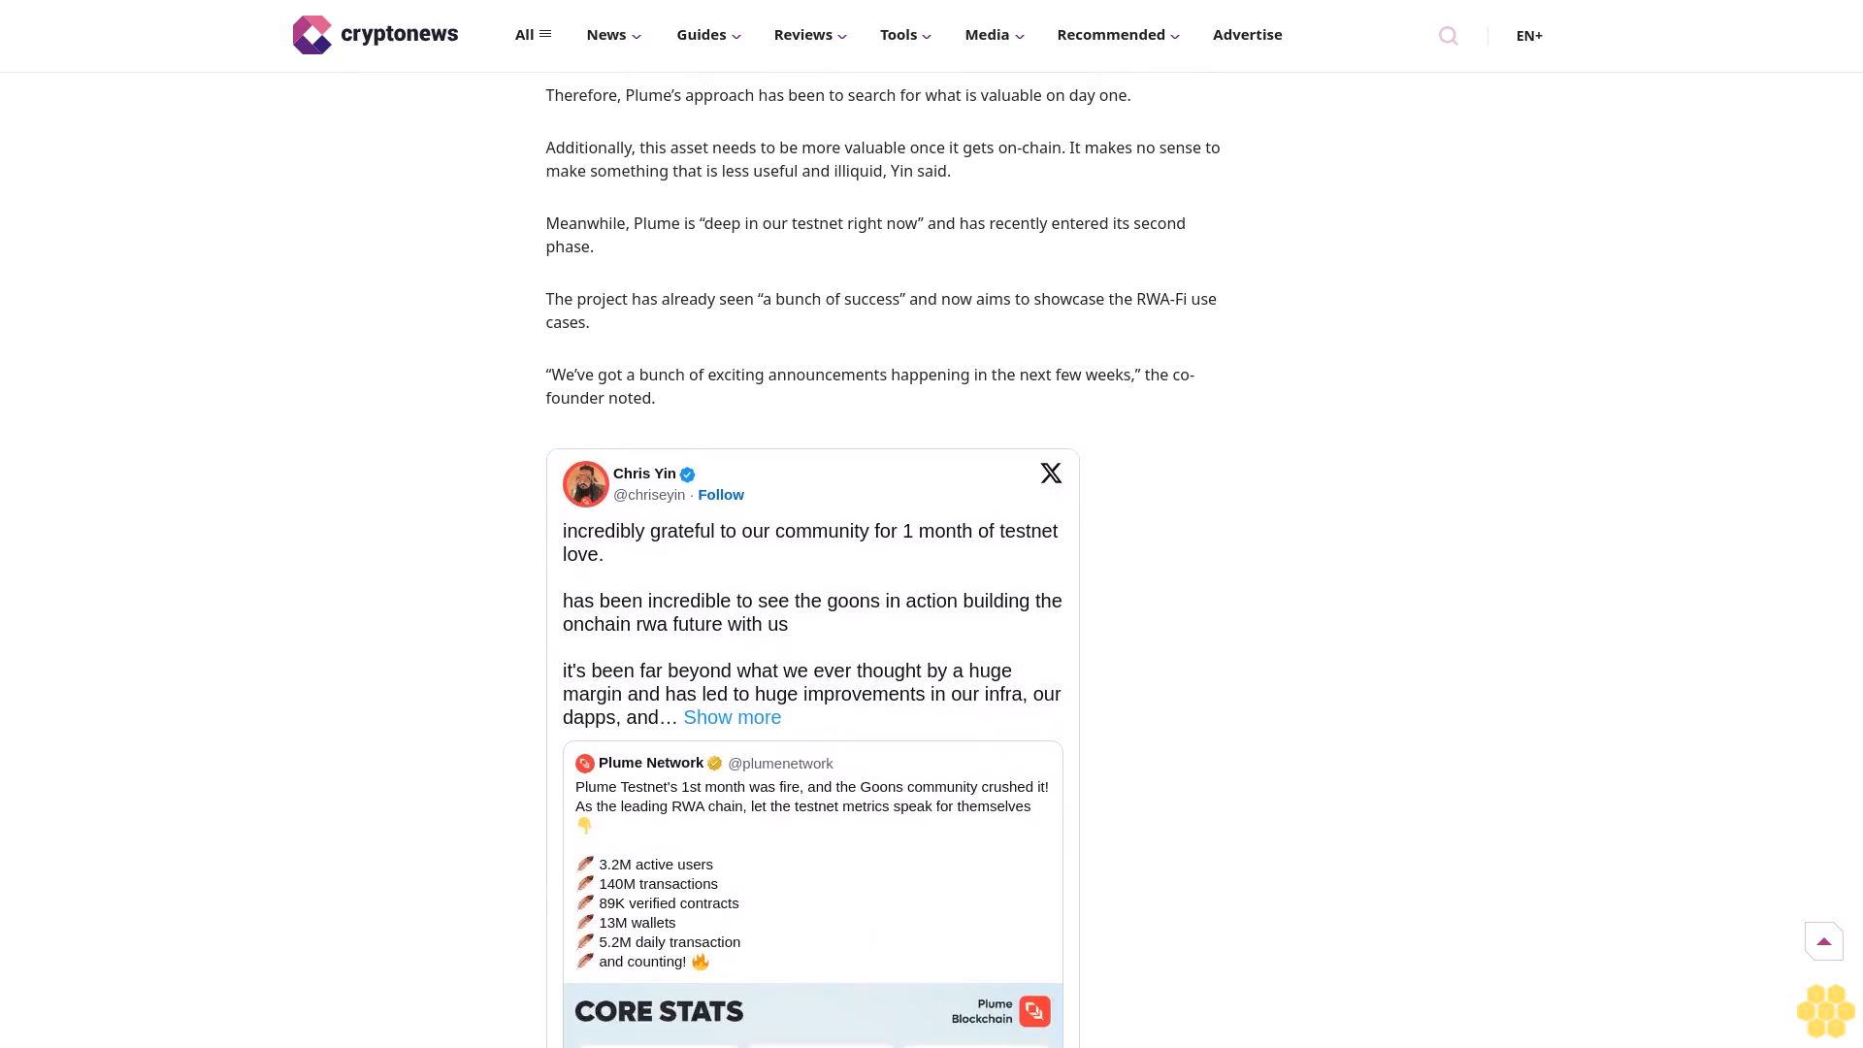
scroll(down, 3)
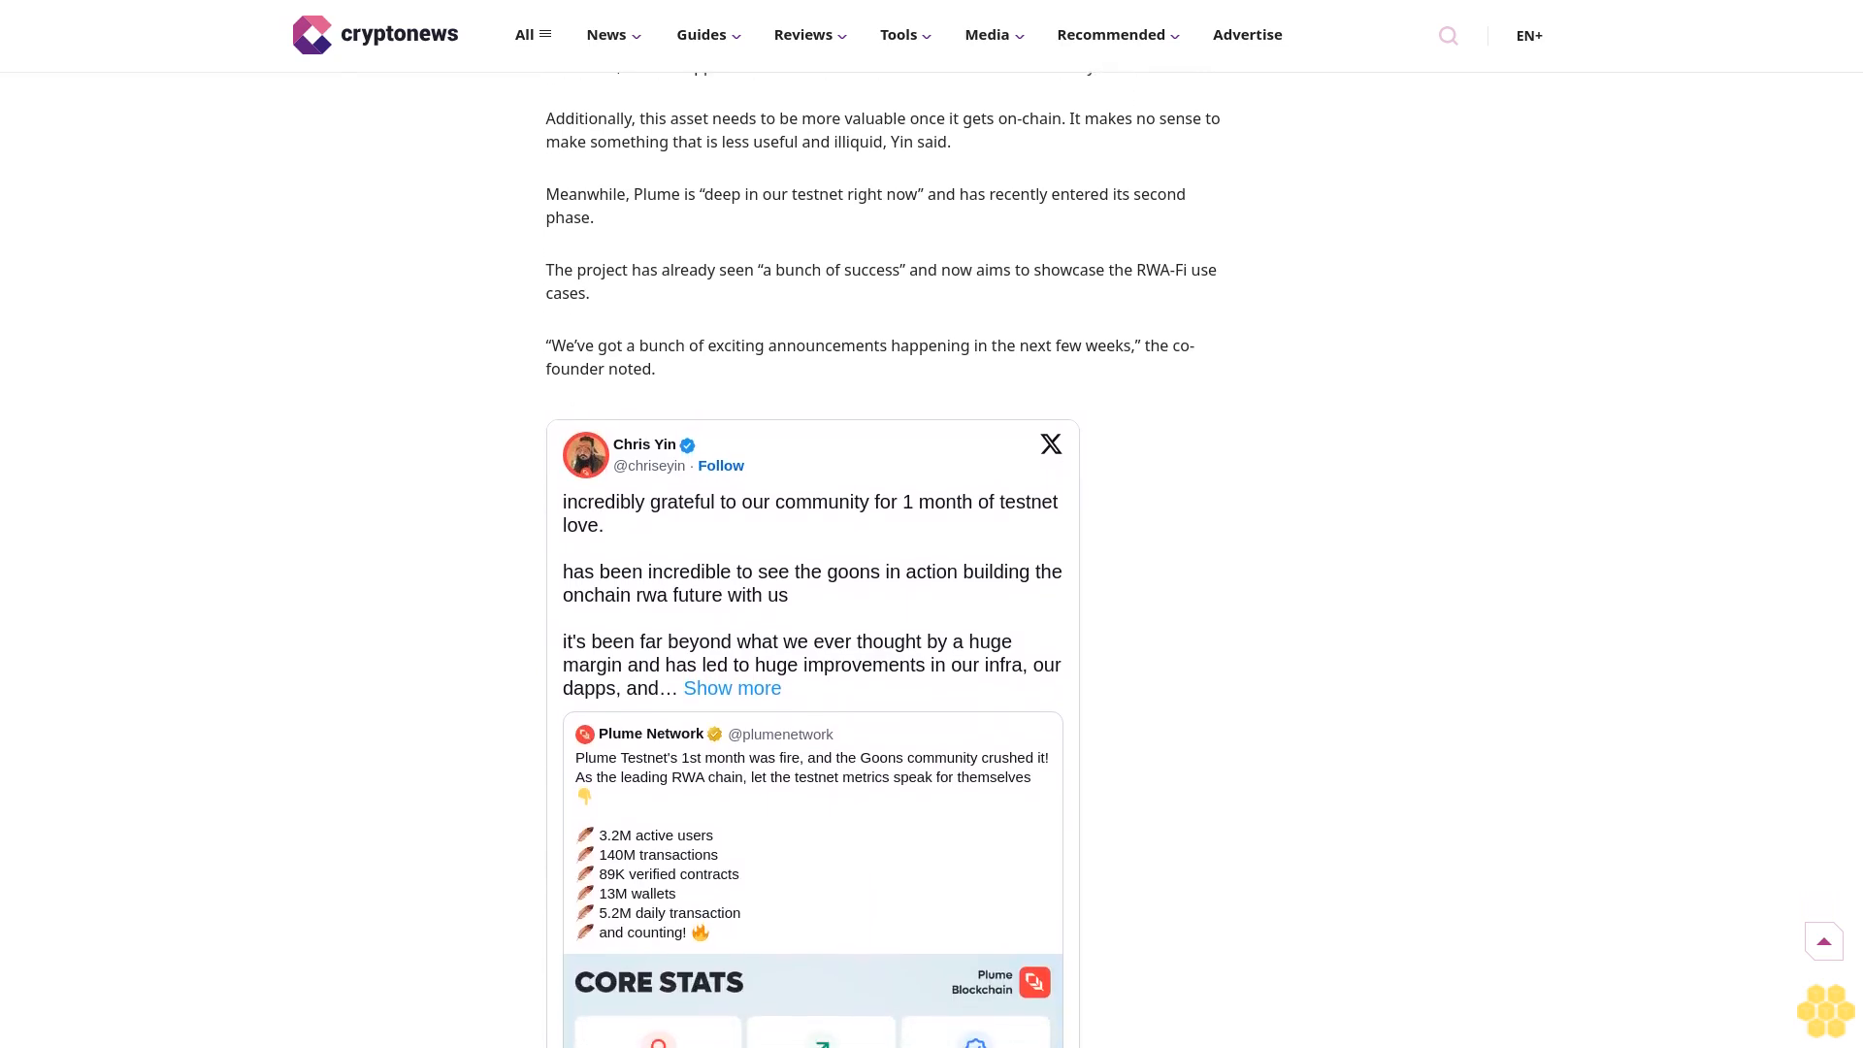
scroll(down, 3)
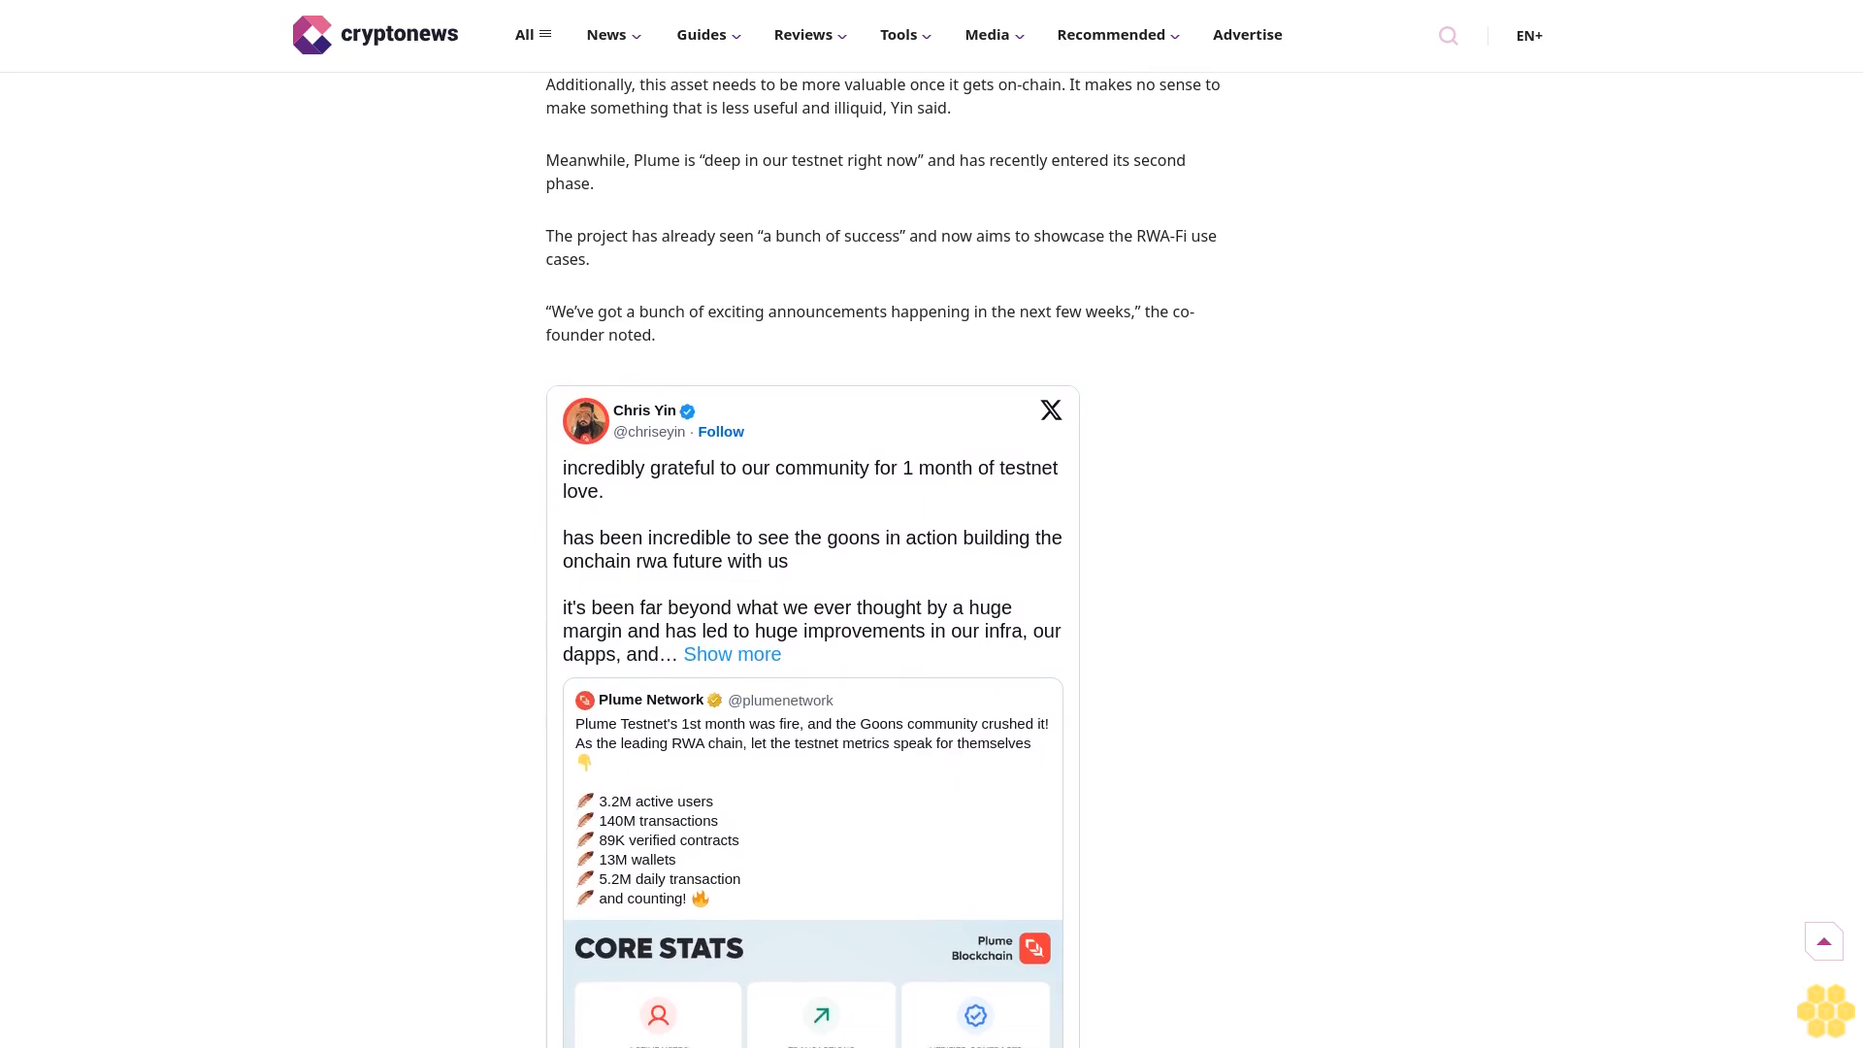
scroll(down, 3)
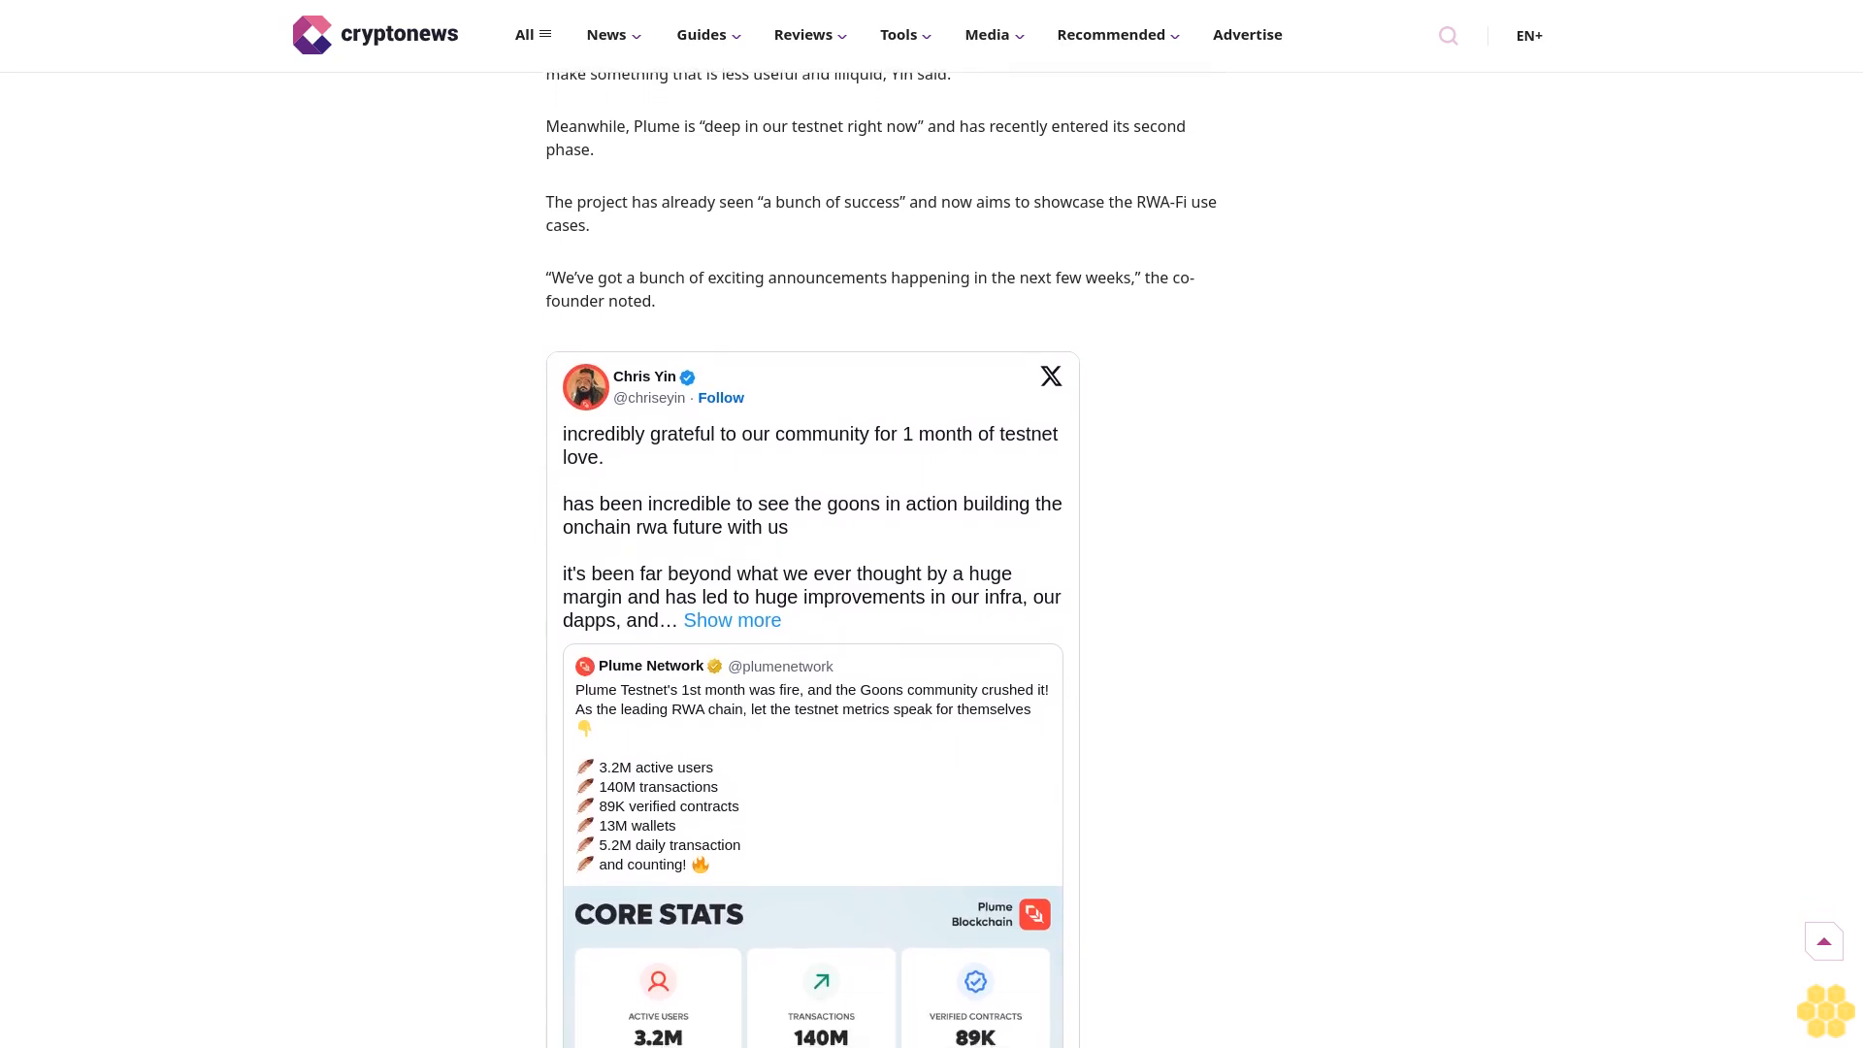
scroll(down, 3)
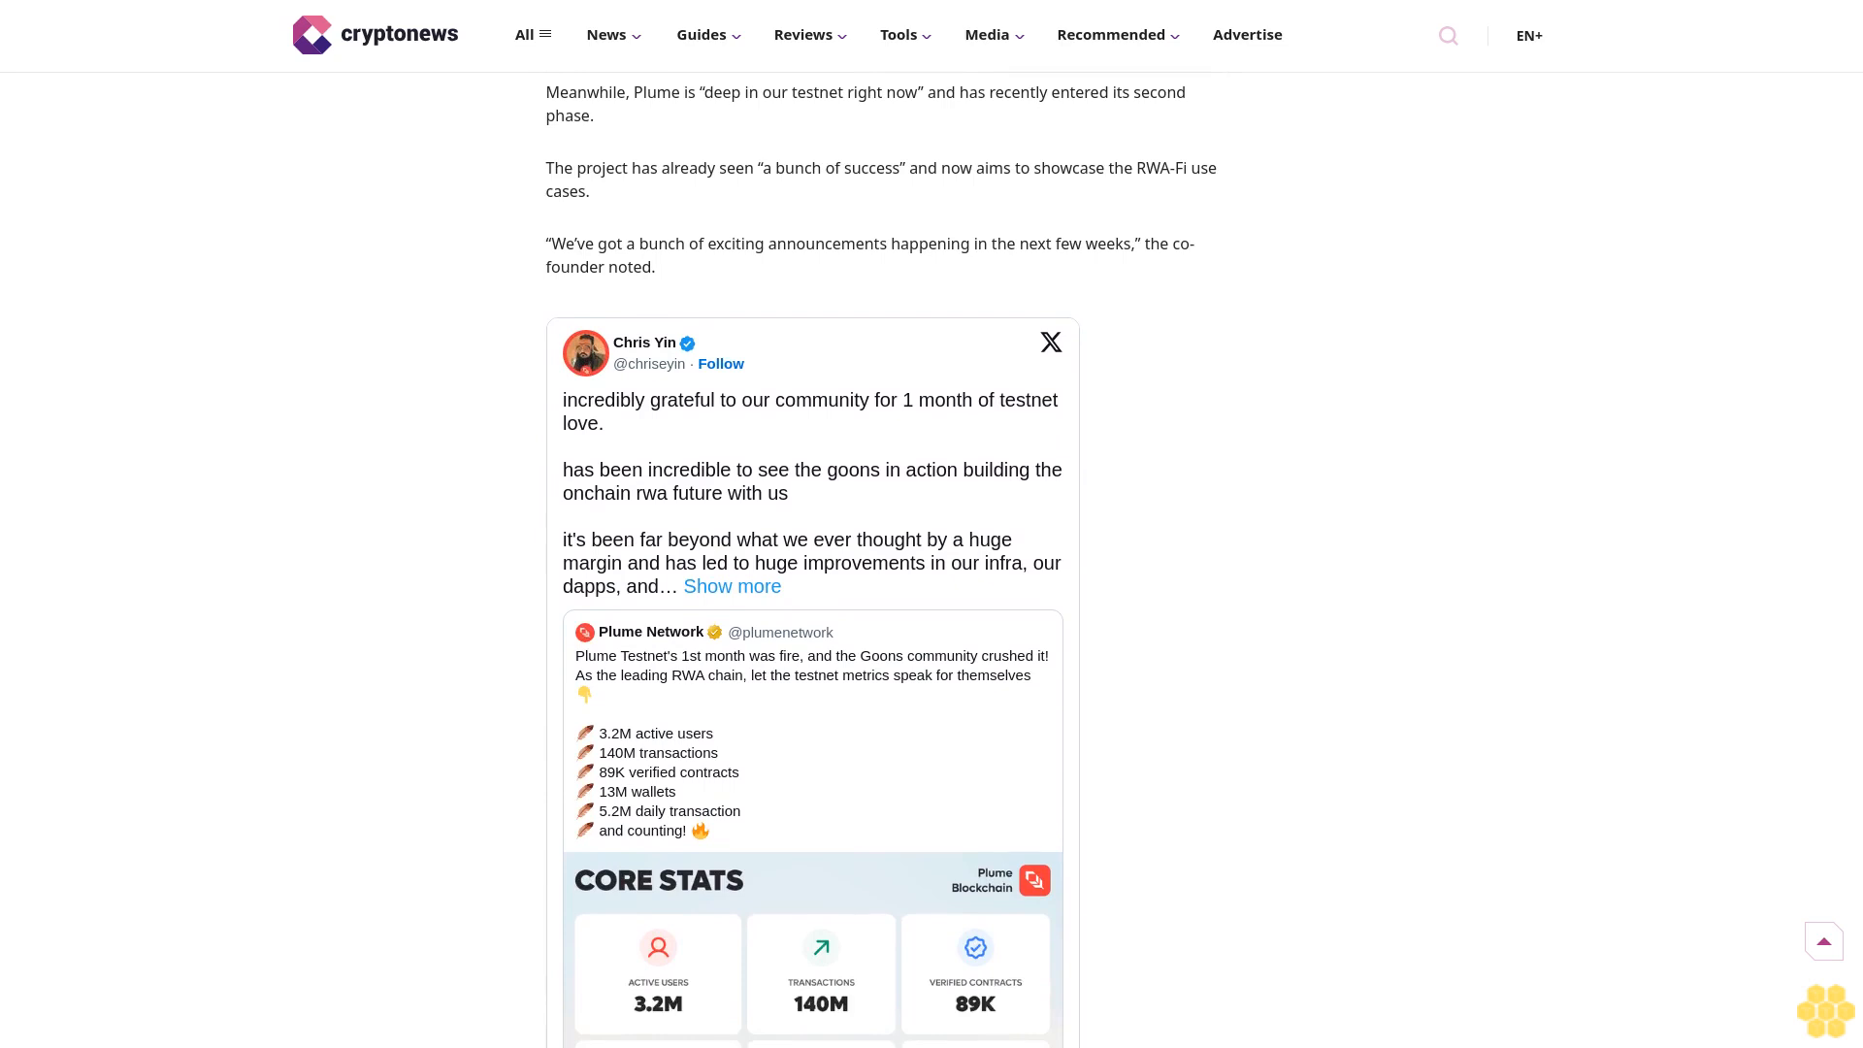
scroll(down, 3)
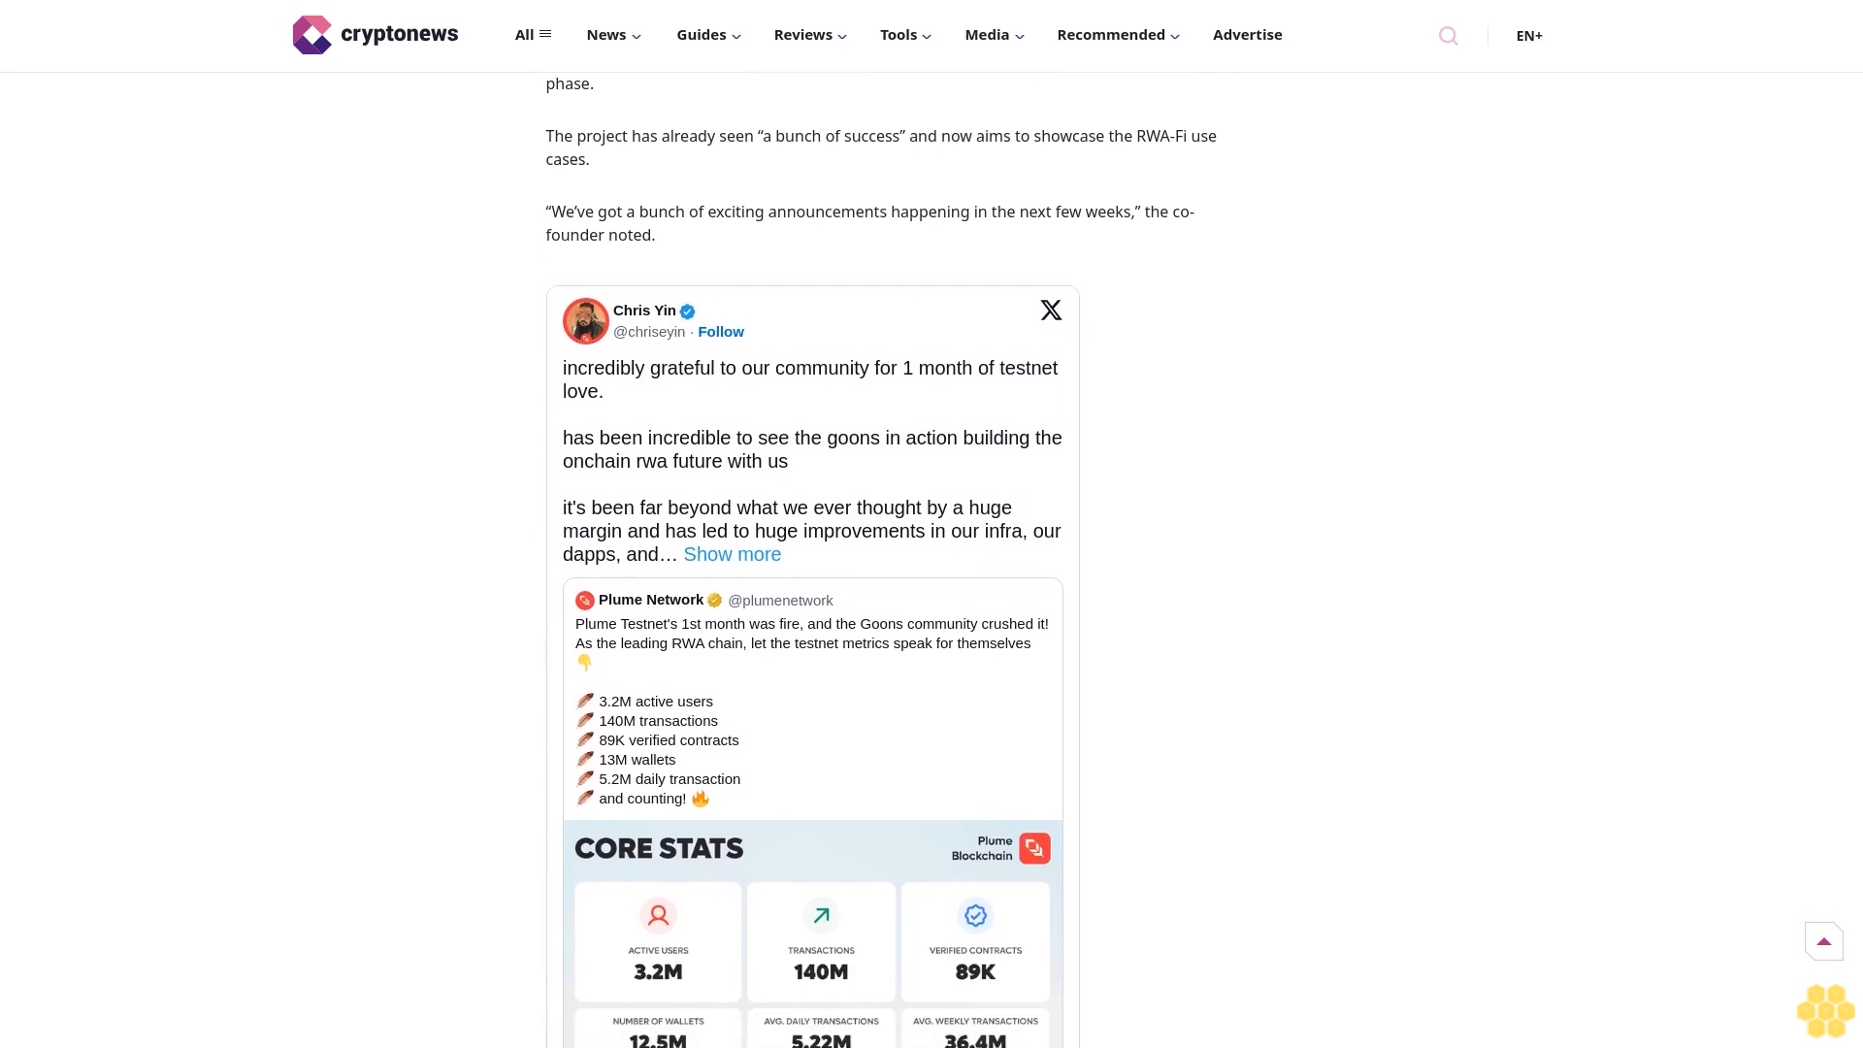
scroll(down, 3)
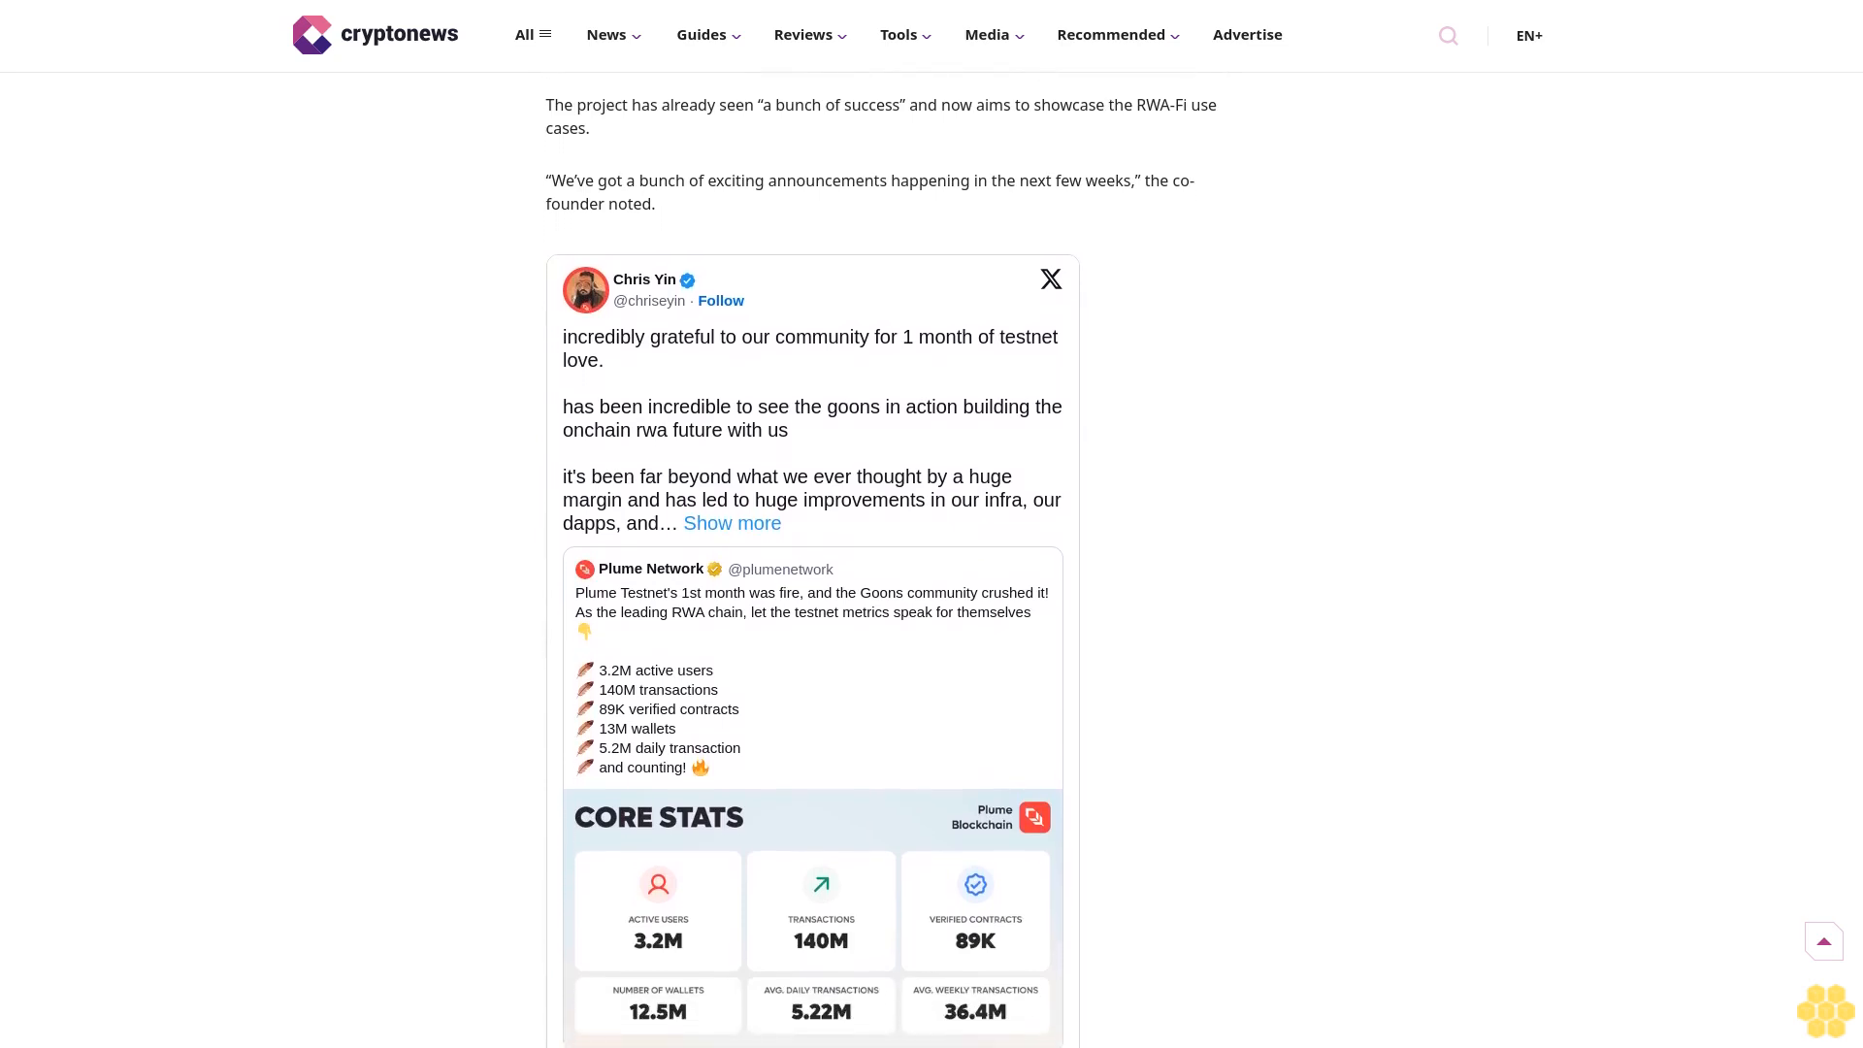
scroll(down, 3)
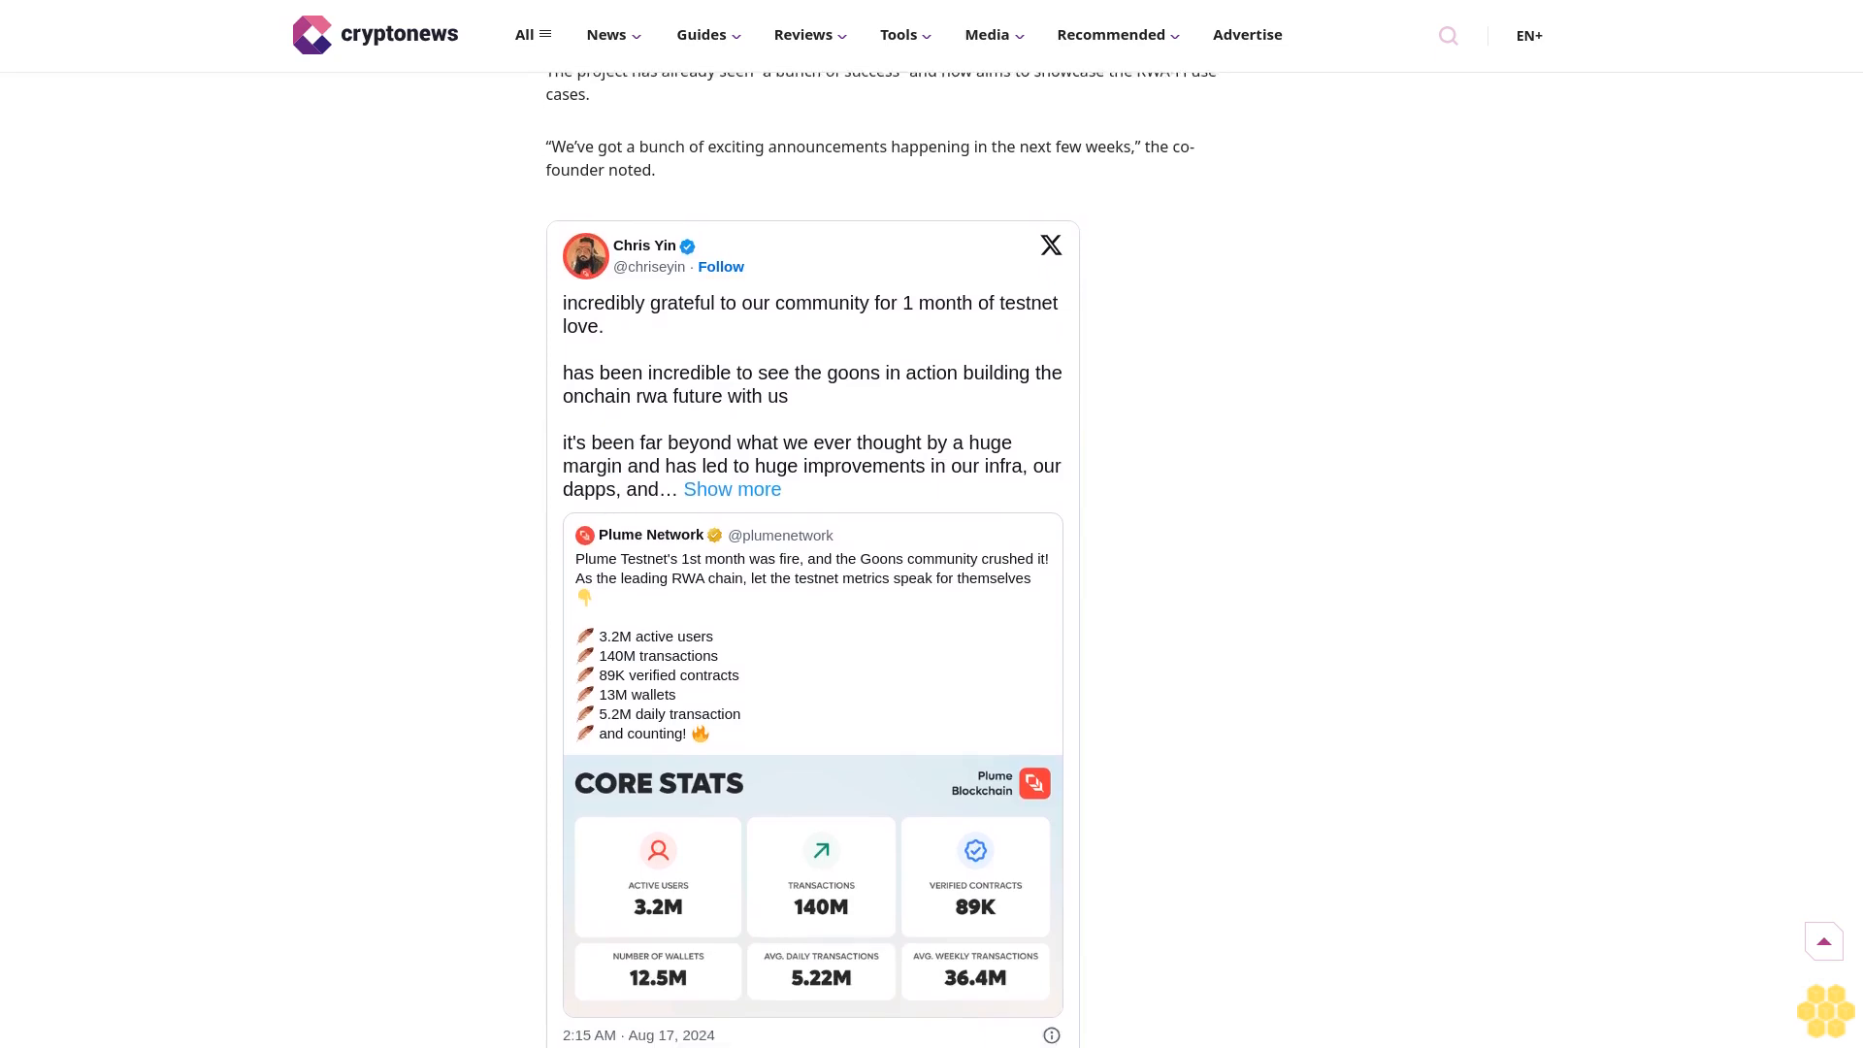
scroll(down, 3)
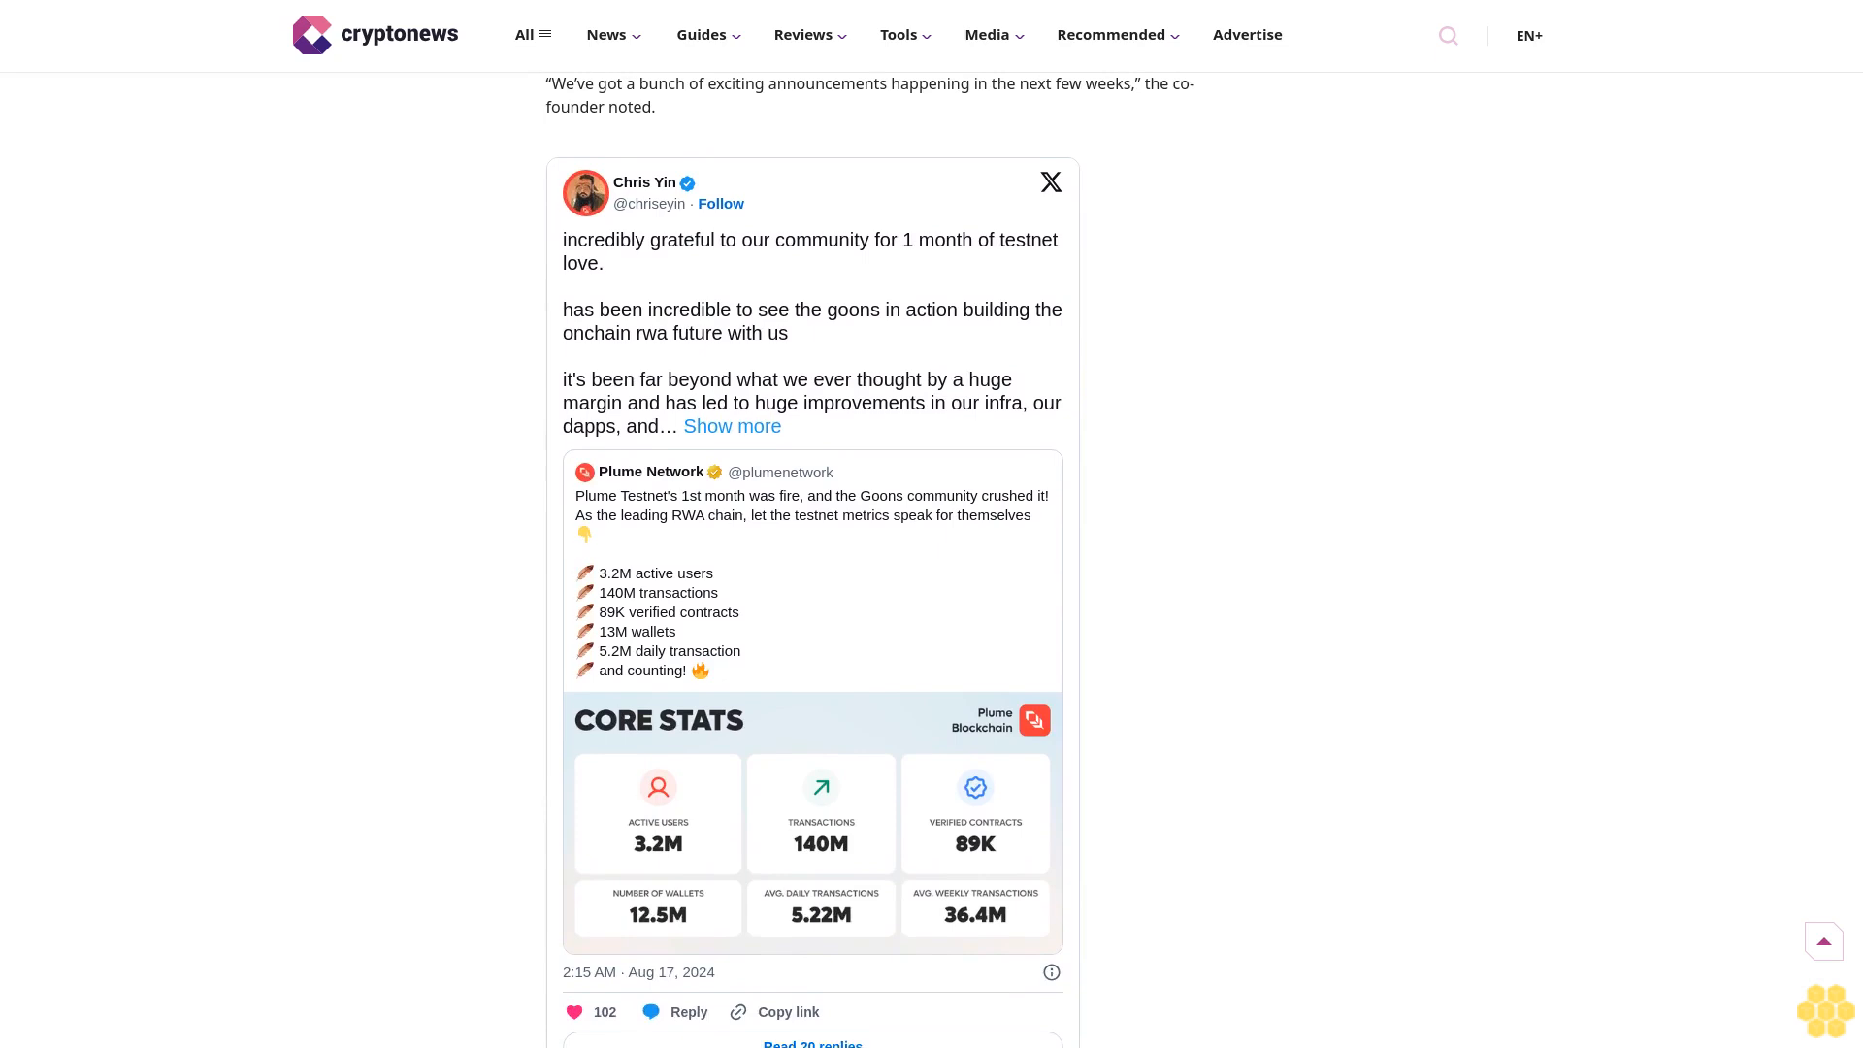
scroll(down, 3)
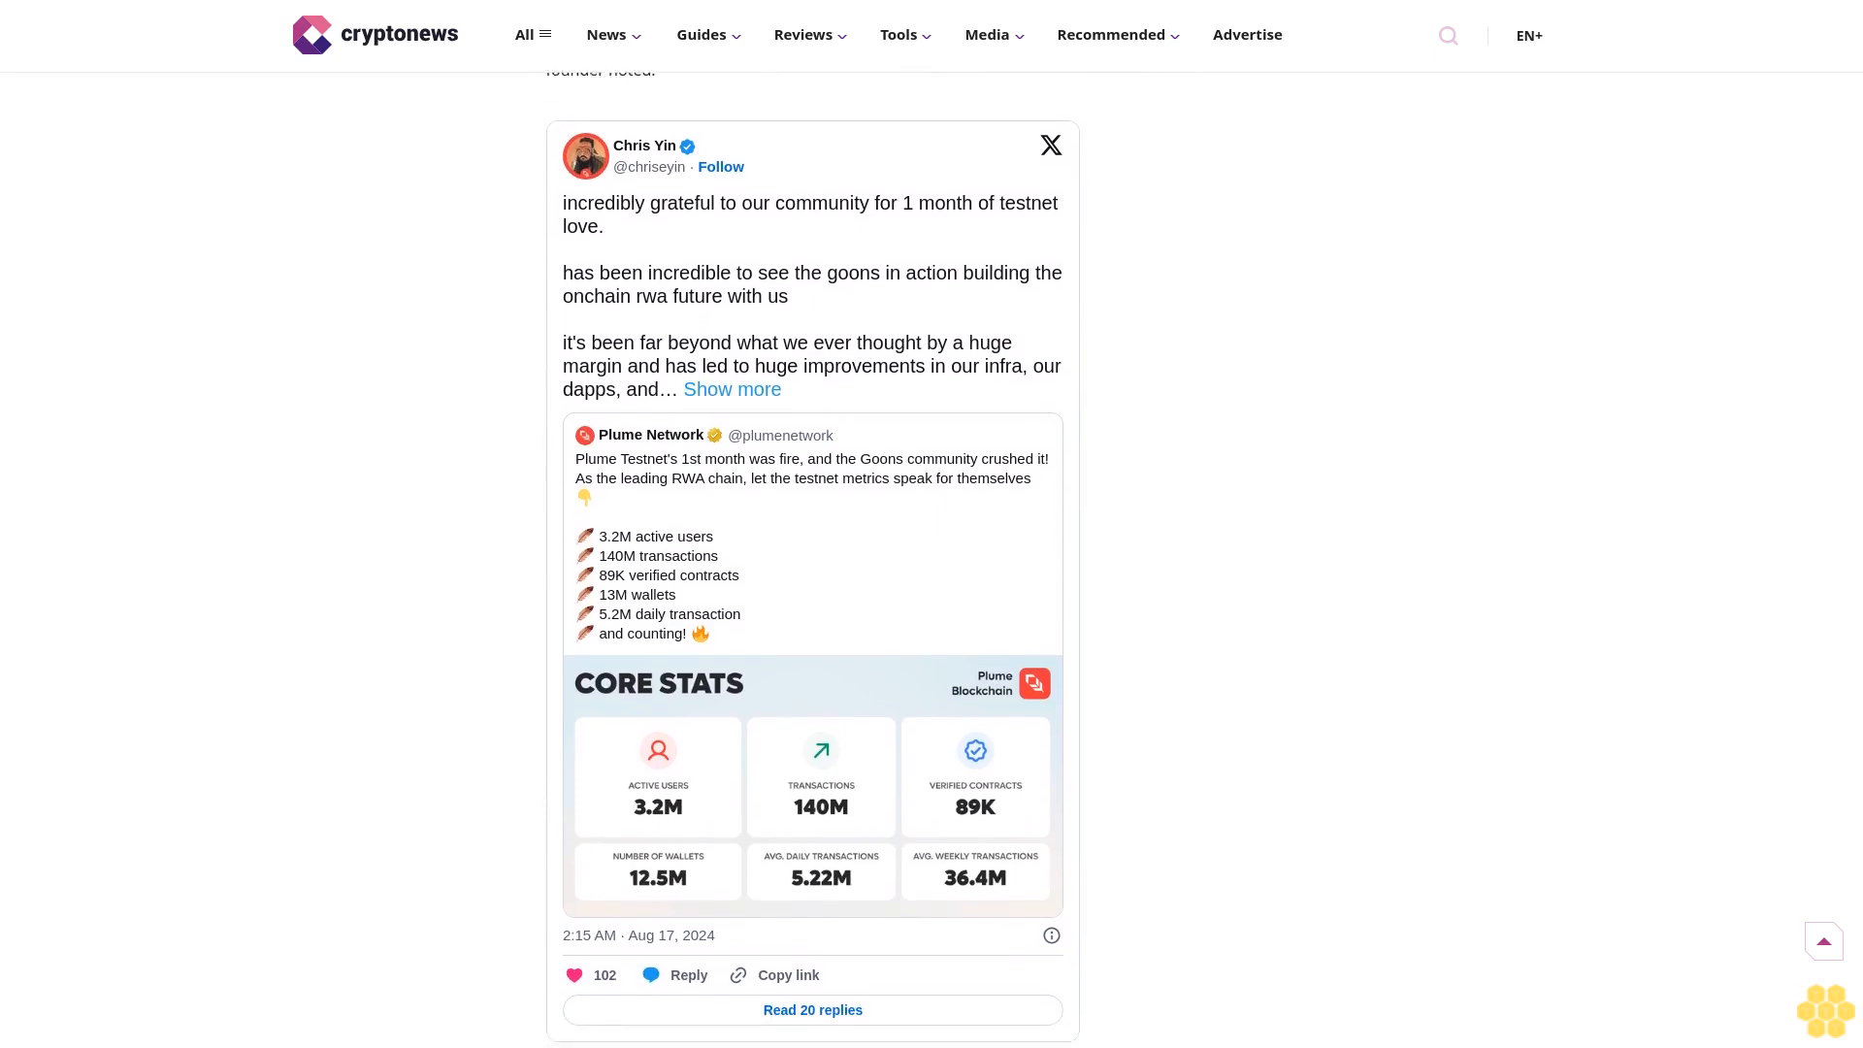
scroll(down, 3)
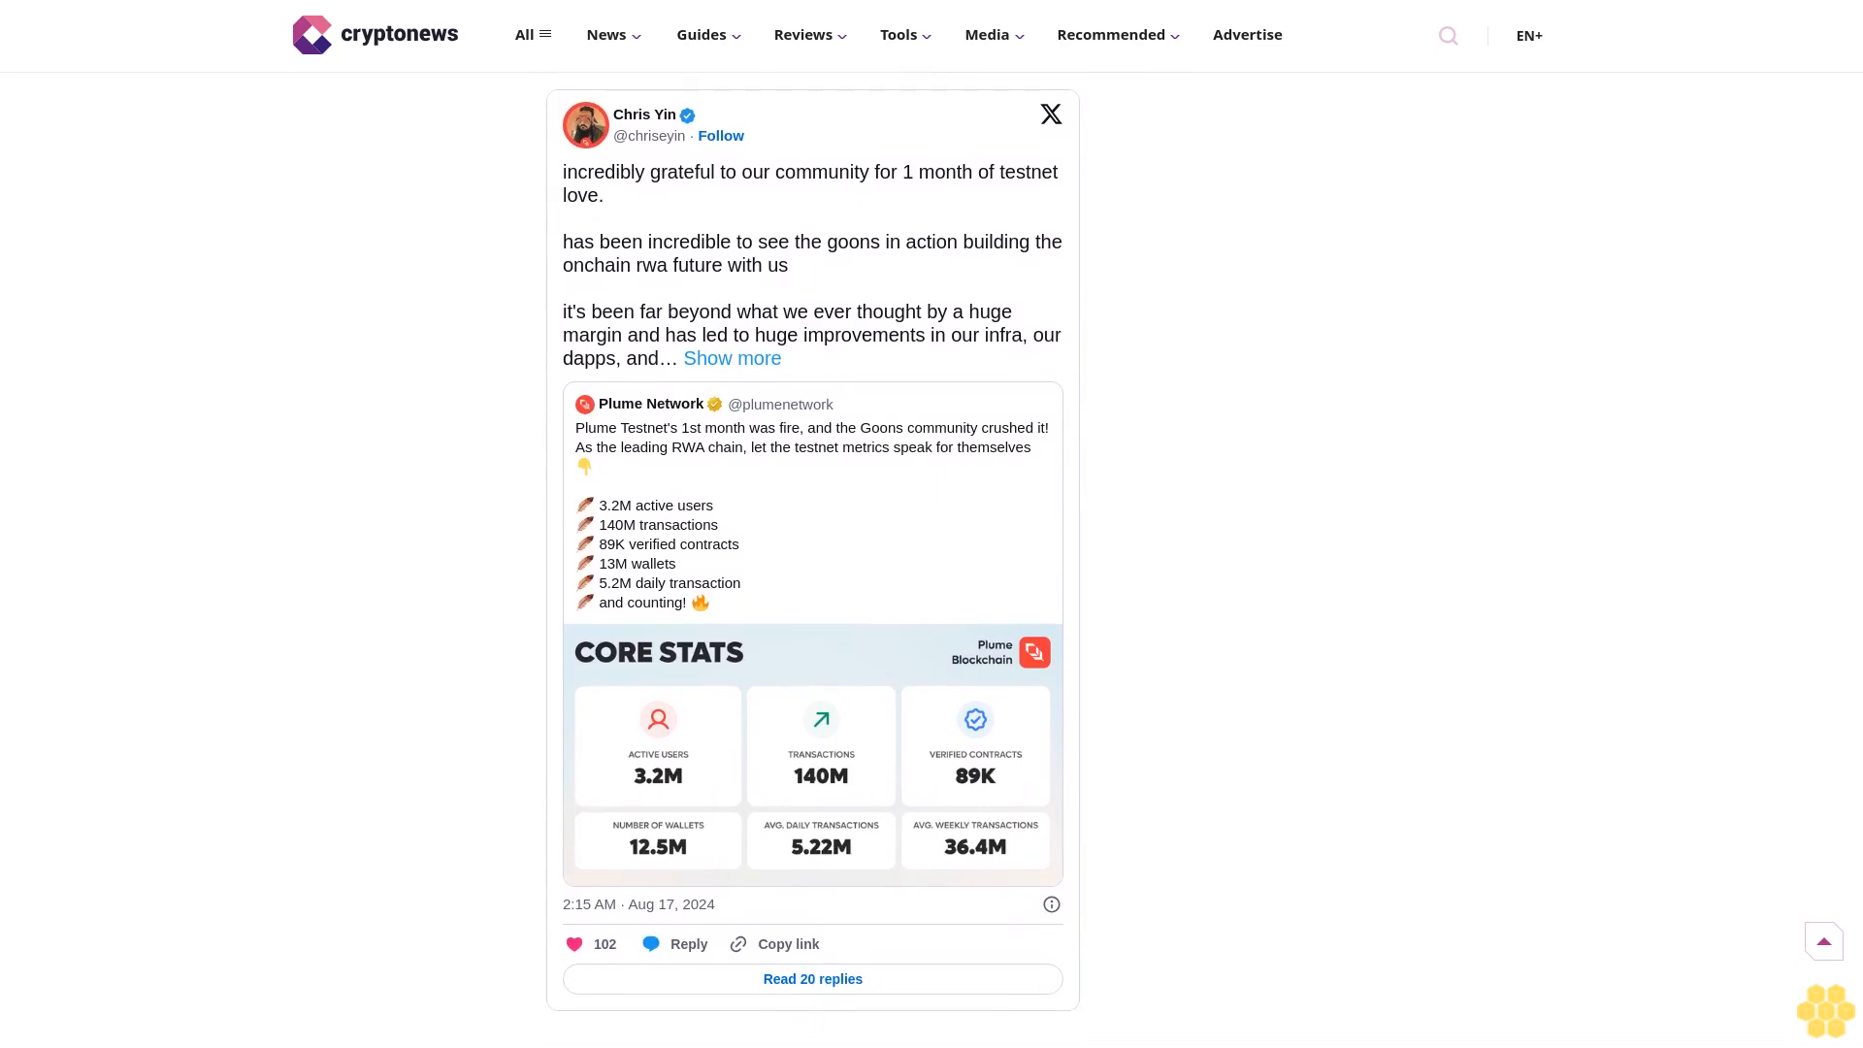
scroll(down, 3)
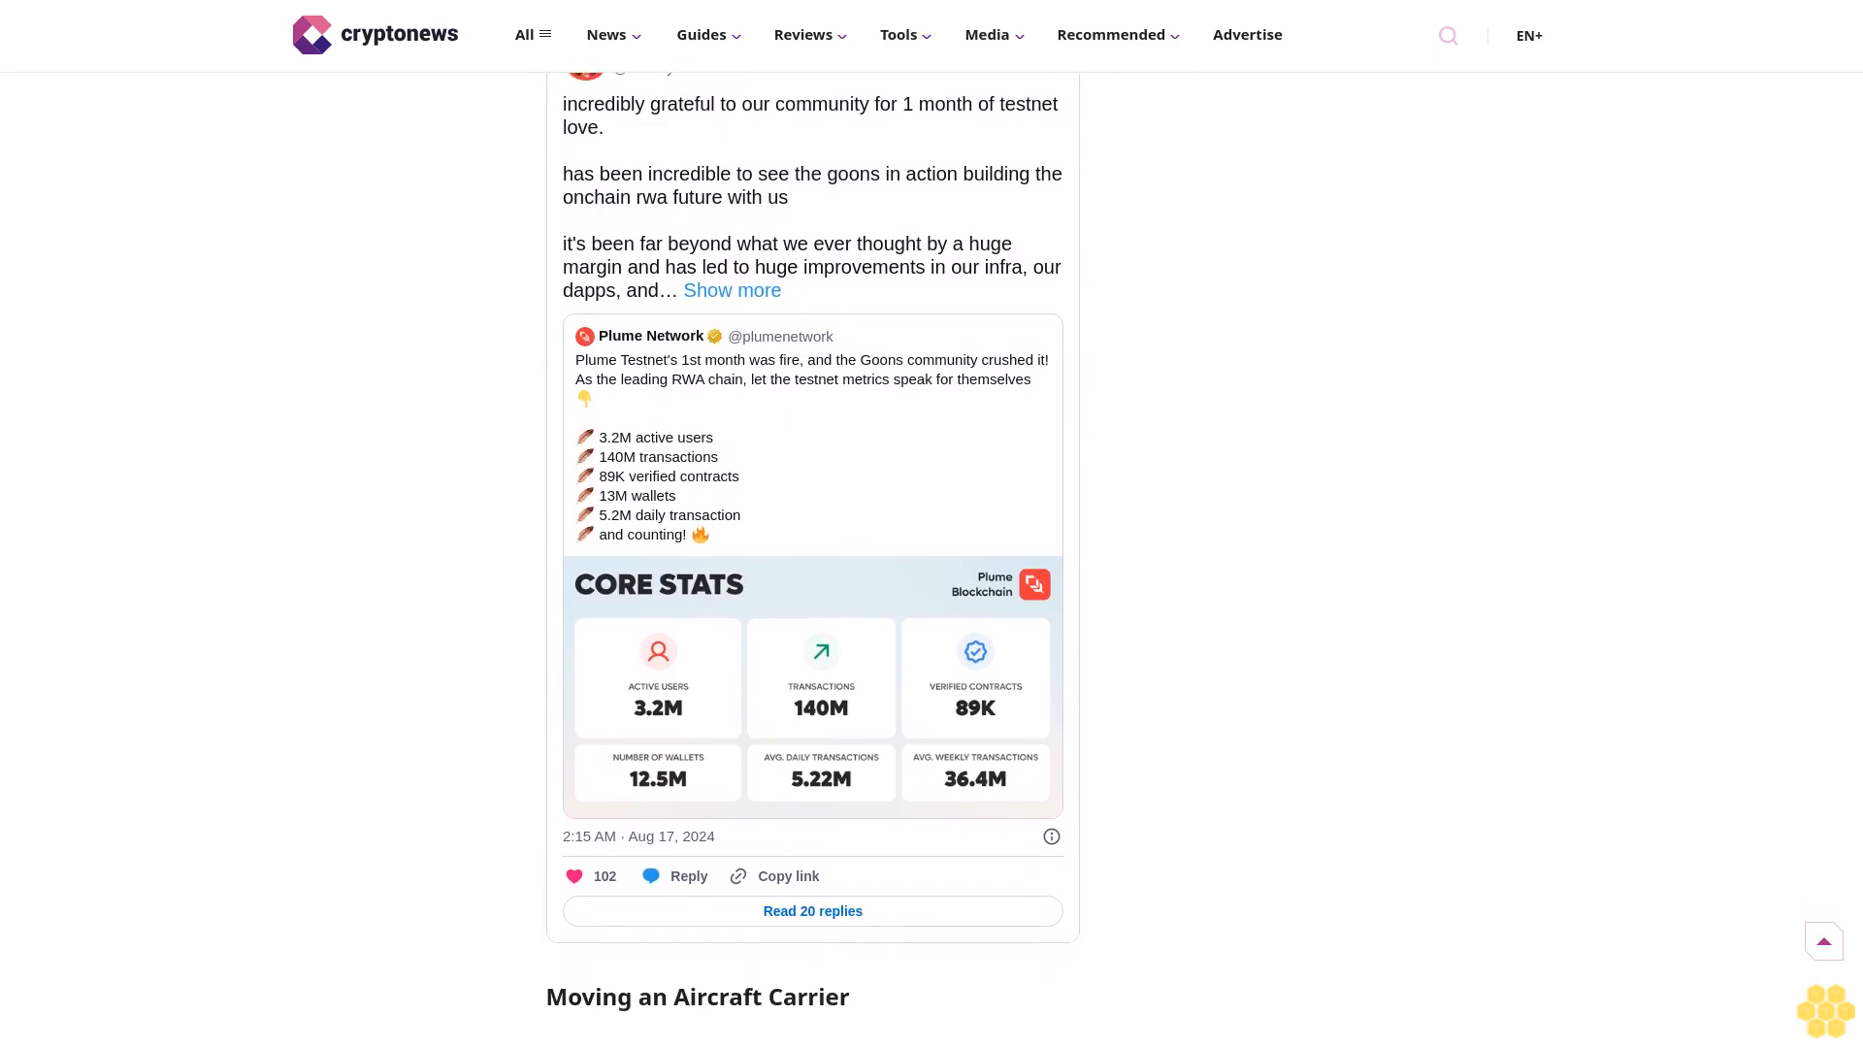
scroll(down, 3)
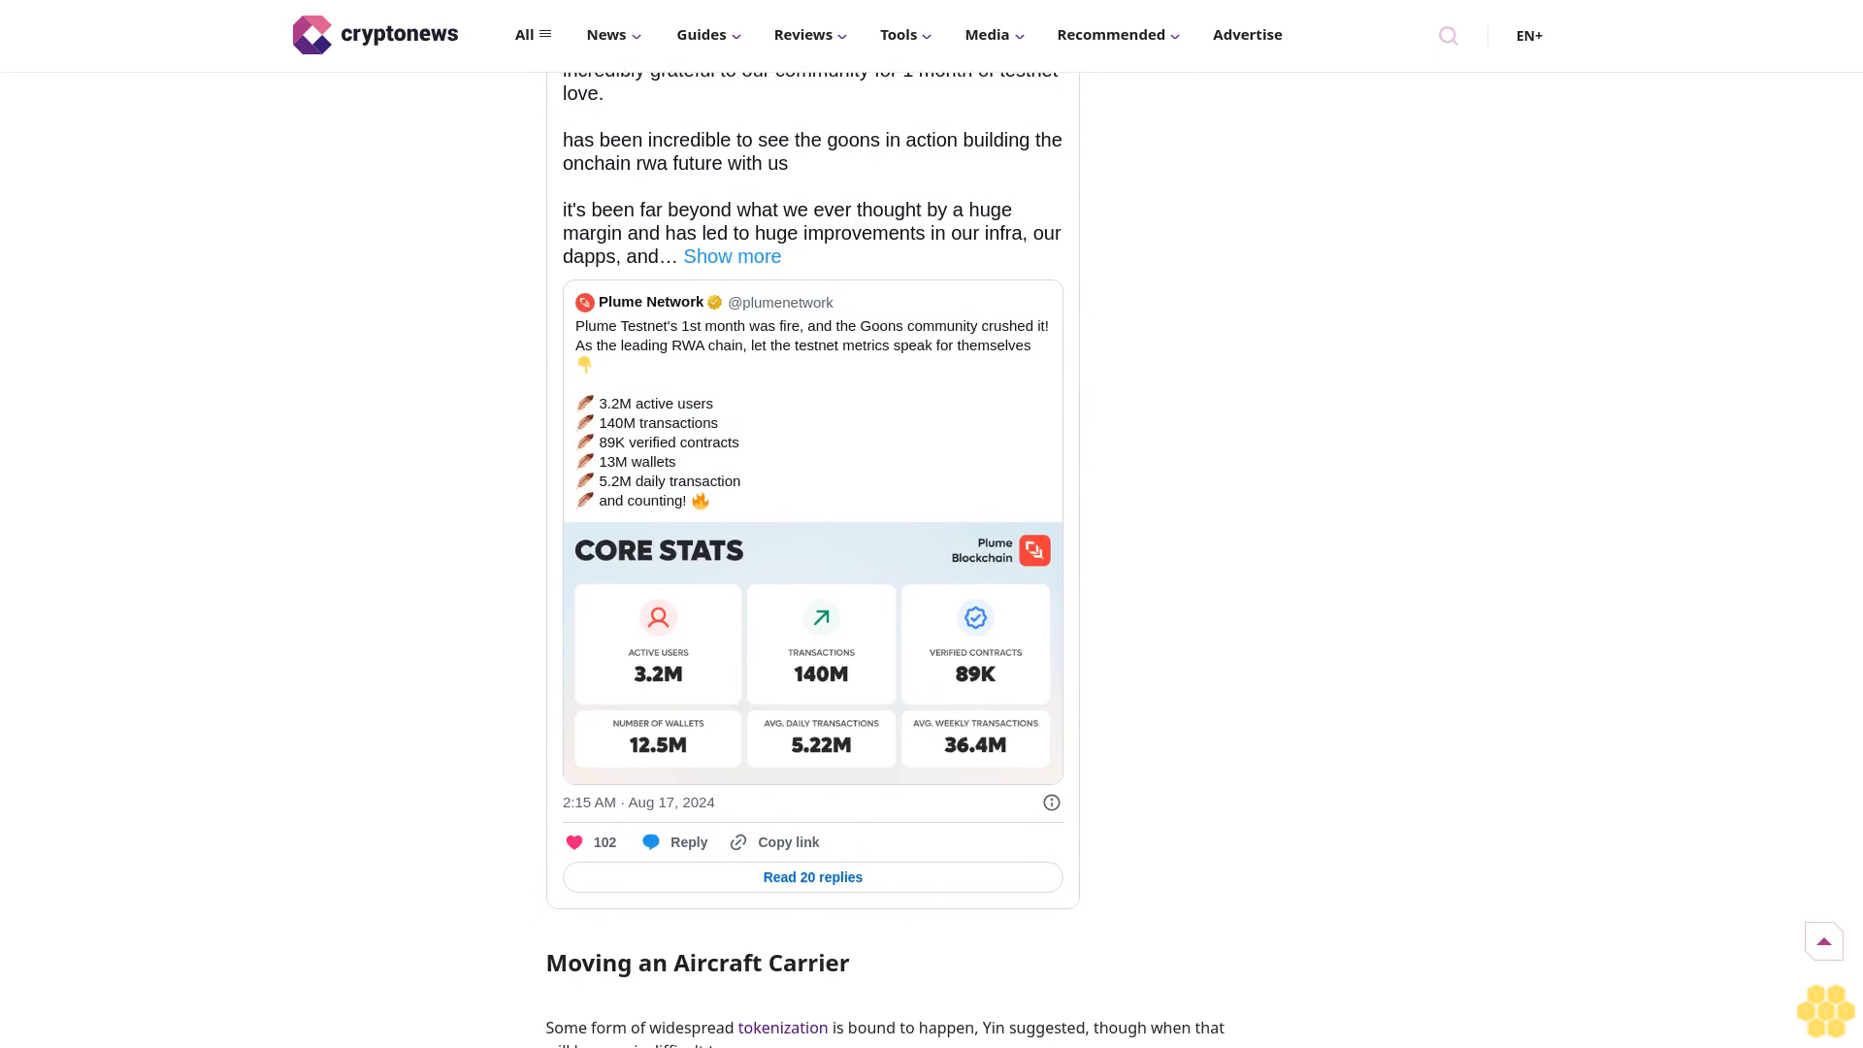
scroll(down, 3)
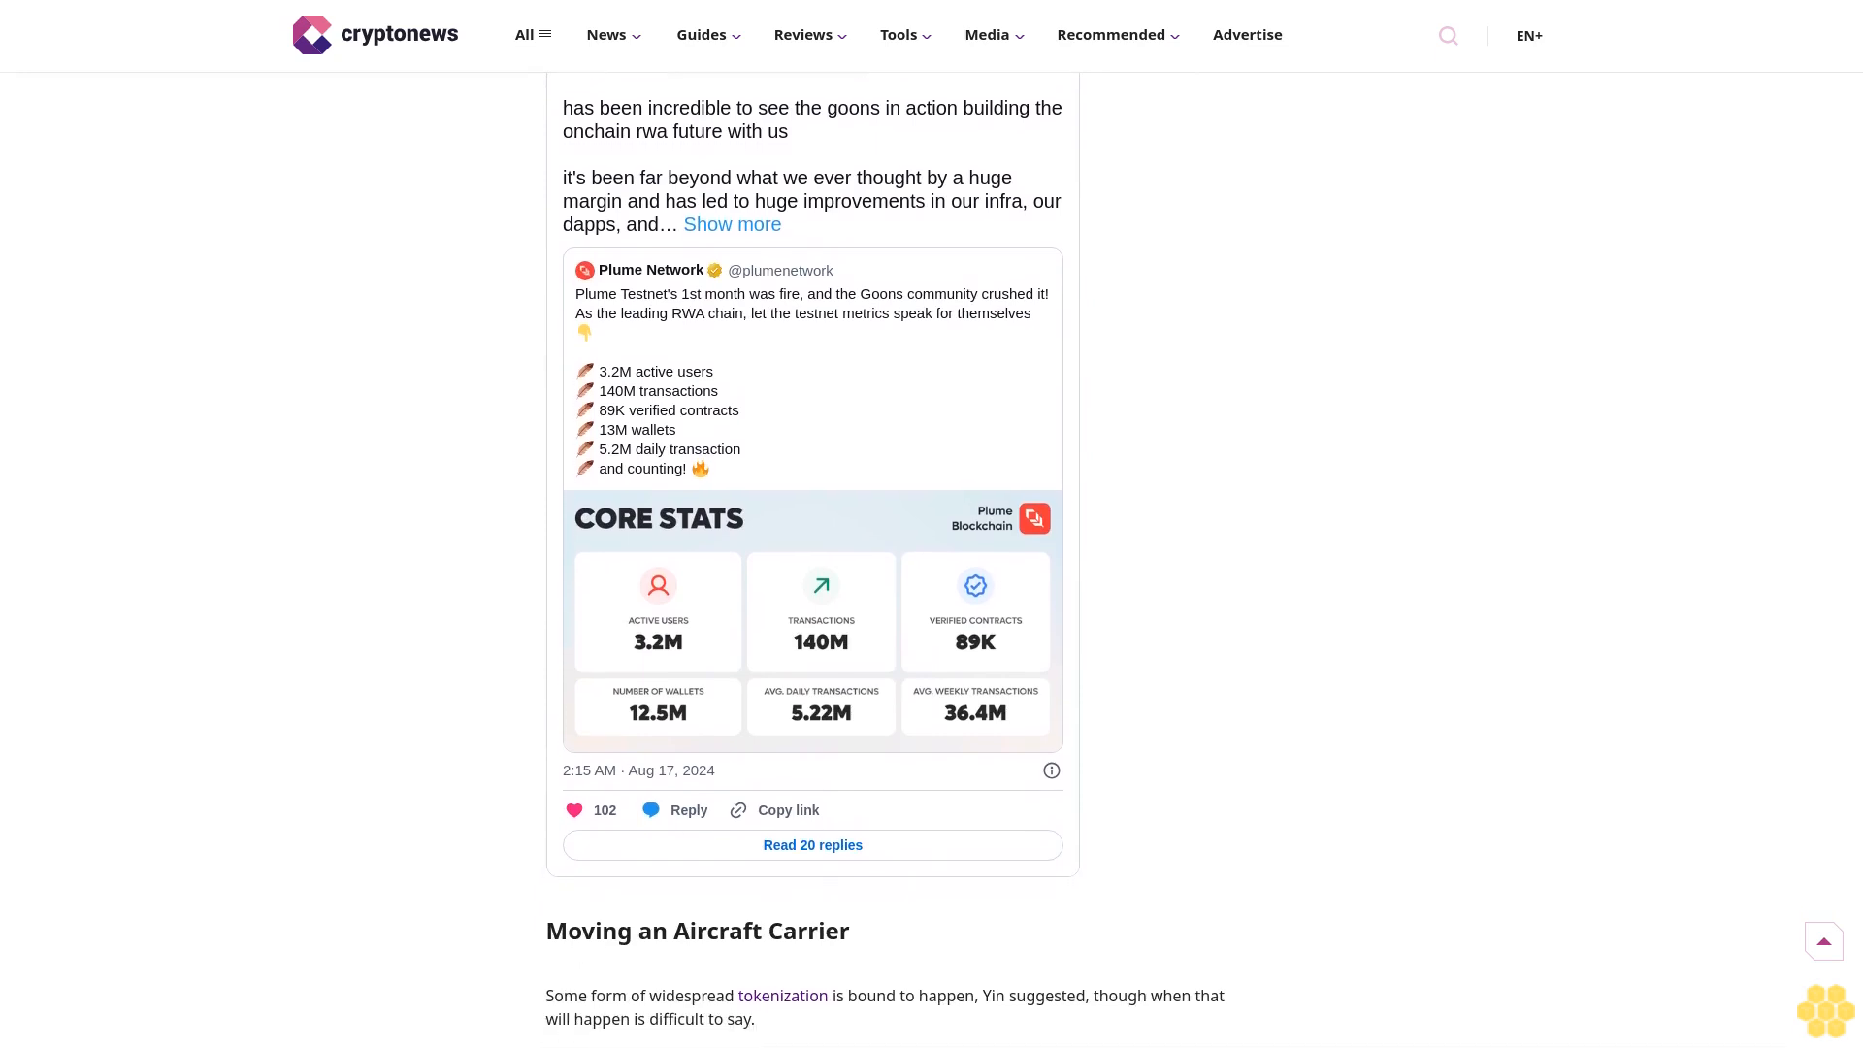
scroll(down, 3)
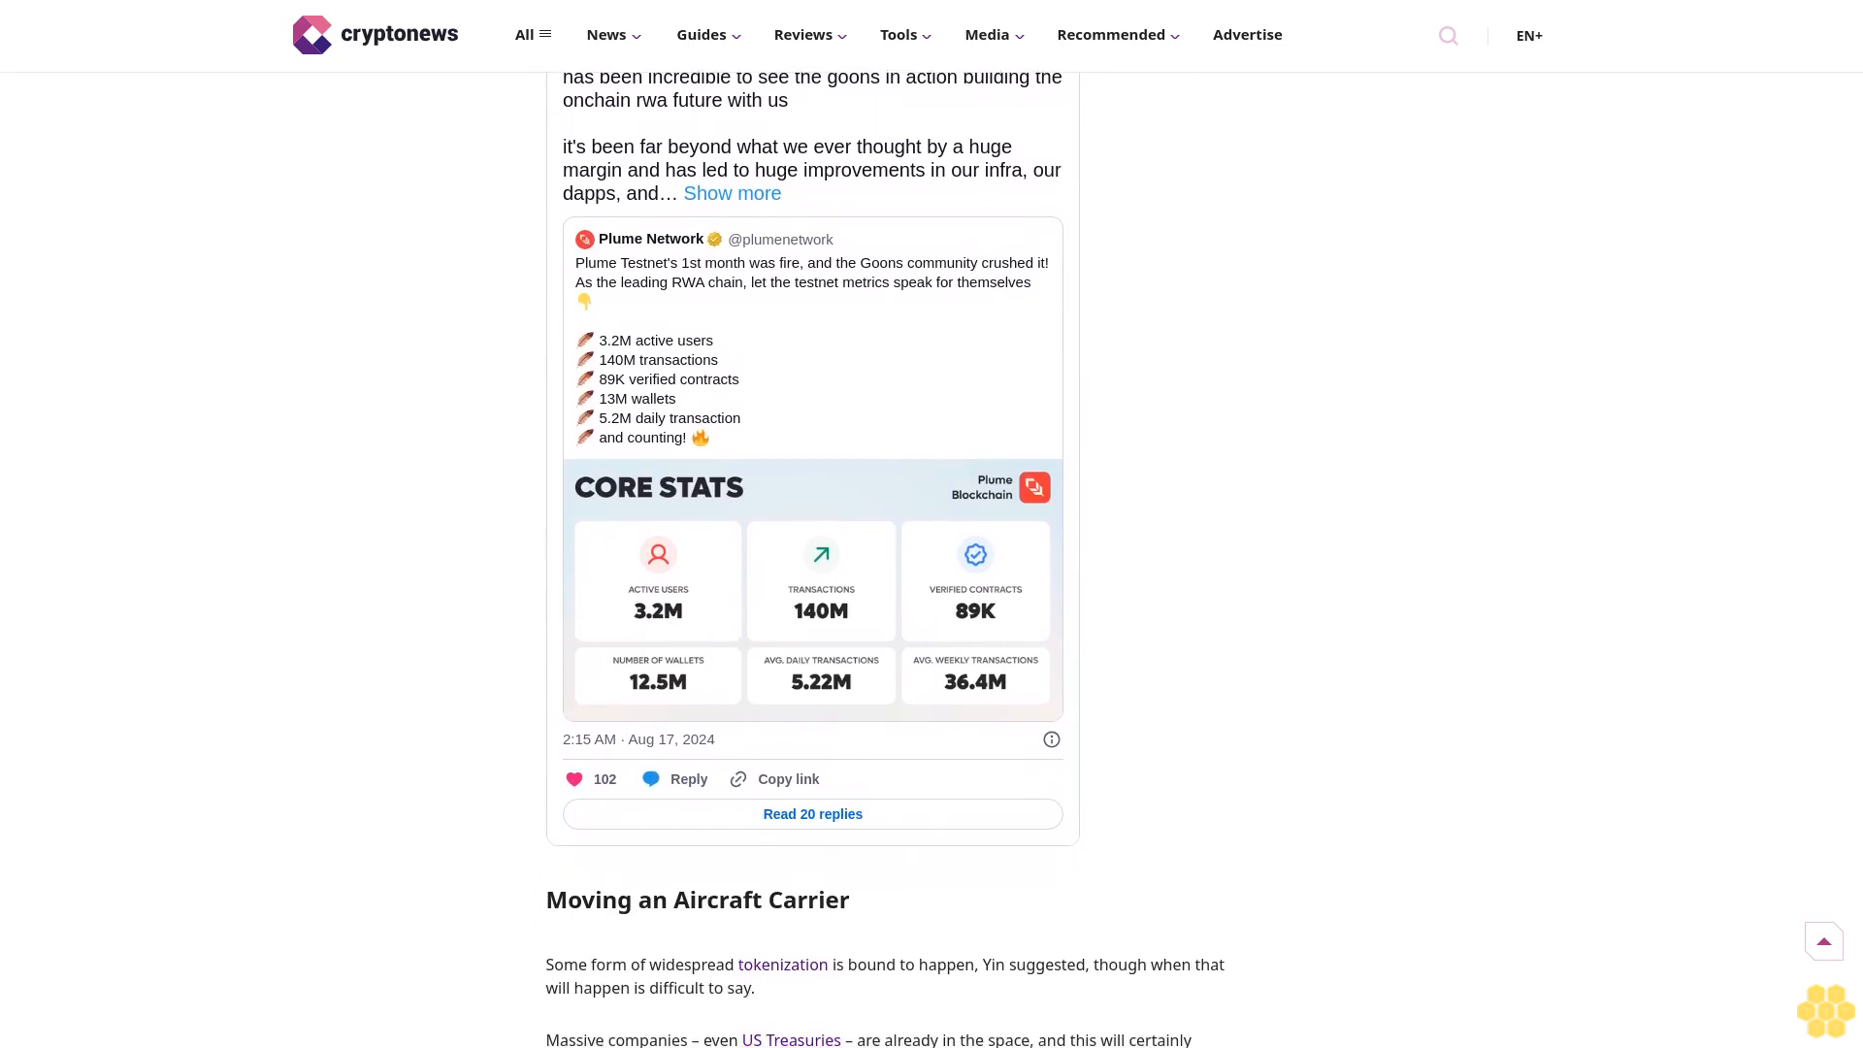
scroll(down, 3)
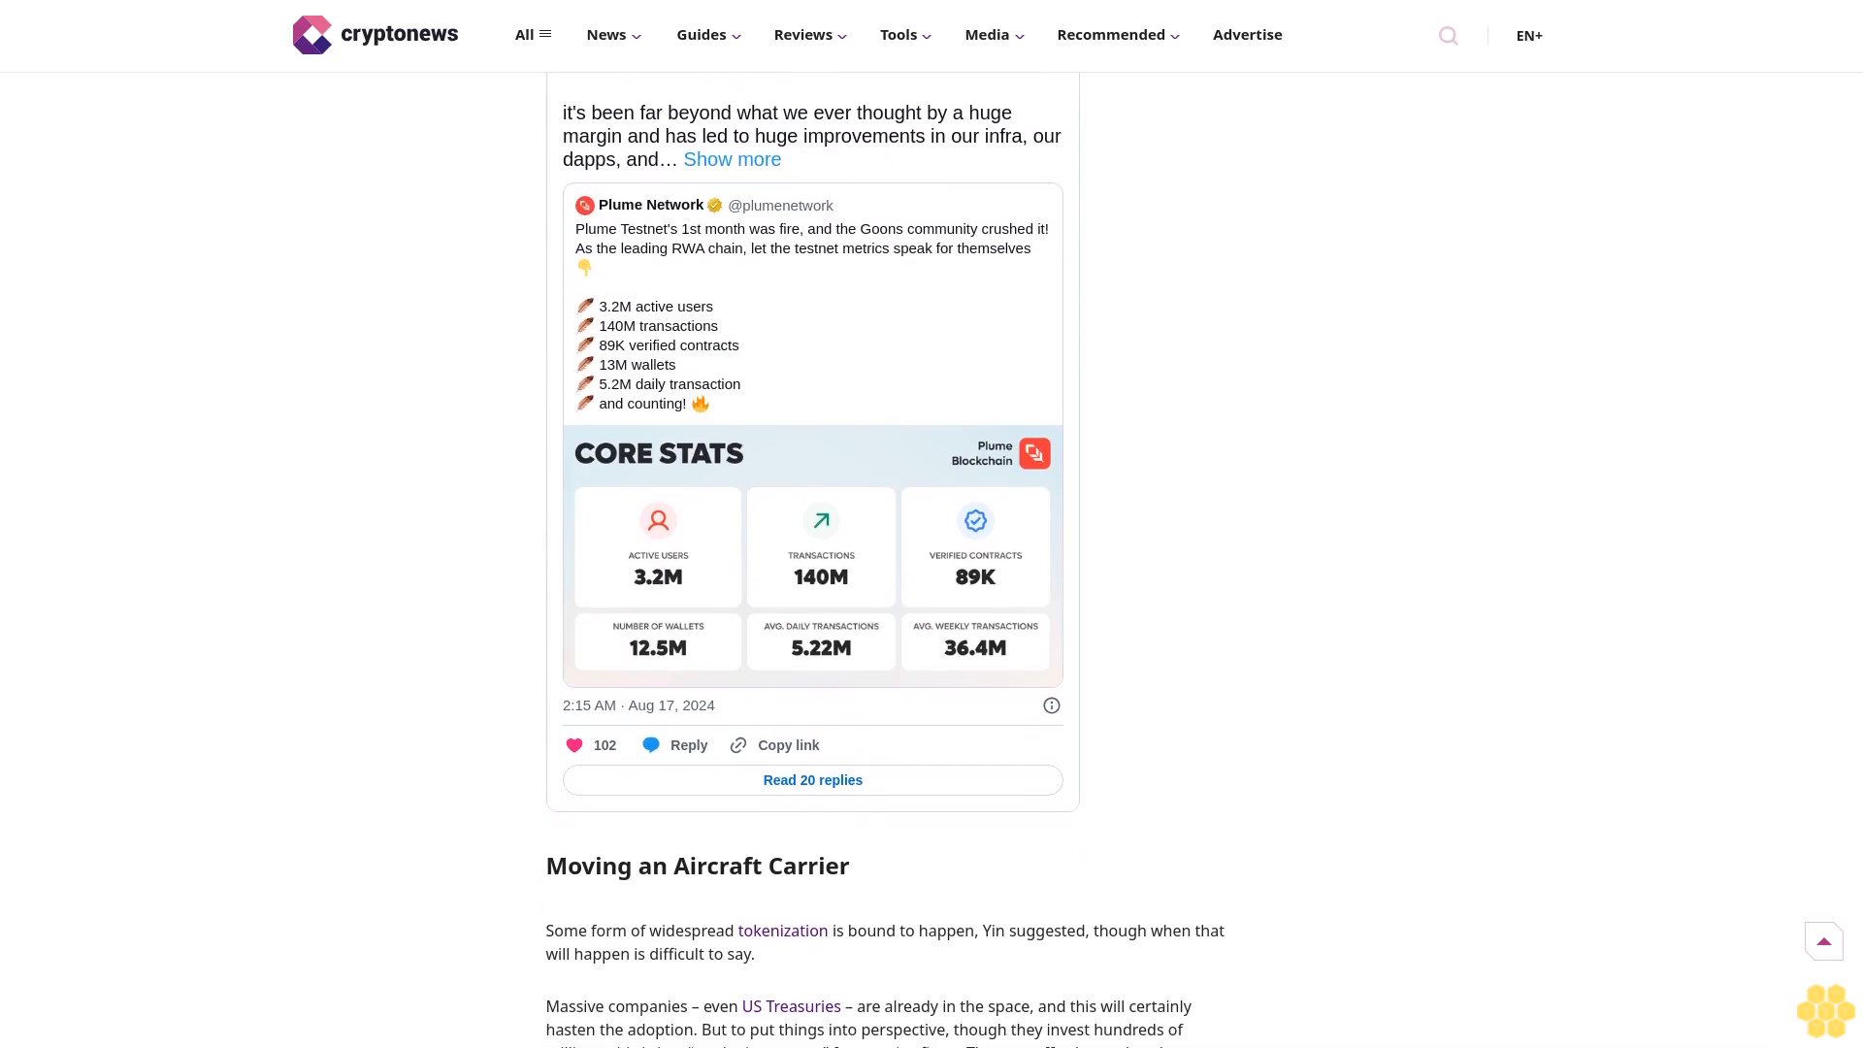
scroll(down, 3)
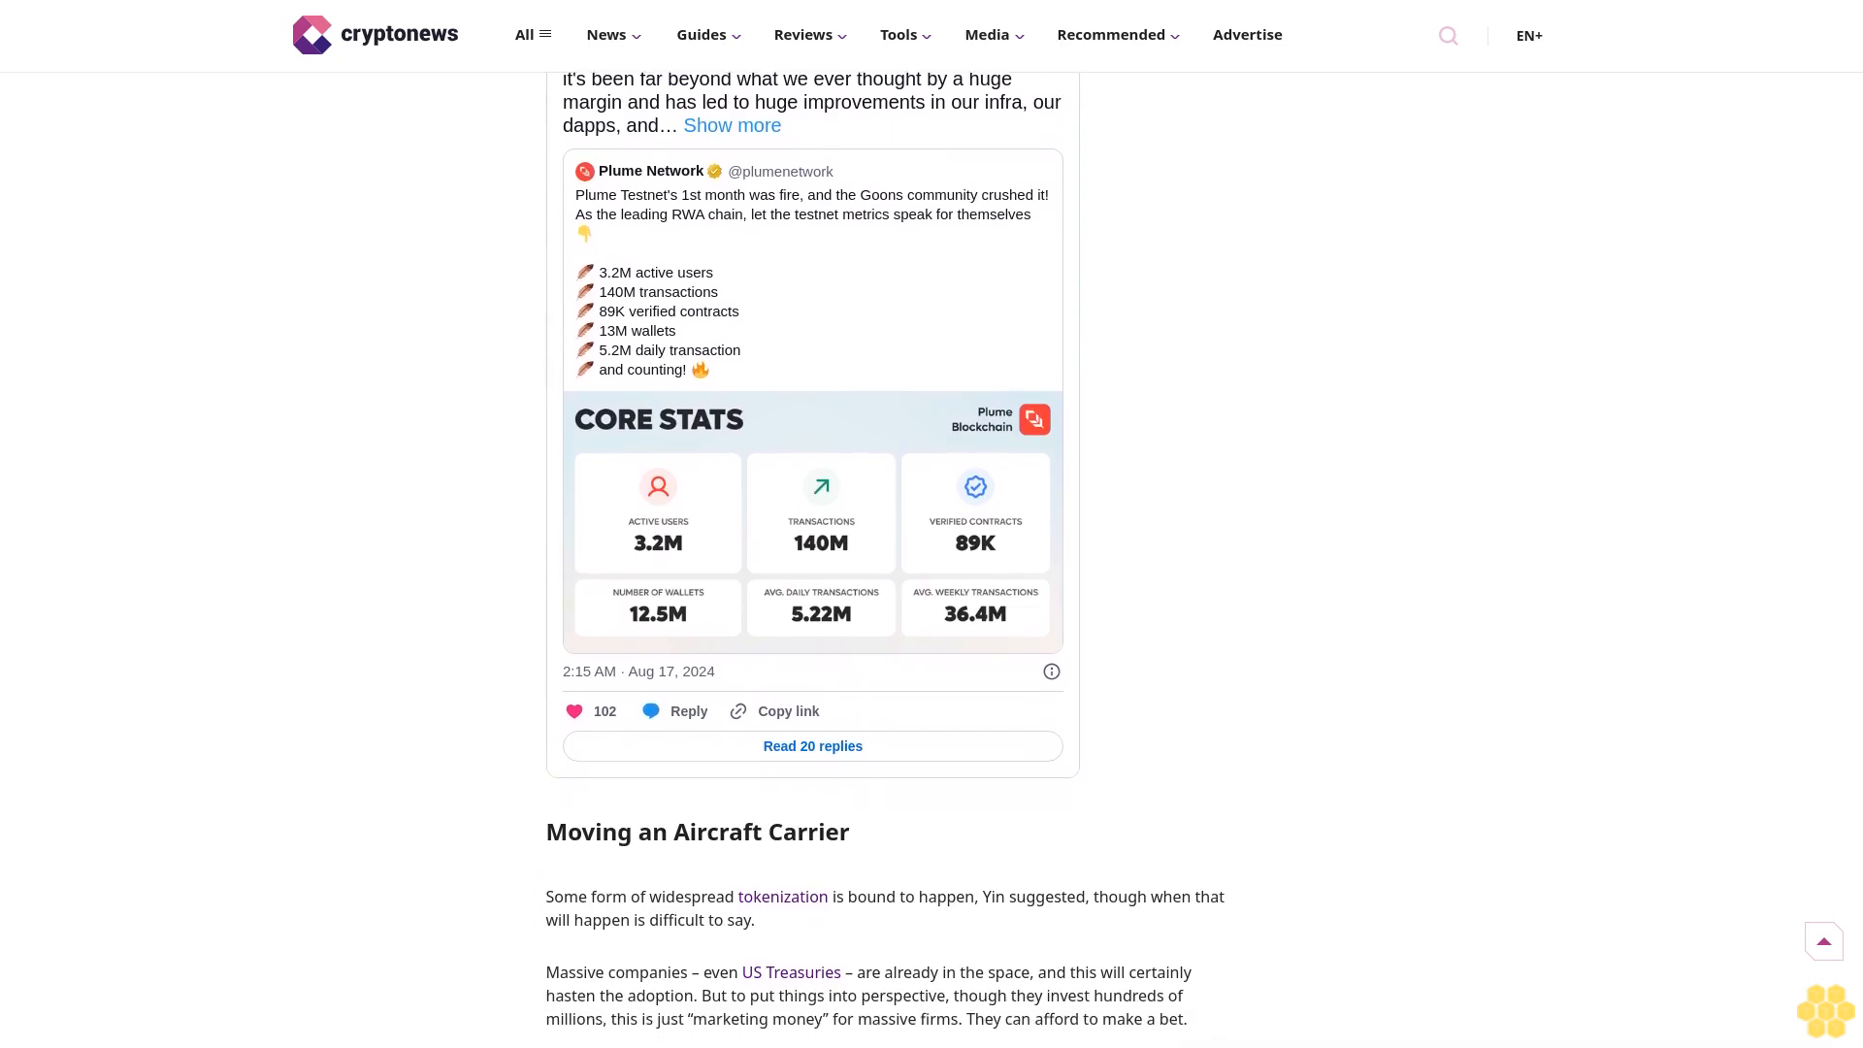
scroll(down, 3)
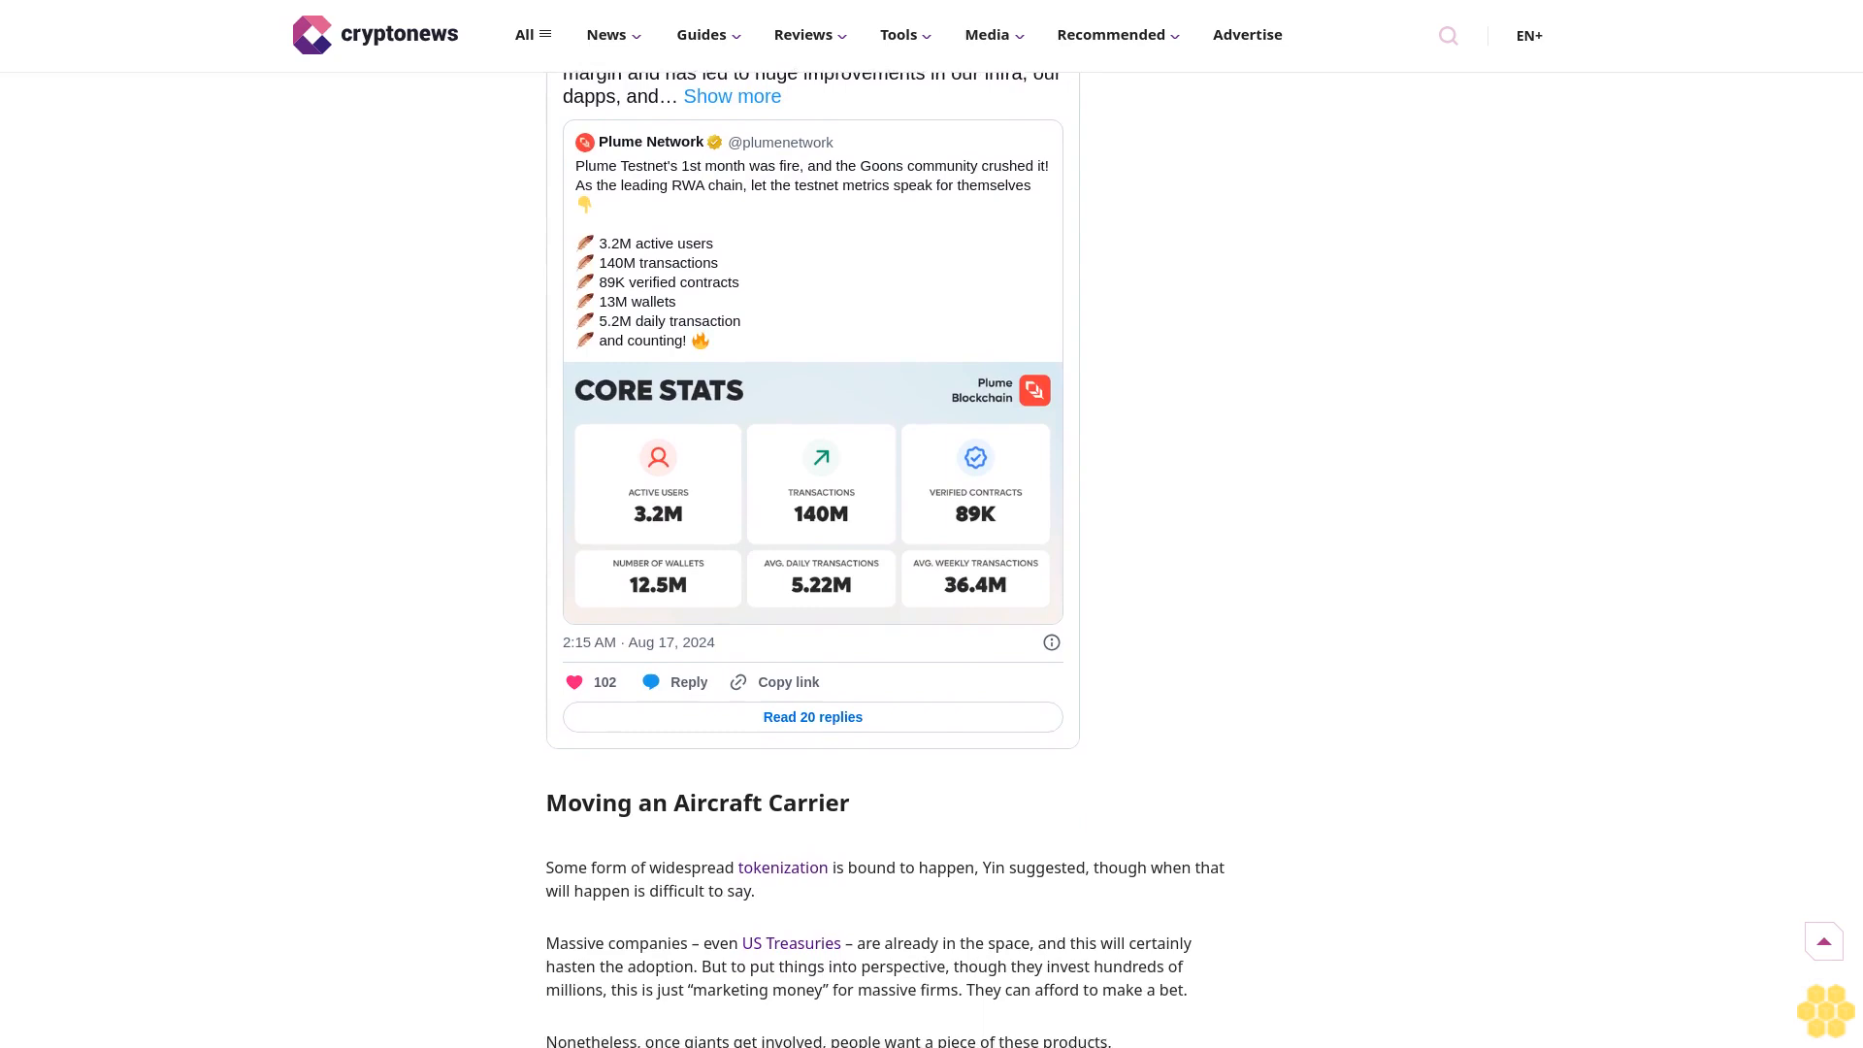
scroll(down, 3)
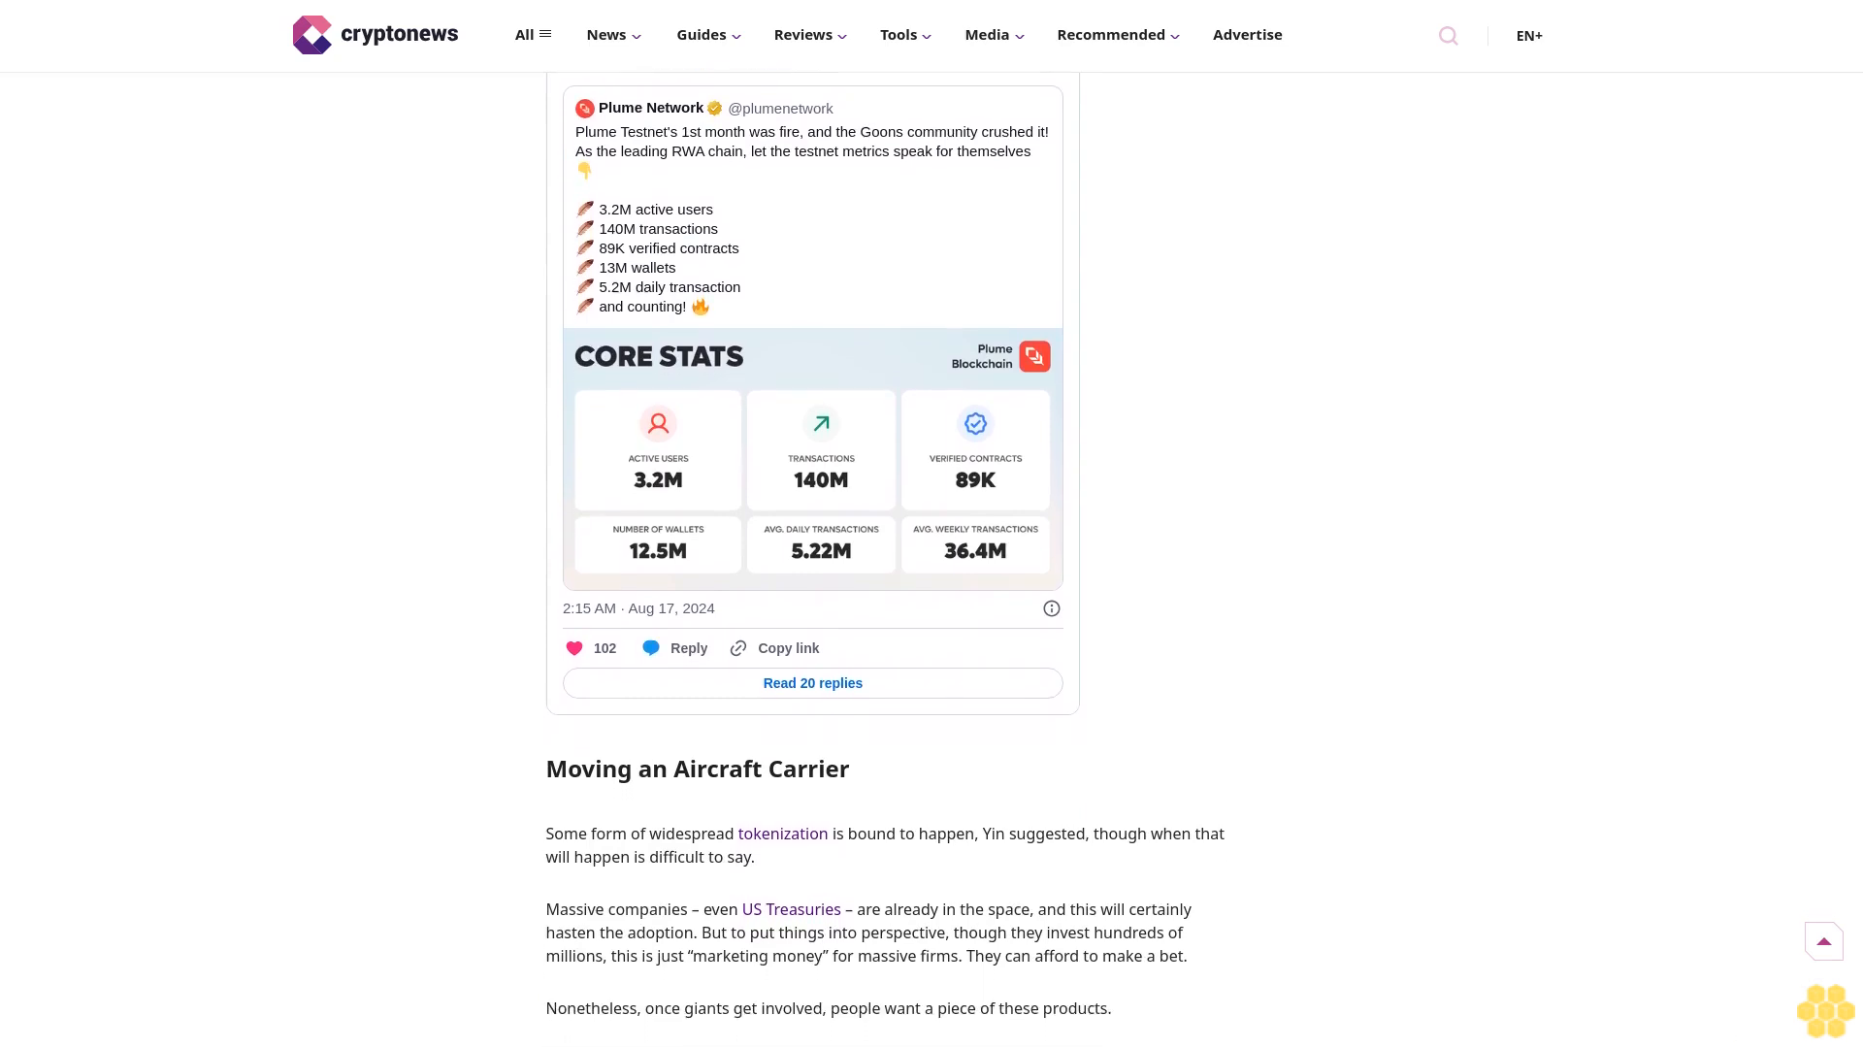
scroll(down, 3)
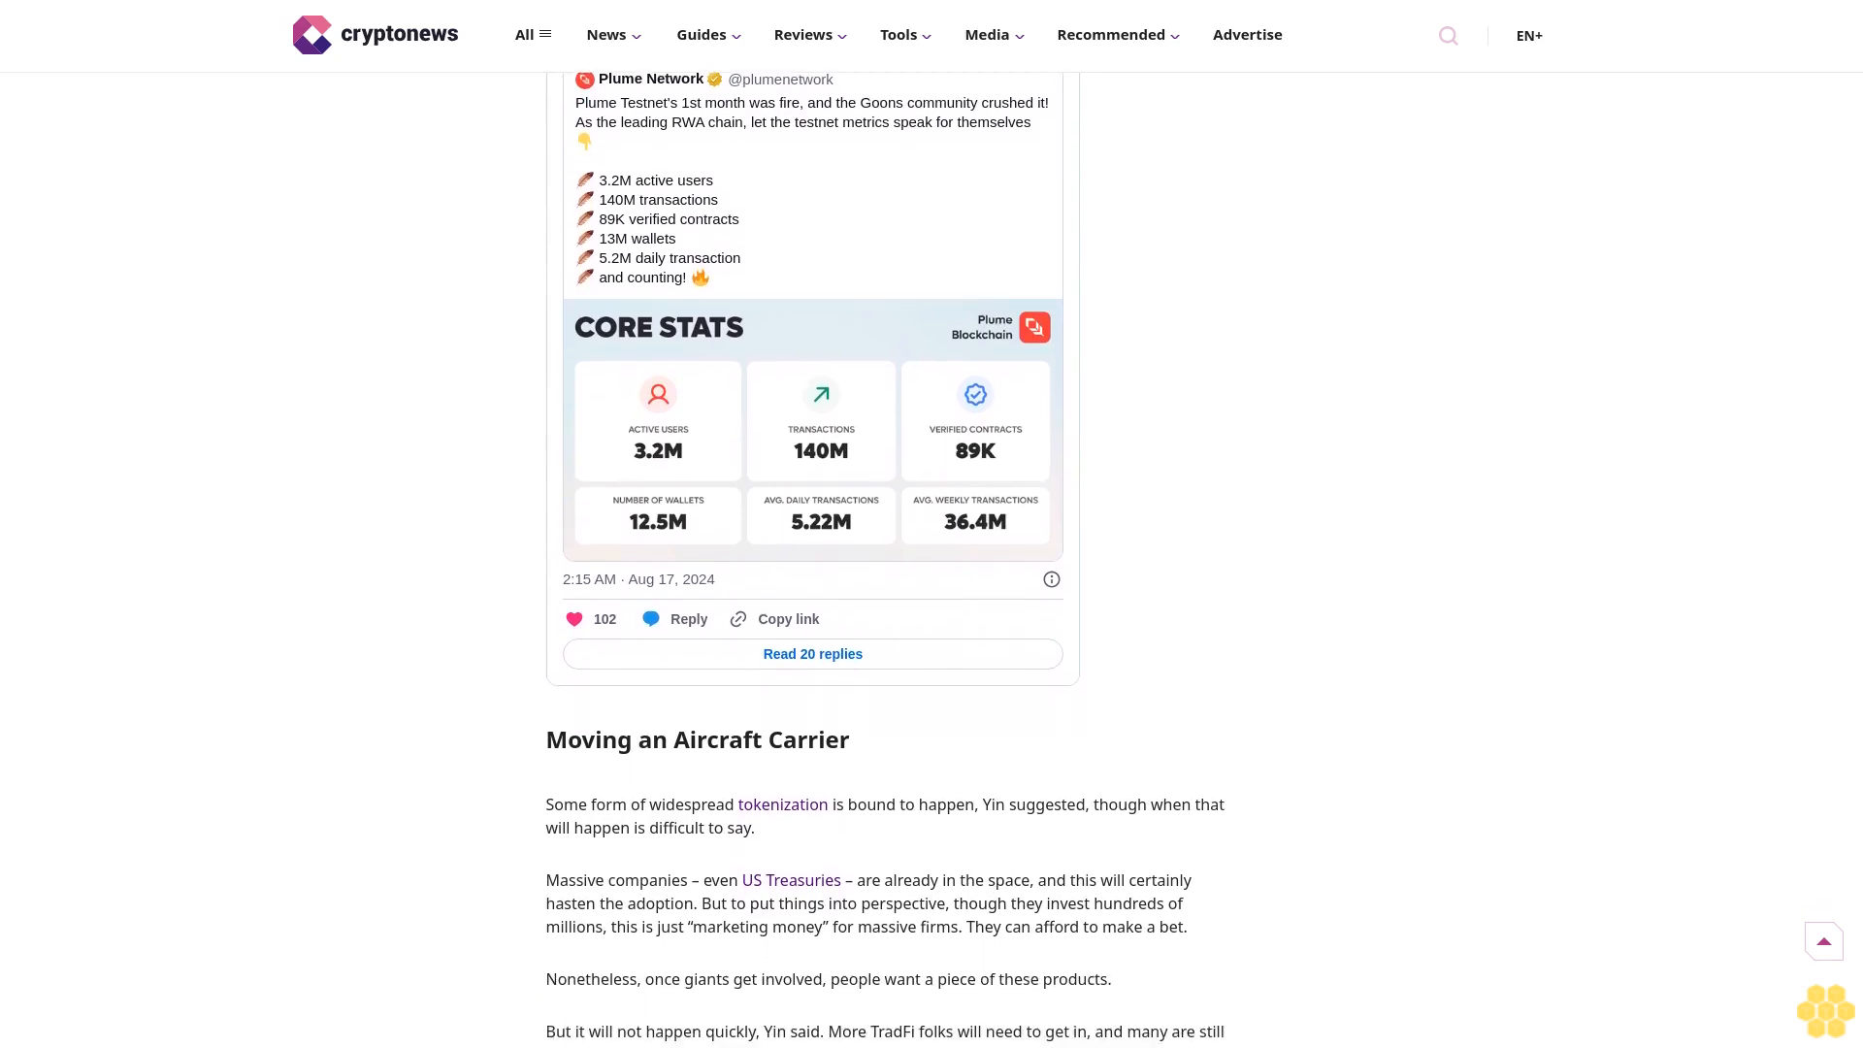
scroll(down, 3)
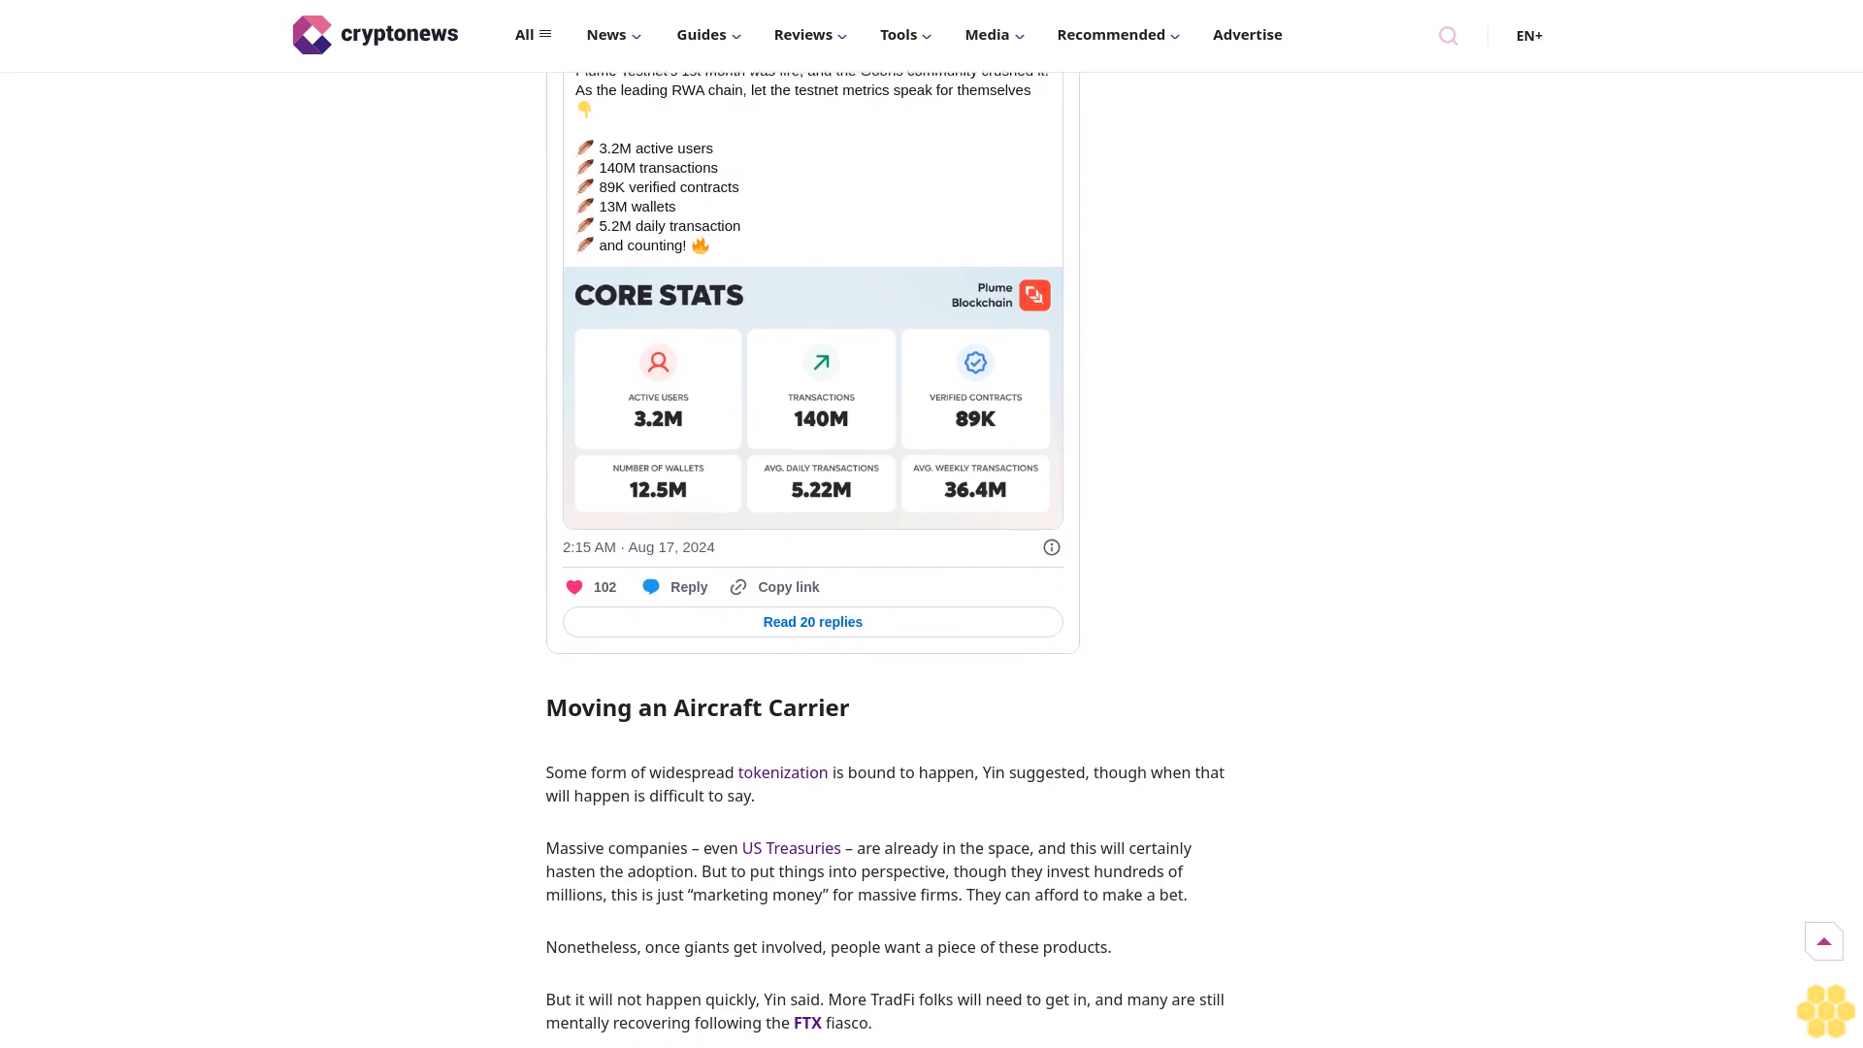
scroll(down, 3)
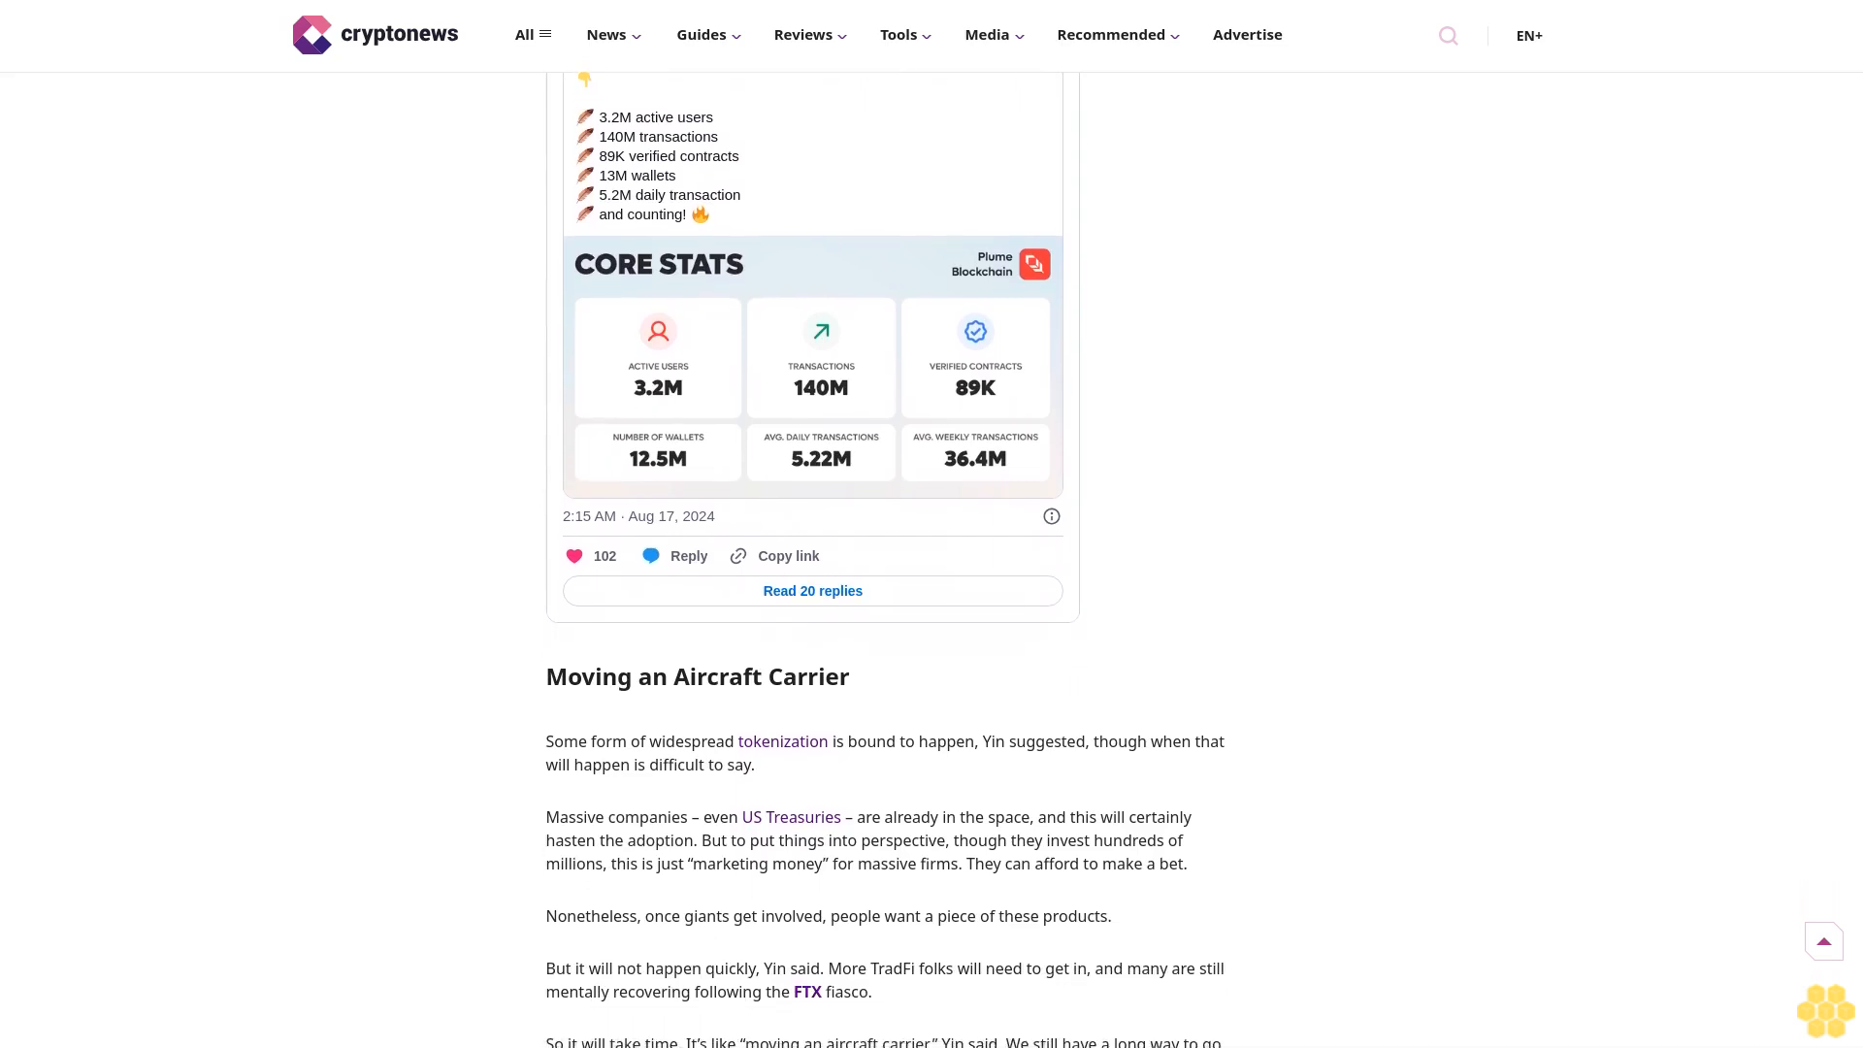
scroll(down, 3)
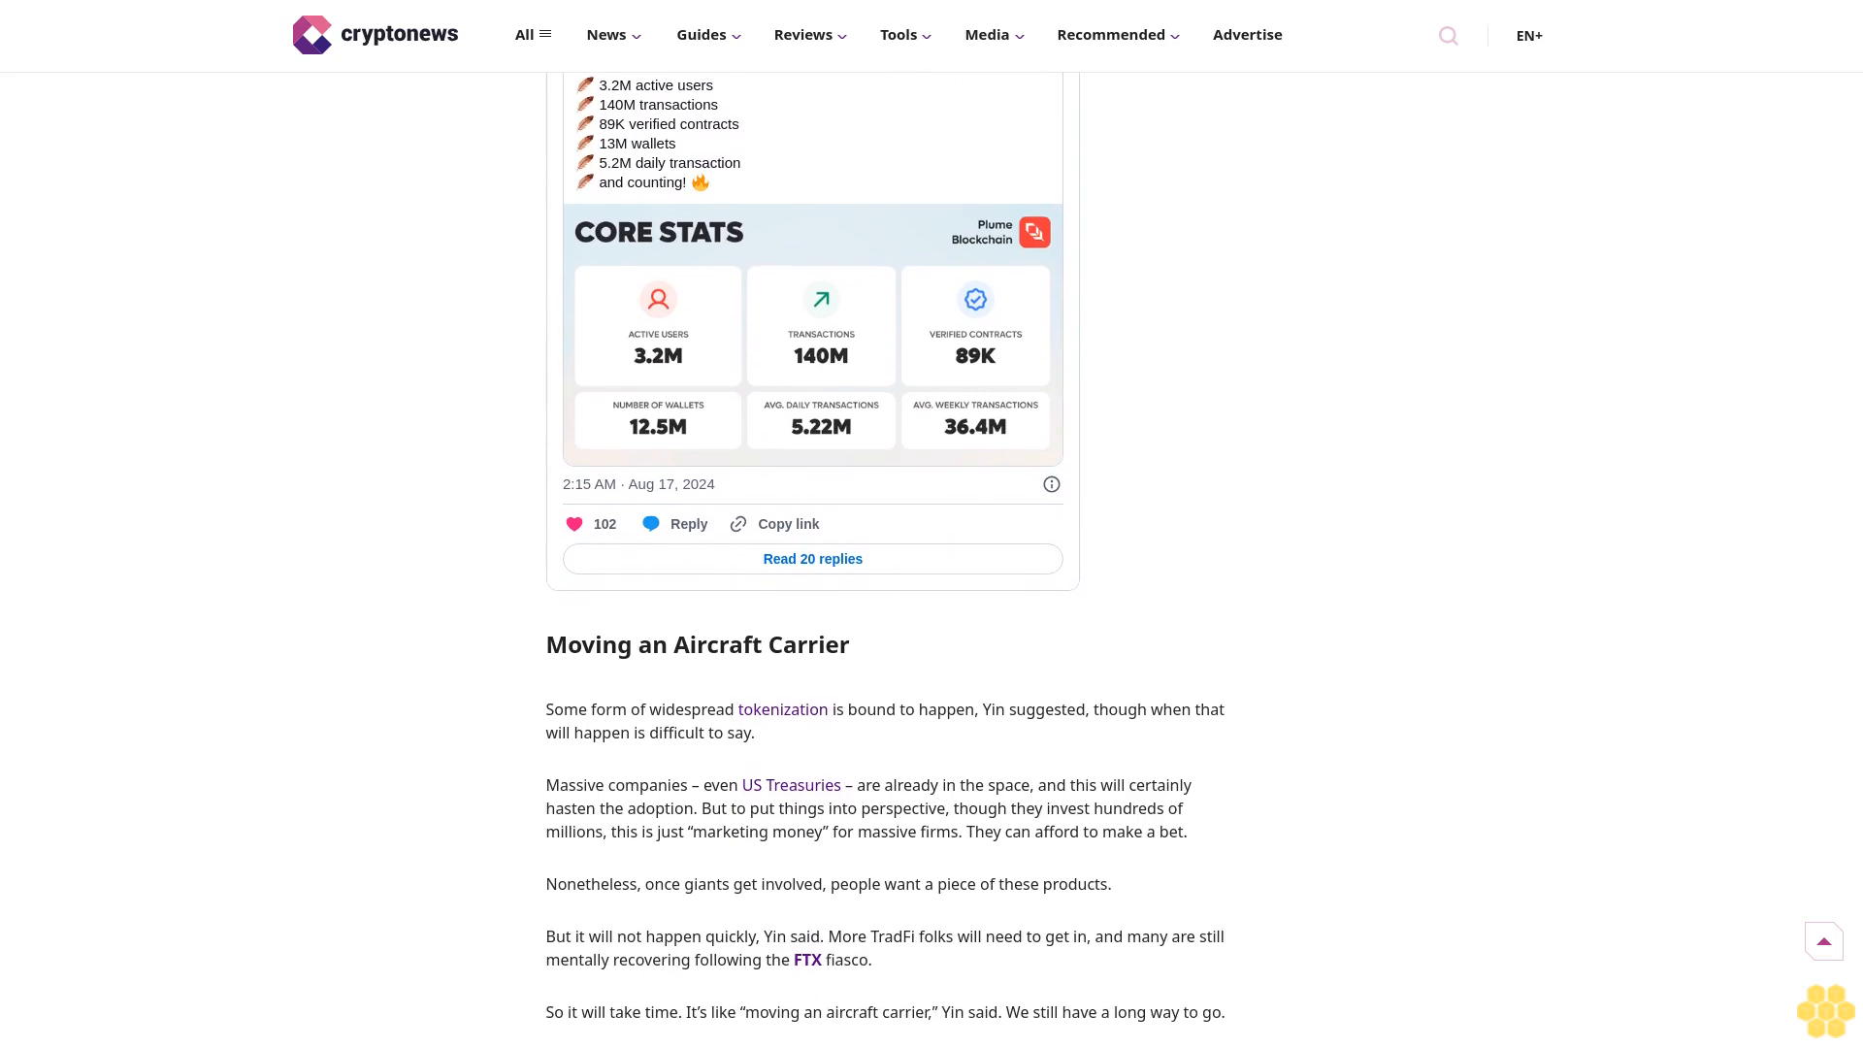
scroll(down, 3)
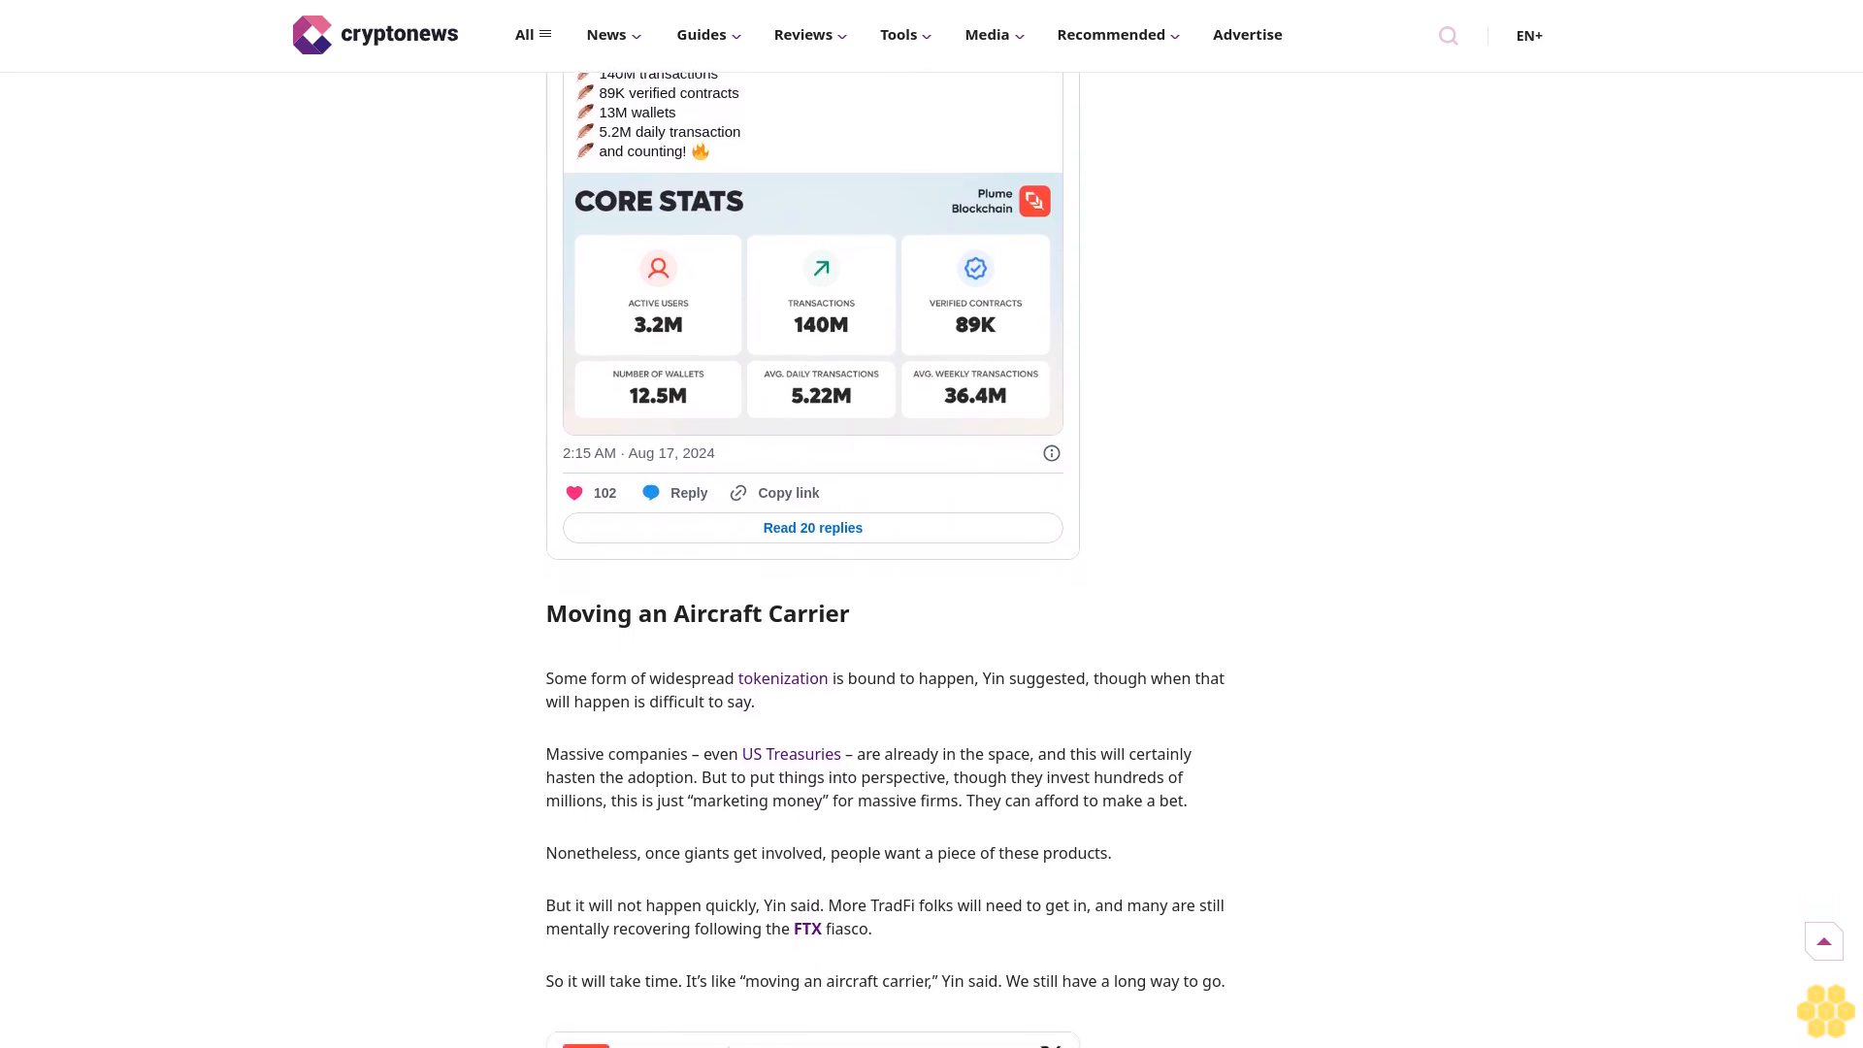
scroll(down, 3)
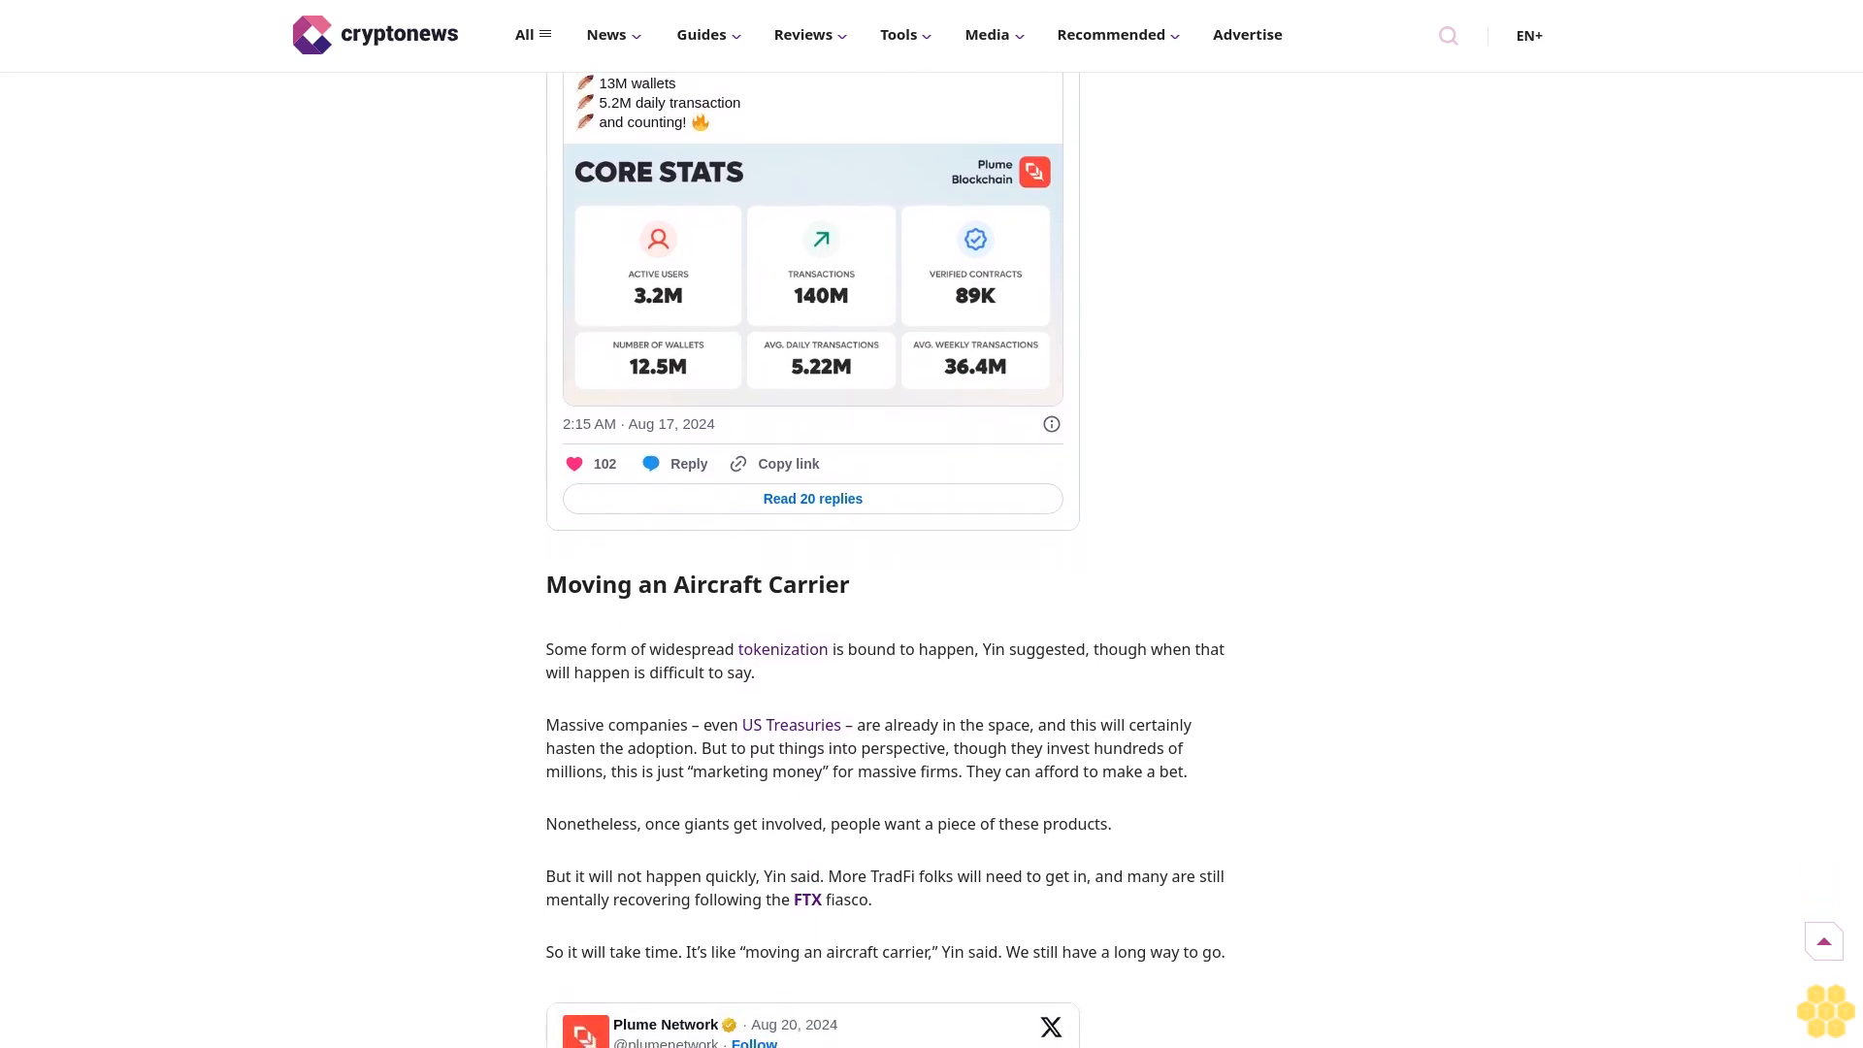
scroll(down, 3)
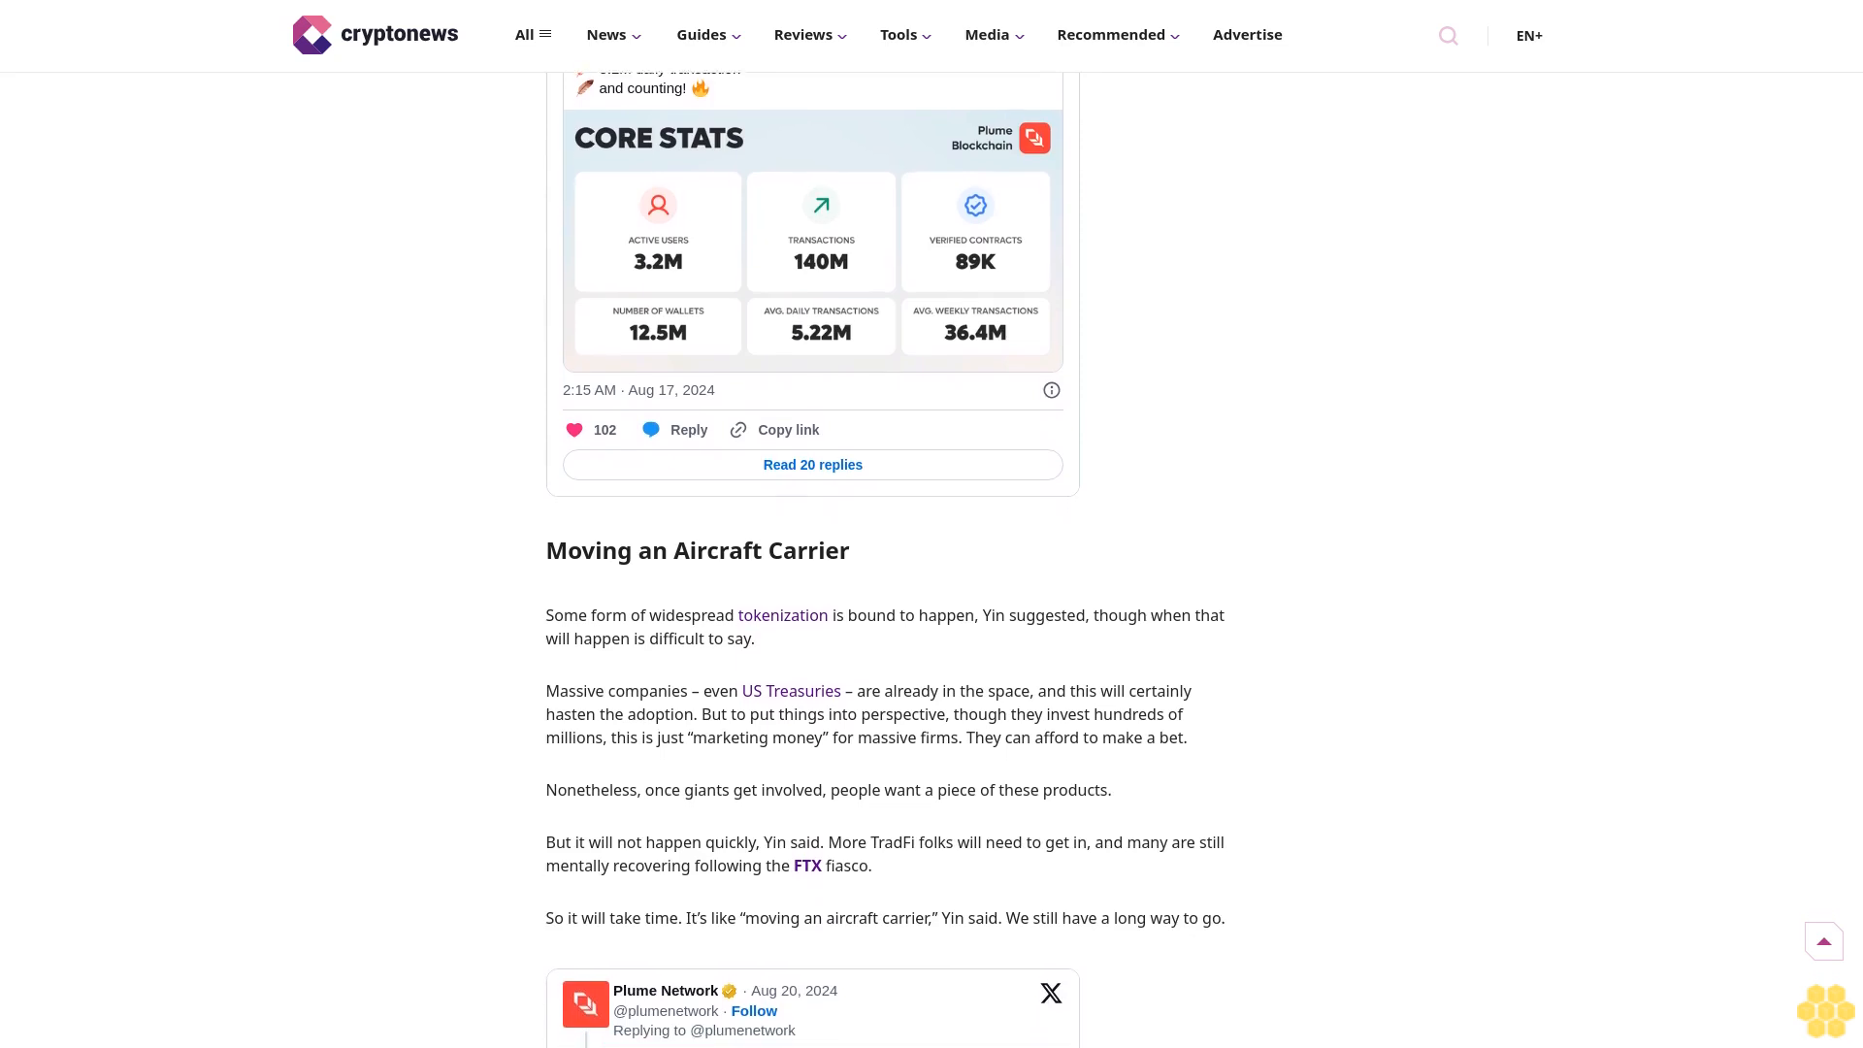
scroll(down, 3)
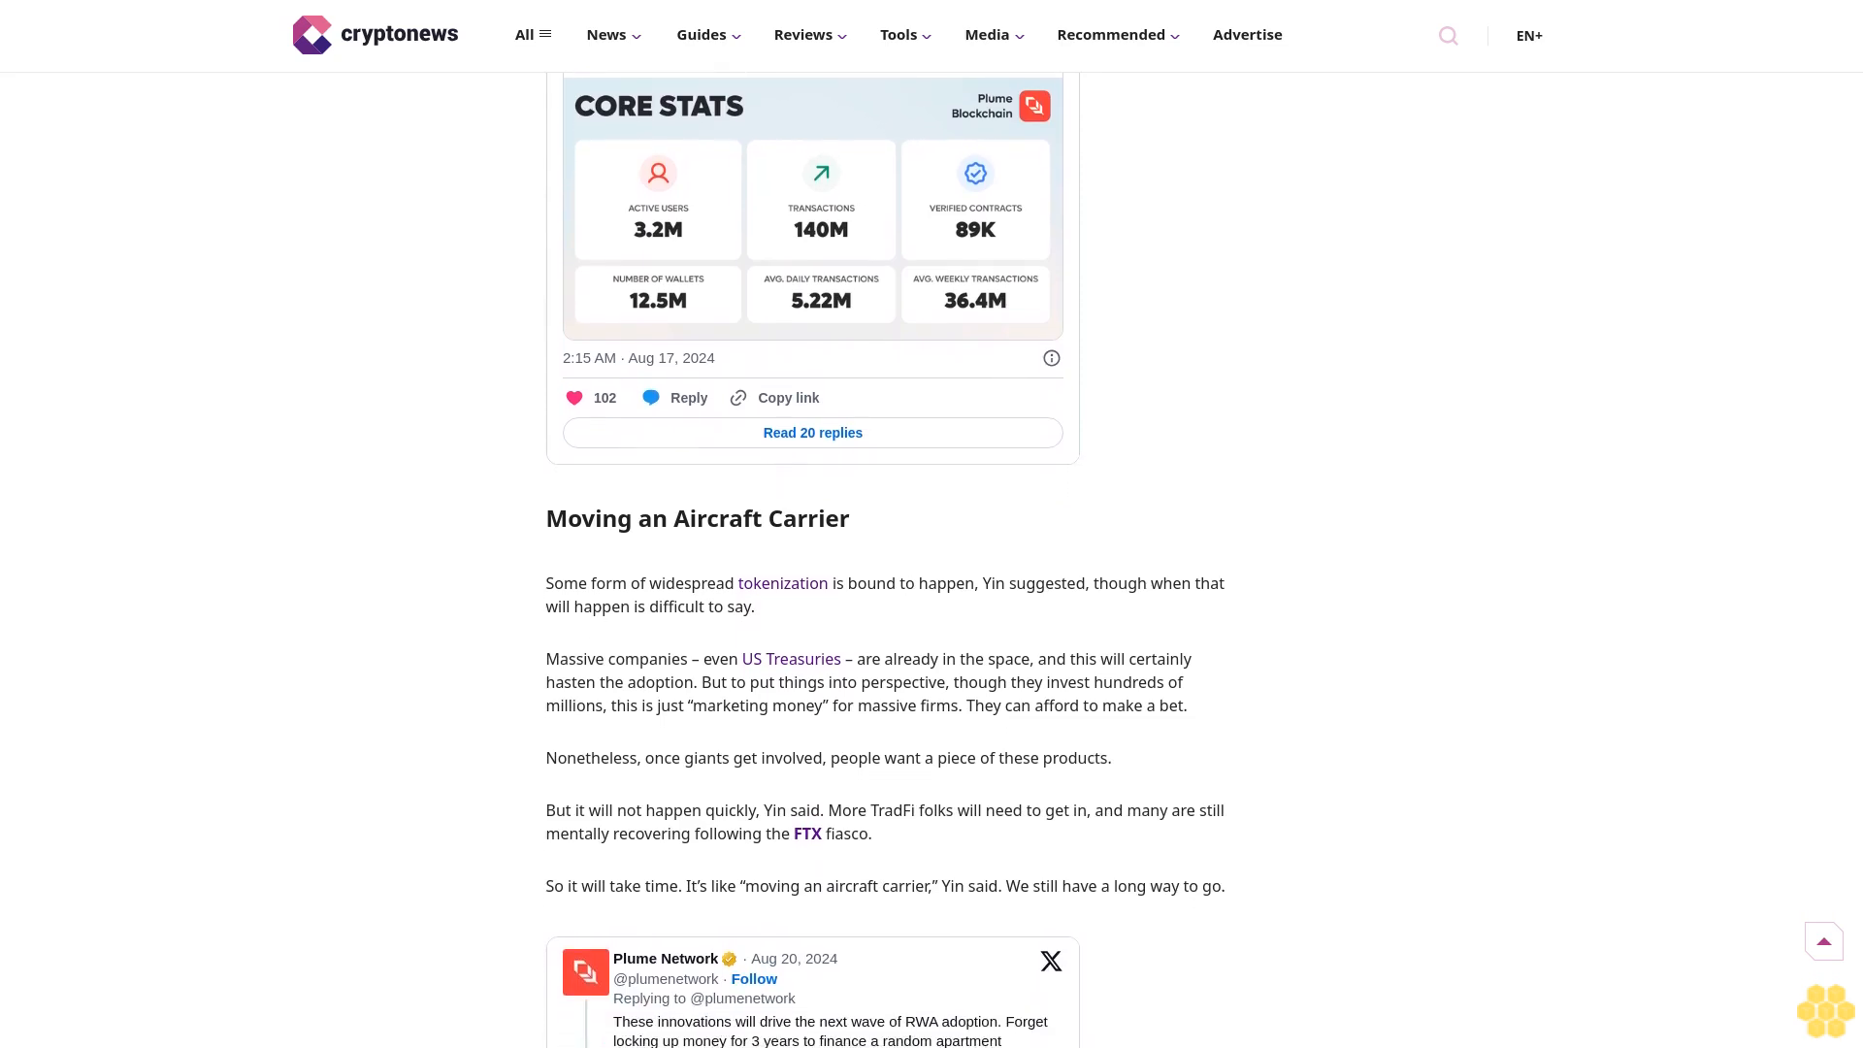
scroll(down, 3)
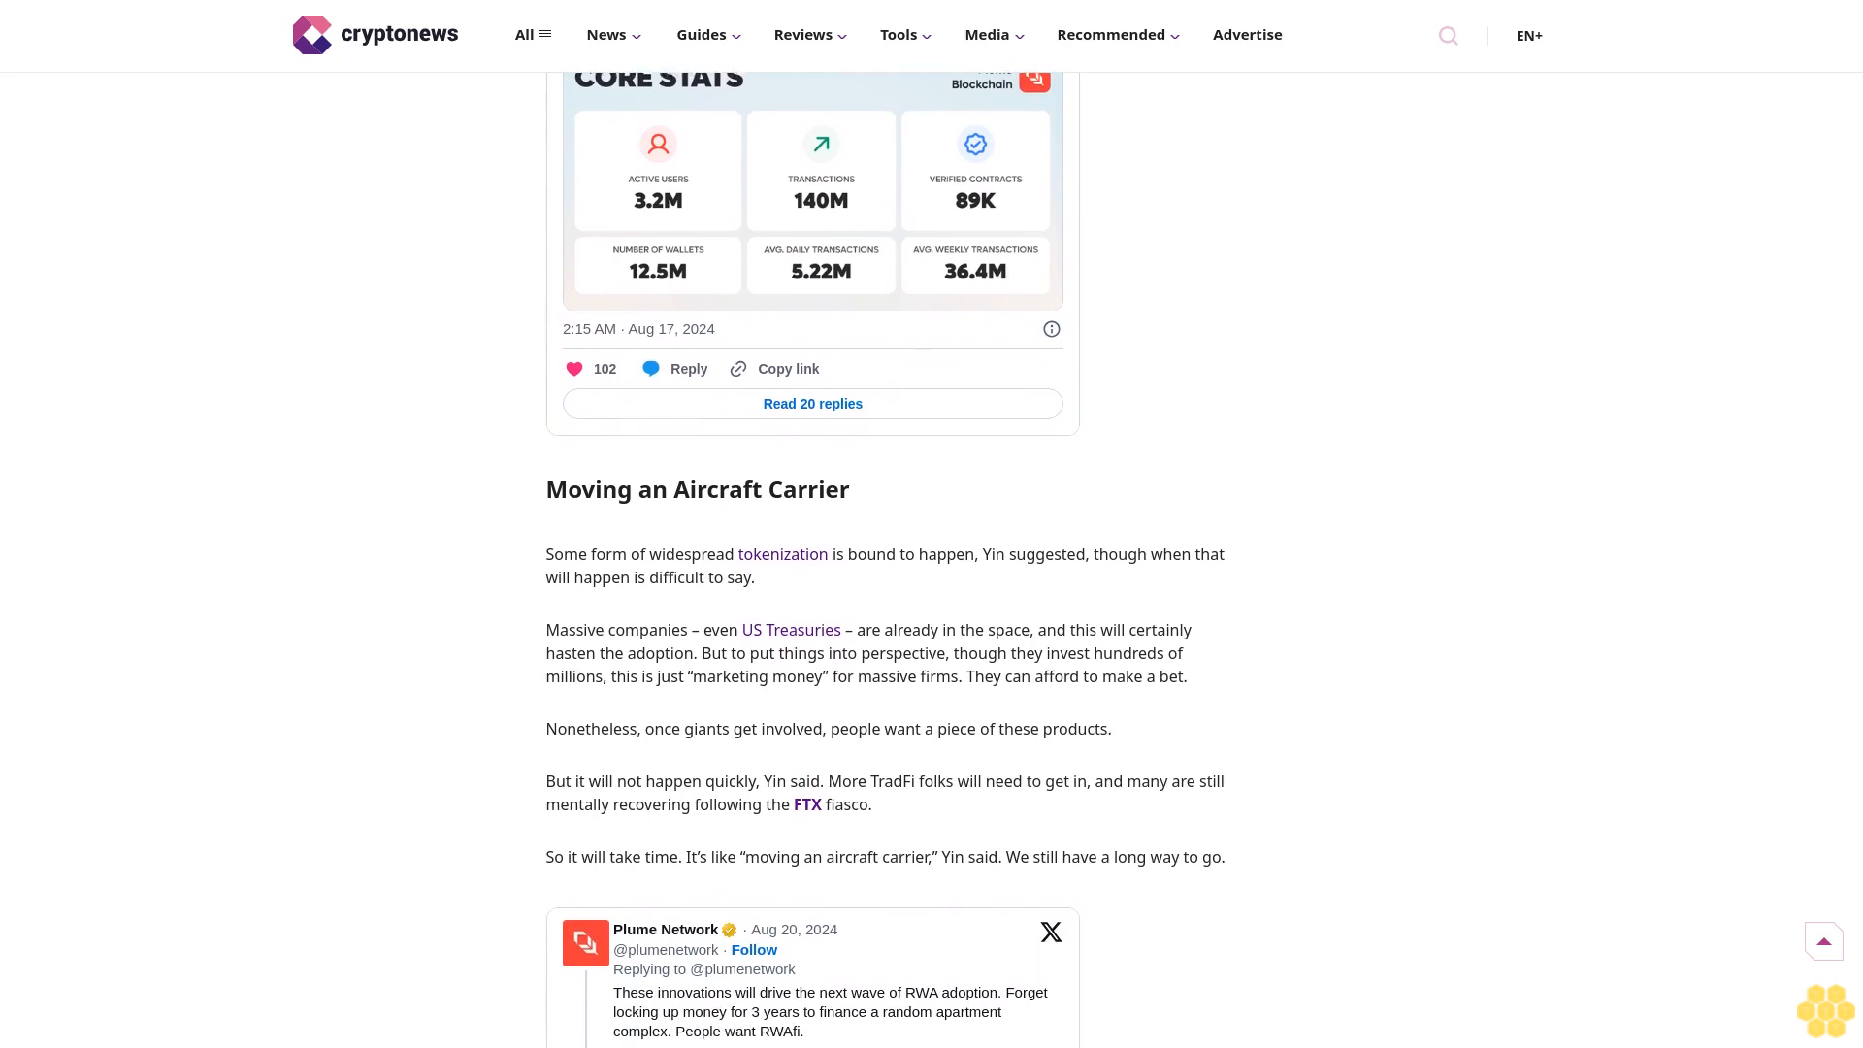
scroll(down, 3)
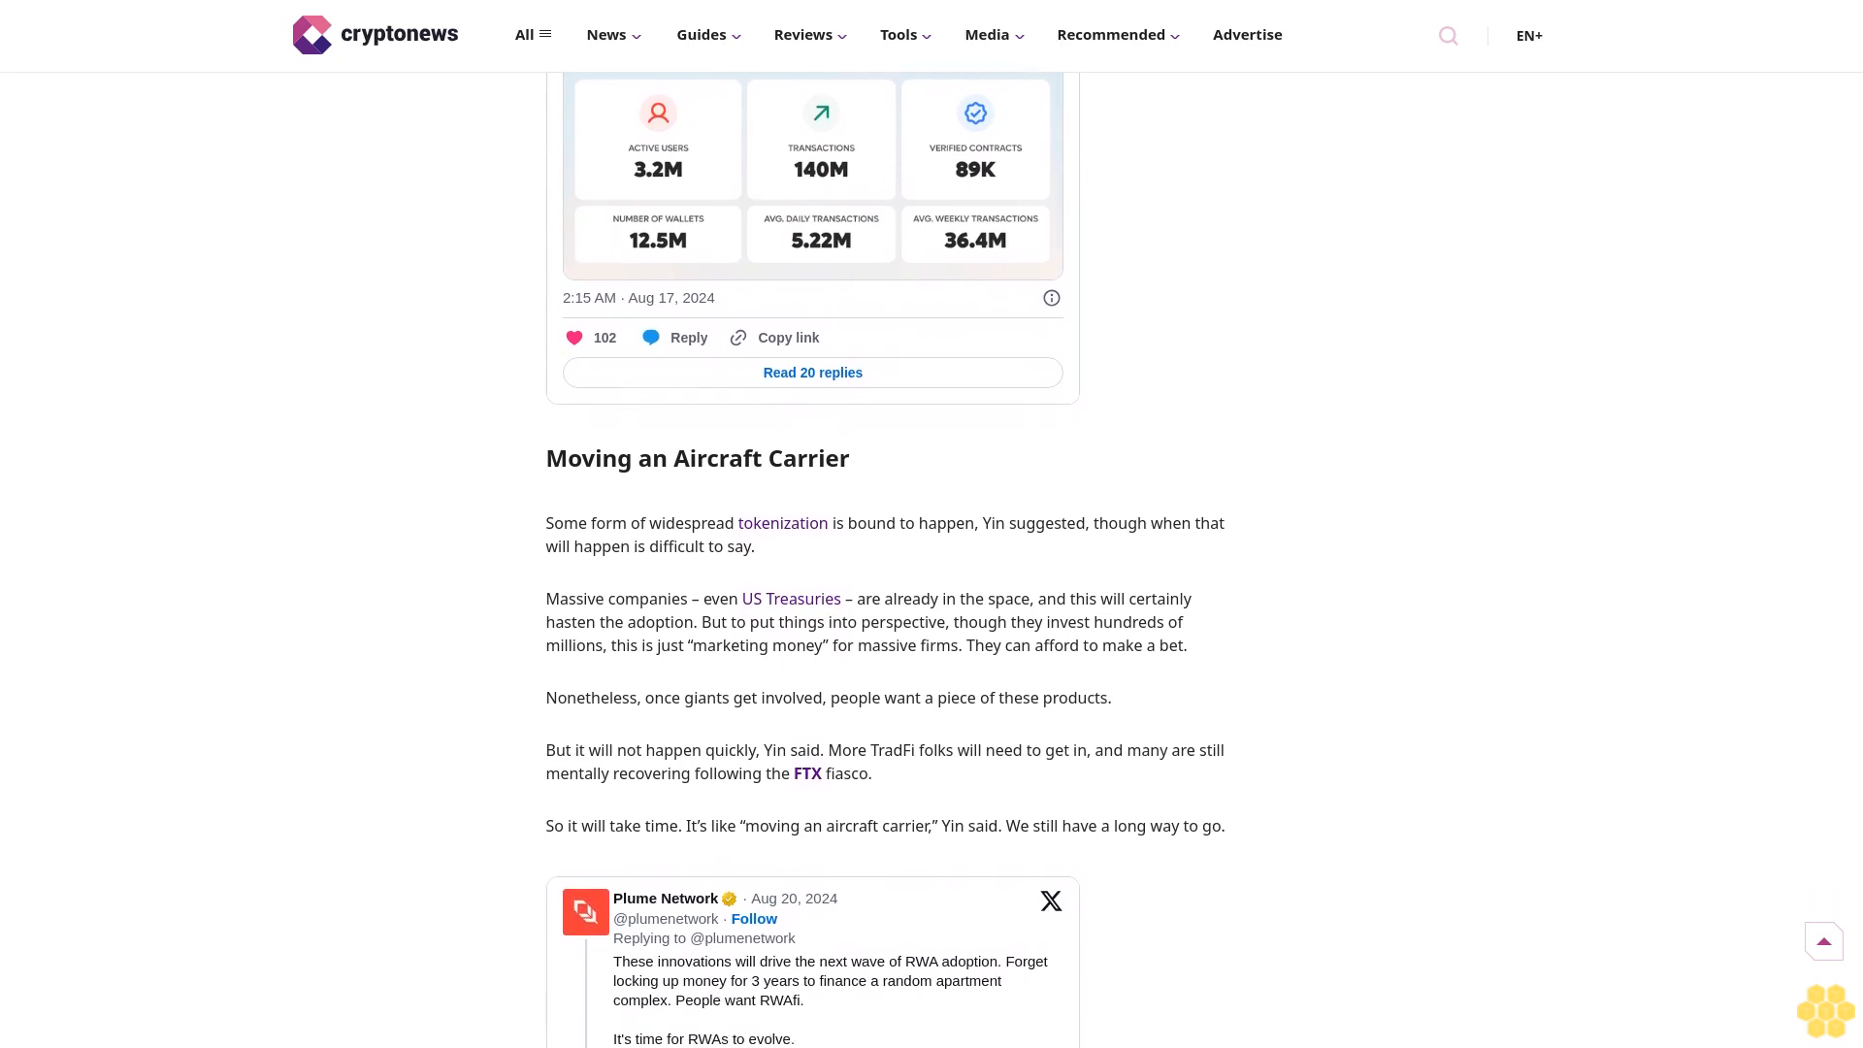
scroll(down, 3)
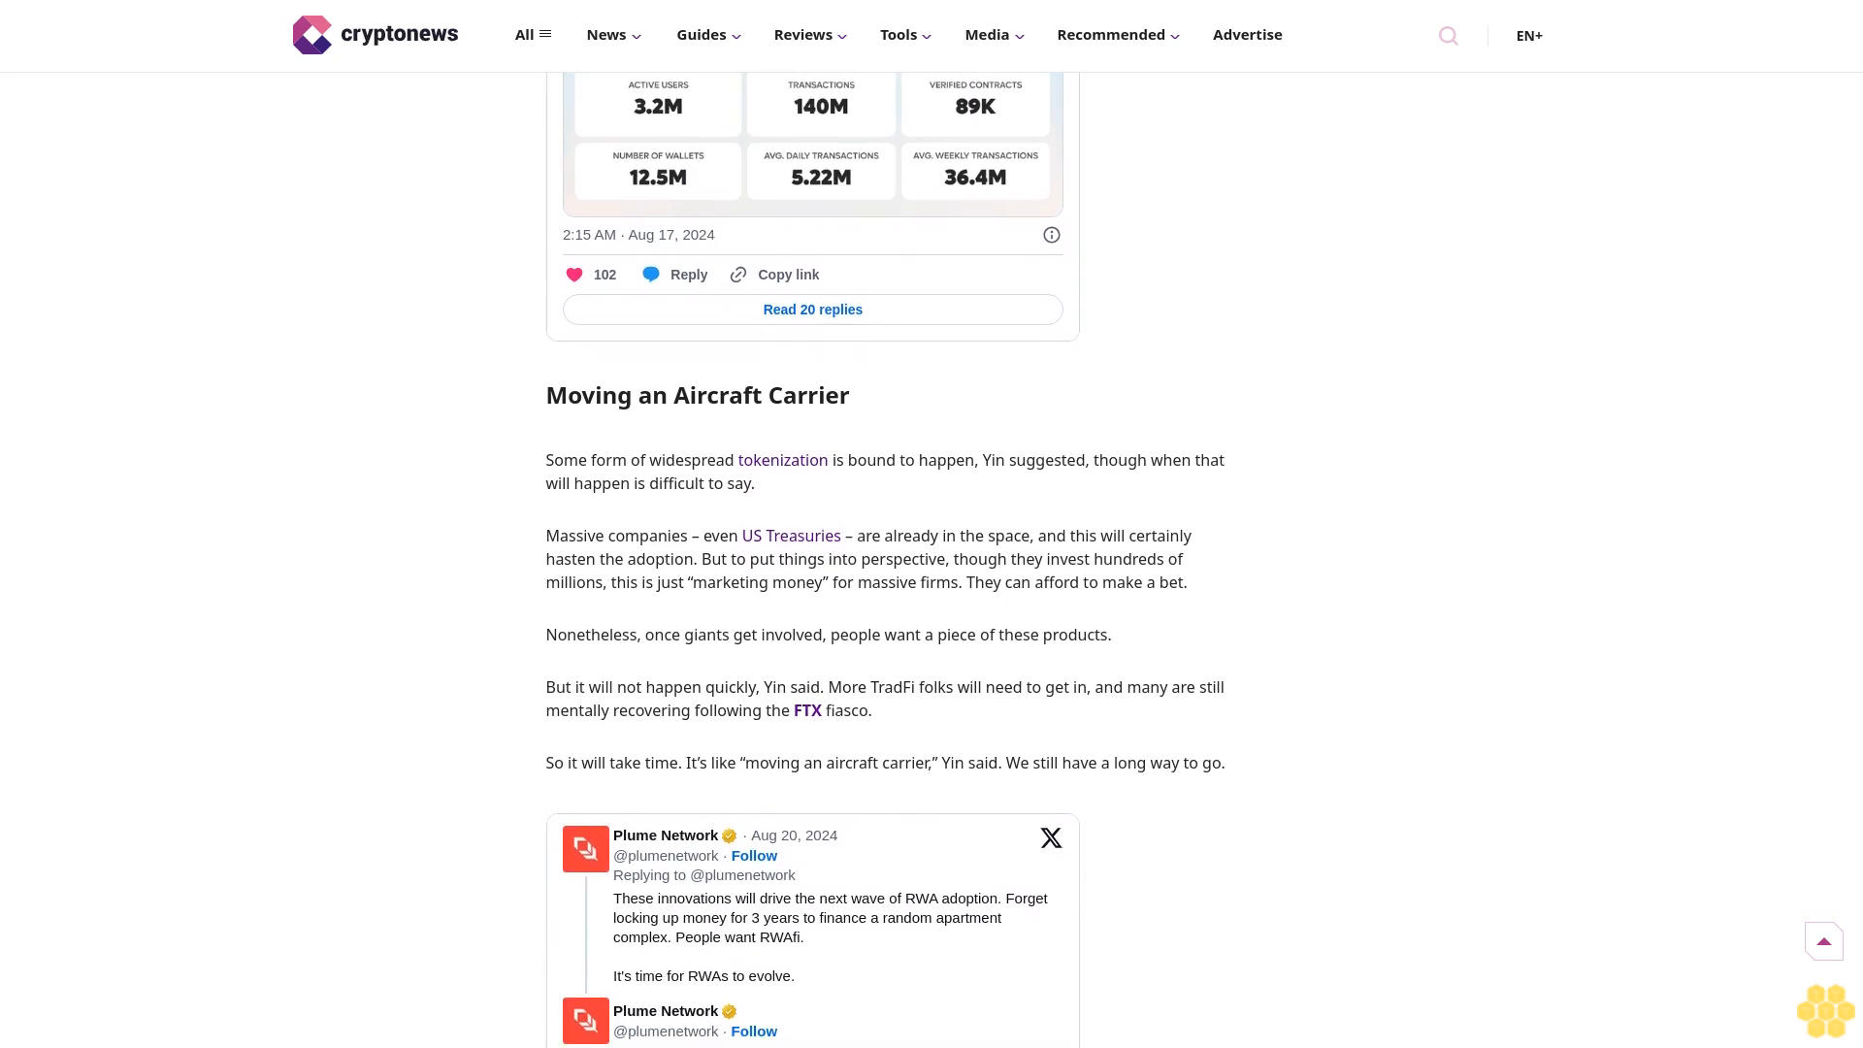
scroll(down, 3)
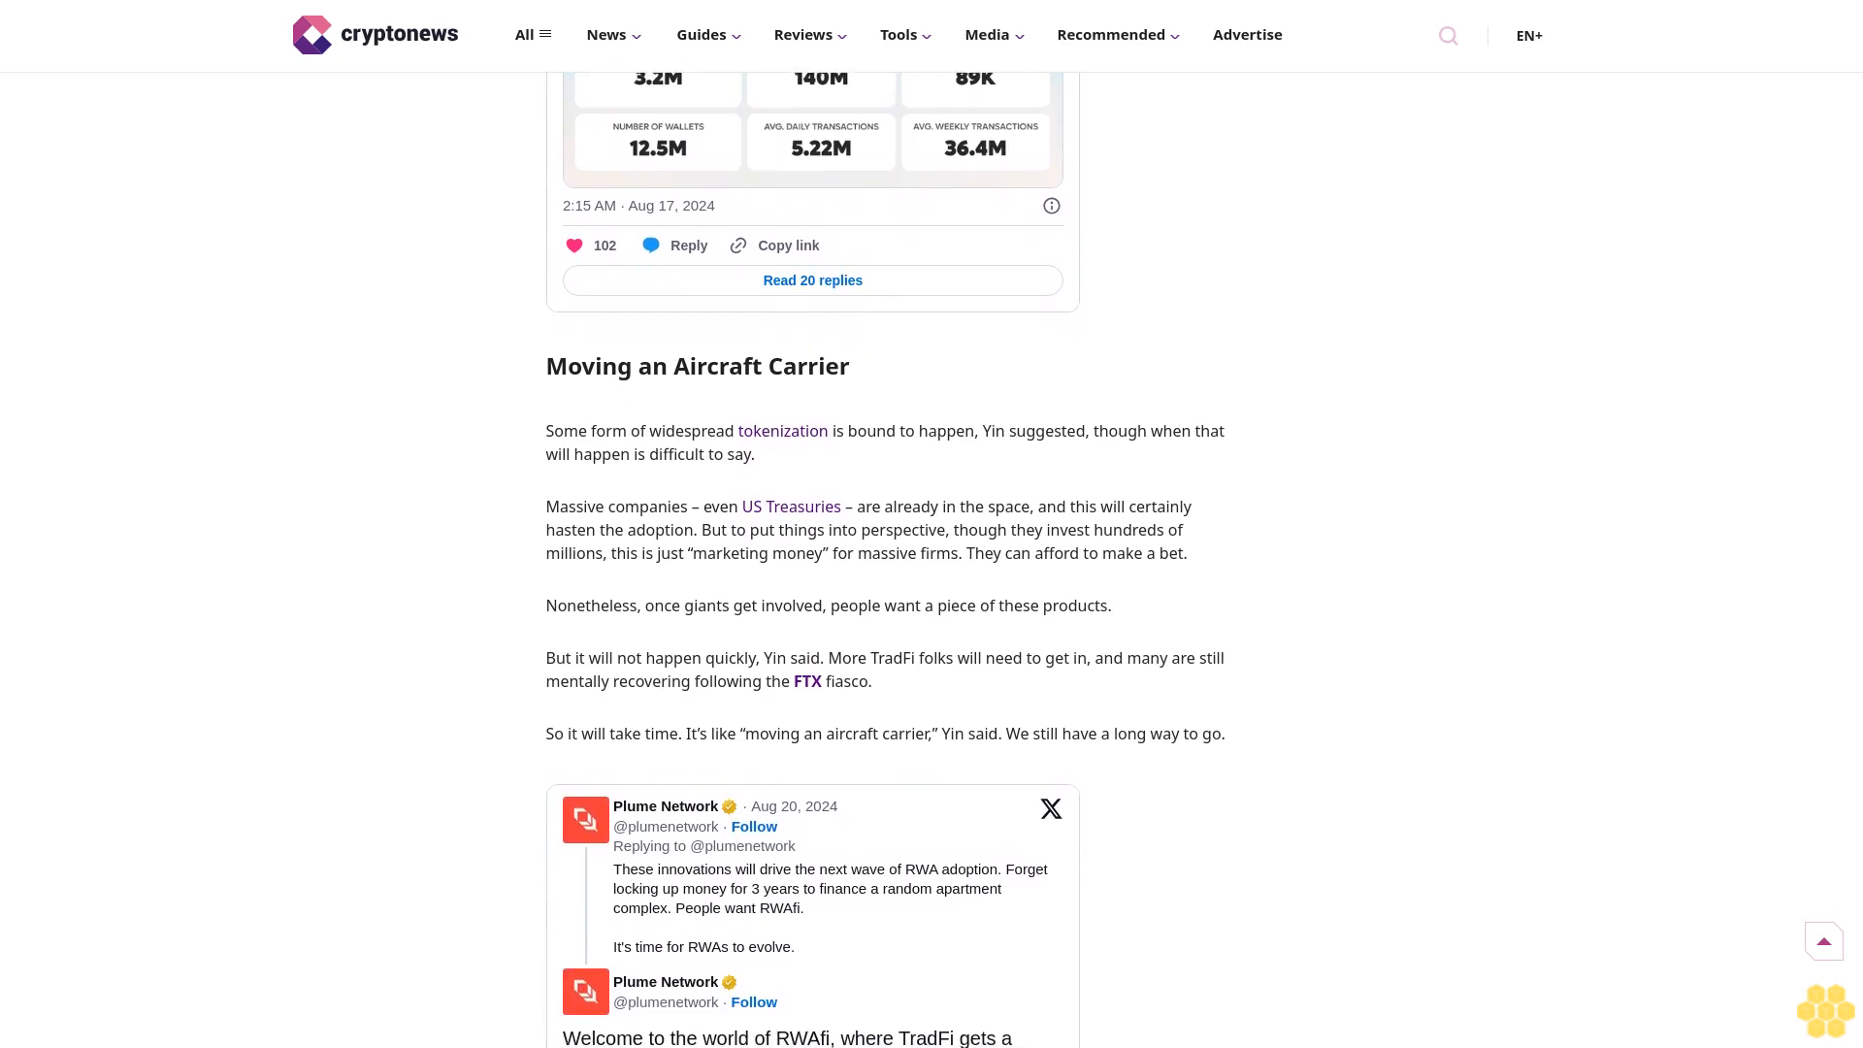
scroll(down, 3)
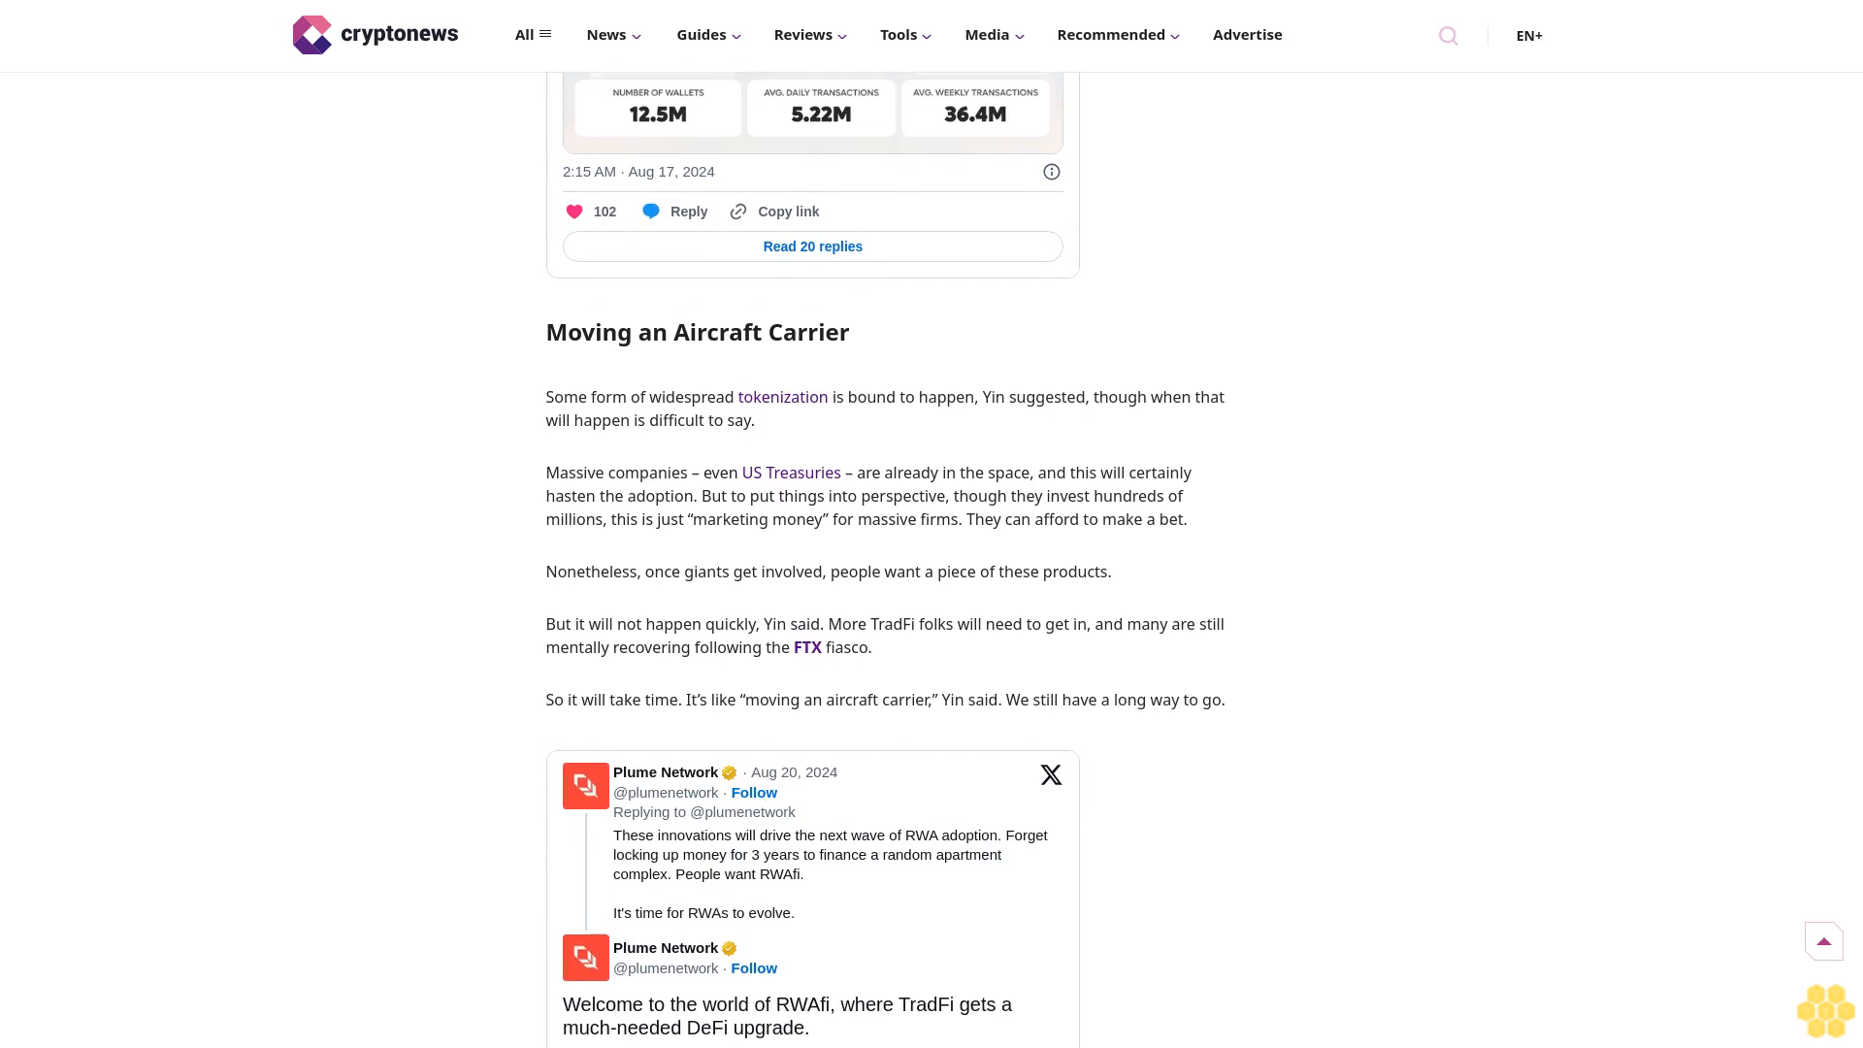
scroll(down, 3)
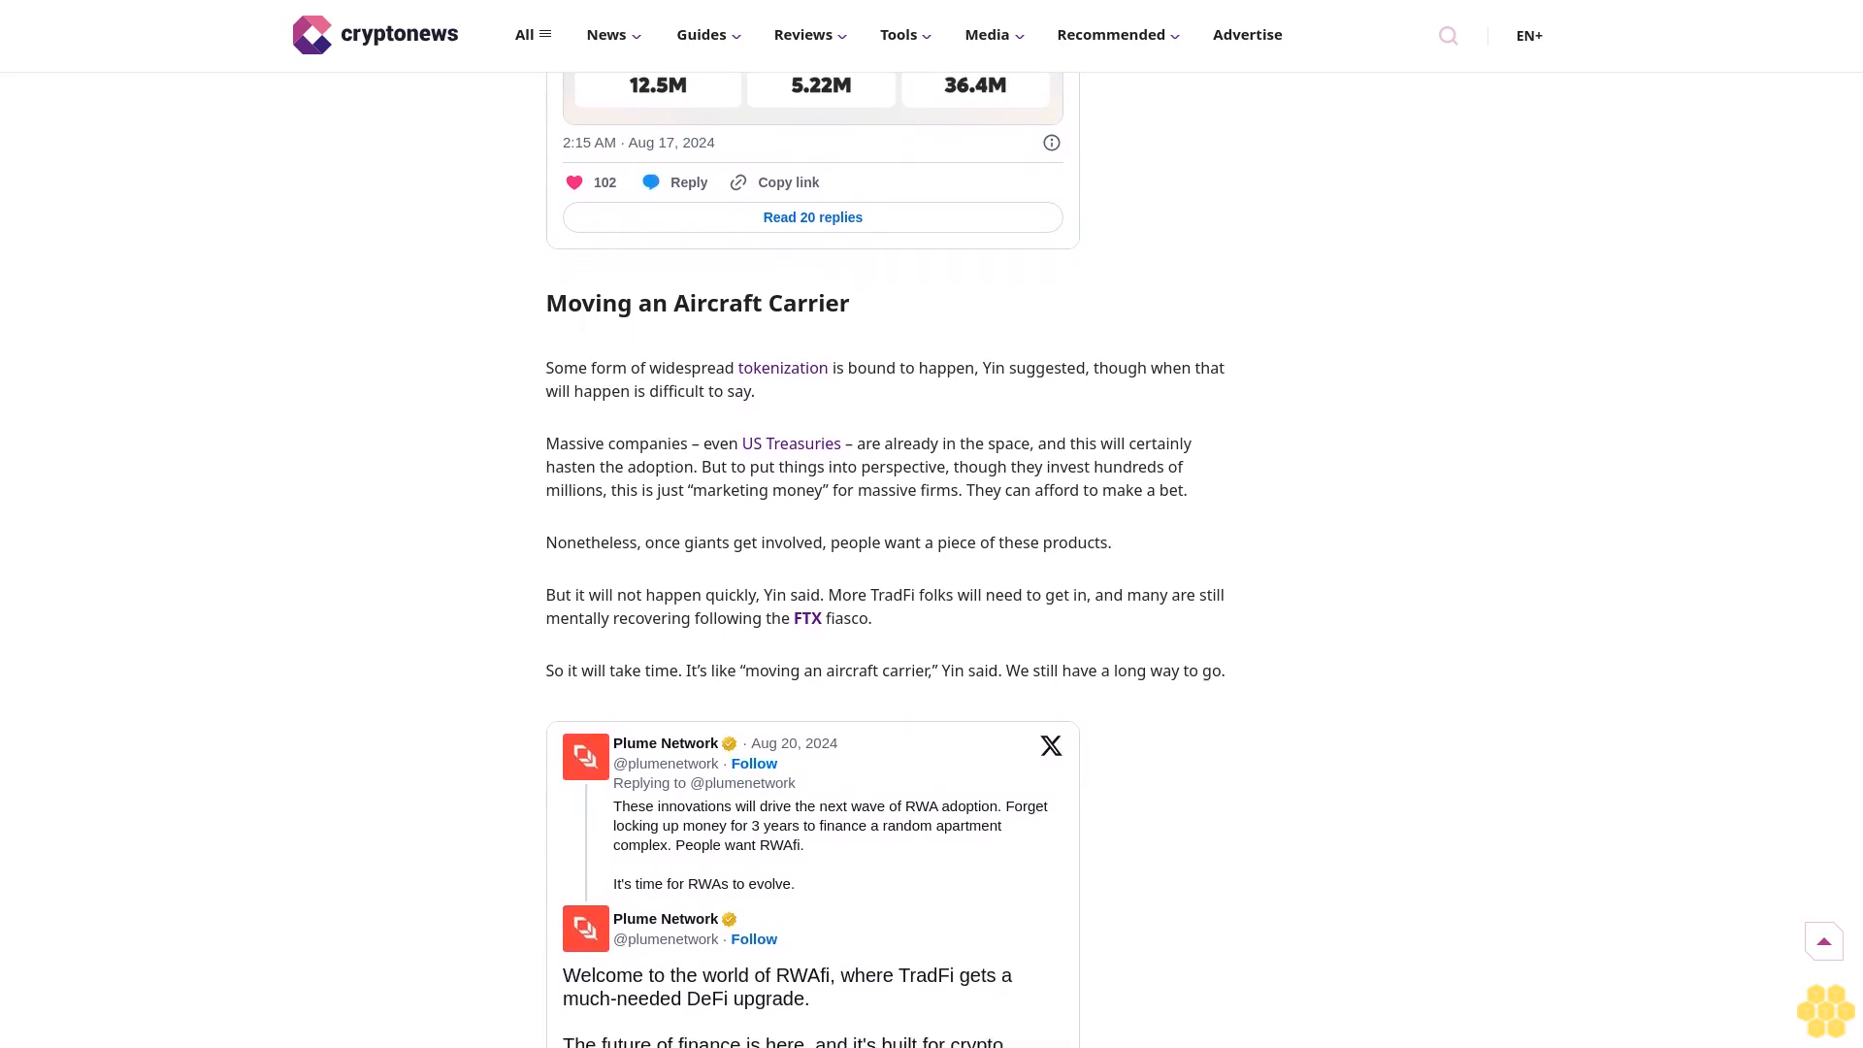
scroll(down, 3)
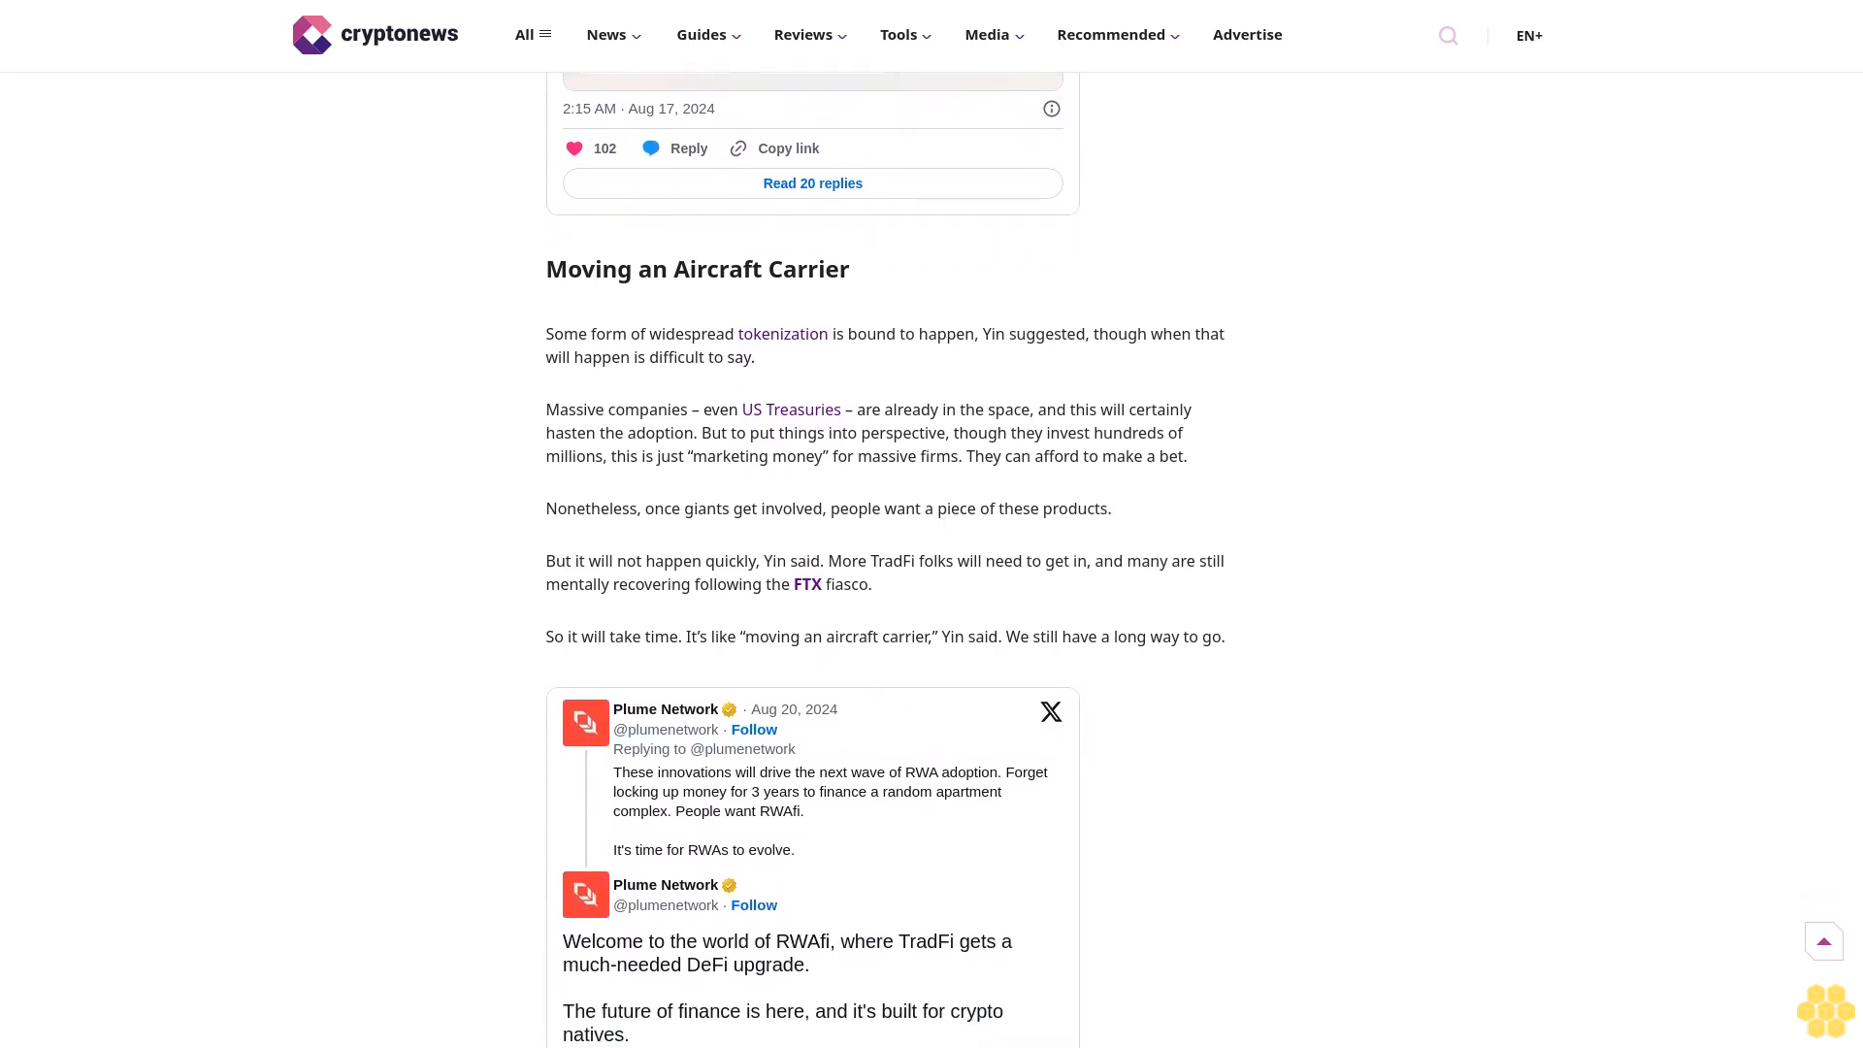
scroll(down, 3)
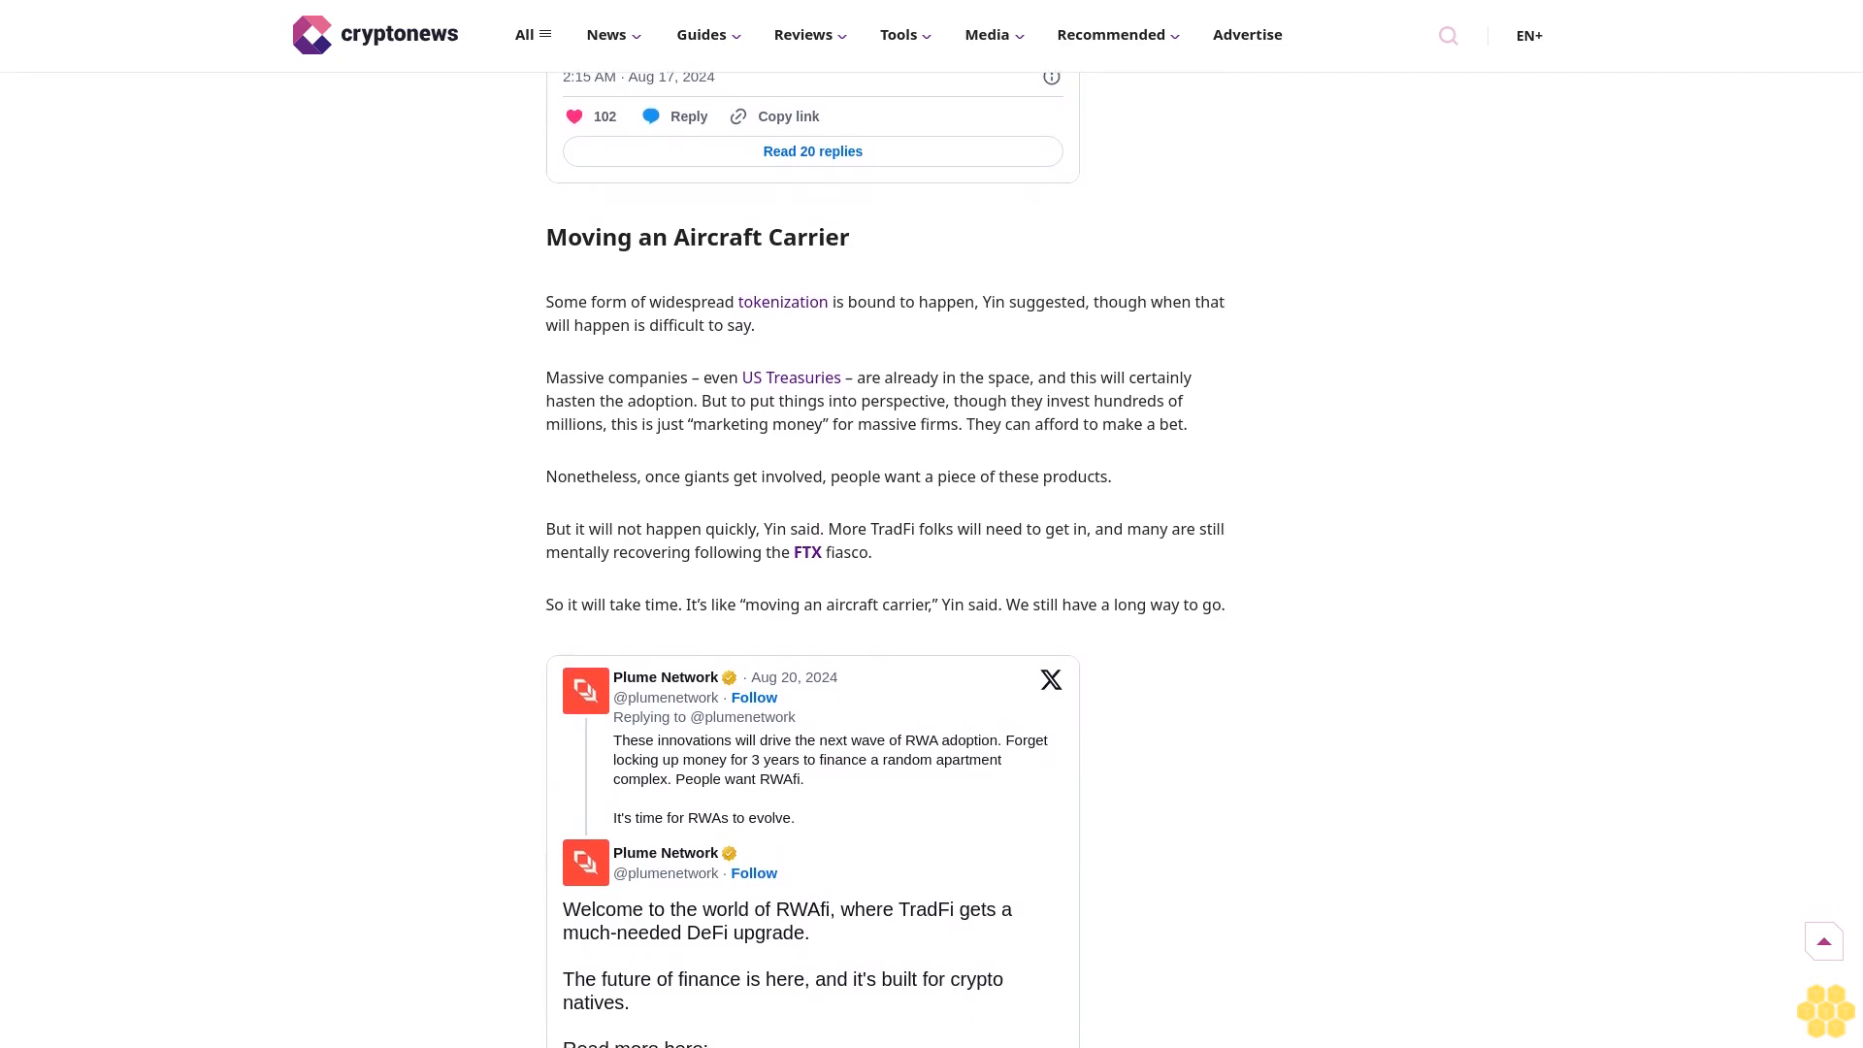
scroll(down, 3)
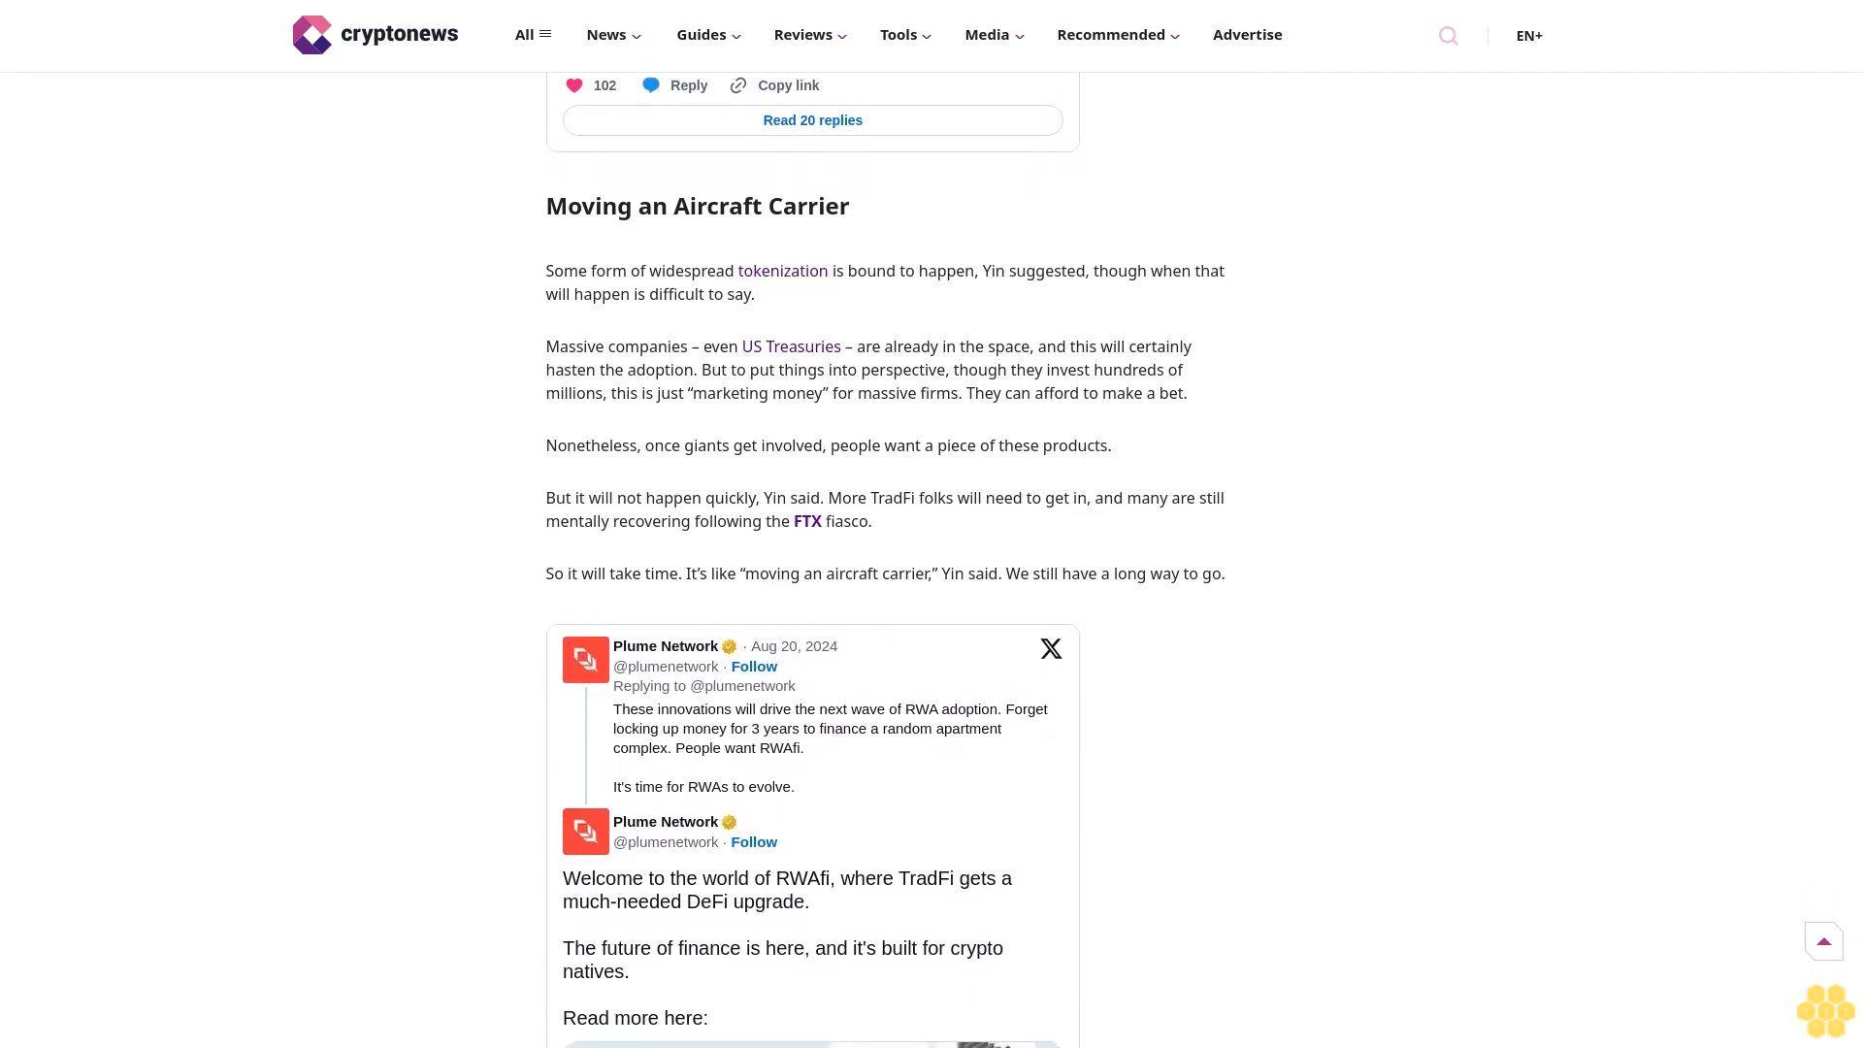
scroll(down, 3)
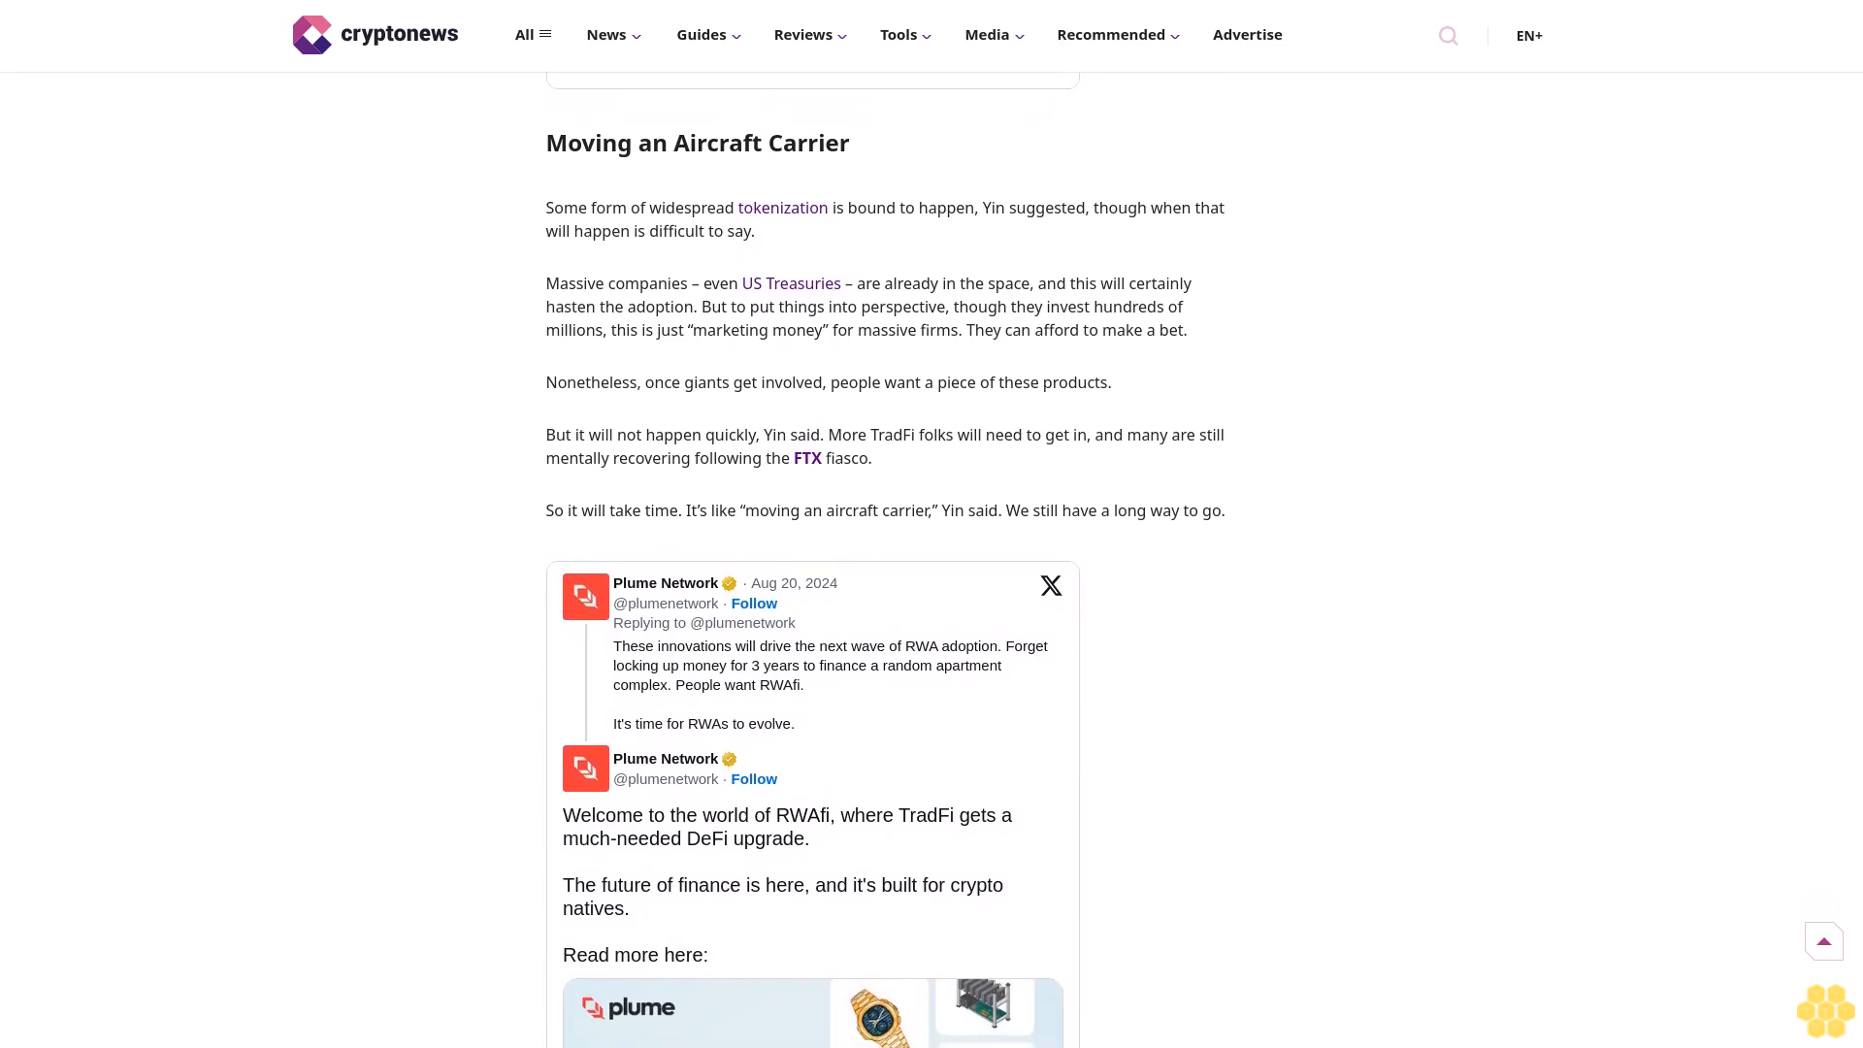
scroll(down, 3)
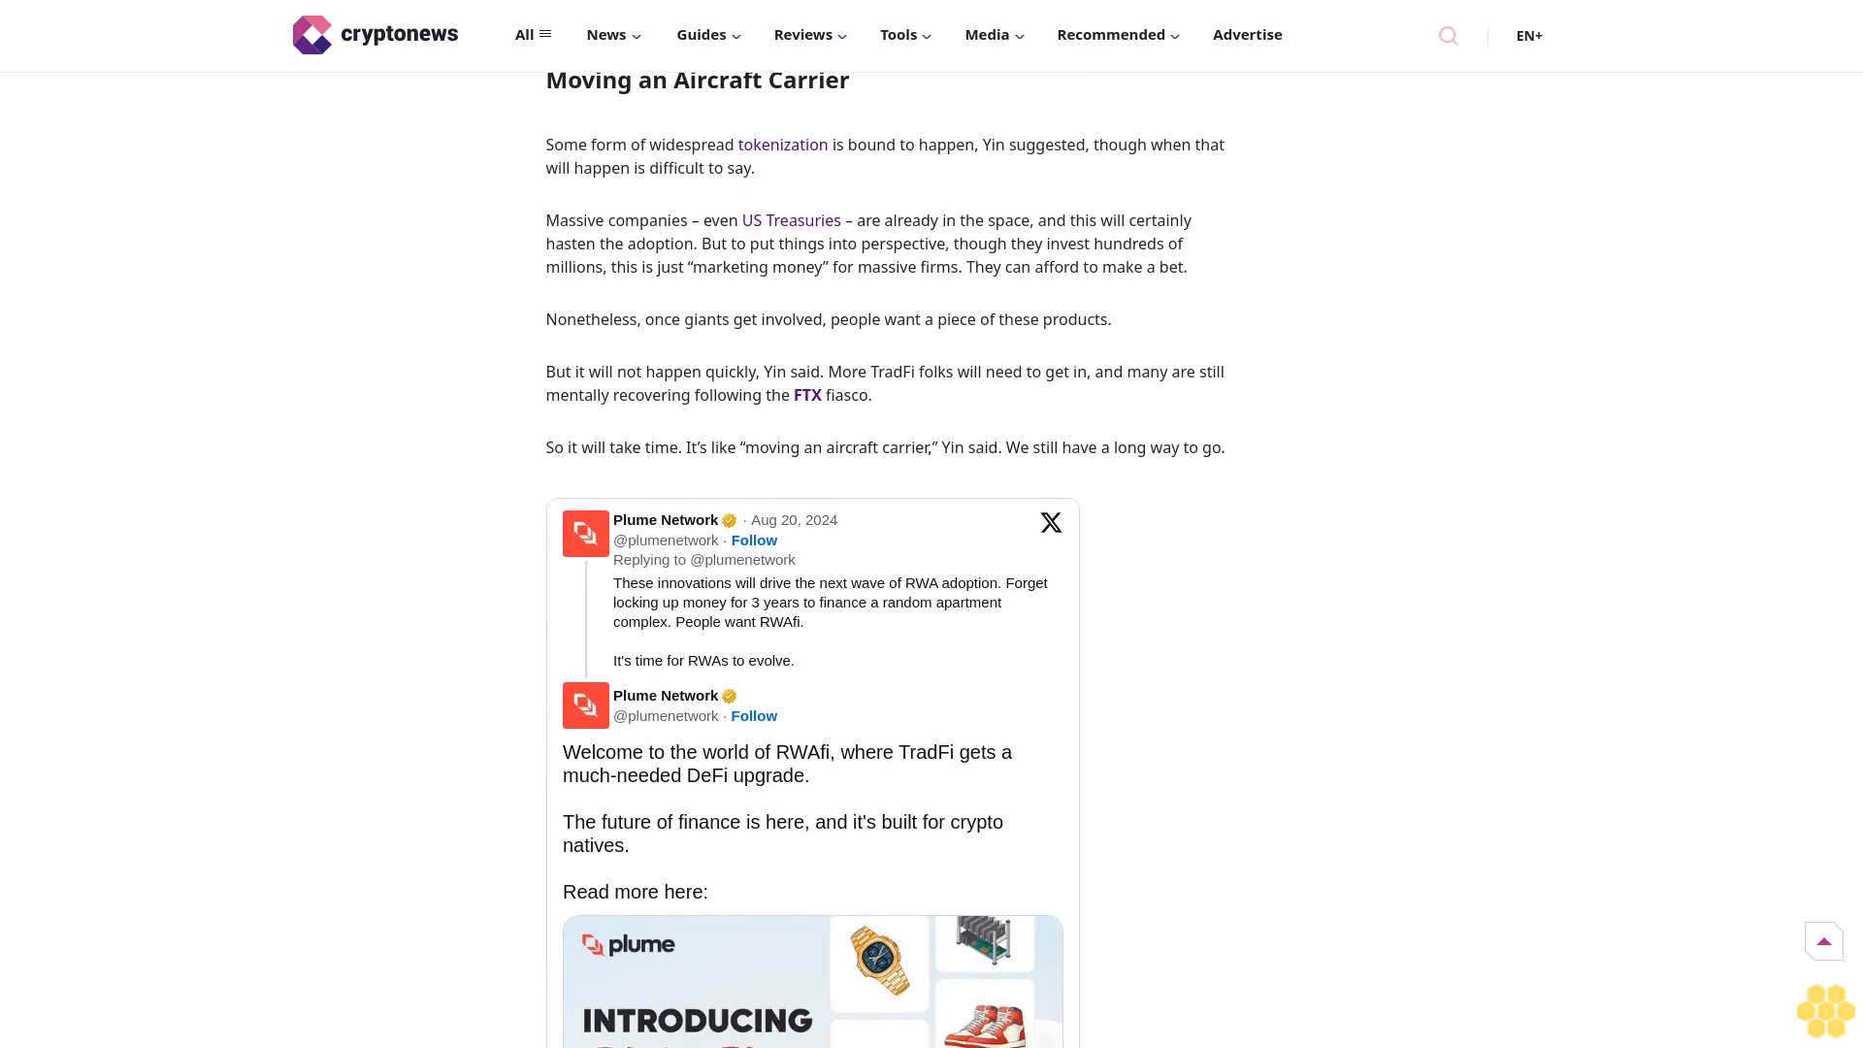
scroll(down, 3)
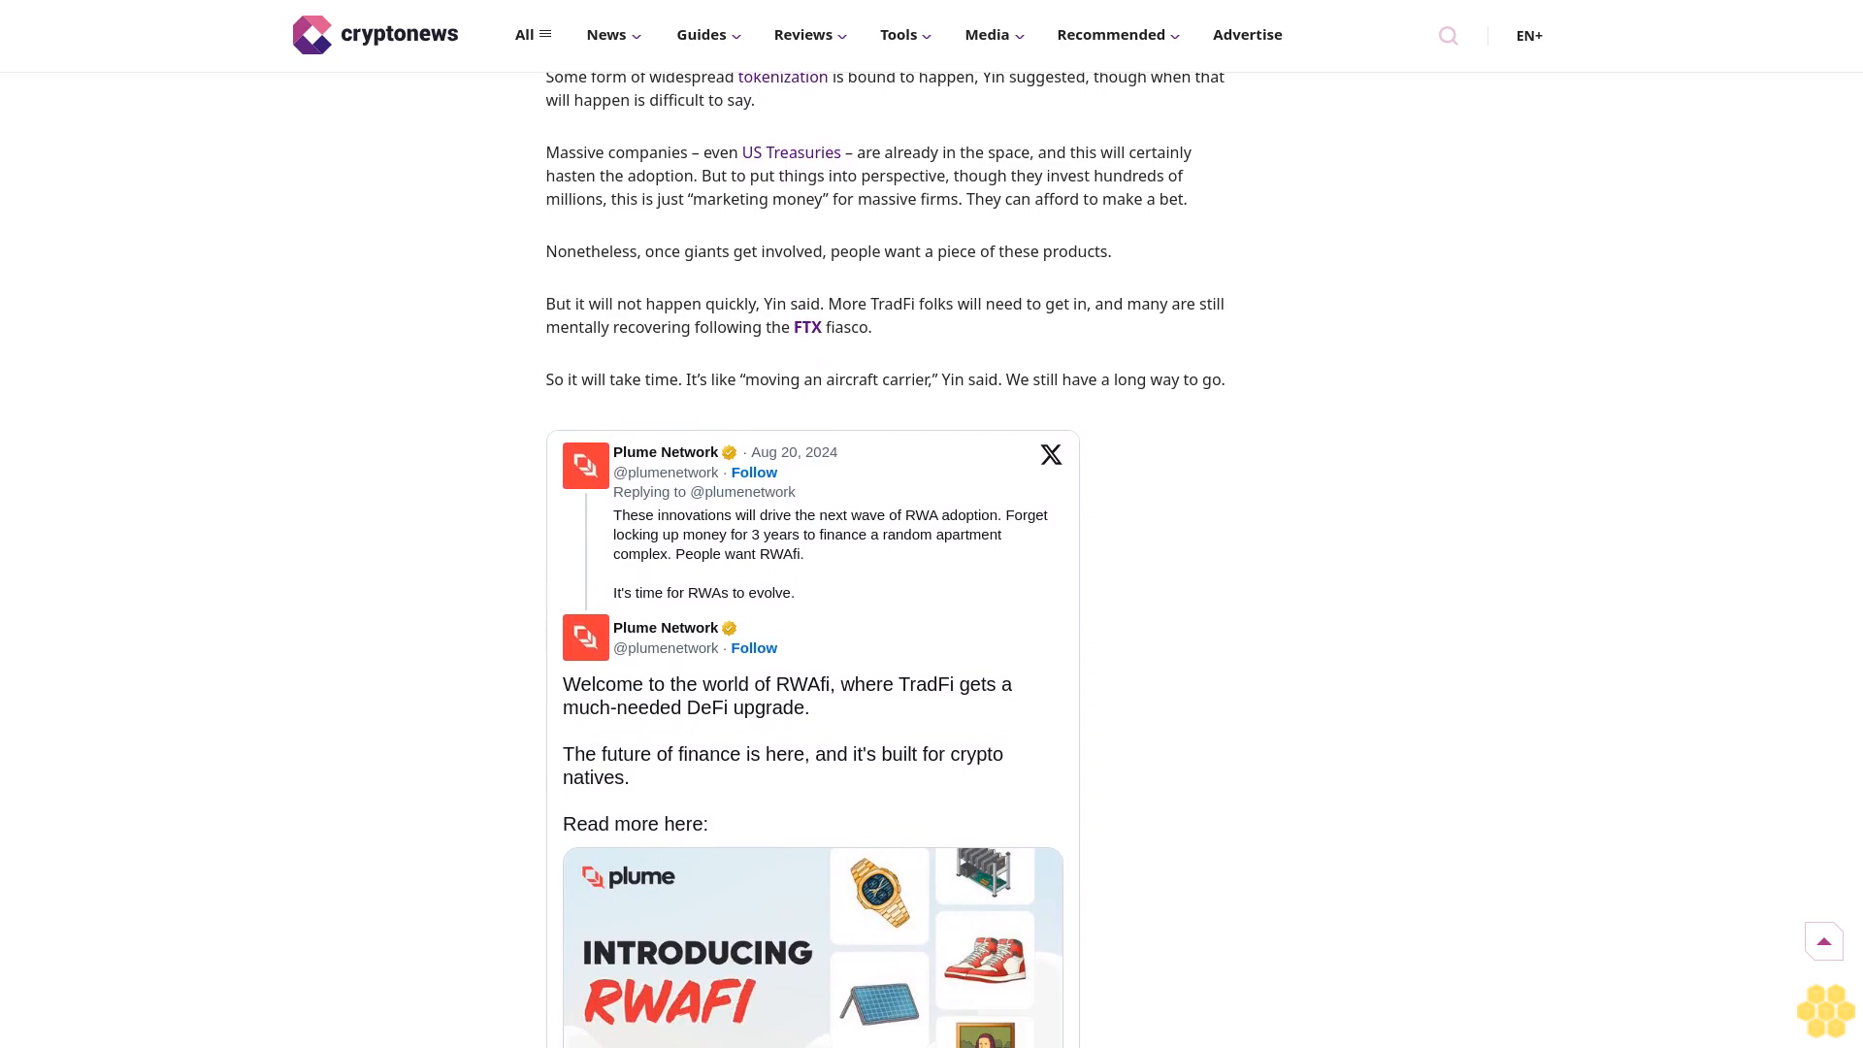
scroll(down, 3)
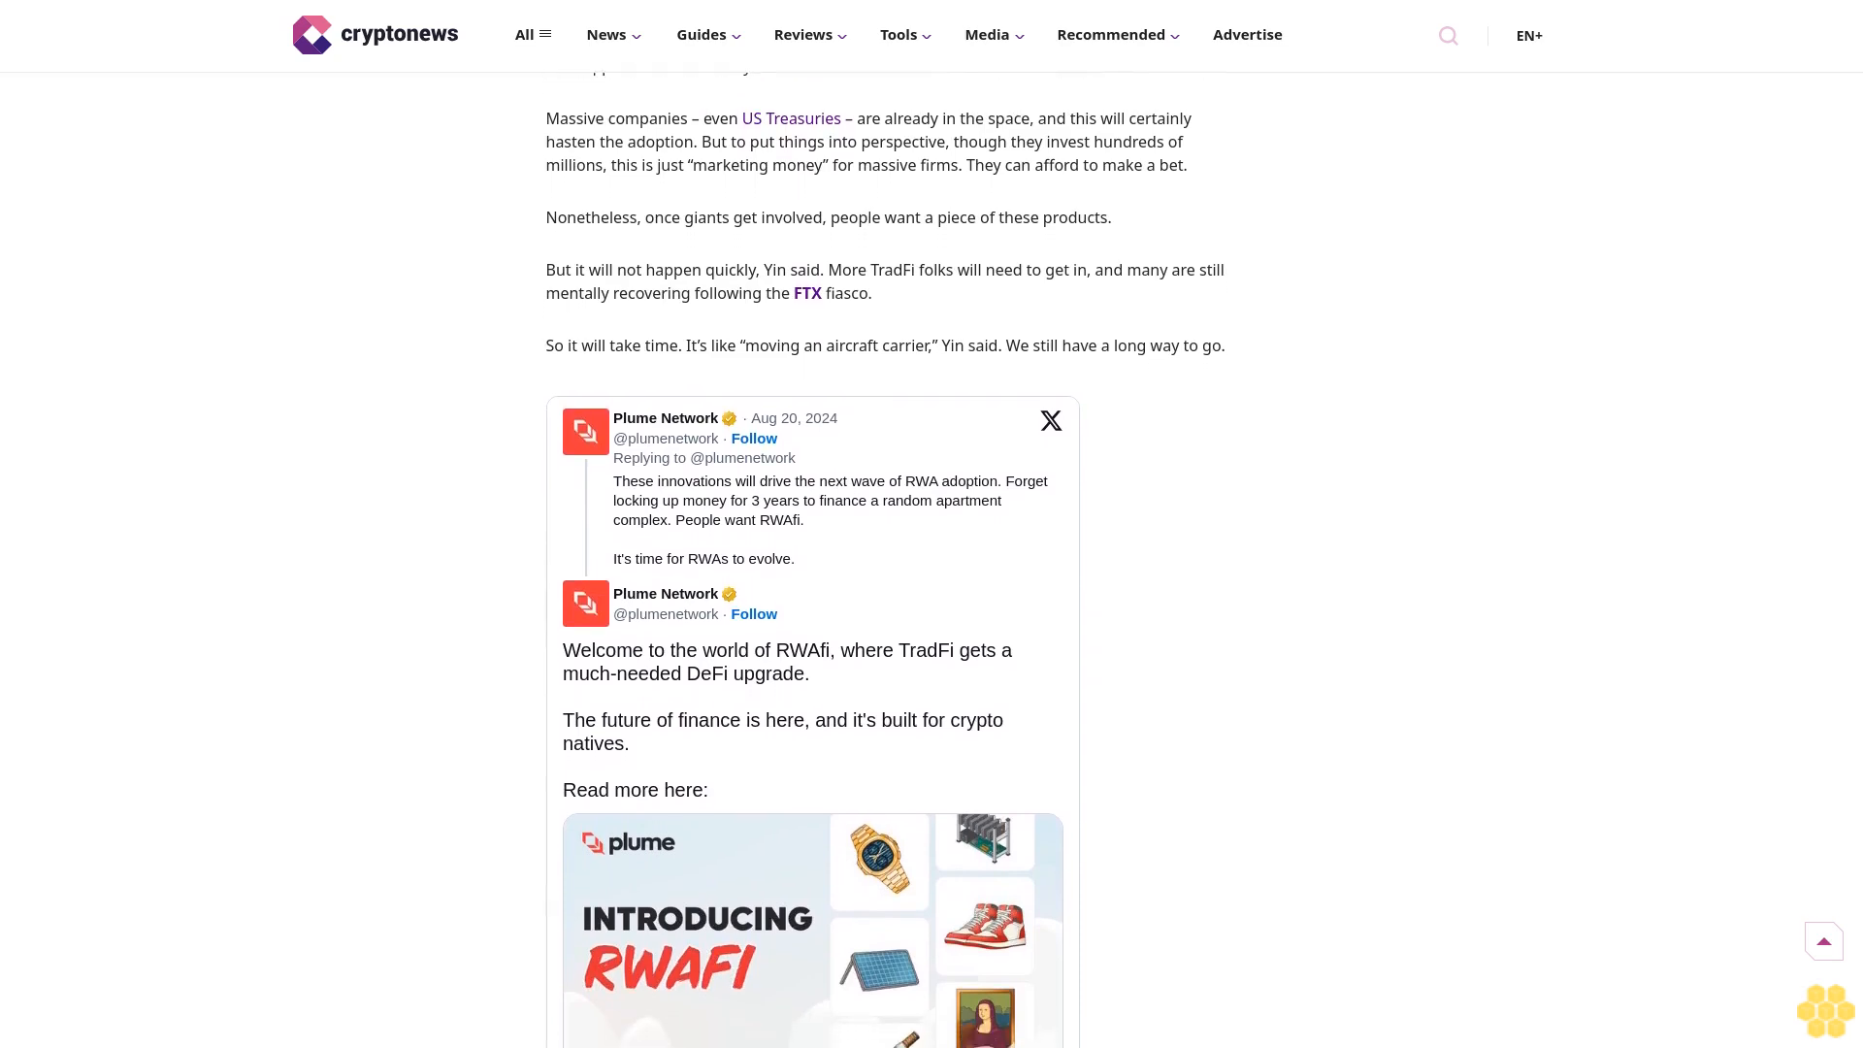
scroll(down, 3)
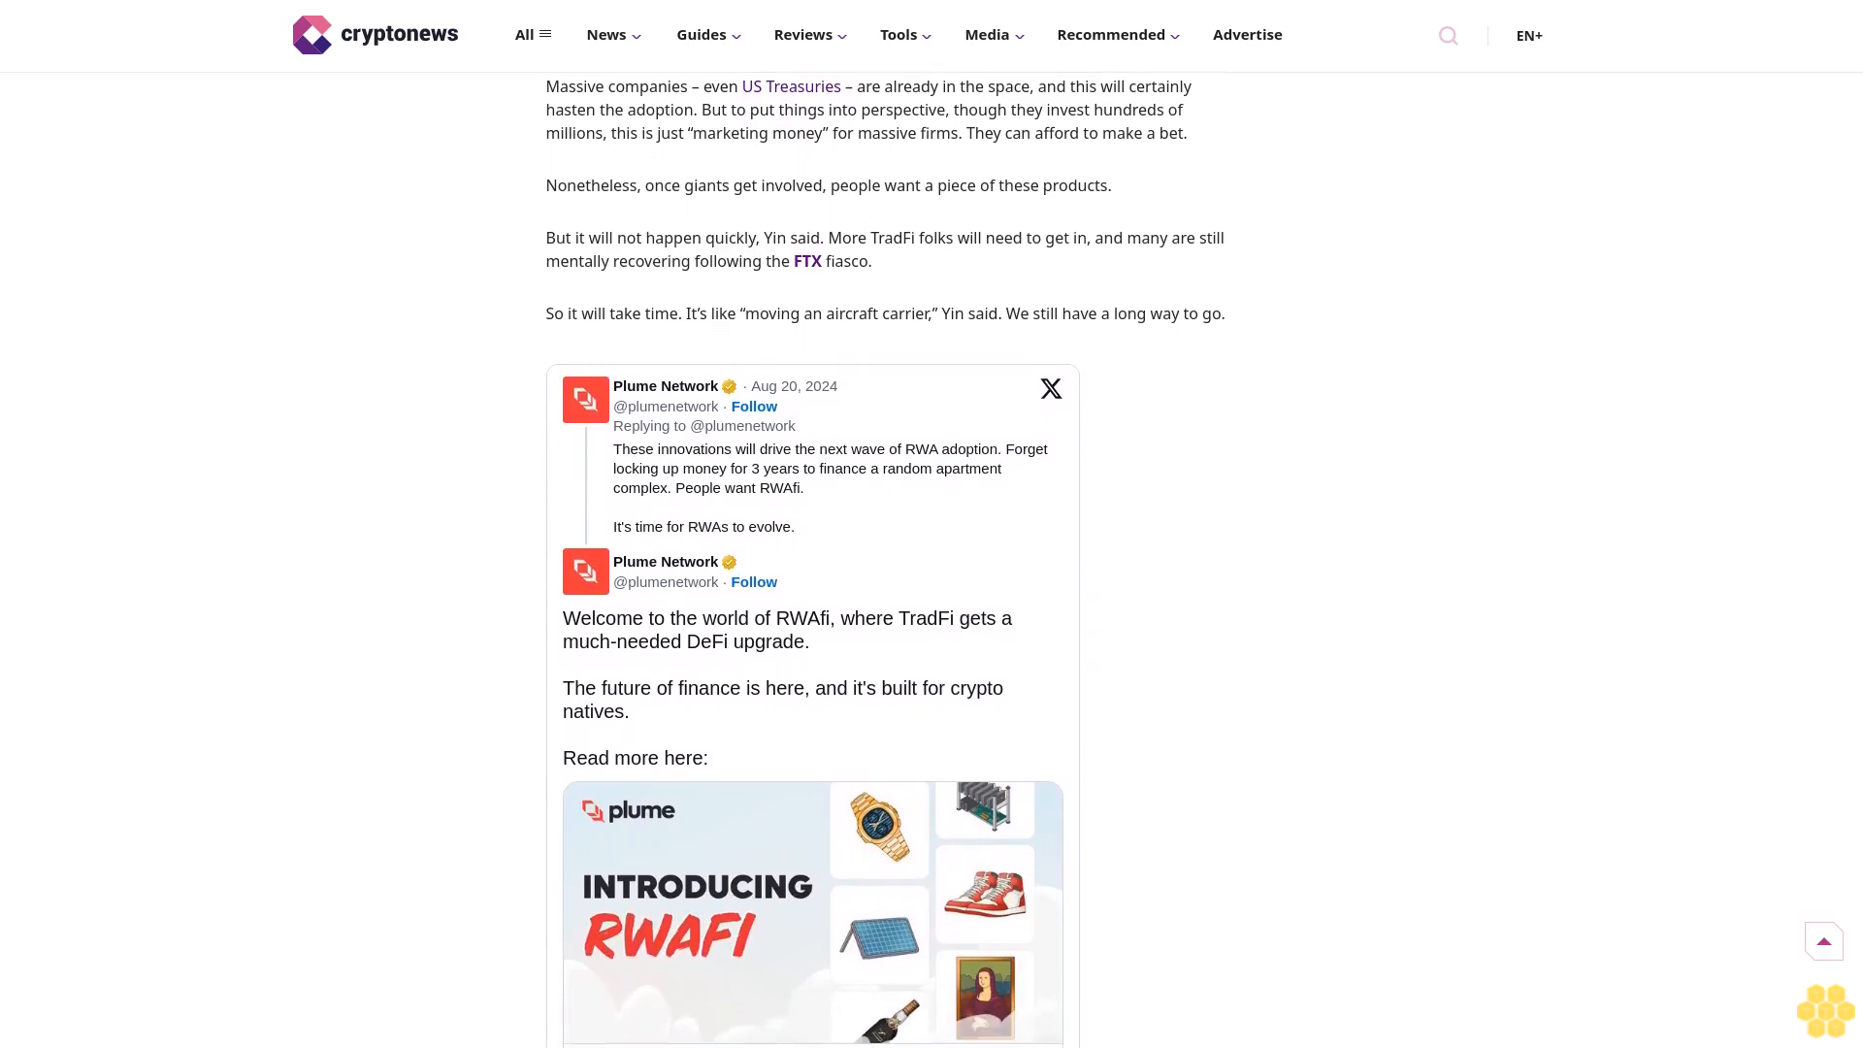
scroll(down, 3)
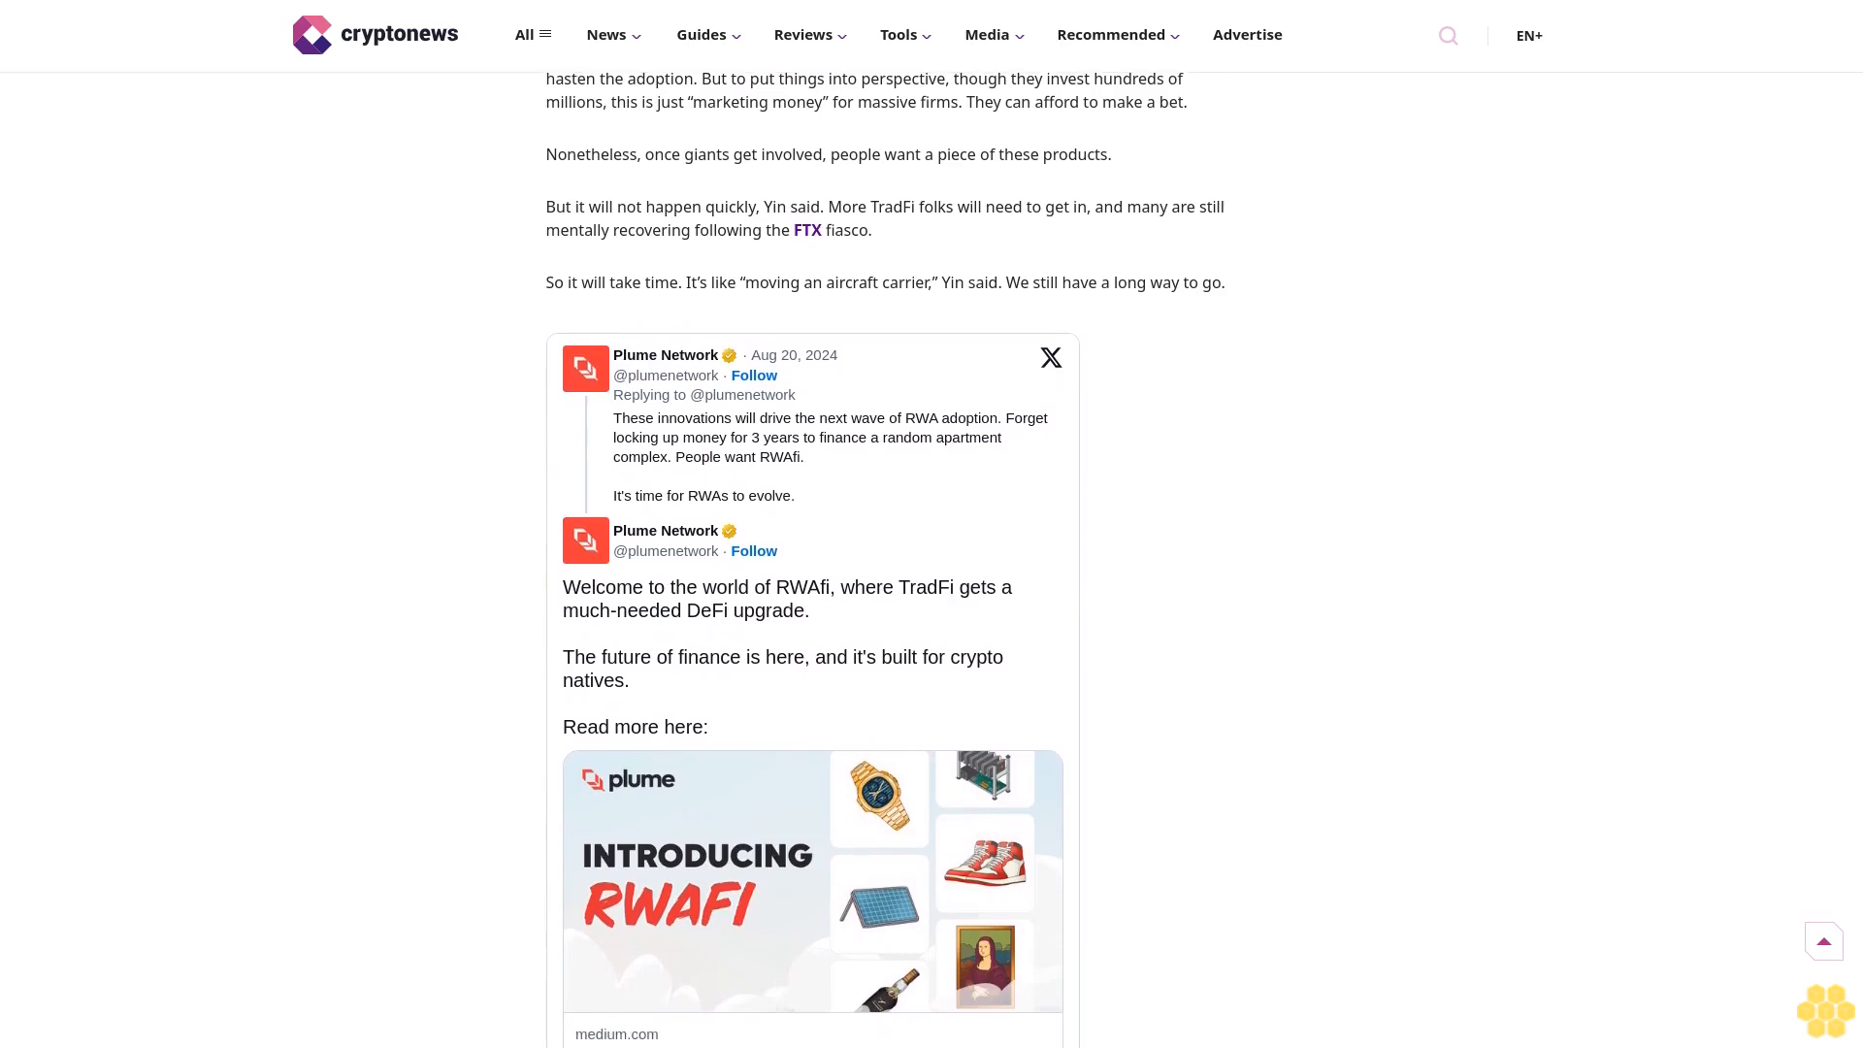
scroll(down, 3)
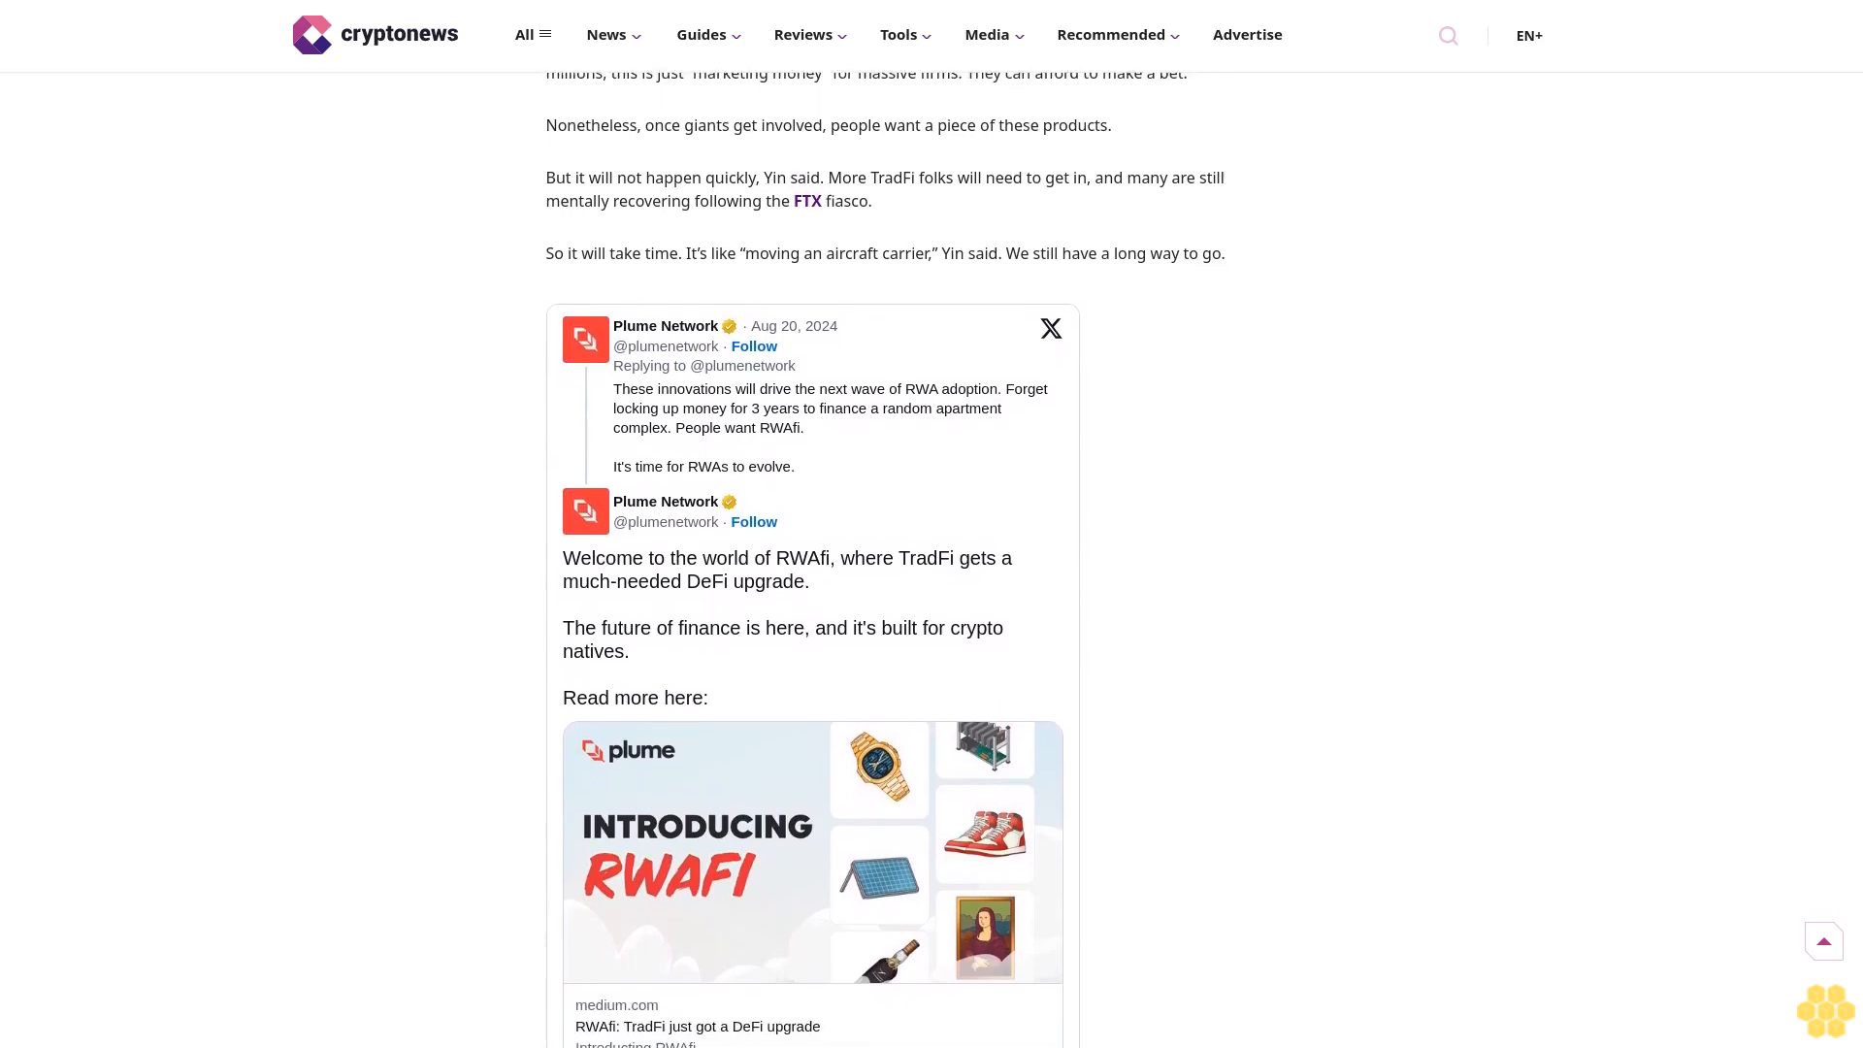
scroll(down, 3)
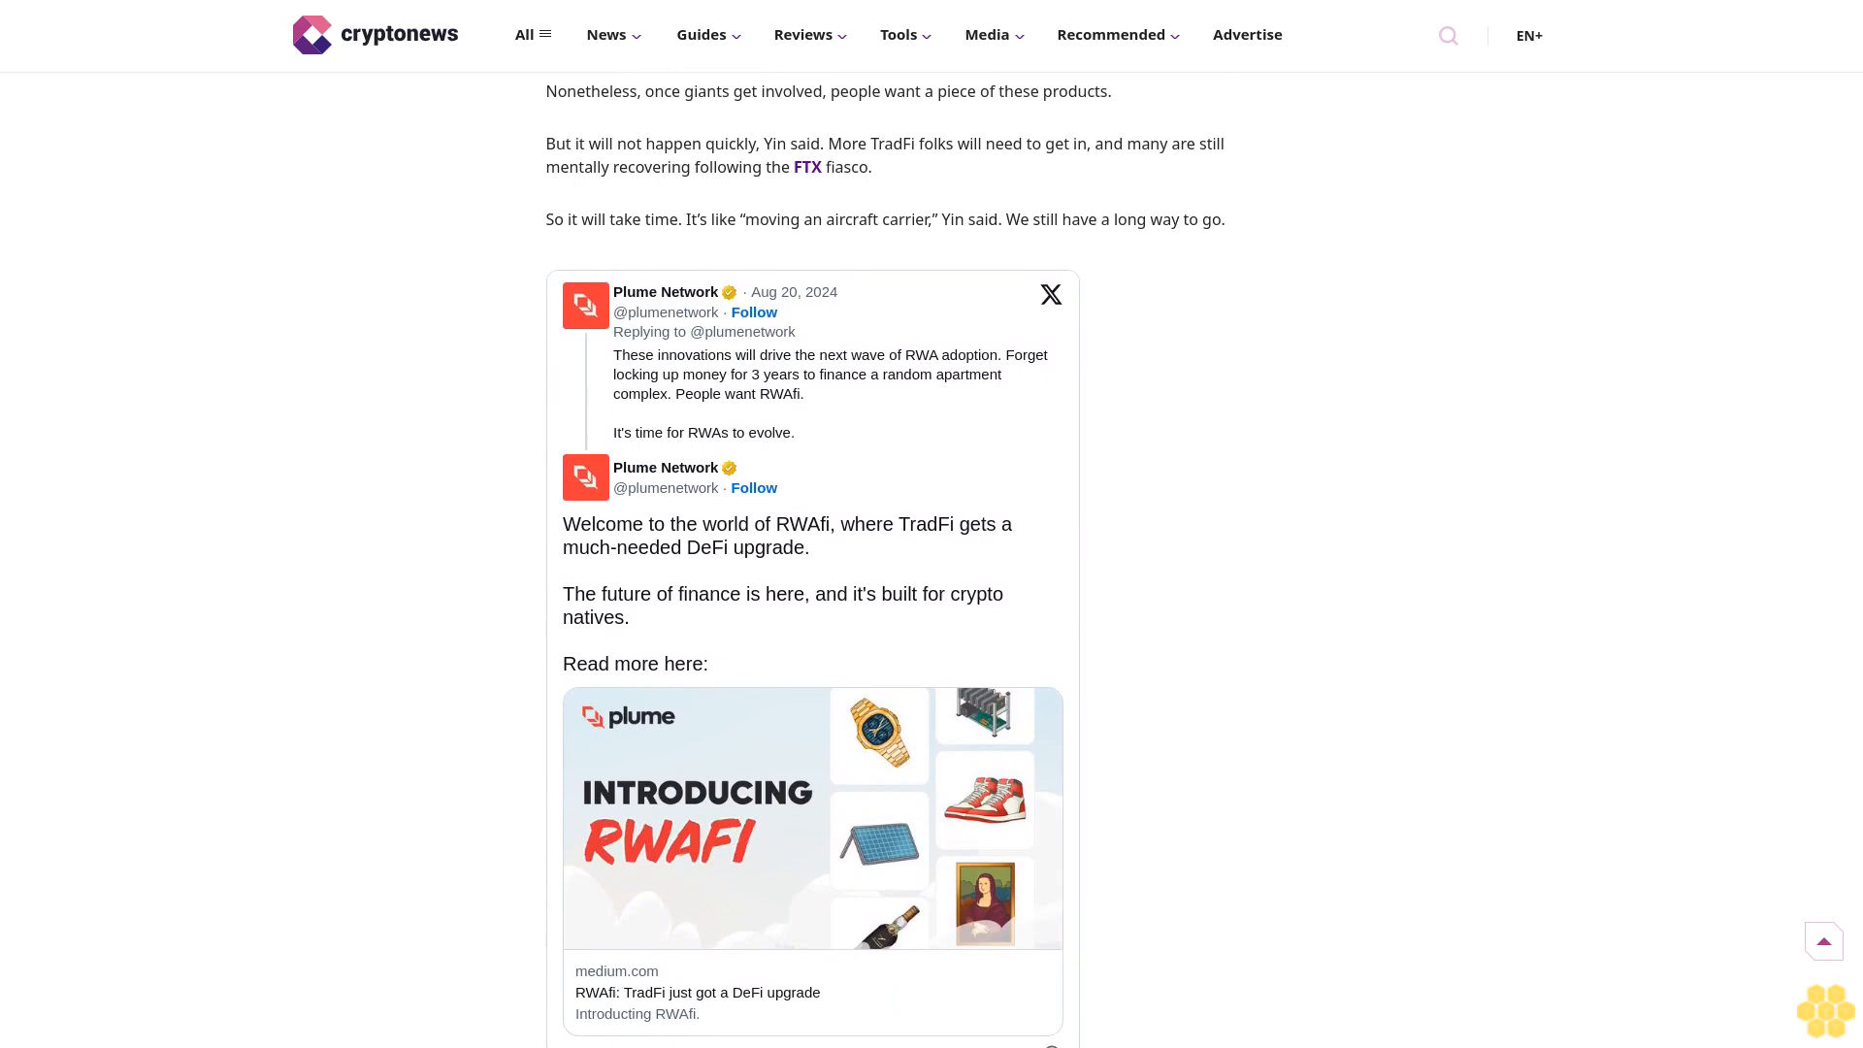
scroll(down, 3)
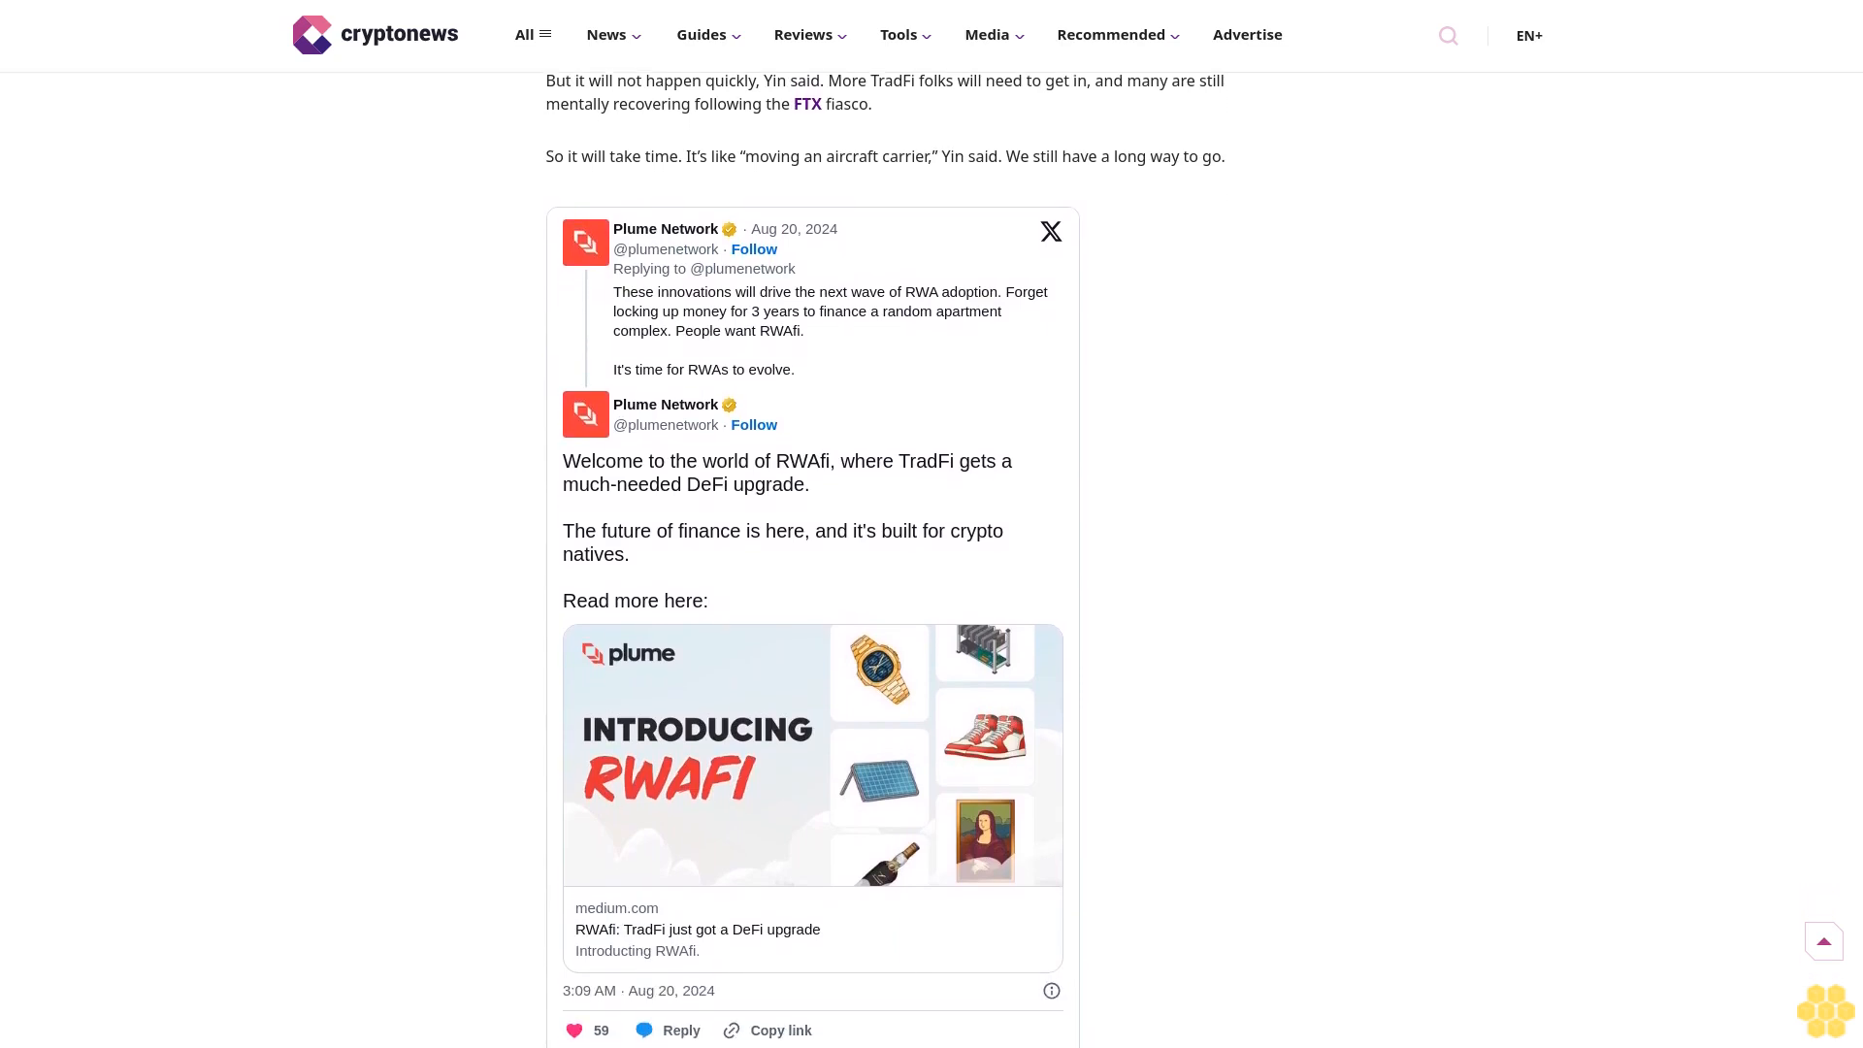
scroll(down, 3)
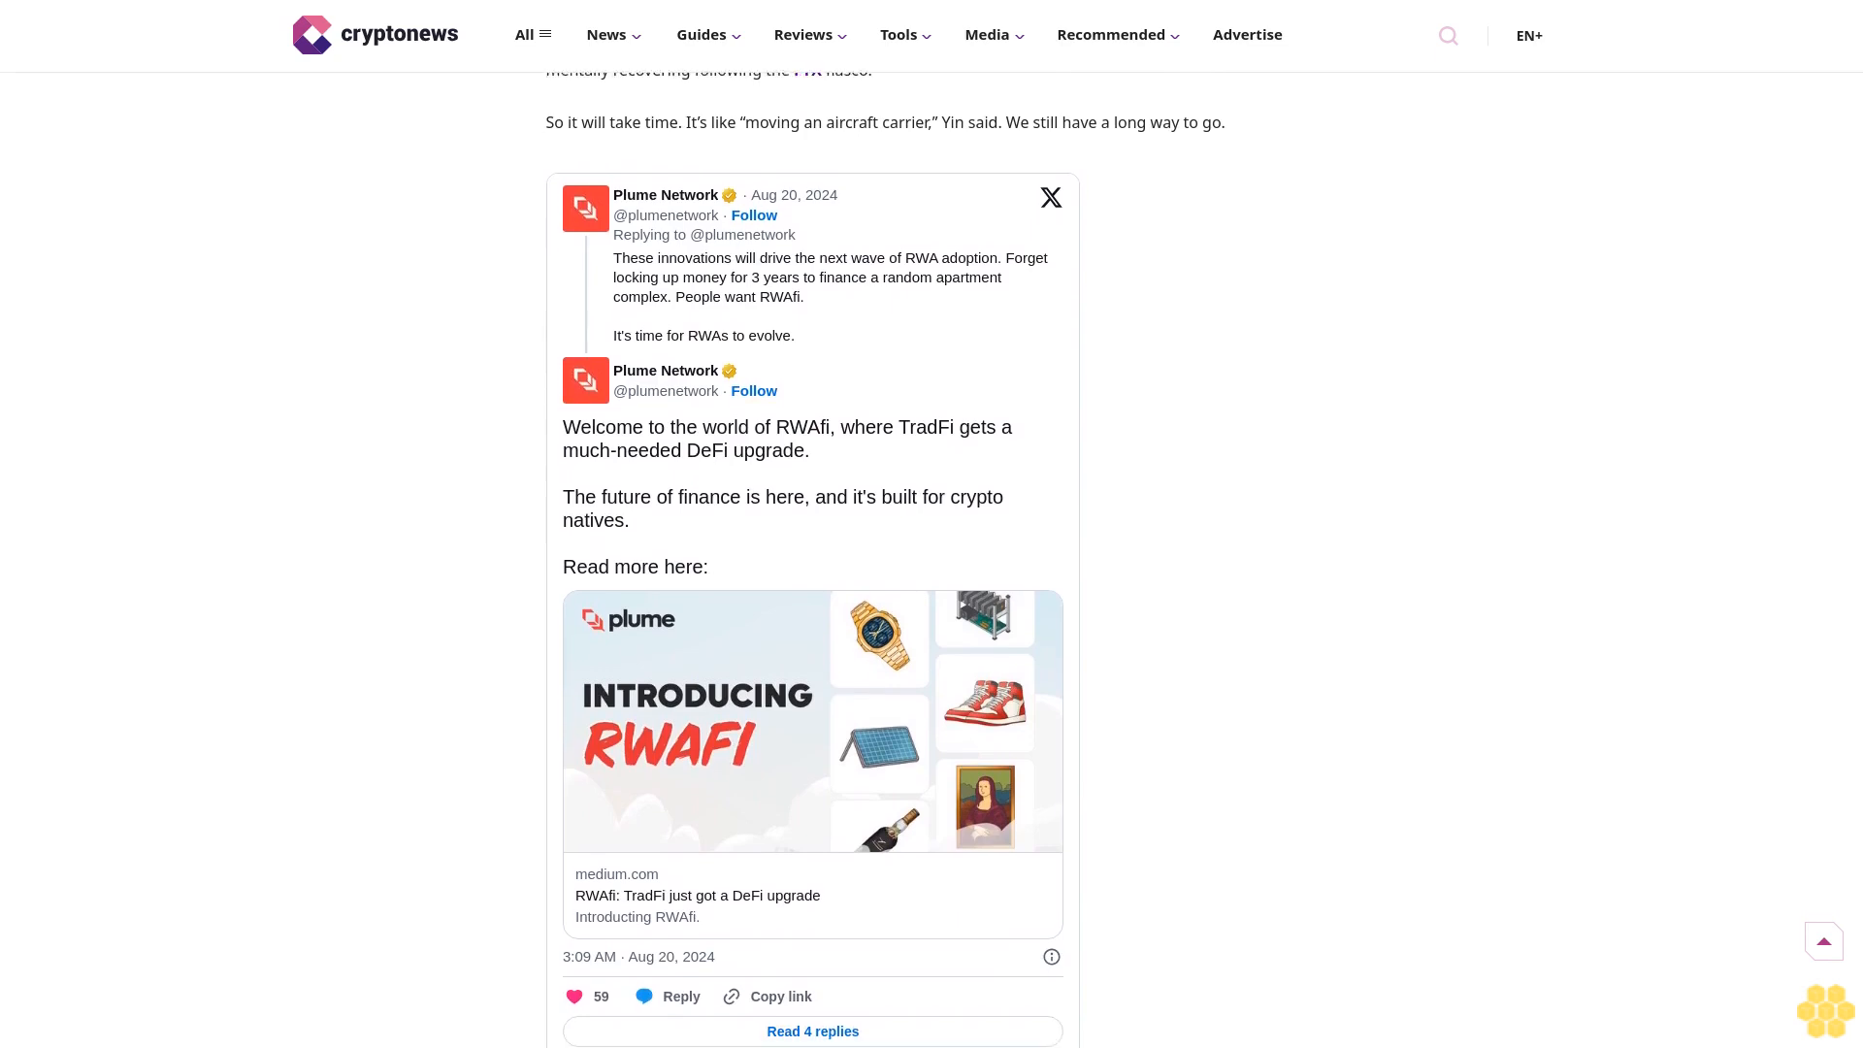
scroll(down, 3)
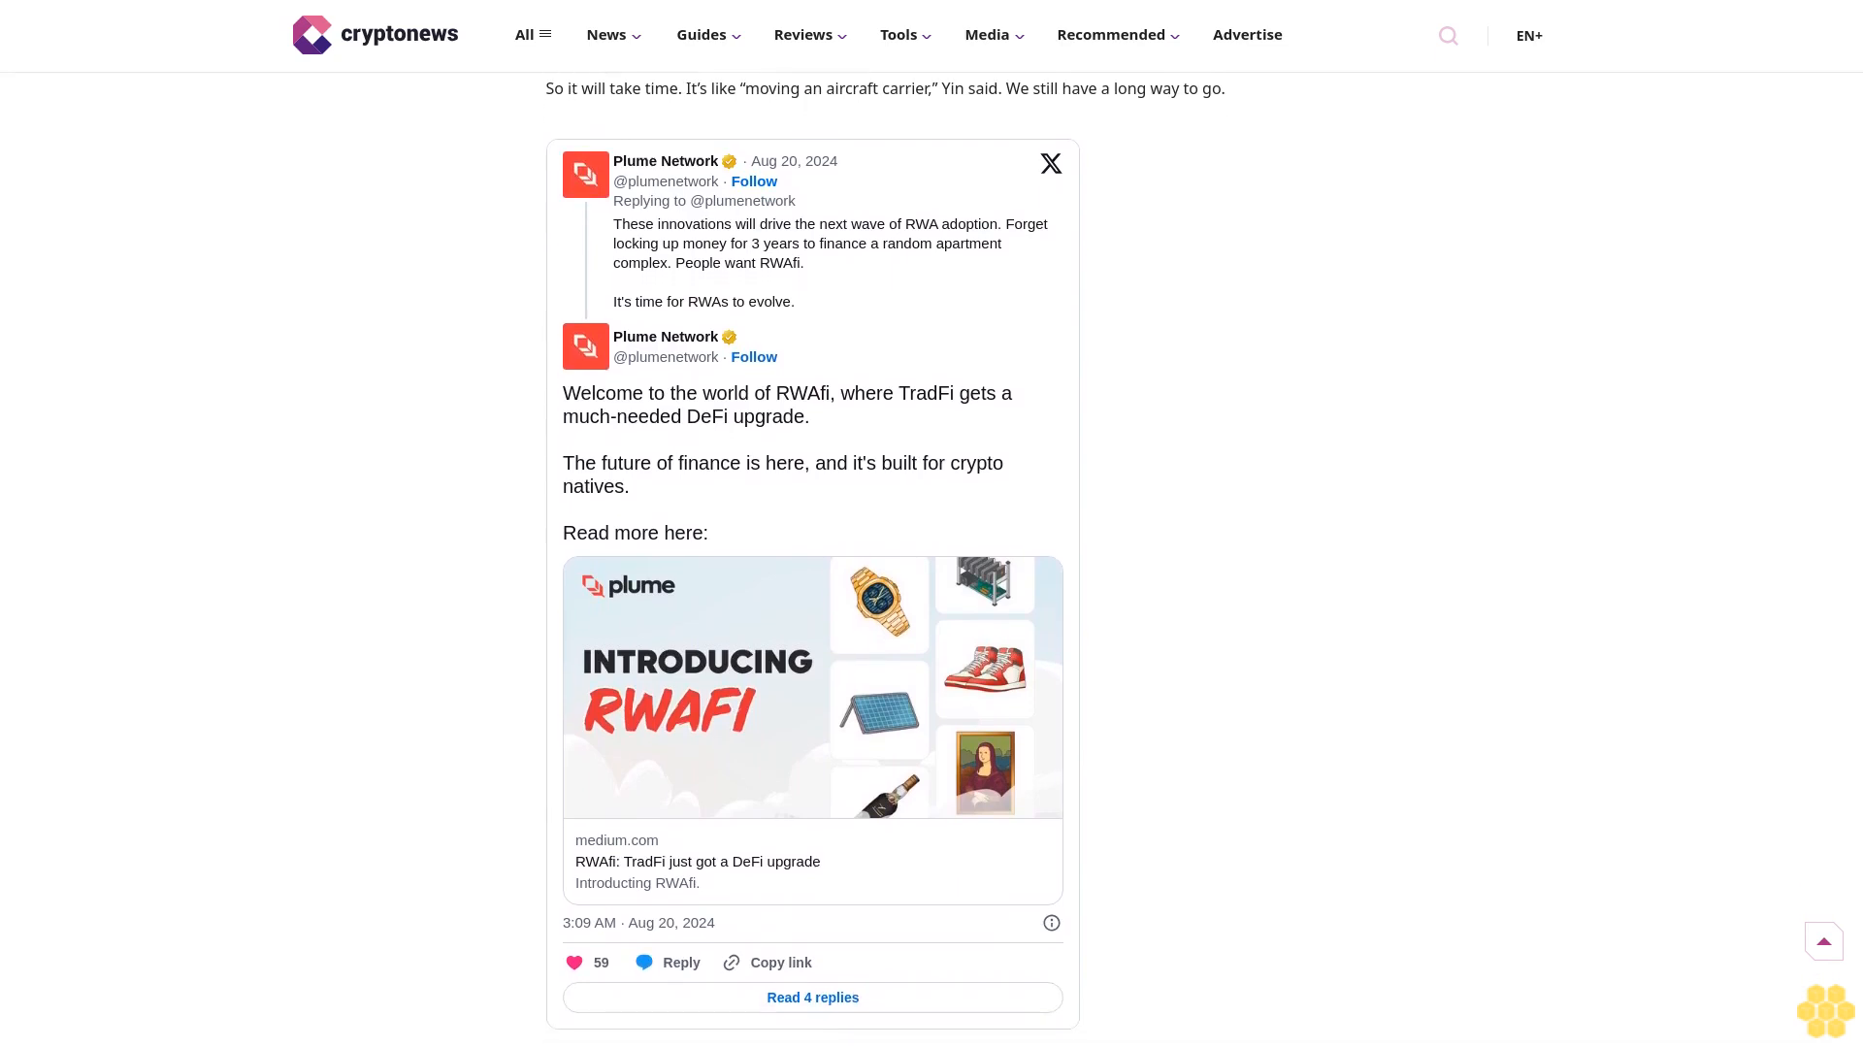
scroll(down, 3)
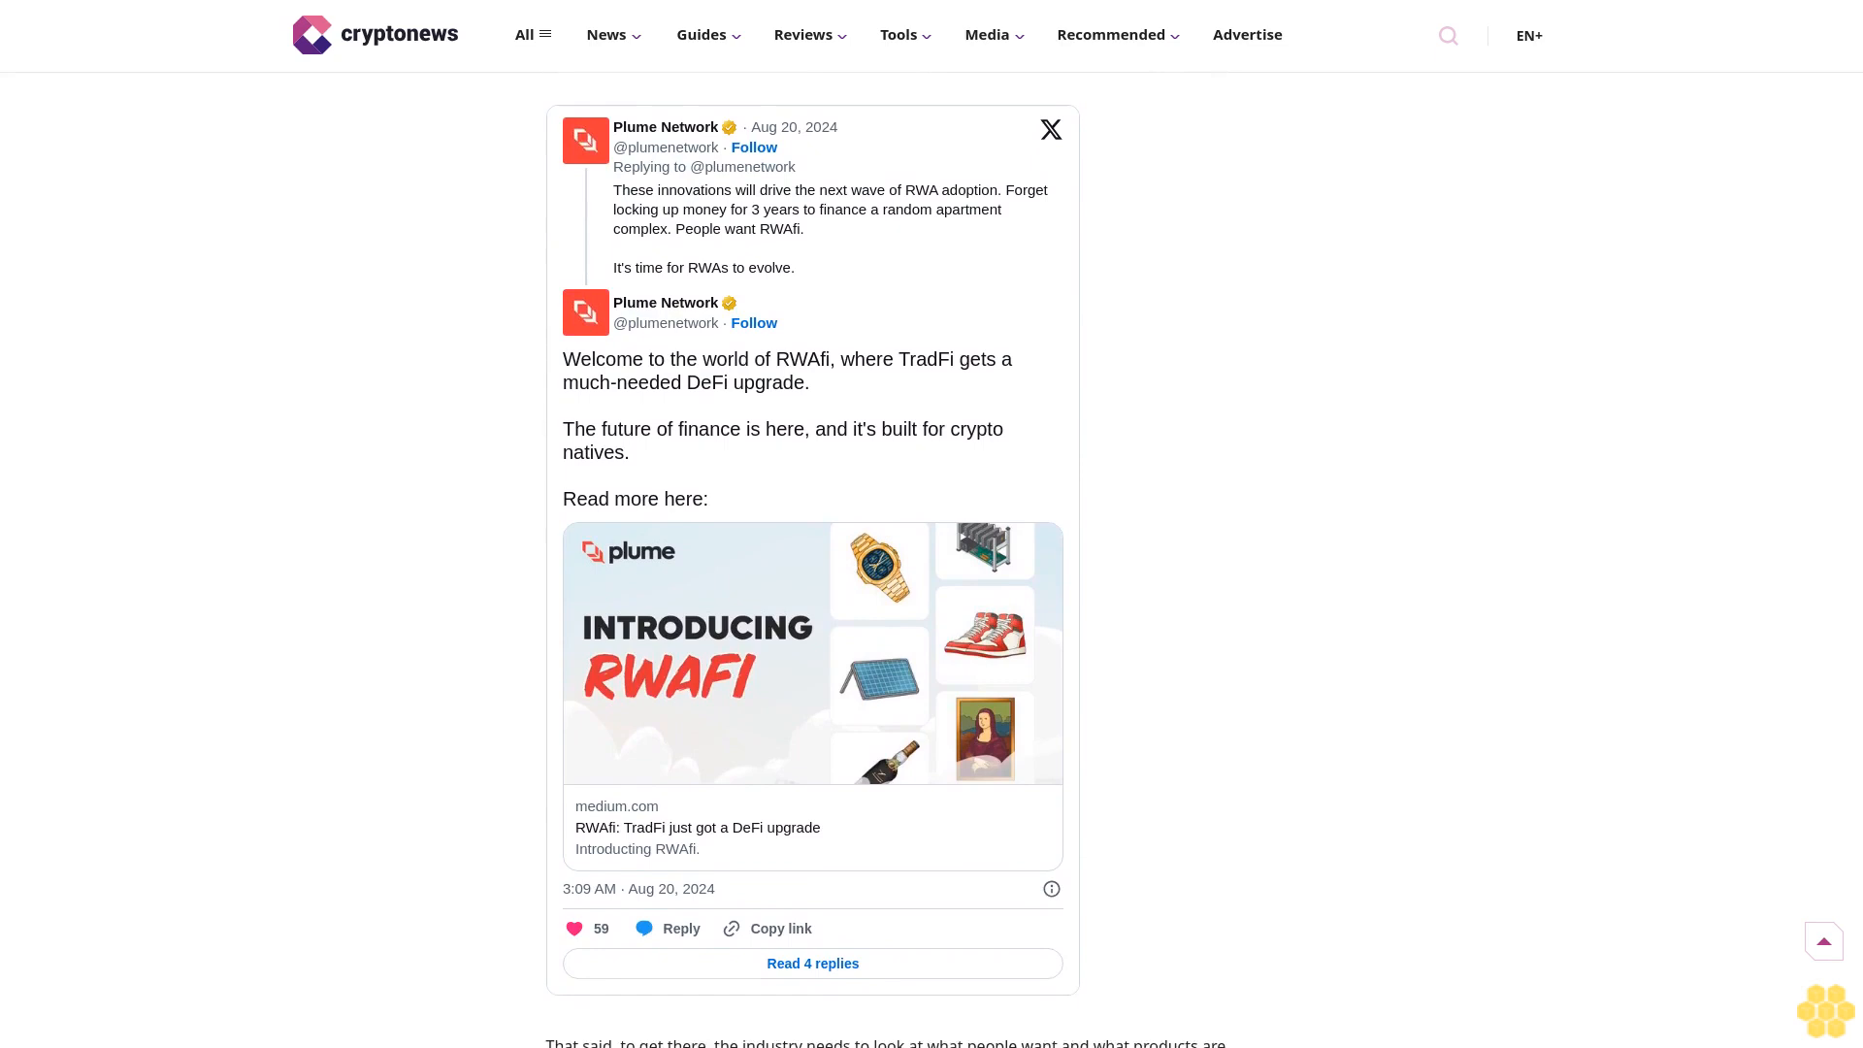
scroll(down, 3)
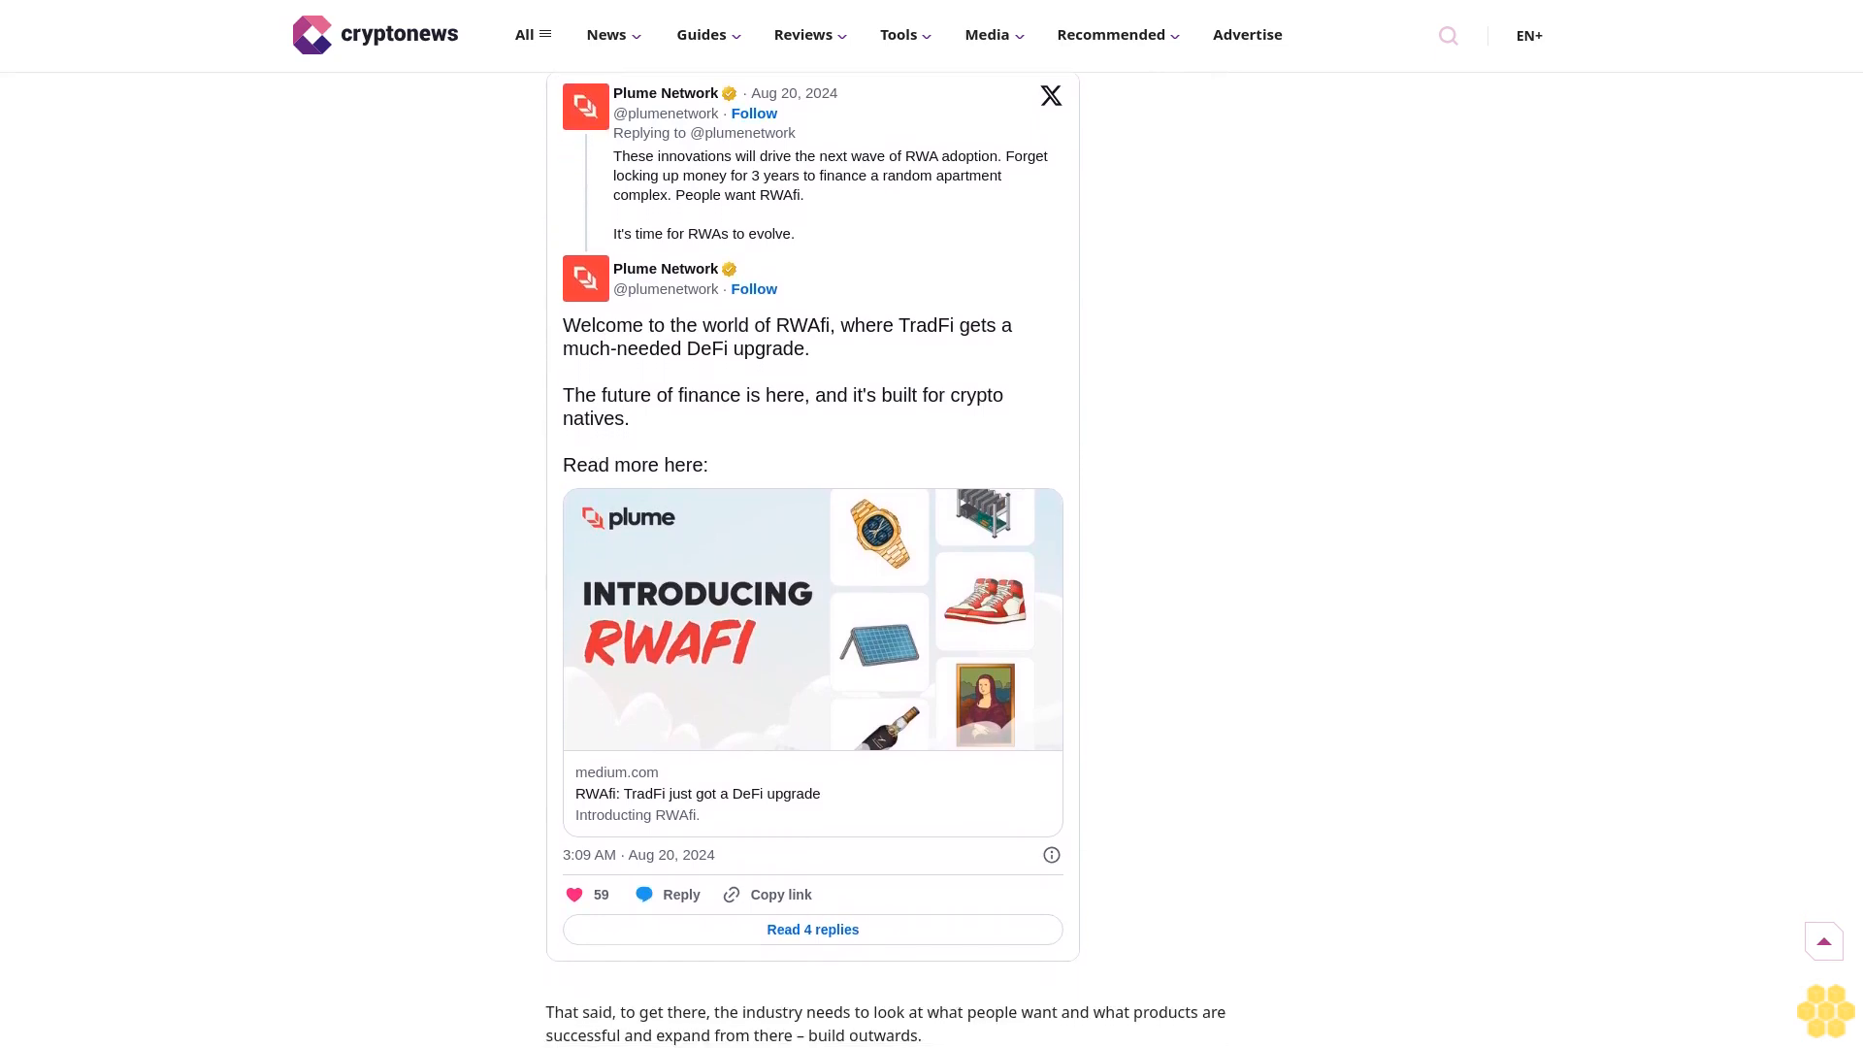
scroll(down, 3)
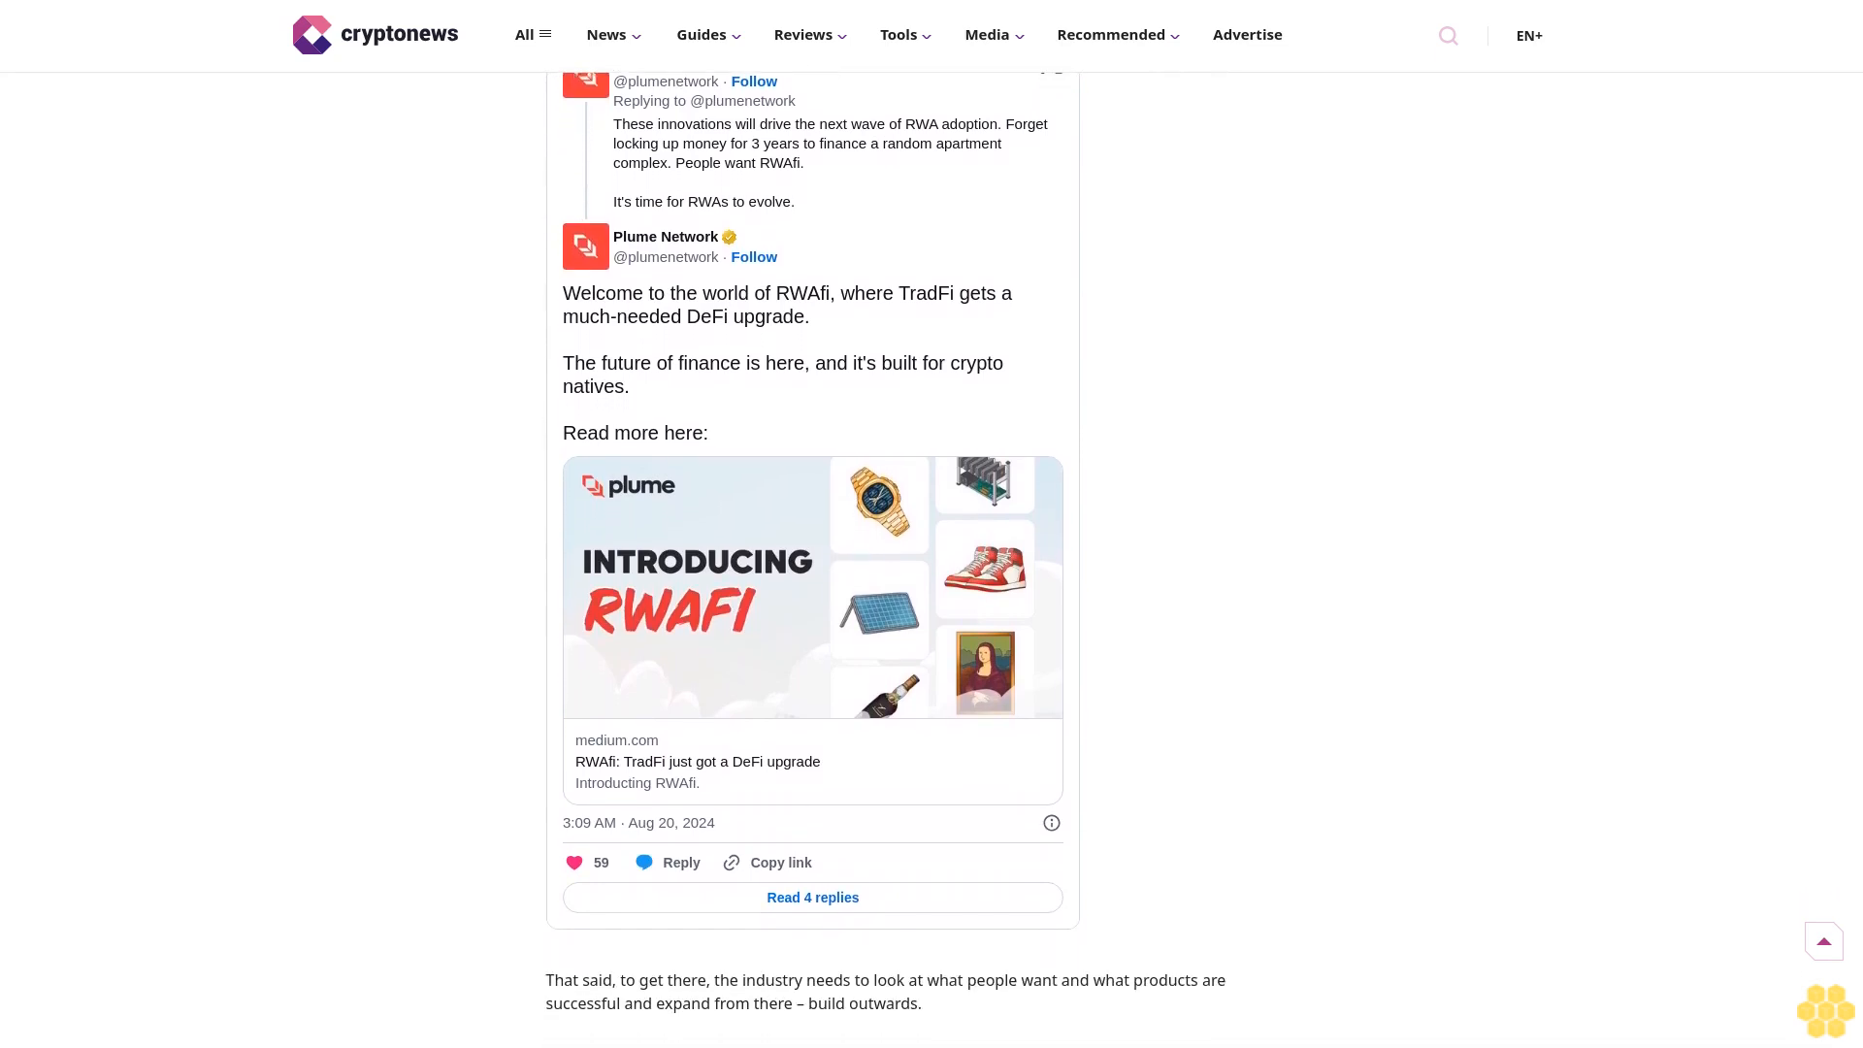
scroll(down, 3)
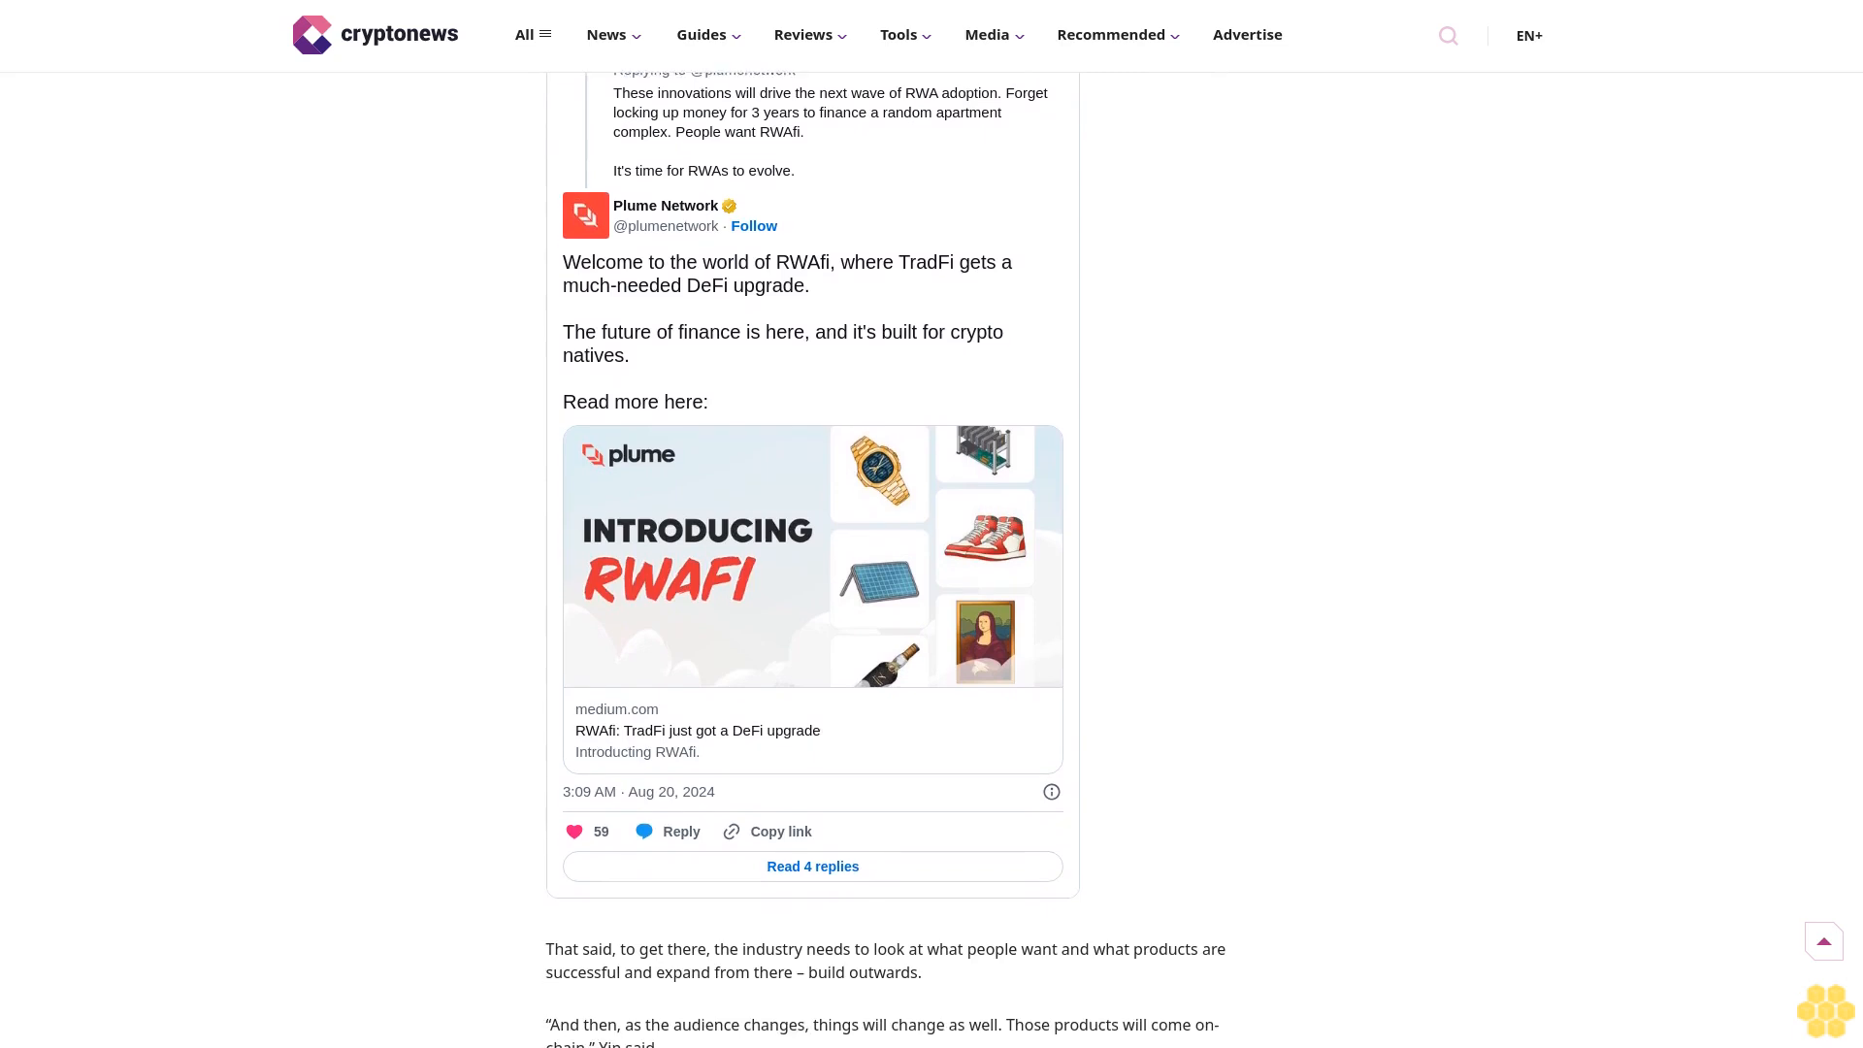
scroll(down, 3)
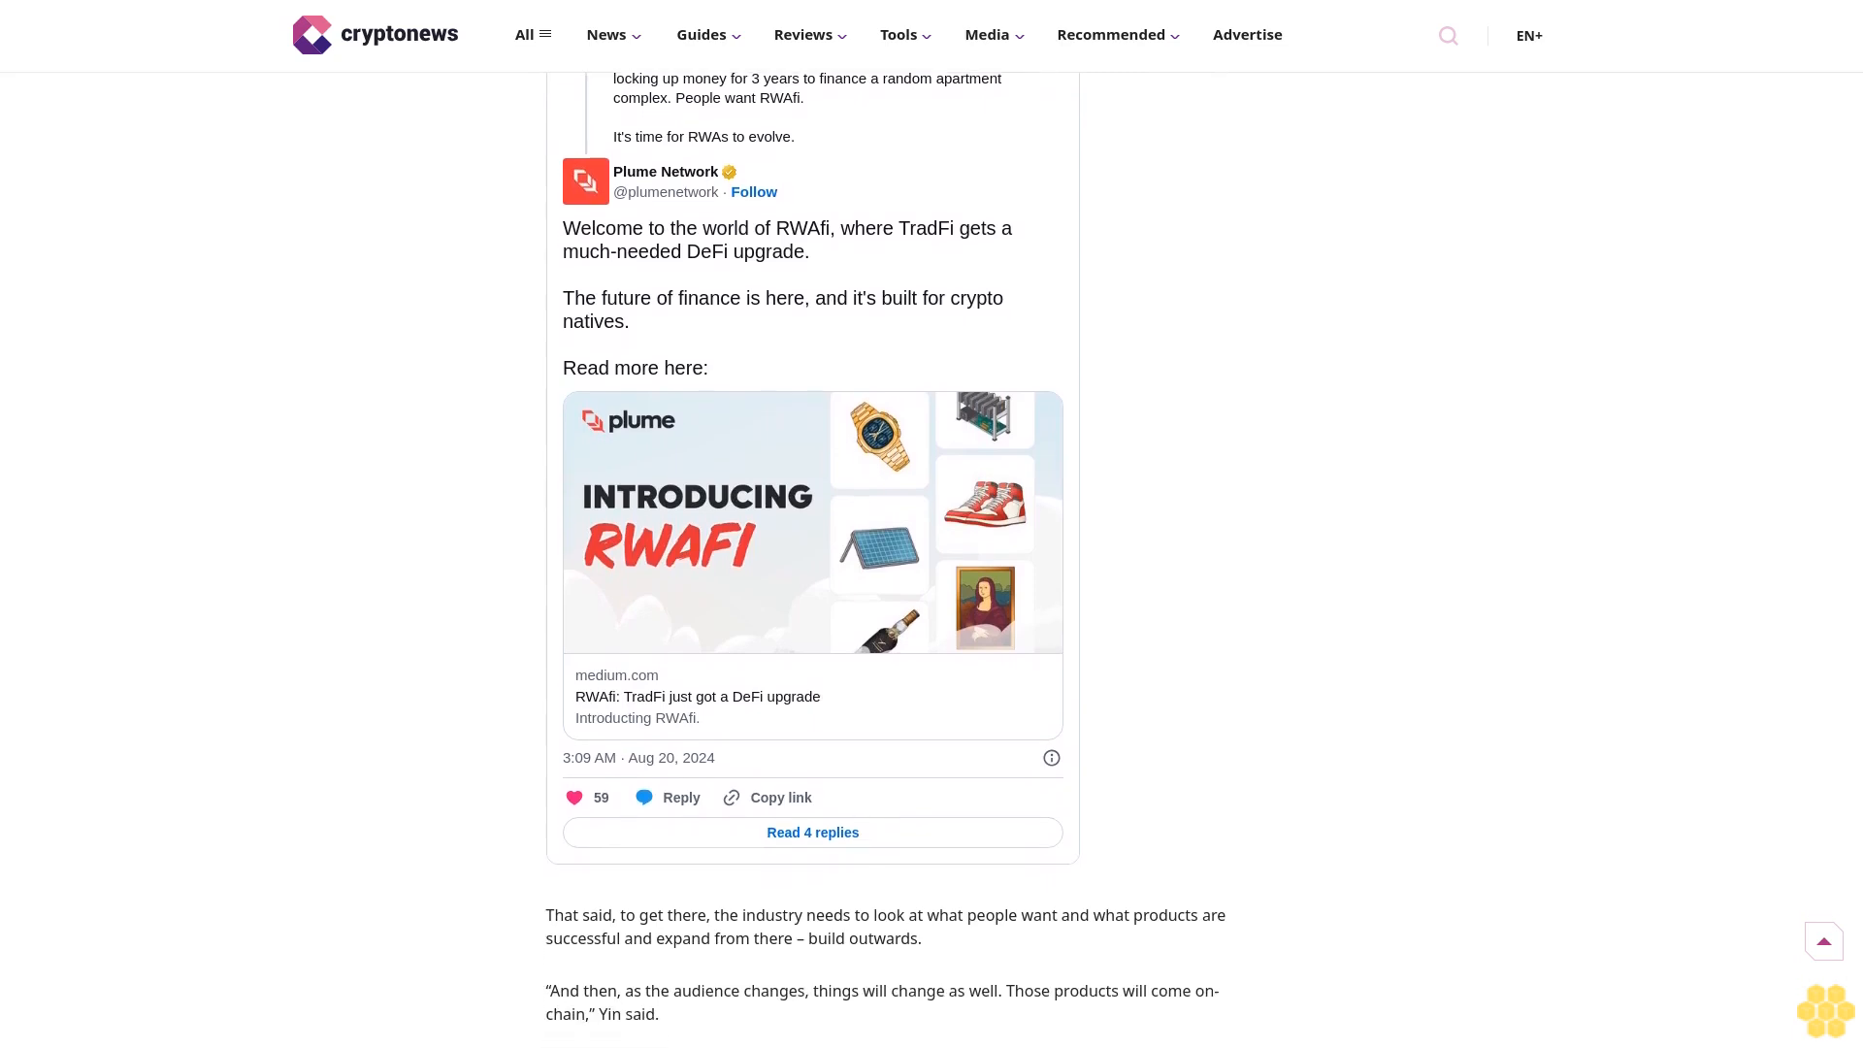
scroll(down, 3)
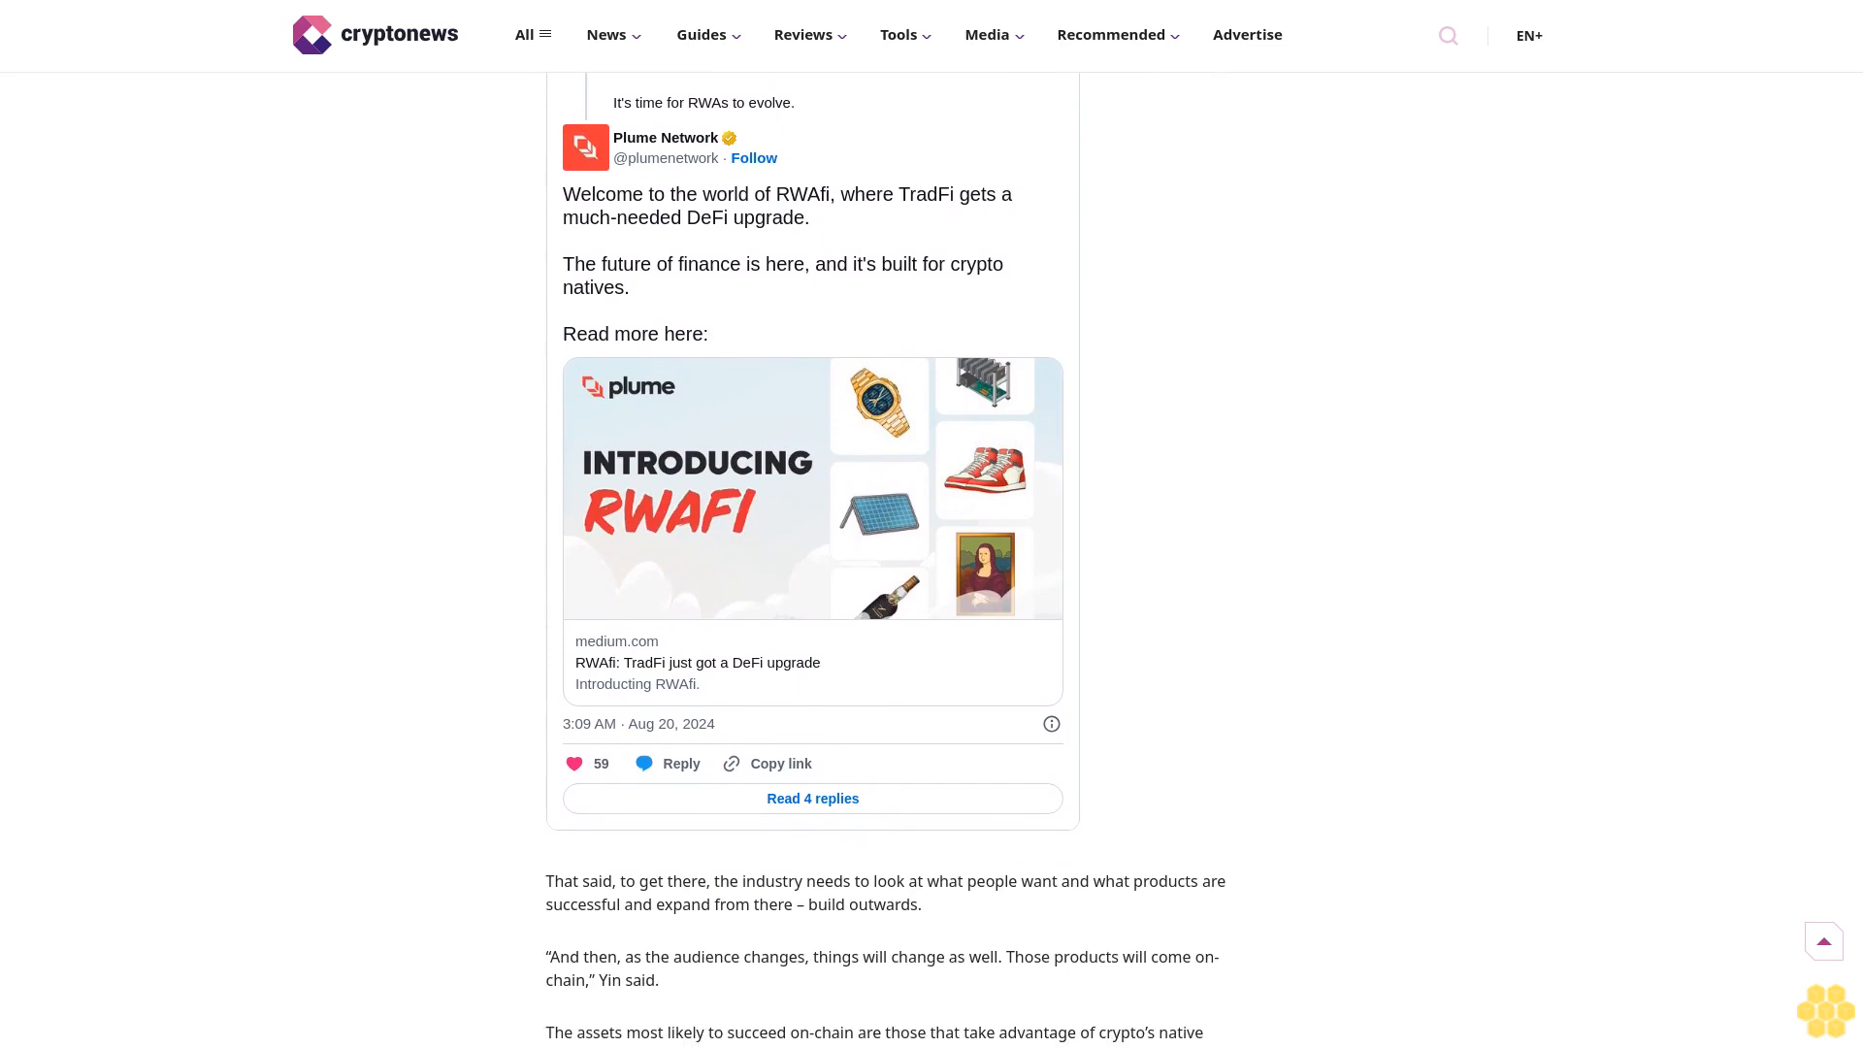